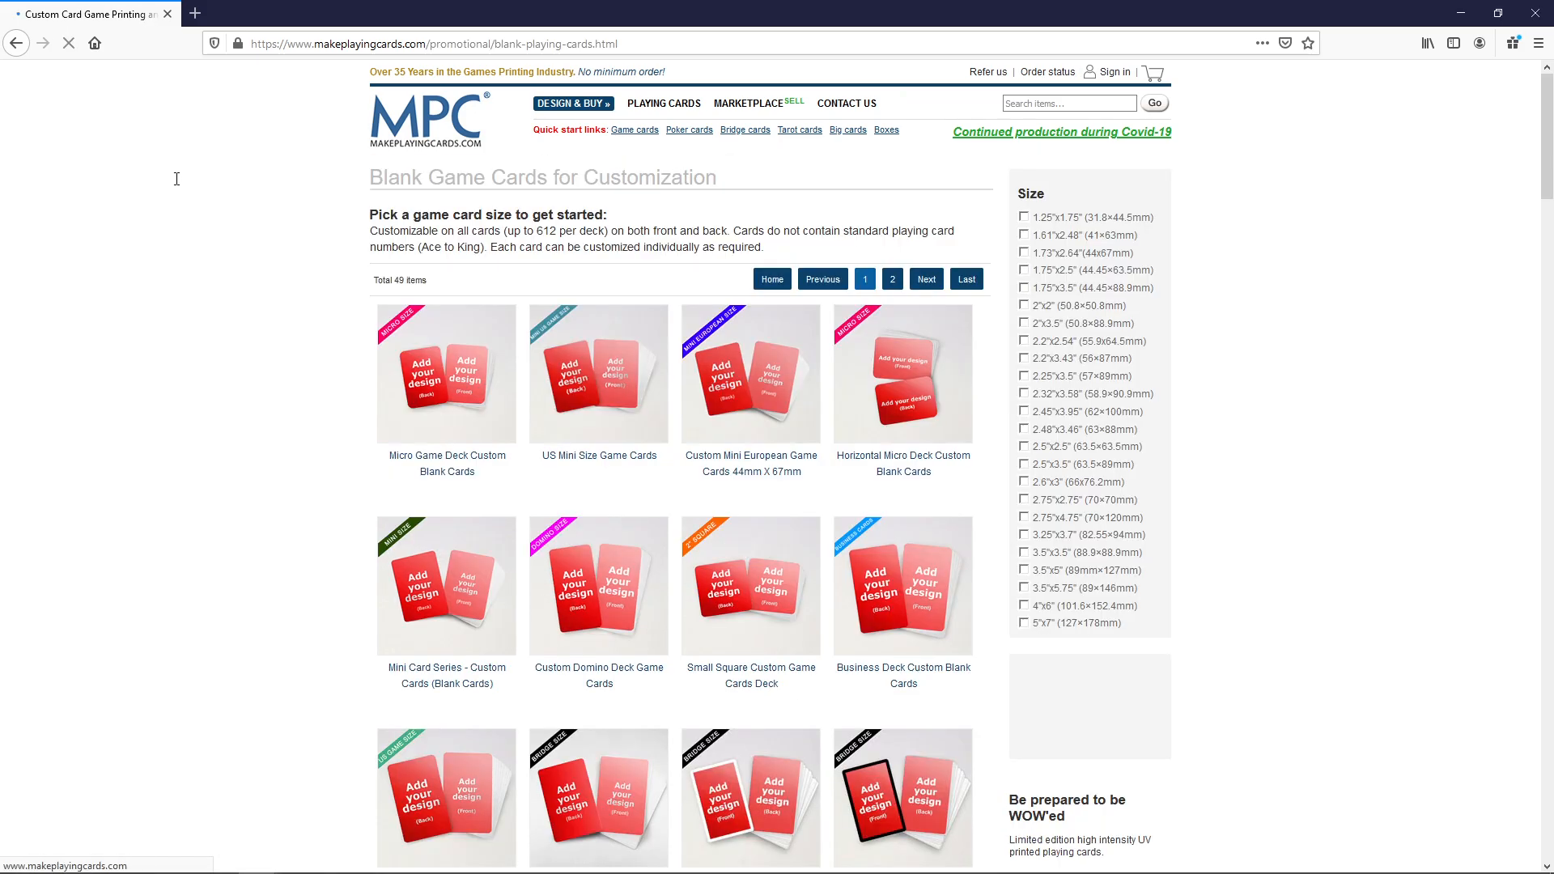
Step: Open the Custom Game Cards (63 x 88mm) product page from the Blank Game Cards list
{"action": "scroll", "scroll_direction": "down", "scroll_amount": 3}
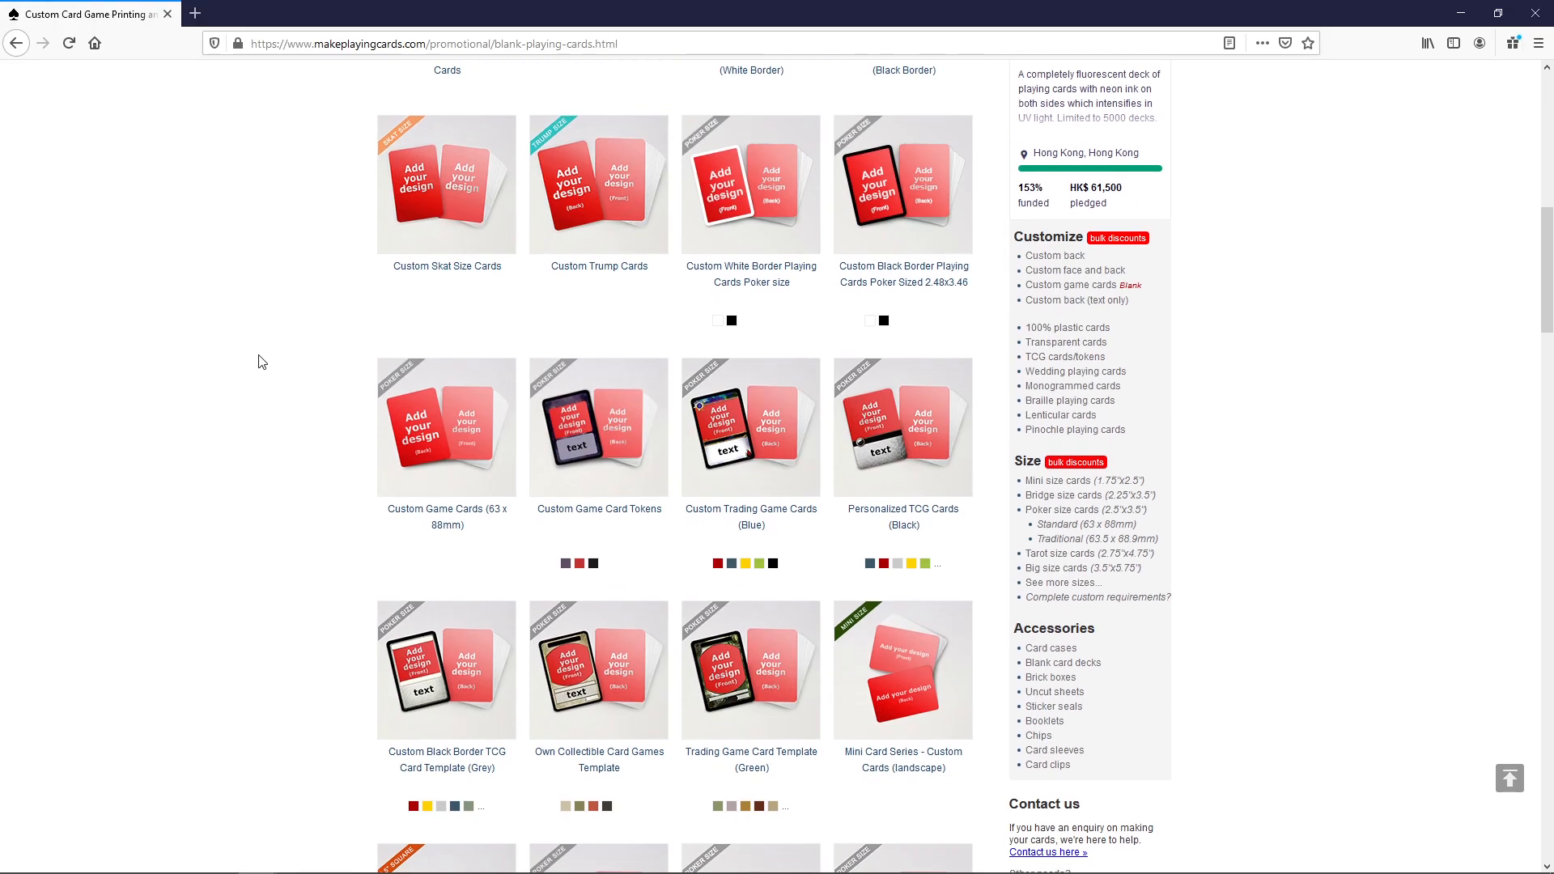
{"action": "mouse_move", "coordinate": [497, 510]}
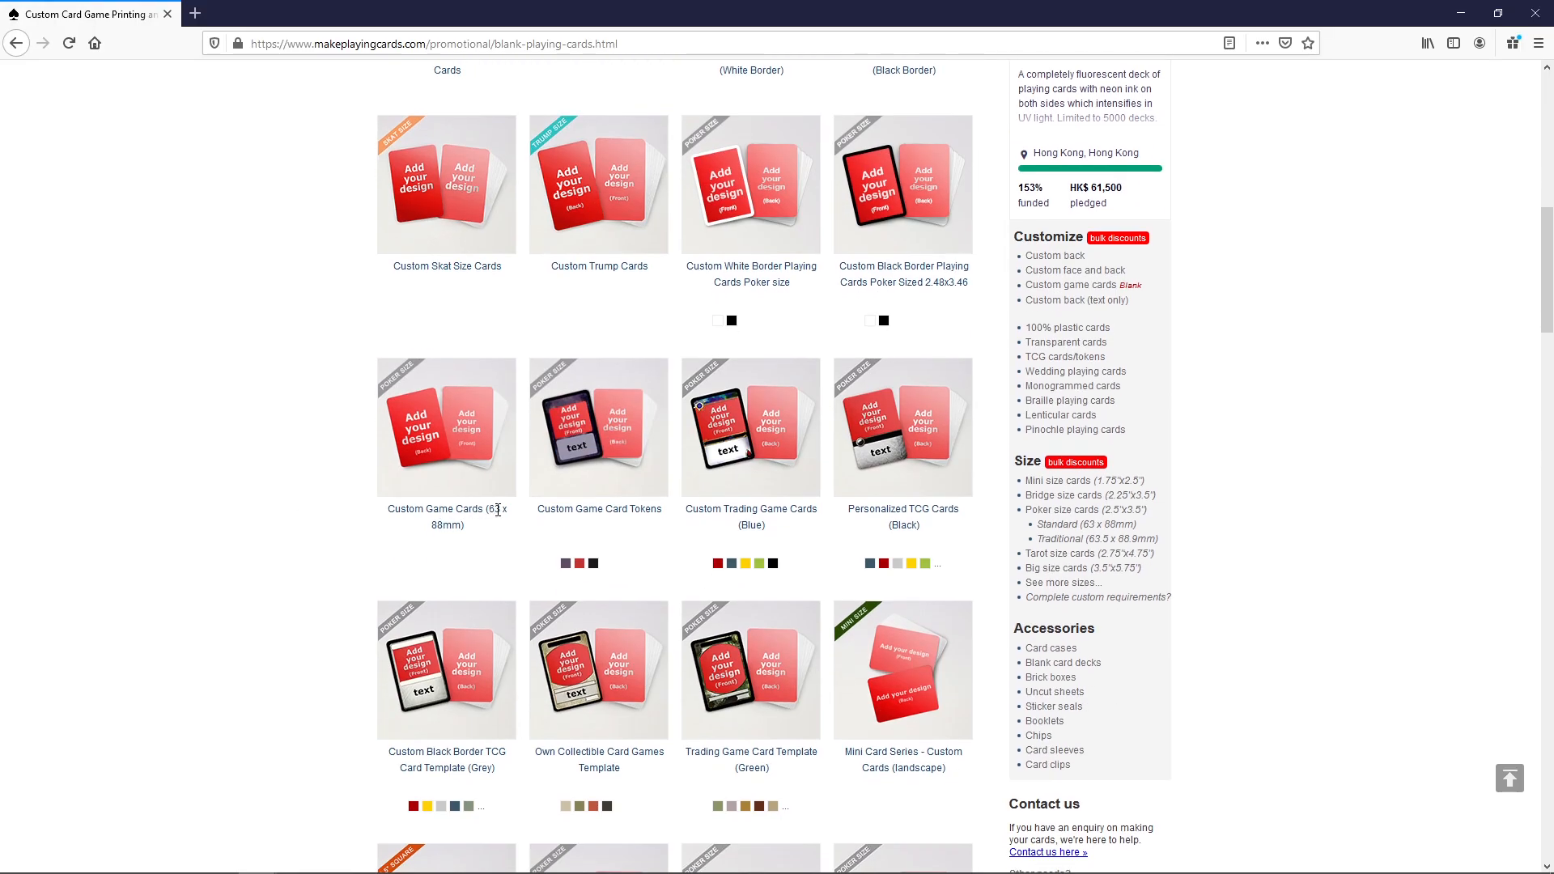
{"action": "left_click", "coordinate": [446, 426]}
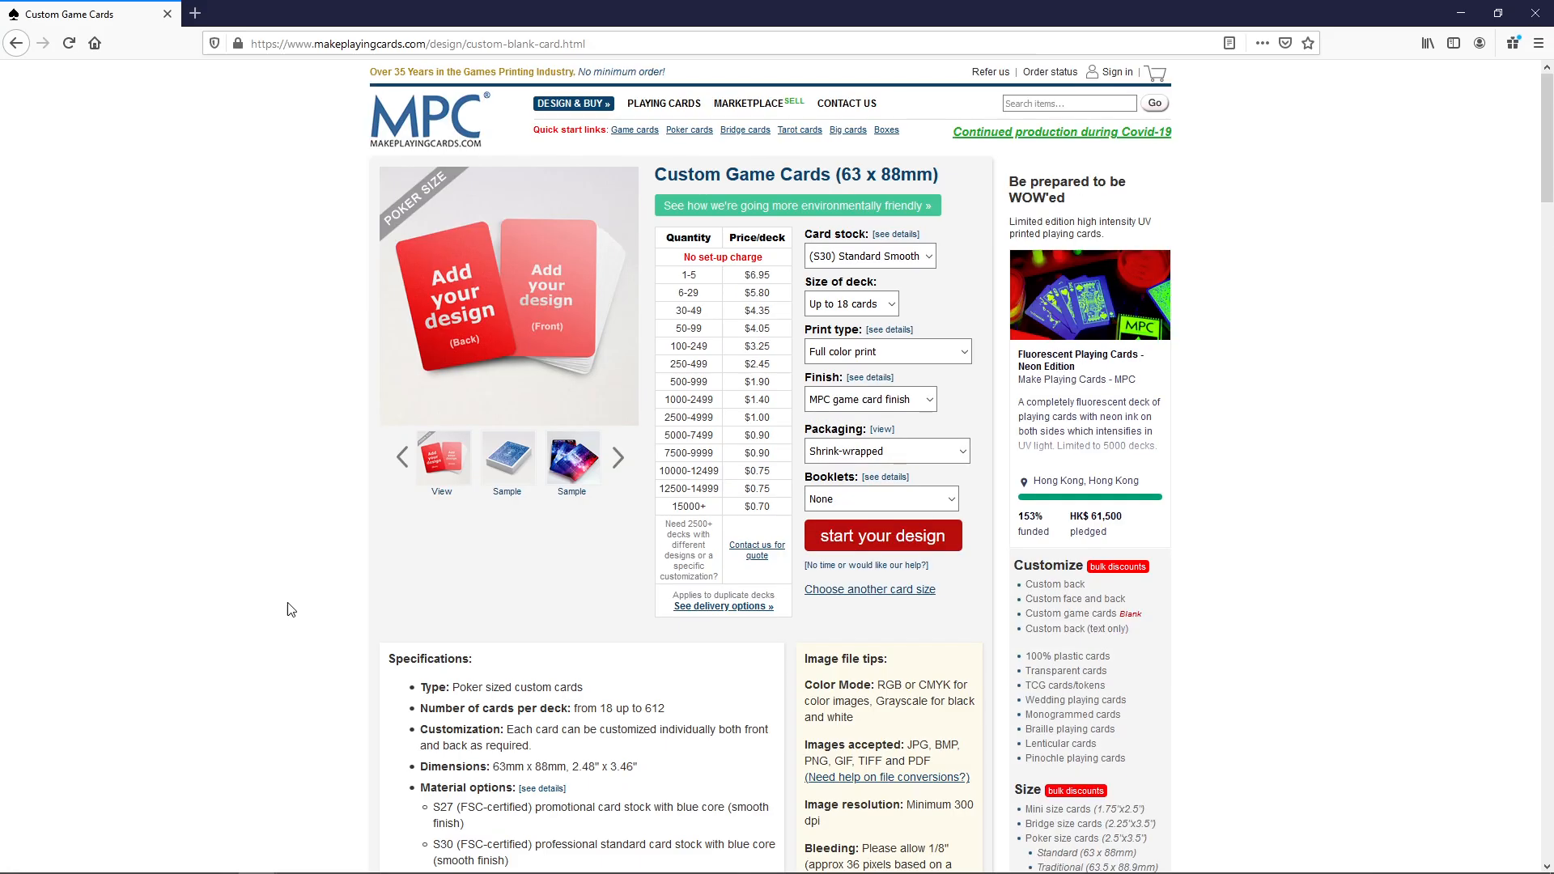
{"action": "mouse_move", "coordinate": [980, 302]}
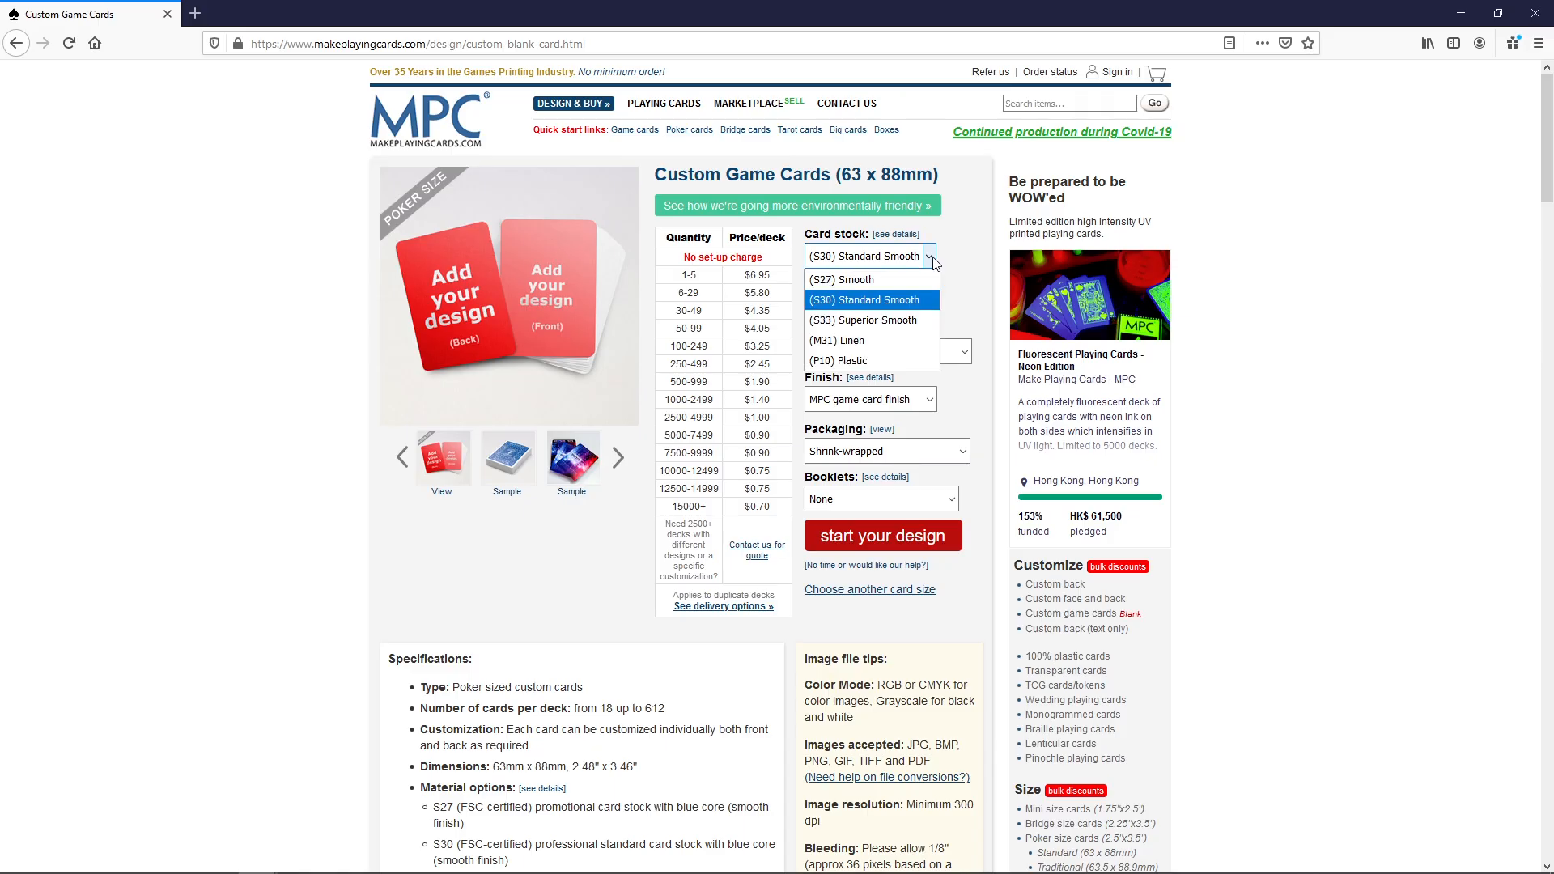
{"action": "mouse_move", "coordinate": [864, 321]}
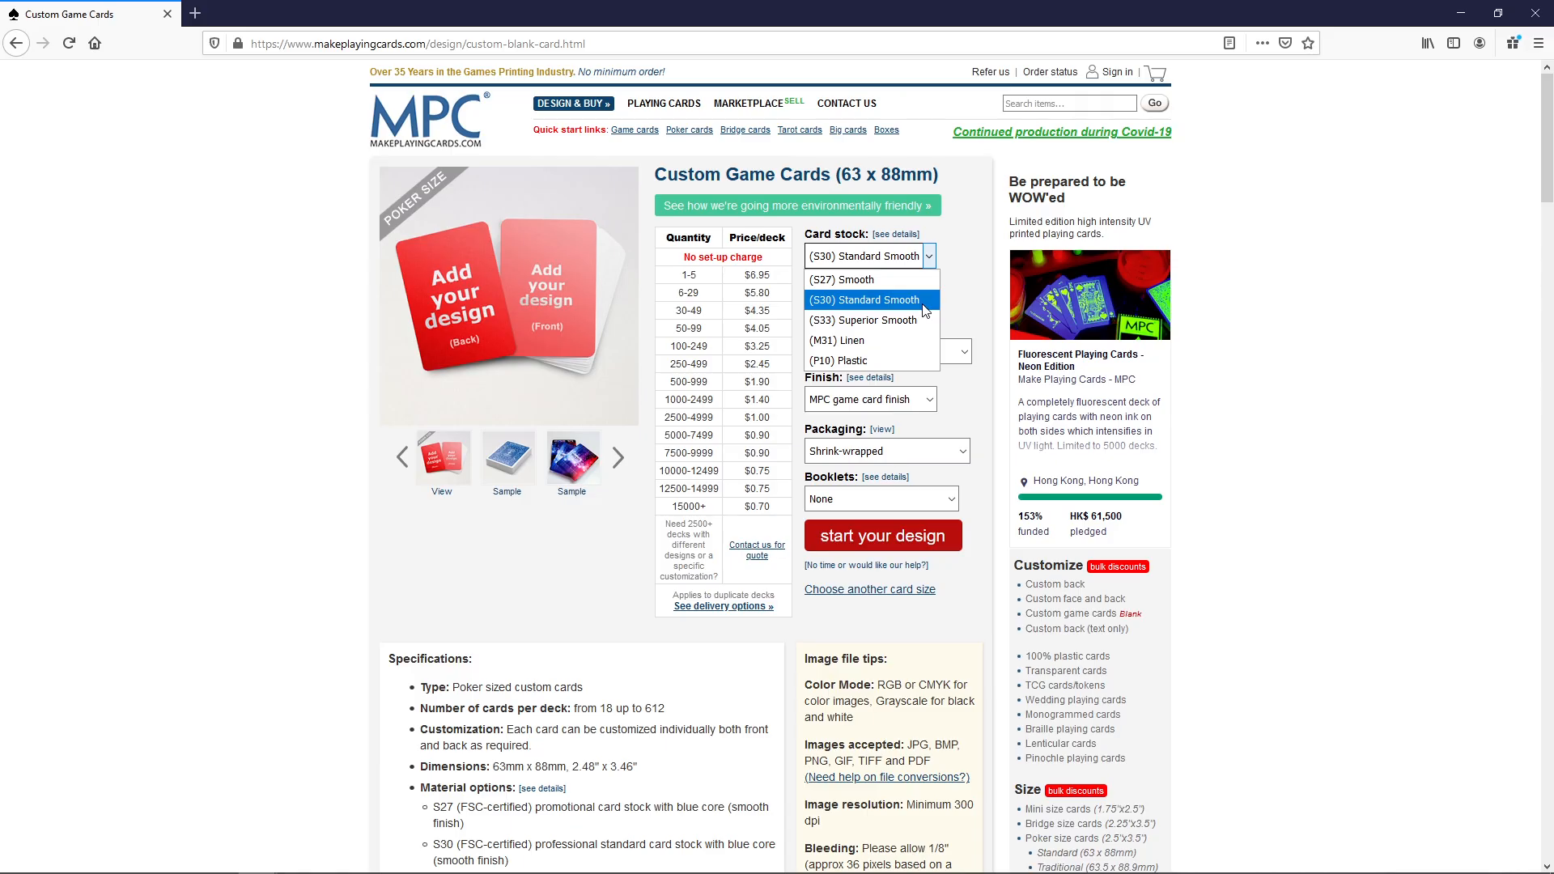
{"action": "mouse_move", "coordinate": [862, 321]}
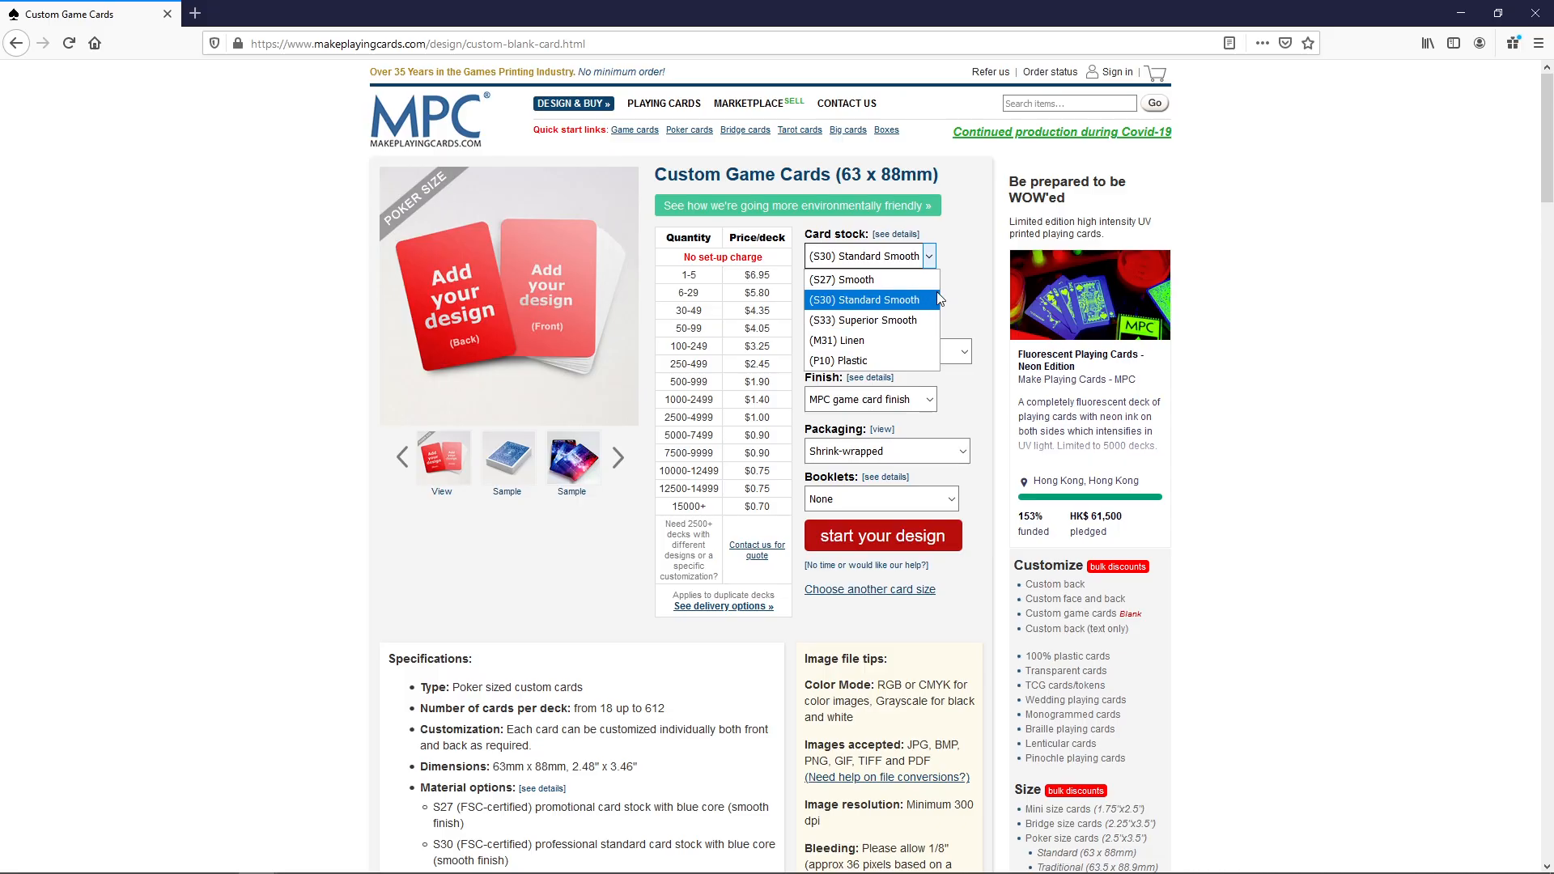
{"action": "left_click", "coordinate": [863, 300]}
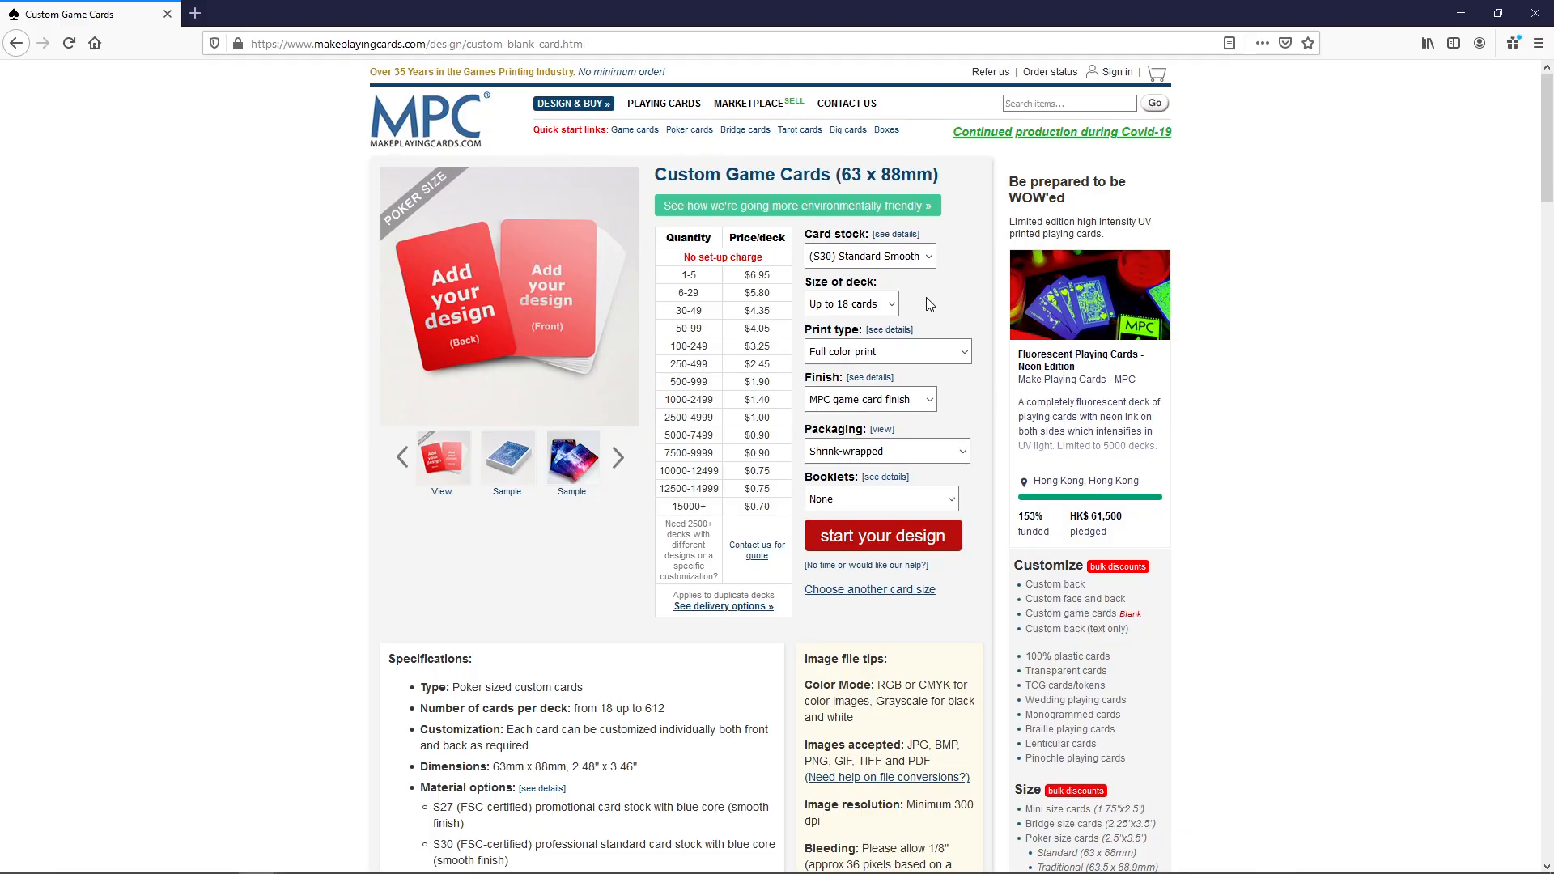
{"action": "left_click", "coordinate": [850, 302]}
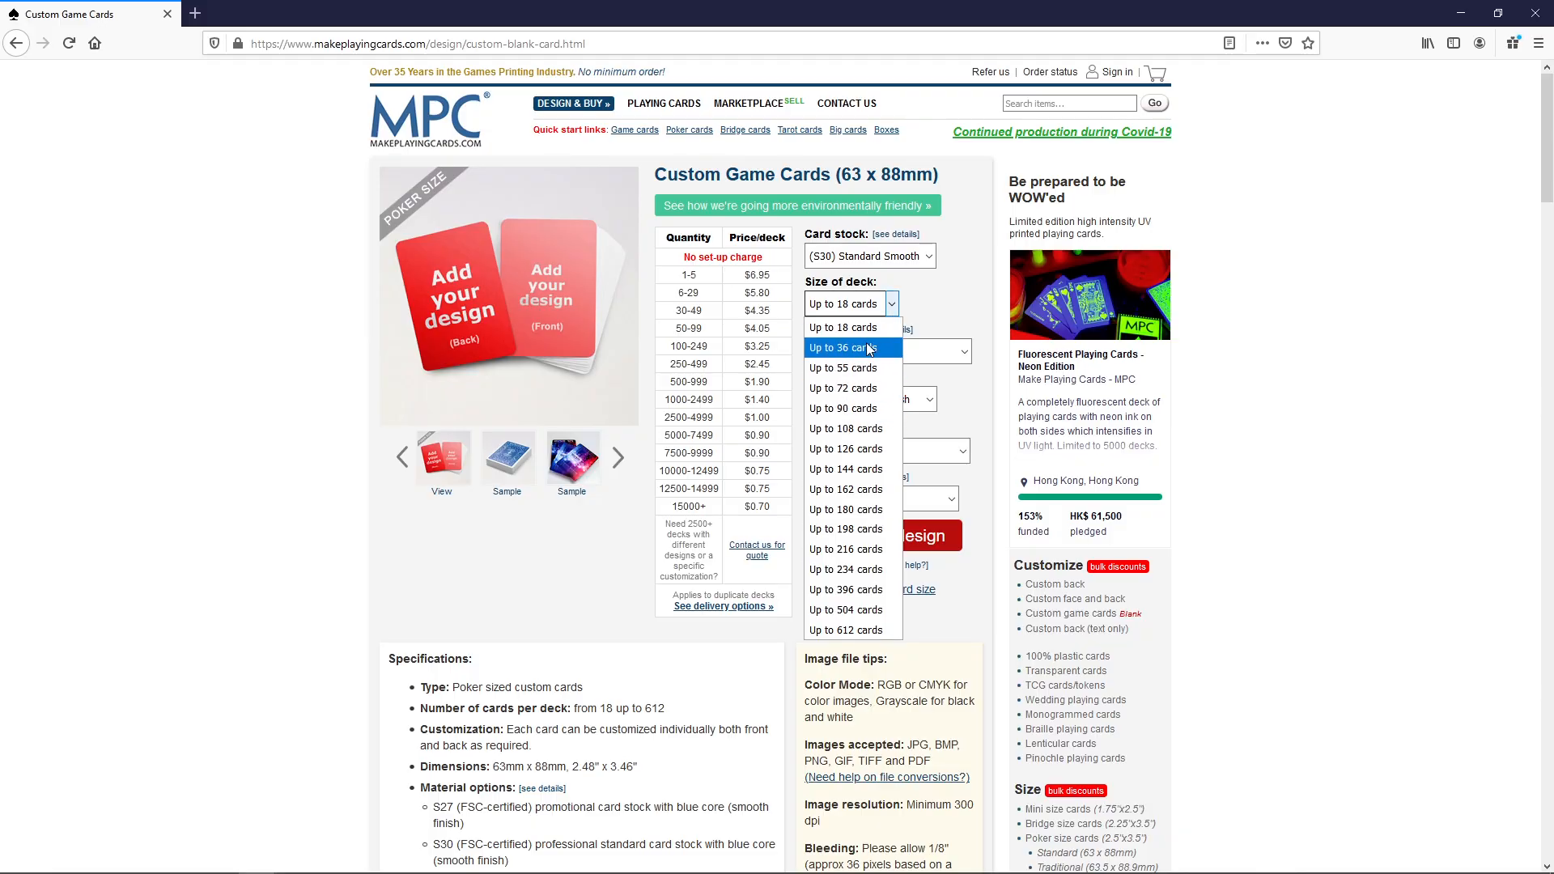
{"action": "mouse_move", "coordinate": [845, 407]}
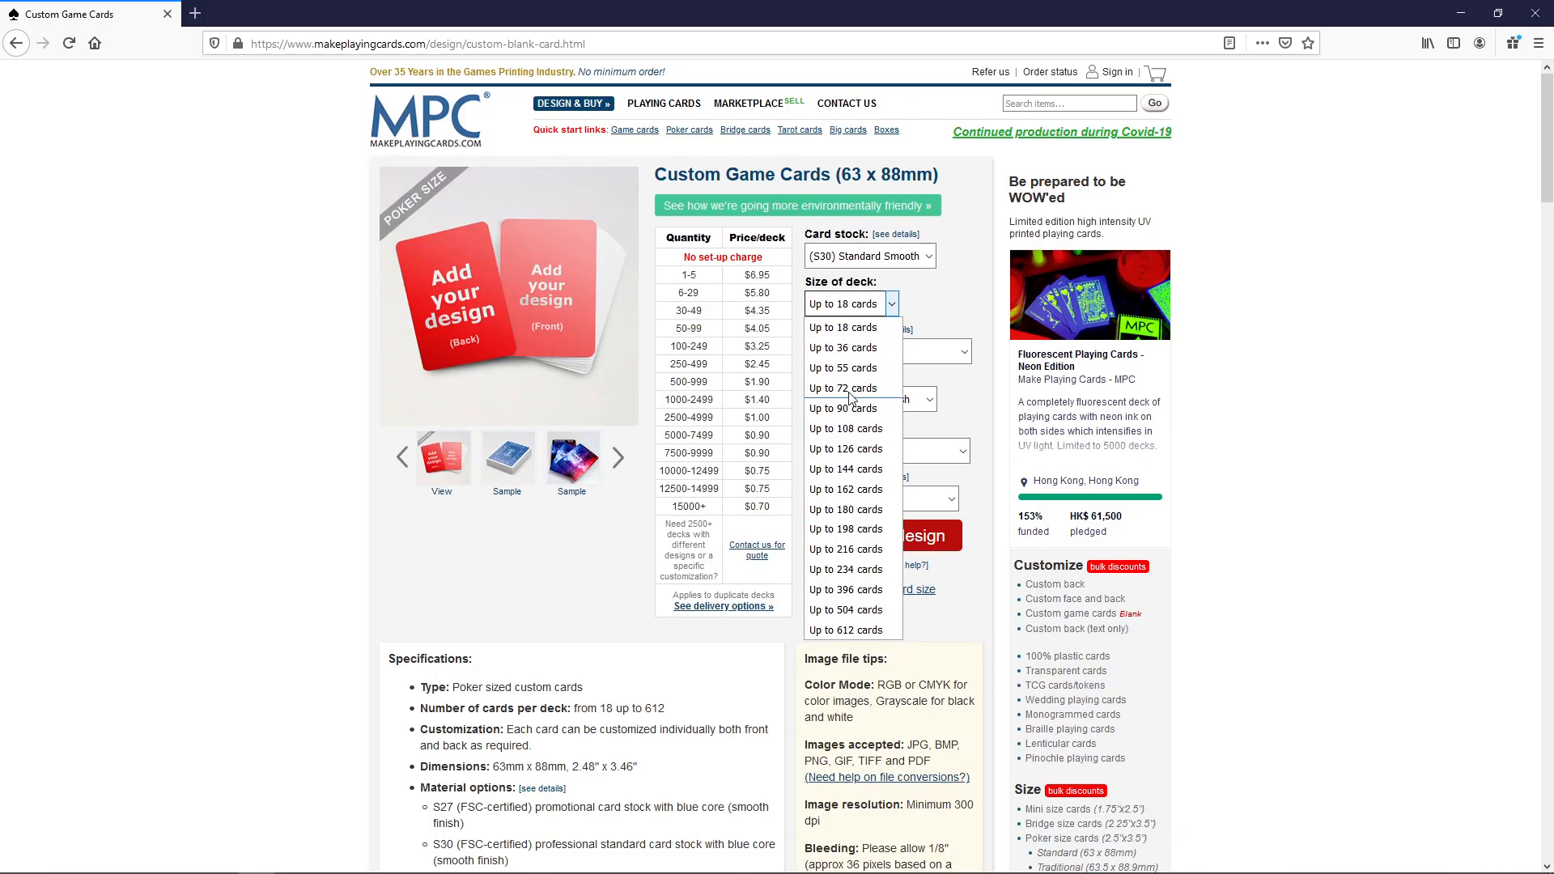
{"action": "mouse_move", "coordinate": [844, 387]}
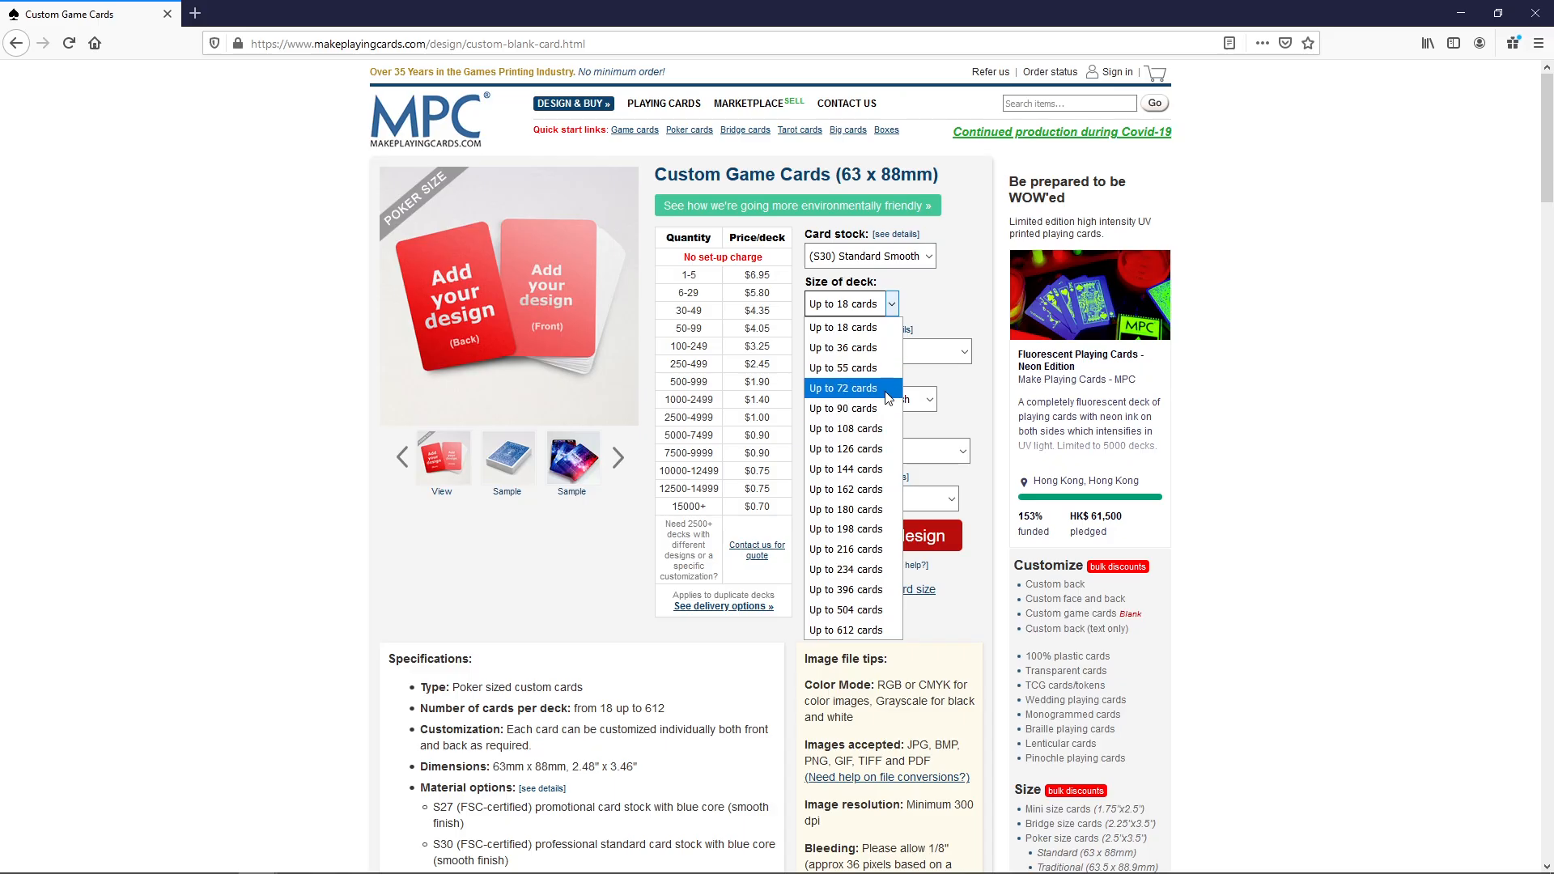
{"action": "mouse_move", "coordinate": [843, 407]}
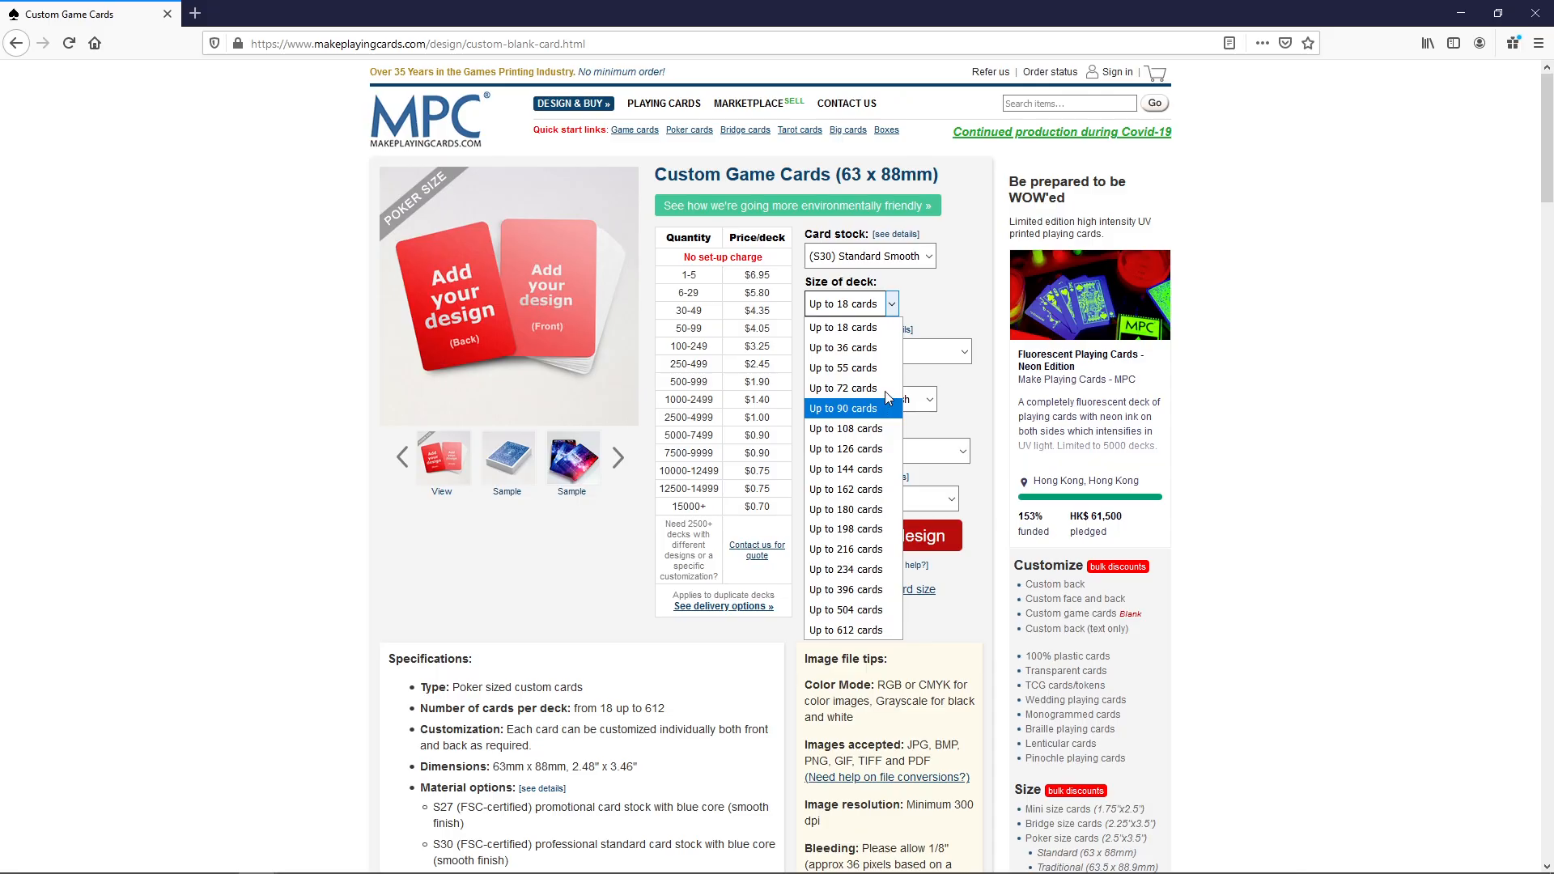
{"action": "mouse_move", "coordinate": [882, 415]}
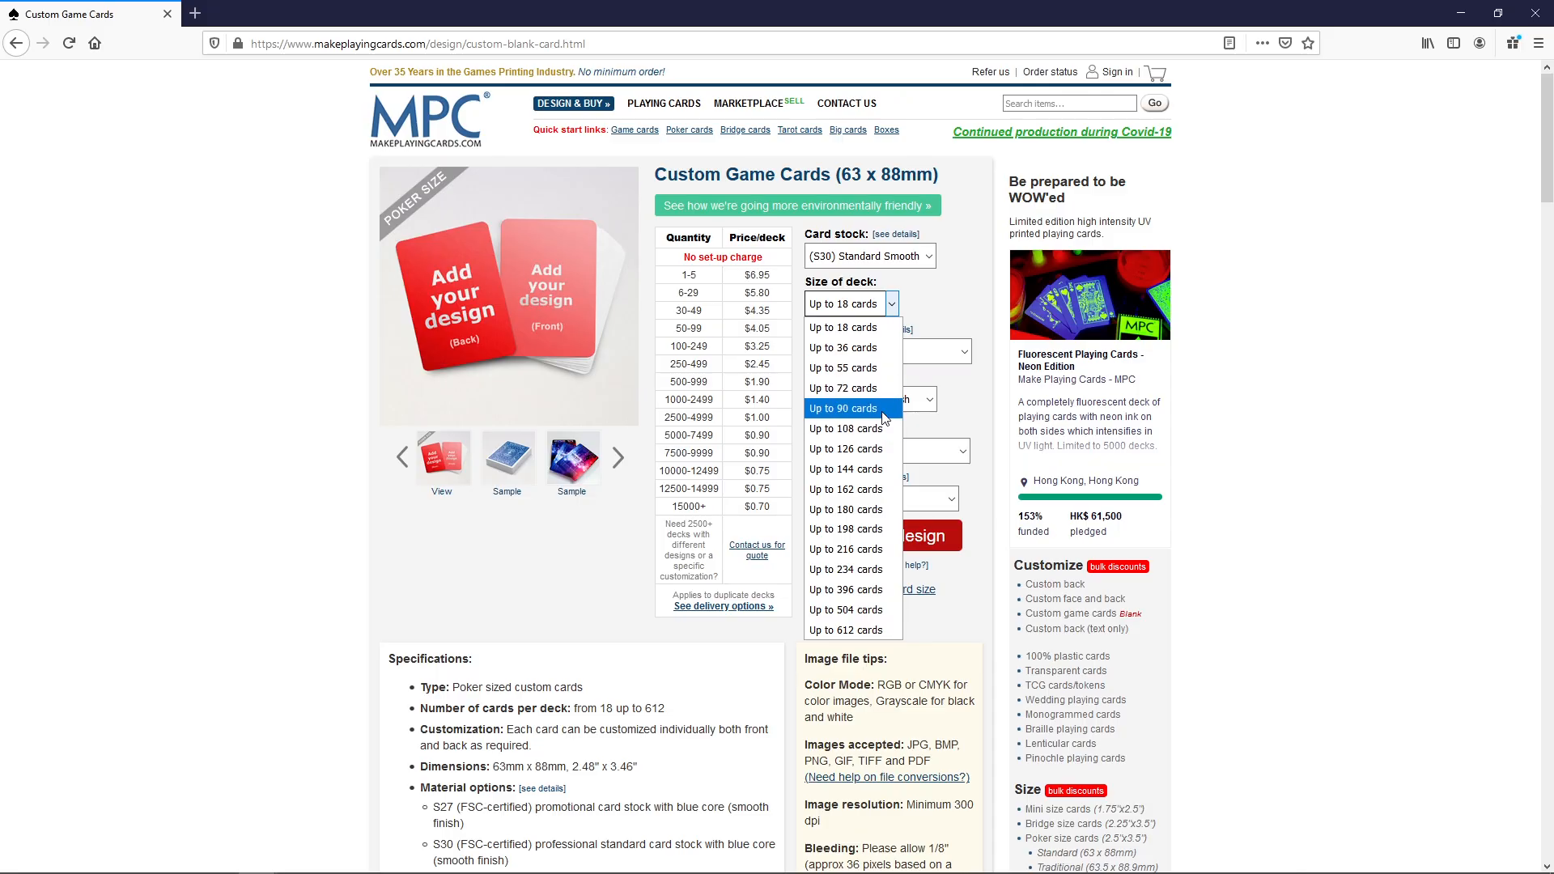
{"action": "left_click", "coordinate": [847, 303]}
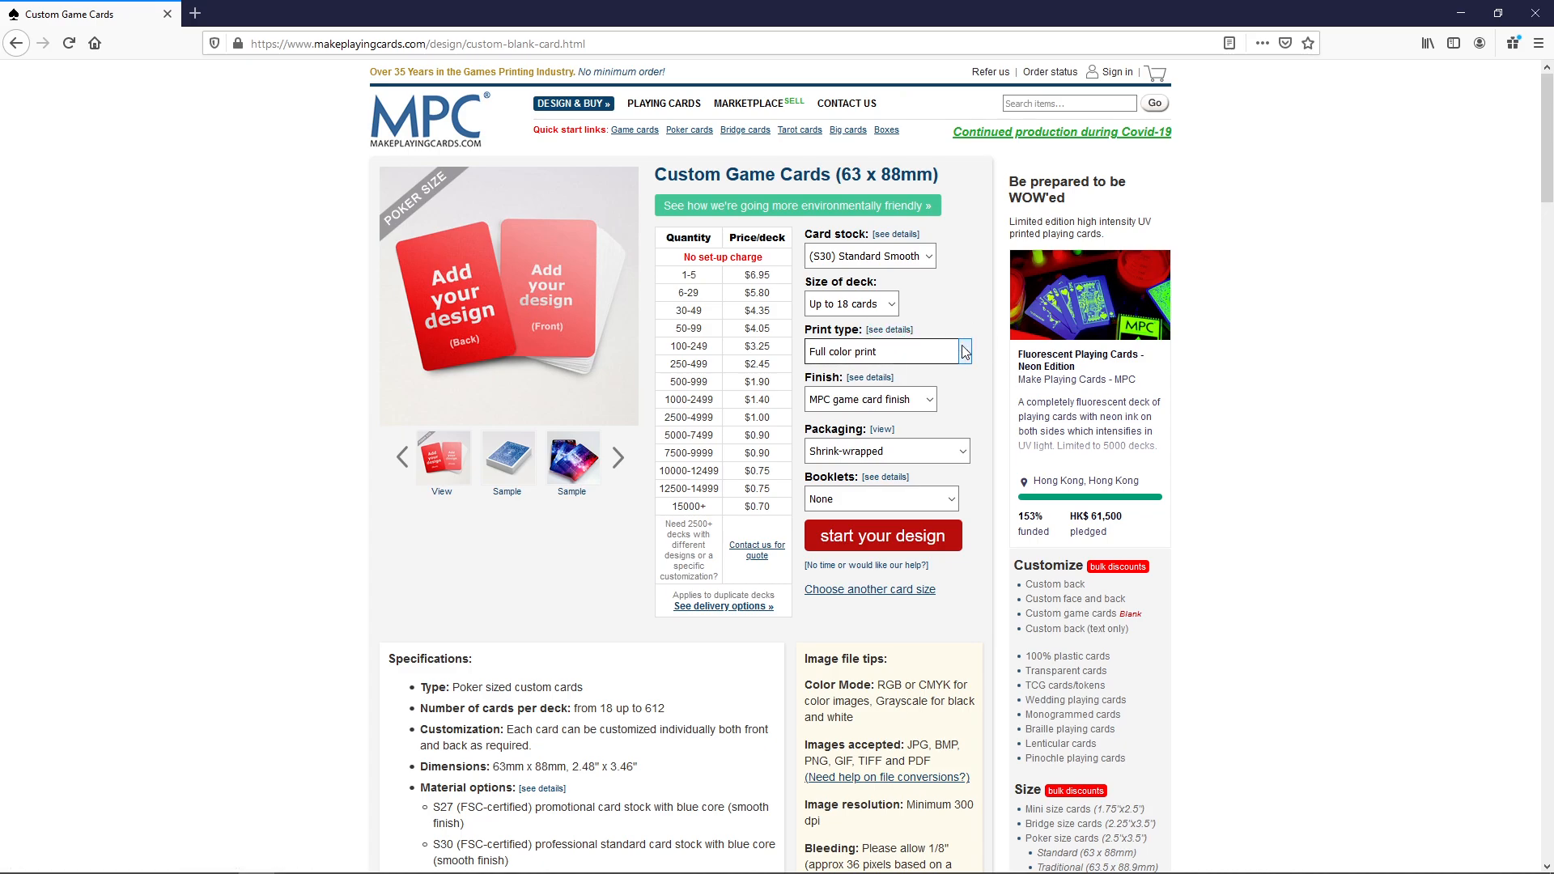
{"action": "mouse_move", "coordinate": [929, 399]}
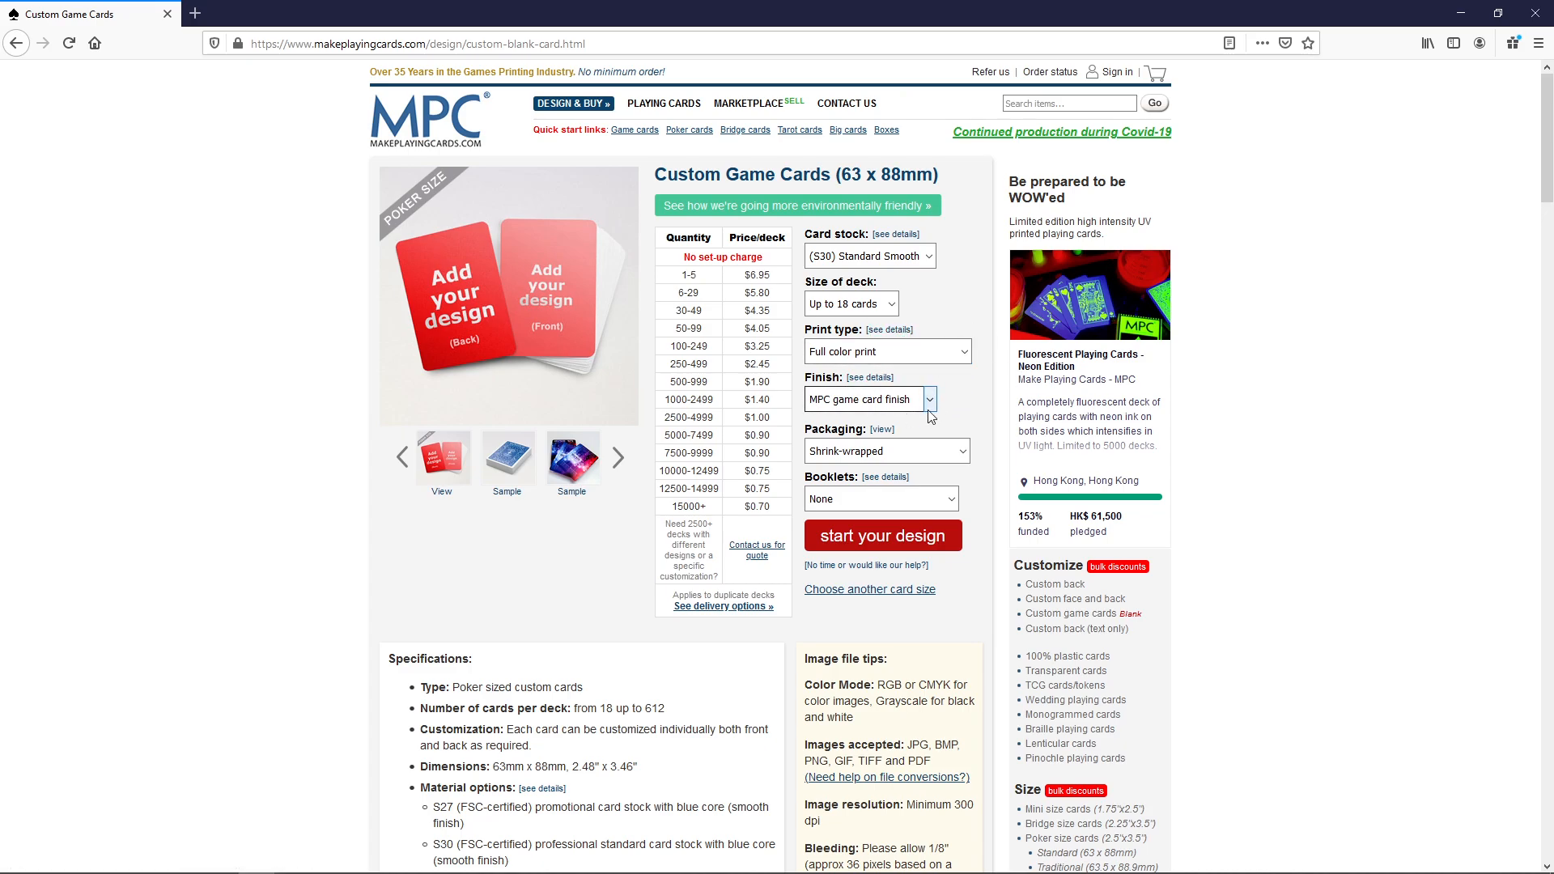
{"action": "mouse_move", "coordinate": [880, 451]}
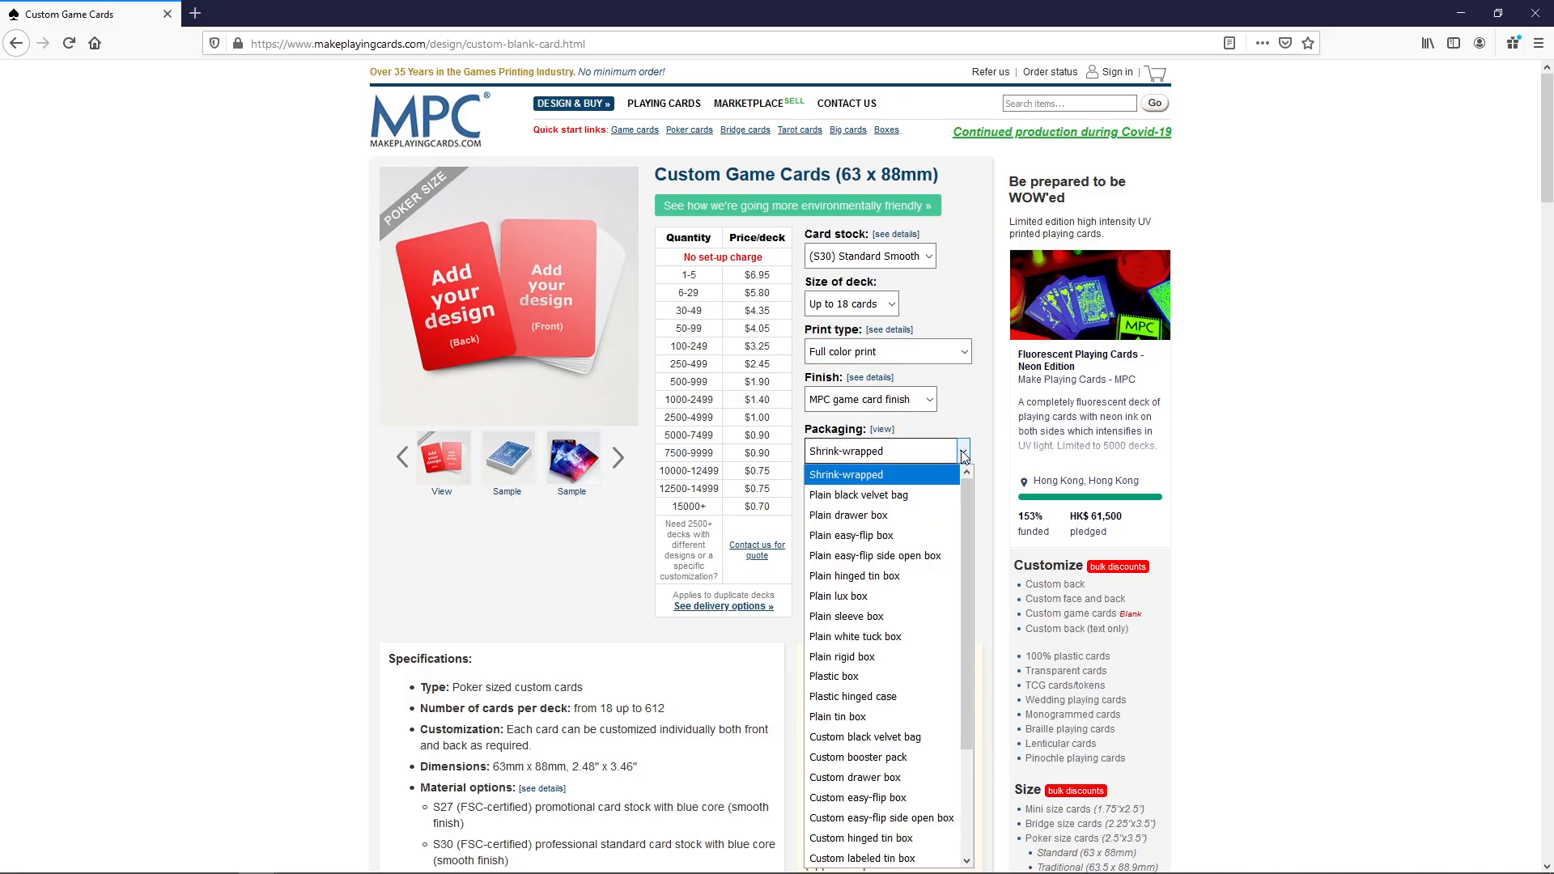
{"action": "mouse_move", "coordinate": [907, 480]}
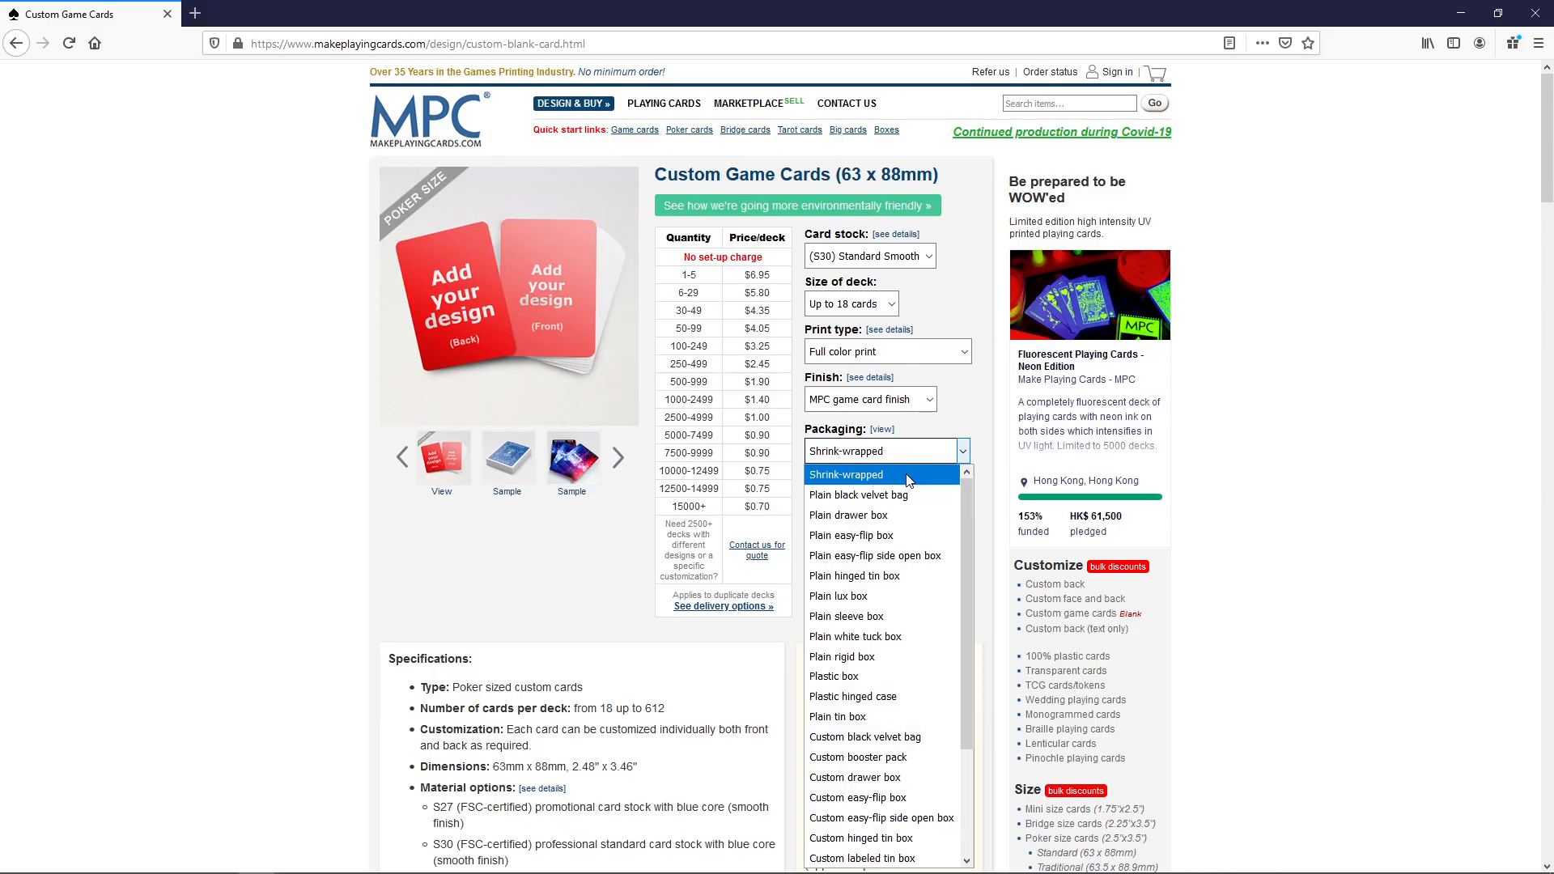
{"action": "mouse_move", "coordinate": [881, 636]}
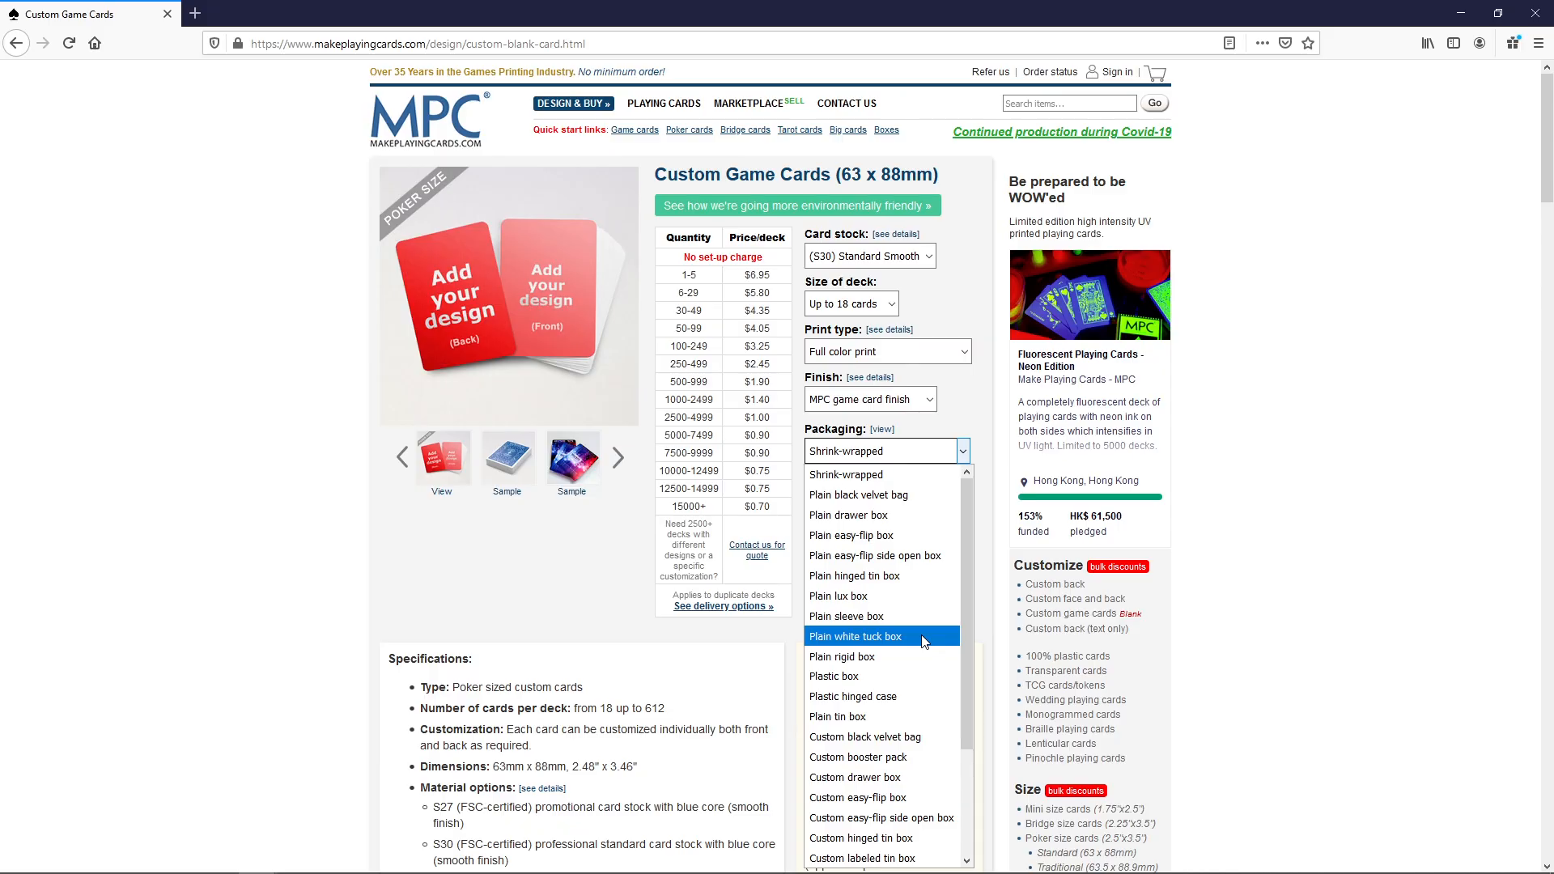
{"action": "left_click", "coordinate": [850, 302]}
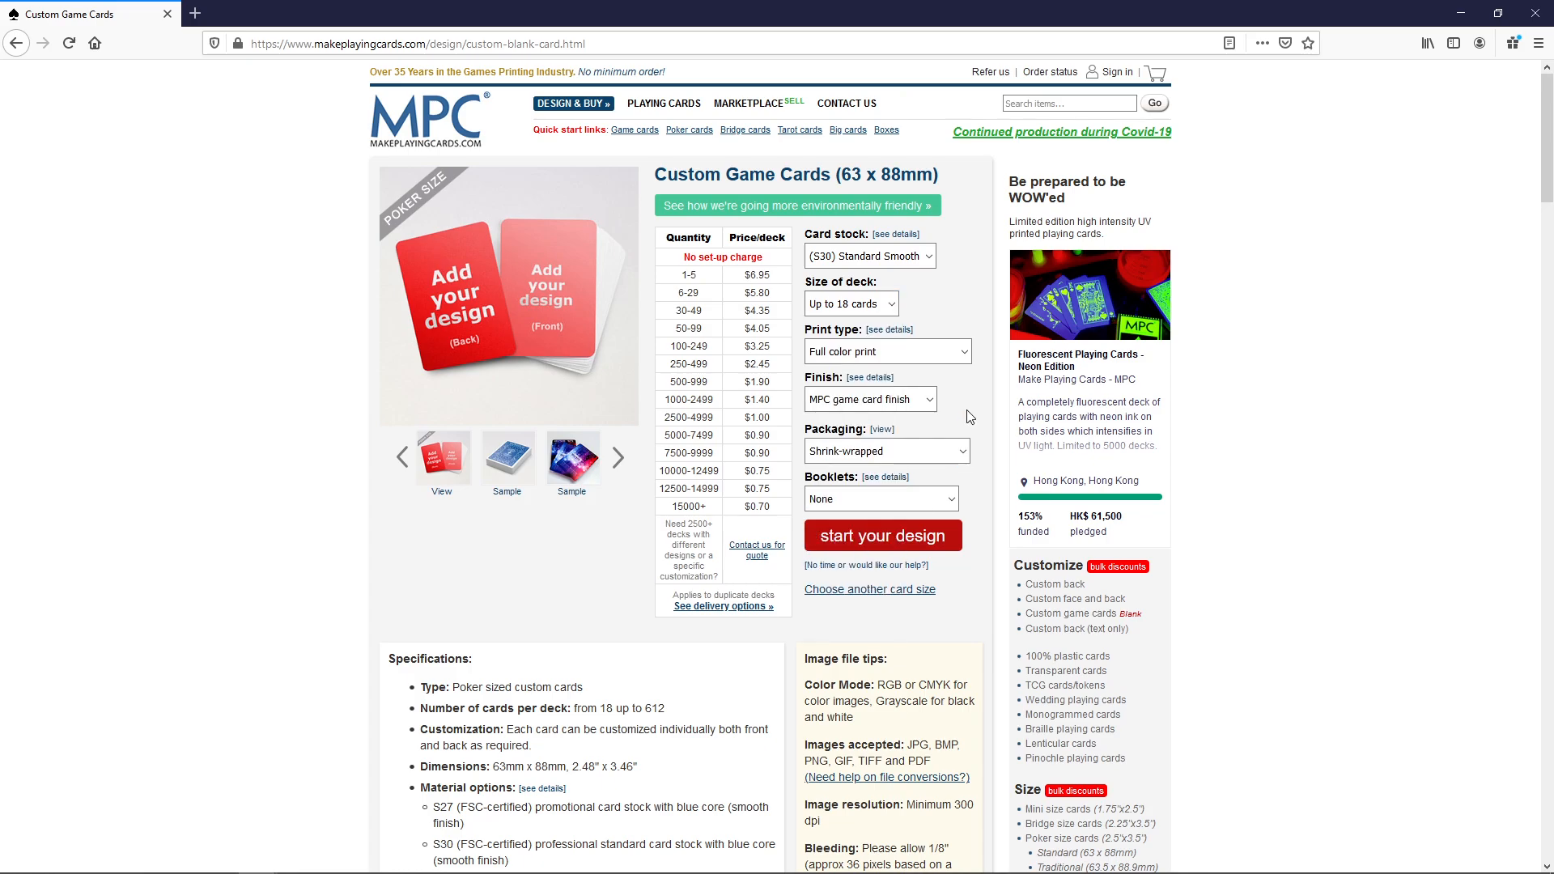
{"action": "left_click", "coordinate": [885, 451]}
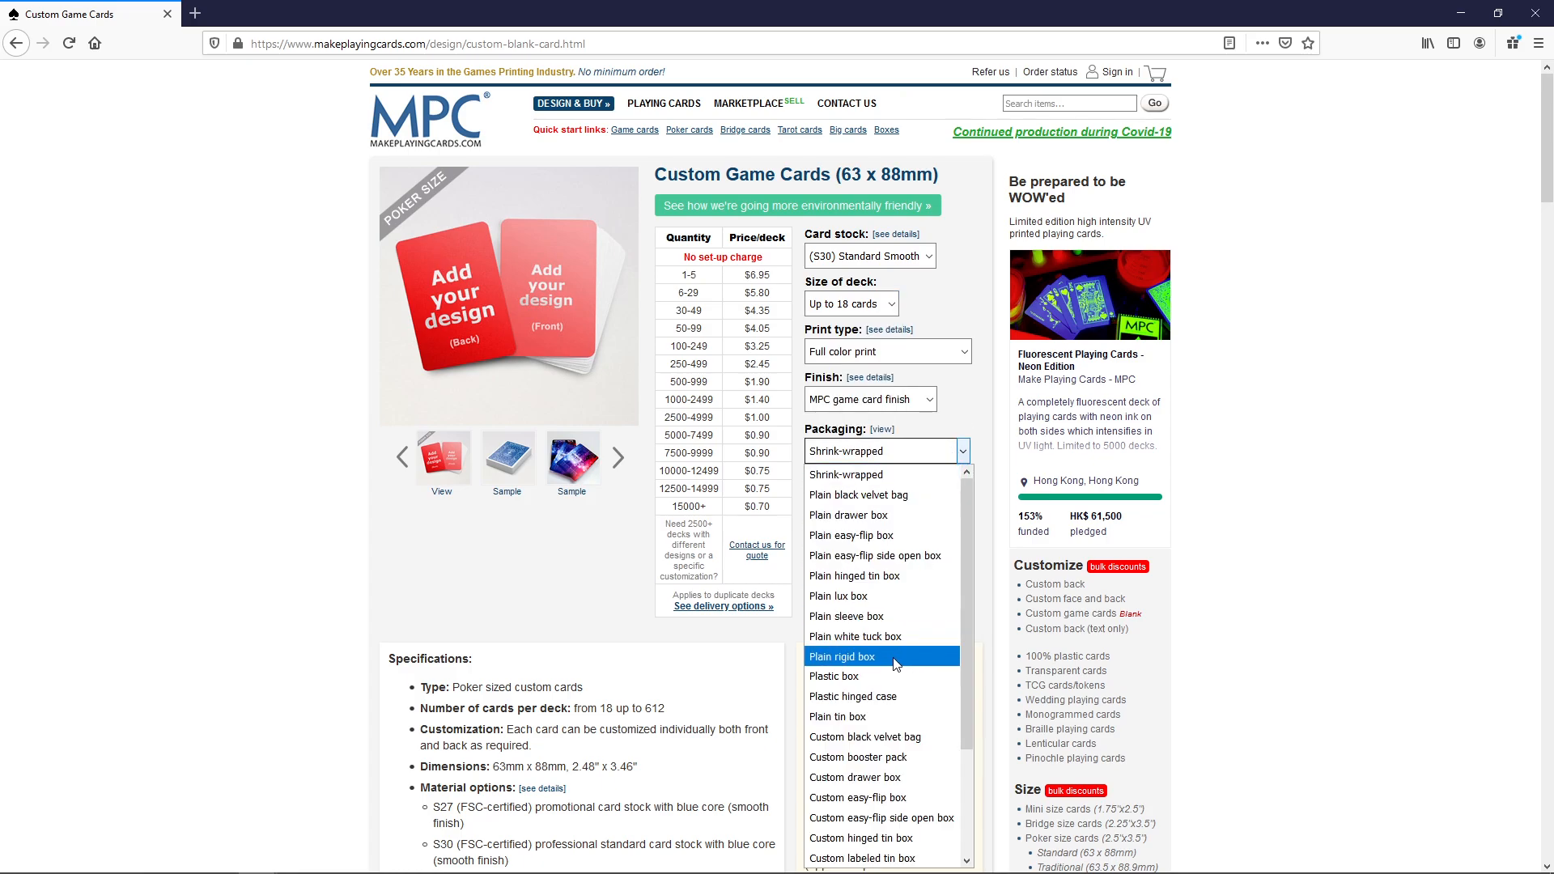
{"action": "mouse_move", "coordinate": [880, 474]}
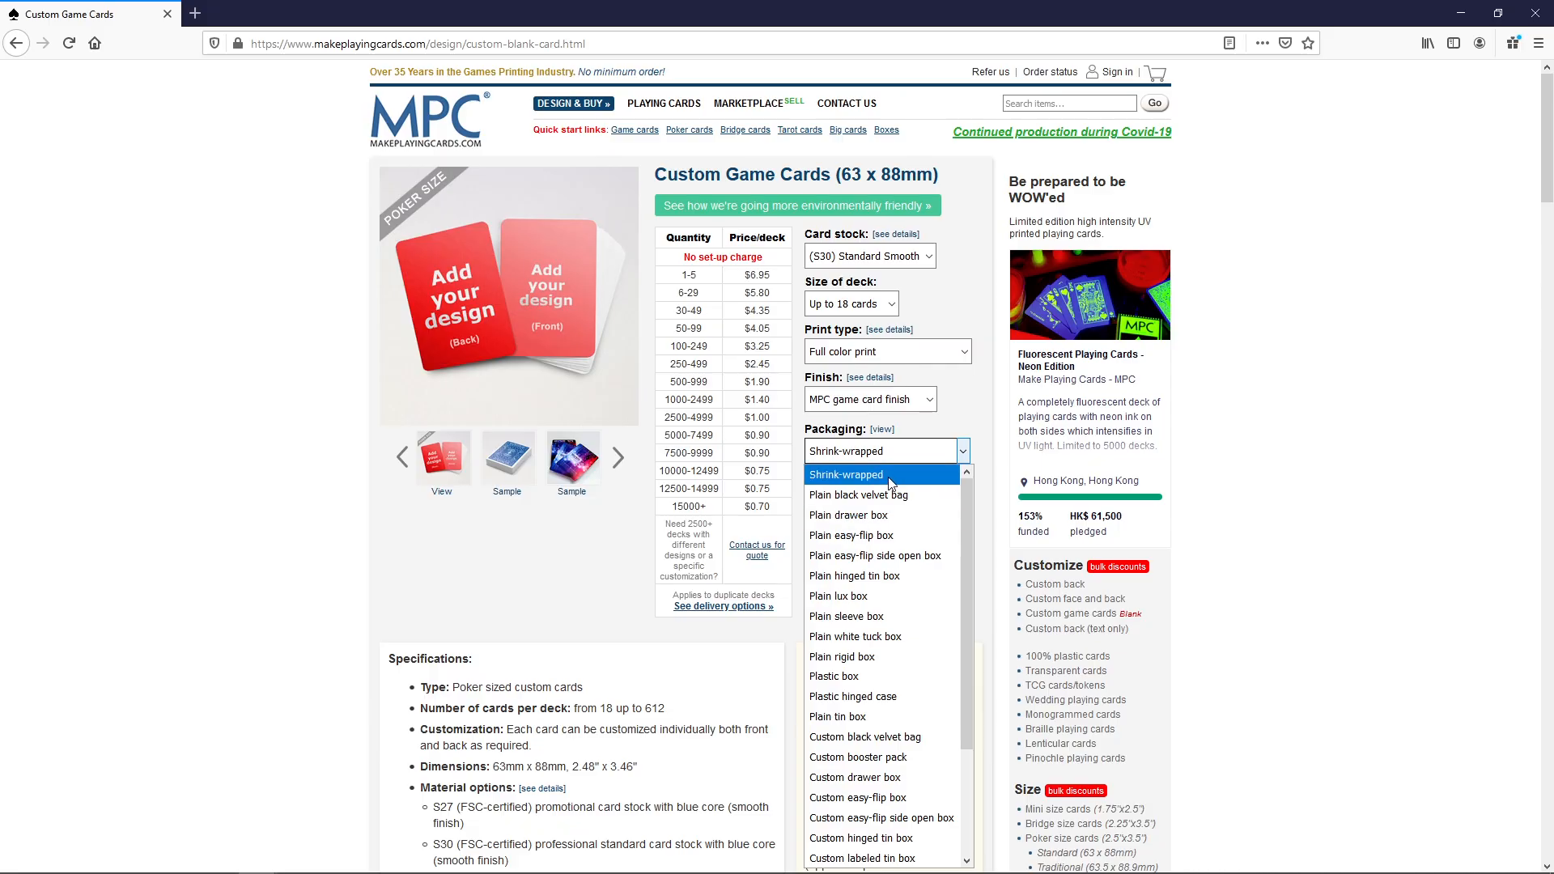
{"action": "left_click", "coordinate": [845, 474]}
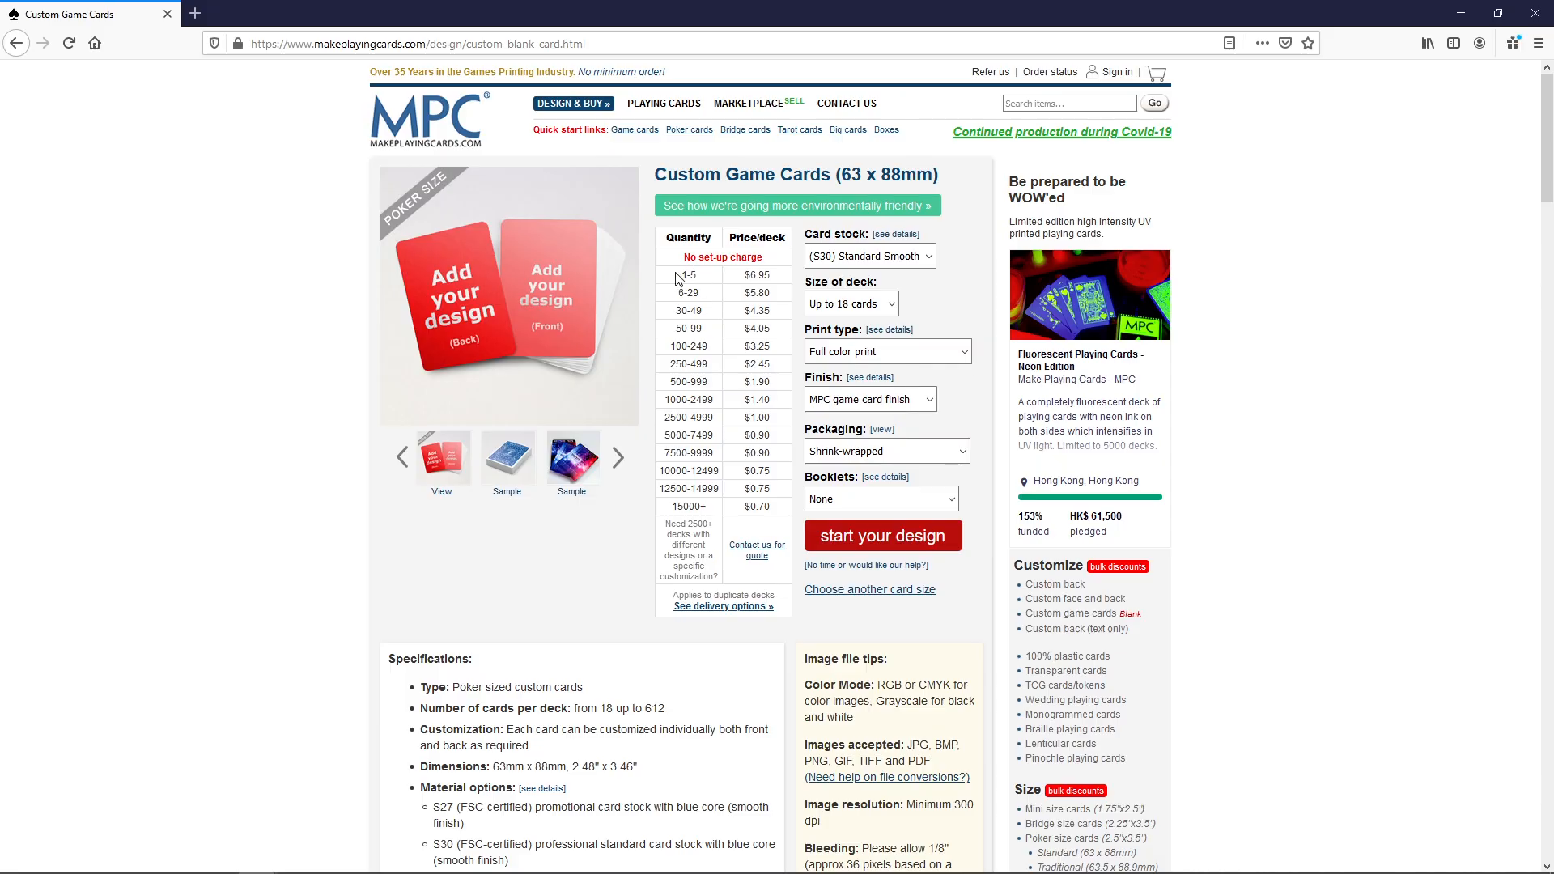
{"action": "mouse_move", "coordinate": [699, 288]}
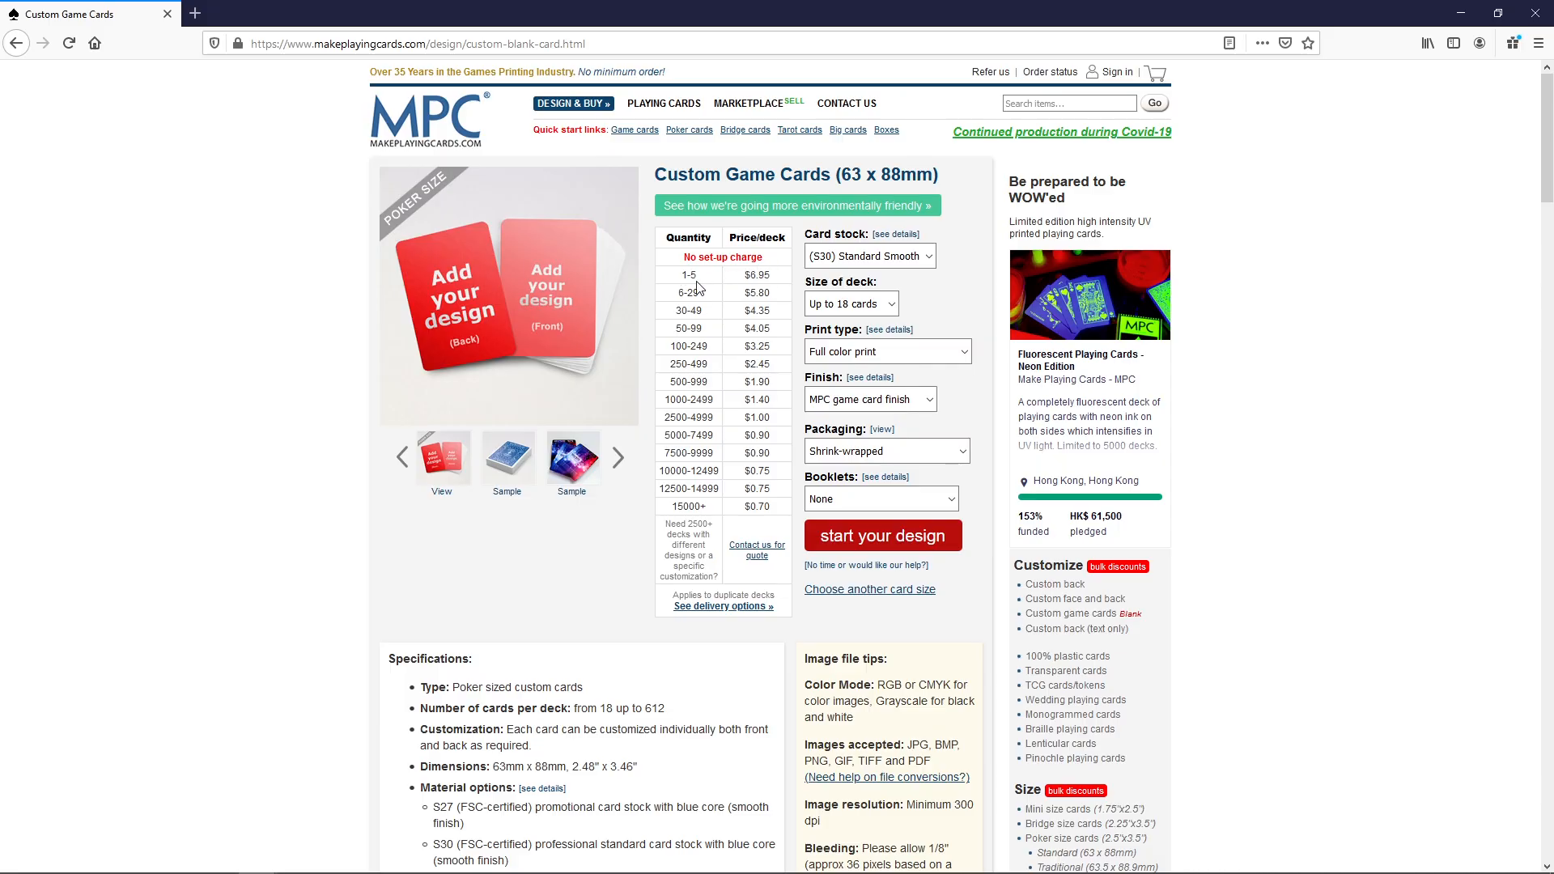
{"action": "mouse_move", "coordinate": [680, 282]}
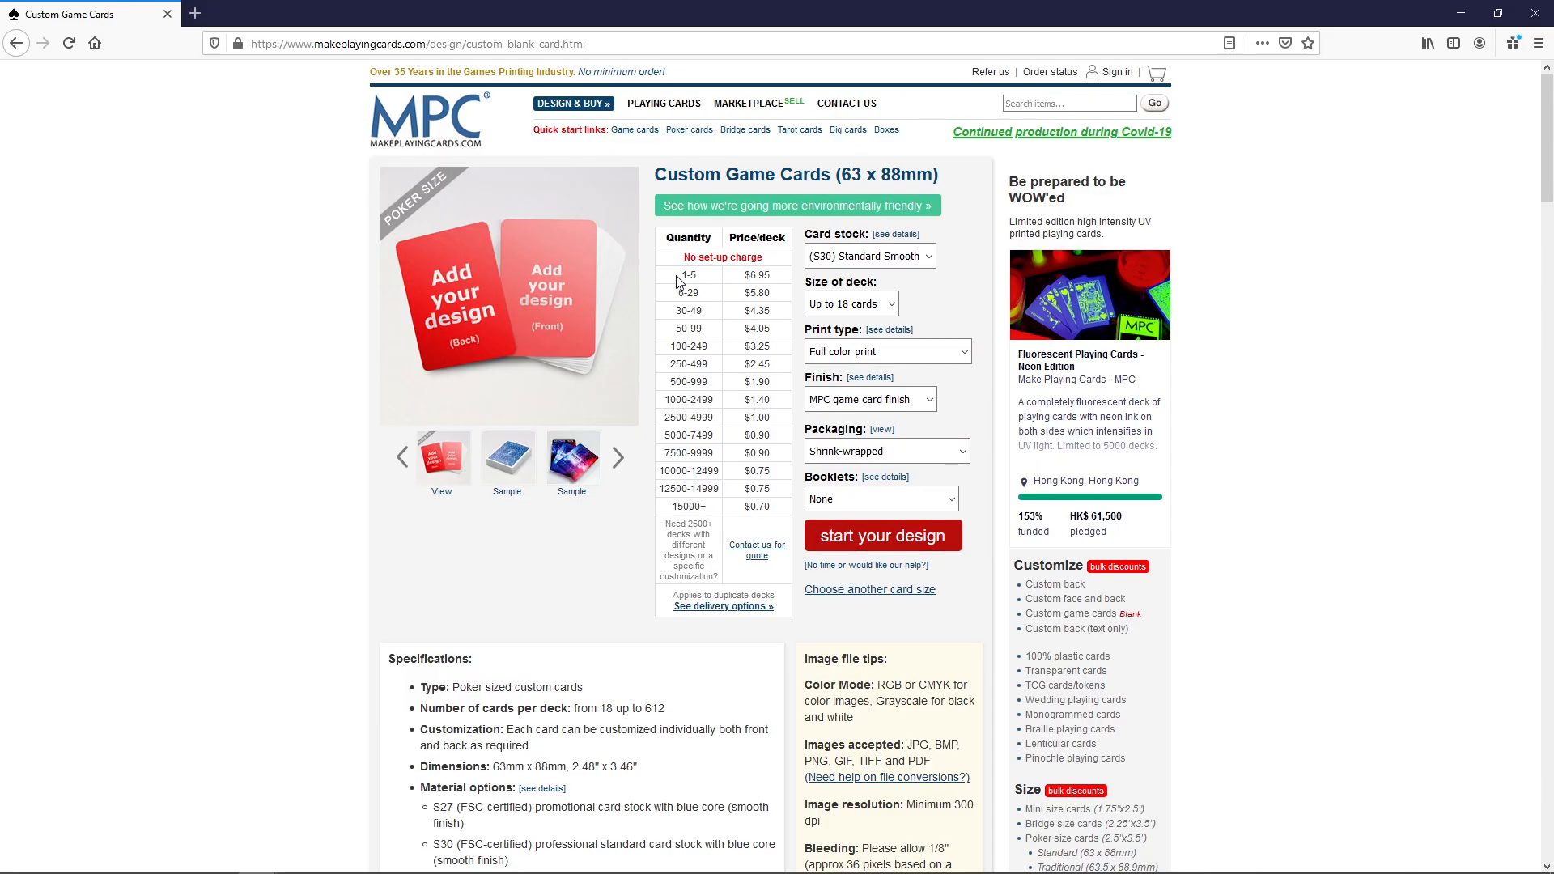
{"action": "mouse_move", "coordinate": [676, 316]}
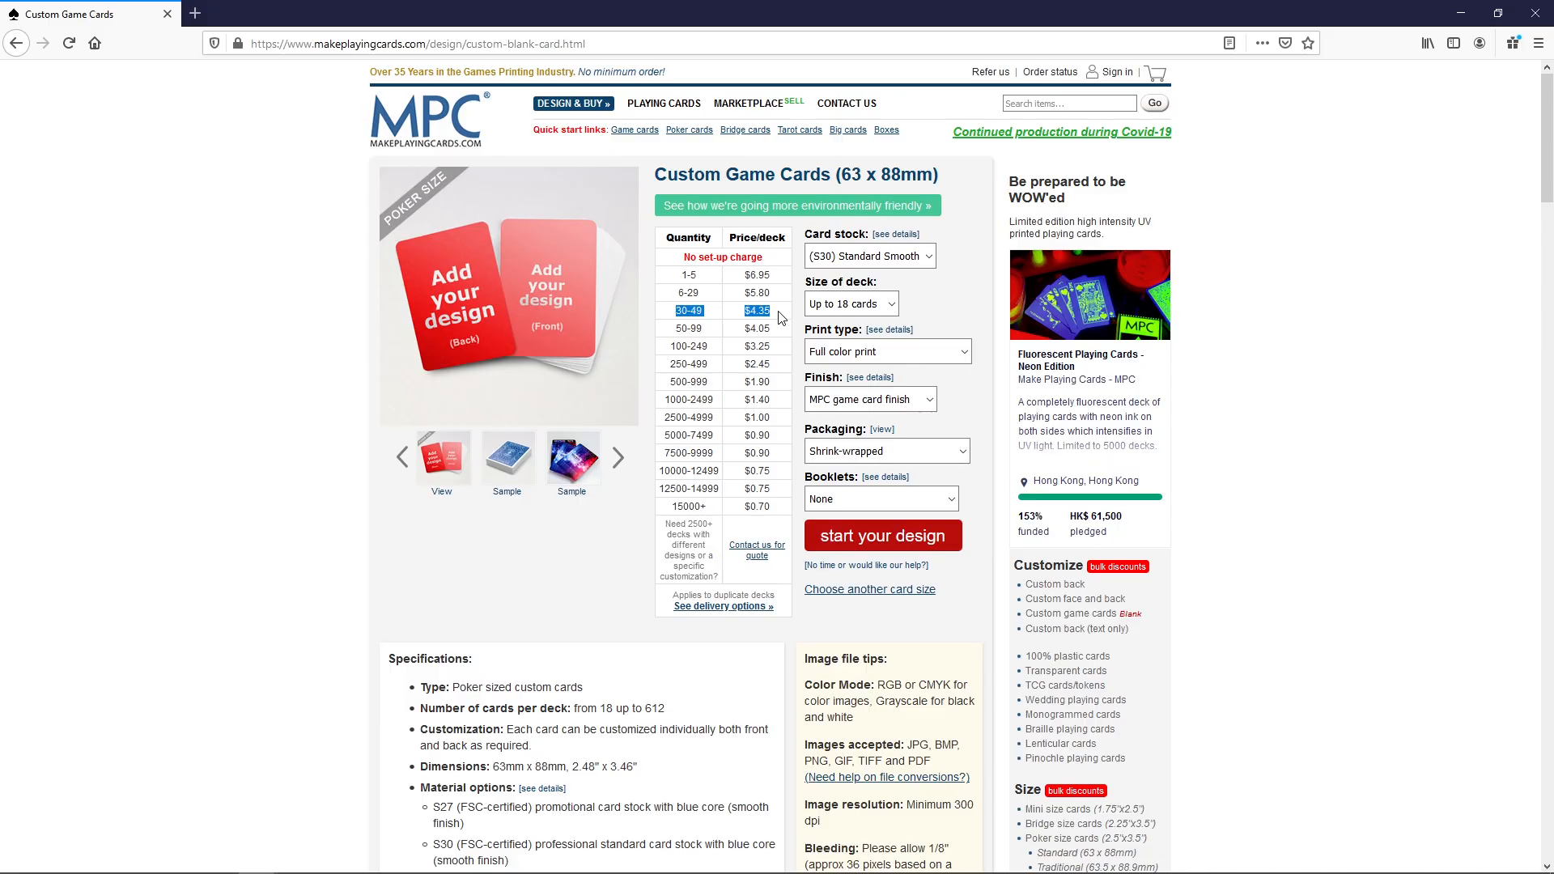
Step: Try the 'Up to 72 cards' deck size, then set it back to 'Up to 18 cards'
{"action": "left_click", "coordinate": [691, 275]}
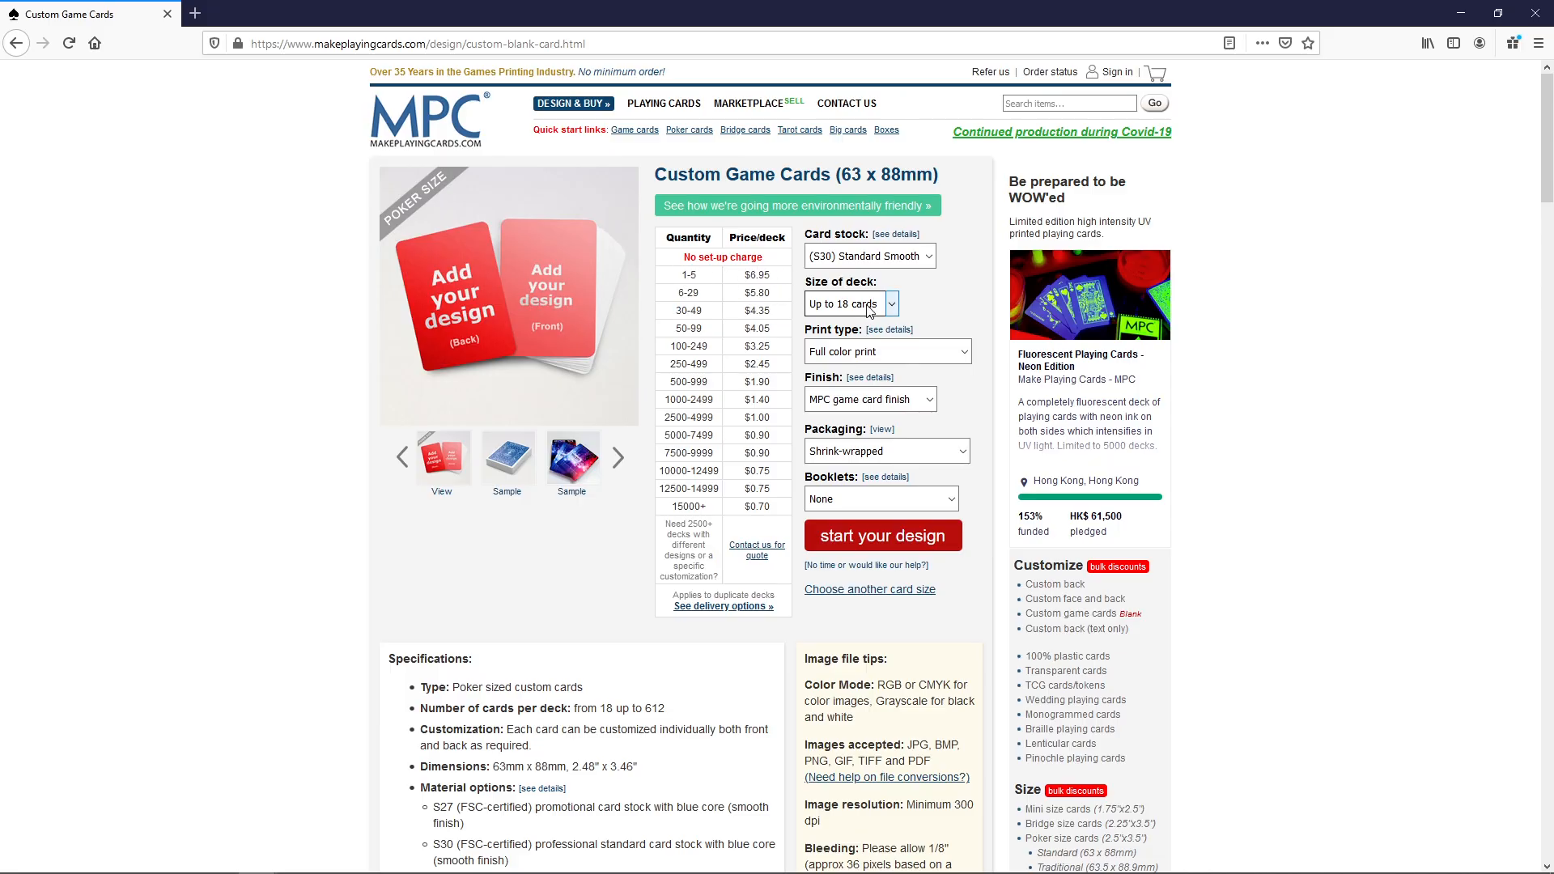
{"action": "left_click", "coordinate": [846, 303]}
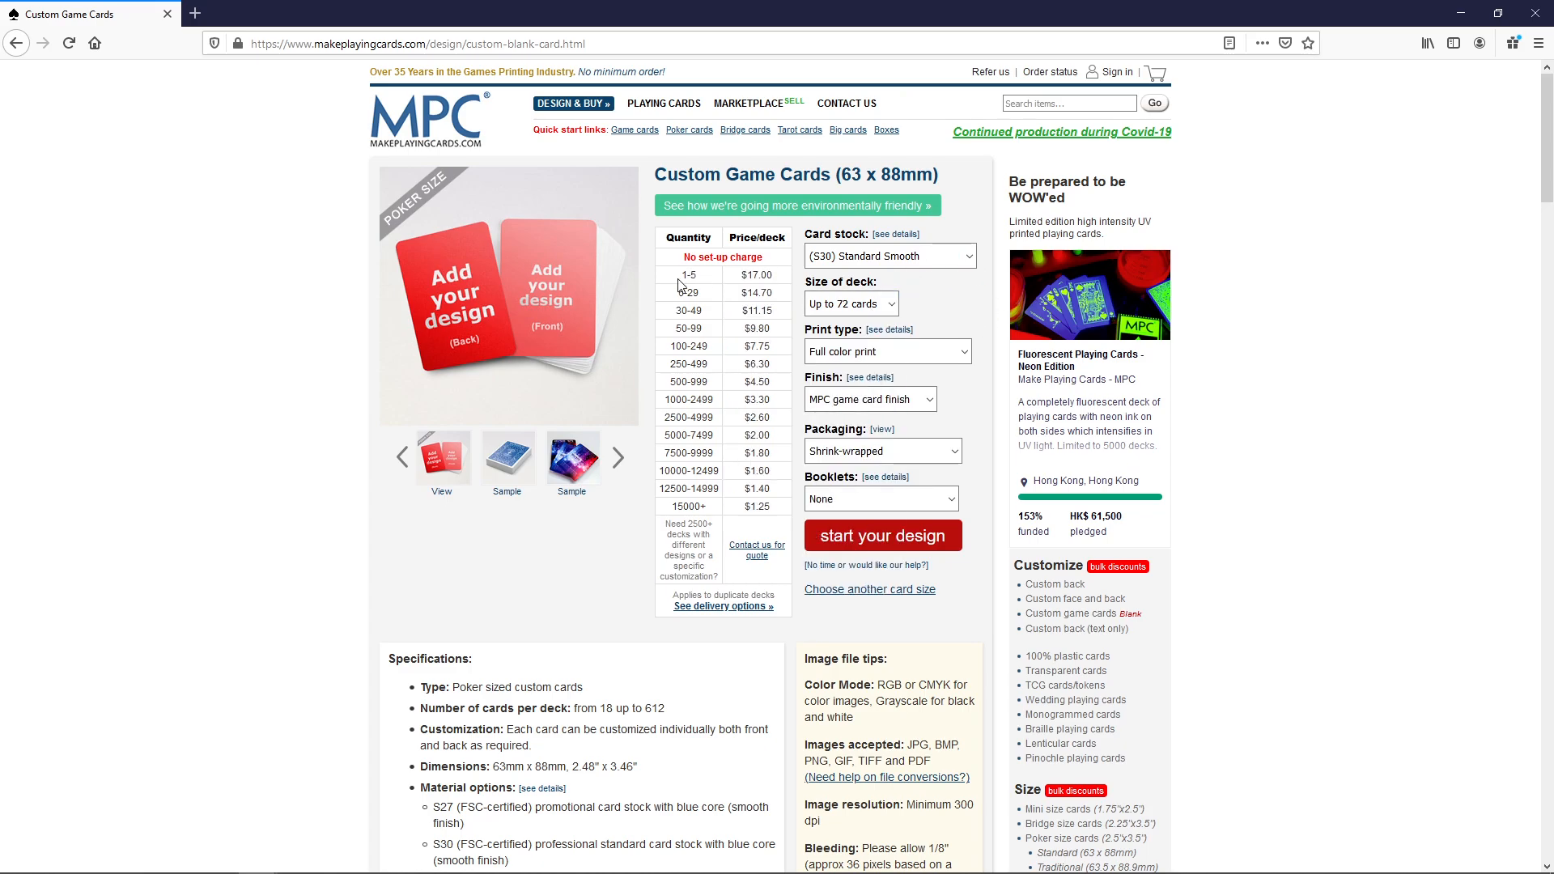
{"action": "mouse_move", "coordinate": [854, 322]}
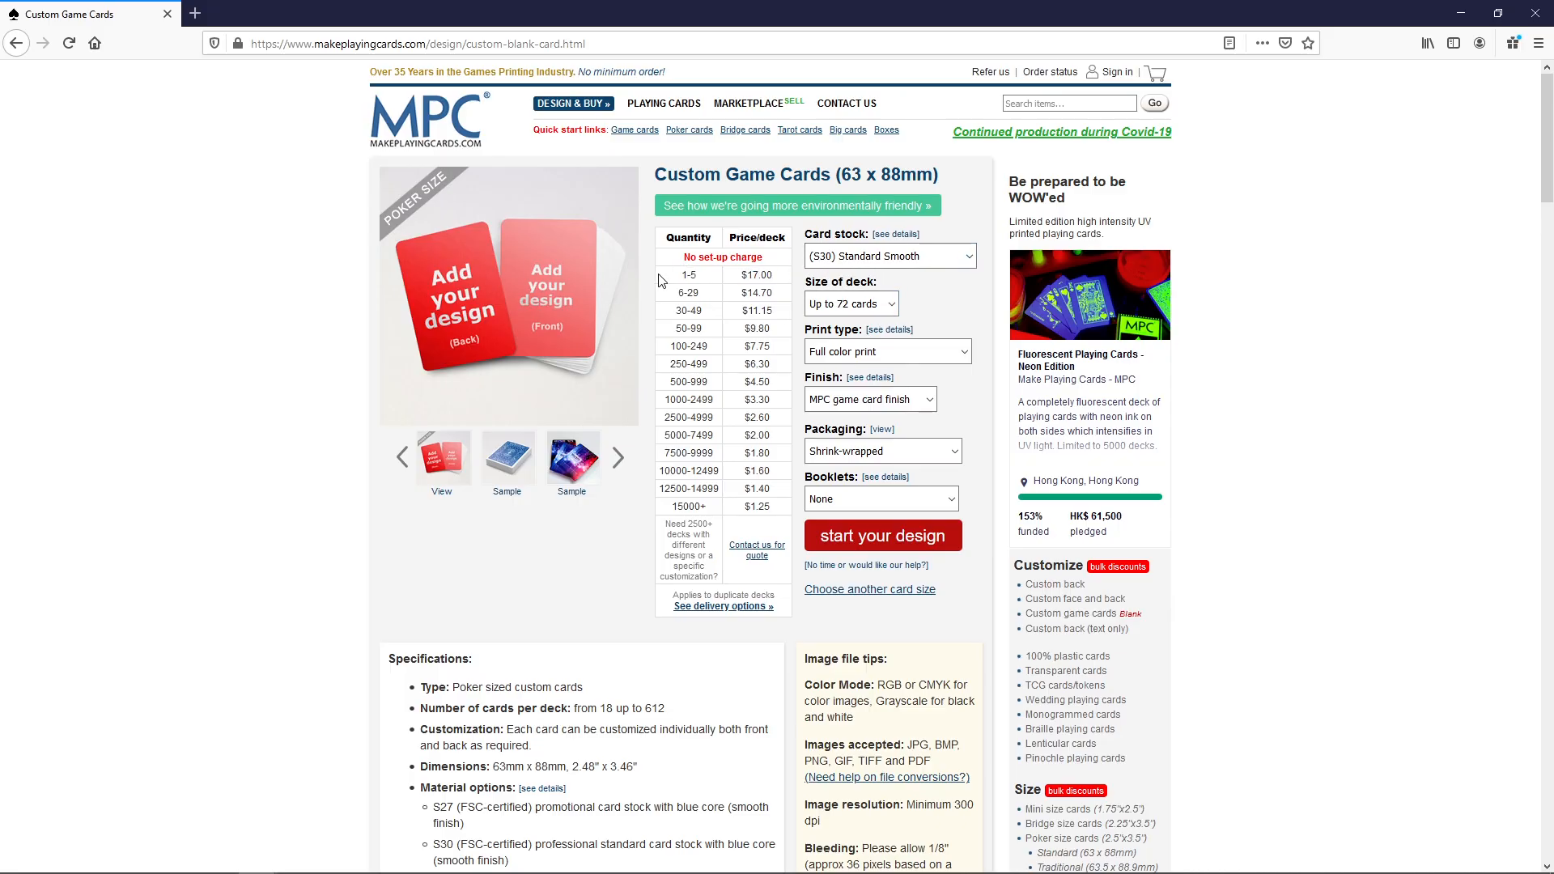
{"action": "left_click", "coordinate": [846, 303]}
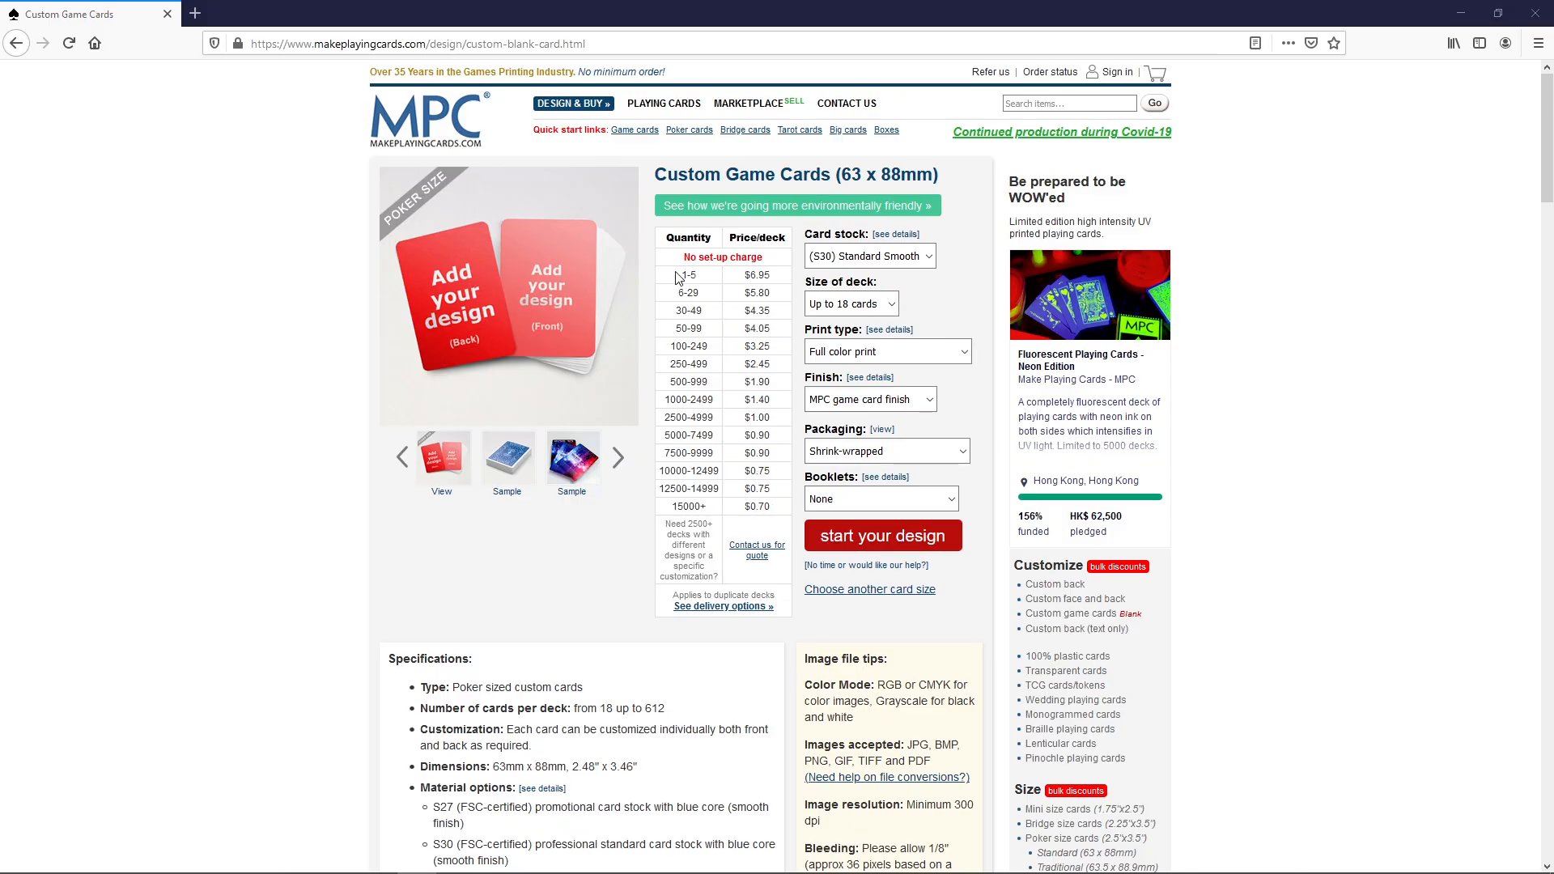
{"action": "mouse_move", "coordinate": [778, 280]}
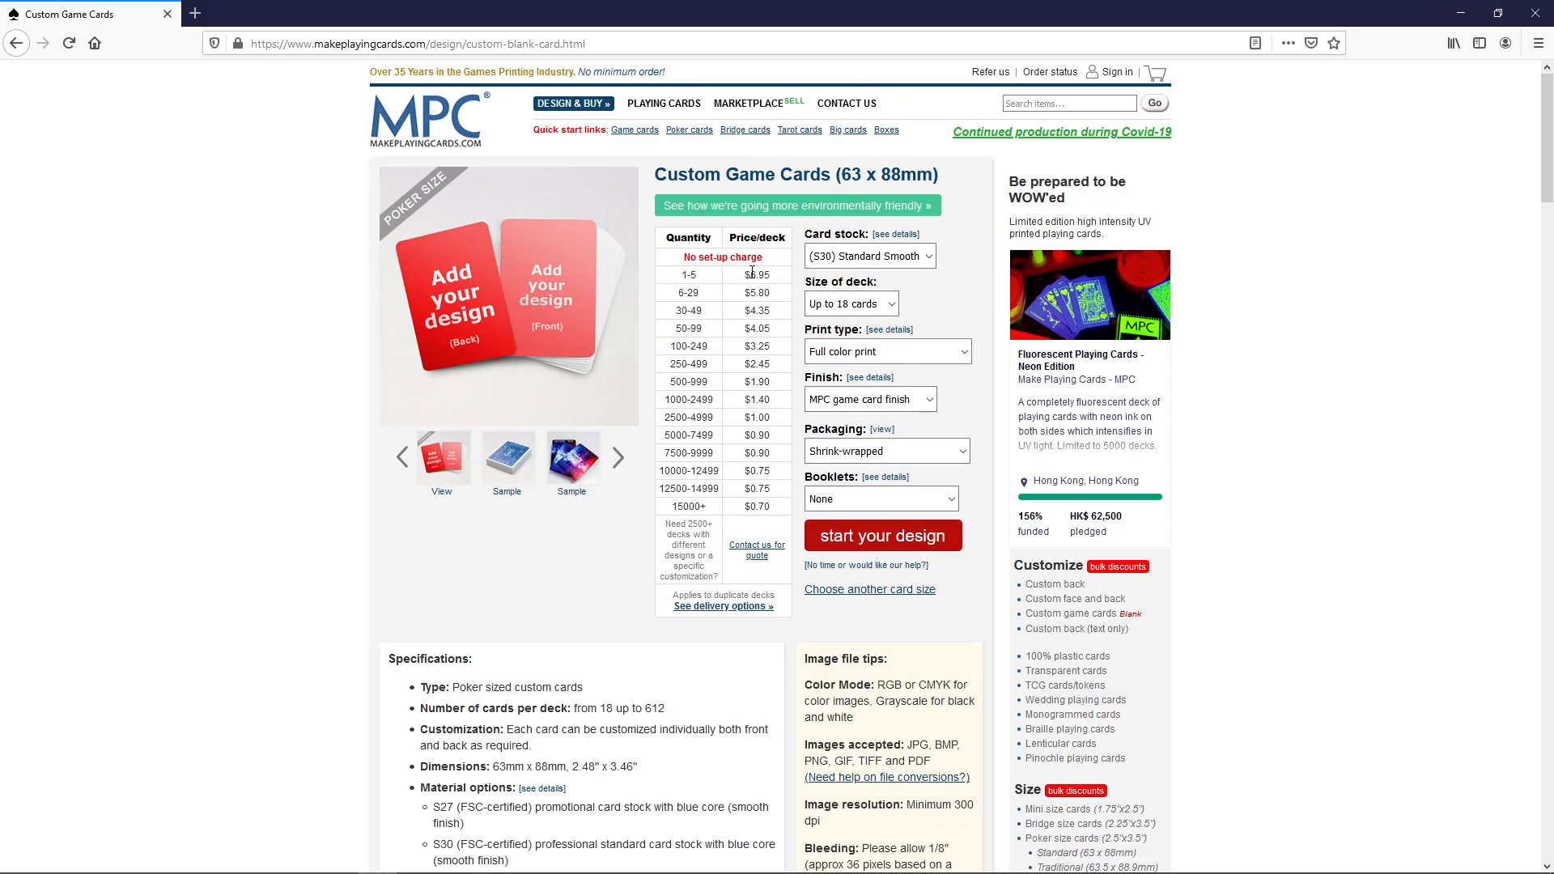
Step: Check prices for 216 and 504 cards, then return to 'Up to 18 cards' at $6.95
{"action": "left_click", "coordinate": [850, 303]}
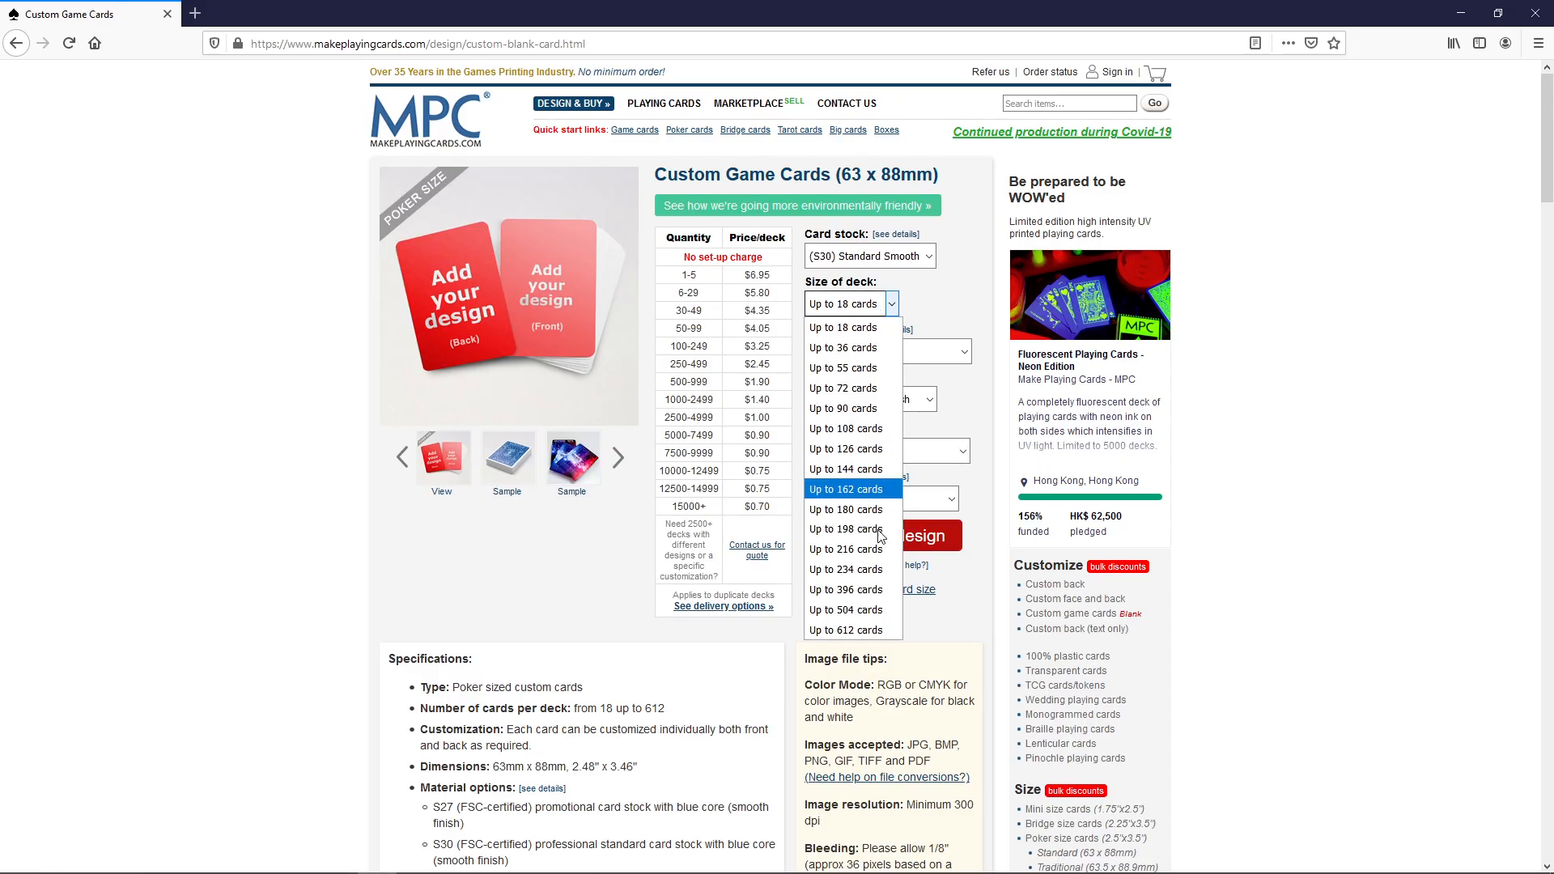
{"action": "mouse_move", "coordinate": [871, 549]}
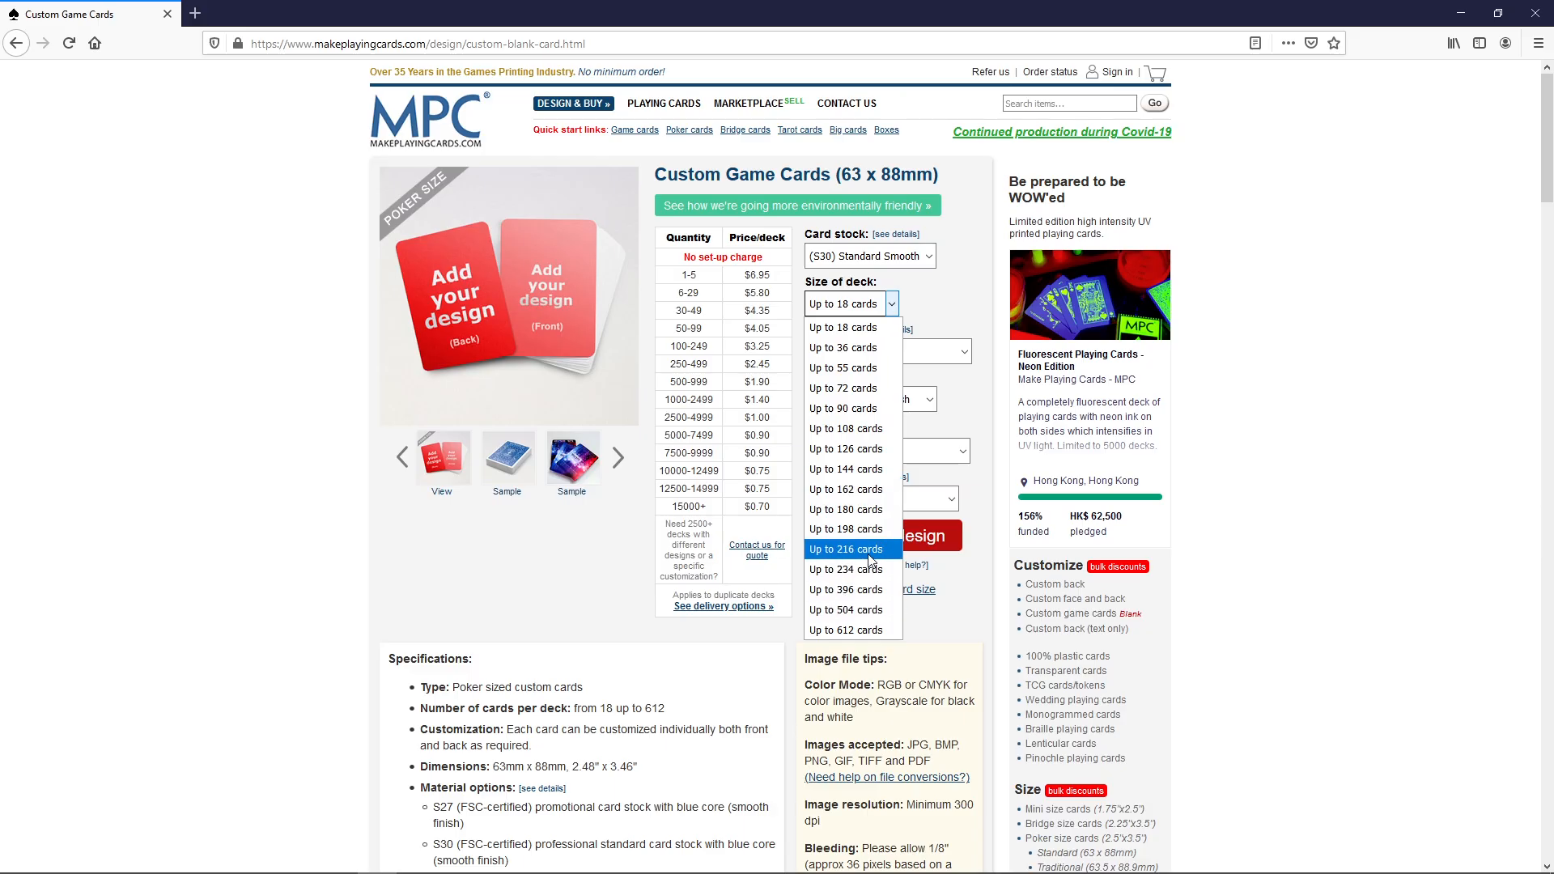
{"action": "left_click", "coordinate": [845, 548]}
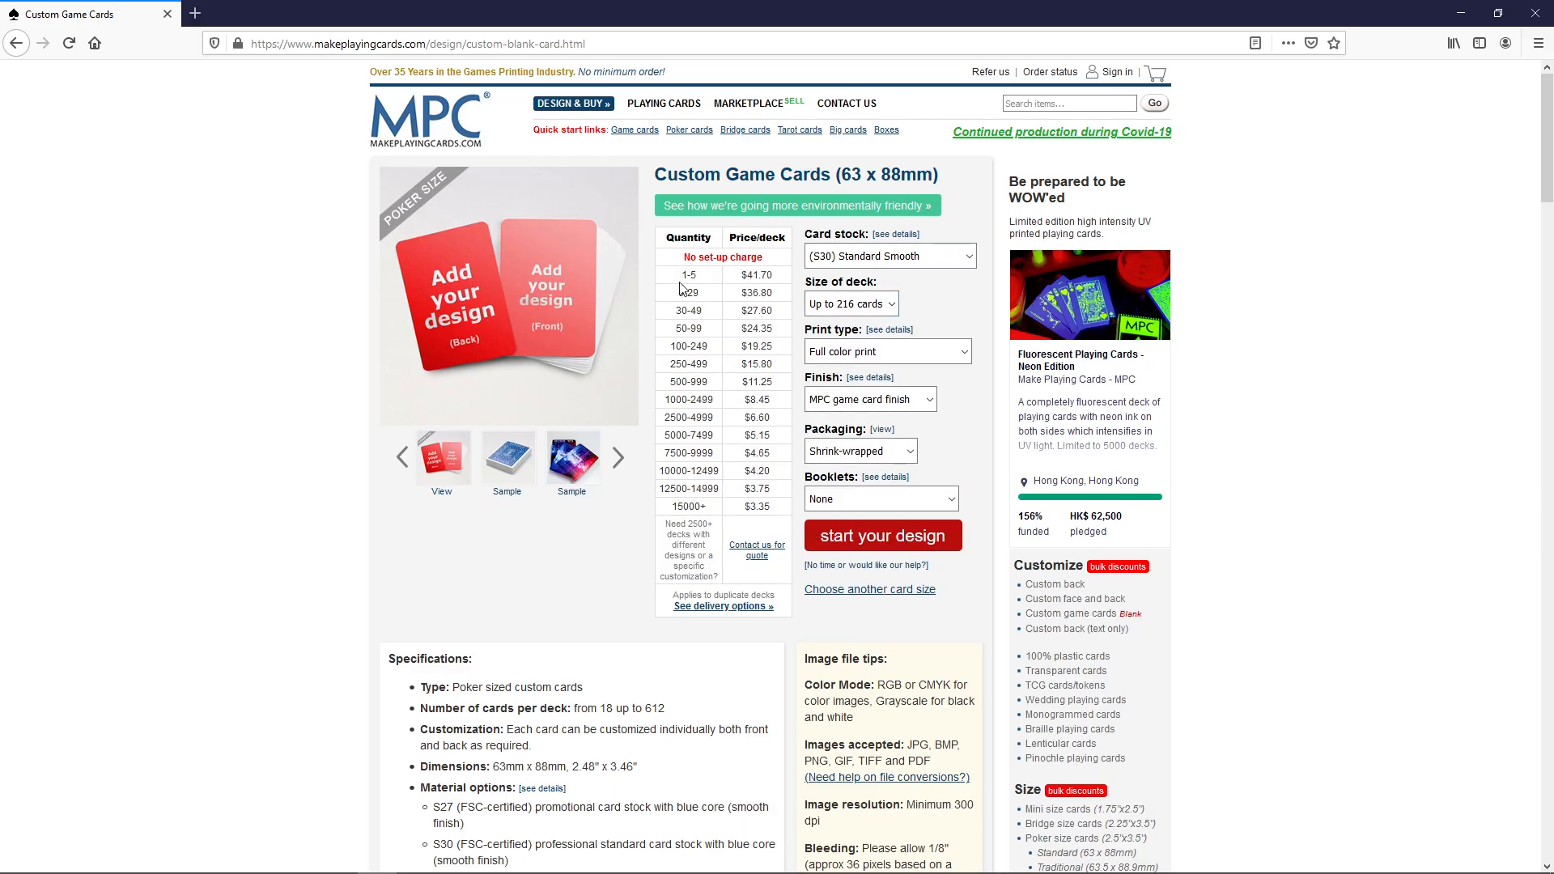
{"action": "mouse_move", "coordinate": [200, 267]}
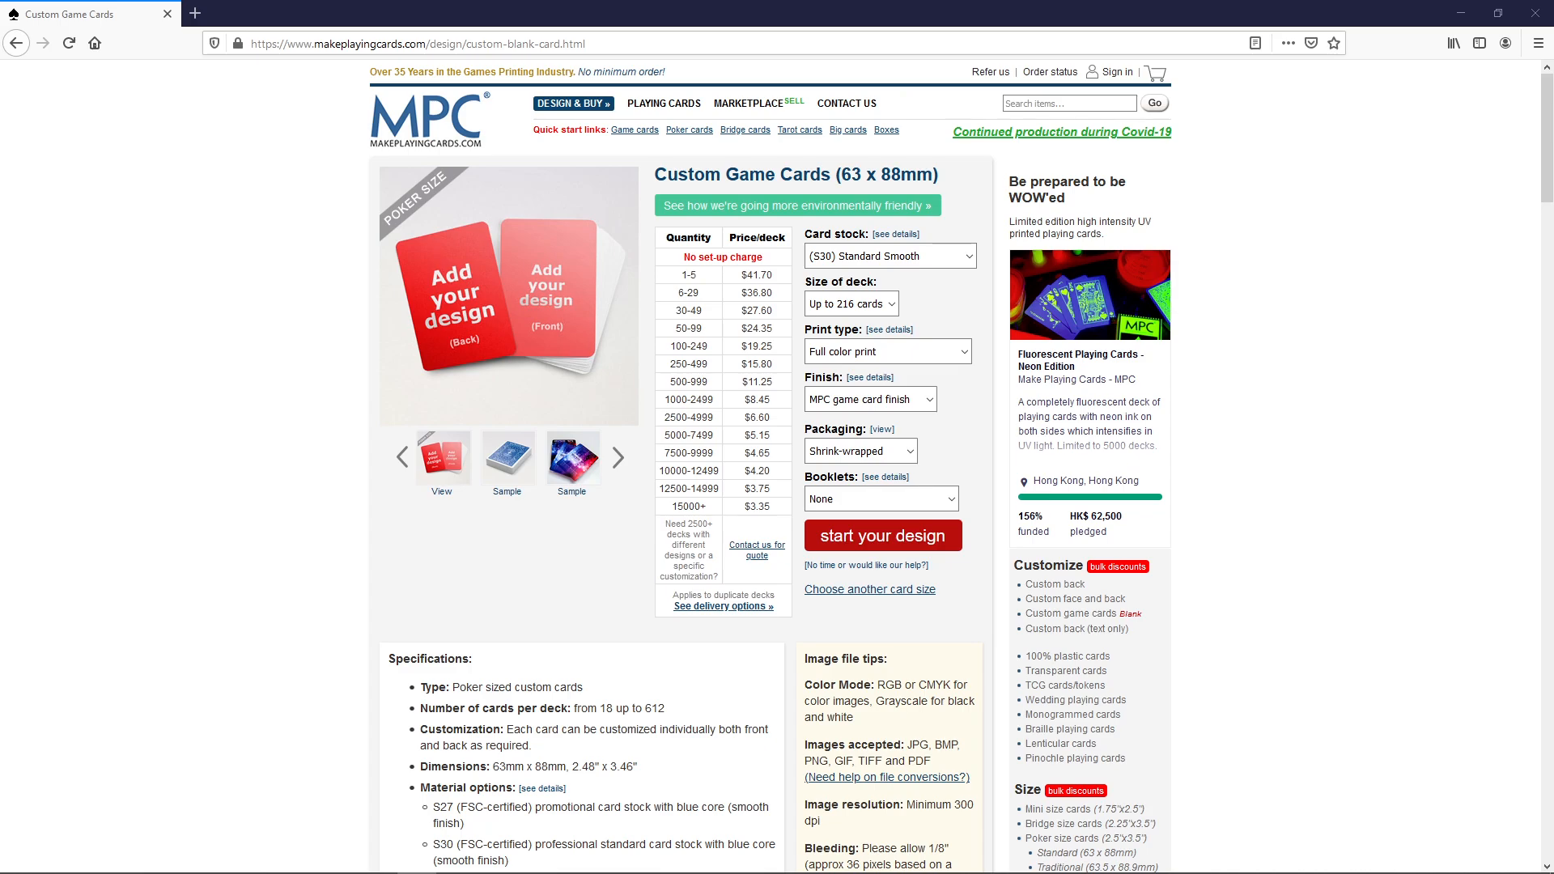
{"action": "mouse_move", "coordinate": [572, 167]}
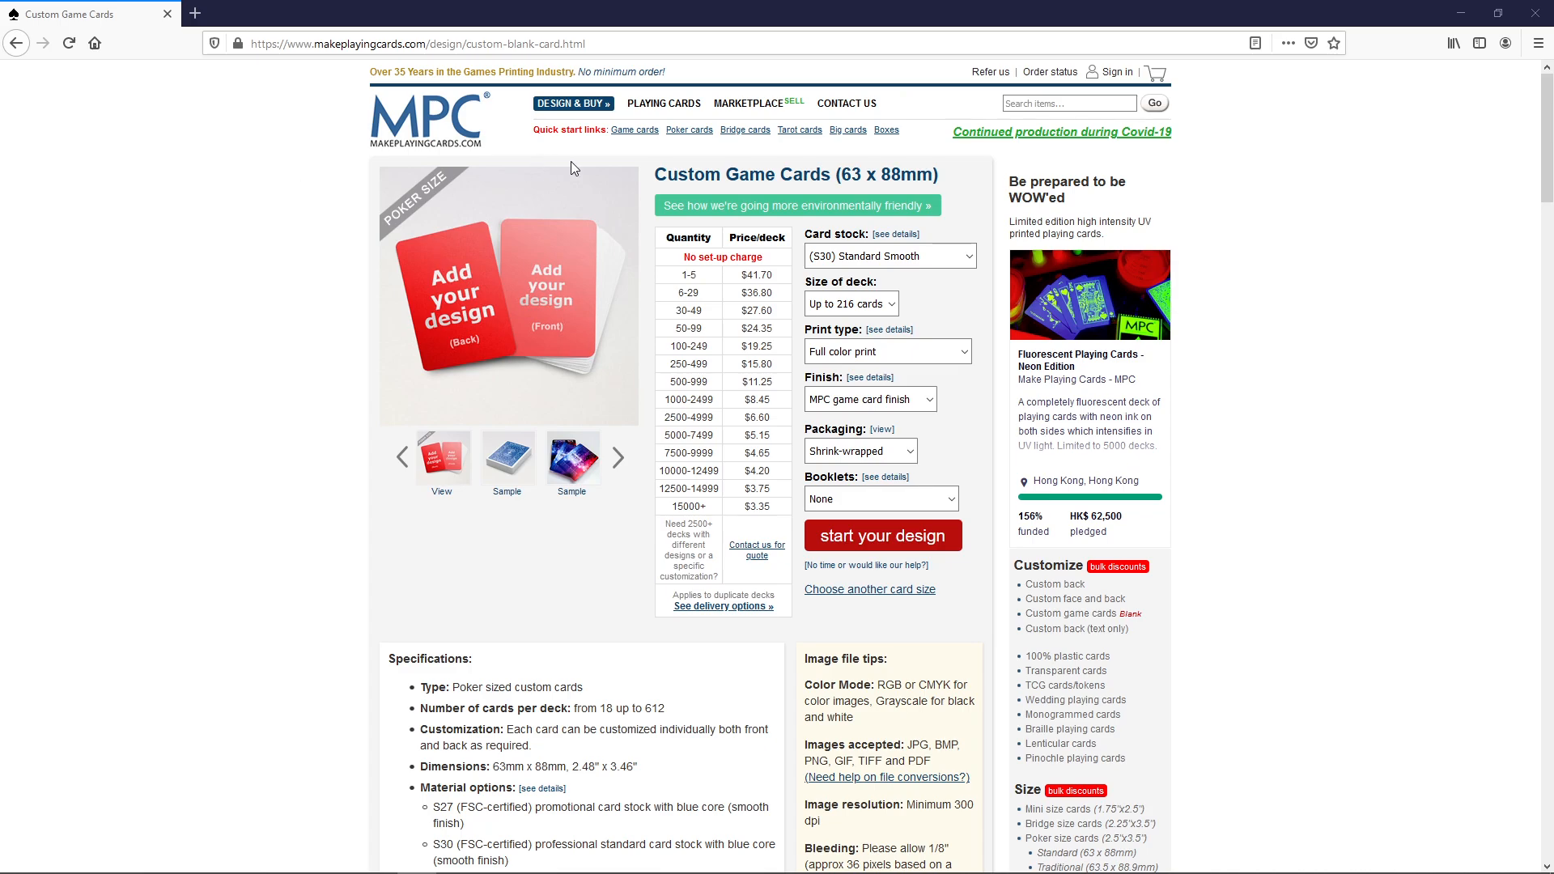
{"action": "left_click", "coordinate": [850, 303]}
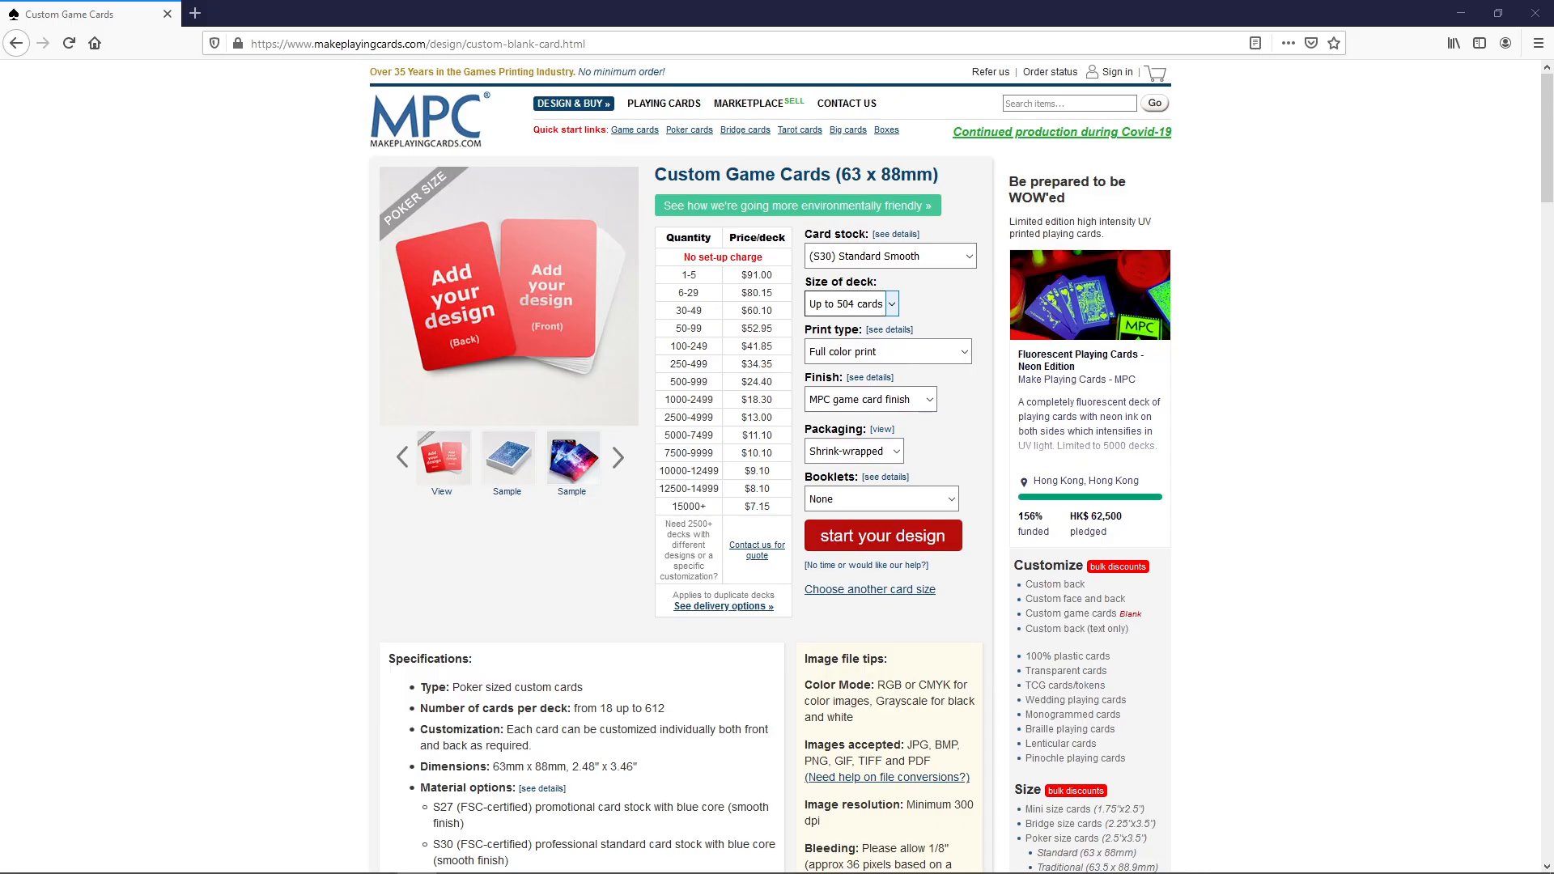
{"action": "left_click", "coordinate": [844, 302]}
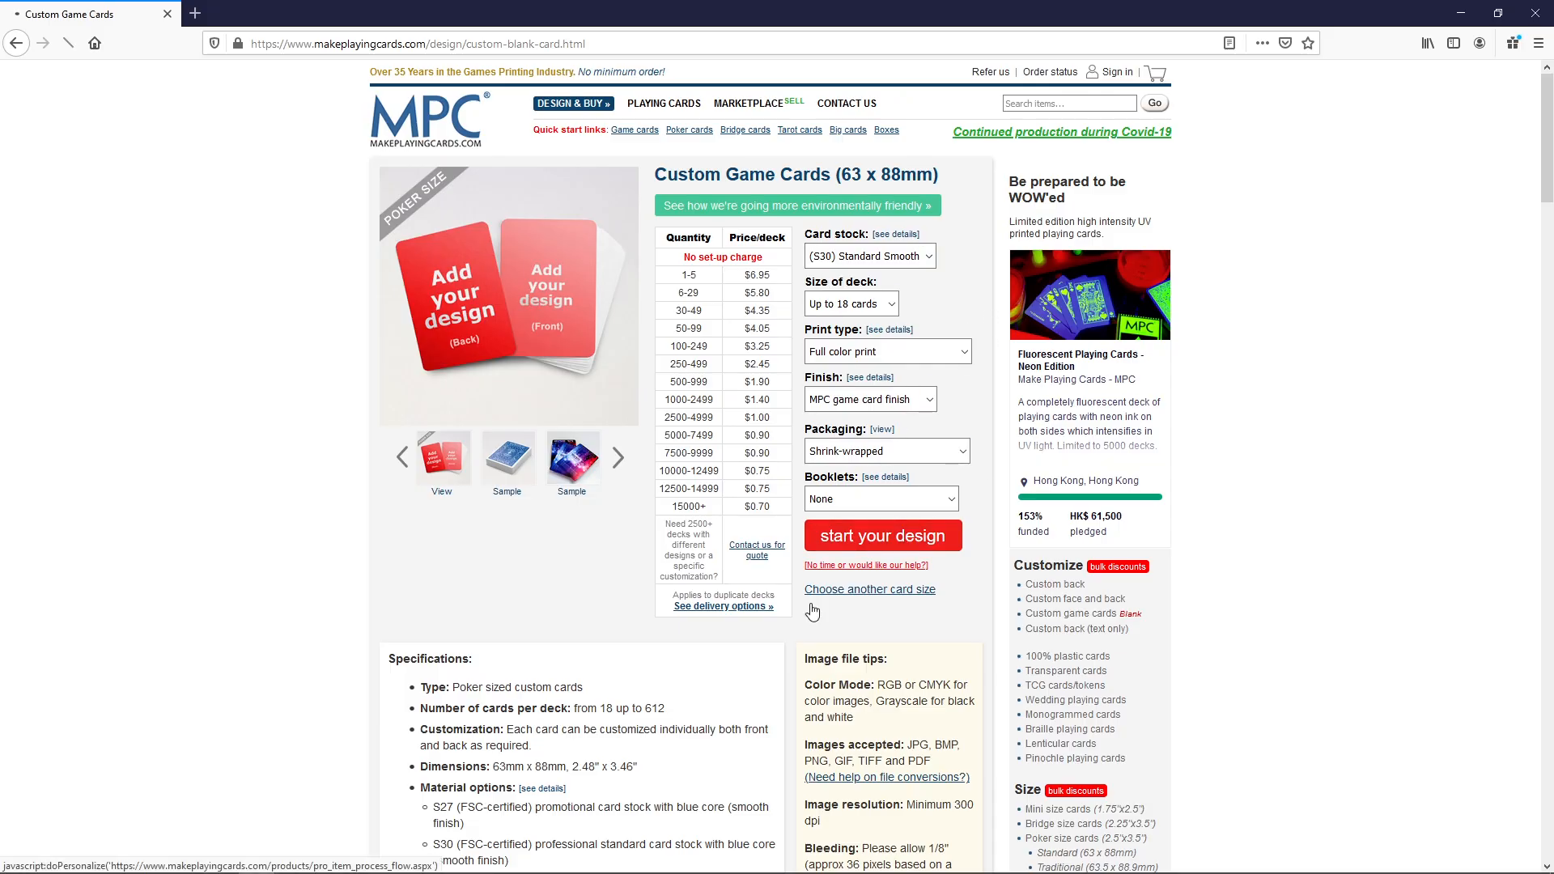
Step: Start designing the 18-card custom deck
{"action": "left_click", "coordinate": [880, 536]}
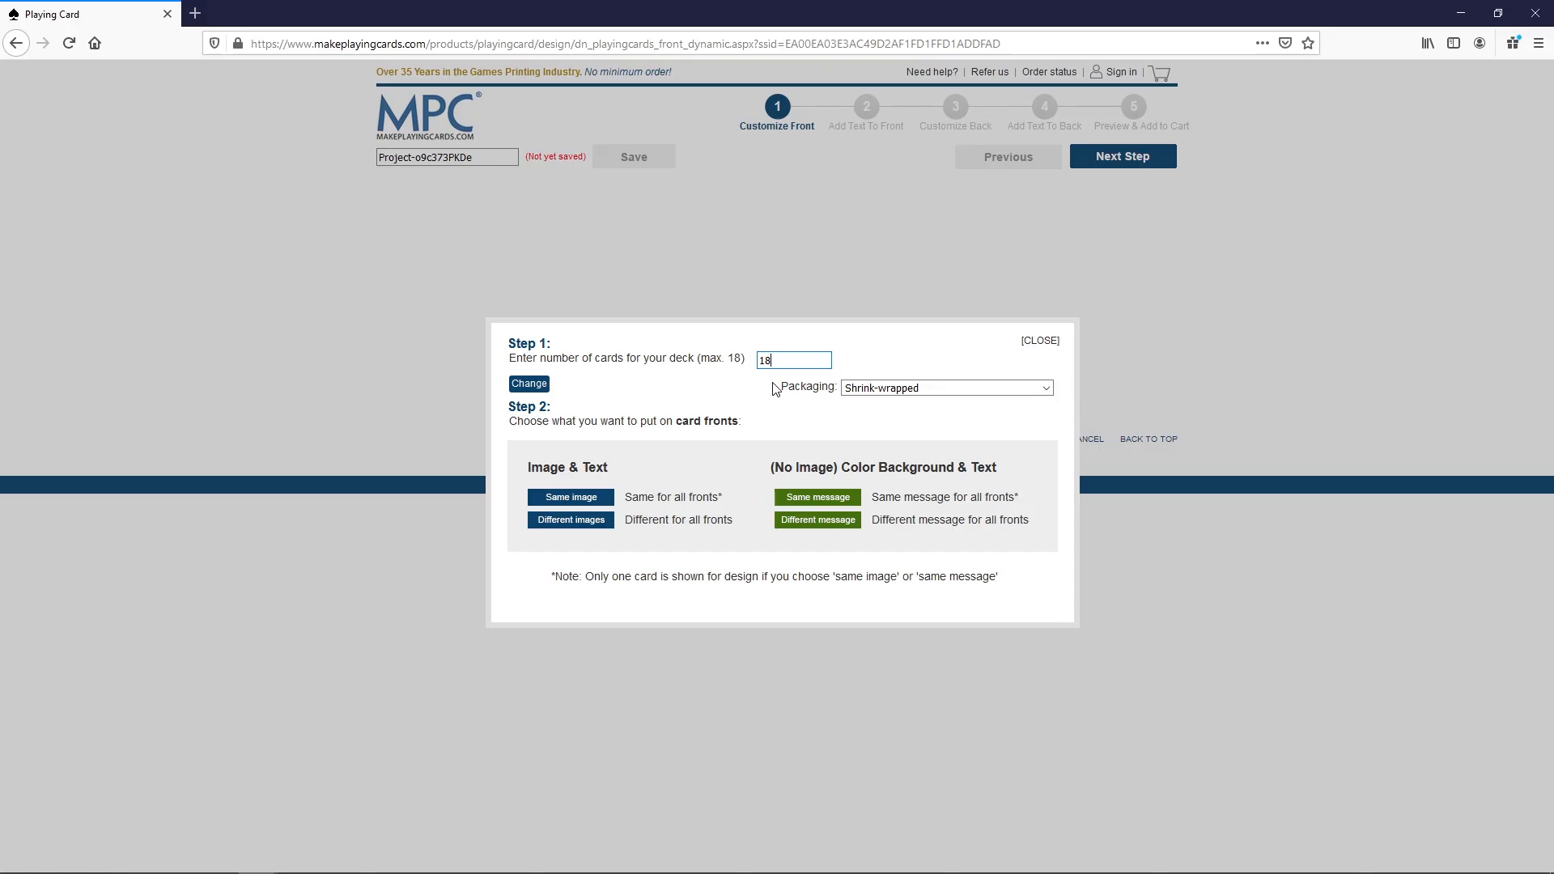
{"action": "mouse_move", "coordinate": [932, 466]}
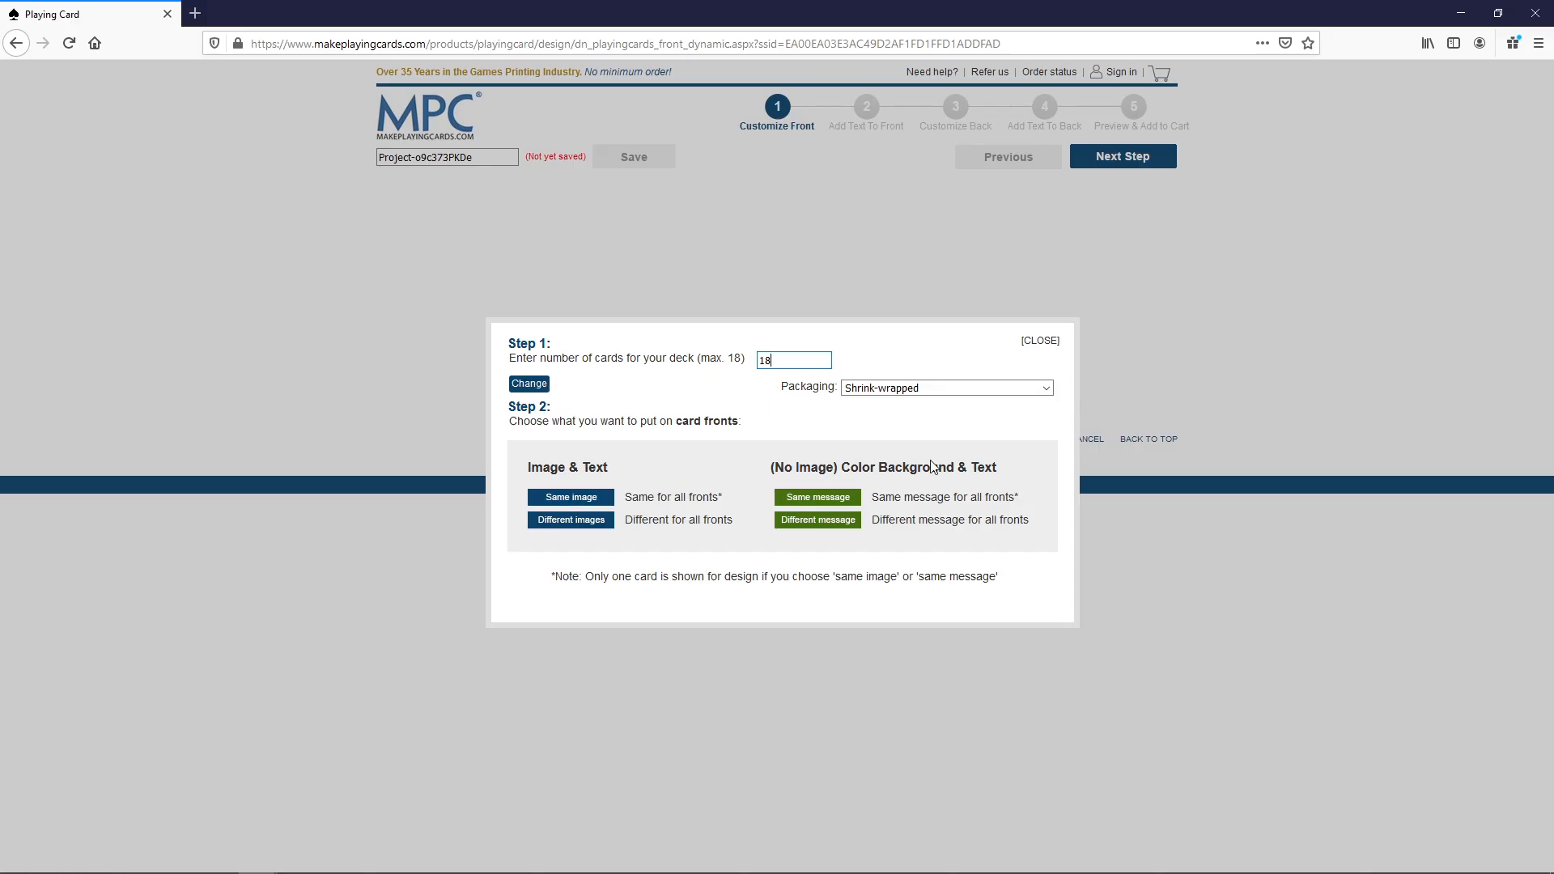
{"action": "mouse_move", "coordinate": [842, 570]}
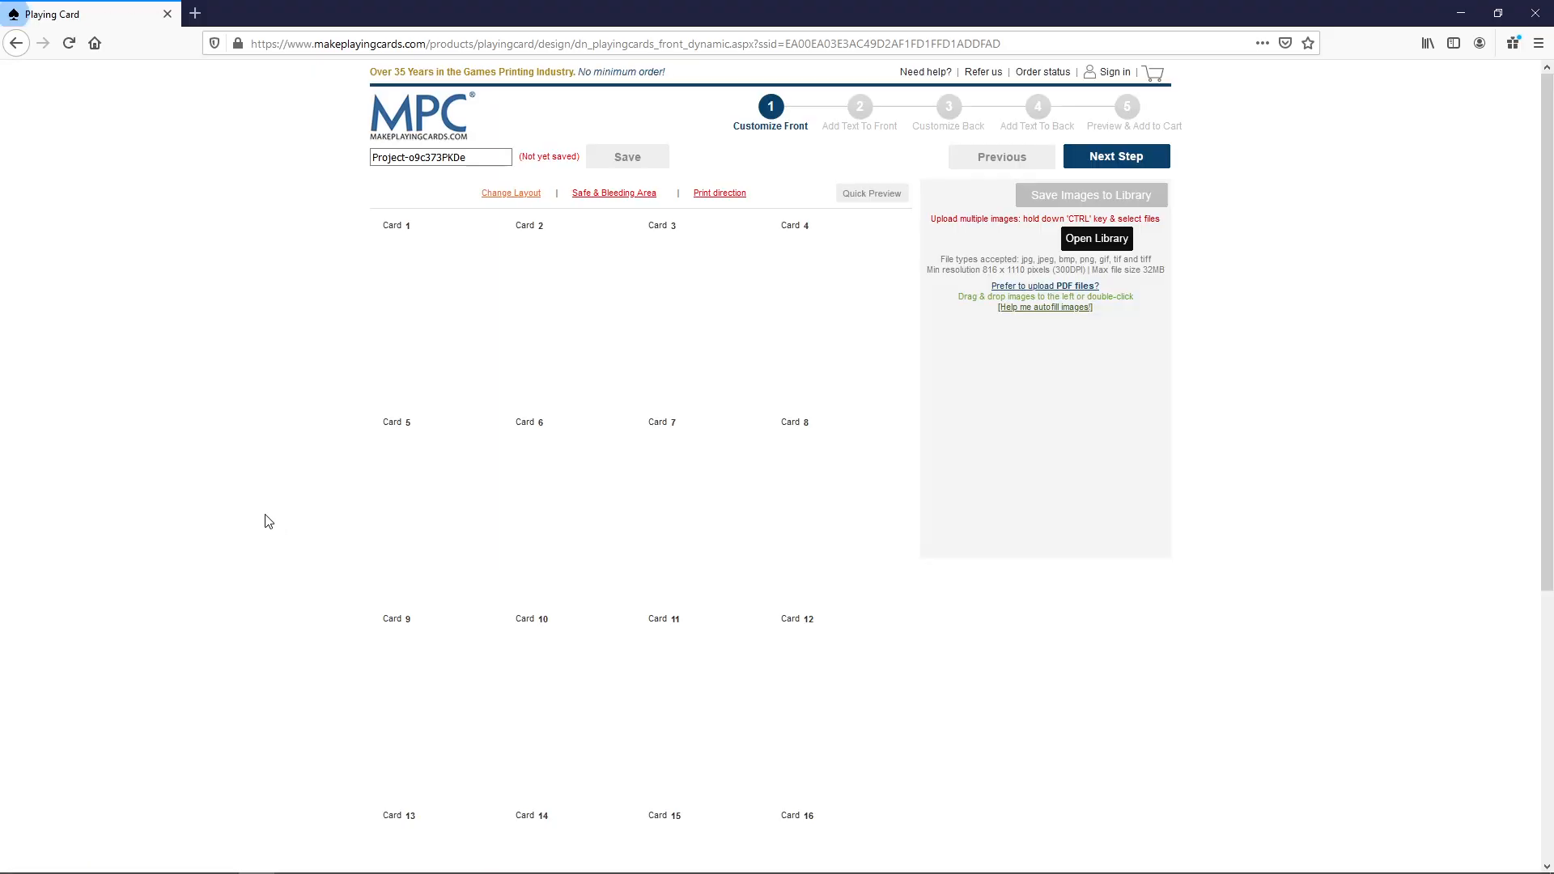
{"action": "scroll", "scroll_direction": "down", "scroll_amount": 3}
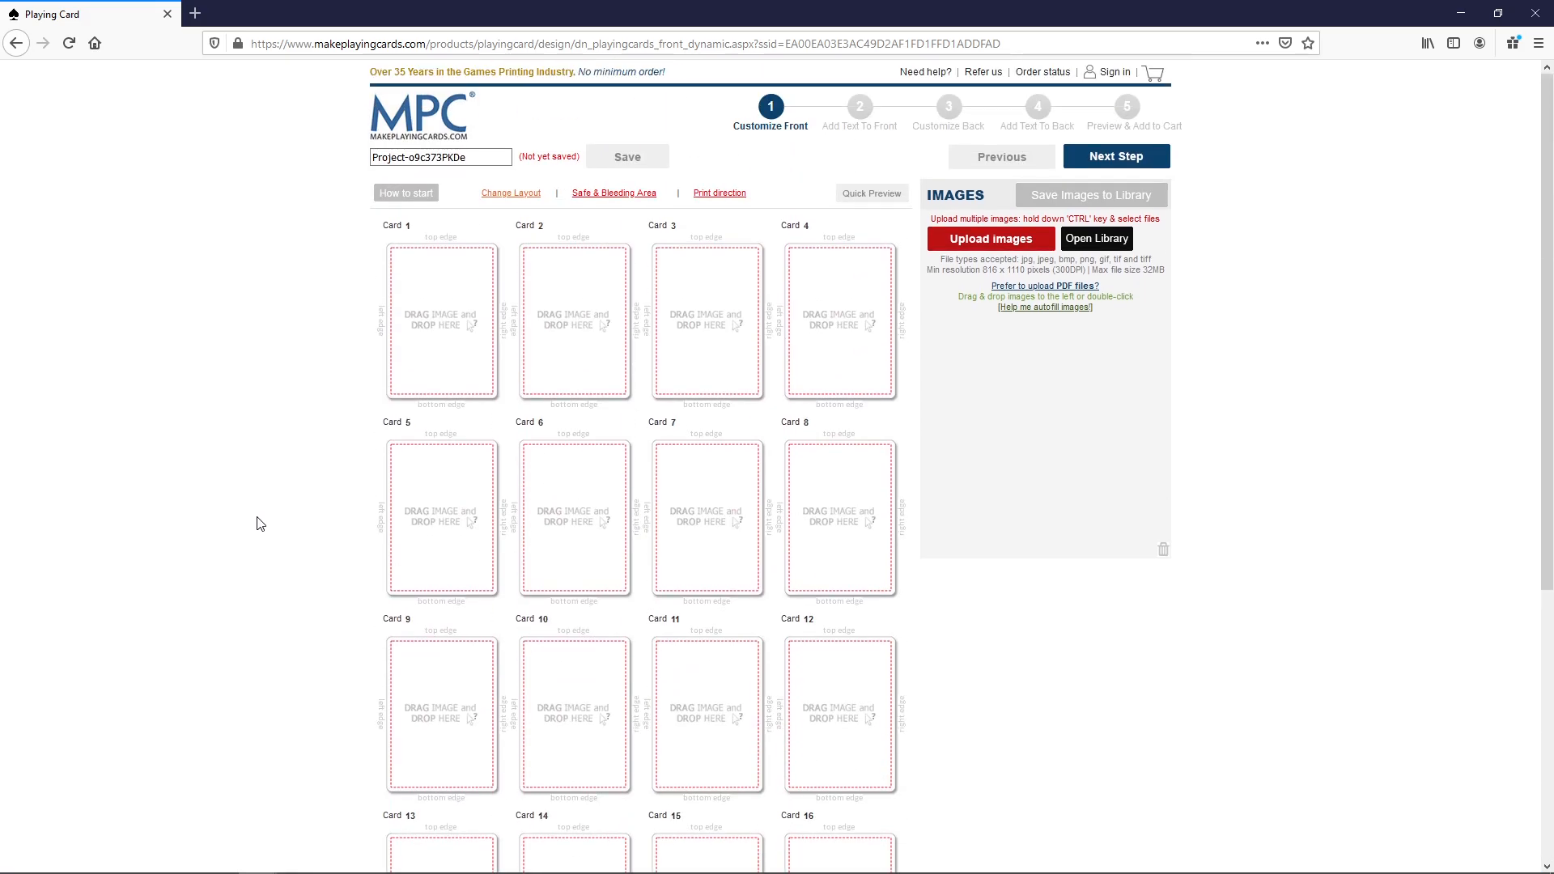
{"action": "mouse_move", "coordinate": [307, 399]}
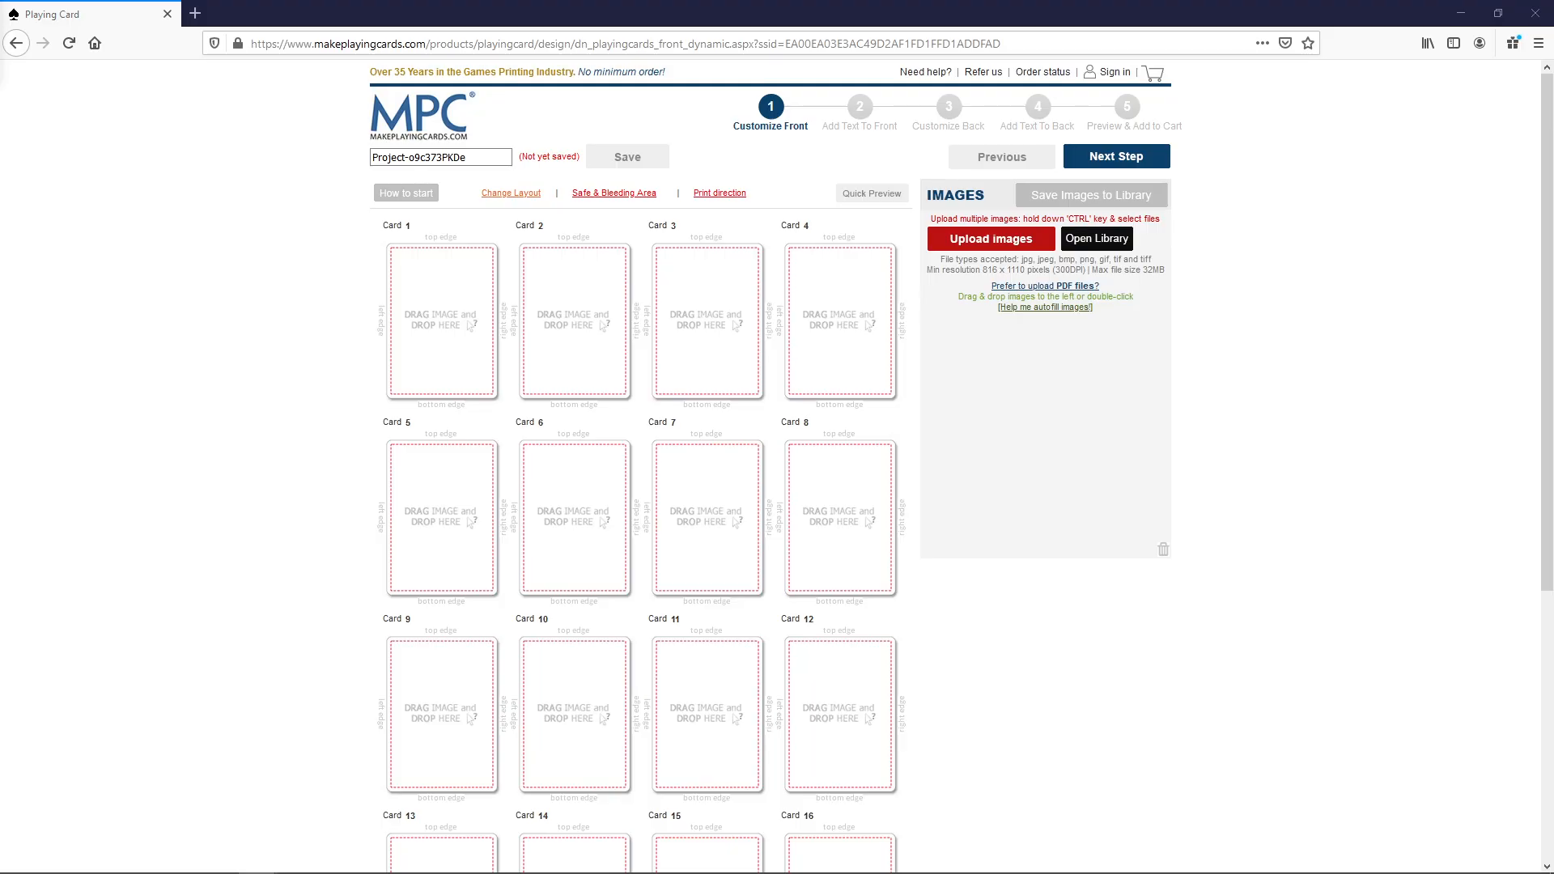
{"action": "mouse_move", "coordinate": [159, 15]}
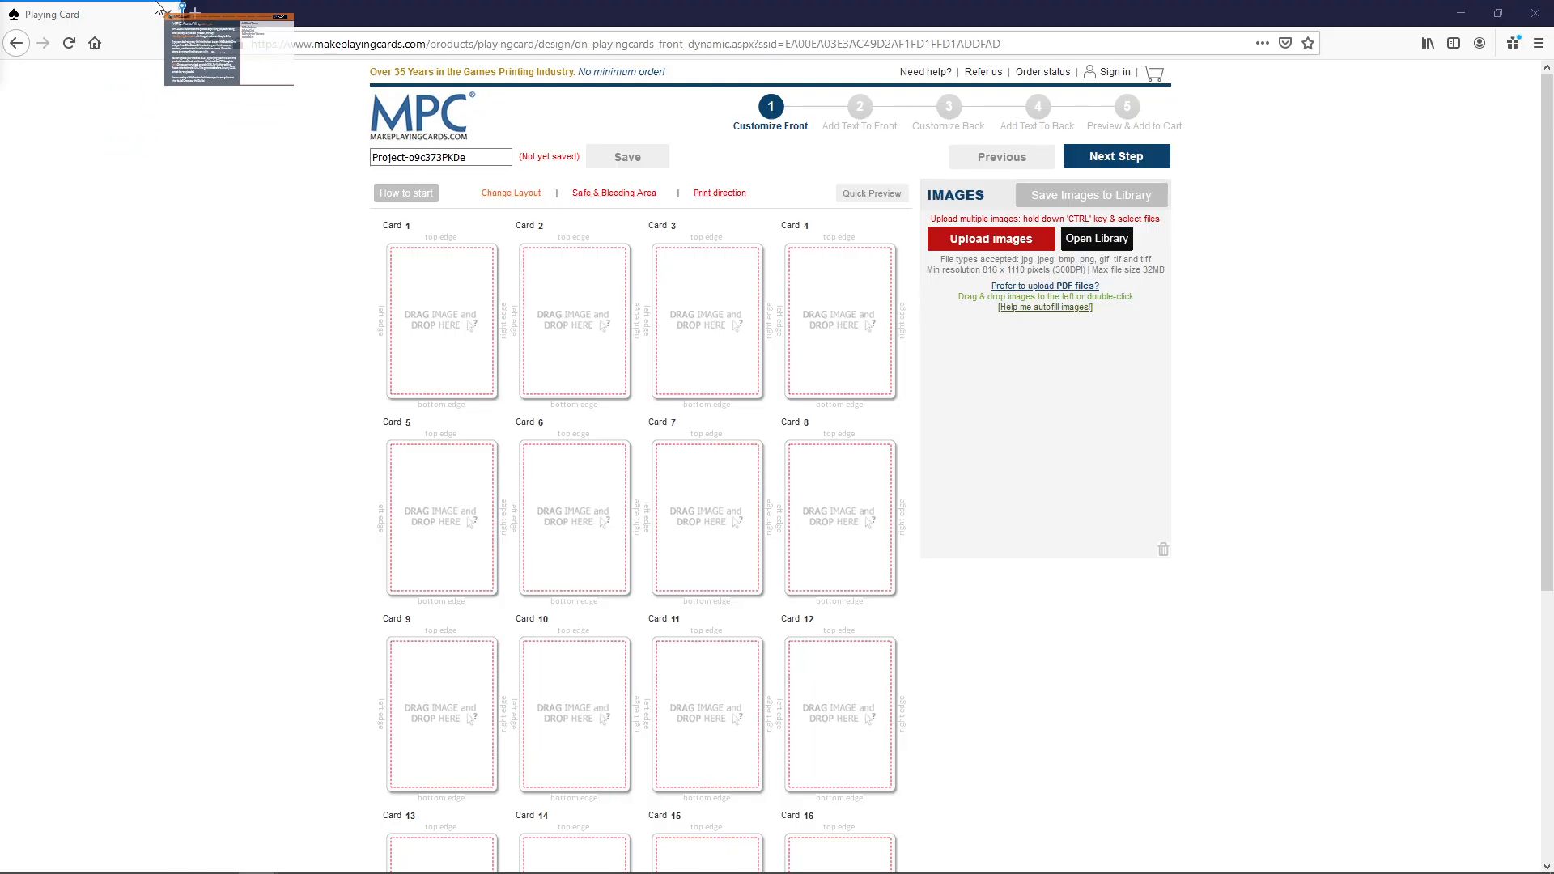
Step: Switch to the MPC Autofill site in the second browser tab
{"action": "left_click", "coordinate": [272, 15]}
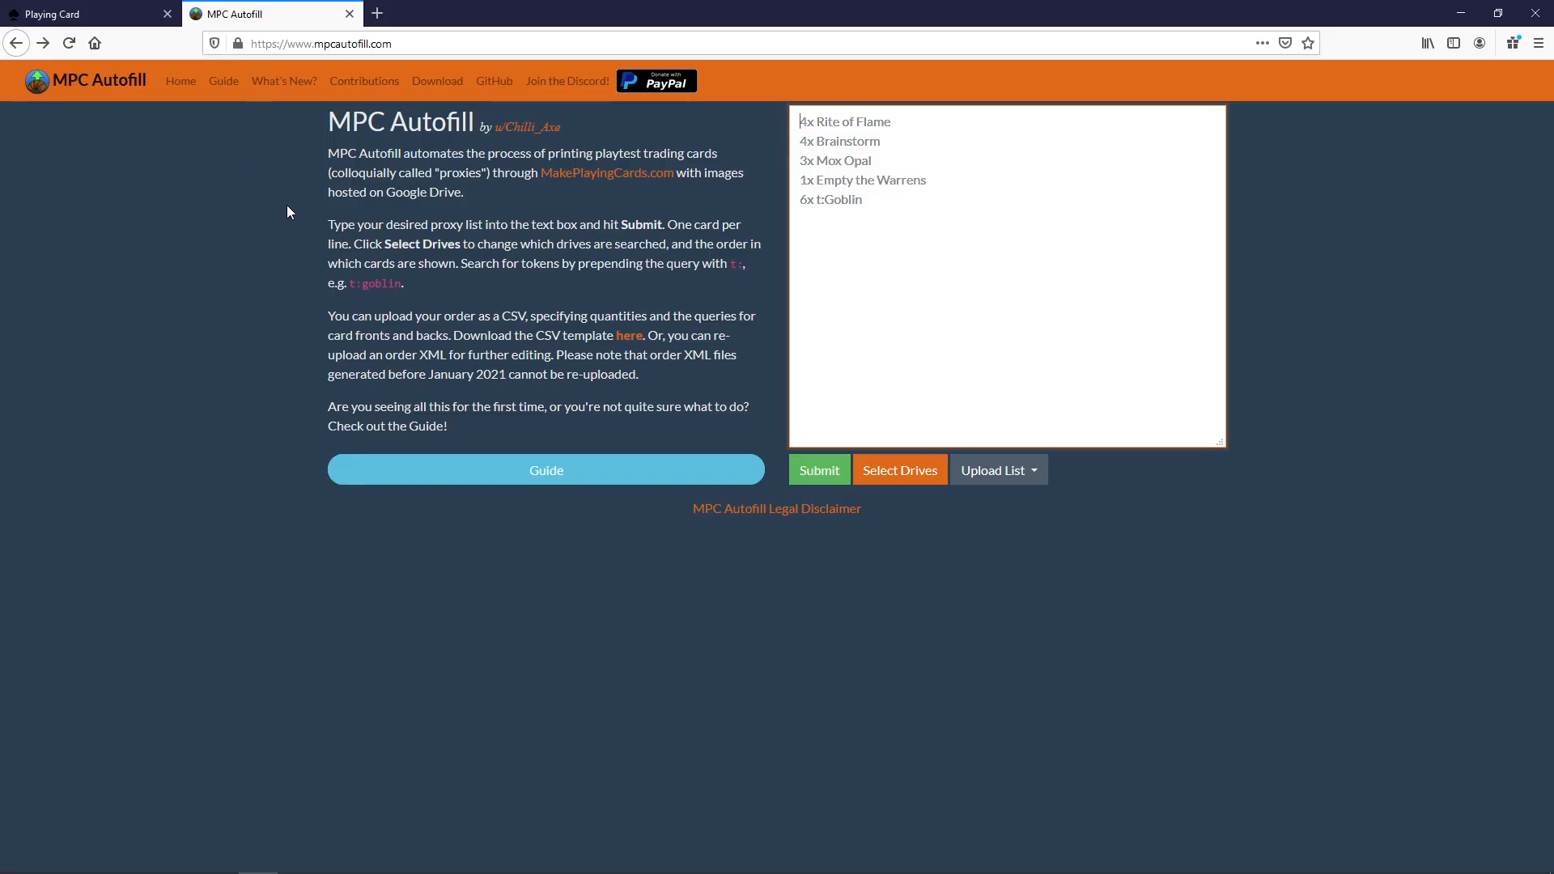
{"action": "mouse_move", "coordinate": [514, 144]}
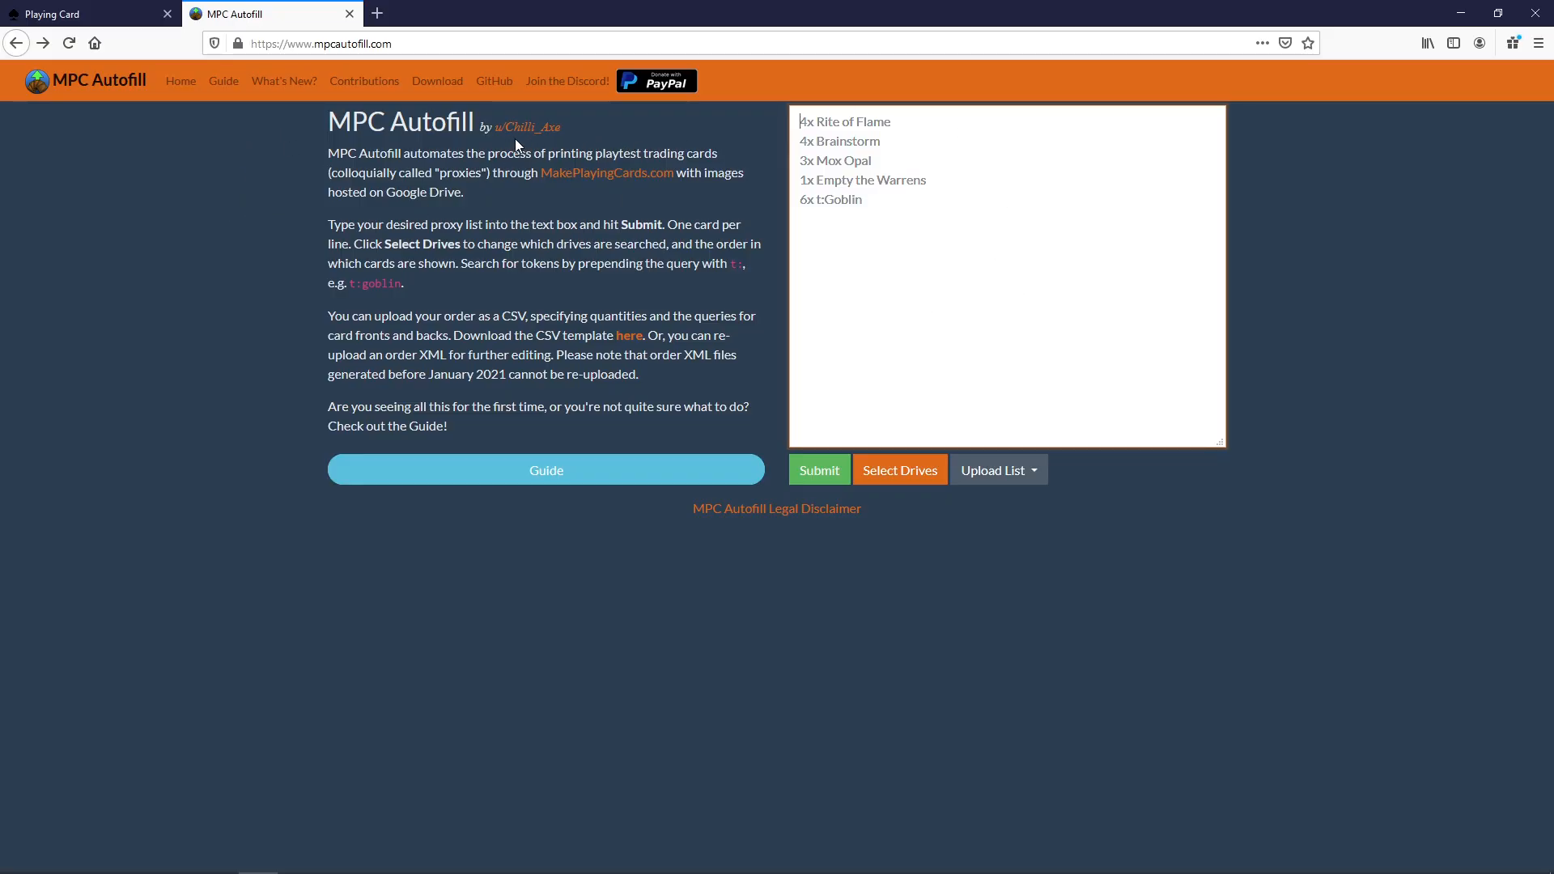
{"action": "mouse_move", "coordinate": [791, 291]}
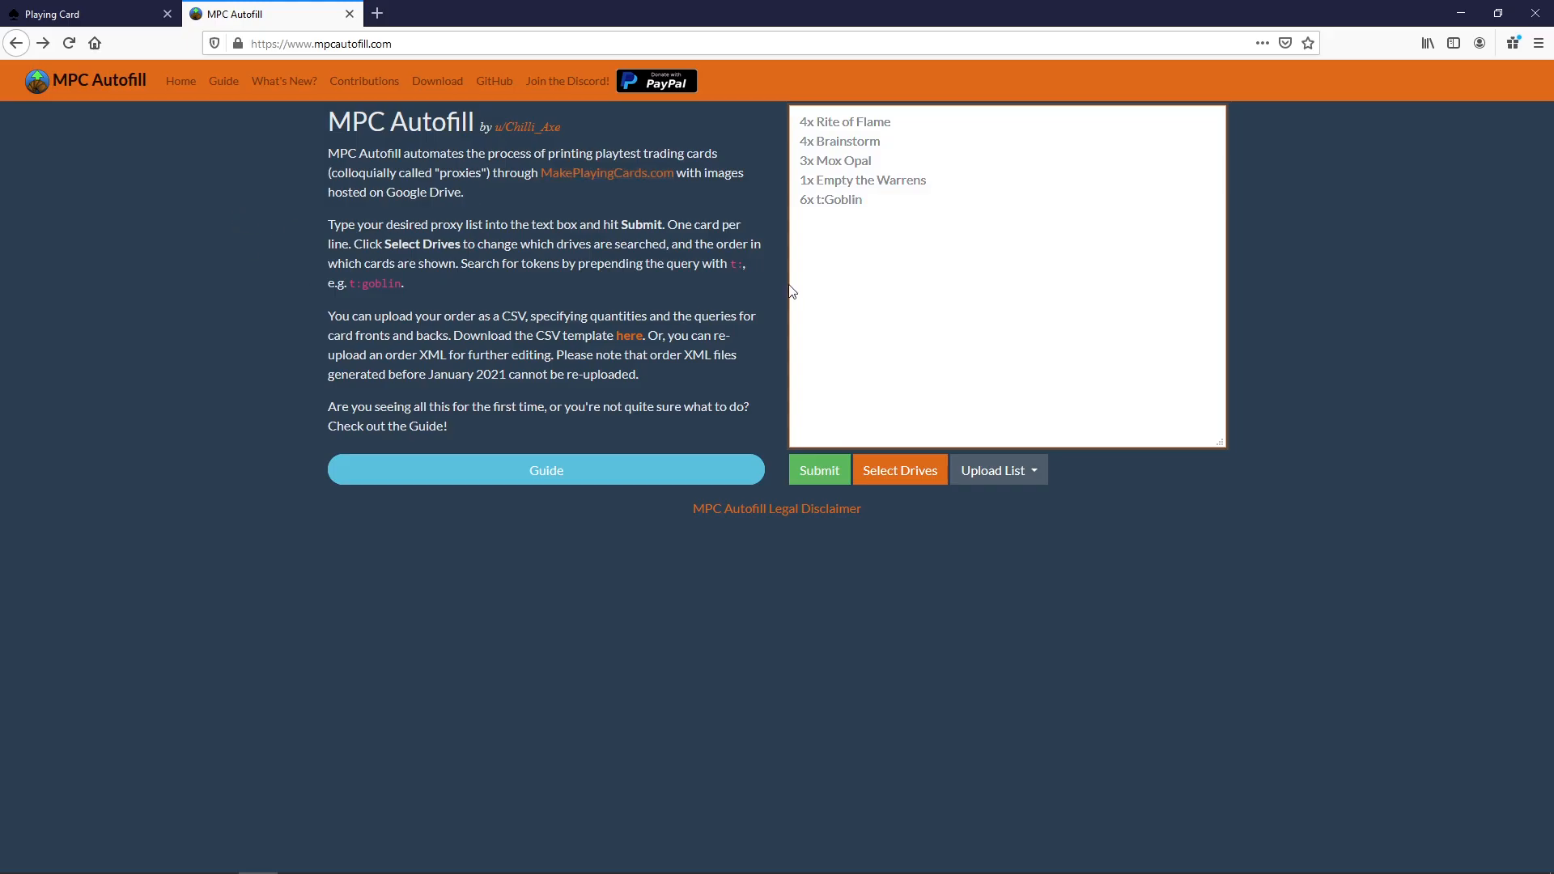
{"action": "mouse_move", "coordinate": [880, 309]}
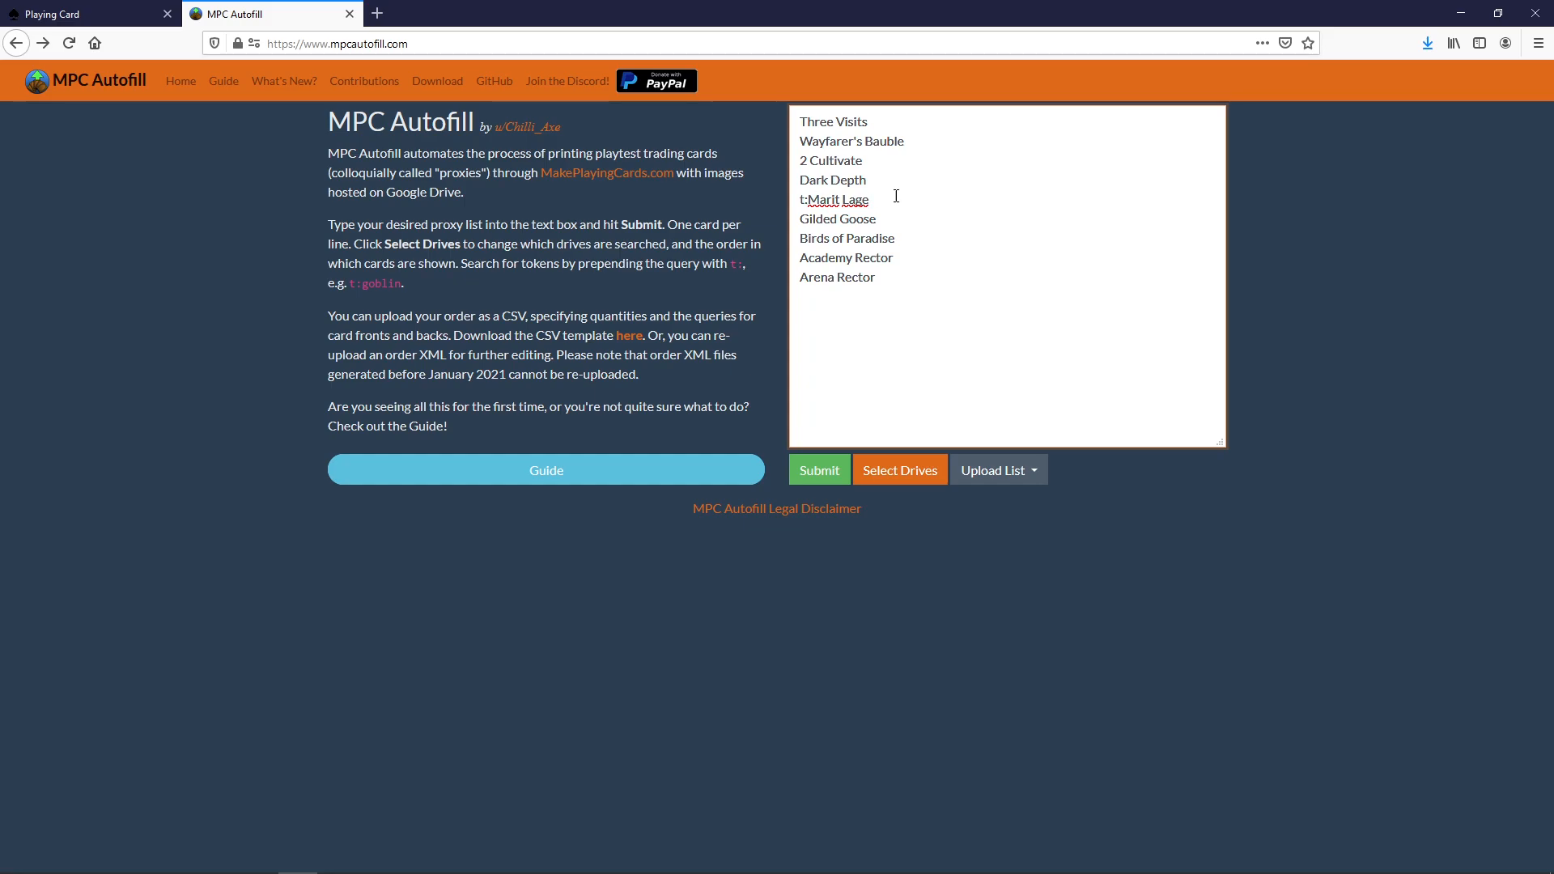
{"action": "mouse_move", "coordinate": [914, 169]}
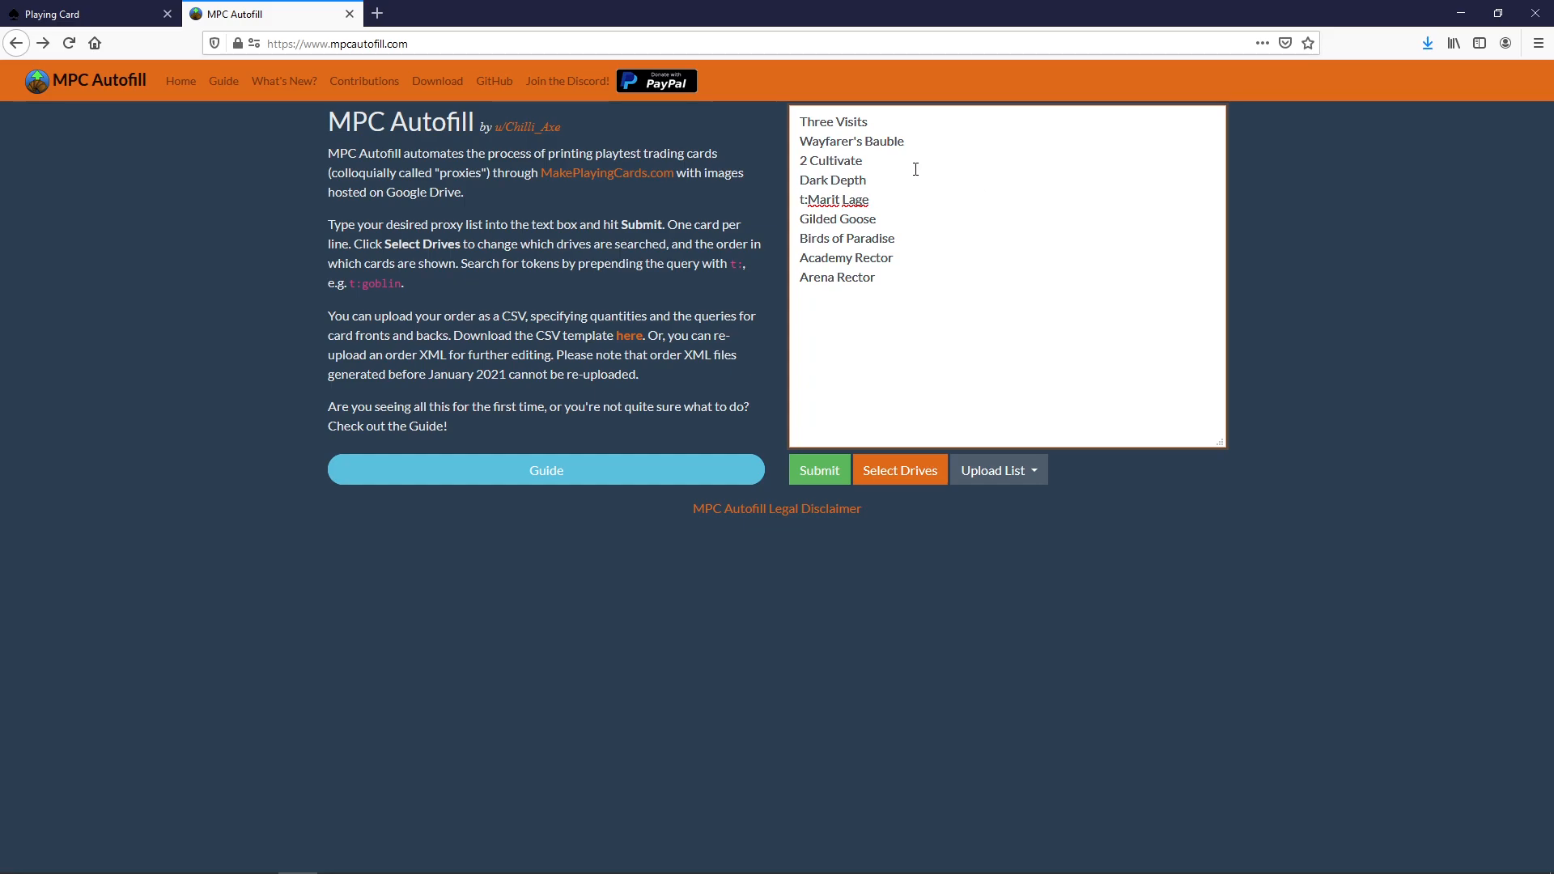
{"action": "mouse_move", "coordinate": [911, 243]}
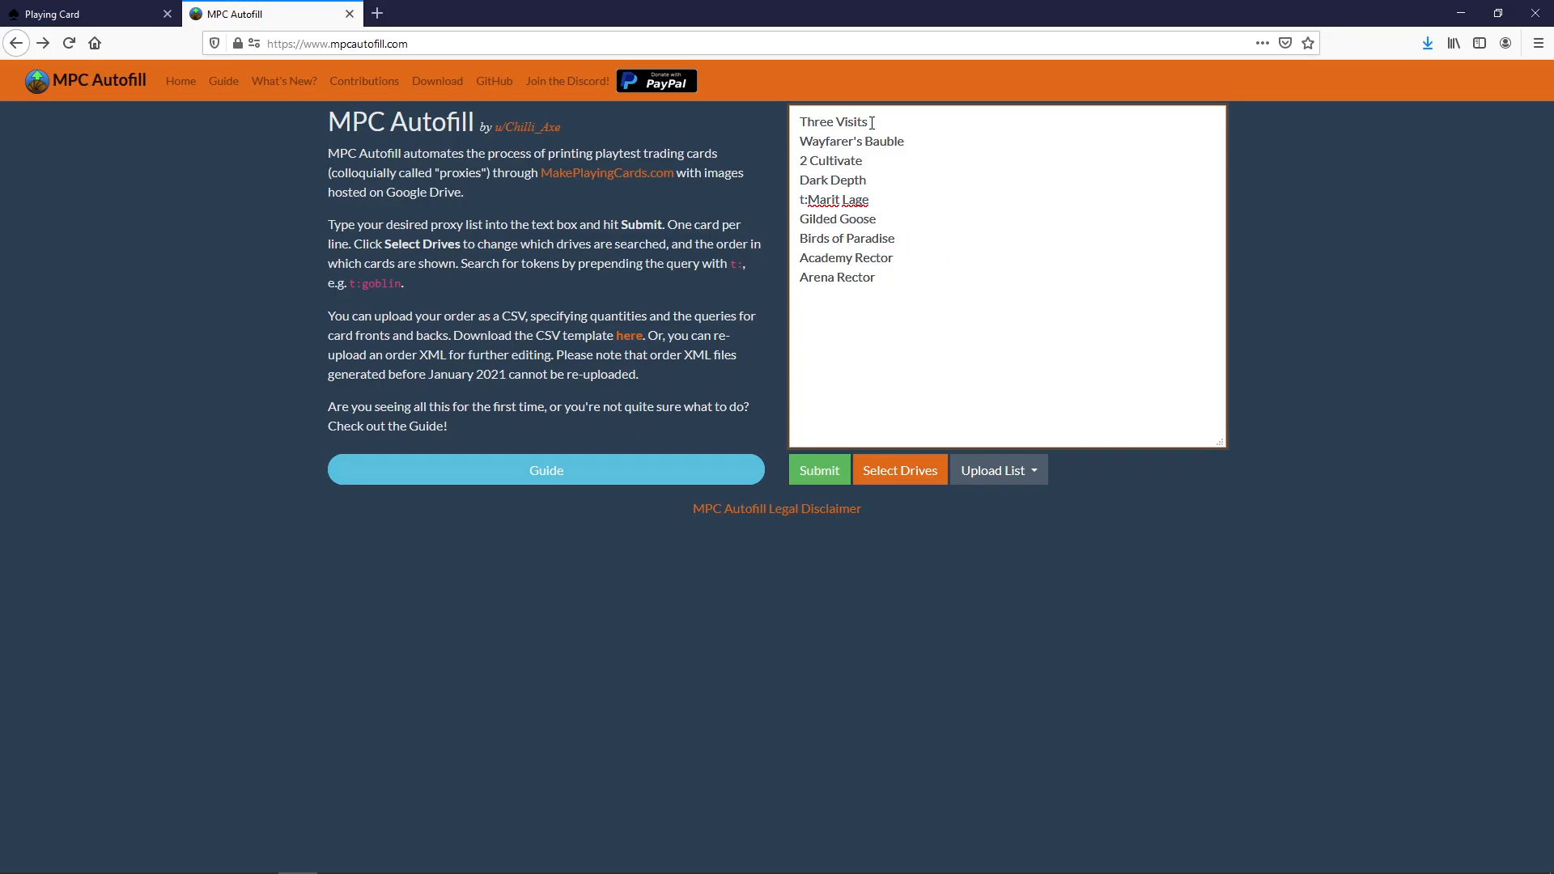
{"action": "mouse_move", "coordinate": [895, 238]}
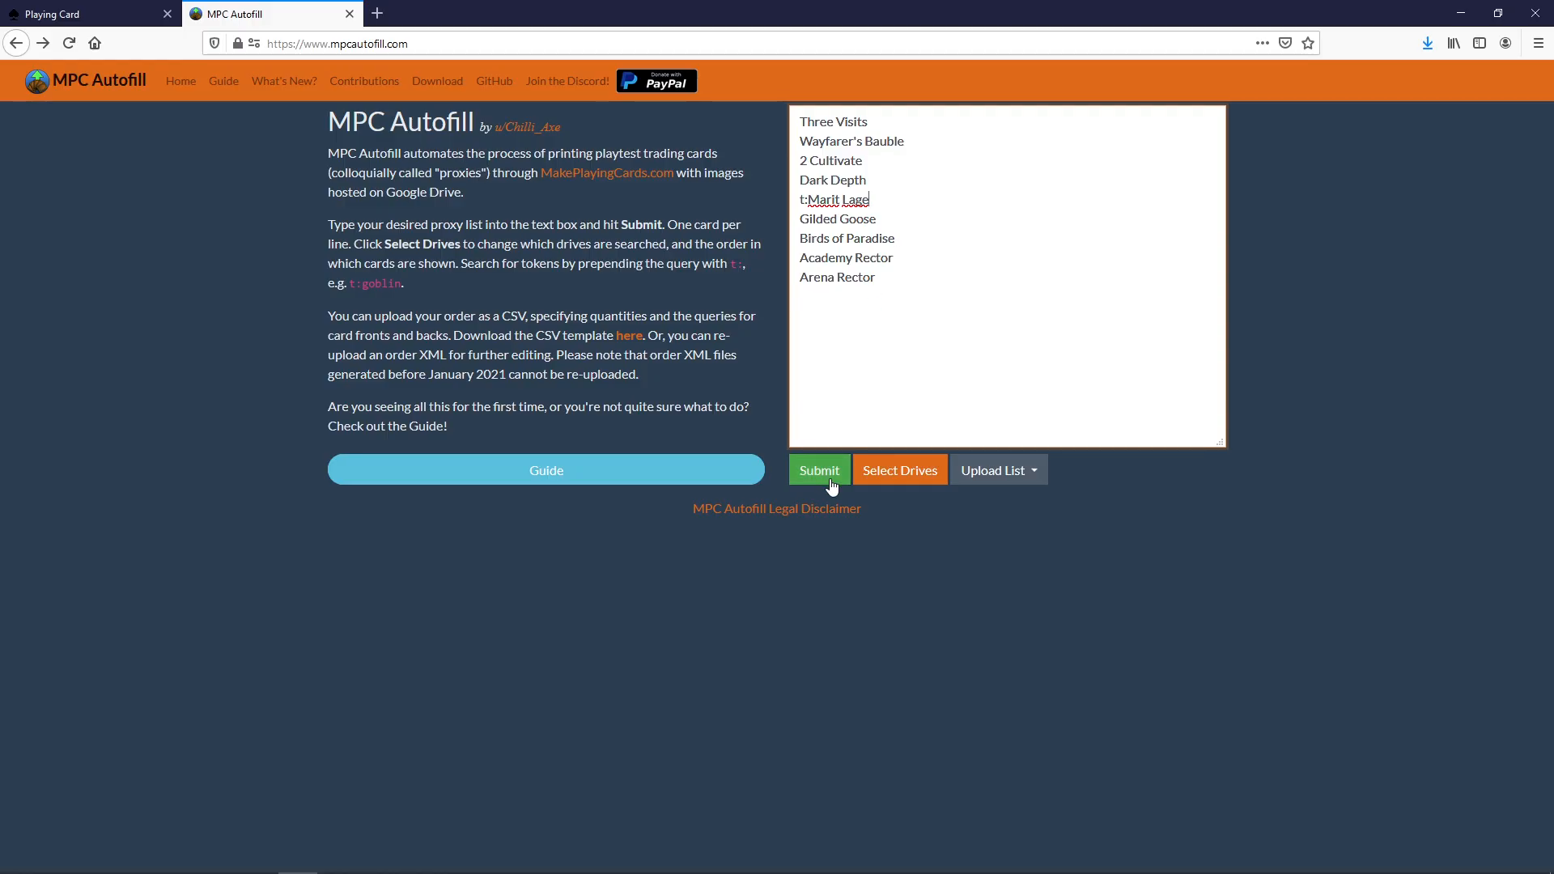
Step: Submit the card list, browse Three Visits artworks, and keep its first version
{"action": "left_click", "coordinate": [819, 469]}
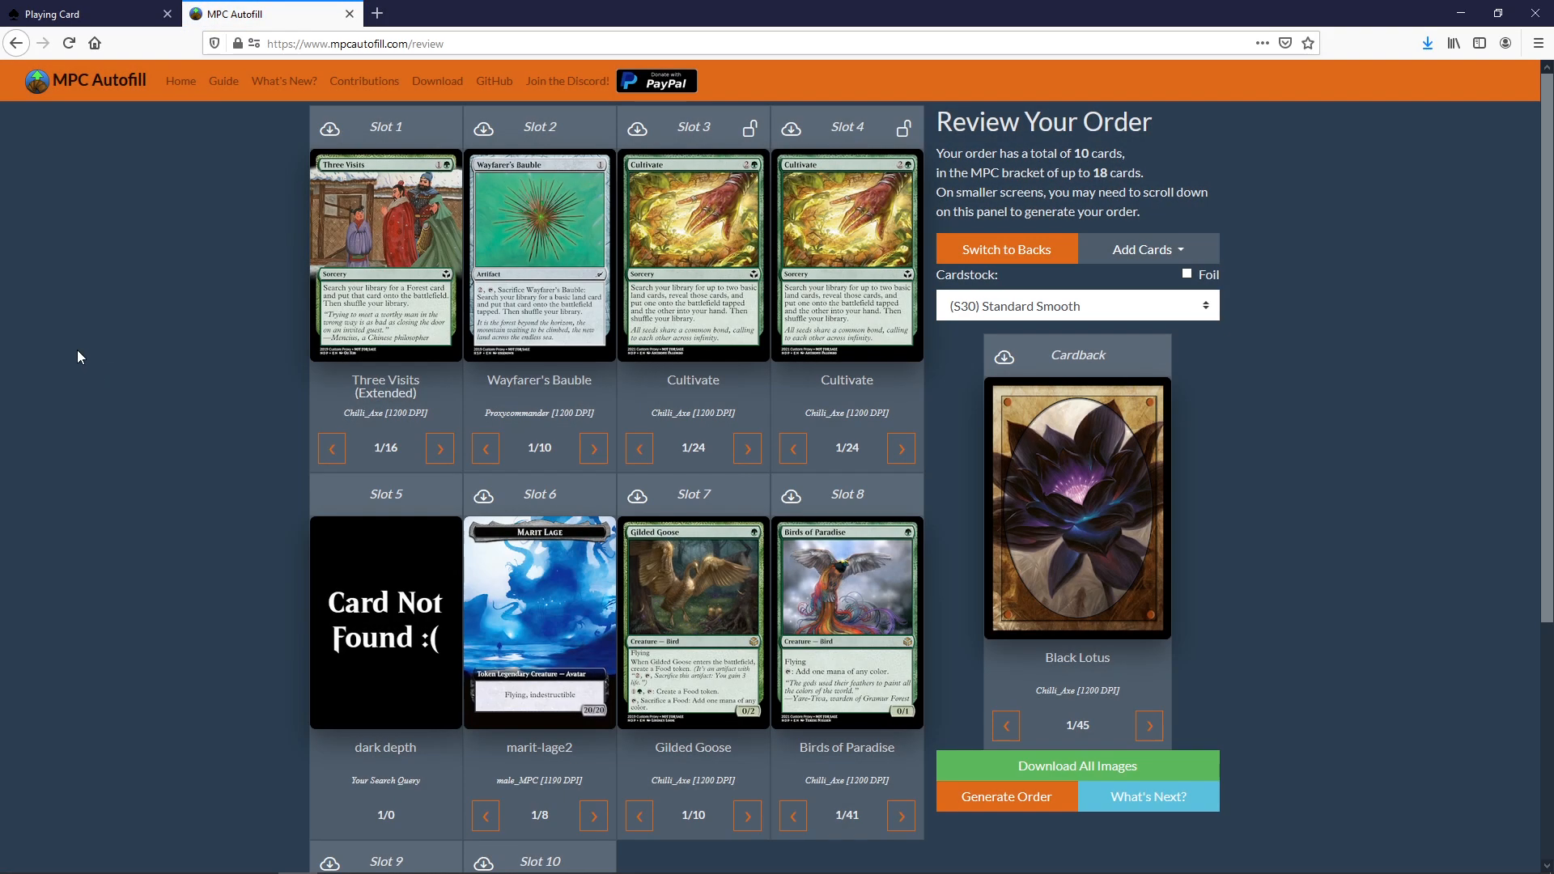
{"action": "mouse_move", "coordinate": [330, 448]}
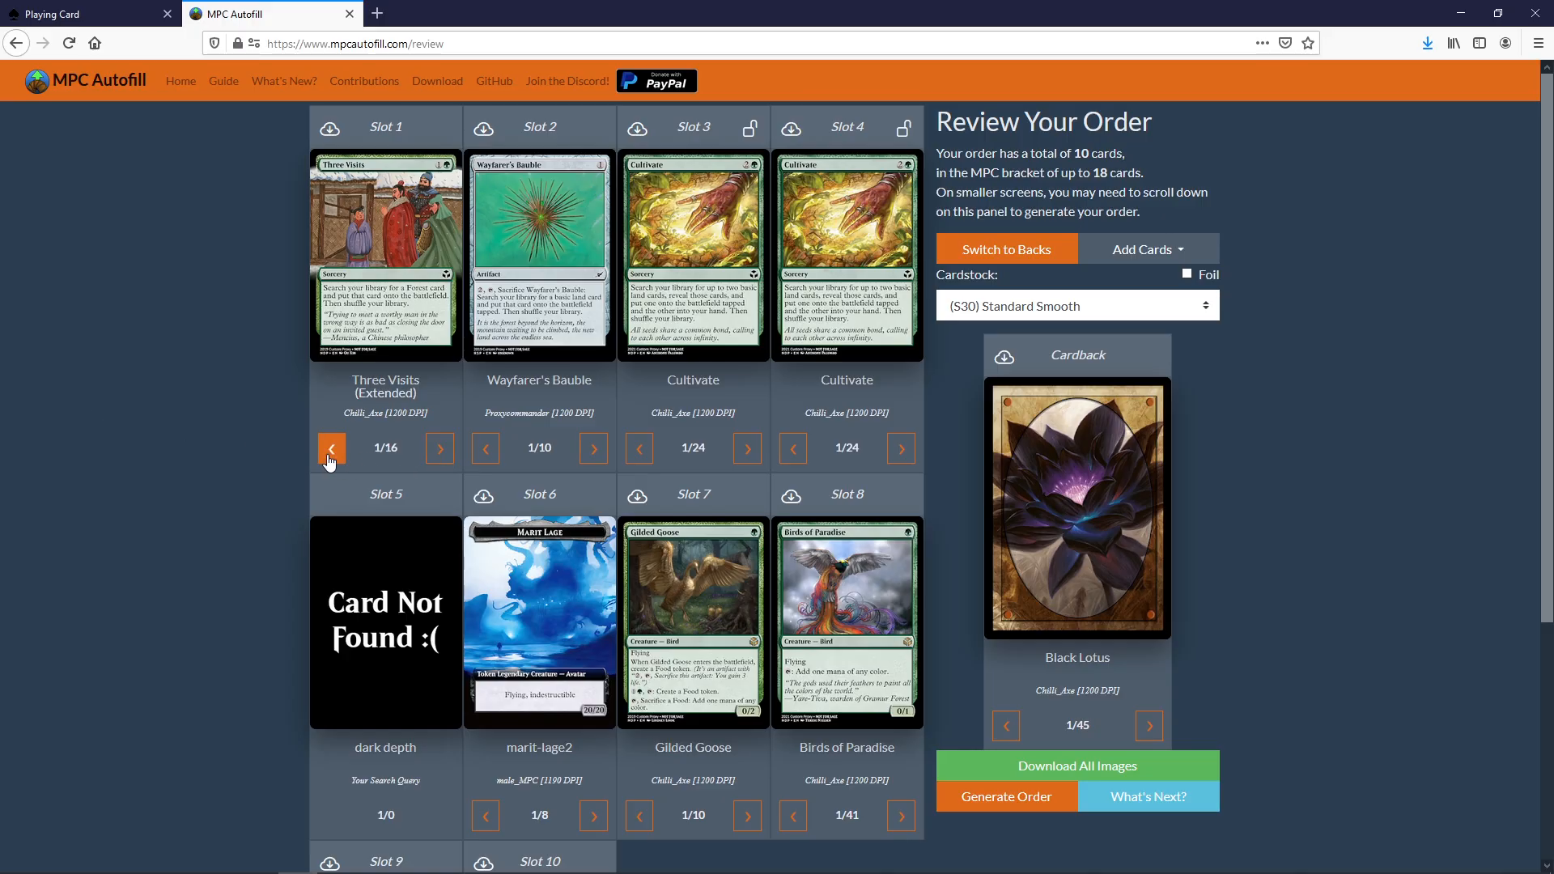
{"action": "left_click", "coordinate": [438, 448]}
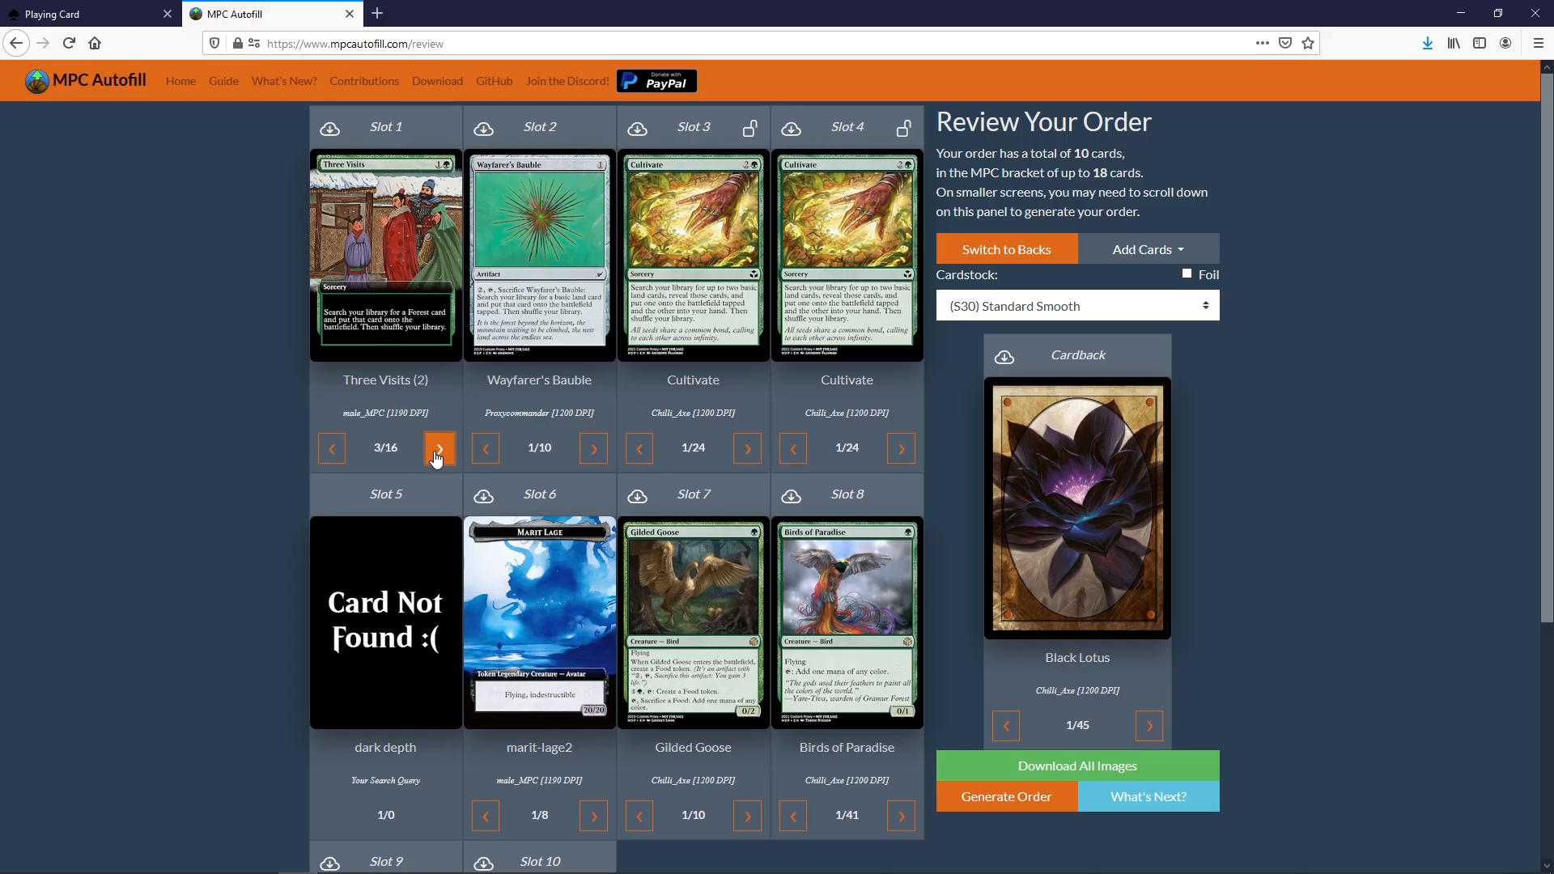
{"action": "left_click", "coordinate": [439, 448]}
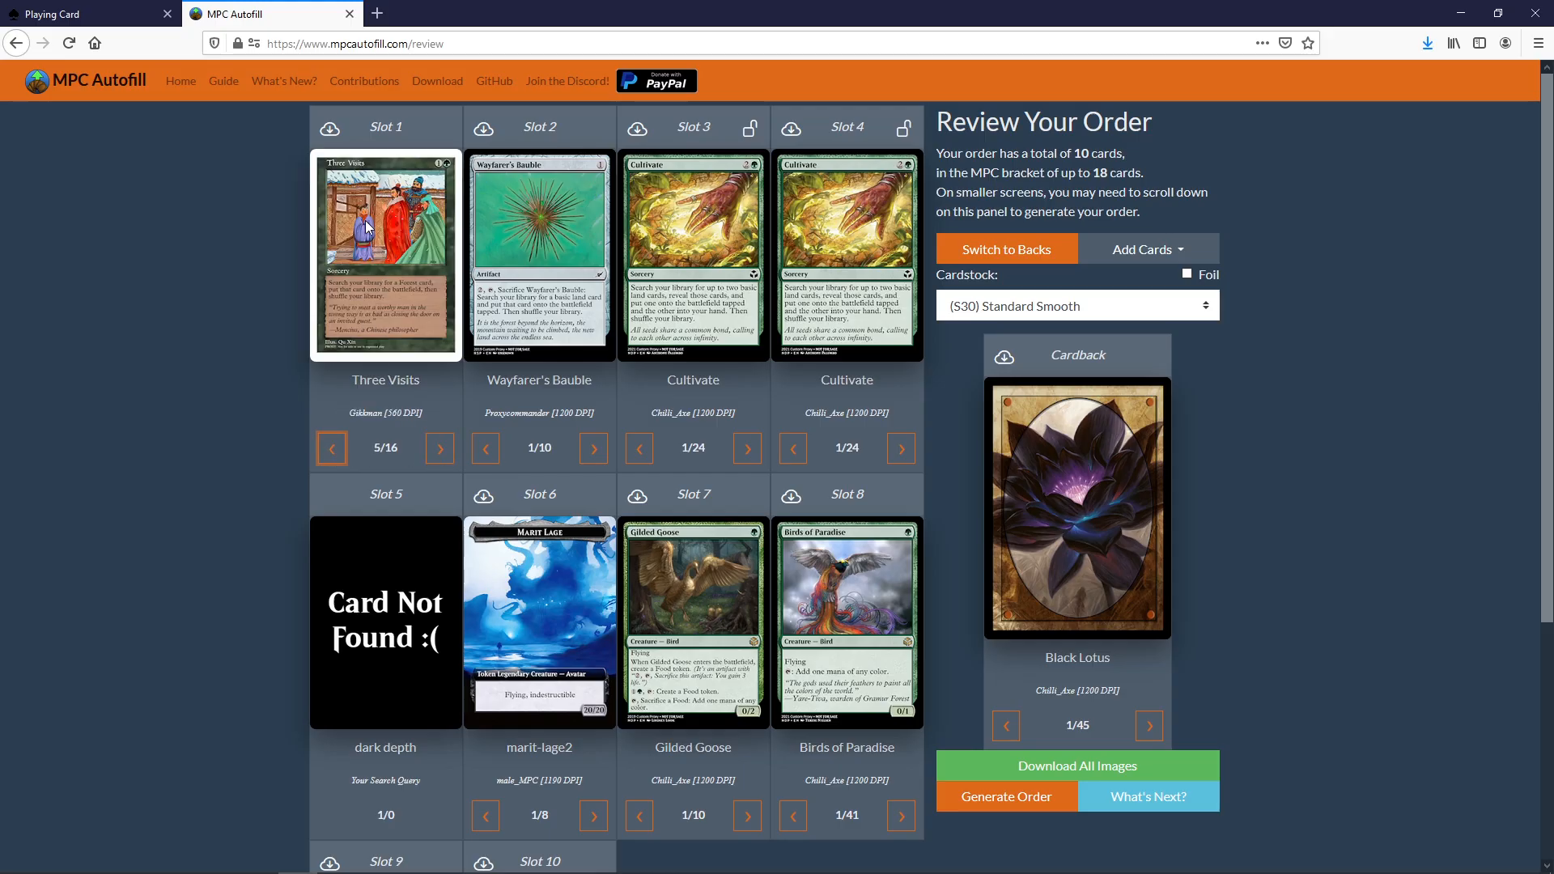
{"action": "left_click", "coordinate": [330, 448]}
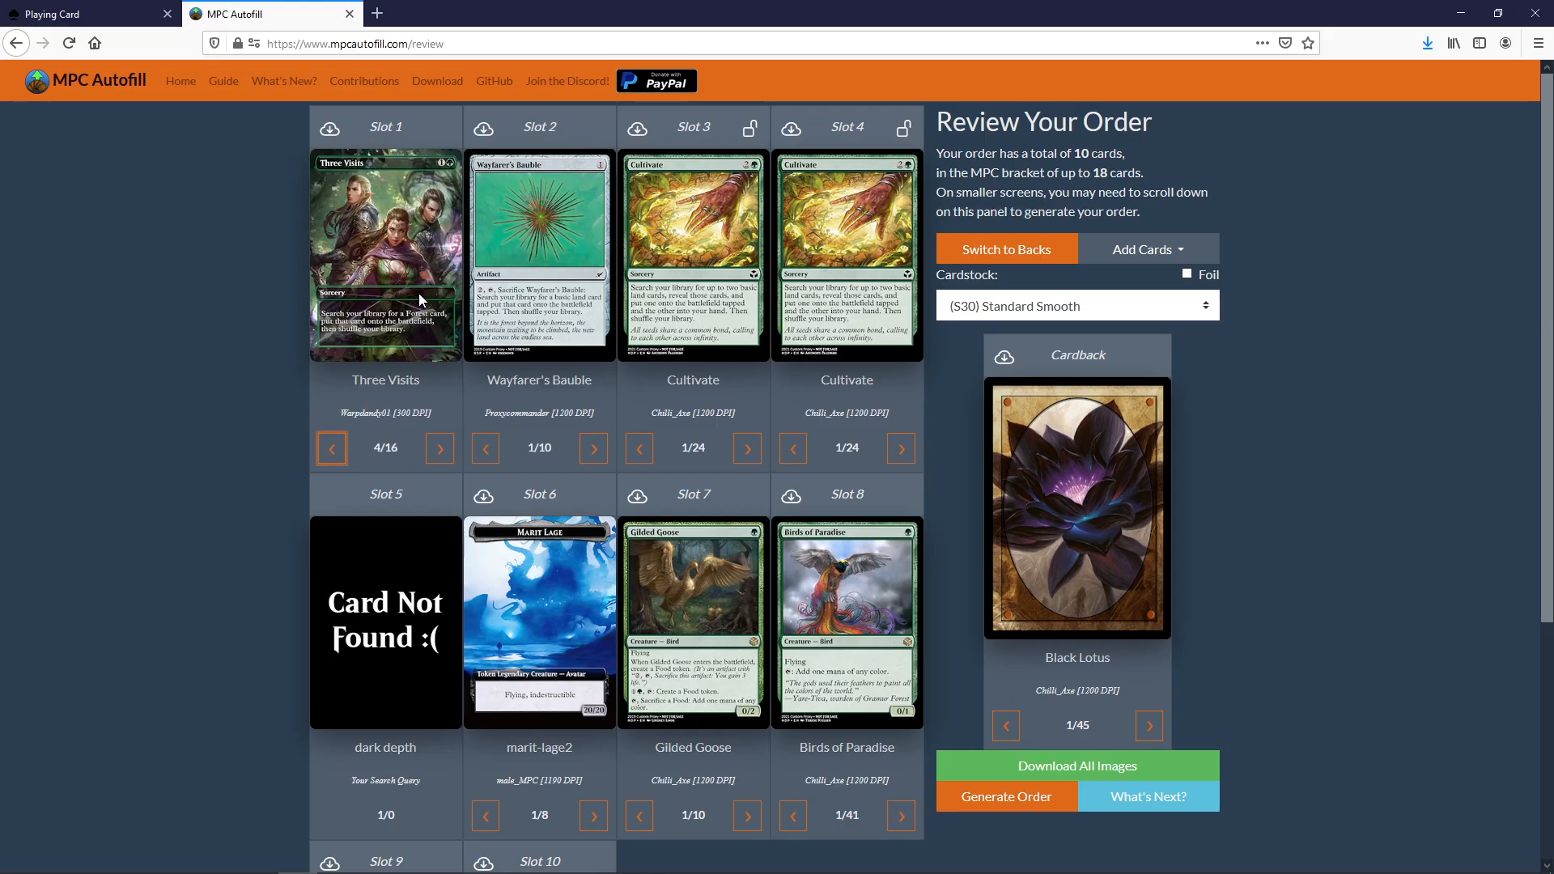
{"action": "left_click", "coordinate": [330, 448]}
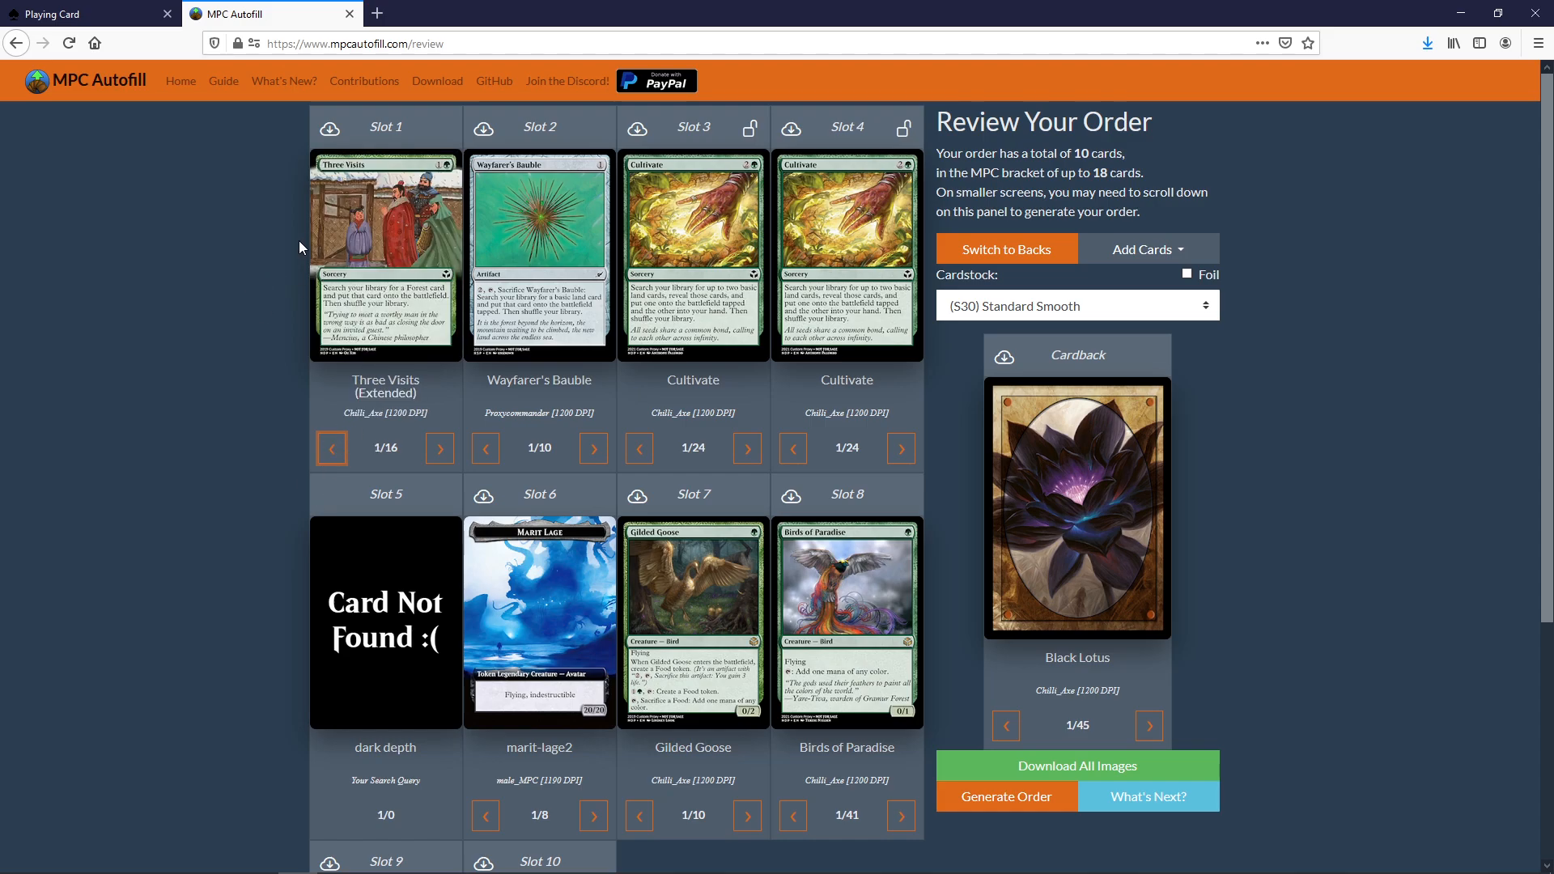
{"action": "mouse_move", "coordinate": [460, 295]}
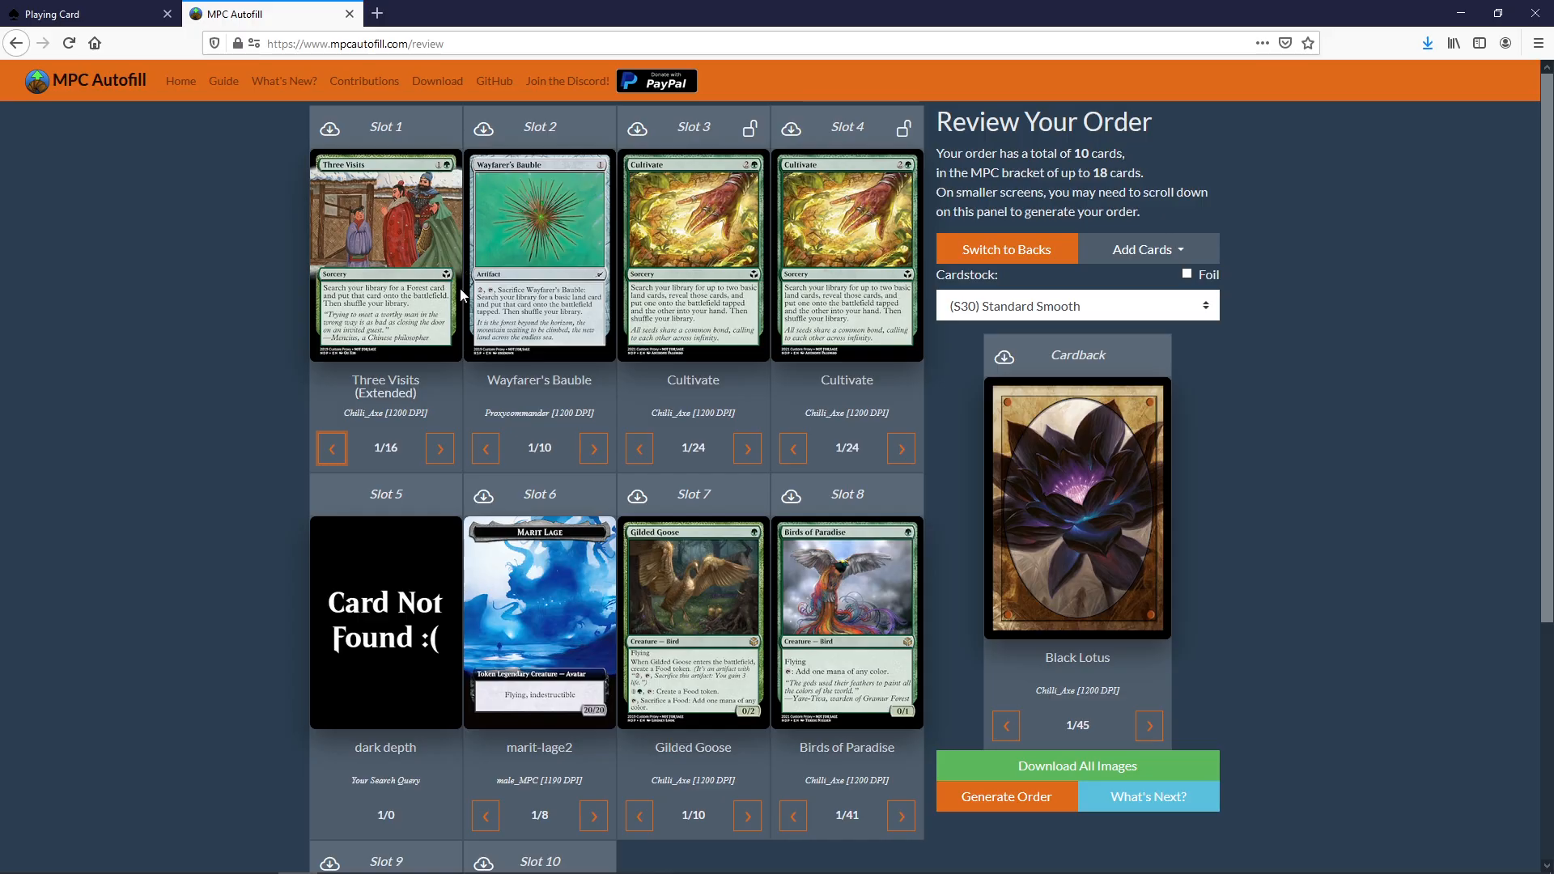
{"action": "mouse_move", "coordinate": [612, 473]}
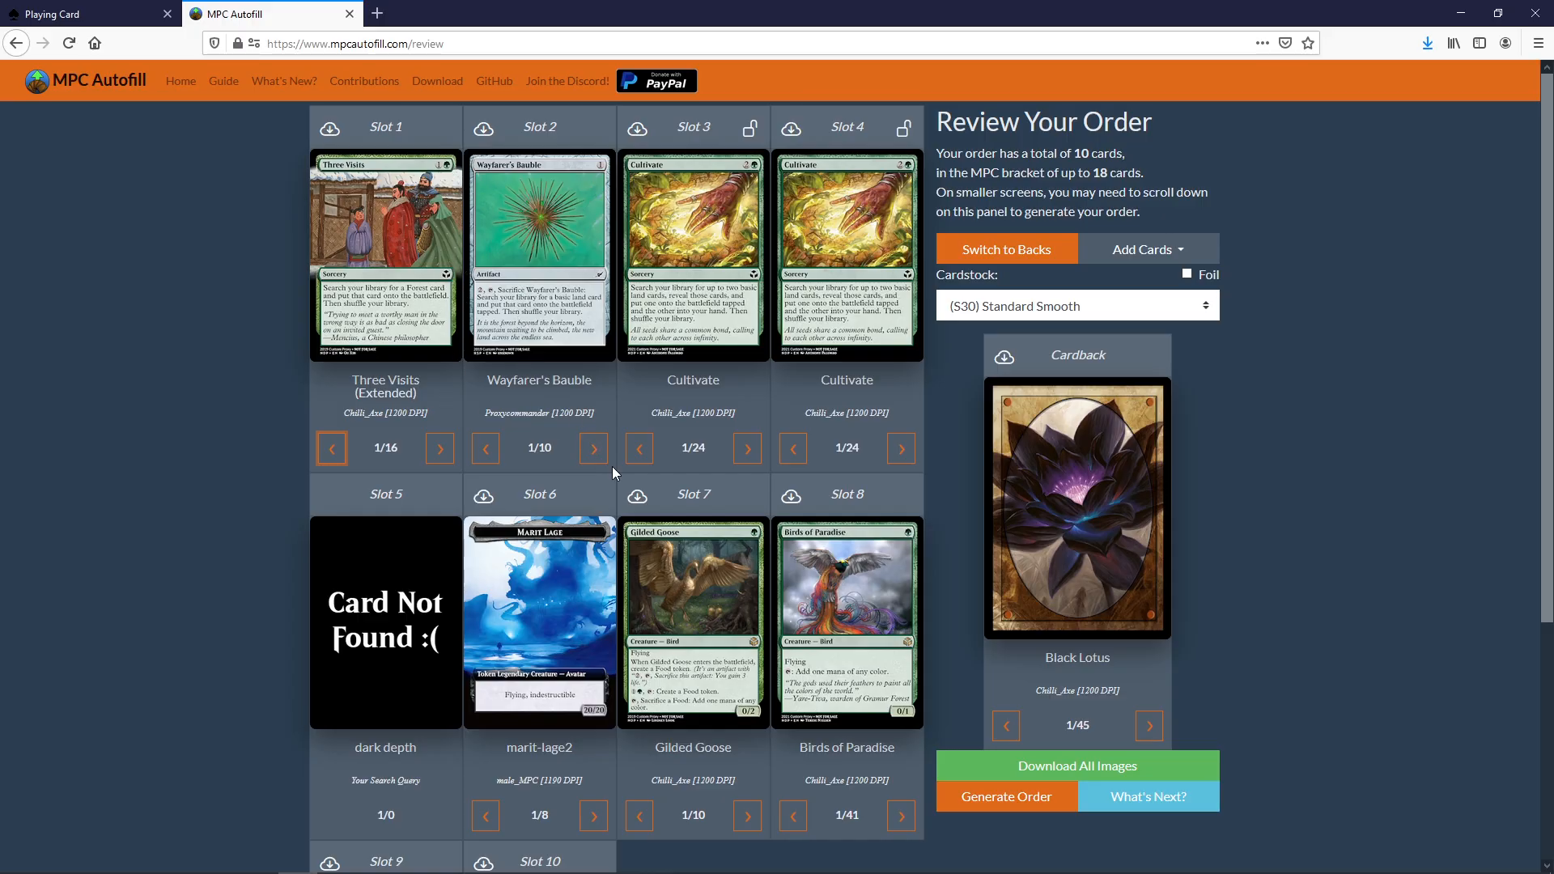
Step: Pick alternate artworks for Wayfarer's Bauble and Slot 3 Cultivate, and version 11/24 for Slot 4 Cultivate
{"action": "left_click", "coordinate": [594, 449]}
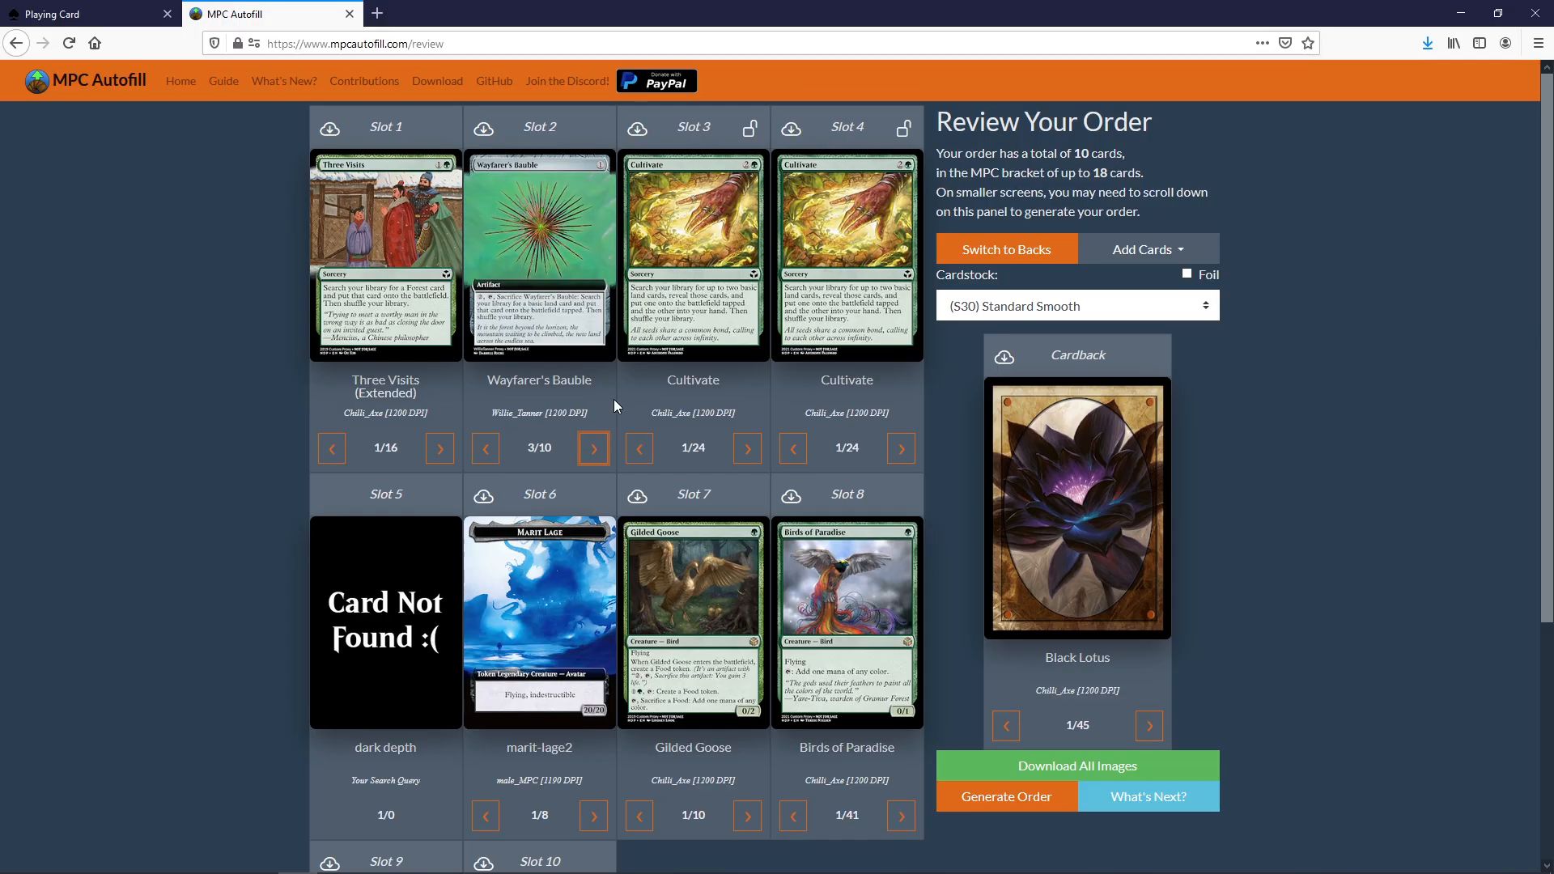
{"action": "left_click", "coordinate": [746, 448]}
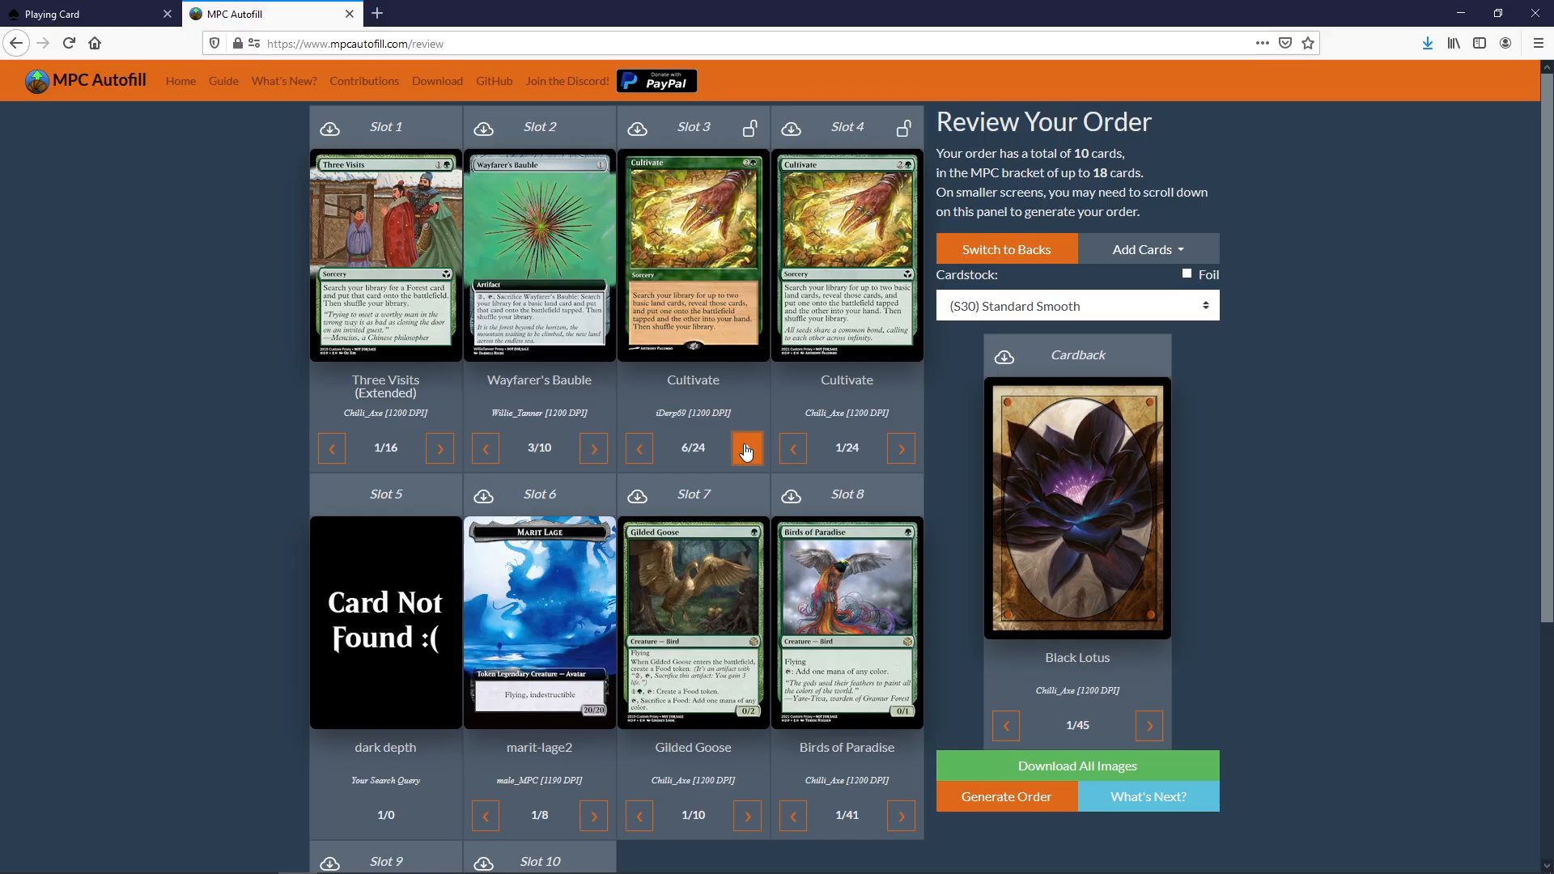
{"action": "left_click", "coordinate": [747, 448]}
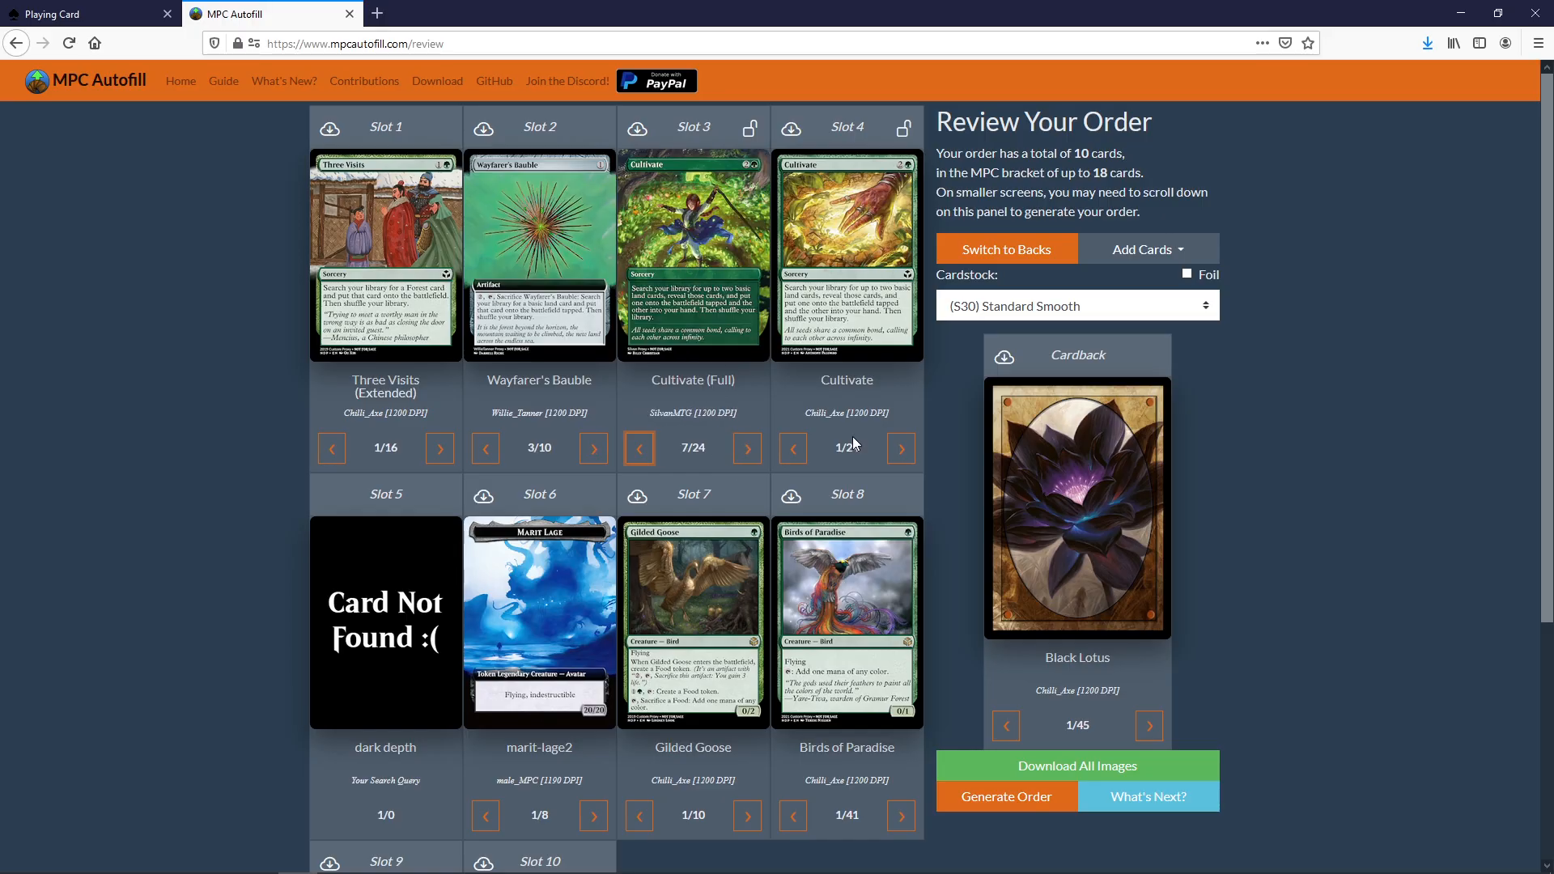
{"action": "left_click", "coordinate": [900, 448]}
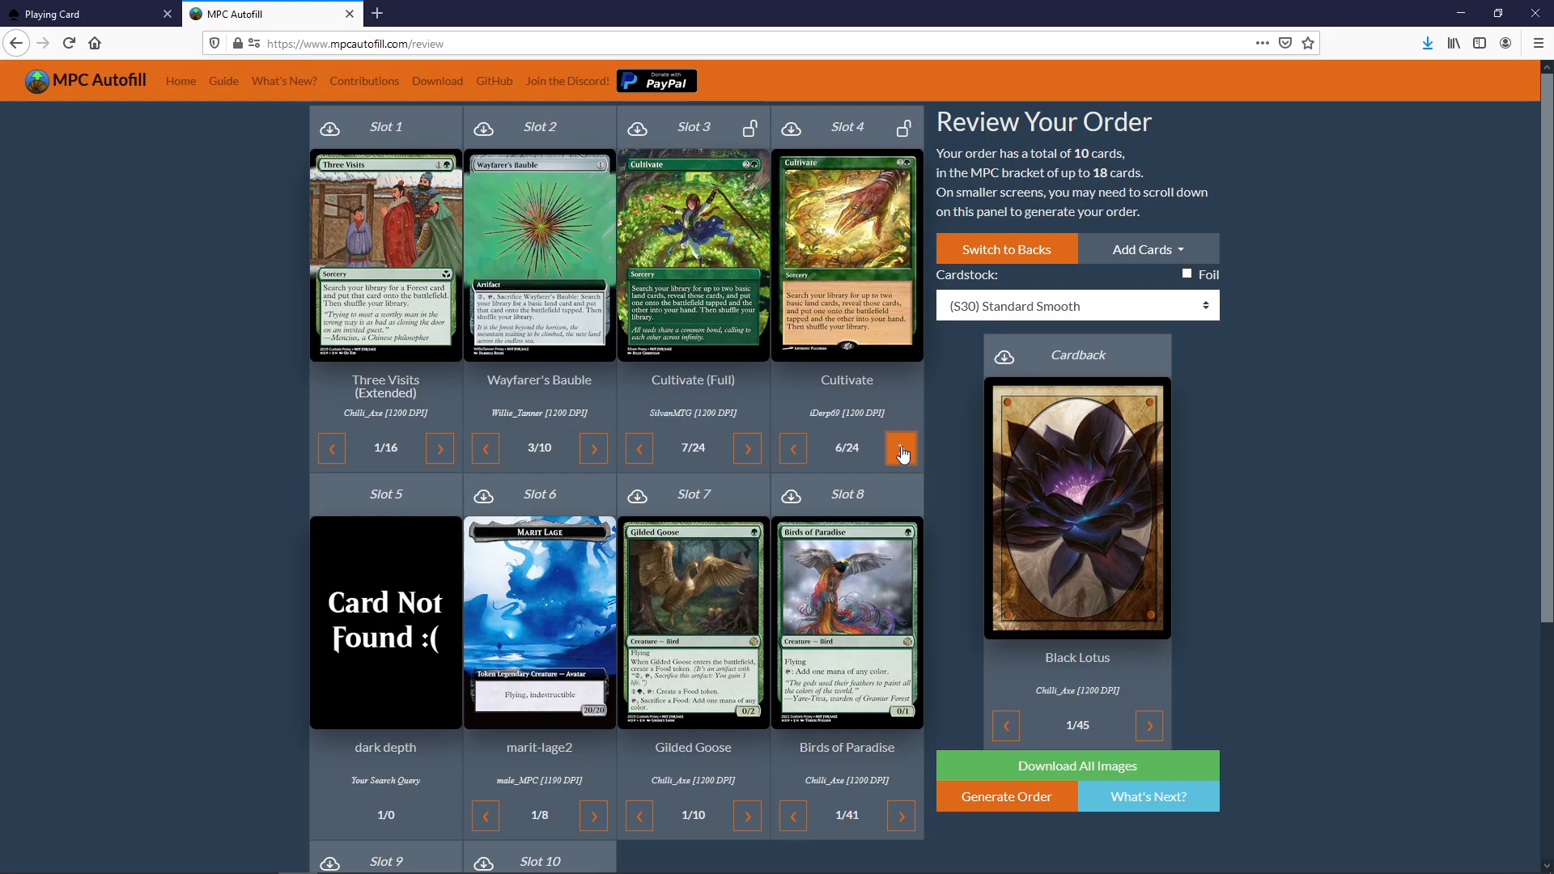
{"action": "mouse_move", "coordinate": [837, 297]}
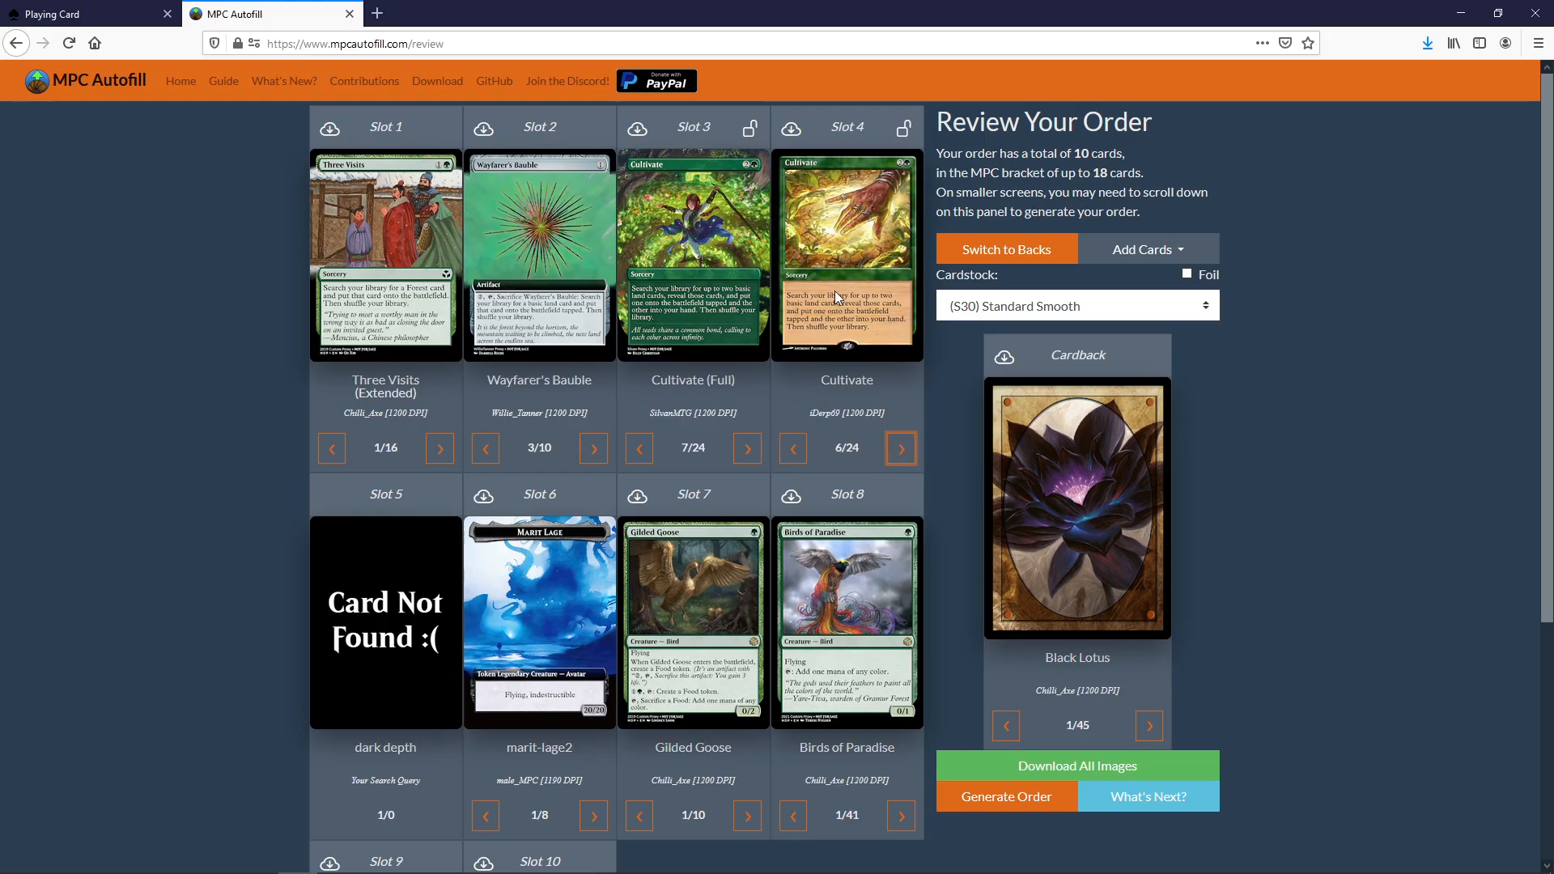
{"action": "mouse_move", "coordinate": [916, 390]}
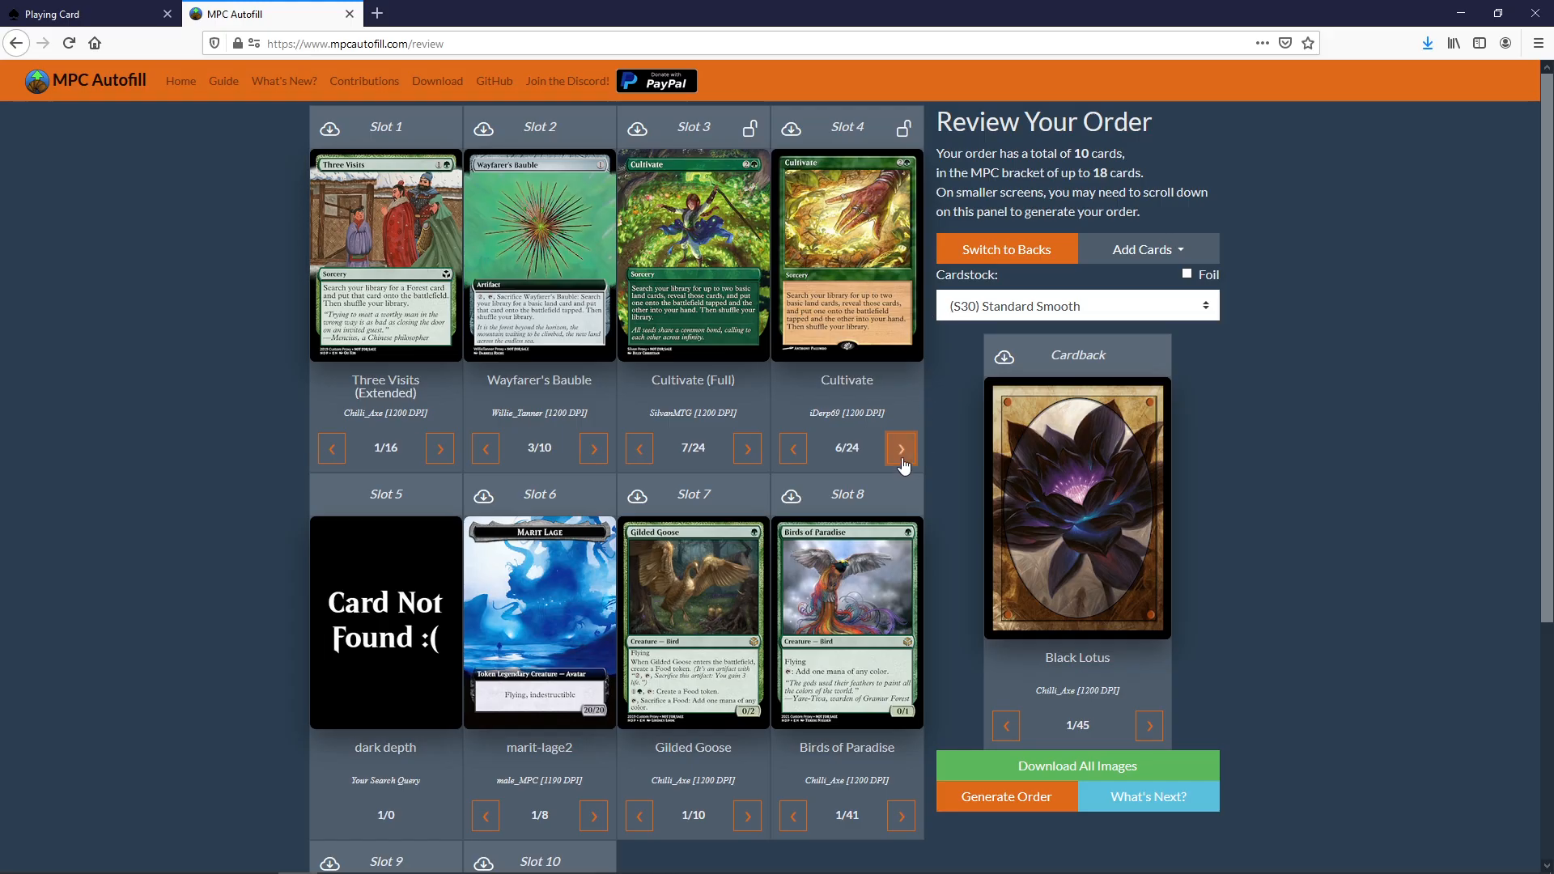
{"action": "left_click", "coordinate": [901, 448]}
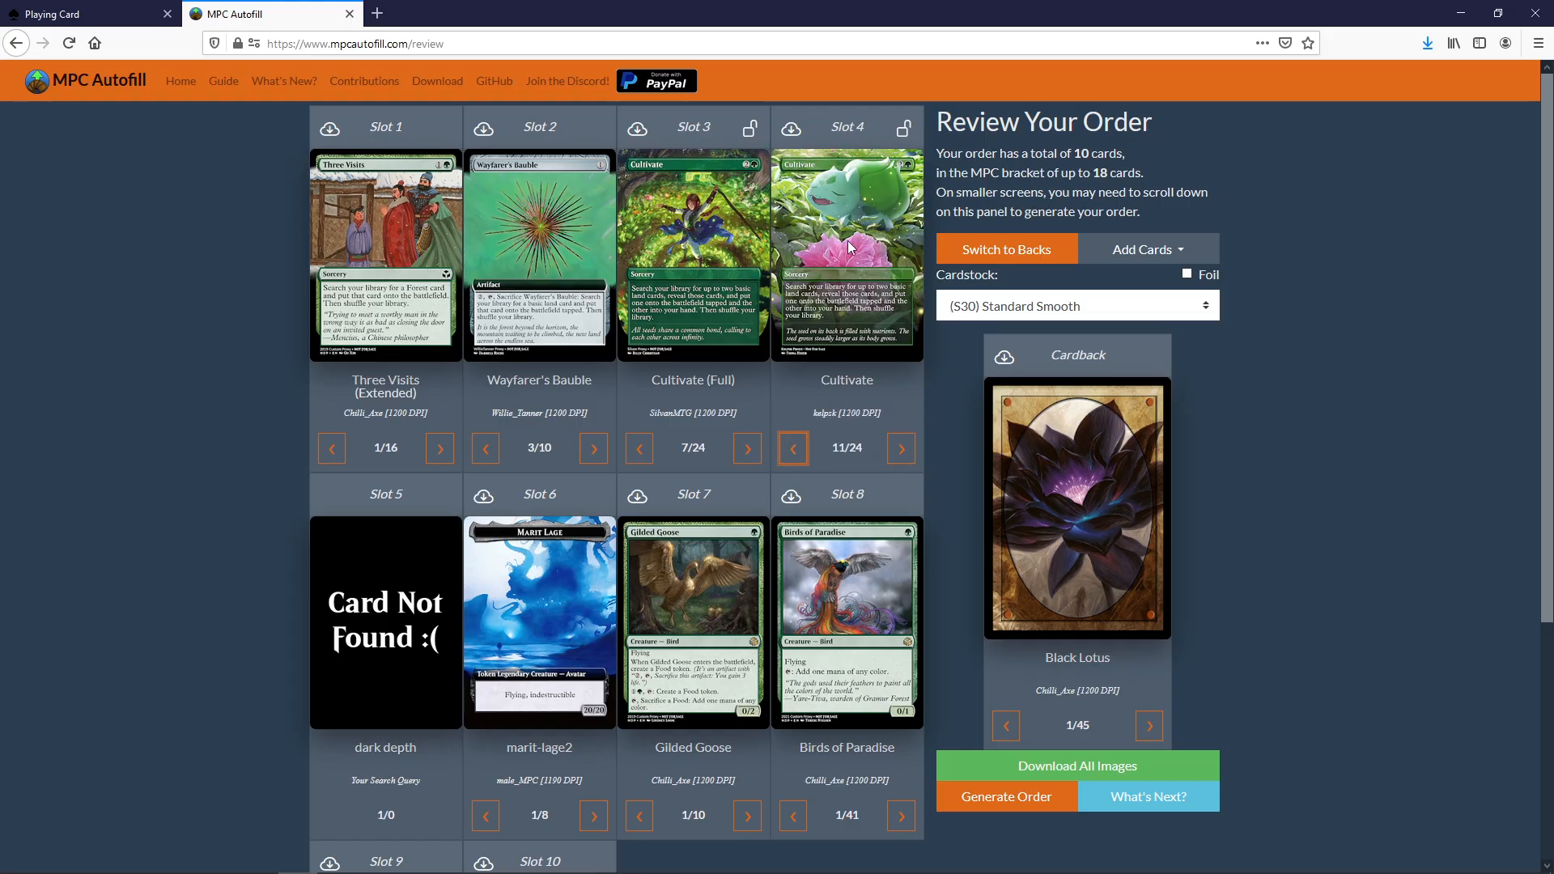
{"action": "mouse_move", "coordinate": [879, 201]}
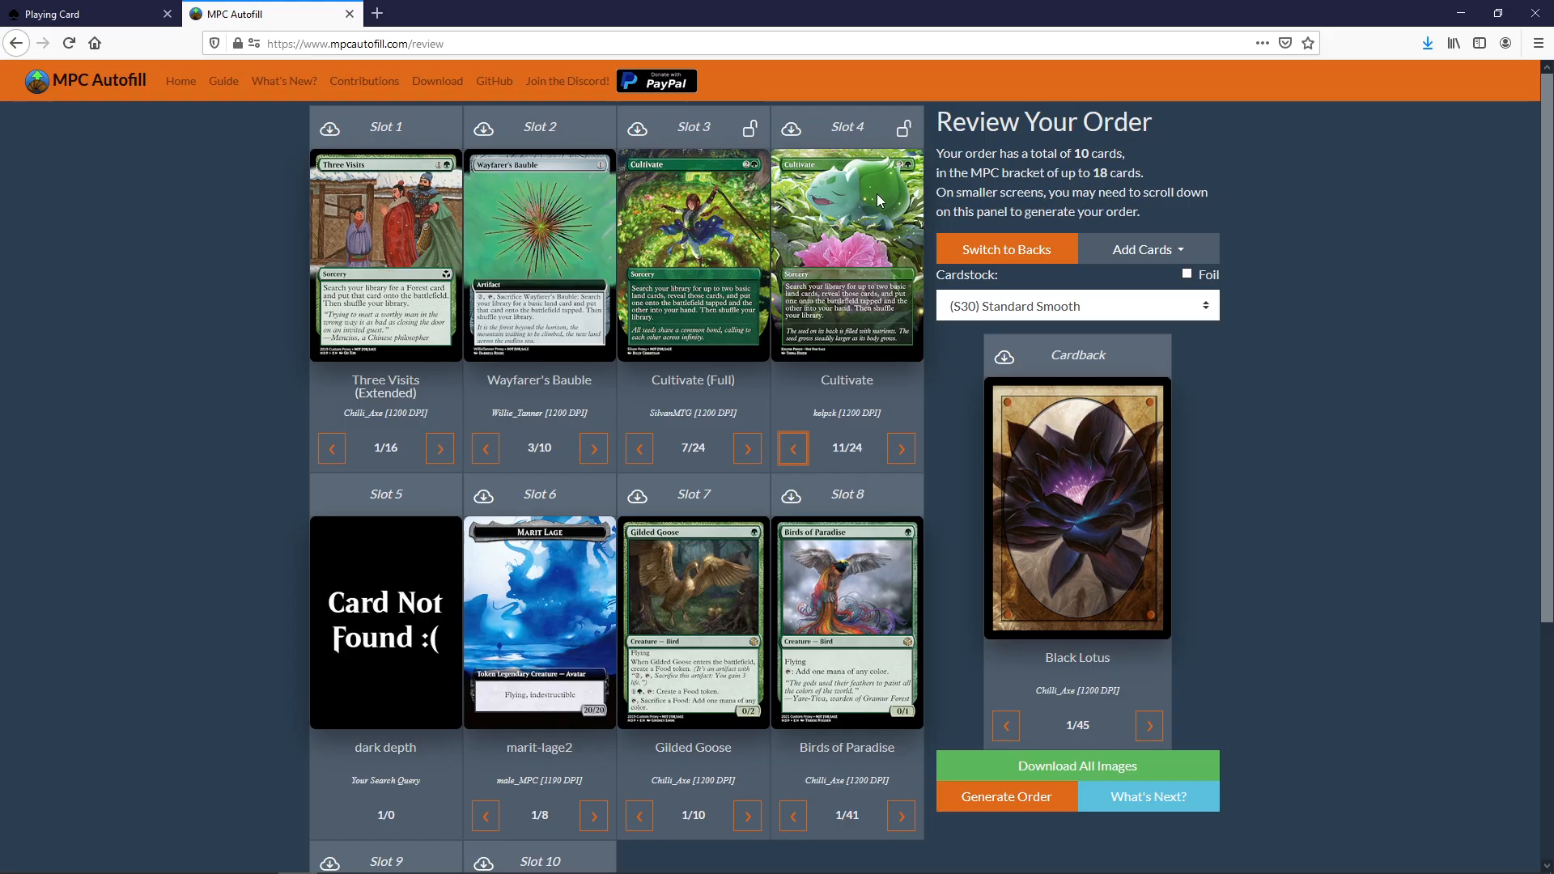
Step: Set Slot 5 to Dark Depths 3/16, keep Marit Lage's original, and pick another Gilded Goose artwork
{"action": "scroll", "scroll_direction": "down", "scroll_amount": 3}
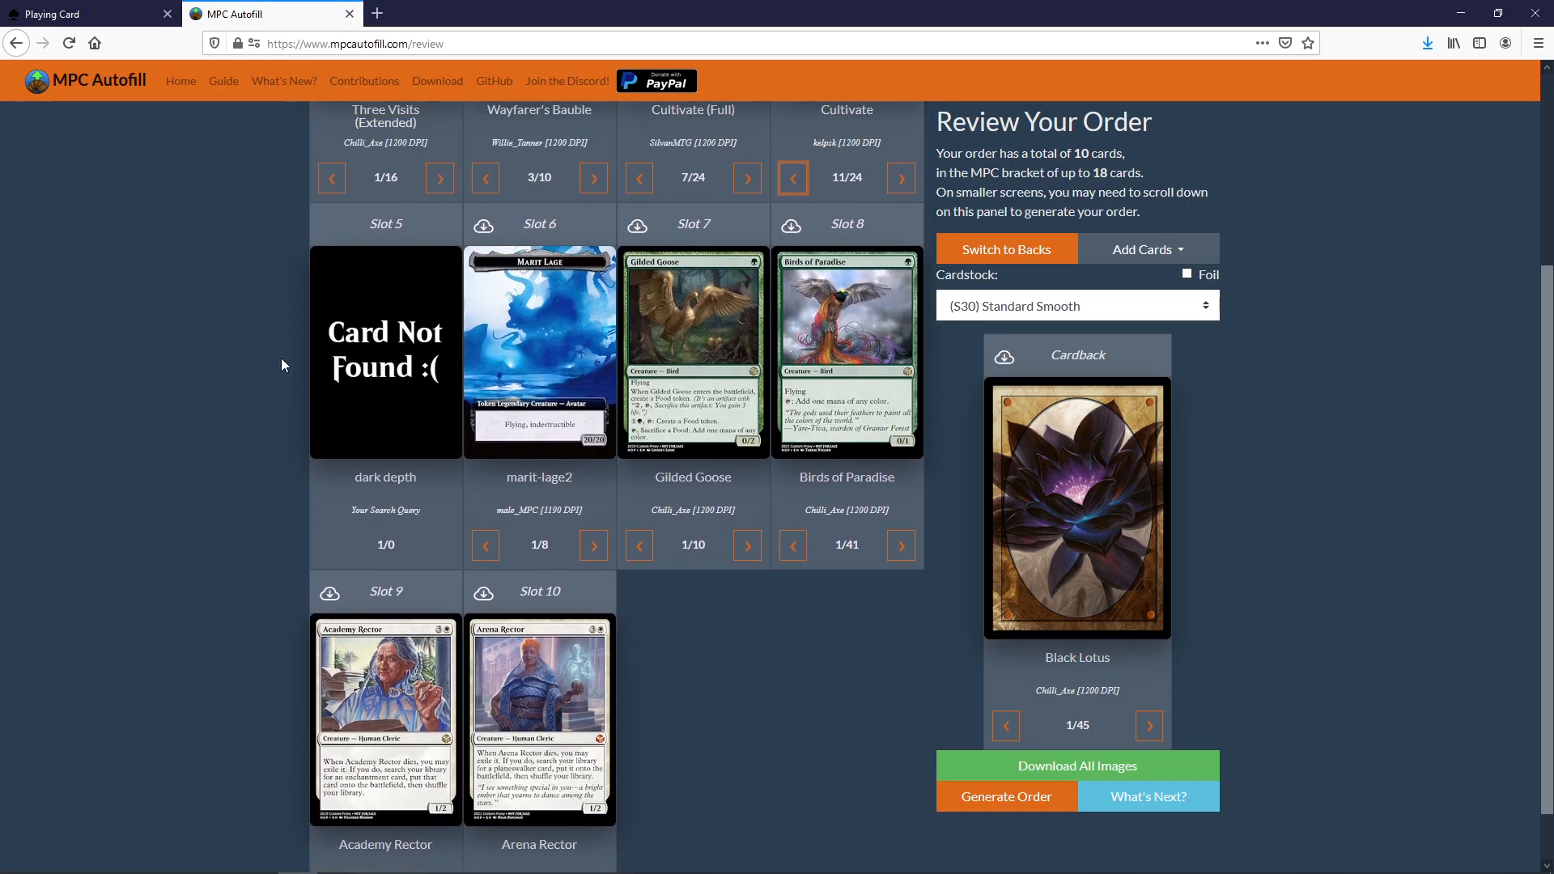
{"action": "scroll", "scroll_direction": "down", "scroll_amount": 3}
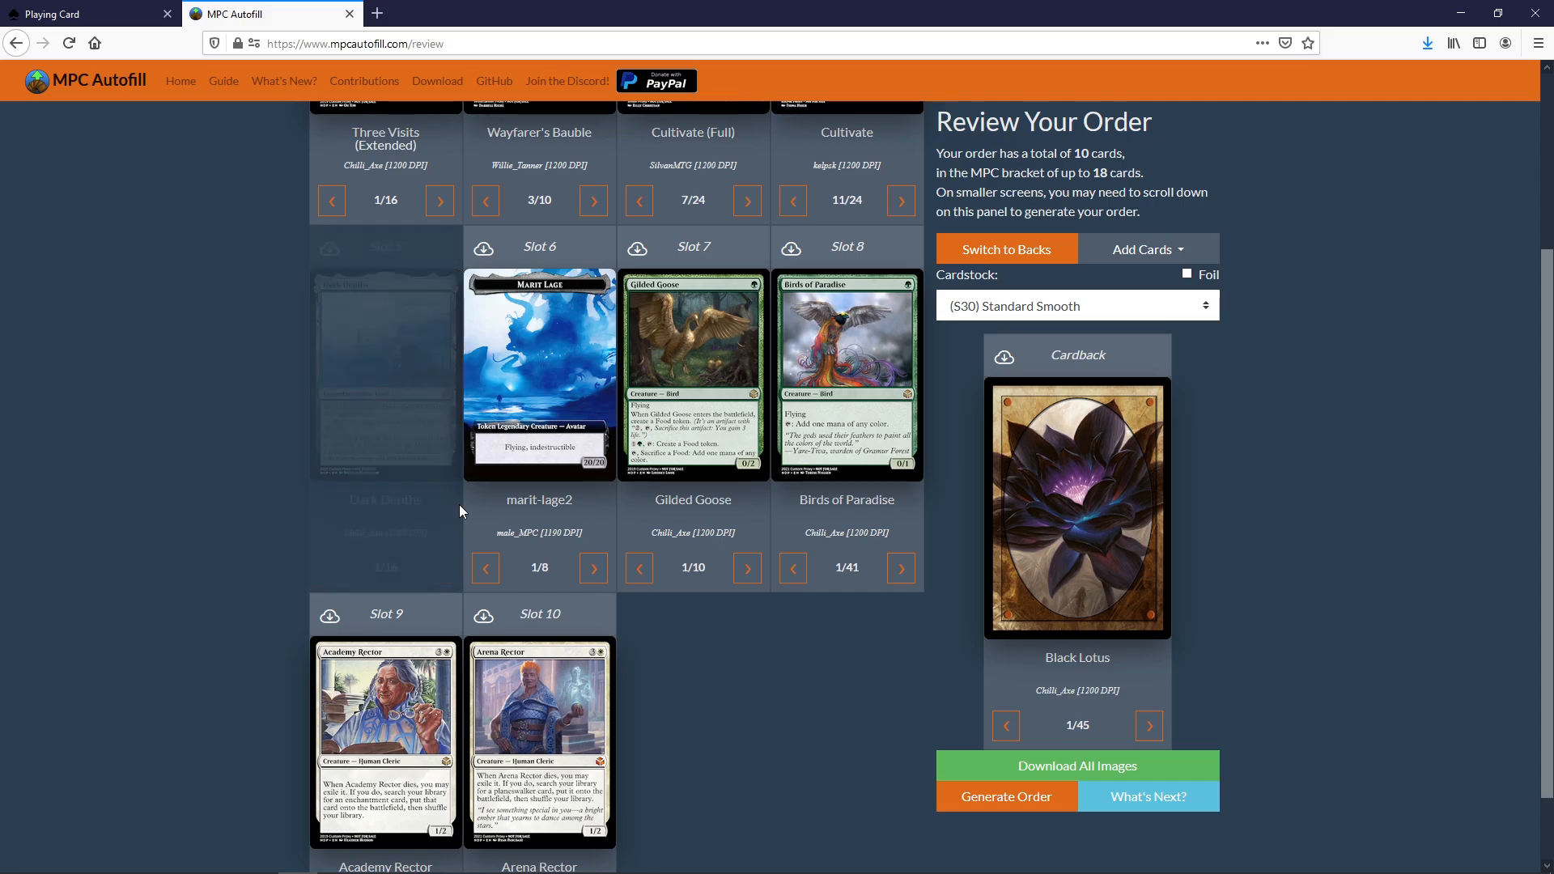
{"action": "left_click", "coordinate": [440, 568]}
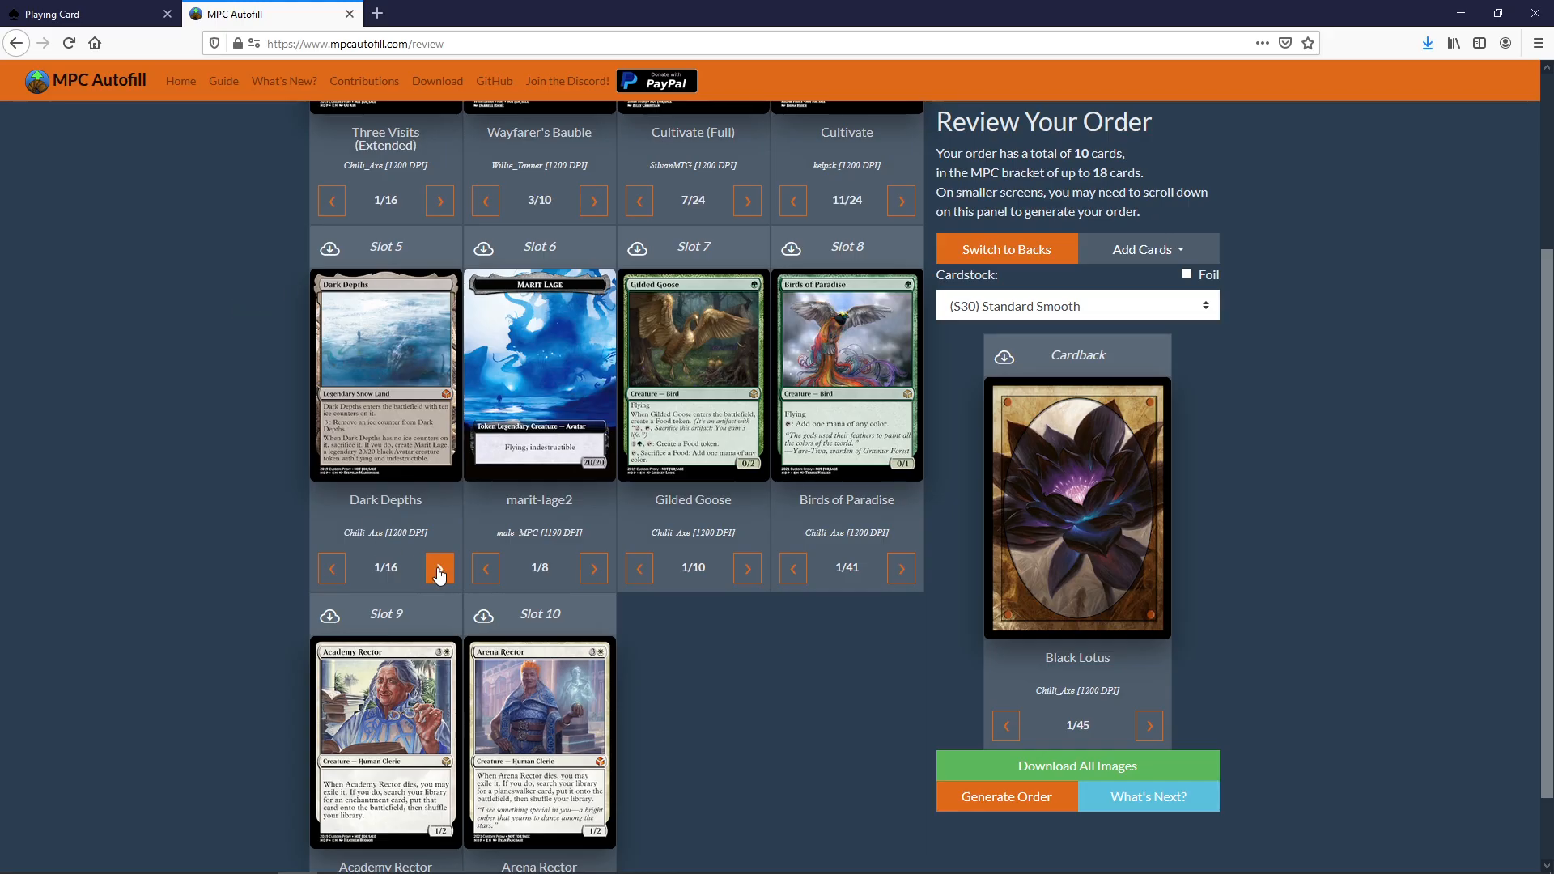
{"action": "left_click", "coordinate": [439, 568]}
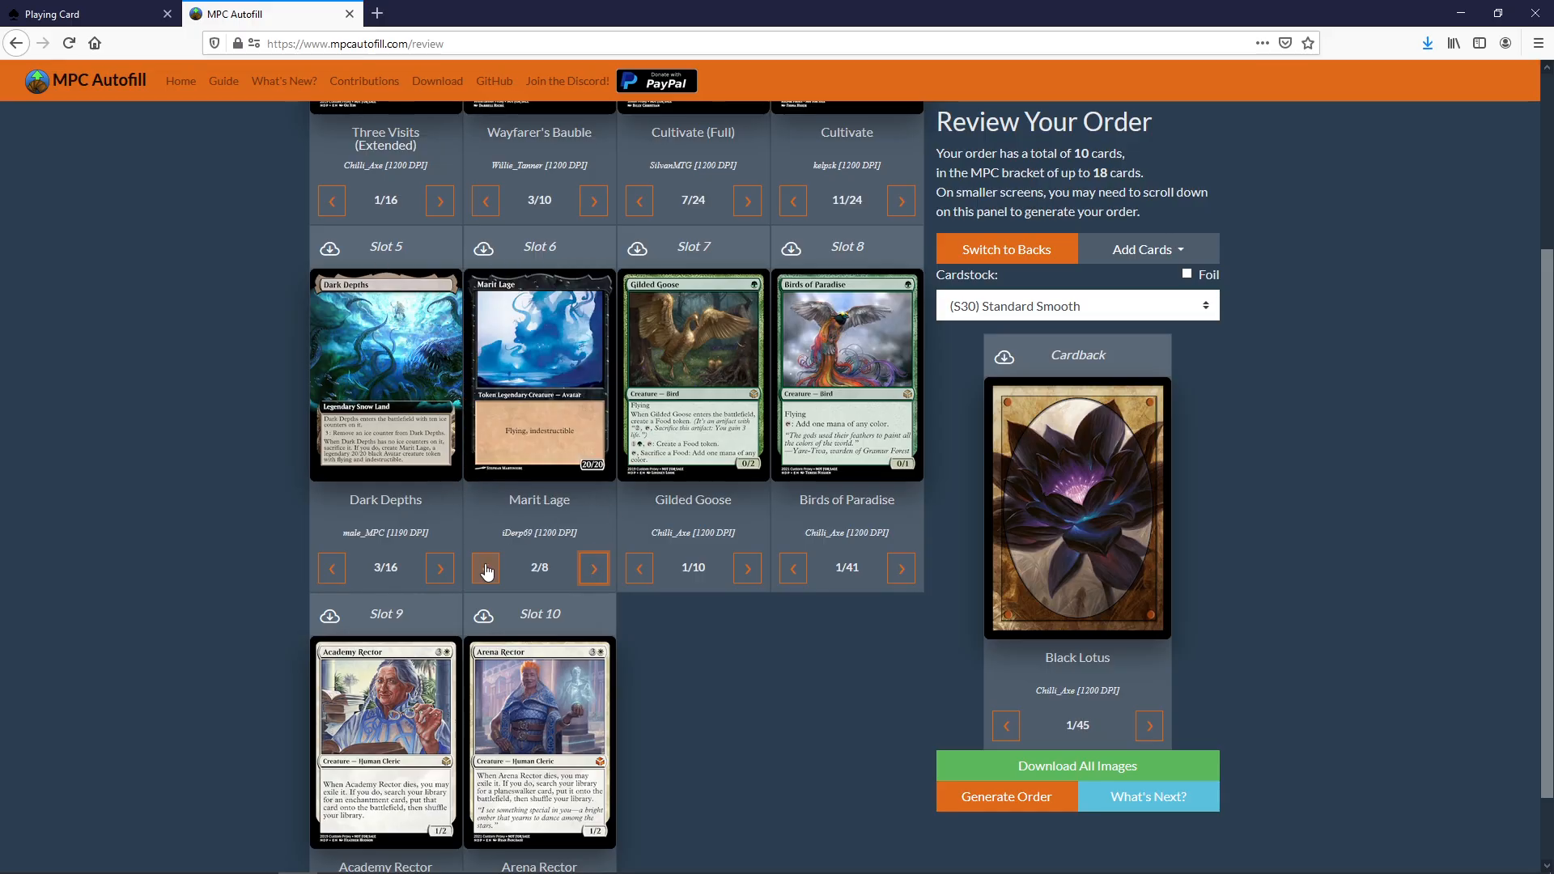
{"action": "left_click", "coordinate": [486, 568]}
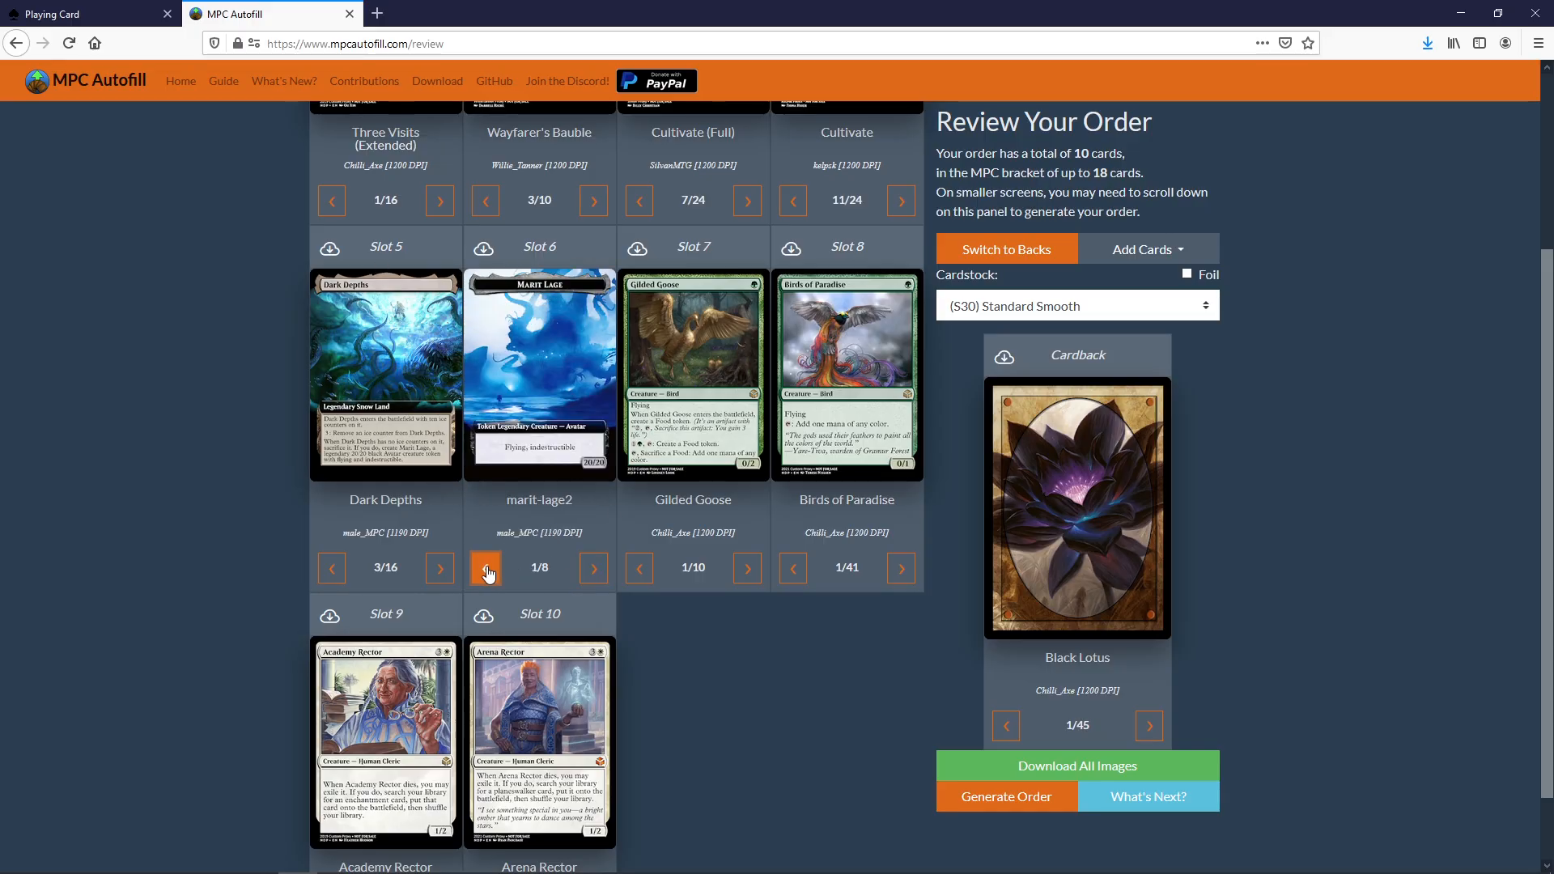
{"action": "left_click", "coordinate": [746, 568]}
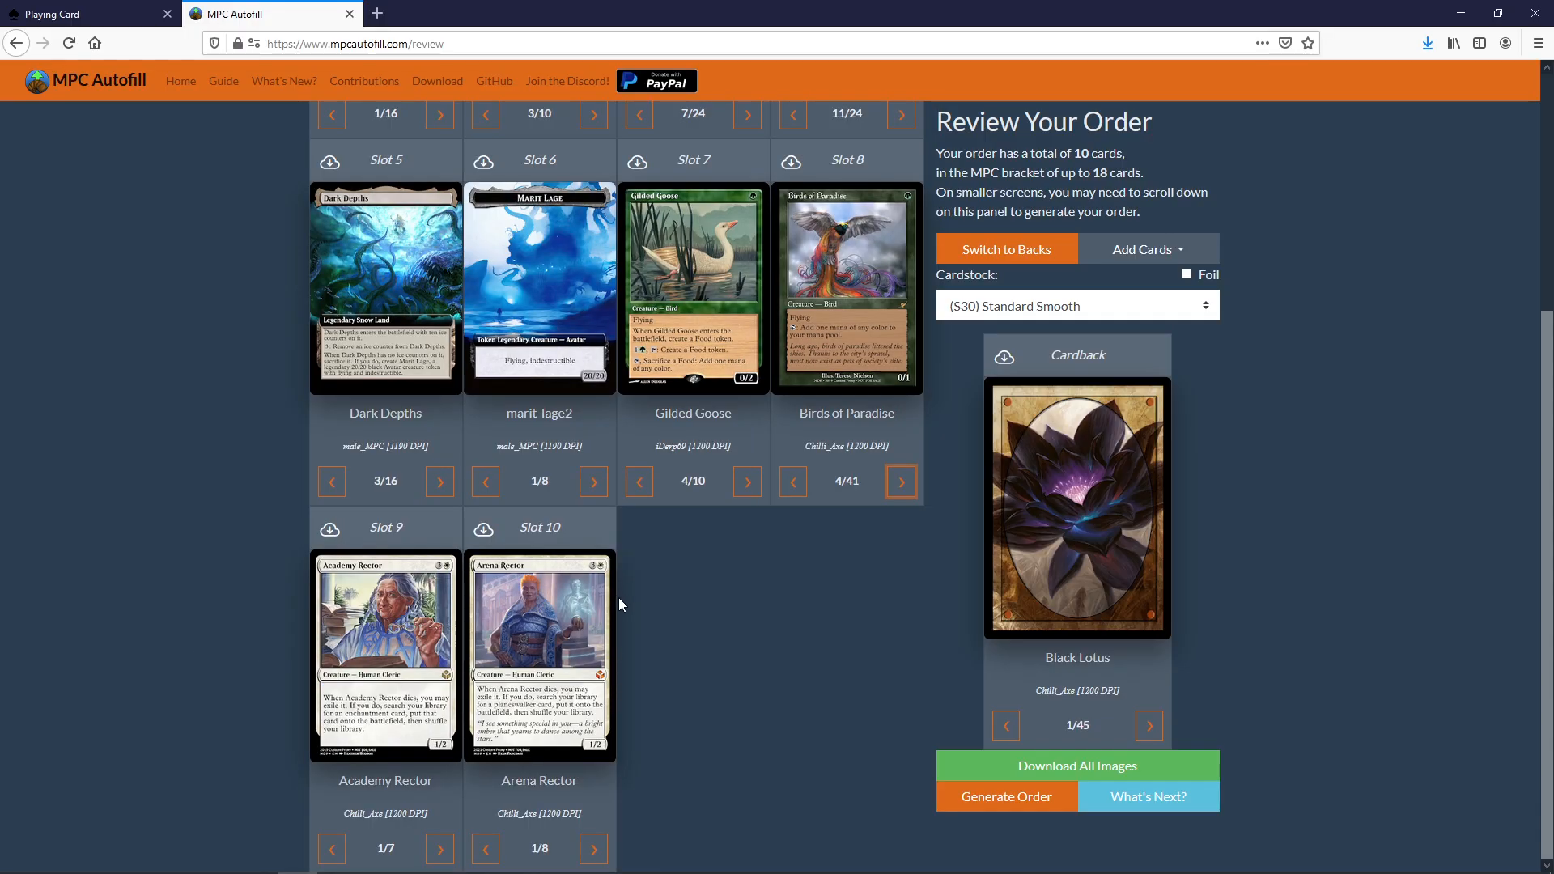
{"action": "scroll", "scroll_direction": "up", "scroll_amount": 3}
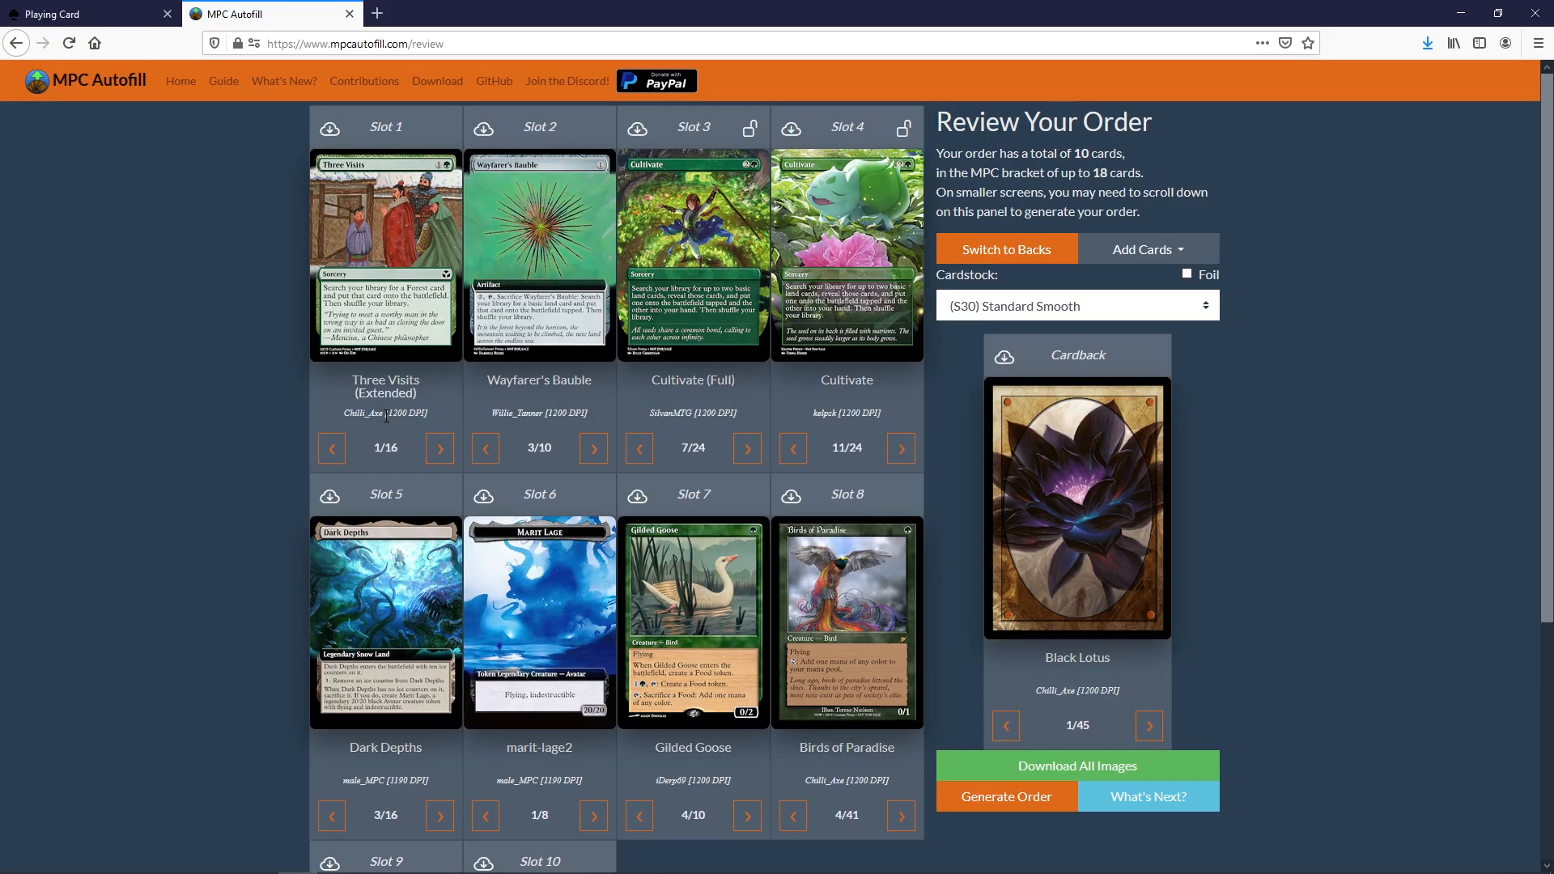
{"action": "mouse_move", "coordinate": [416, 426]}
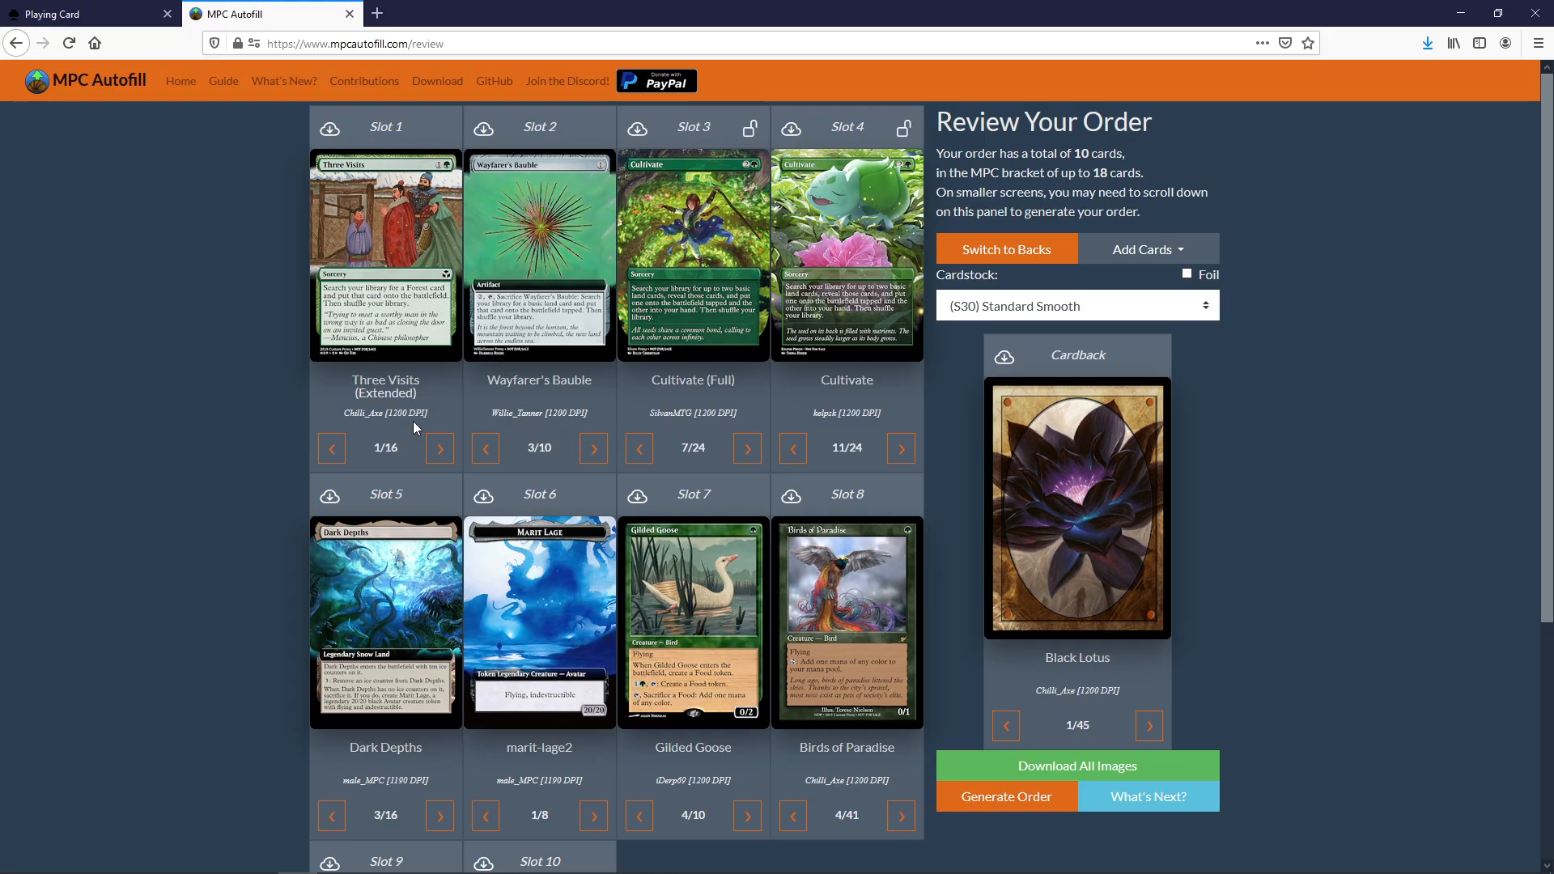
{"action": "left_click", "coordinate": [330, 448]}
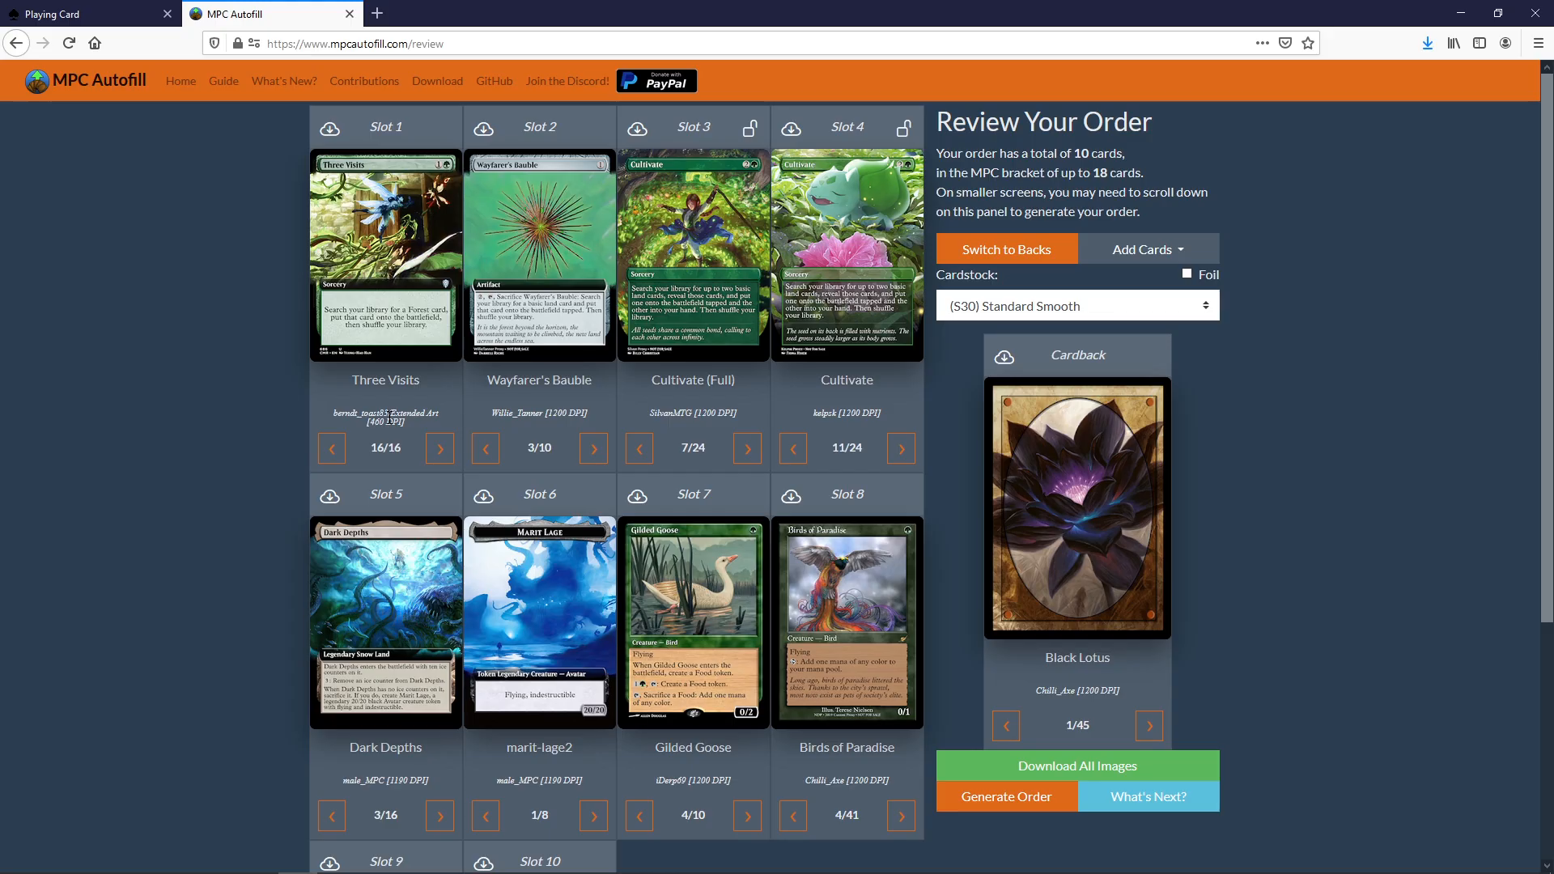
{"action": "left_click", "coordinate": [439, 449]}
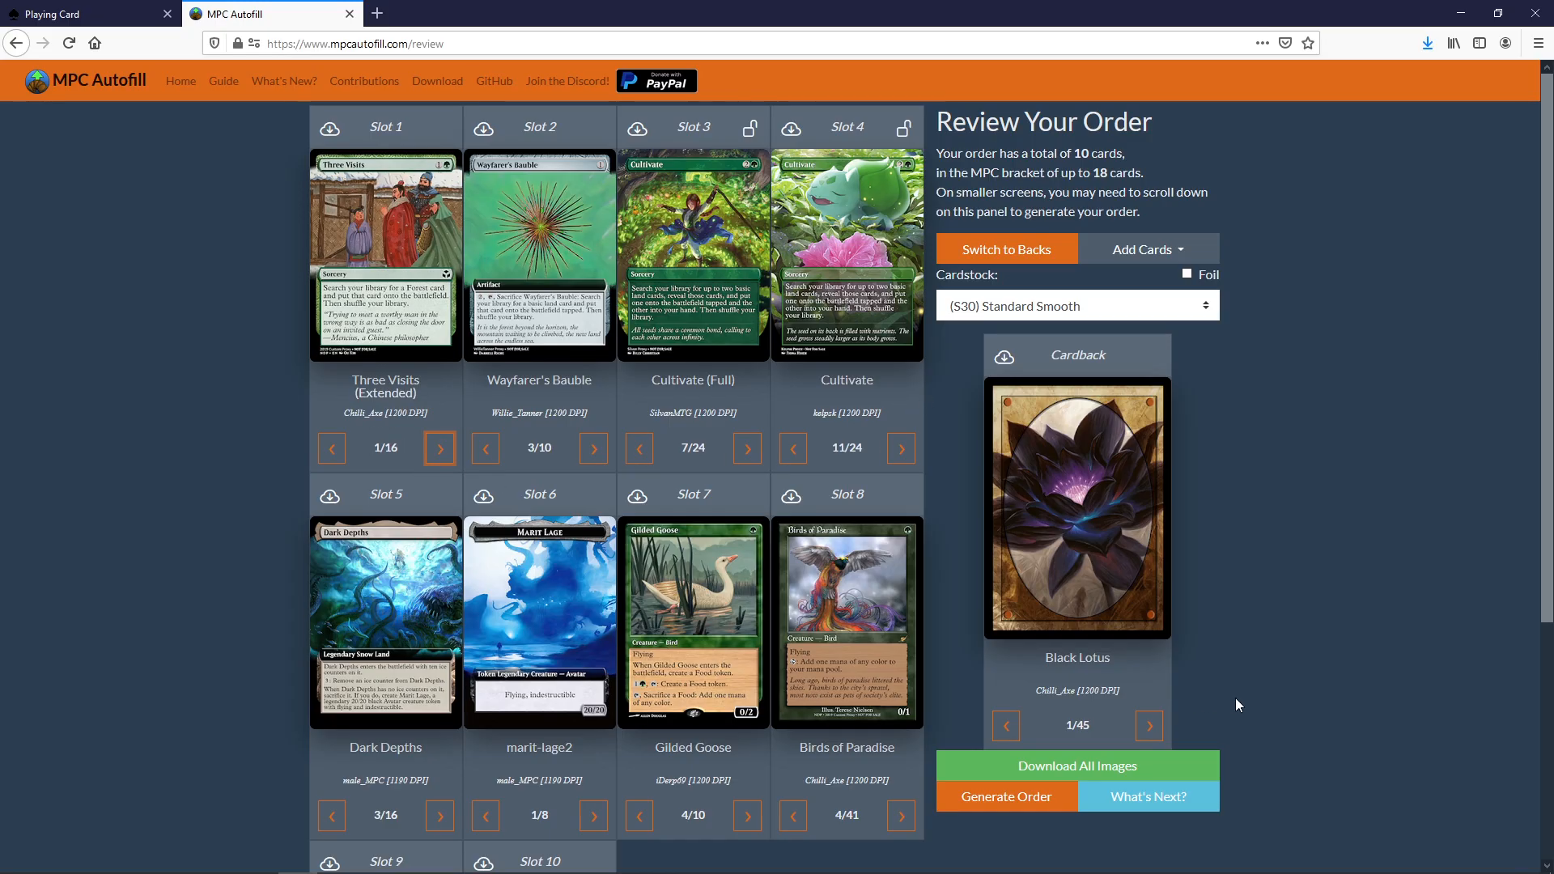
{"action": "mouse_move", "coordinate": [1149, 725]}
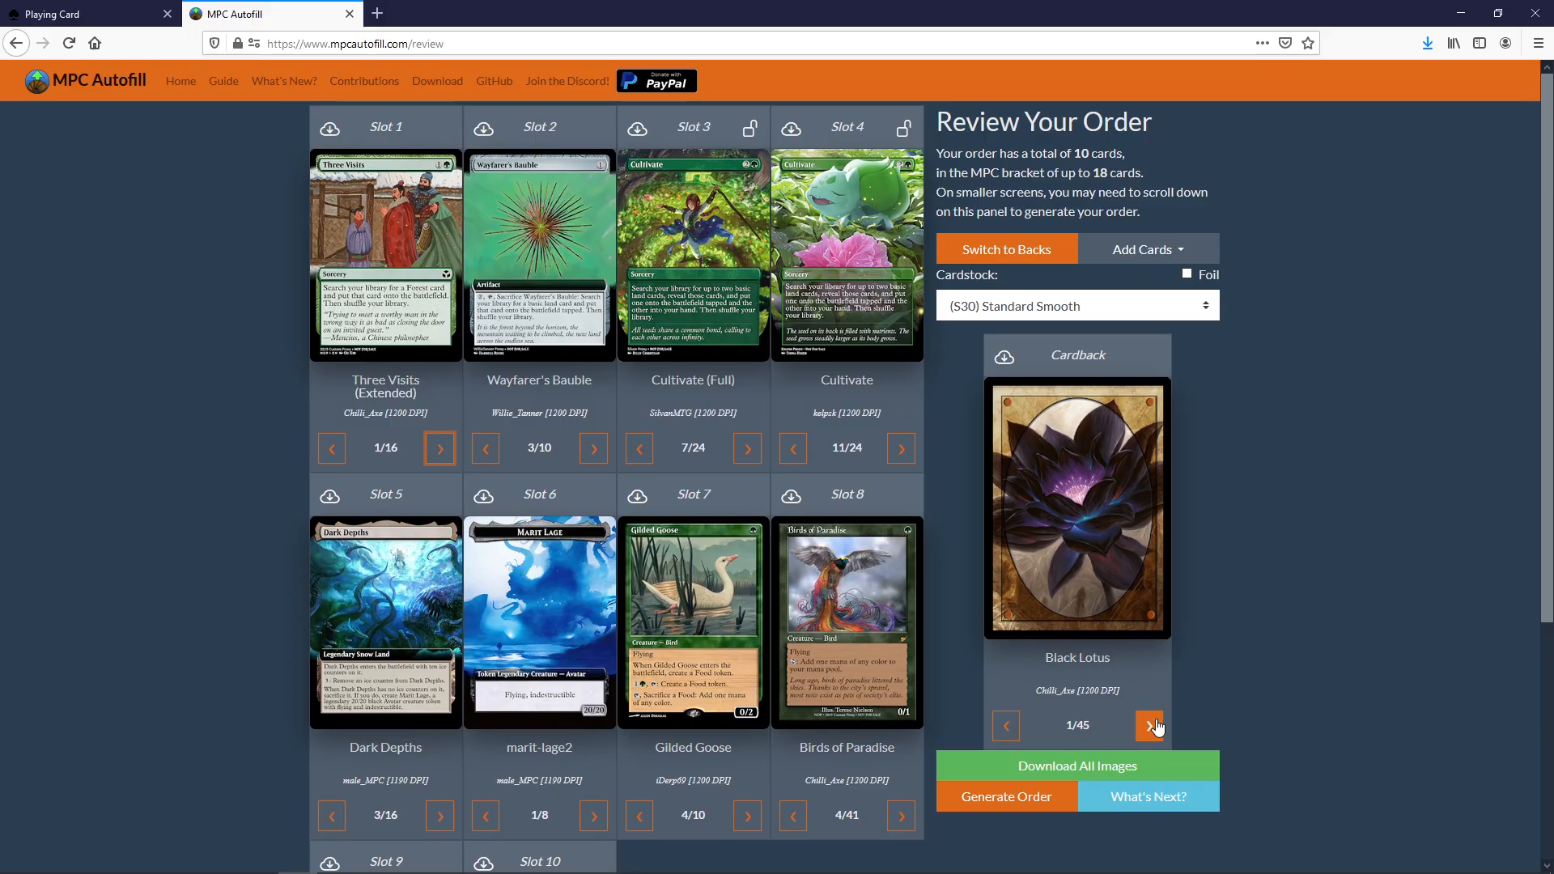
Step: Set the cardback to MTGA Lotus (4/45) and view it on the backs of all ten slots
{"action": "left_click", "coordinate": [1151, 725]}
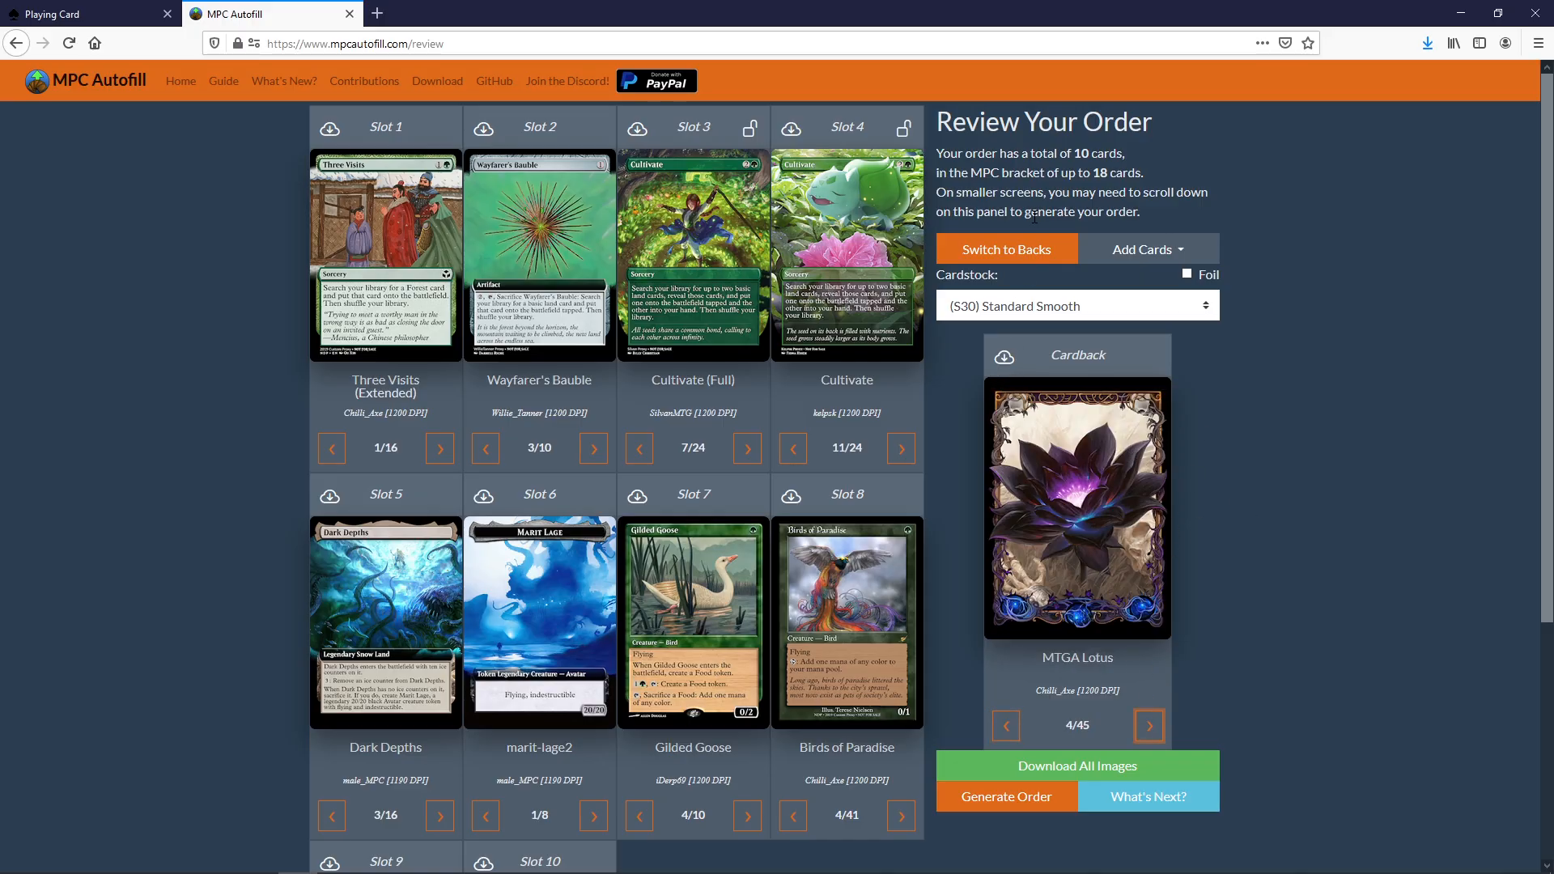
{"action": "left_click", "coordinate": [1005, 249]}
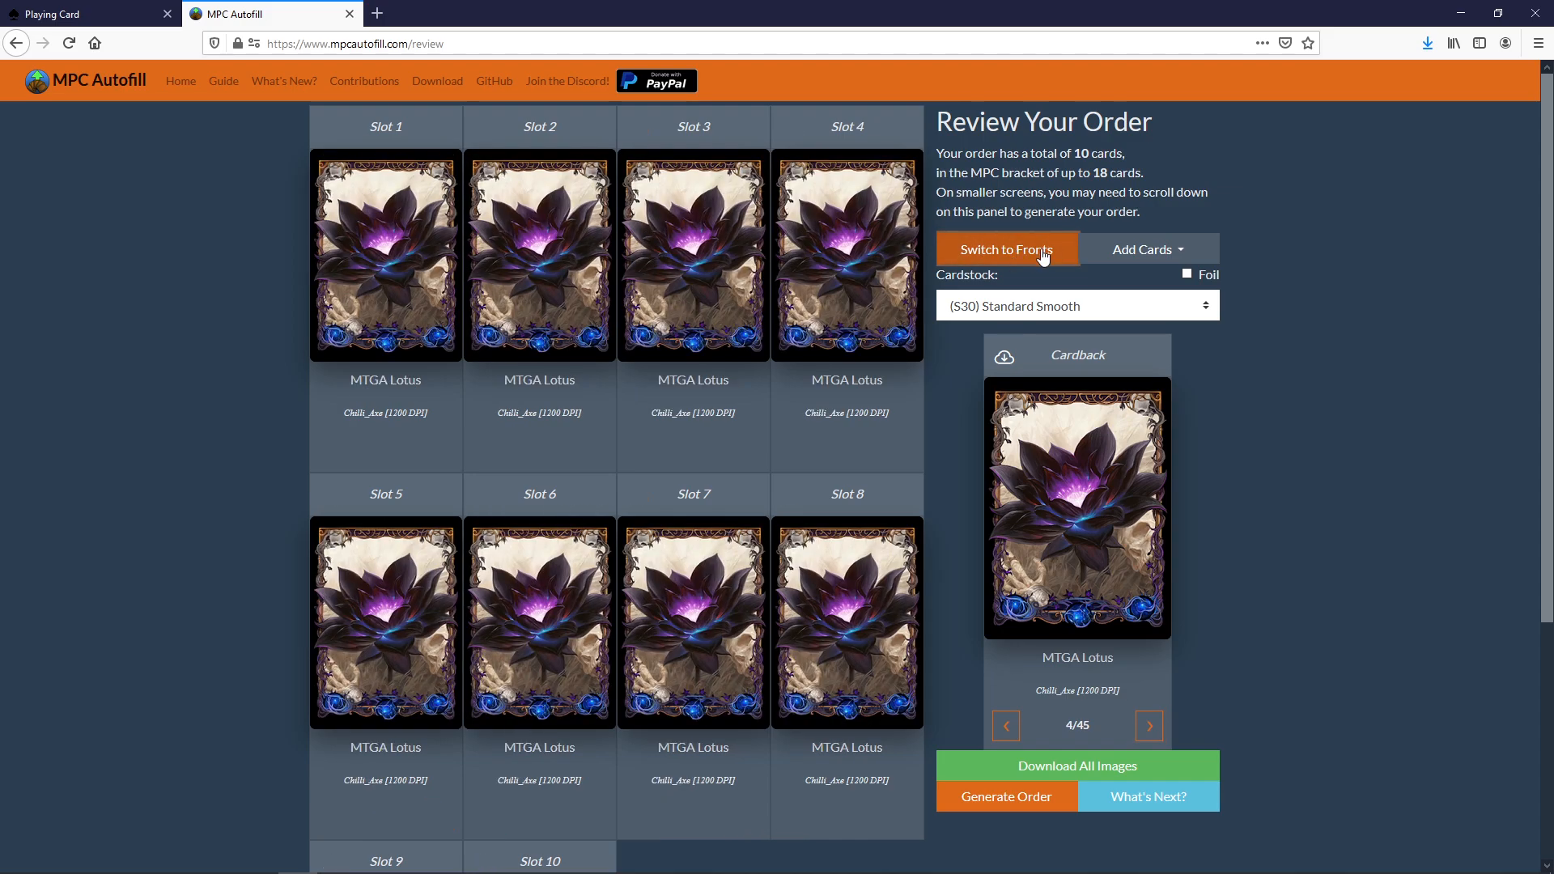
{"action": "scroll", "scroll_direction": "down", "scroll_amount": 3}
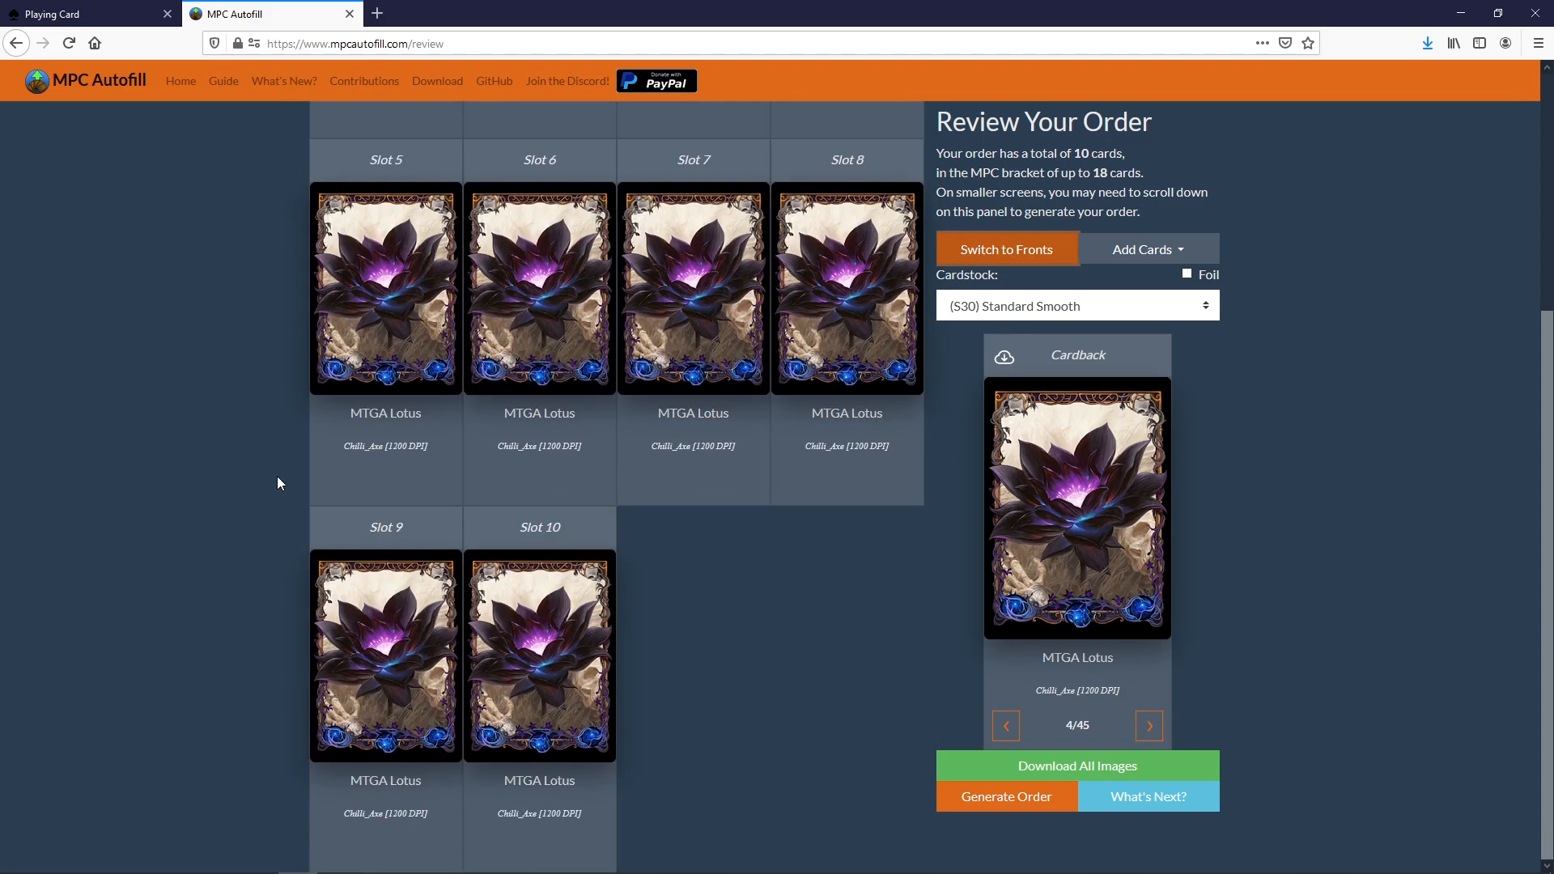
{"action": "scroll", "scroll_direction": "up", "scroll_amount": 3}
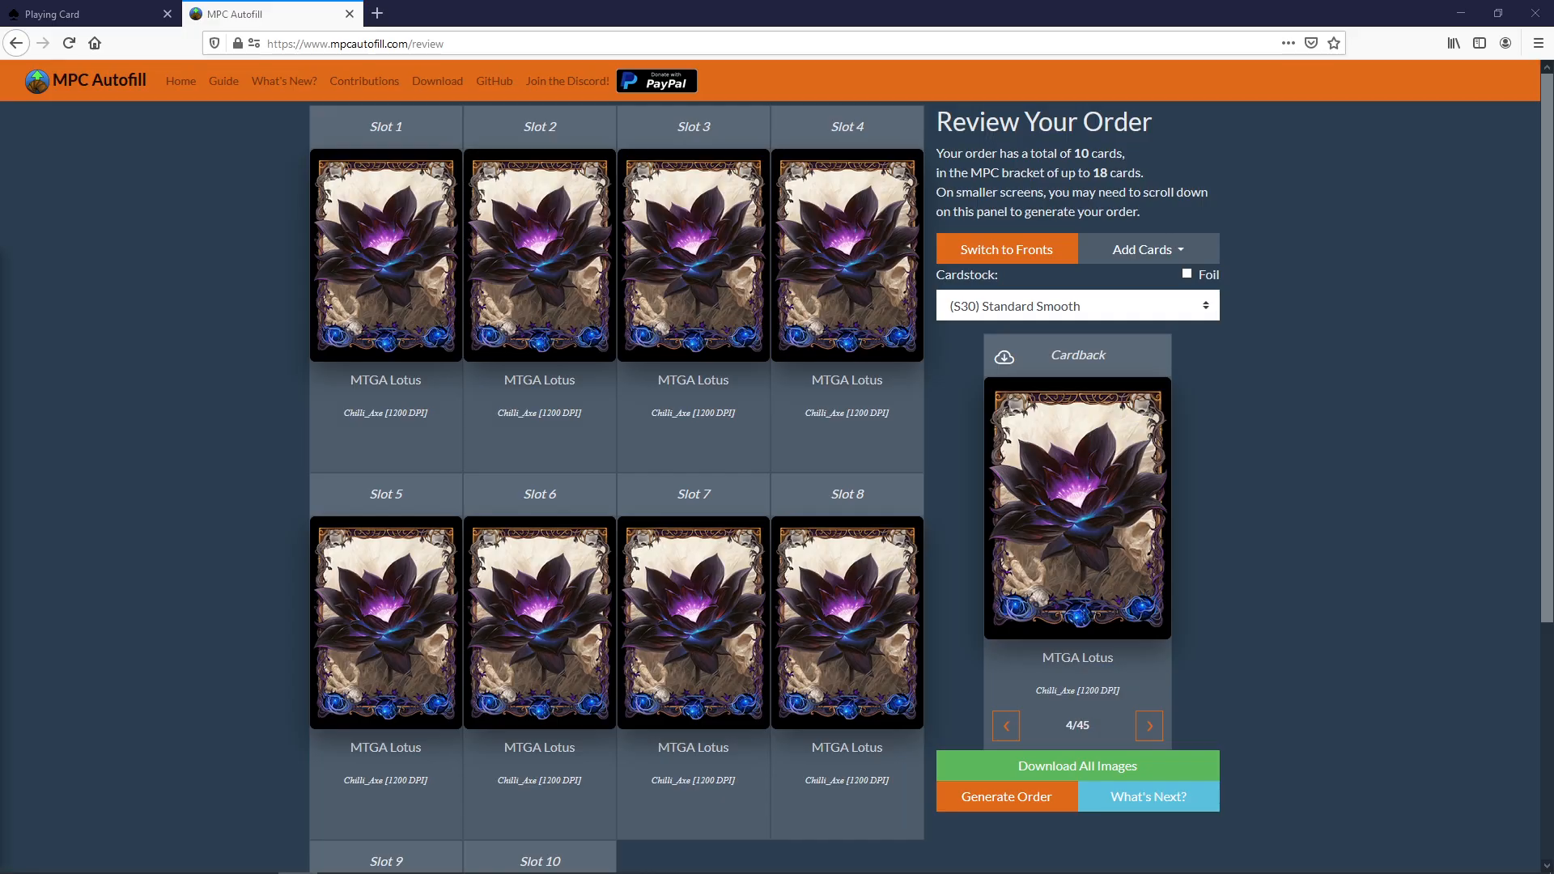
Step: Return to the card-fronts view showing all 10 slots under the MTGA Lotus back
{"action": "left_click", "coordinate": [1005, 249]}
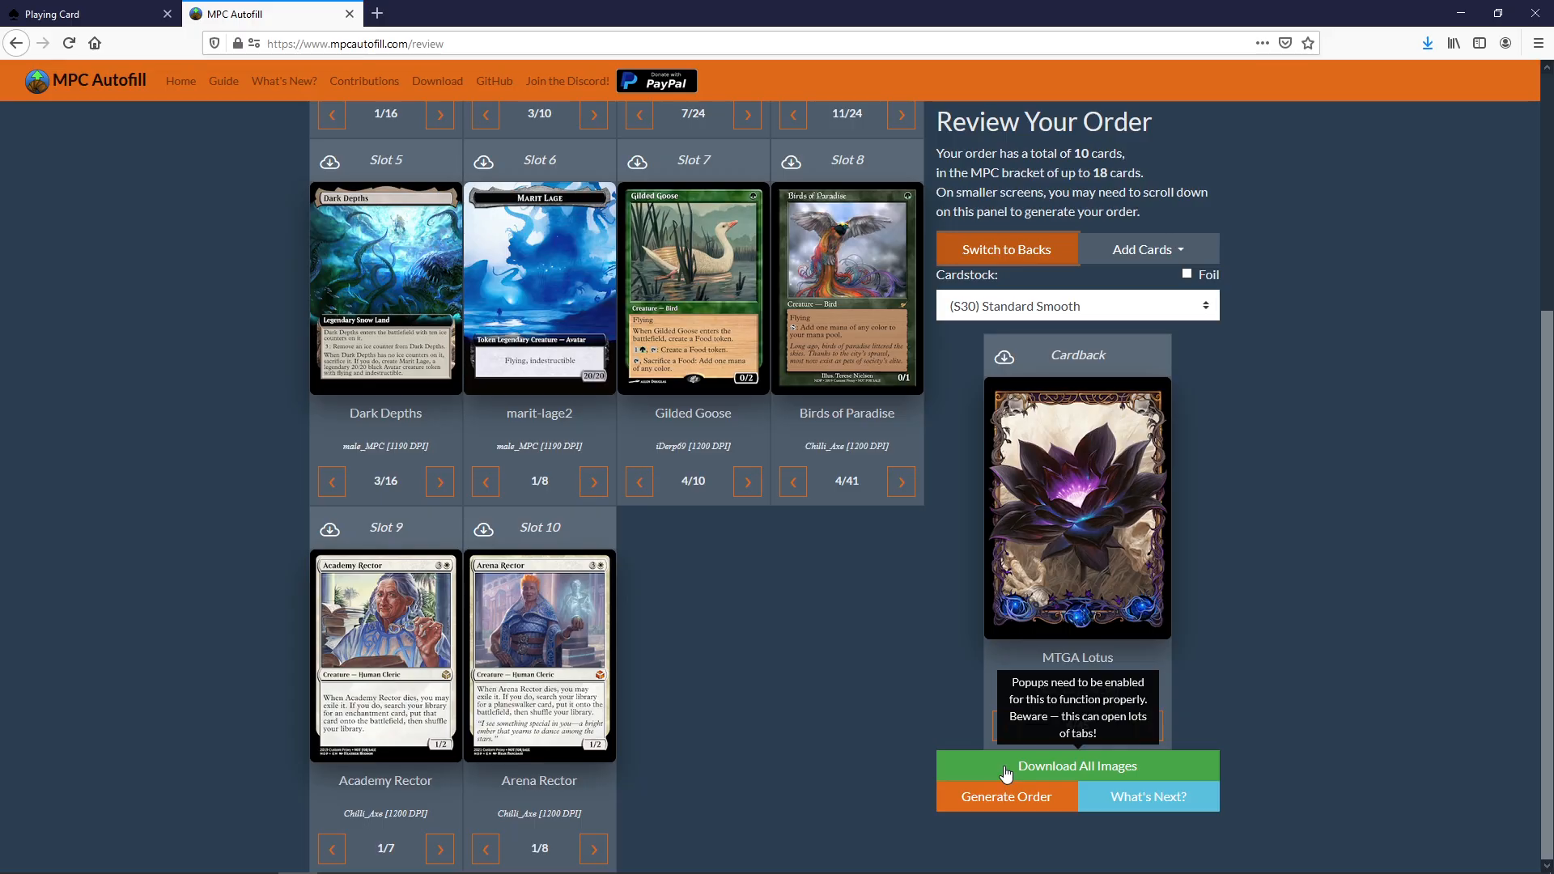
{"action": "mouse_move", "coordinate": [1278, 579]}
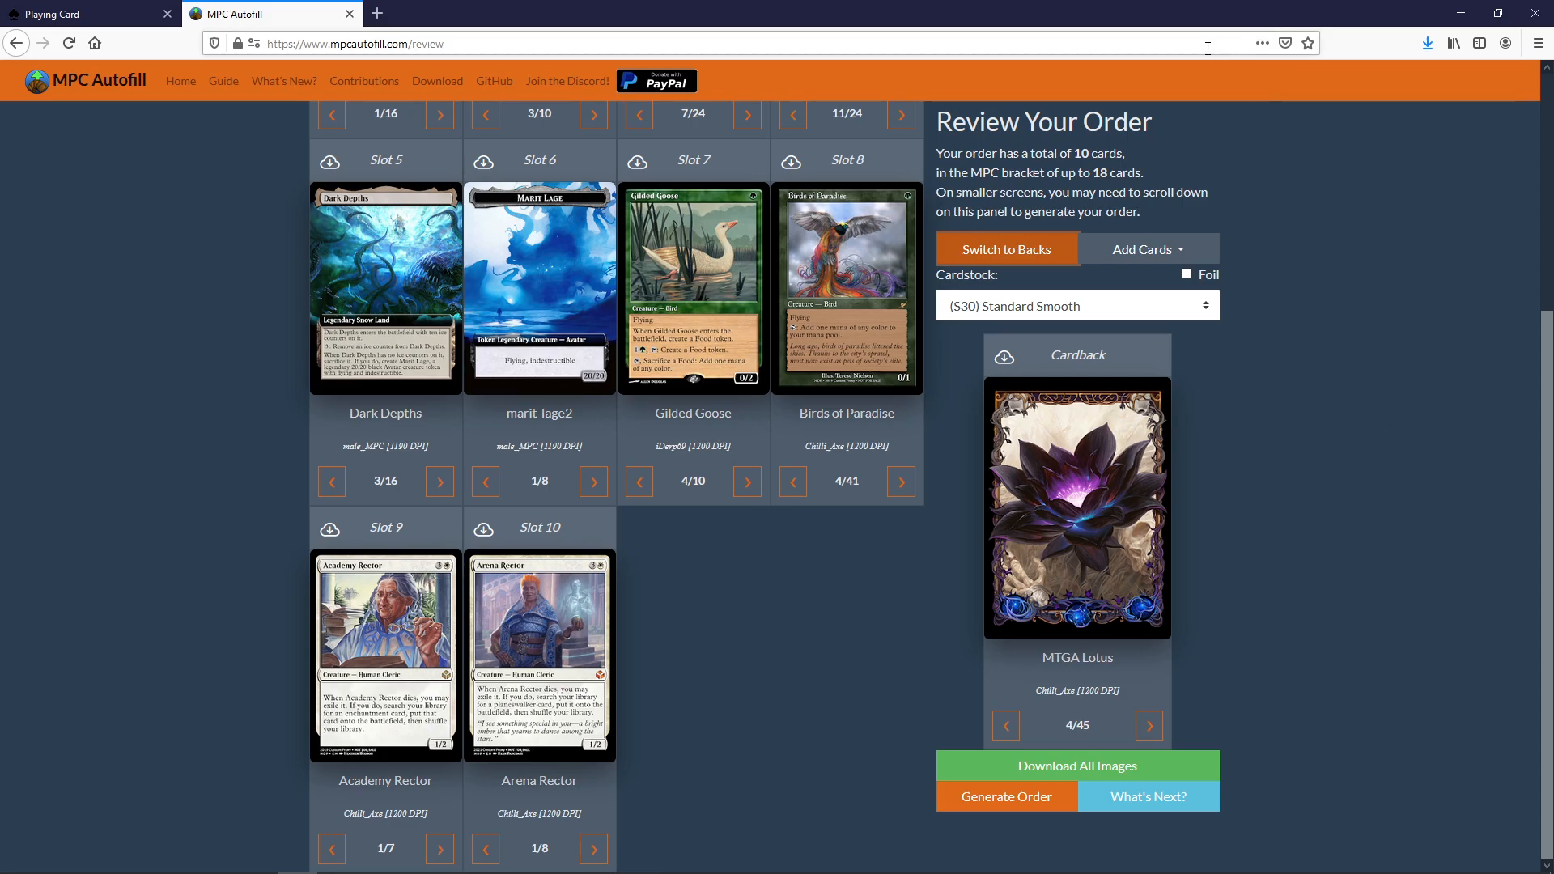
{"action": "mouse_move", "coordinate": [1279, 70]}
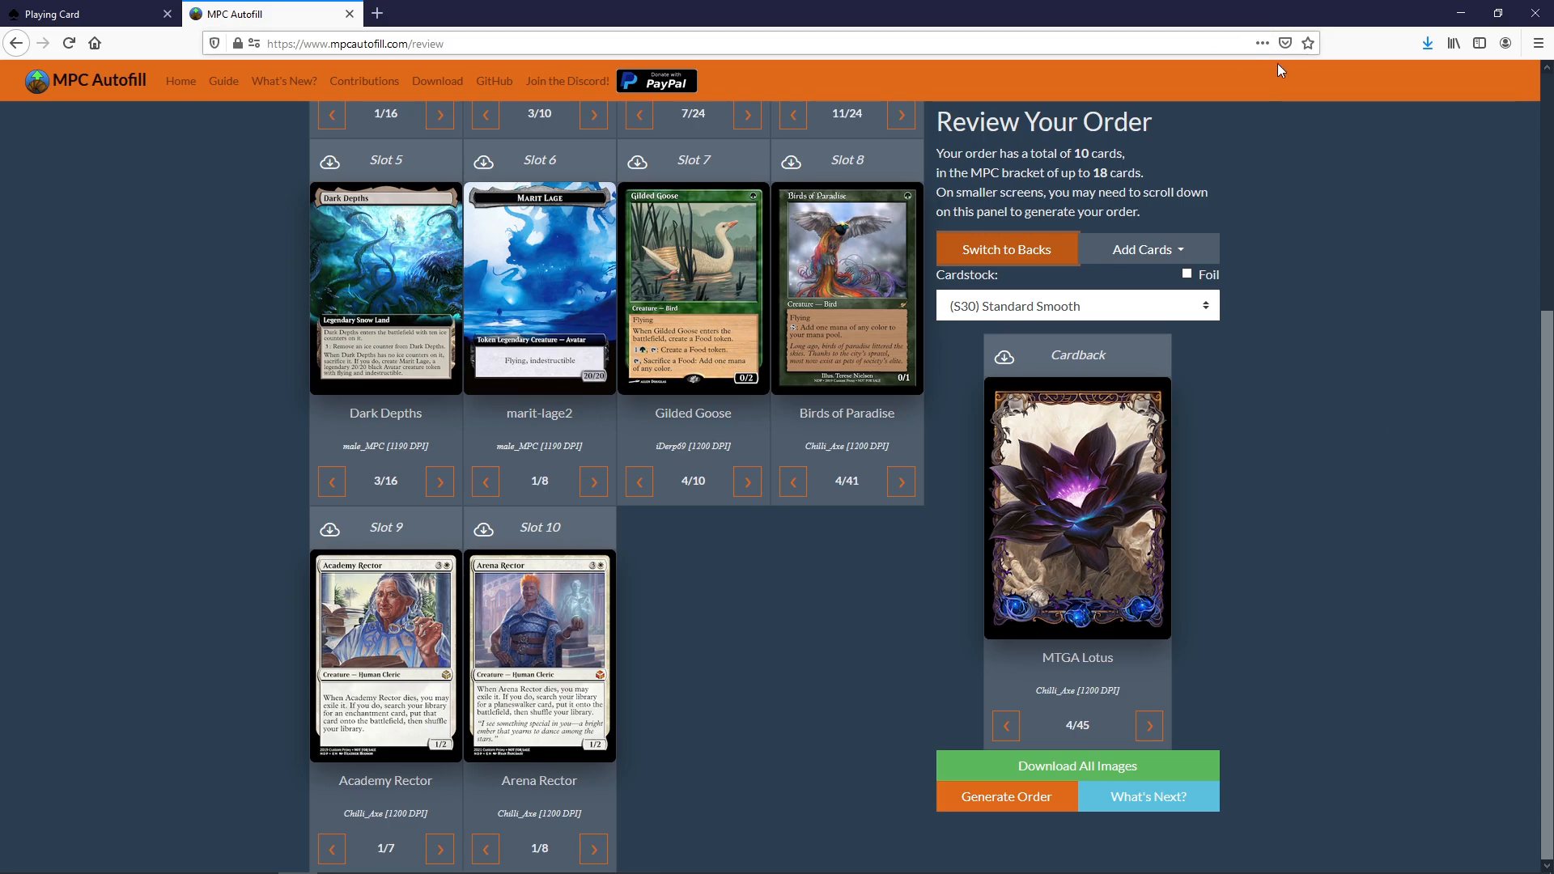
{"action": "mouse_move", "coordinate": [367, 96]}
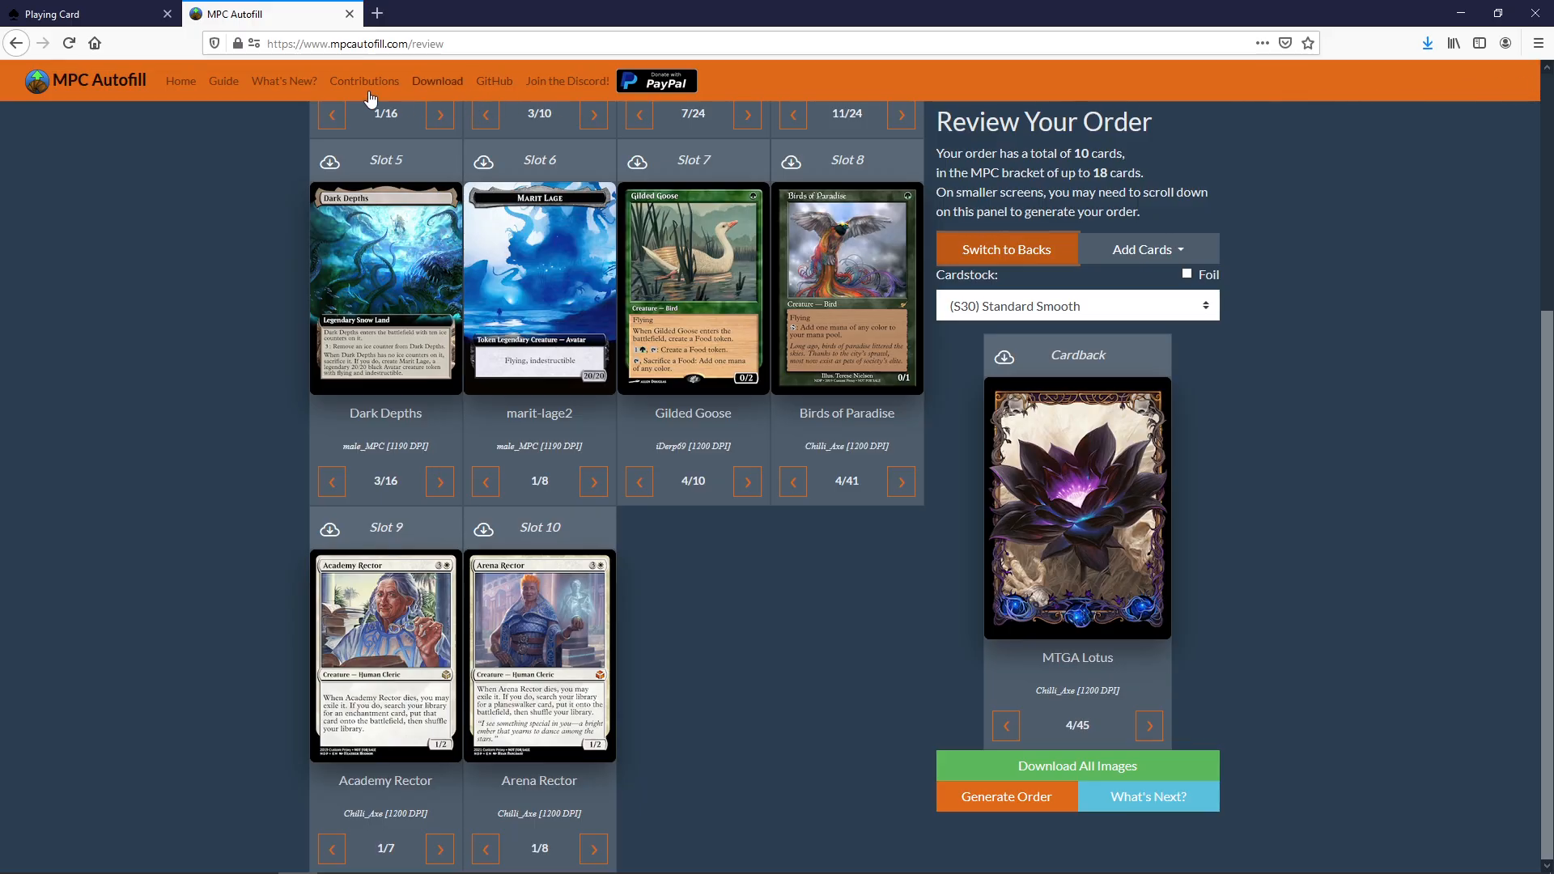
{"action": "mouse_move", "coordinate": [1177, 86]}
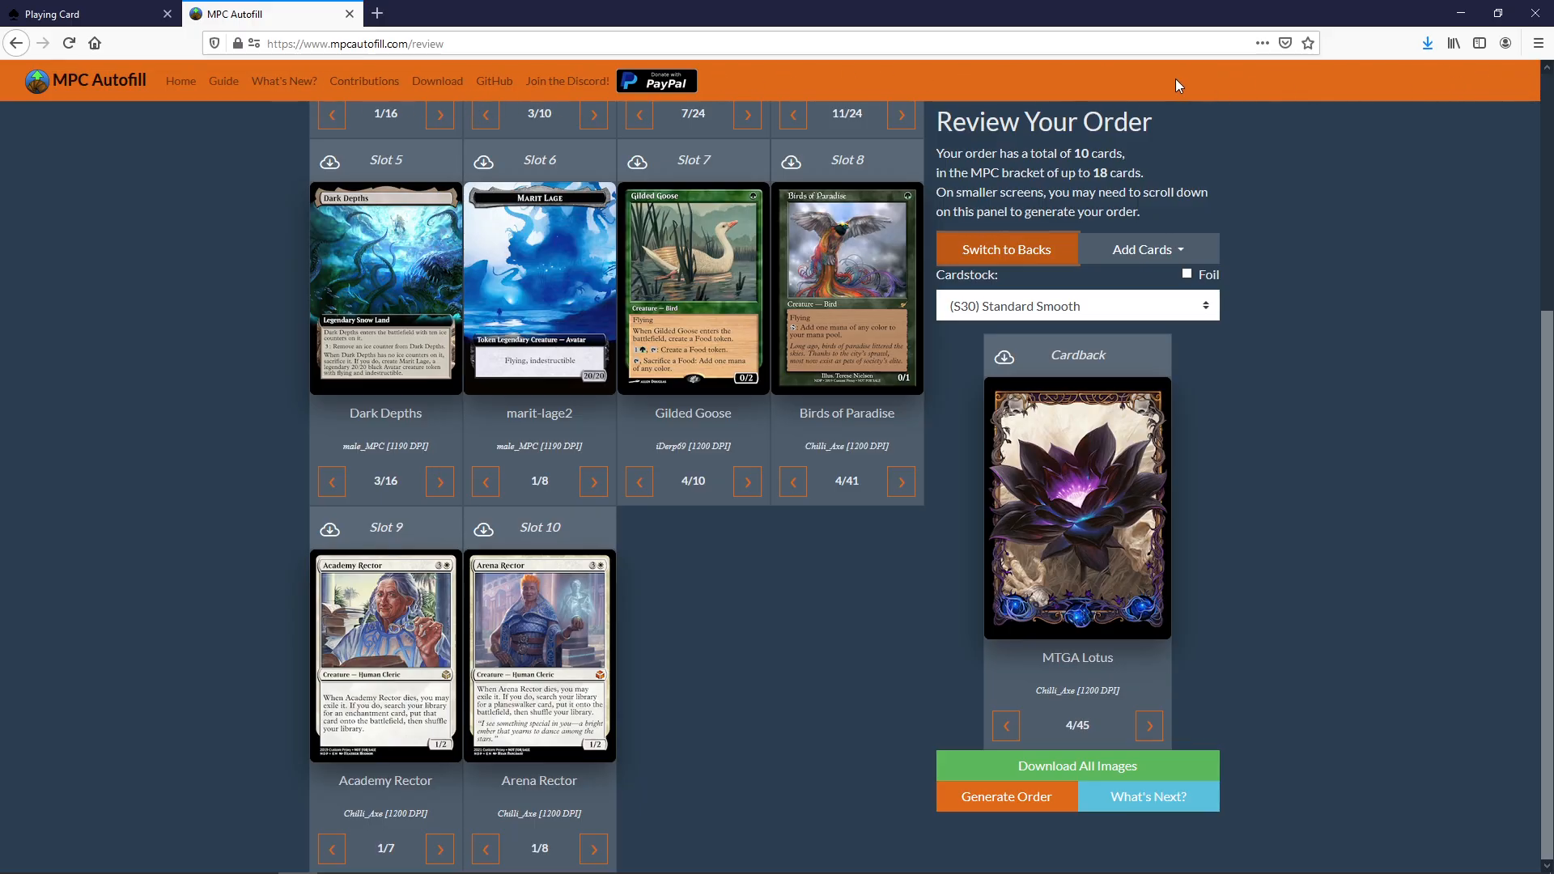
{"action": "mouse_move", "coordinate": [1442, 118]}
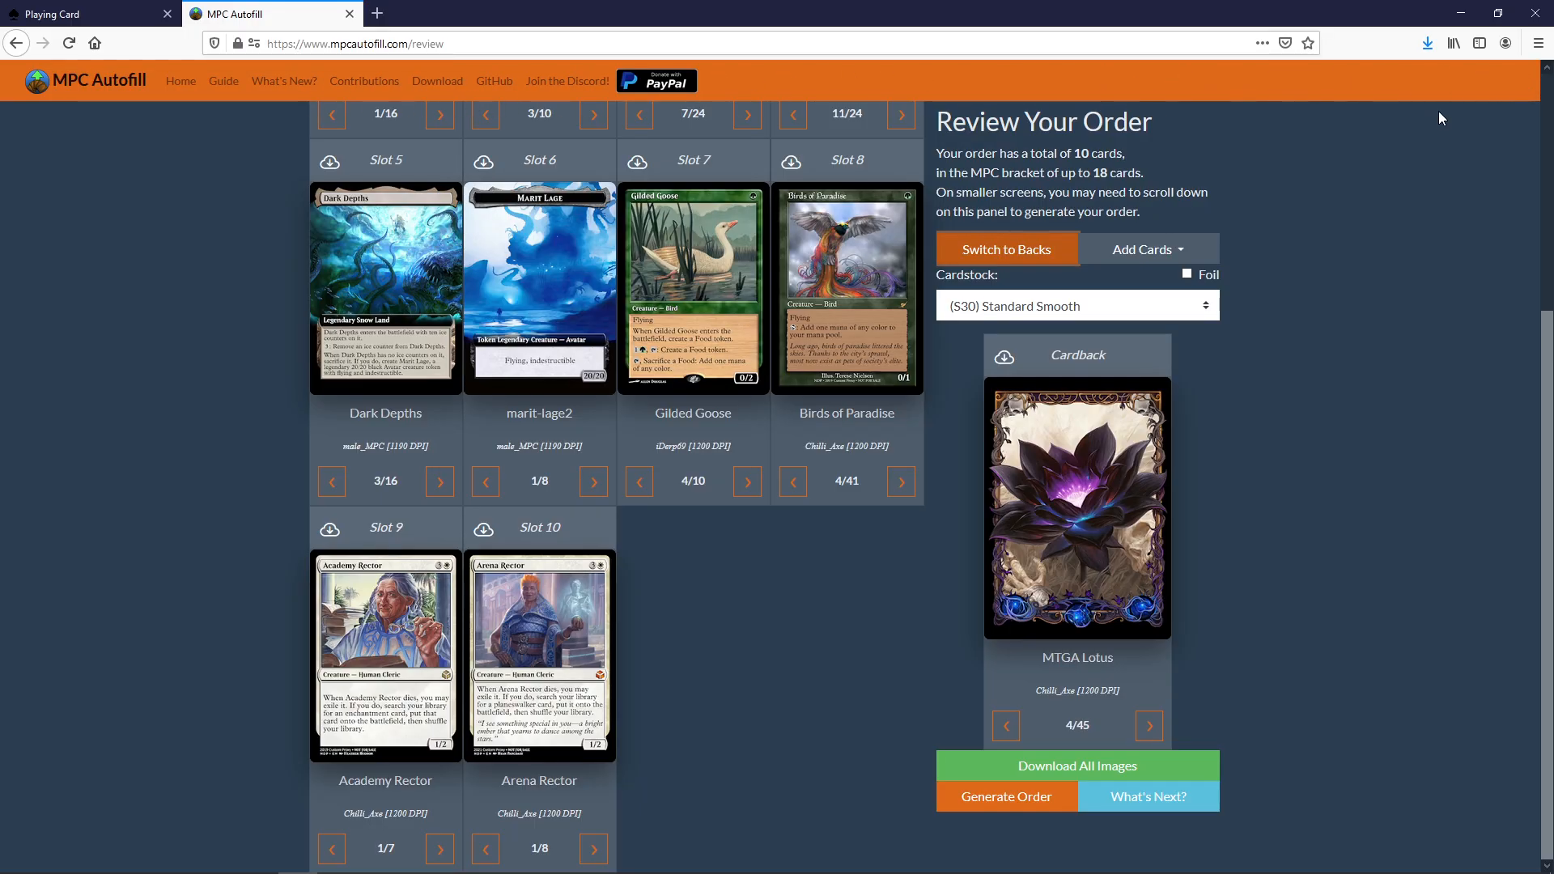
{"action": "mouse_move", "coordinate": [1405, 173]}
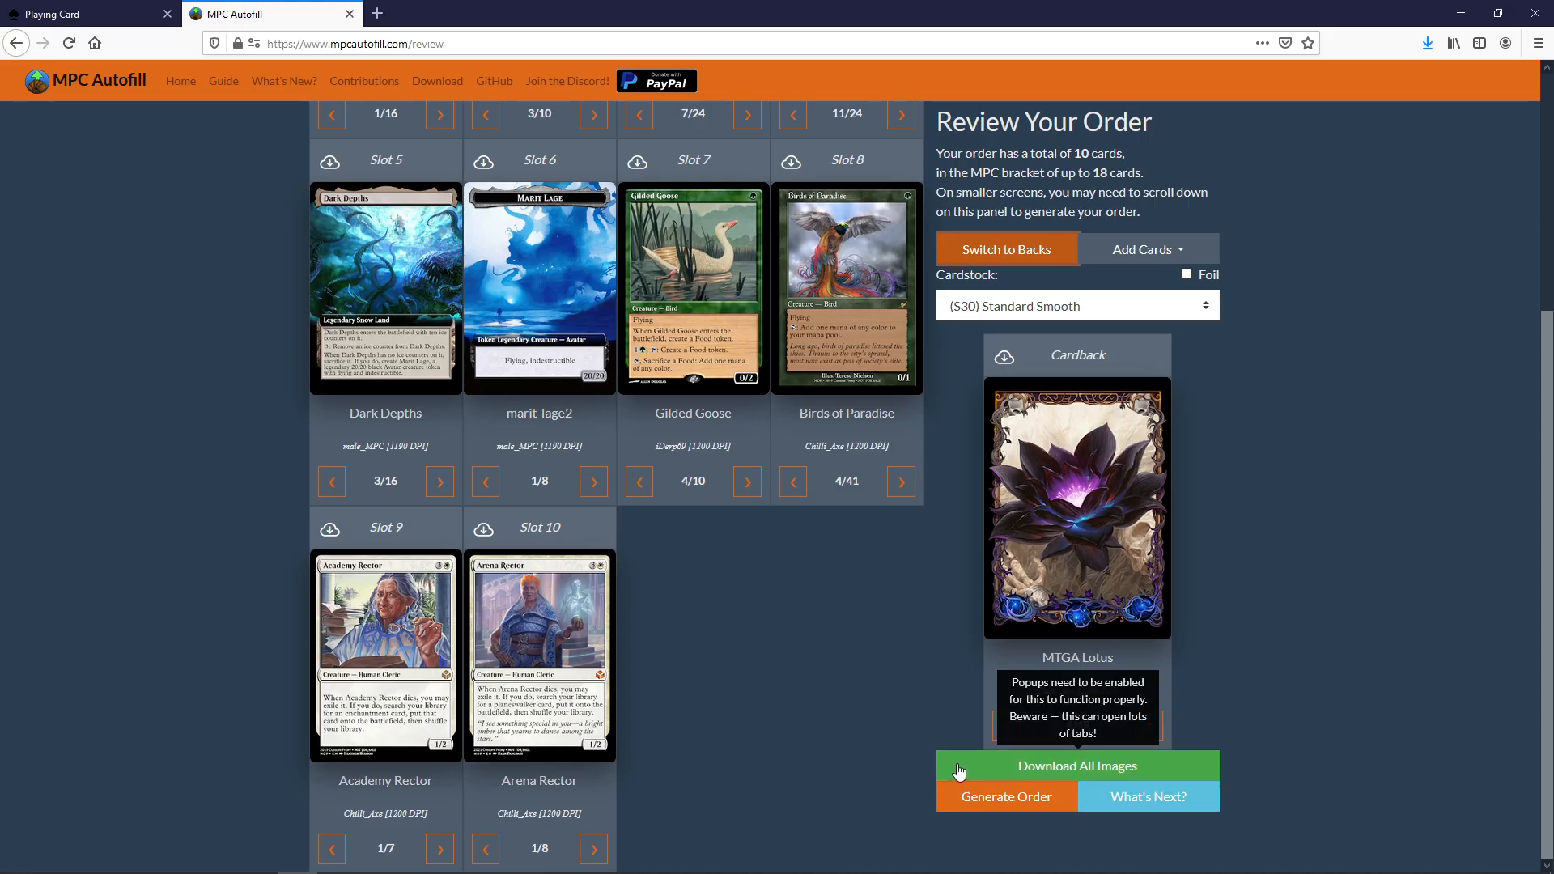
{"action": "mouse_move", "coordinate": [756, 673]}
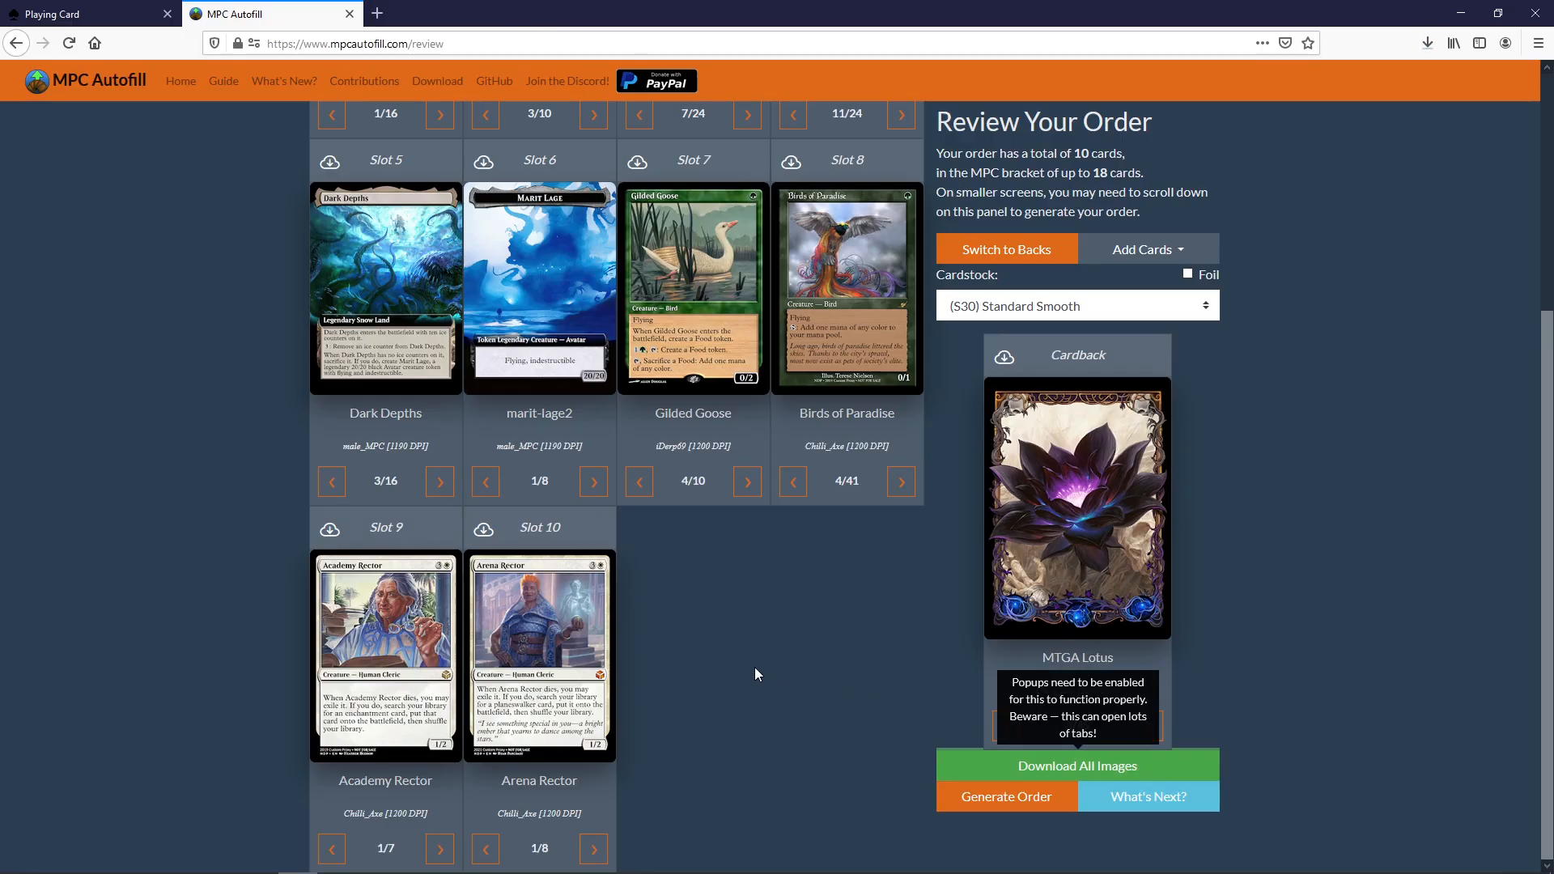
{"action": "mouse_move", "coordinate": [134, 274]}
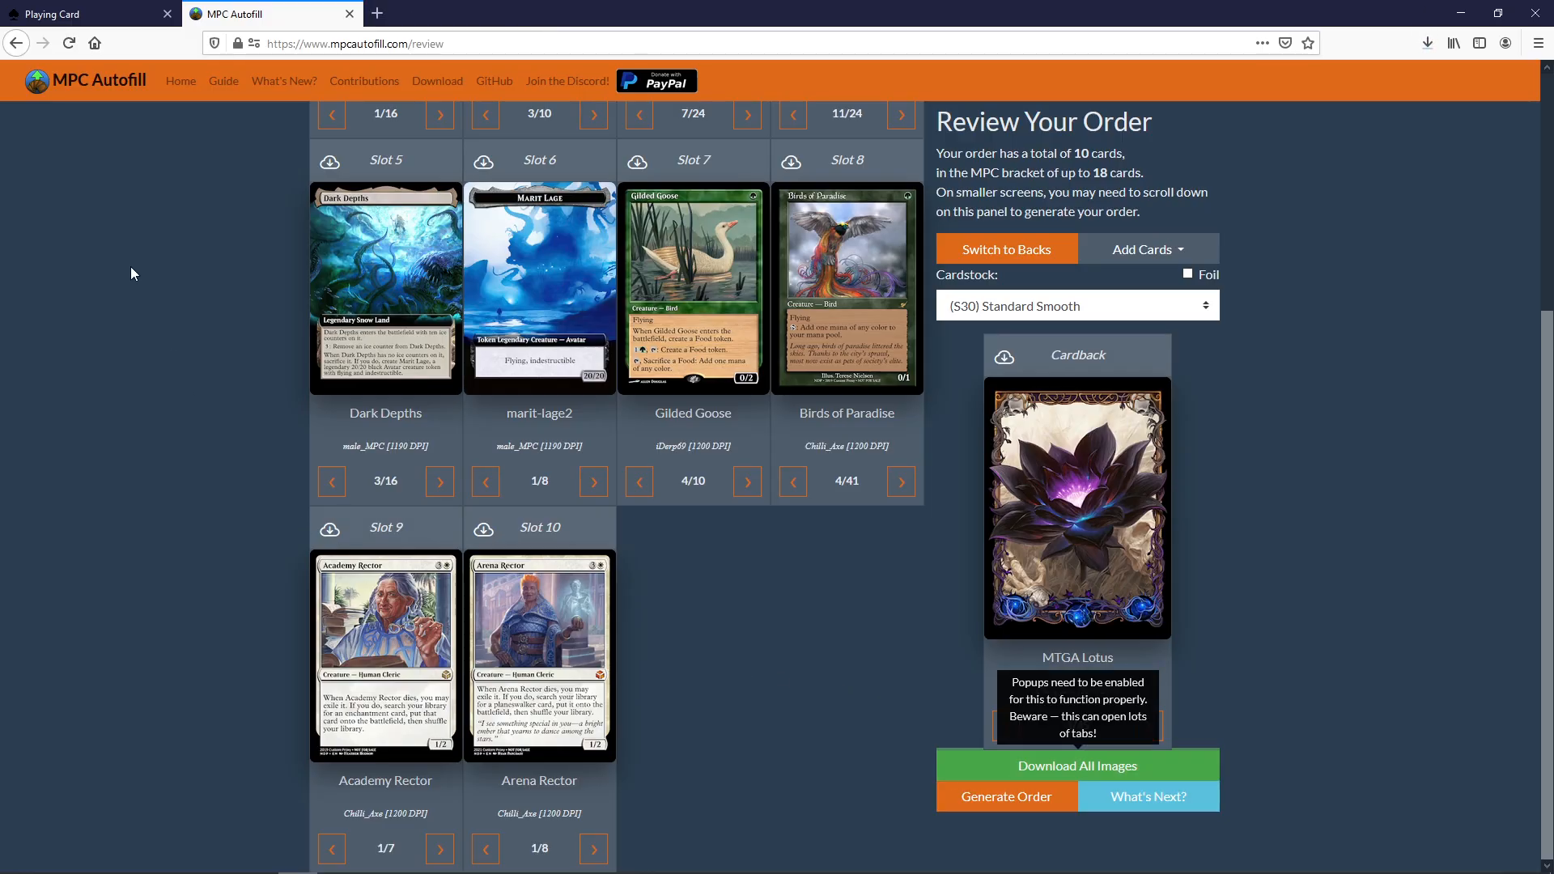
{"action": "mouse_move", "coordinate": [130, 238]}
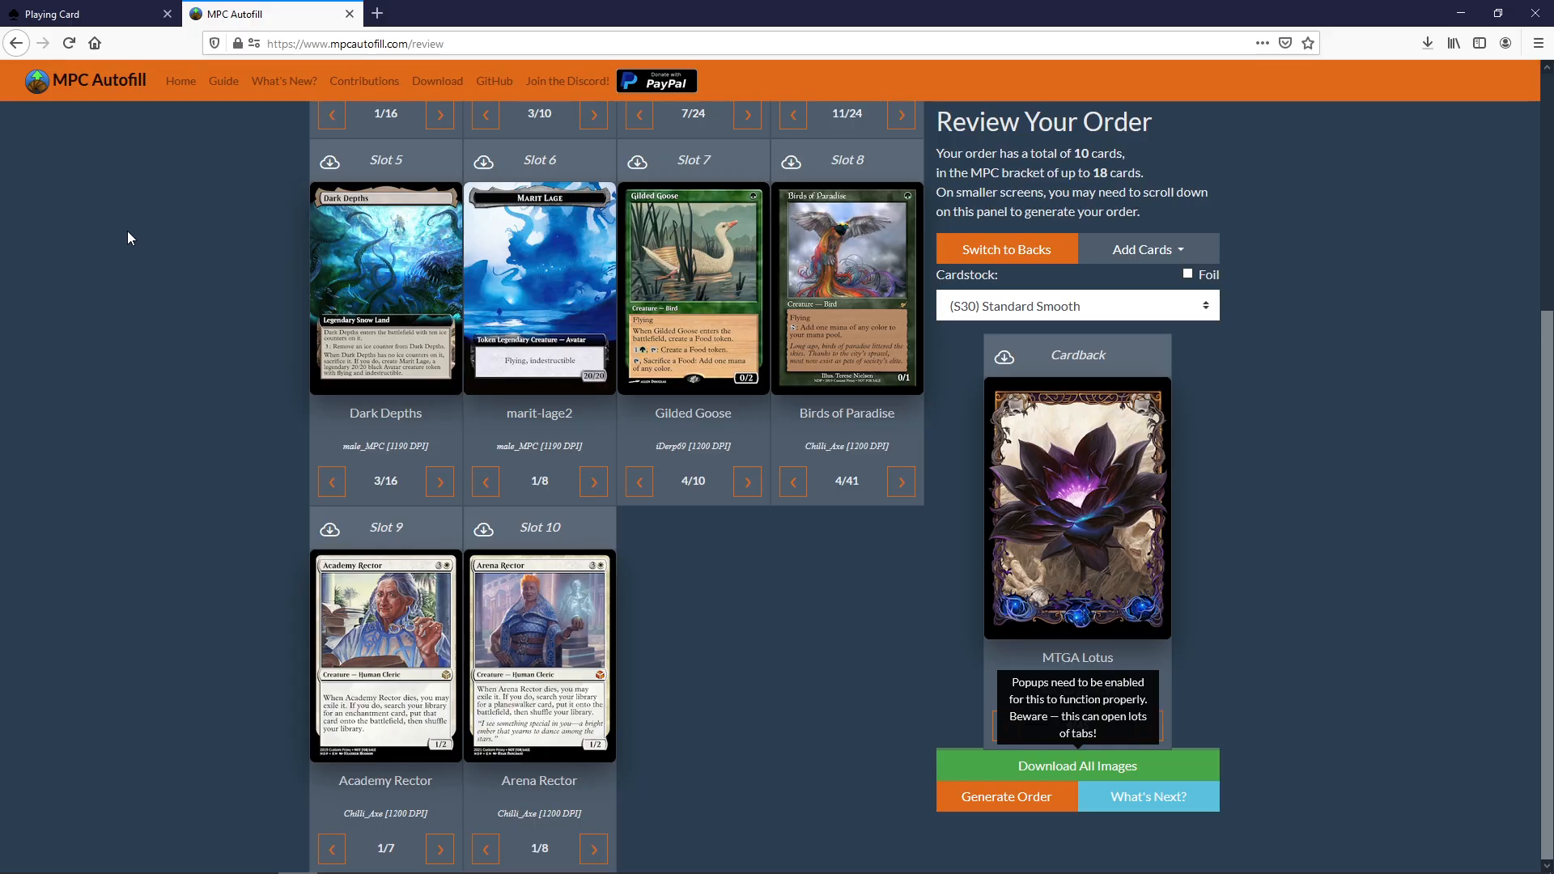
Step: Switch back to the MakePlayingCards Customize Front step with its empty slots
{"action": "left_click", "coordinate": [1005, 796]}
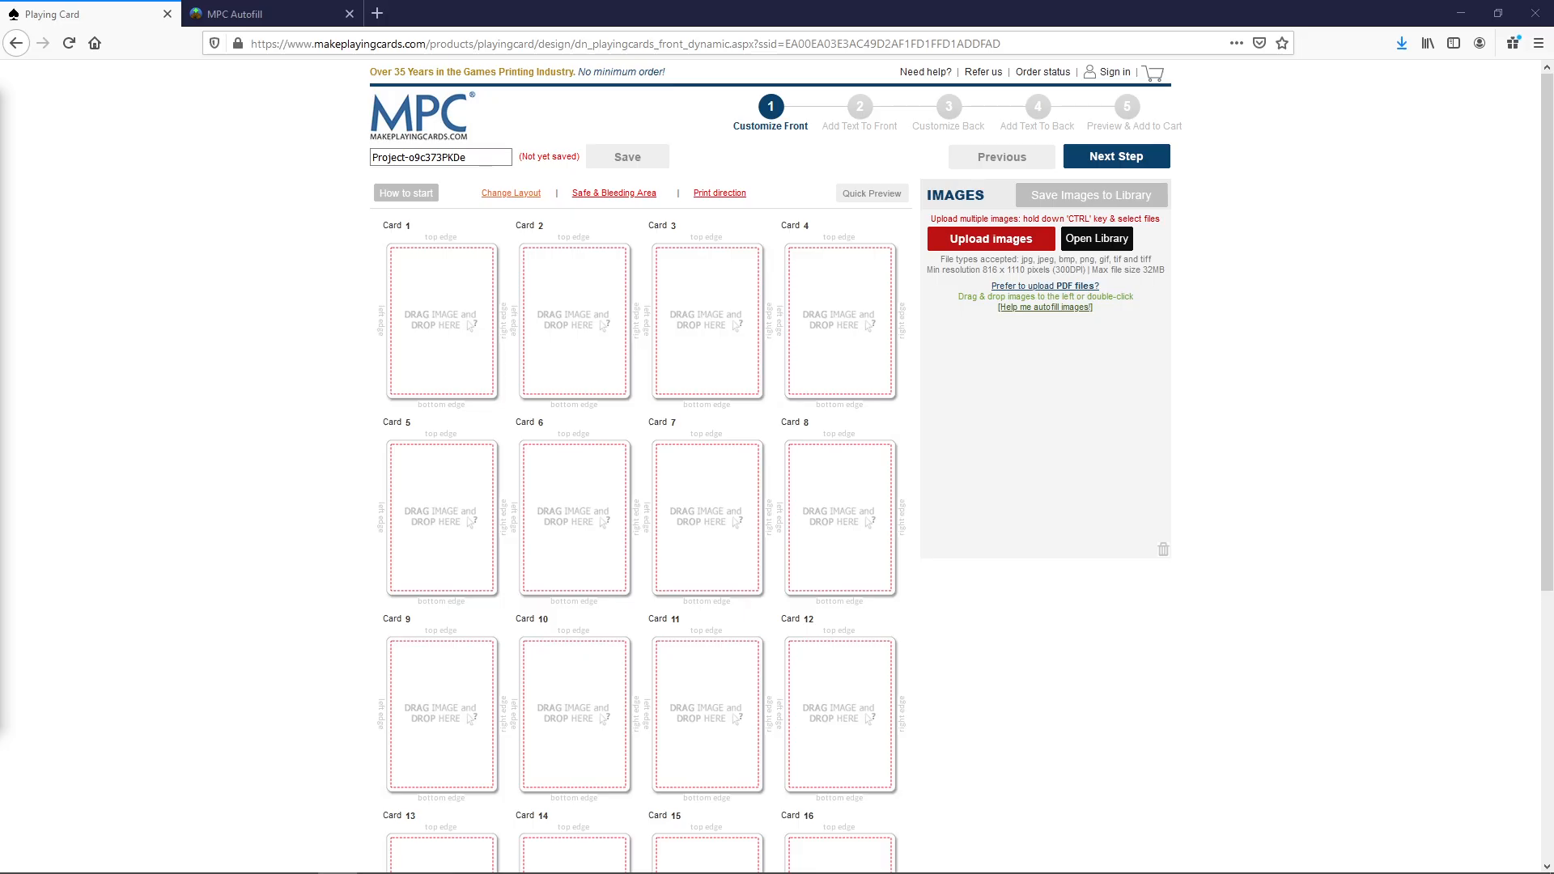
{"action": "mouse_move", "coordinate": [1119, 651]}
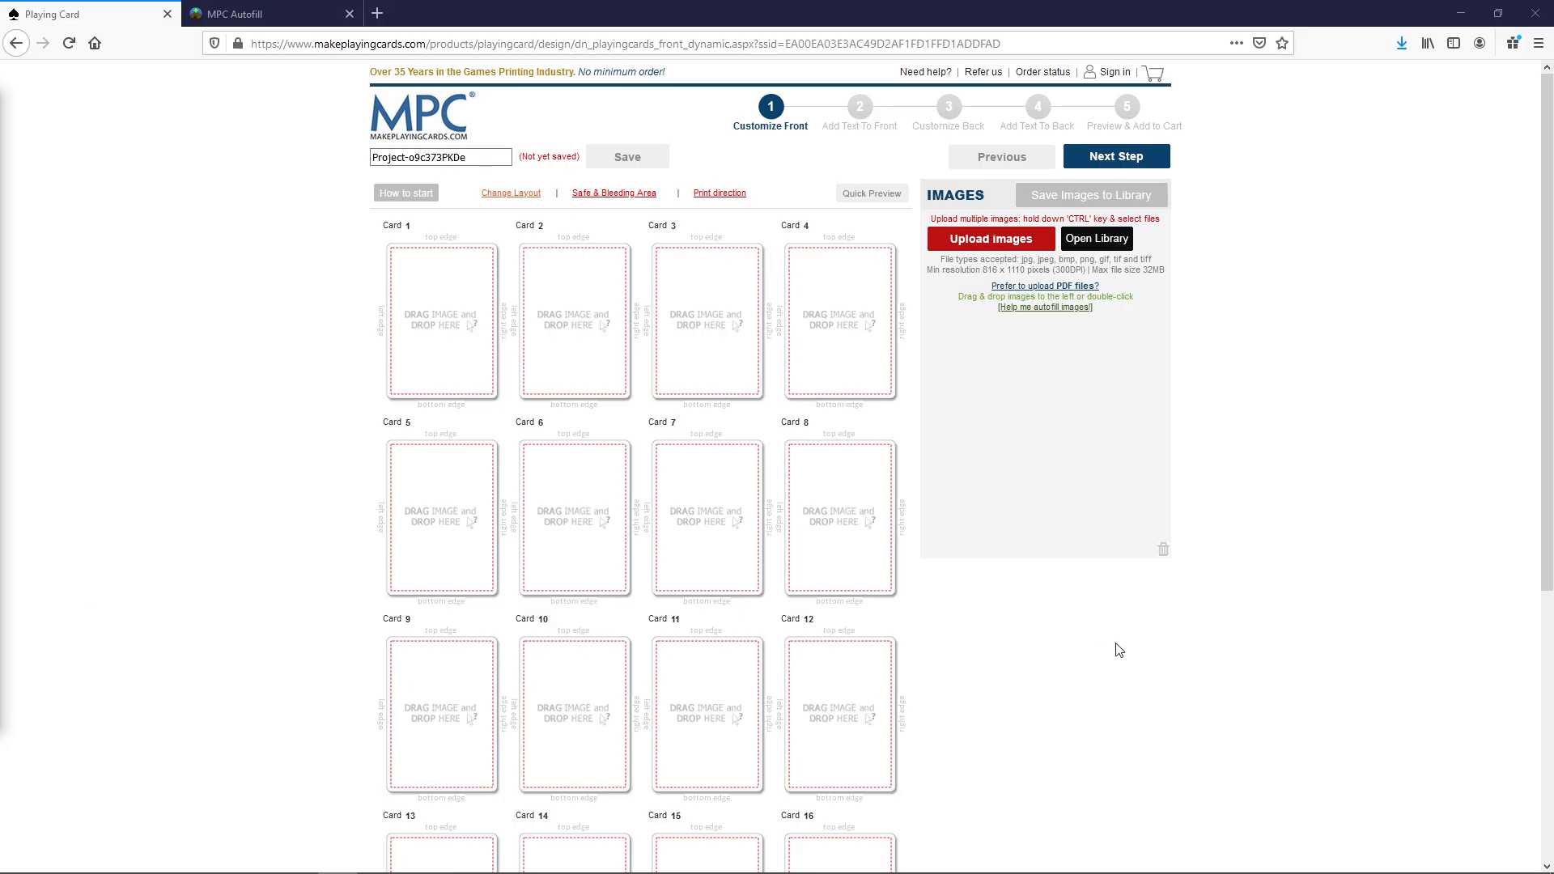
{"action": "mouse_move", "coordinate": [1057, 479]}
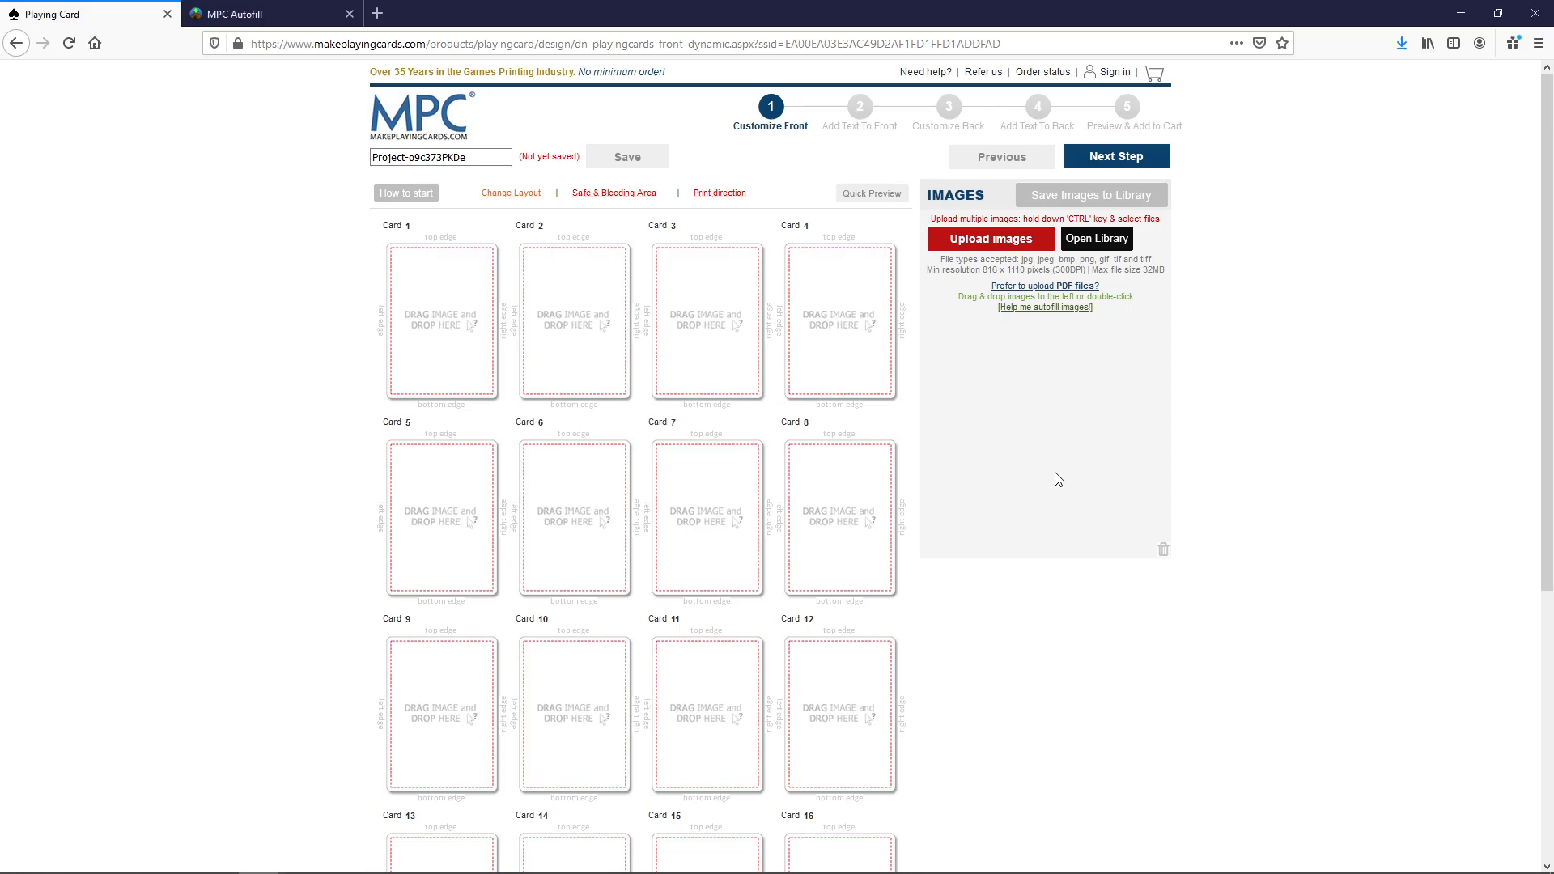
{"action": "mouse_move", "coordinate": [995, 246]}
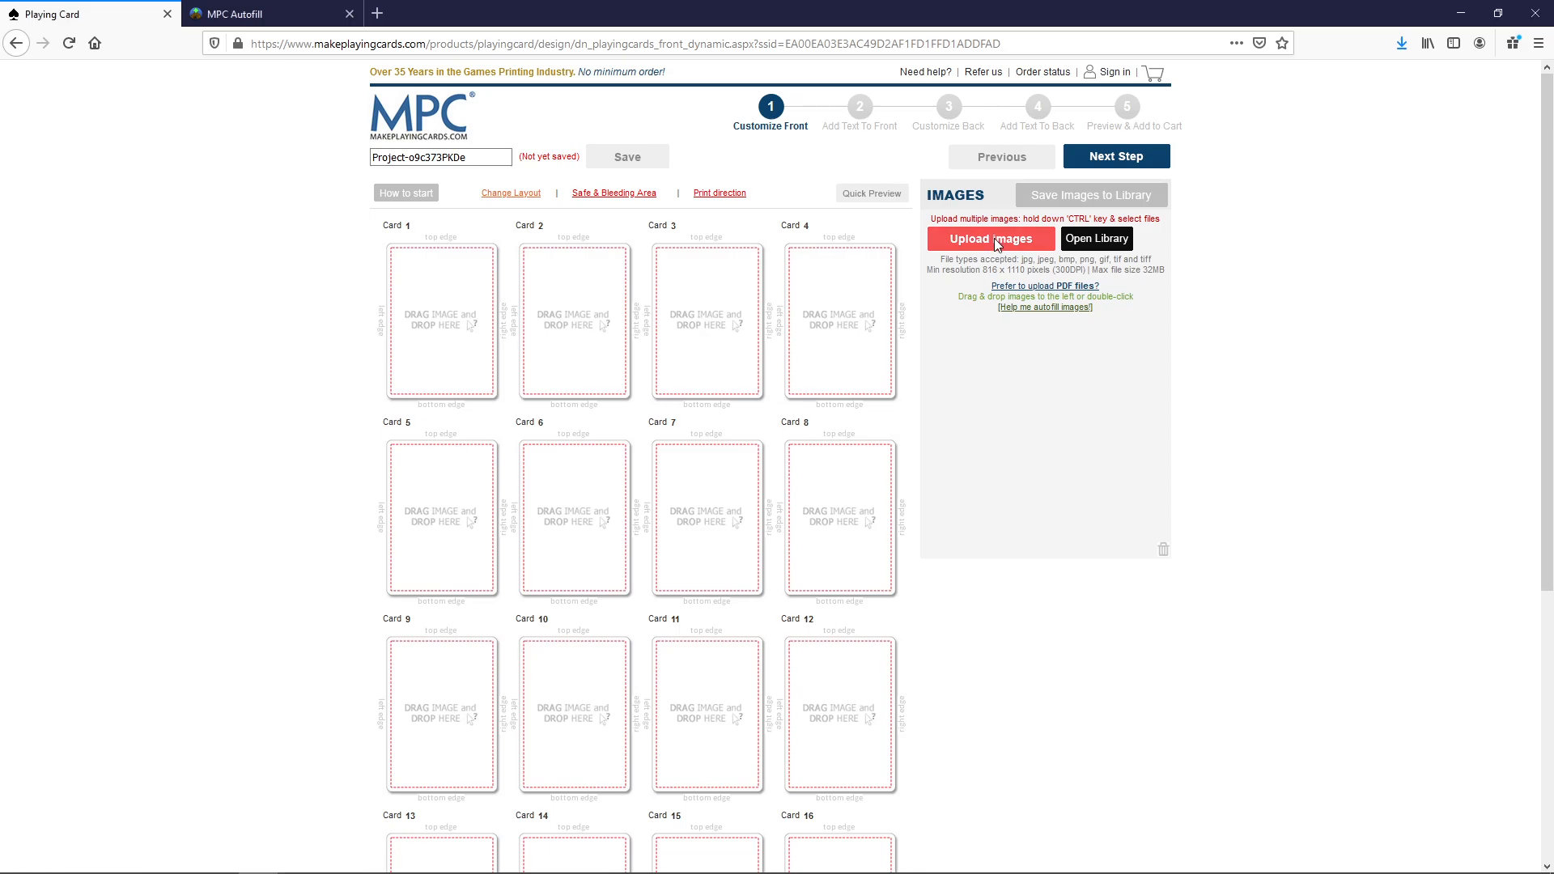
Step: Upload all card images from Downloads\Cards except MTGA Lotus.png
{"action": "left_click", "coordinate": [990, 238]}
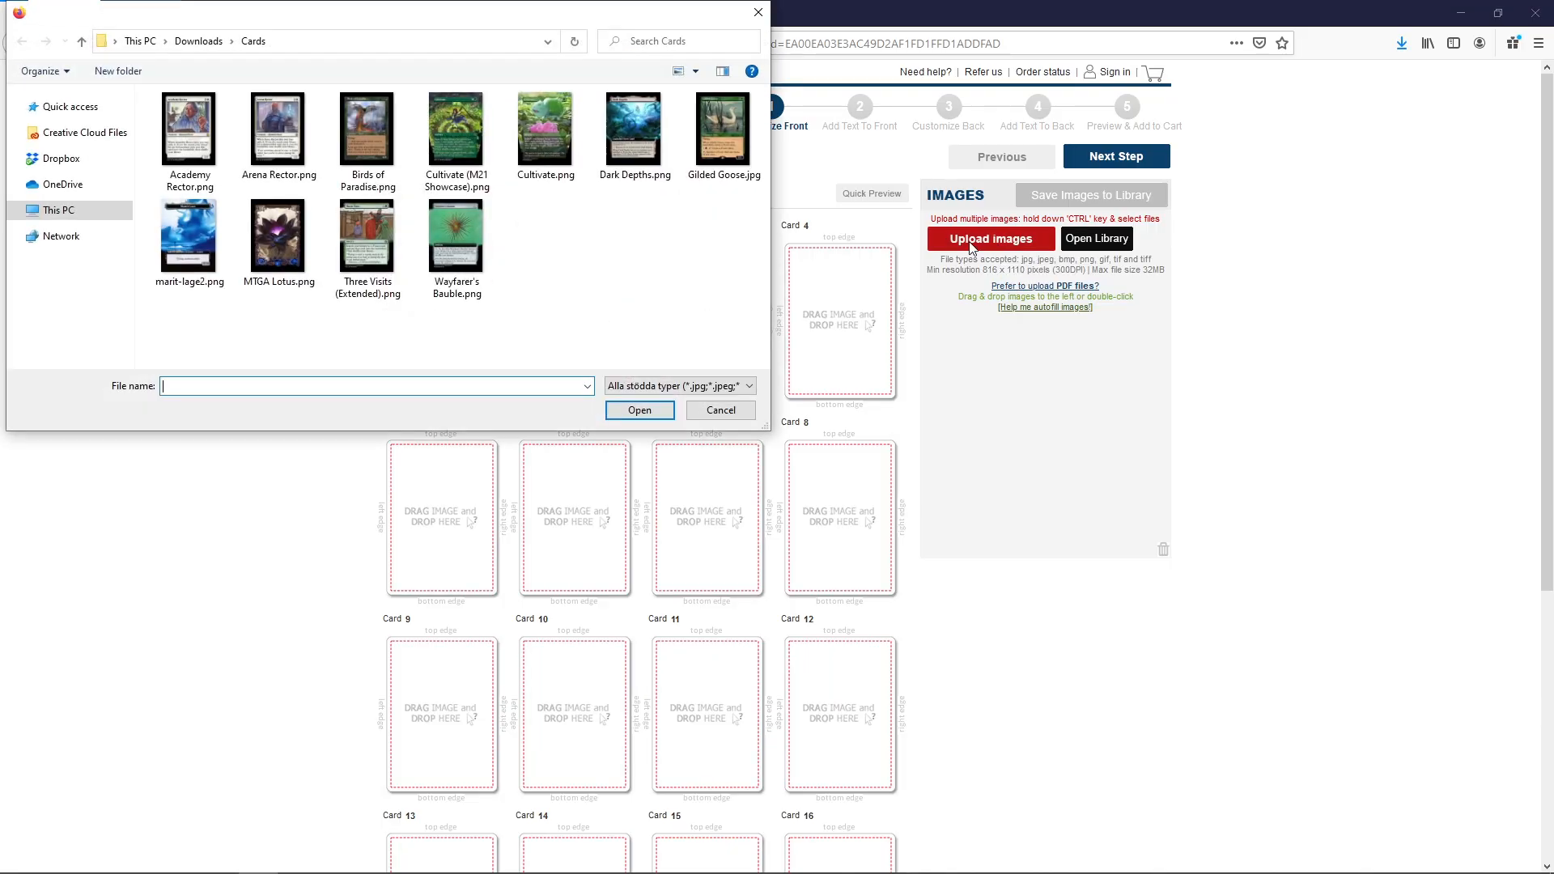
{"action": "mouse_move", "coordinate": [280, 306]}
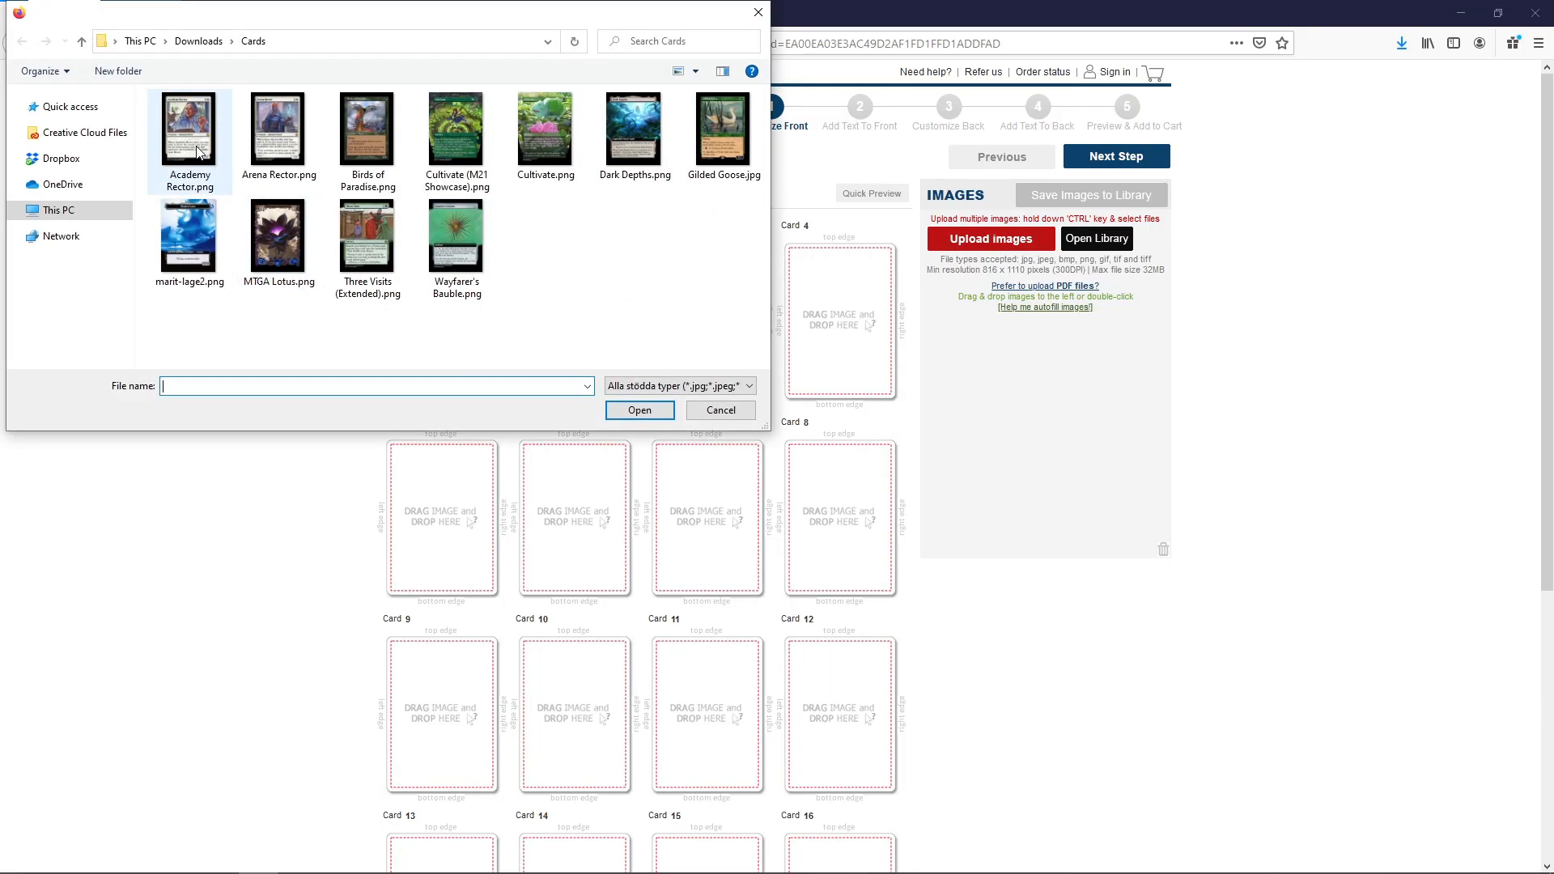
{"action": "left_click", "coordinate": [456, 229]}
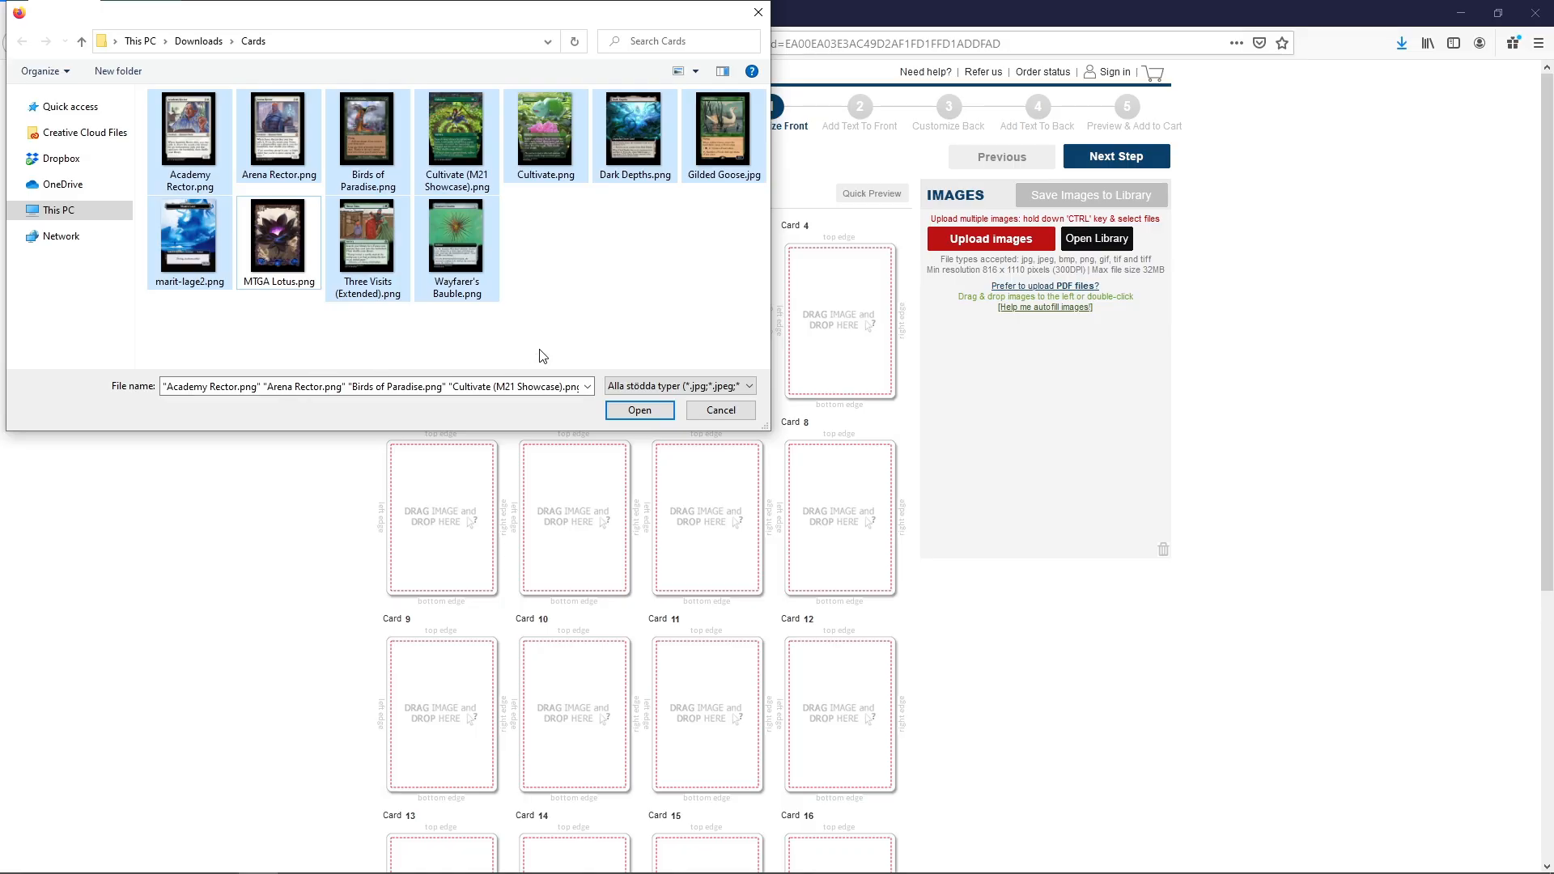
{"action": "mouse_move", "coordinate": [597, 279]}
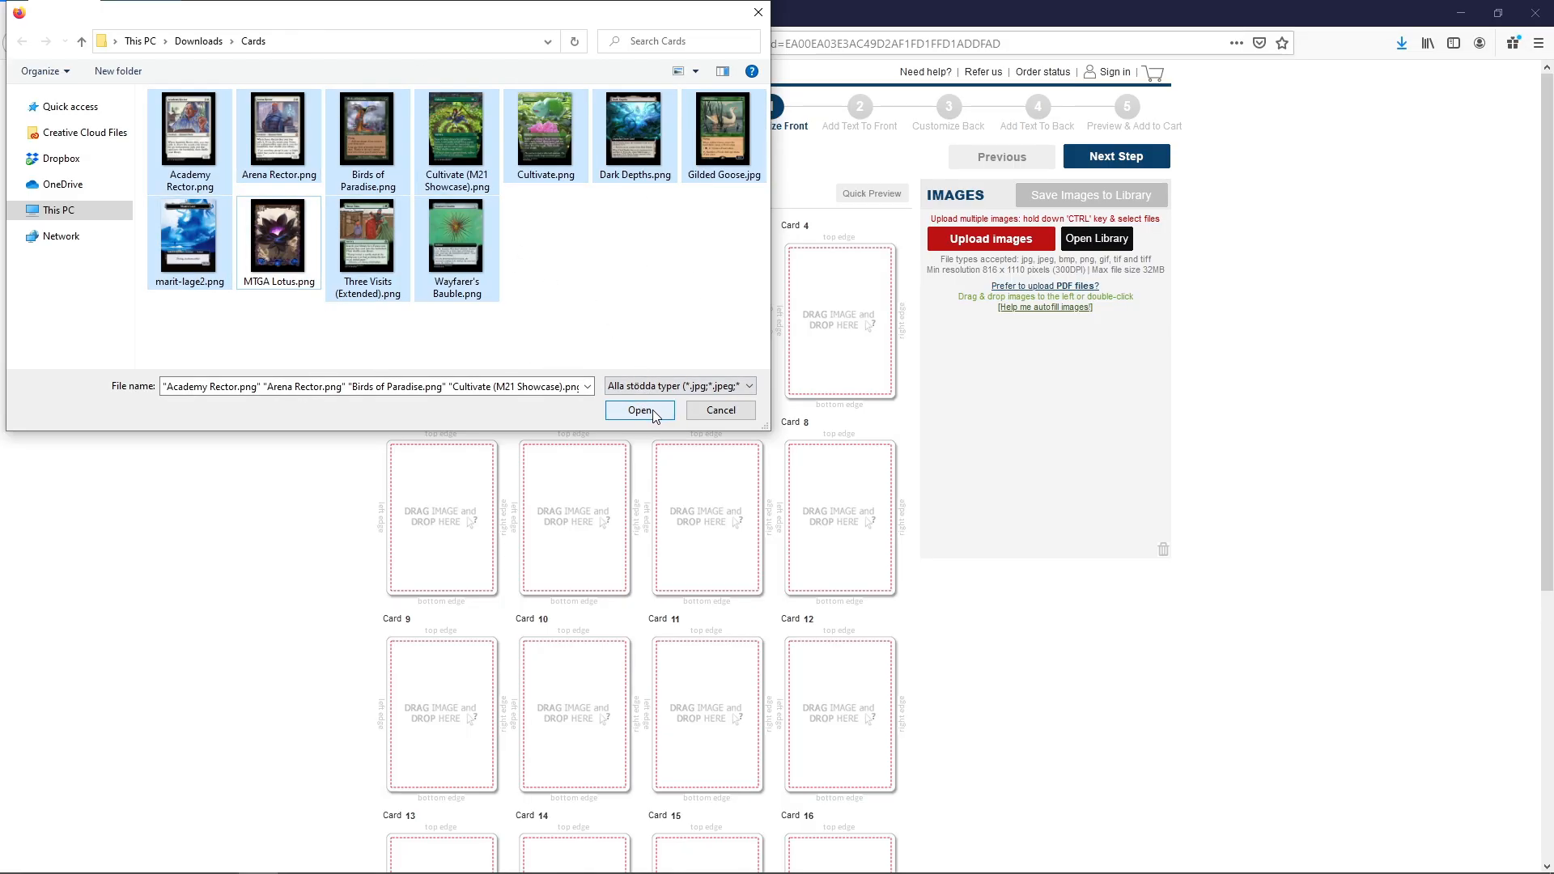
{"action": "left_click", "coordinate": [639, 410]}
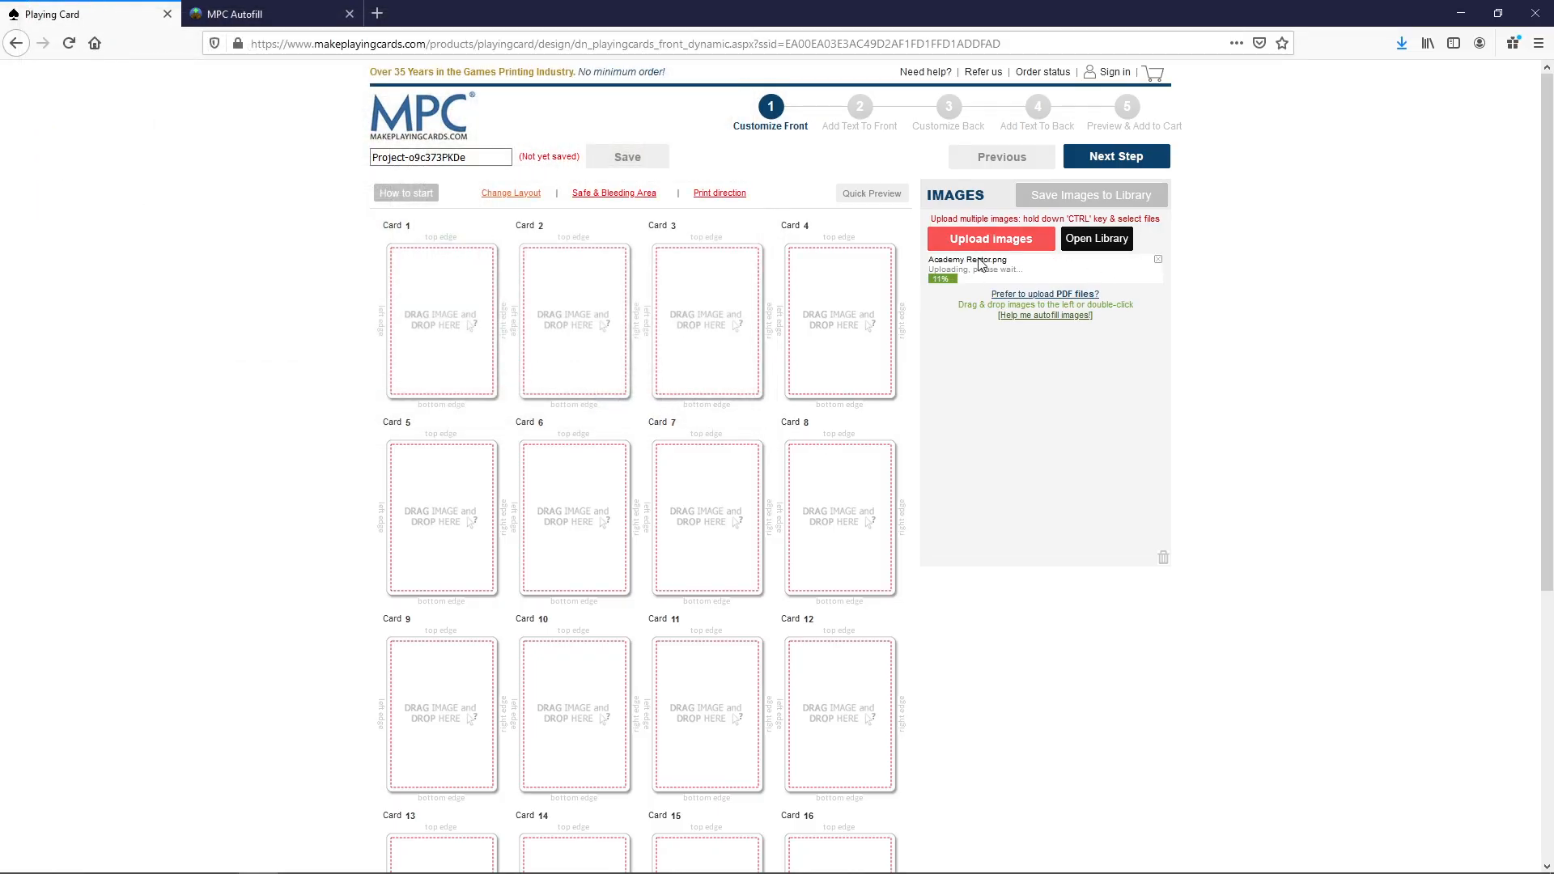
{"action": "mouse_move", "coordinate": [288, 246]}
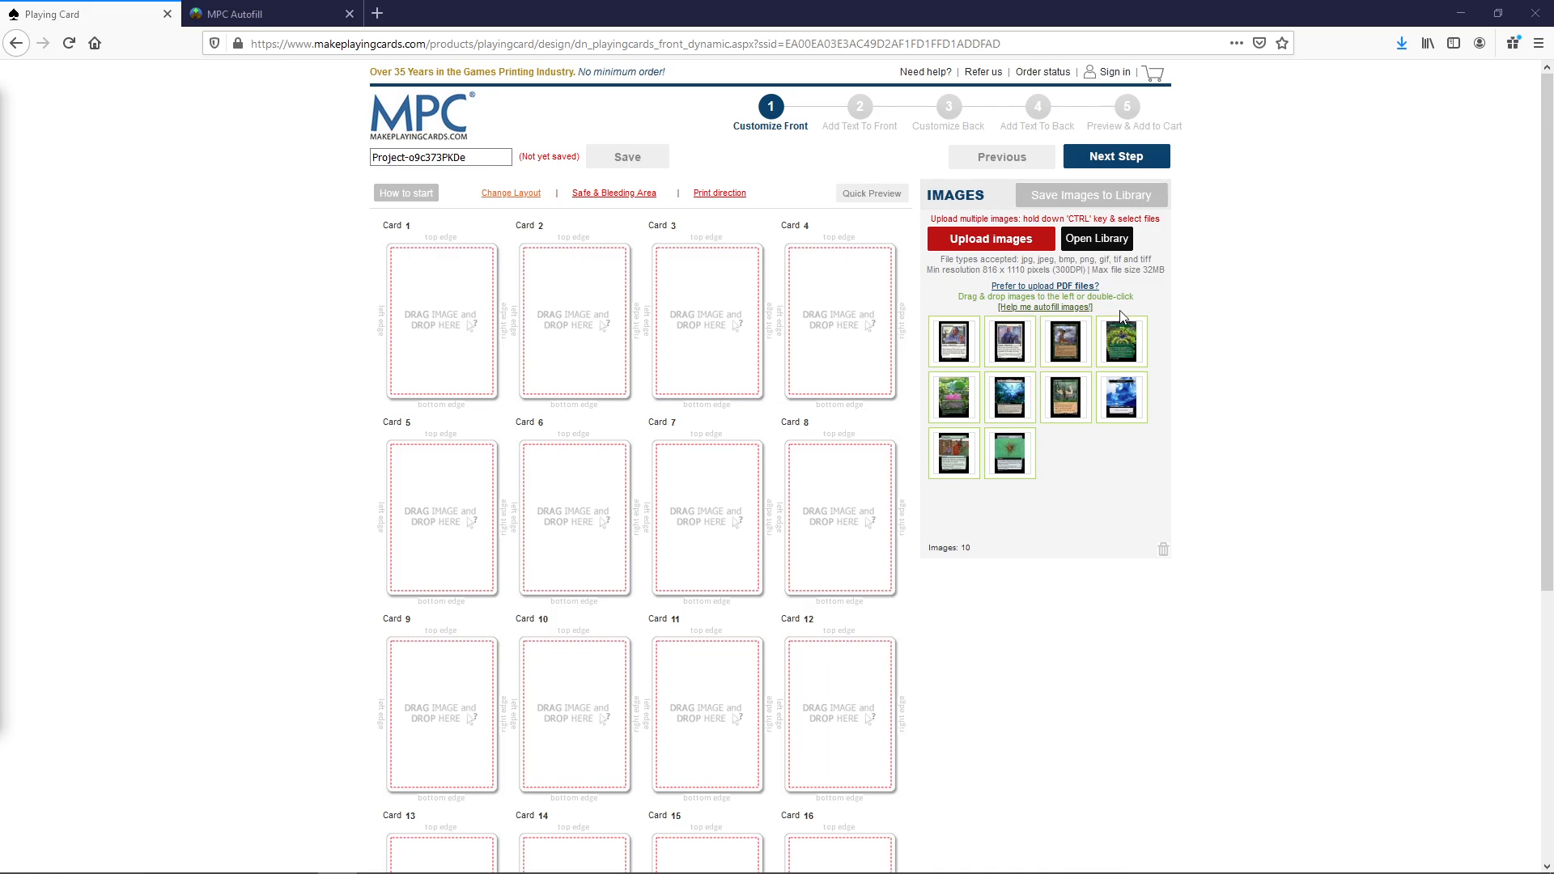
{"action": "mouse_move", "coordinate": [956, 354]}
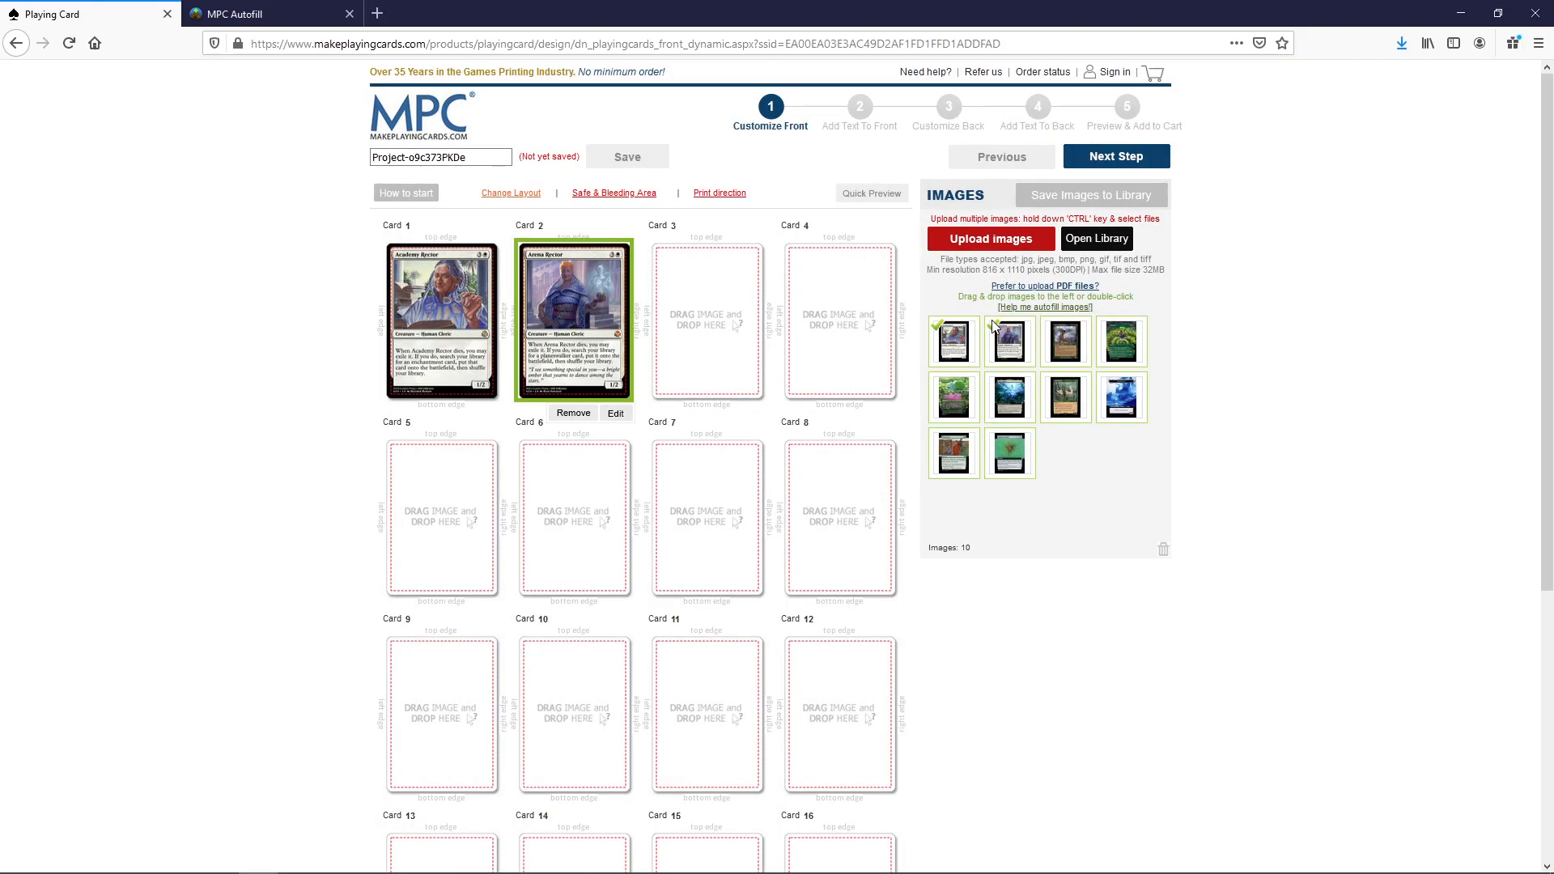
Step: Fill the remaining slots with Birds of Paradise and the Cultivate showcase art, completing all 18 fronts
{"action": "left_click", "coordinate": [1065, 342]}
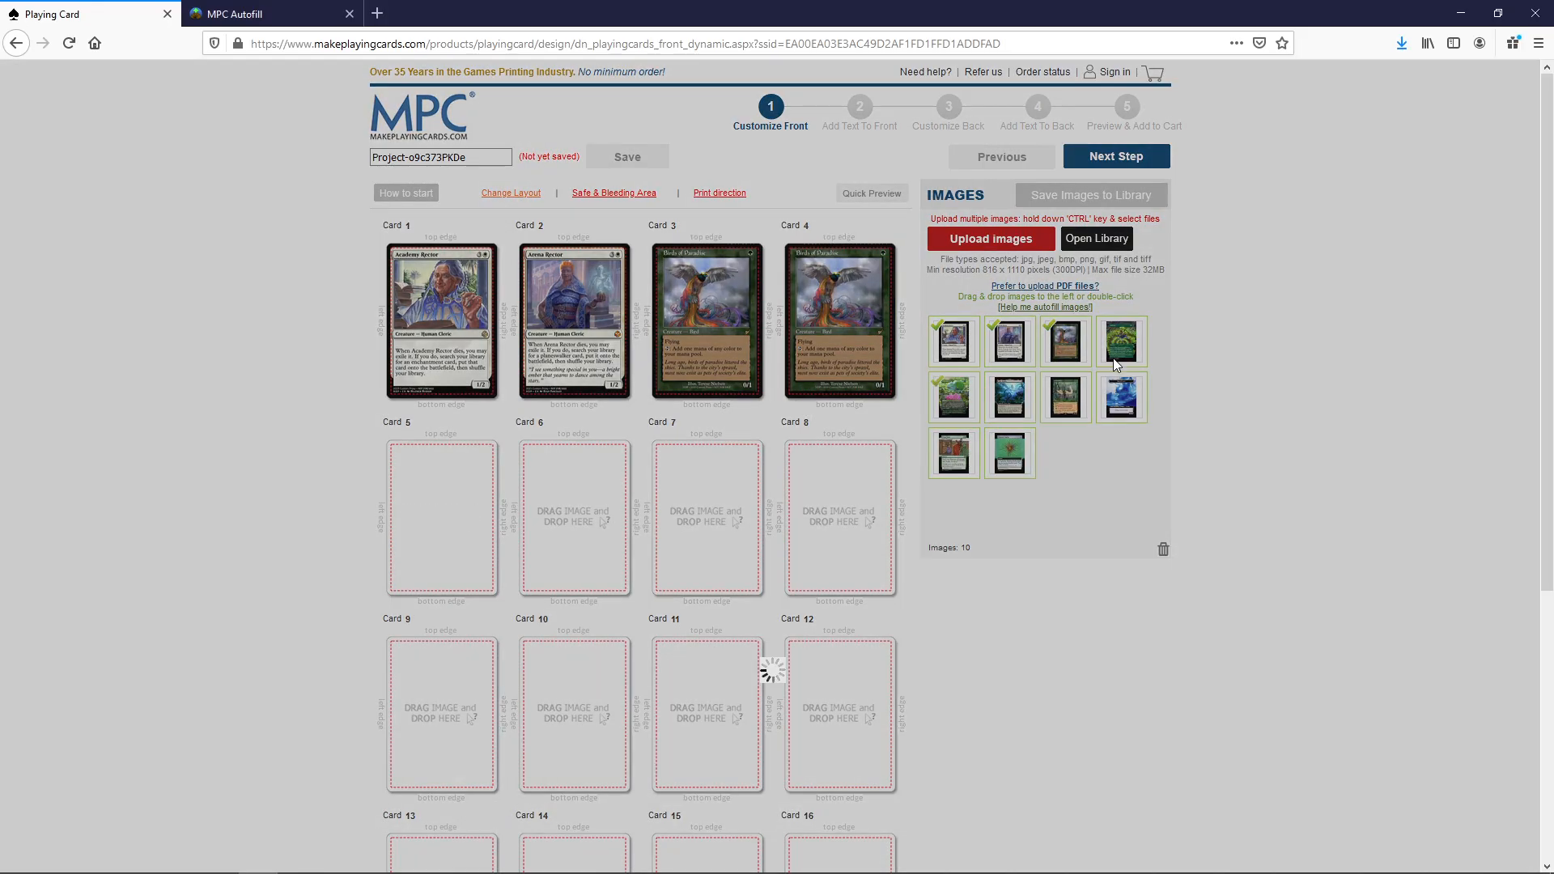
{"action": "double_click", "coordinate": [1120, 341]}
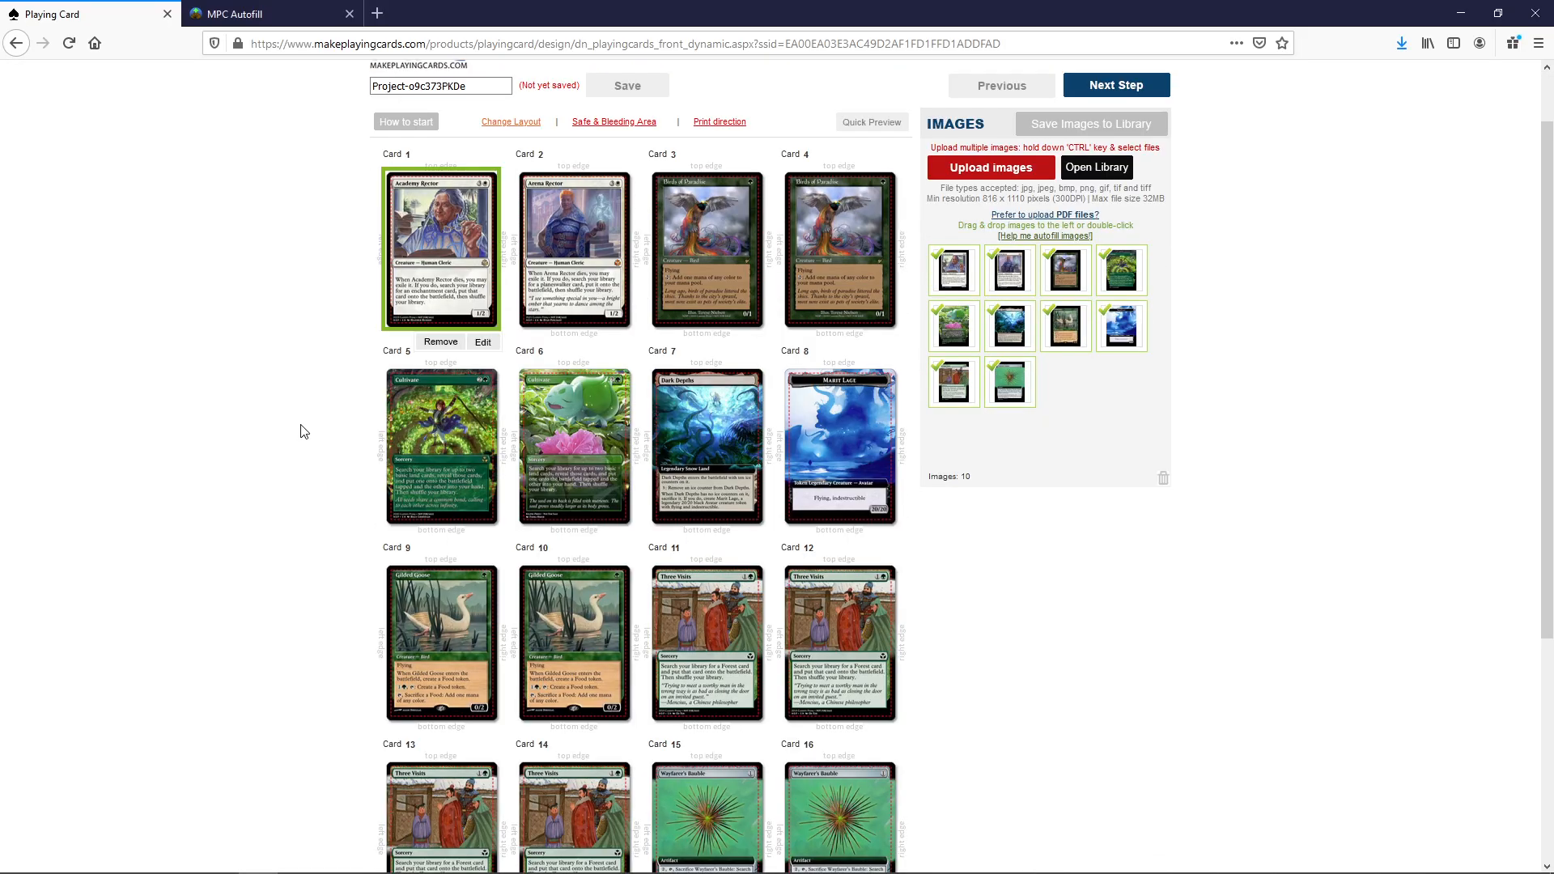
{"action": "scroll", "scroll_direction": "down", "scroll_amount": 3}
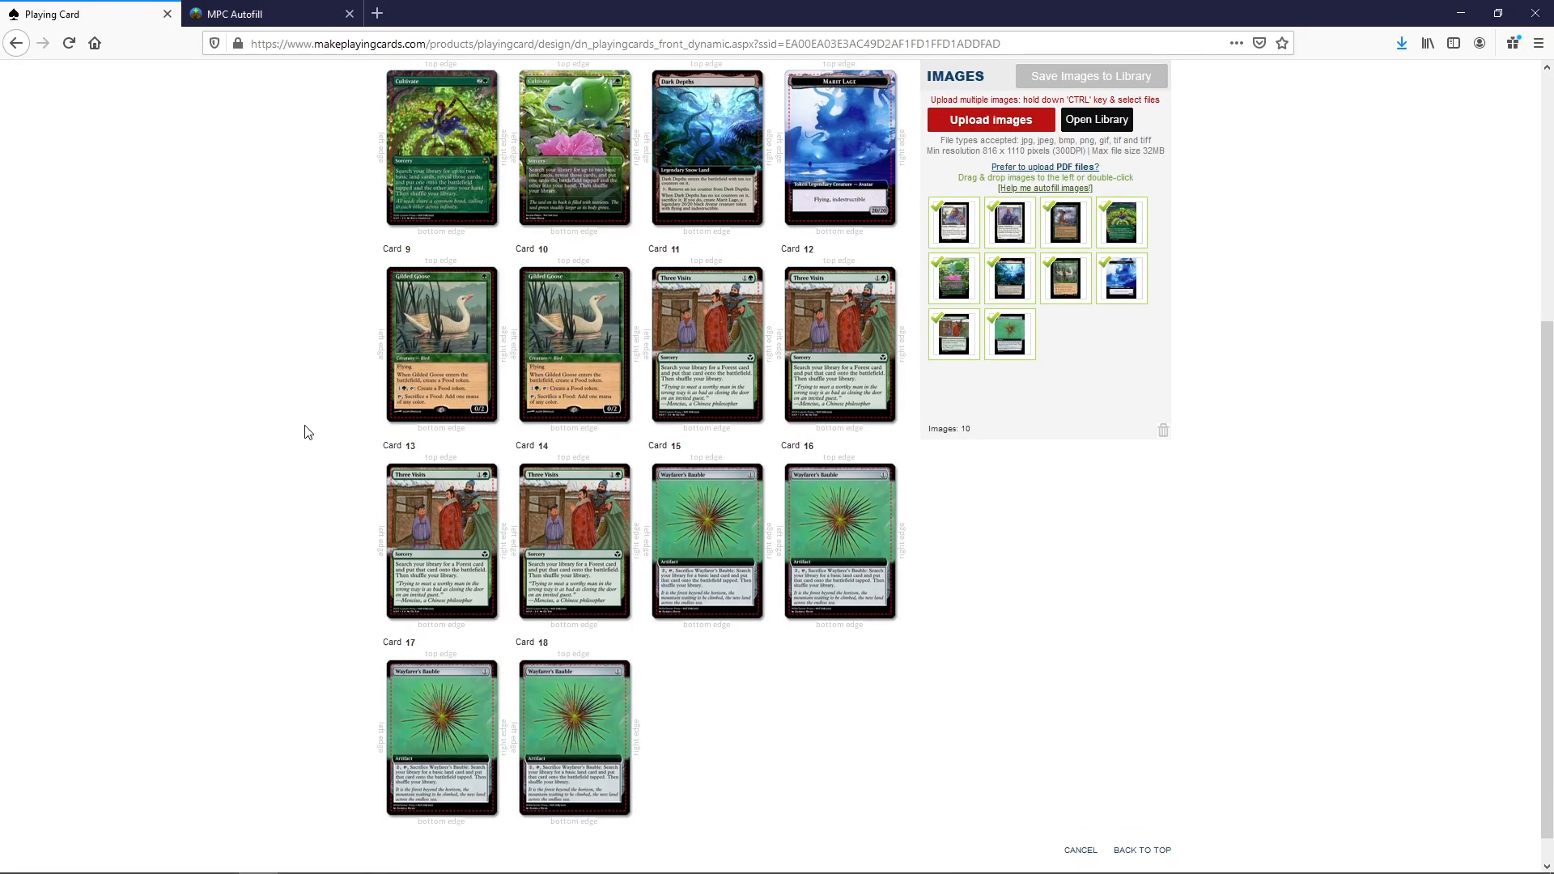
{"action": "scroll", "scroll_direction": "up", "scroll_amount": 3}
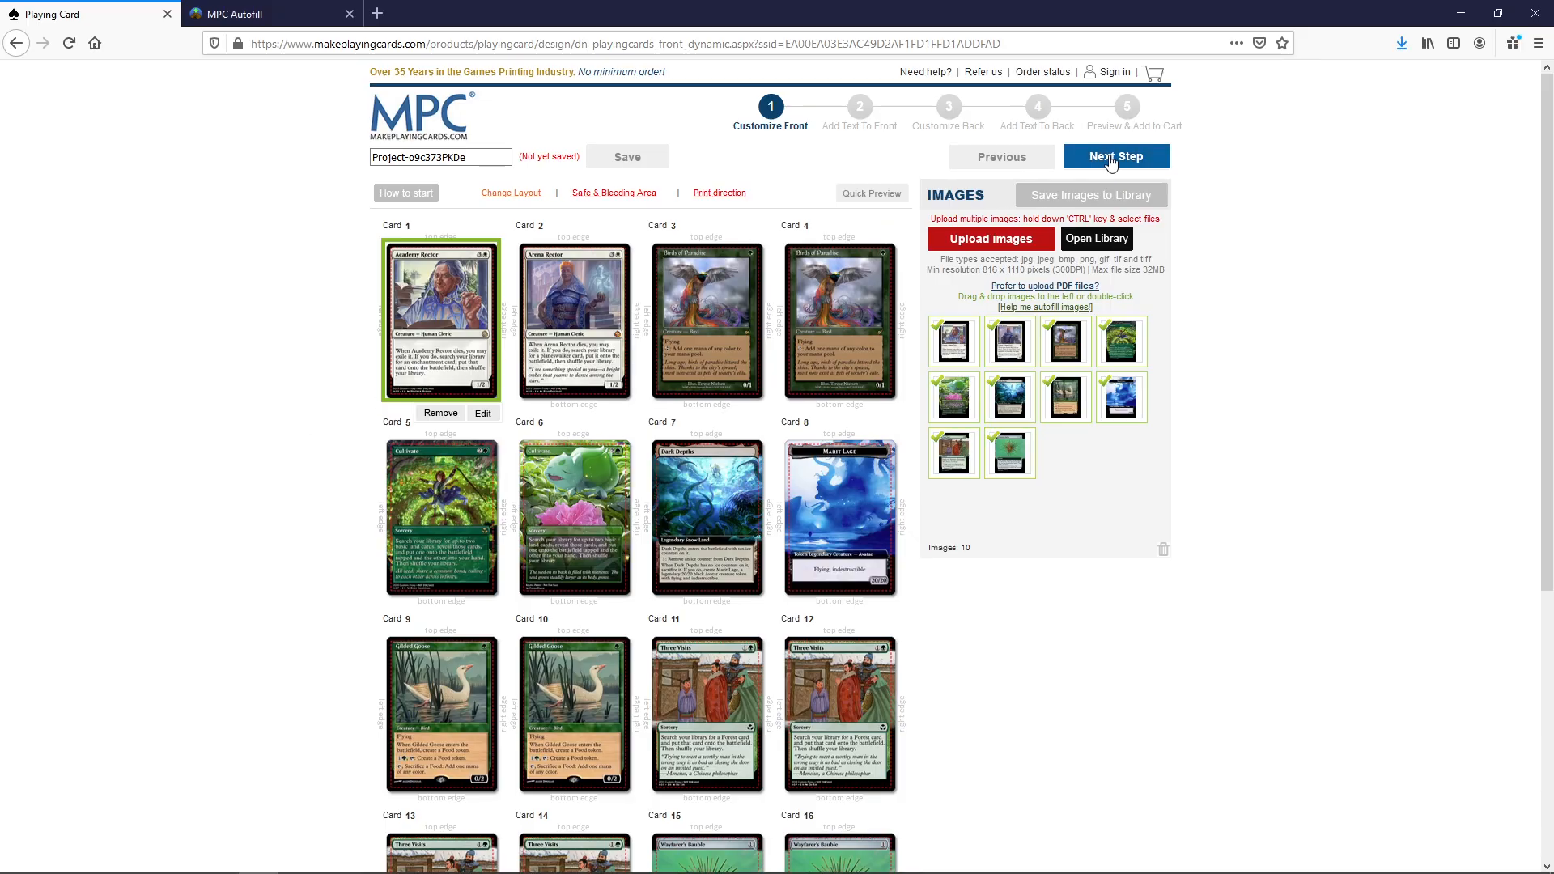
Step: Proceed with Next Step to the Add Text To Front stage, previewing Academy Rector as card 1
{"action": "left_click", "coordinate": [1113, 157]}
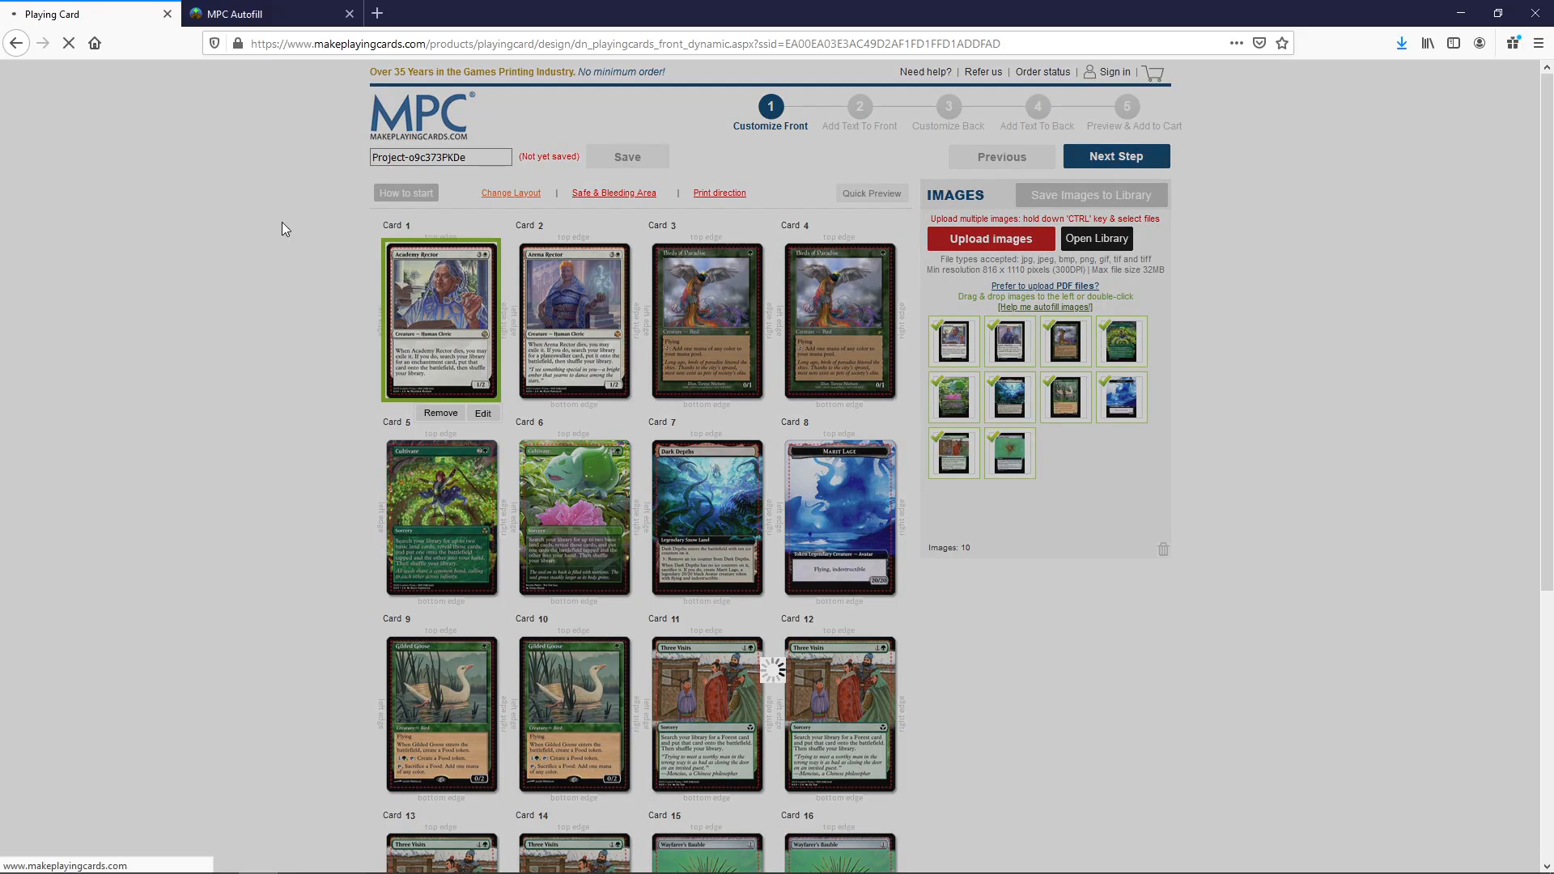
{"action": "left_click", "coordinate": [1113, 157]}
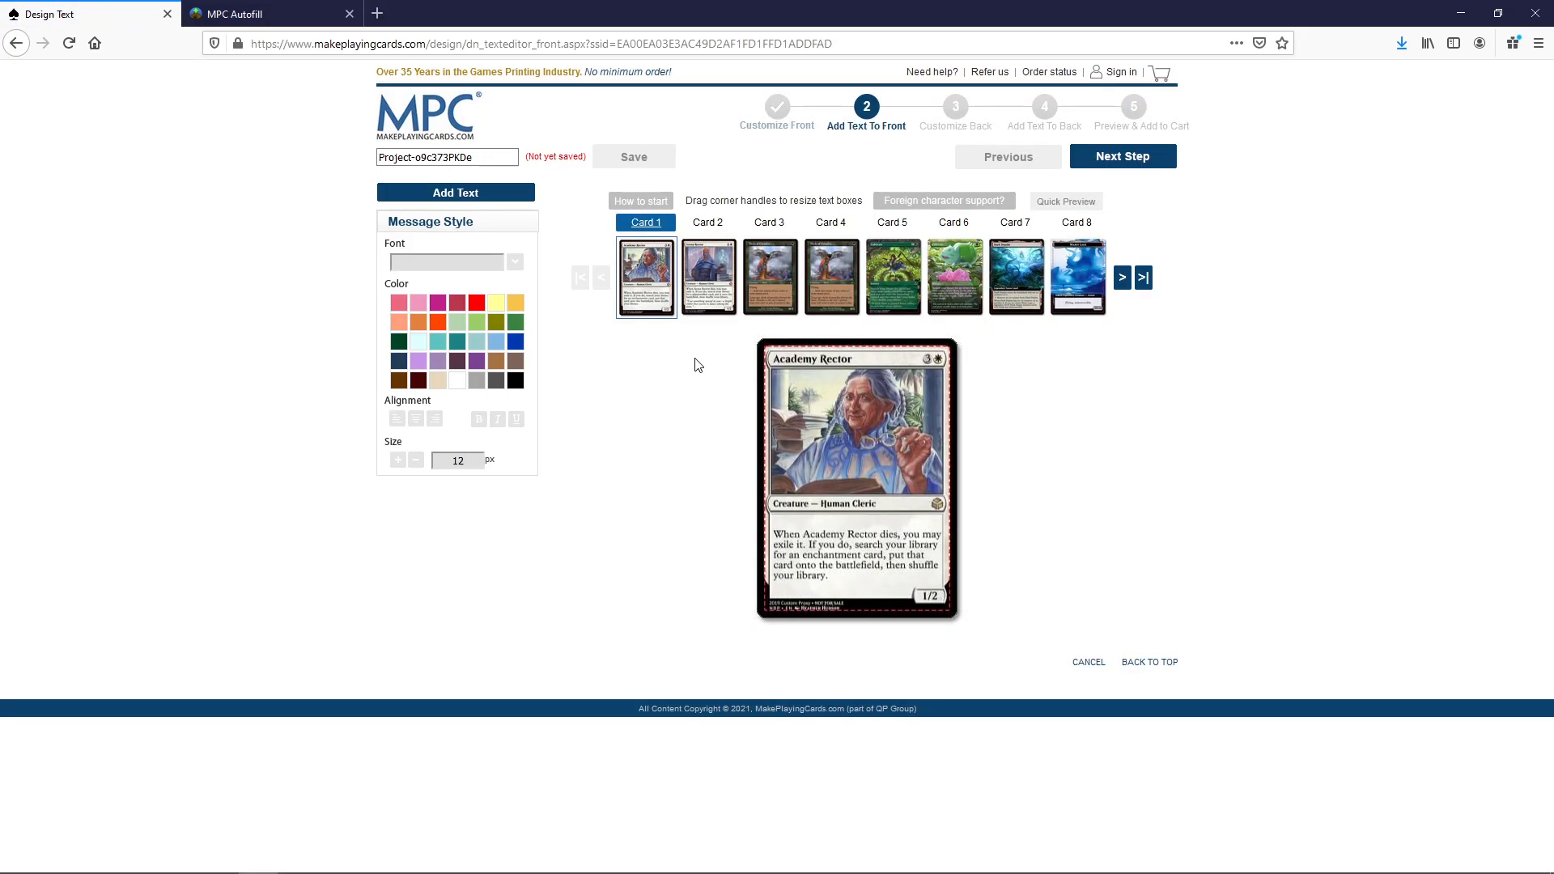
{"action": "mouse_move", "coordinate": [709, 307]}
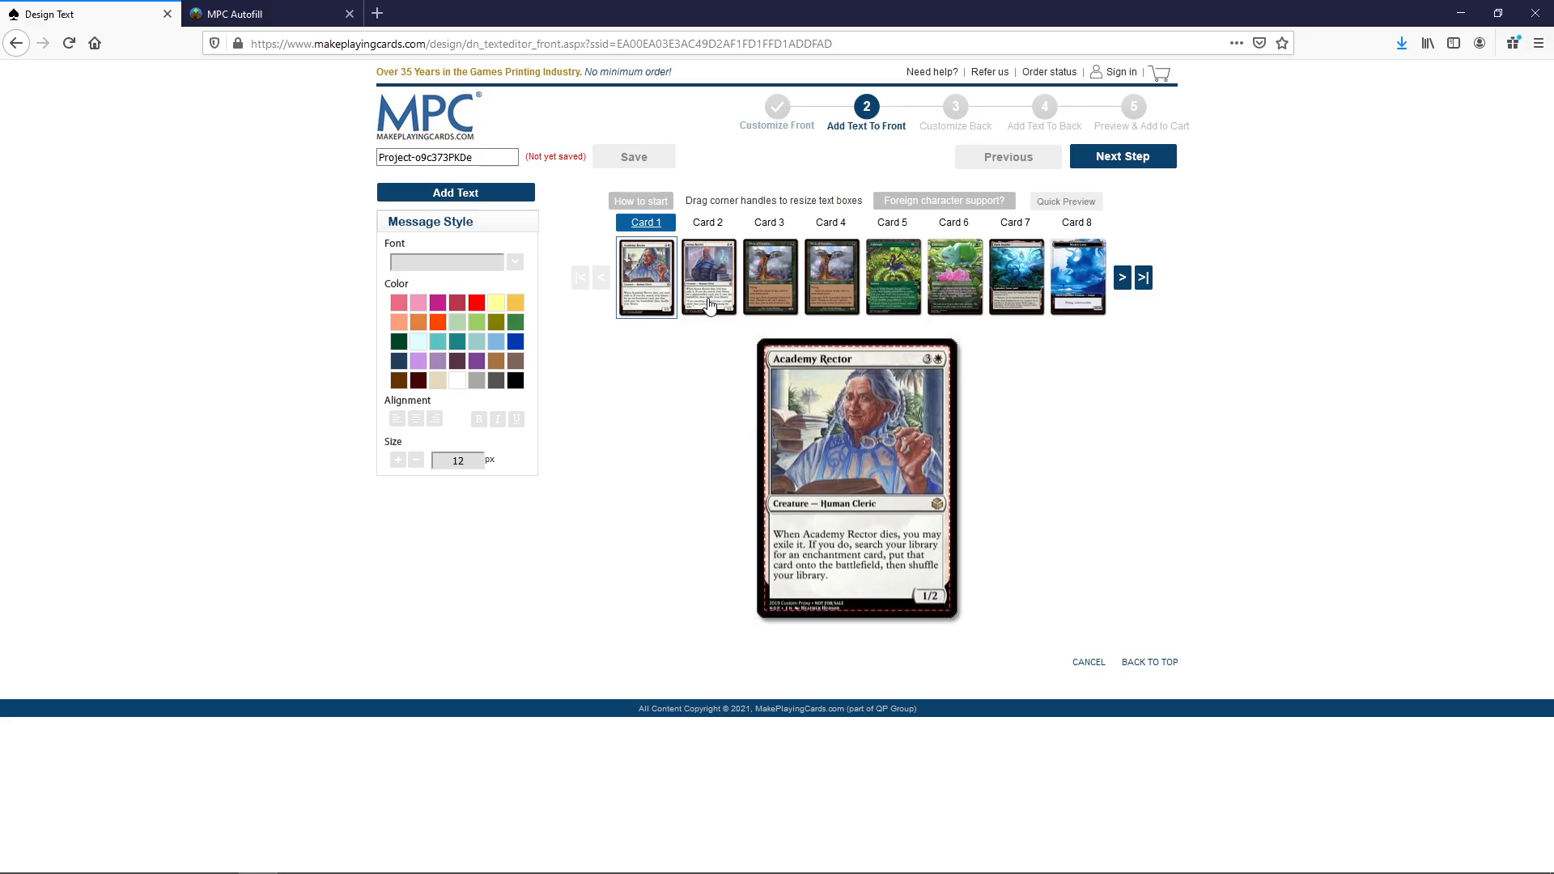
{"action": "mouse_move", "coordinate": [712, 298]}
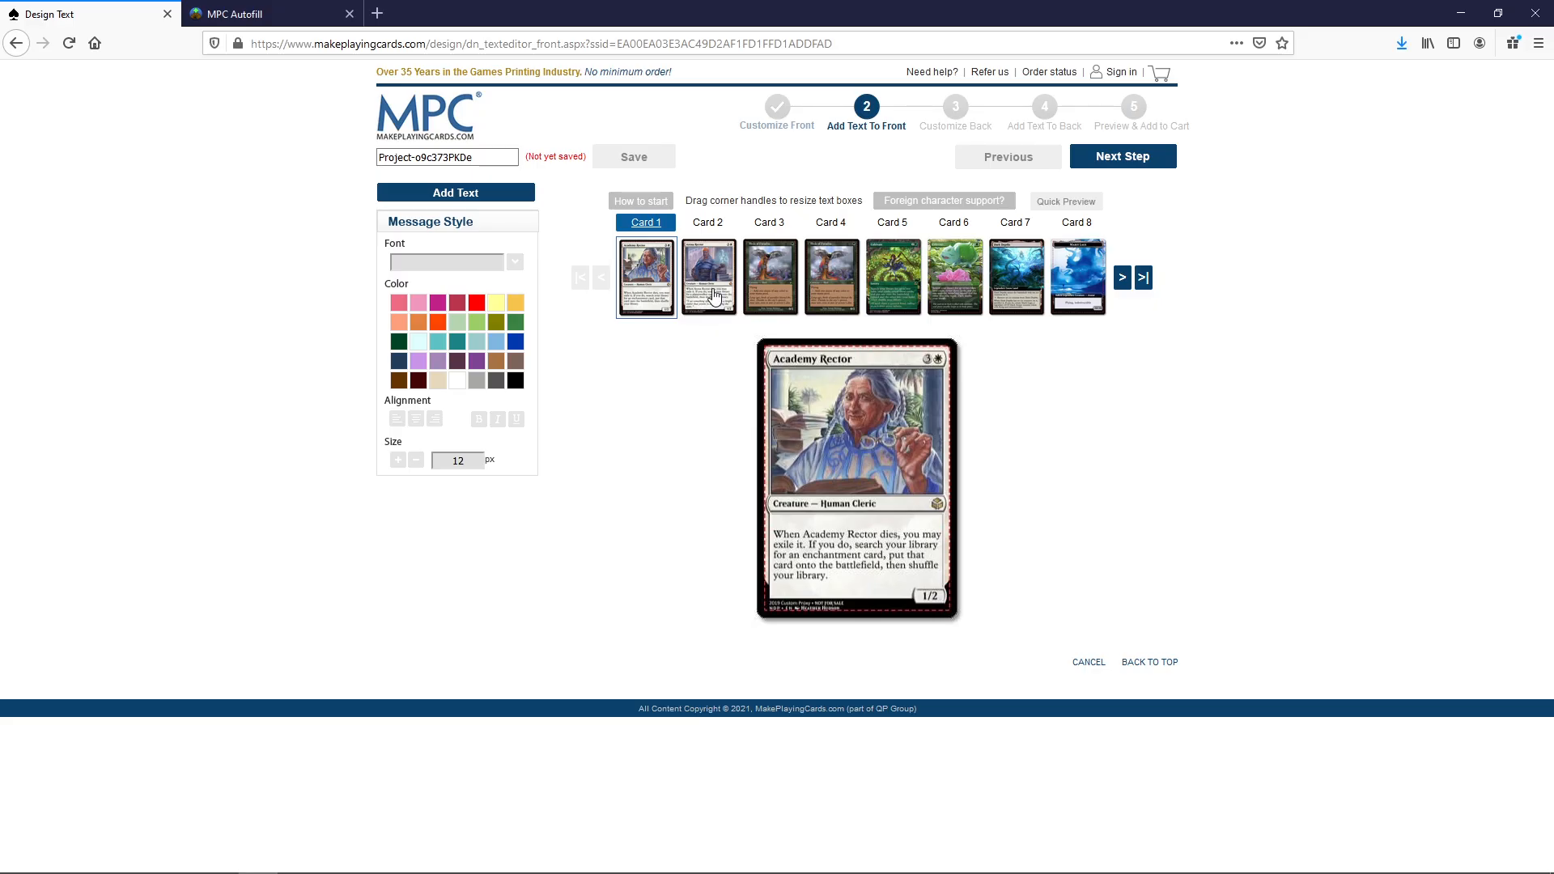
{"action": "mouse_move", "coordinate": [945, 445]}
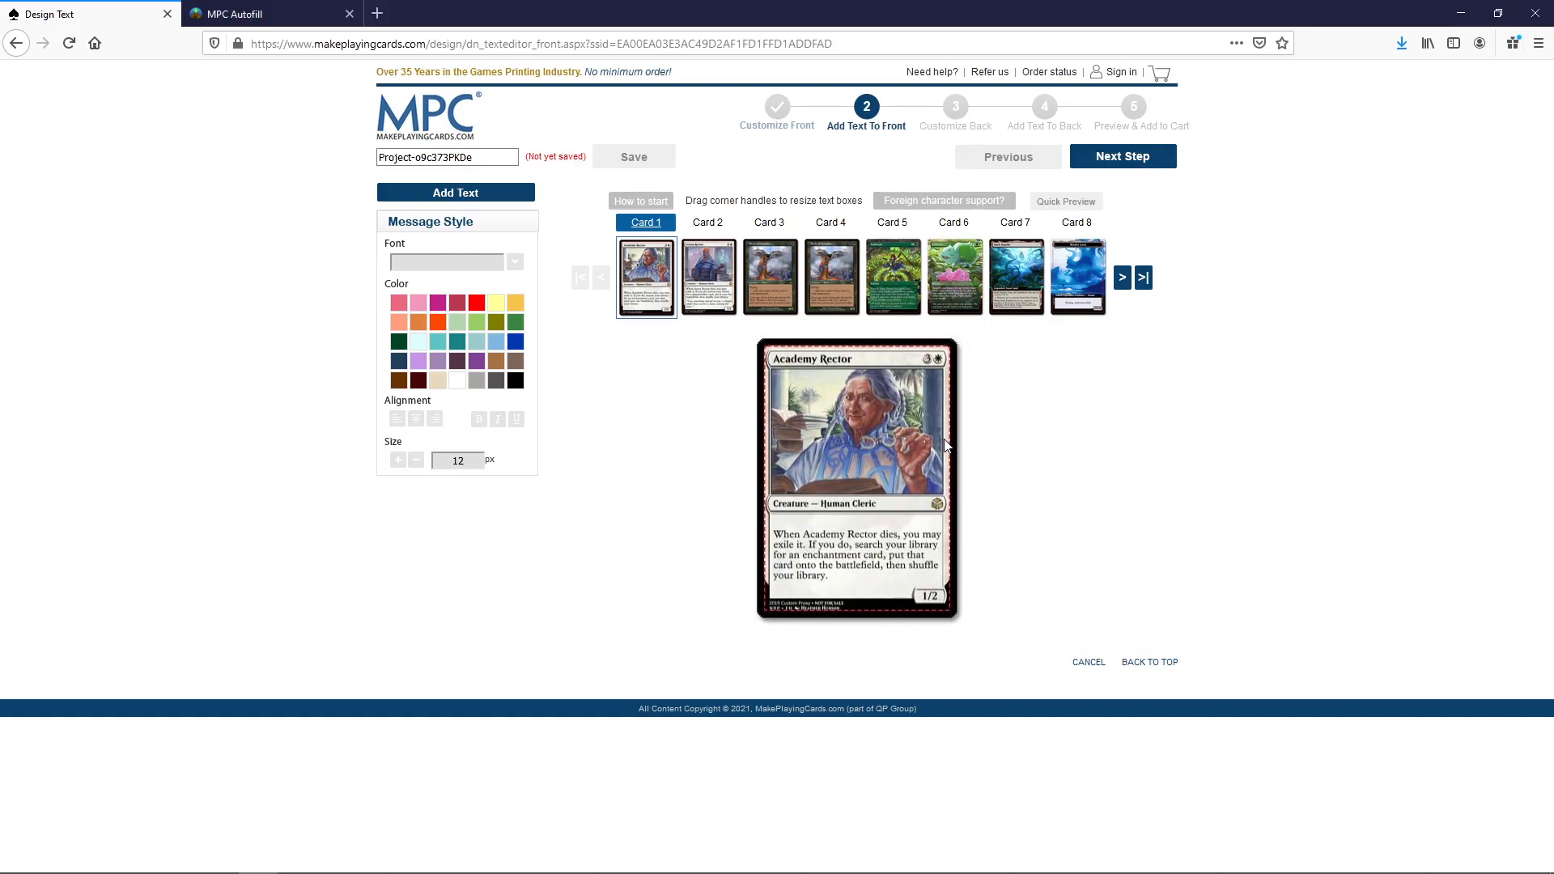
{"action": "mouse_move", "coordinate": [760, 575]}
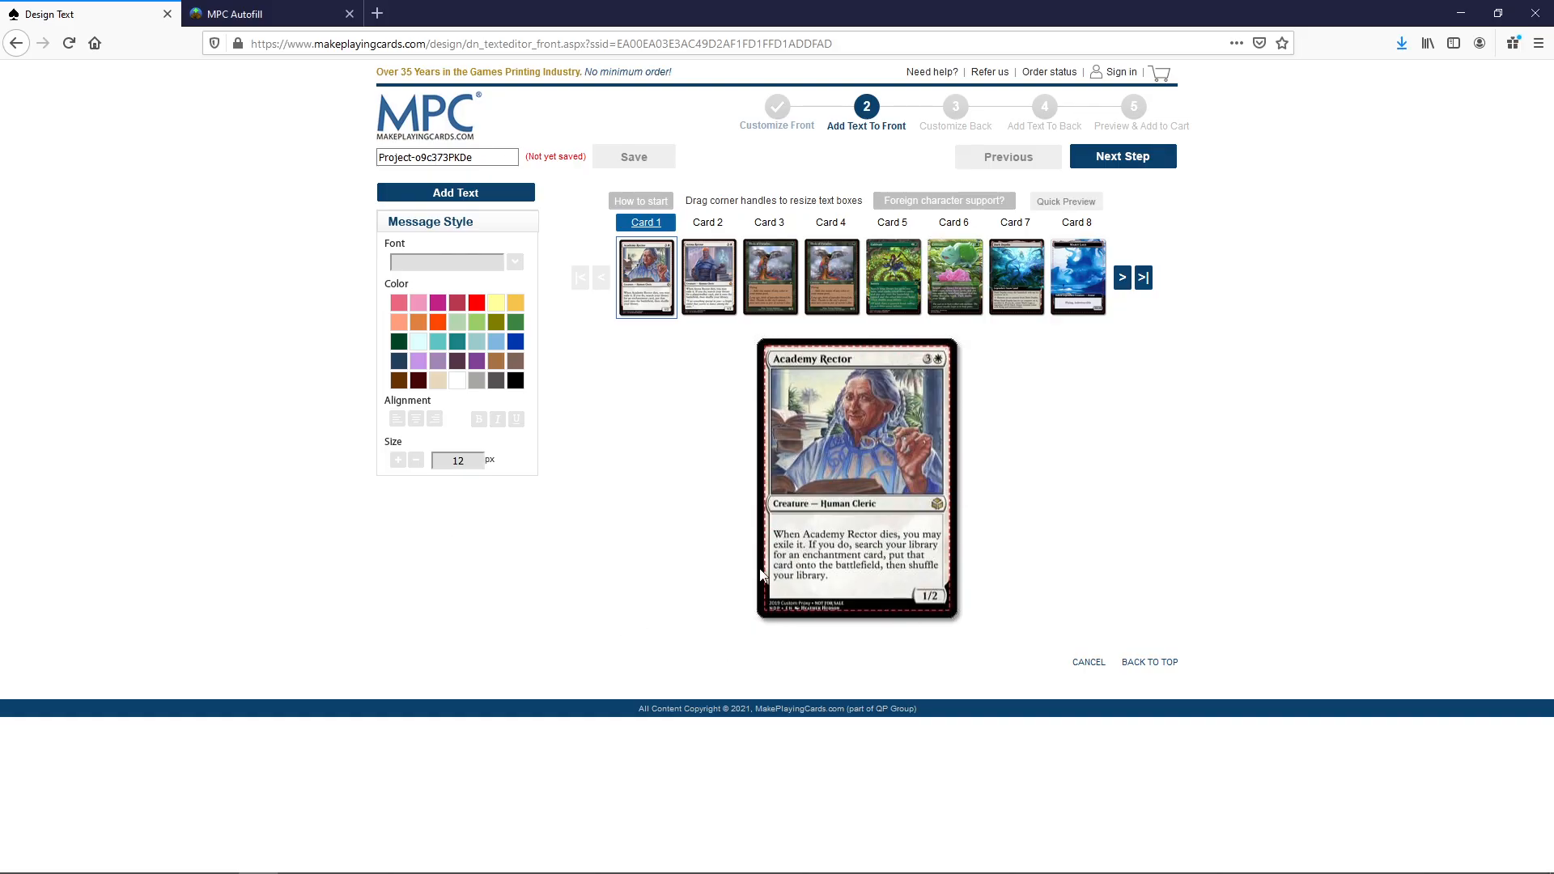
{"action": "mouse_move", "coordinate": [942, 385]}
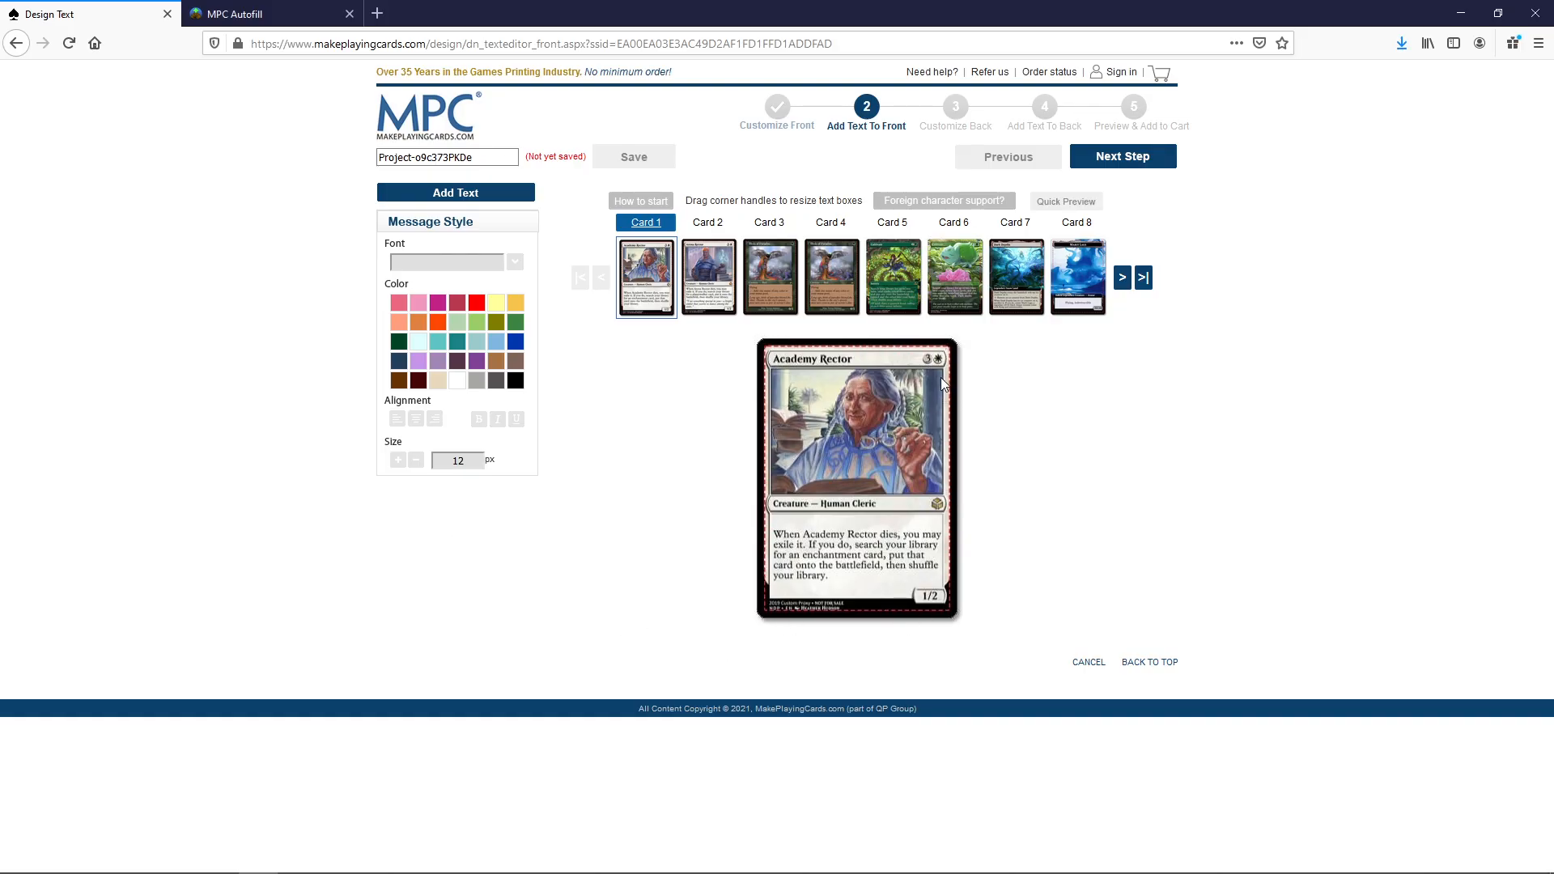
{"action": "mouse_move", "coordinate": [1014, 297]}
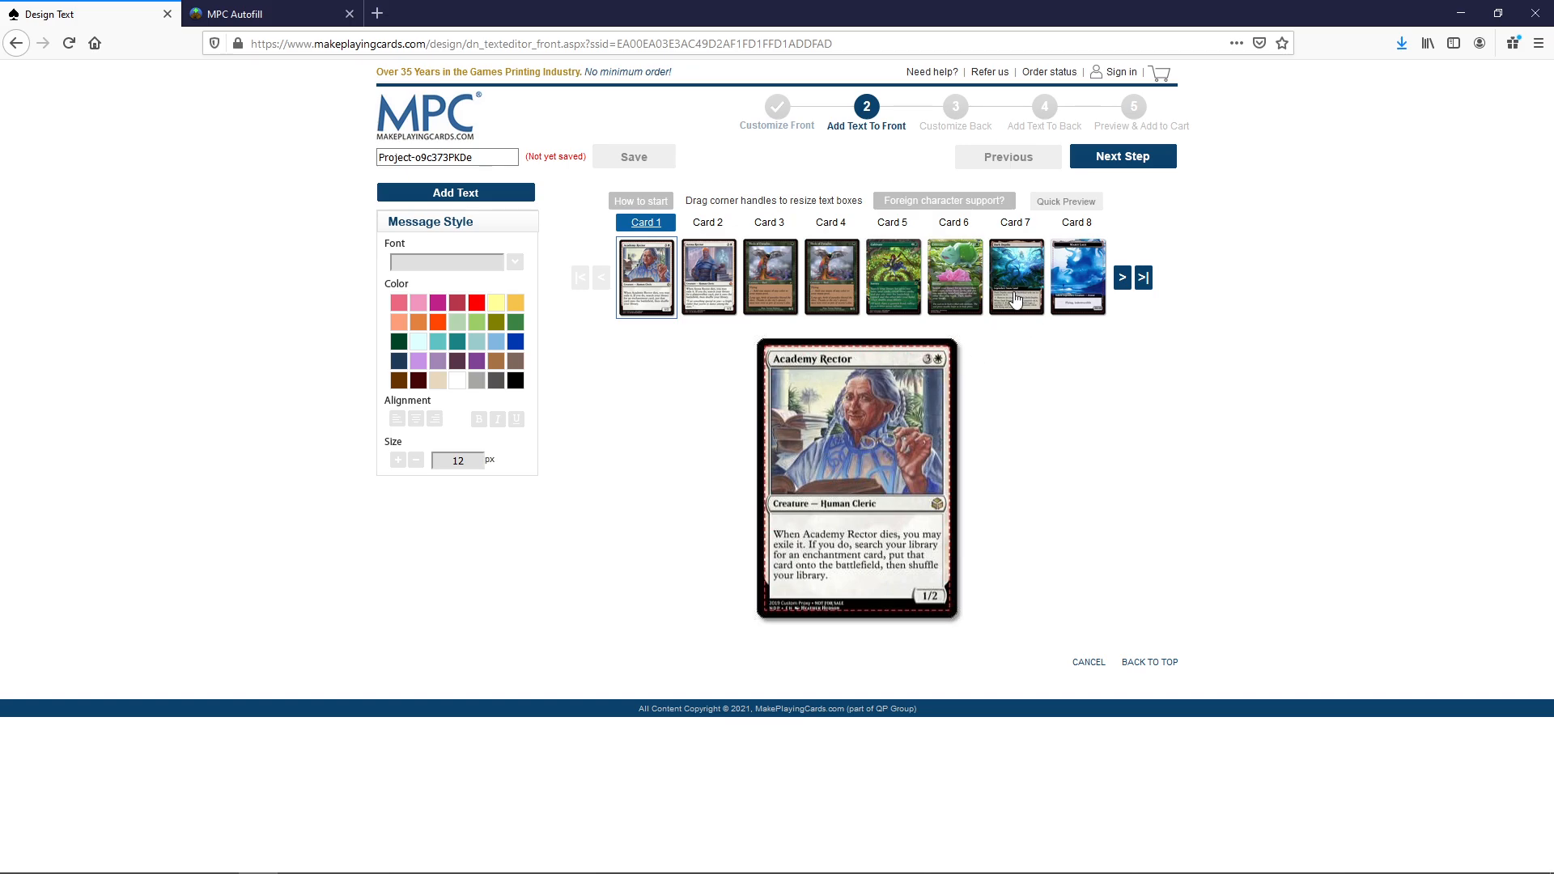
Step: Preview card 7, Dark Depths, then card 8, the Marit Lage token
{"action": "left_click", "coordinate": [1013, 221]}
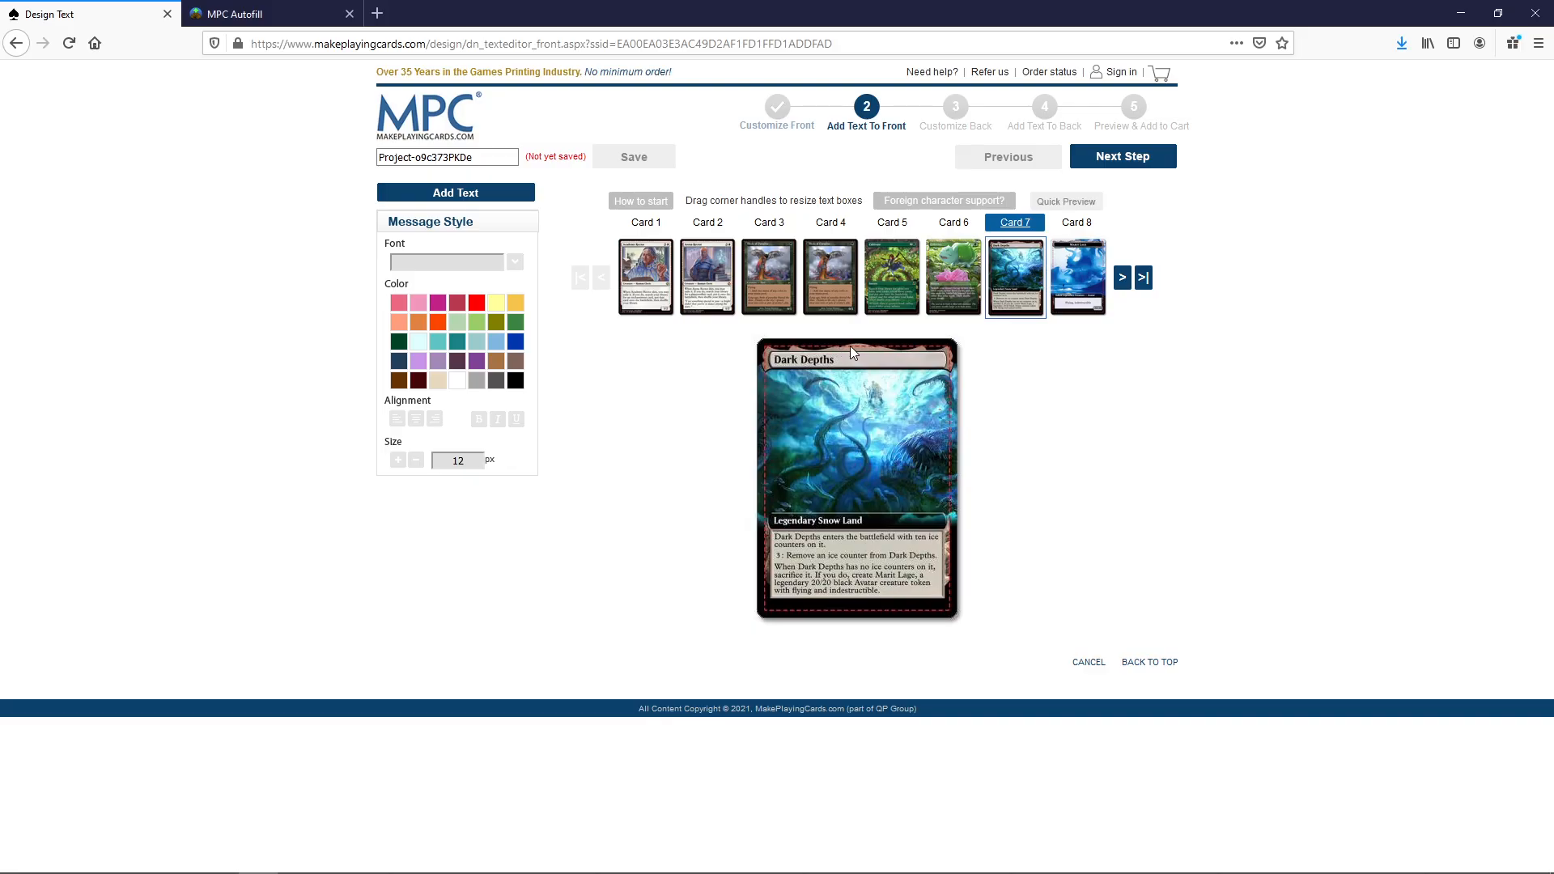
{"action": "mouse_move", "coordinate": [1000, 378]}
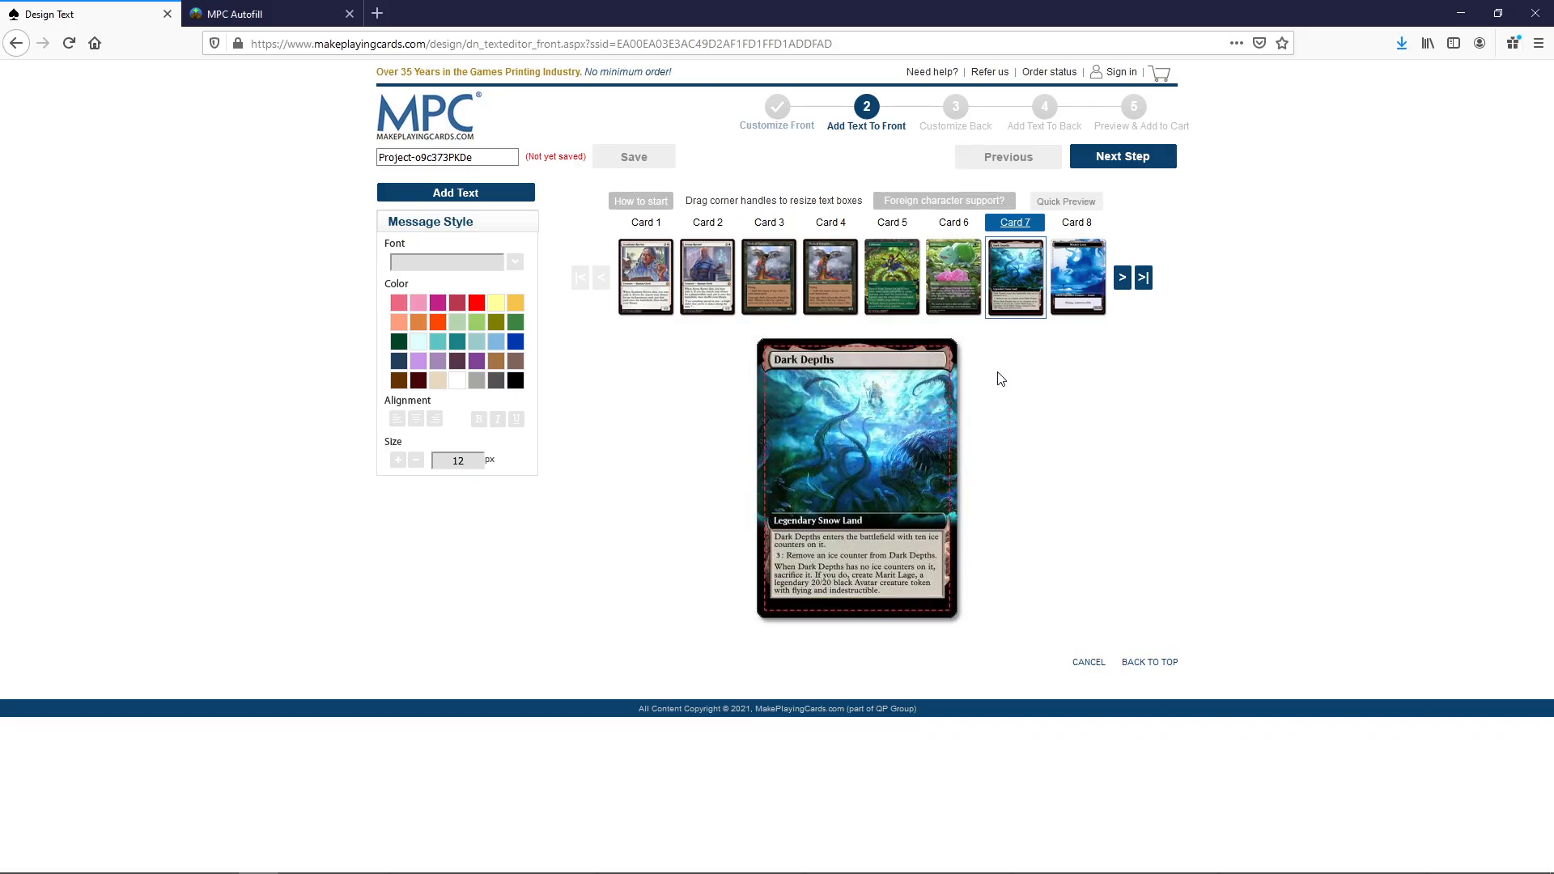
{"action": "mouse_move", "coordinate": [994, 367]}
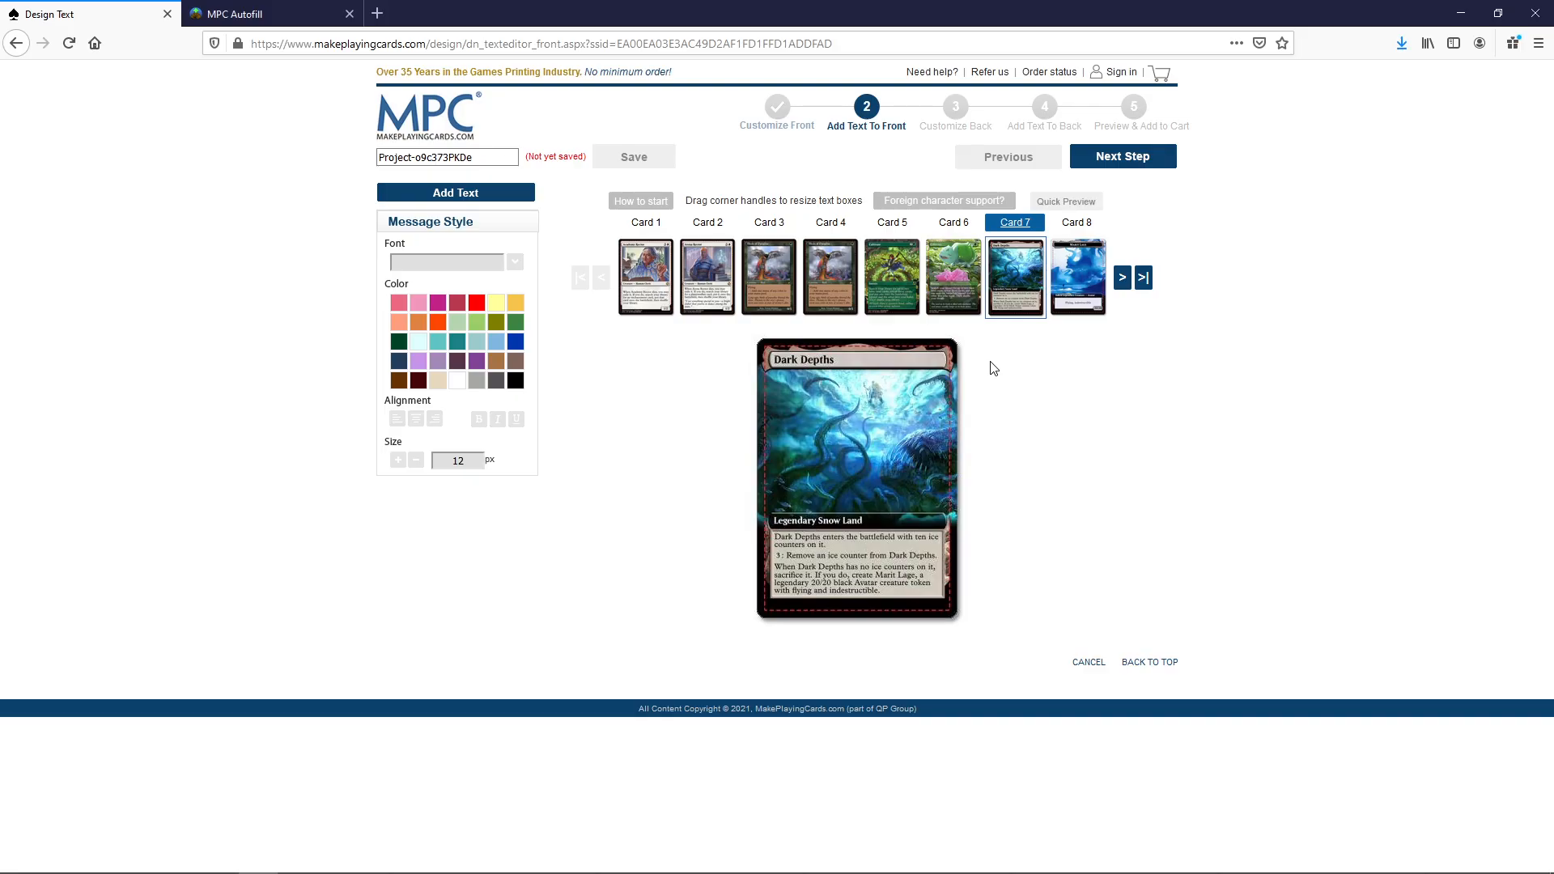
{"action": "mouse_move", "coordinate": [770, 356]}
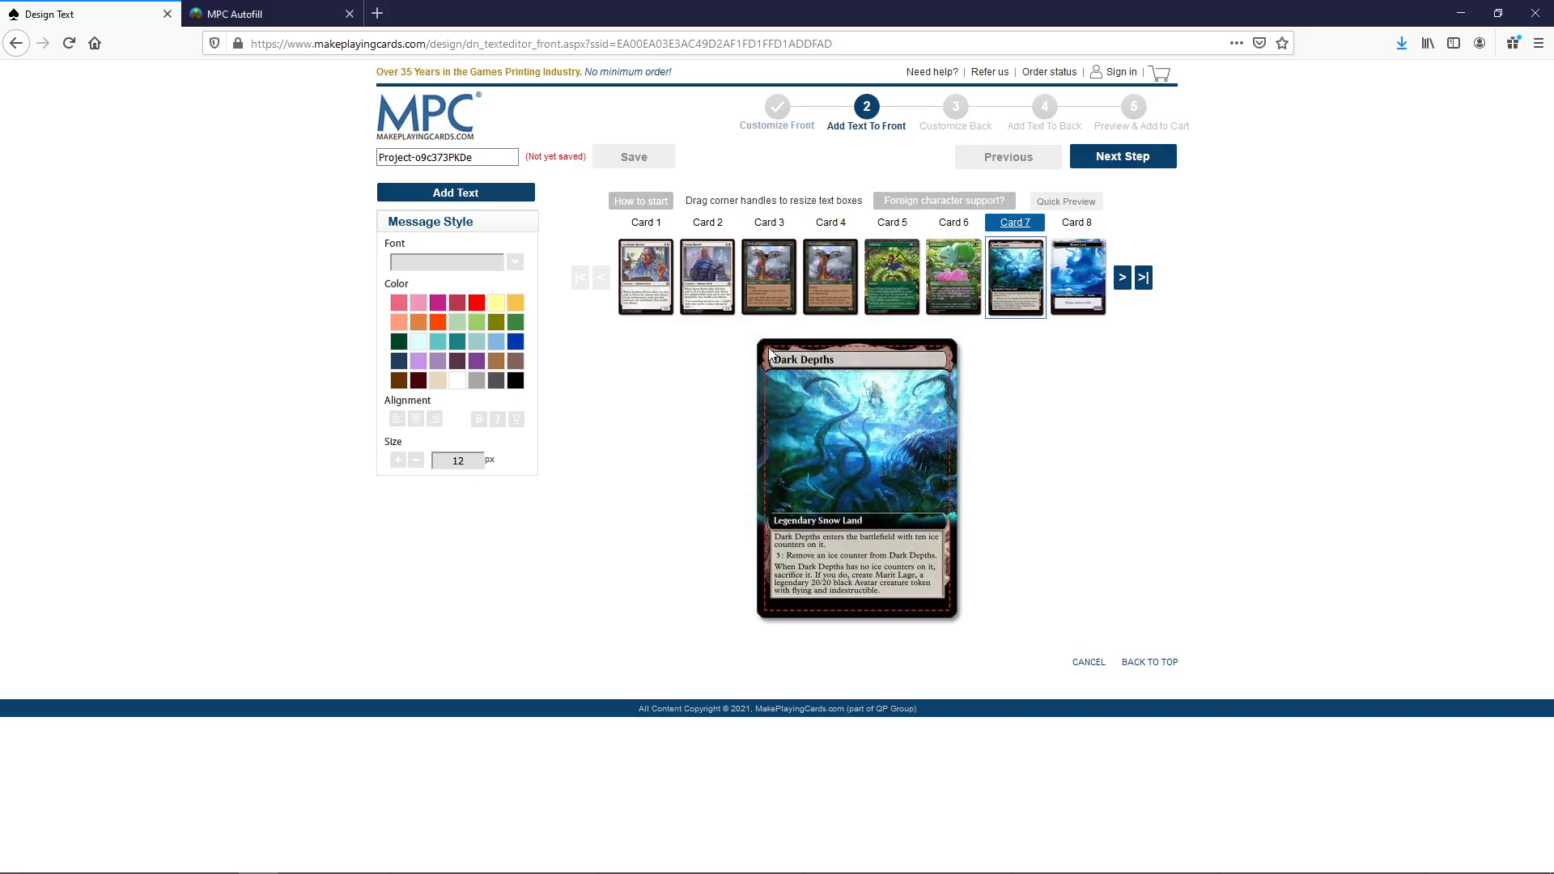
{"action": "mouse_move", "coordinate": [760, 378]}
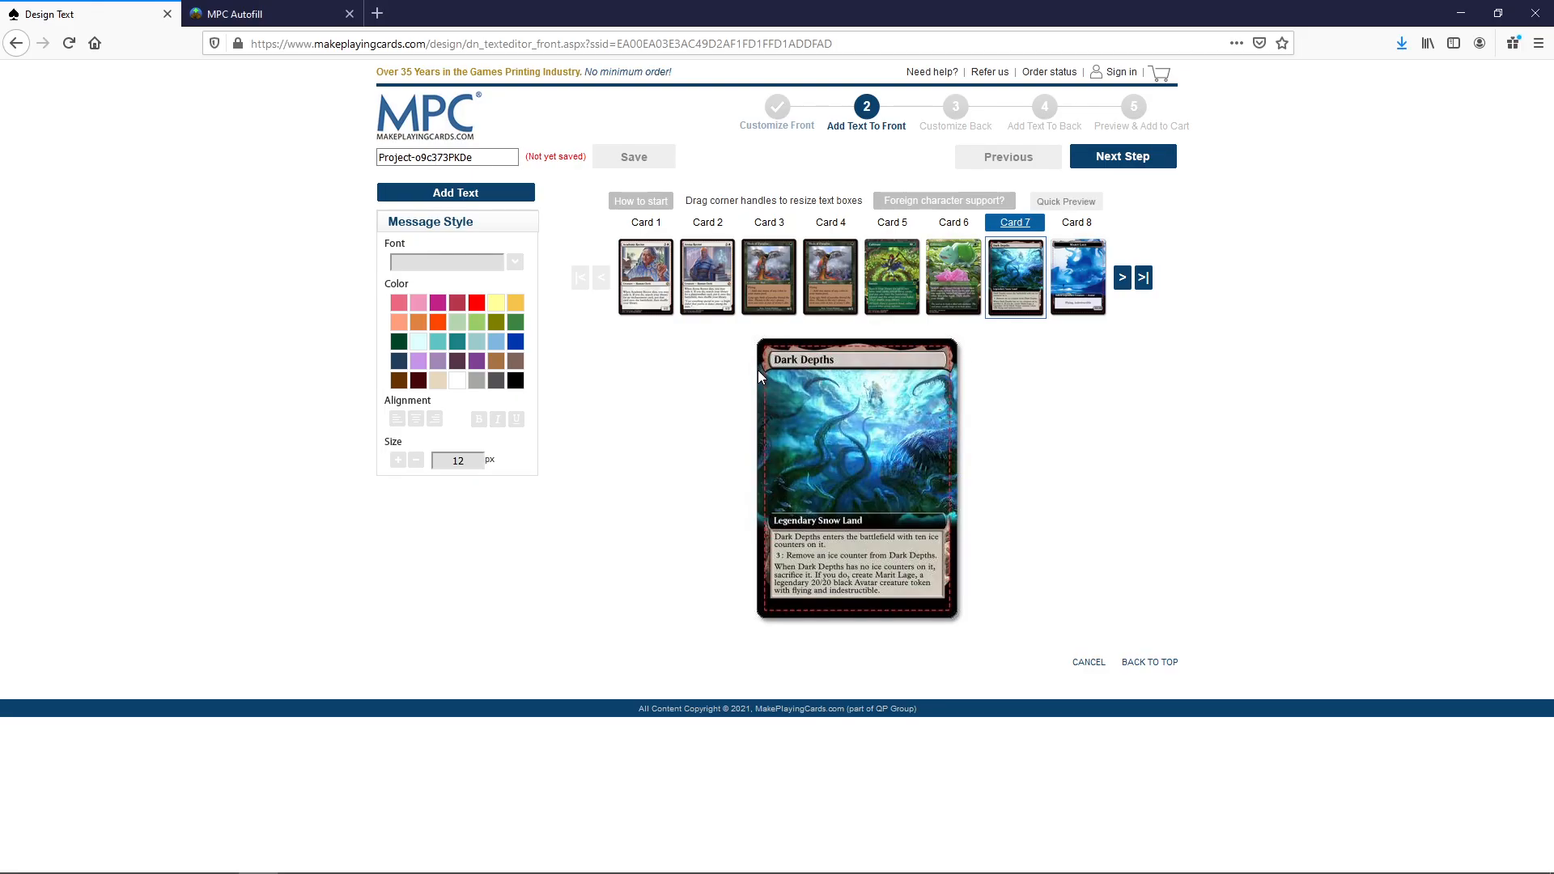
{"action": "mouse_move", "coordinate": [761, 438]}
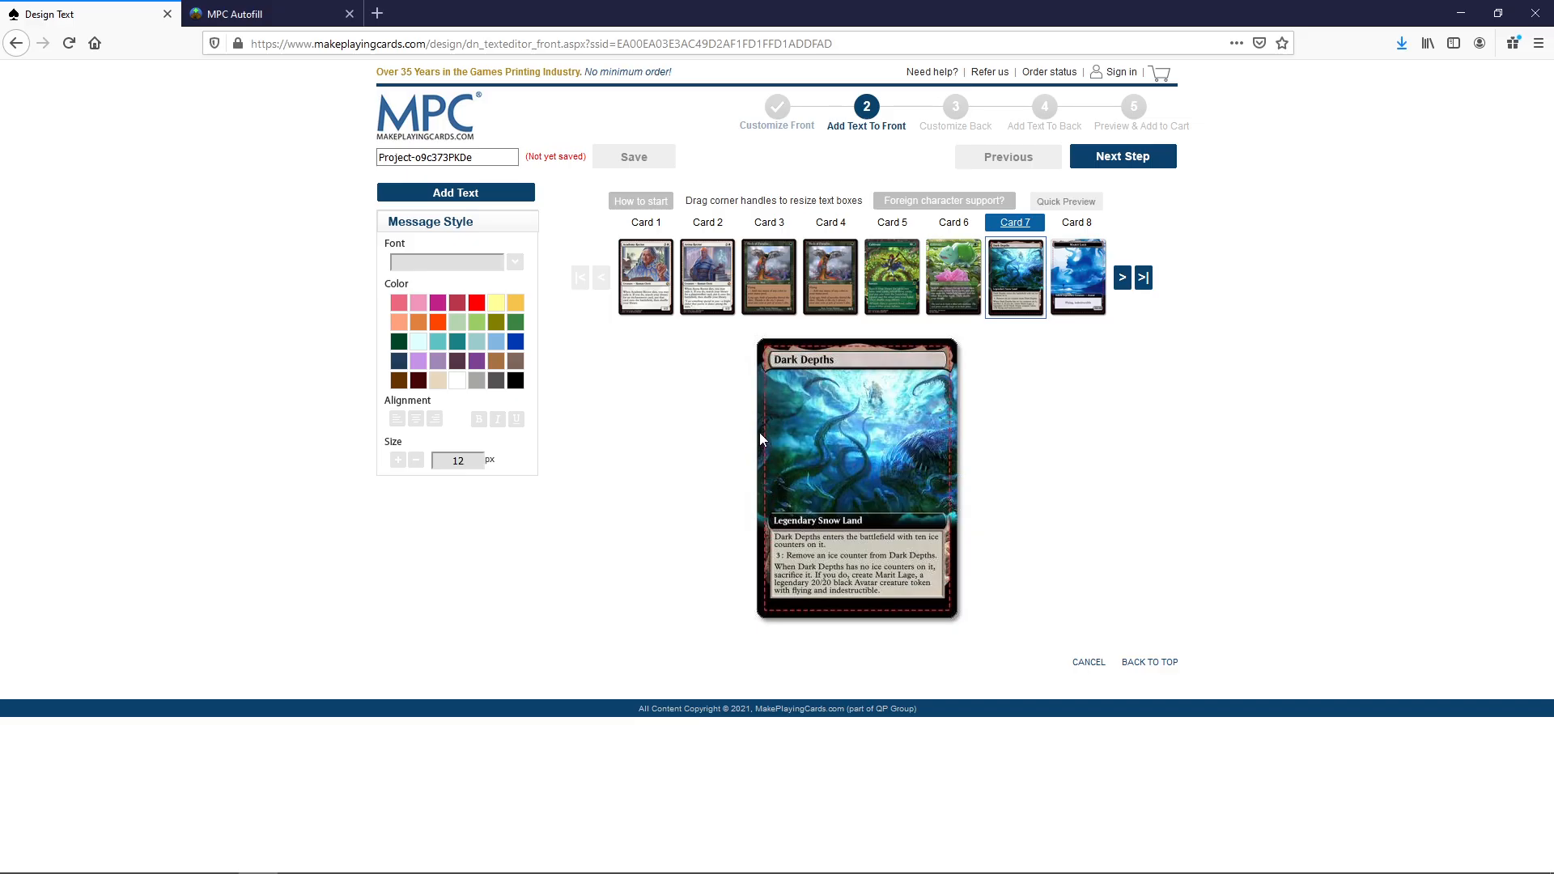
{"action": "mouse_move", "coordinate": [744, 434]}
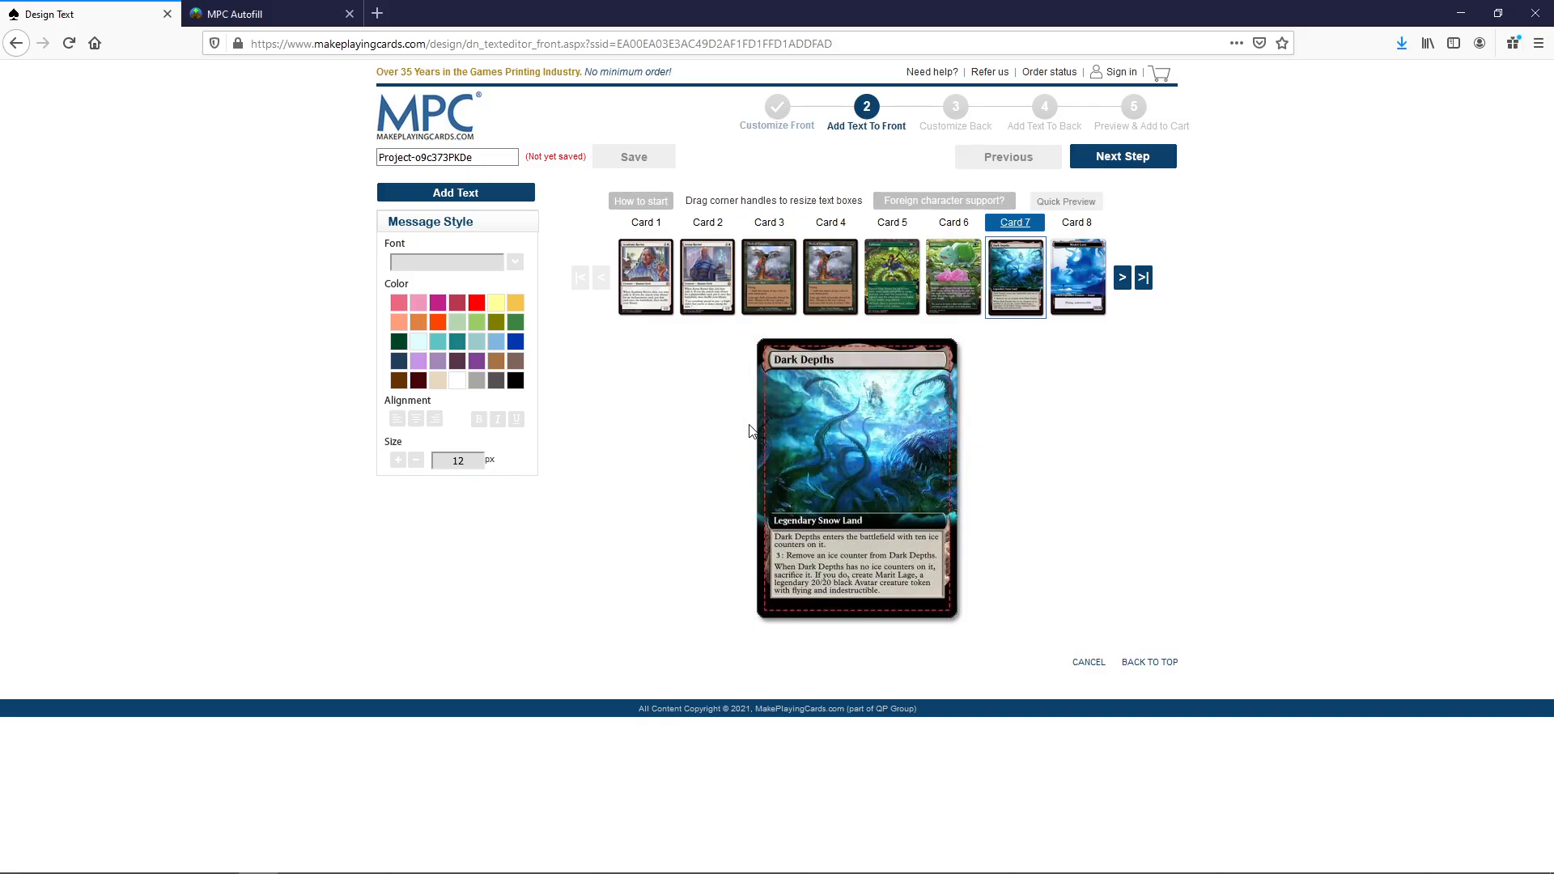
{"action": "mouse_move", "coordinate": [762, 431]}
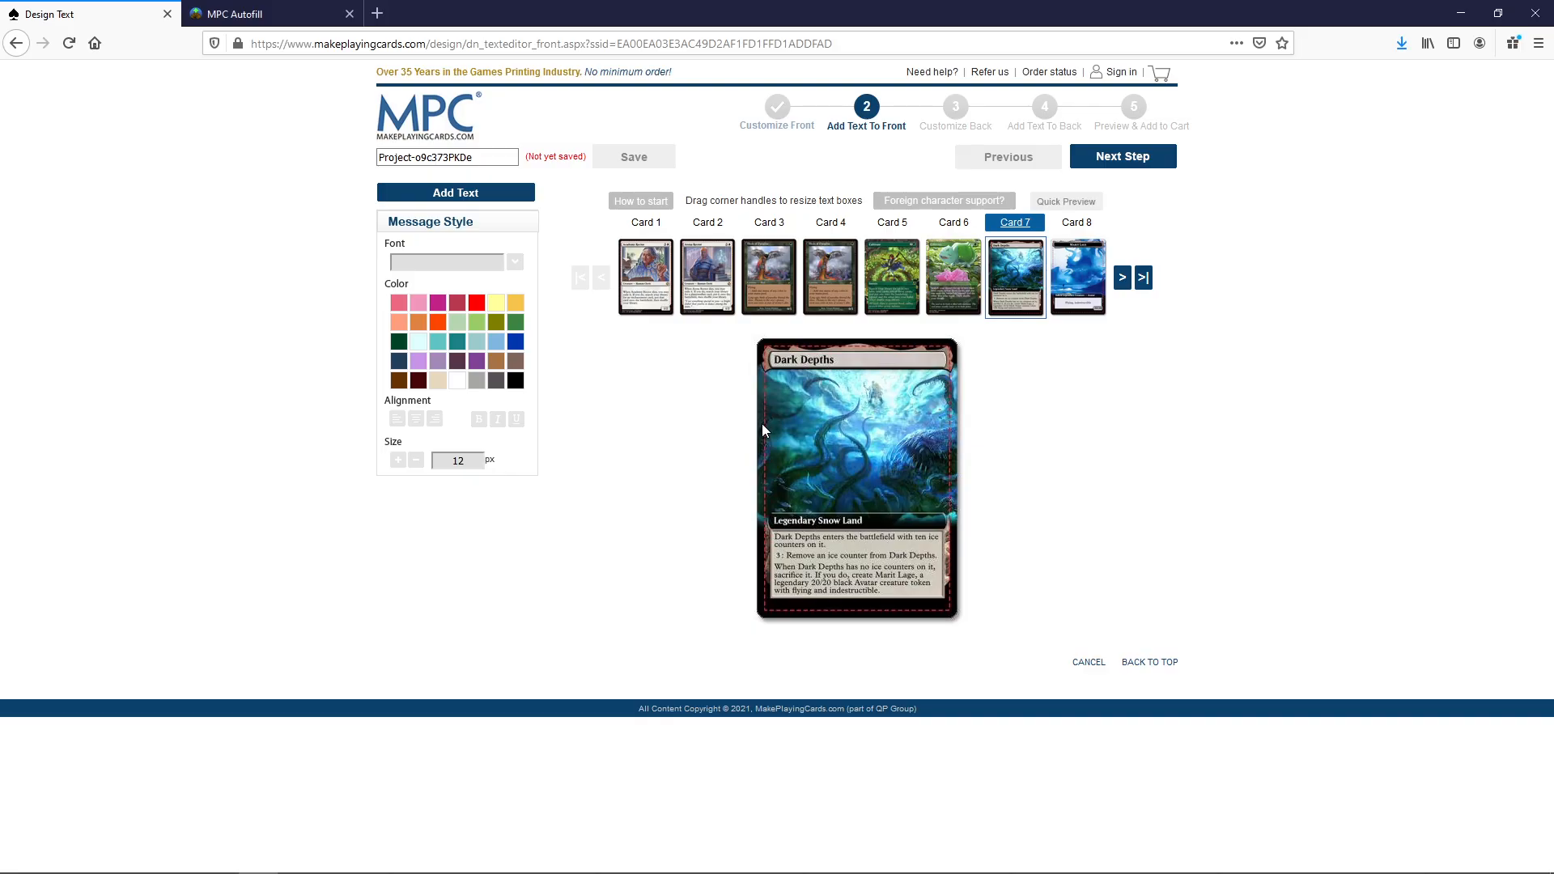
{"action": "mouse_move", "coordinate": [751, 379]}
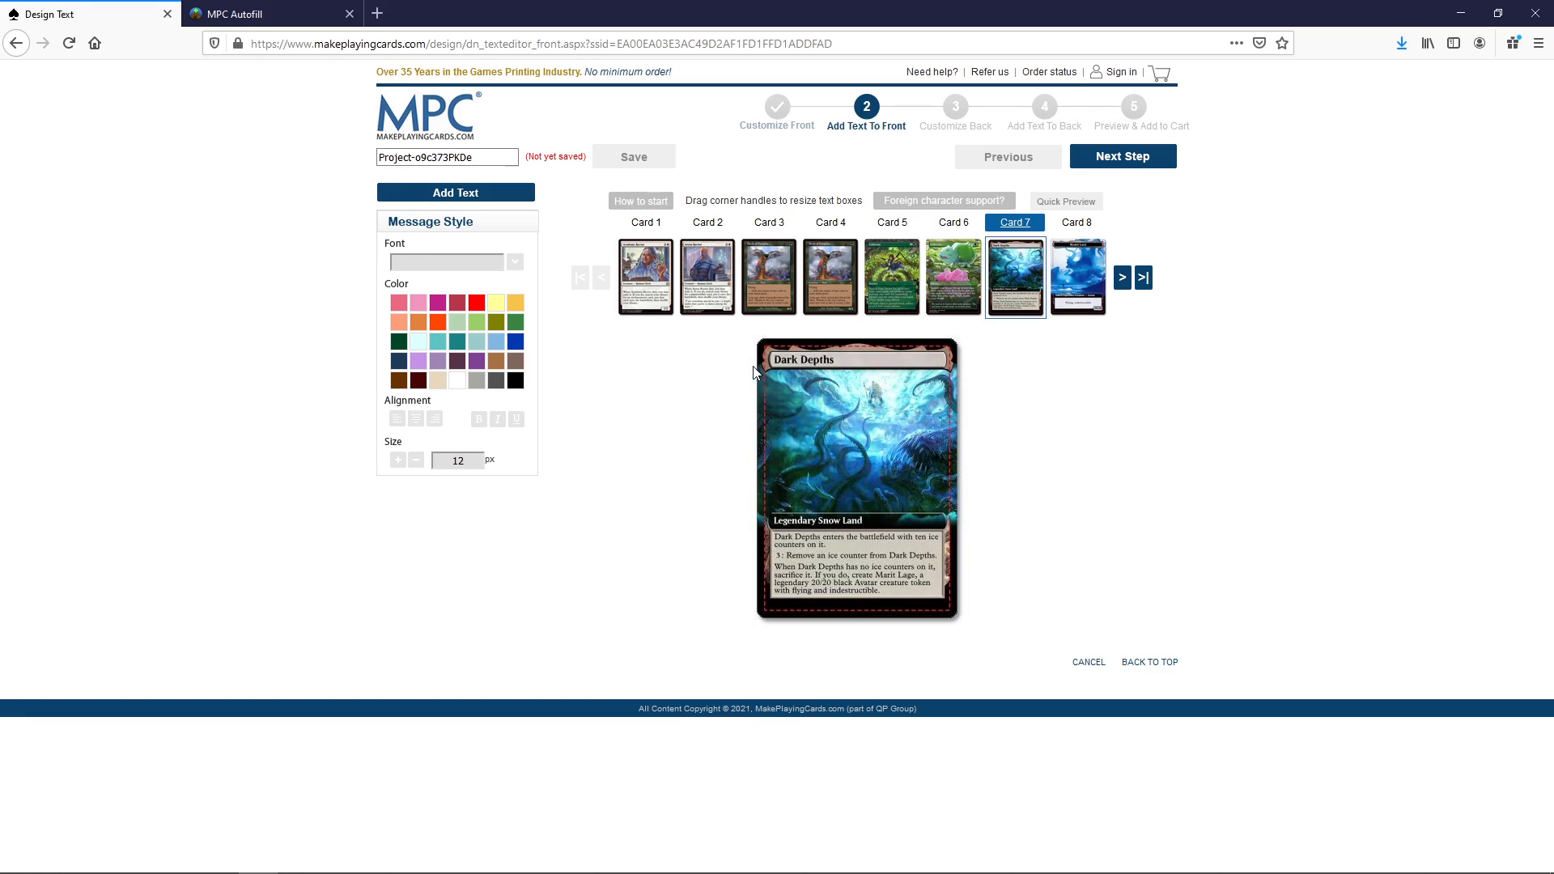
{"action": "mouse_move", "coordinate": [968, 385]}
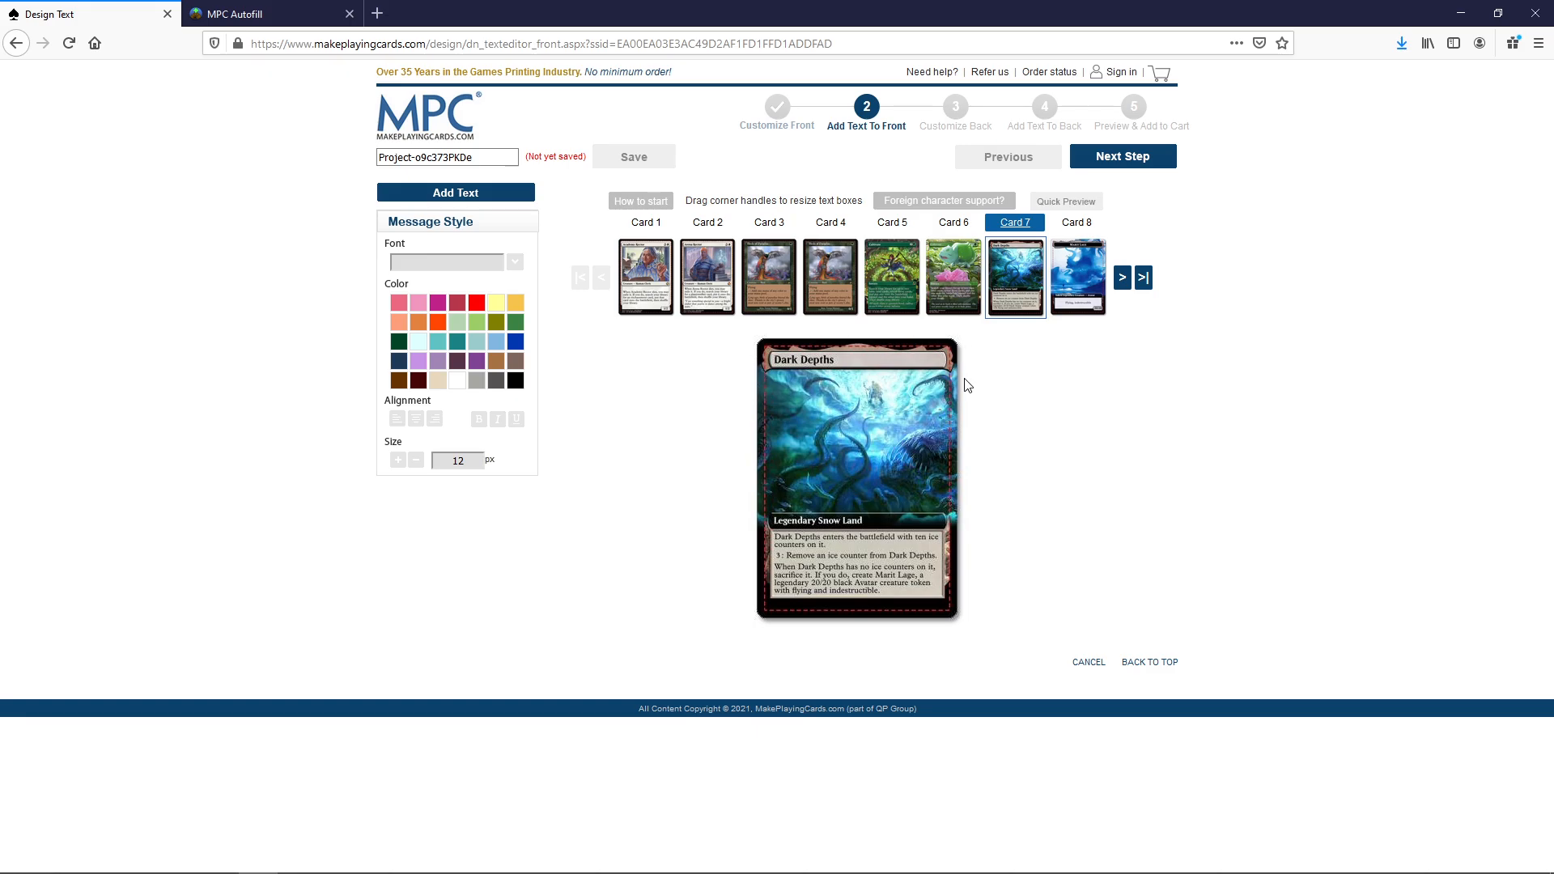
{"action": "mouse_move", "coordinate": [961, 497]}
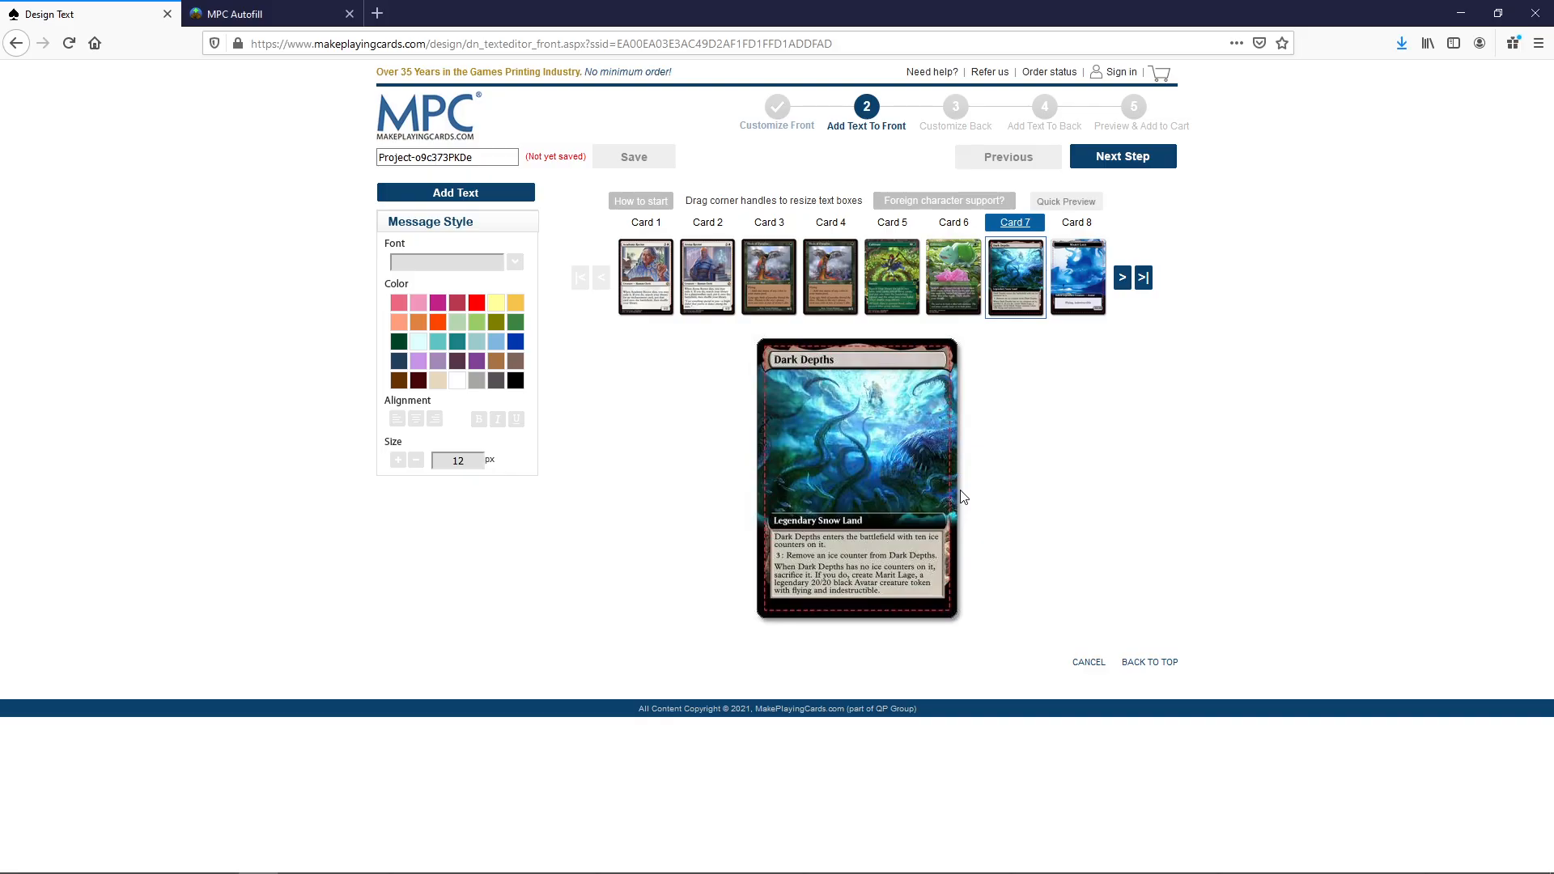
{"action": "mouse_move", "coordinate": [1078, 334]}
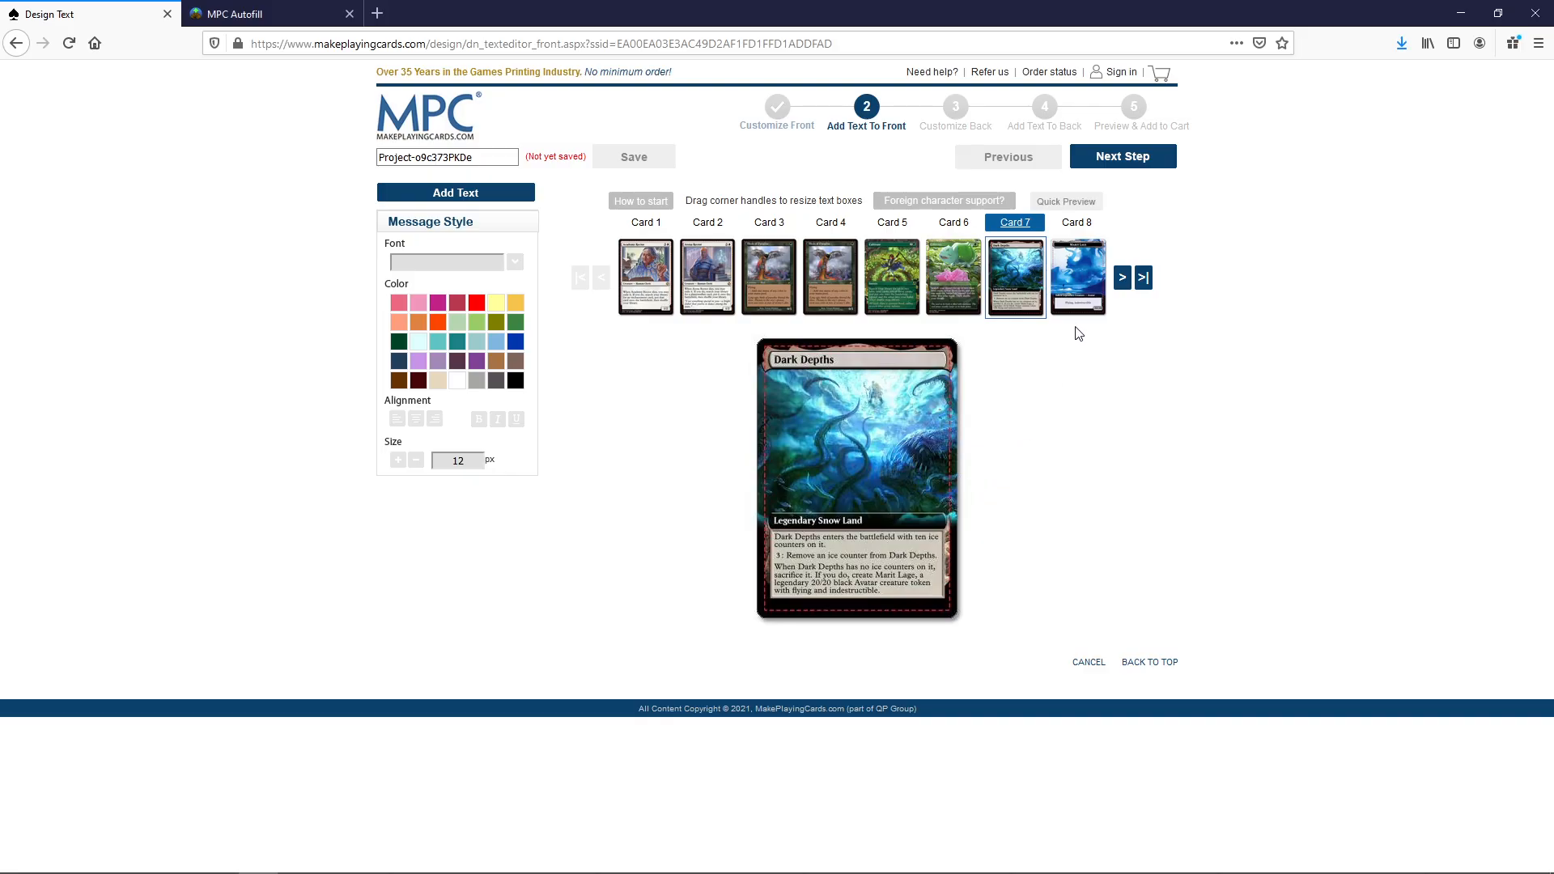
{"action": "left_click", "coordinate": [1074, 221]}
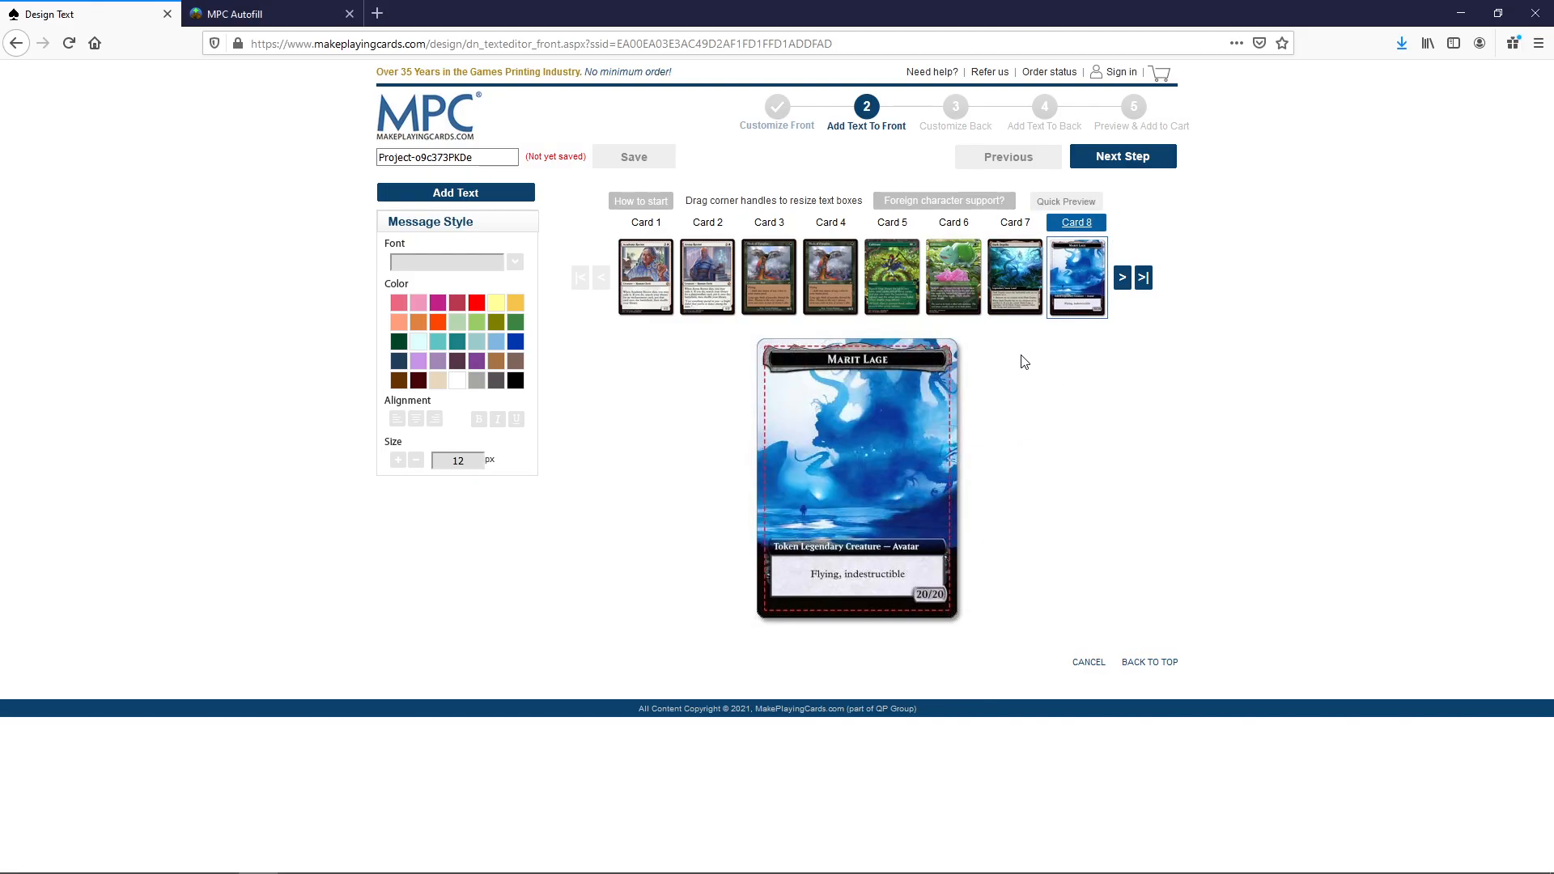
{"action": "mouse_move", "coordinate": [985, 543]}
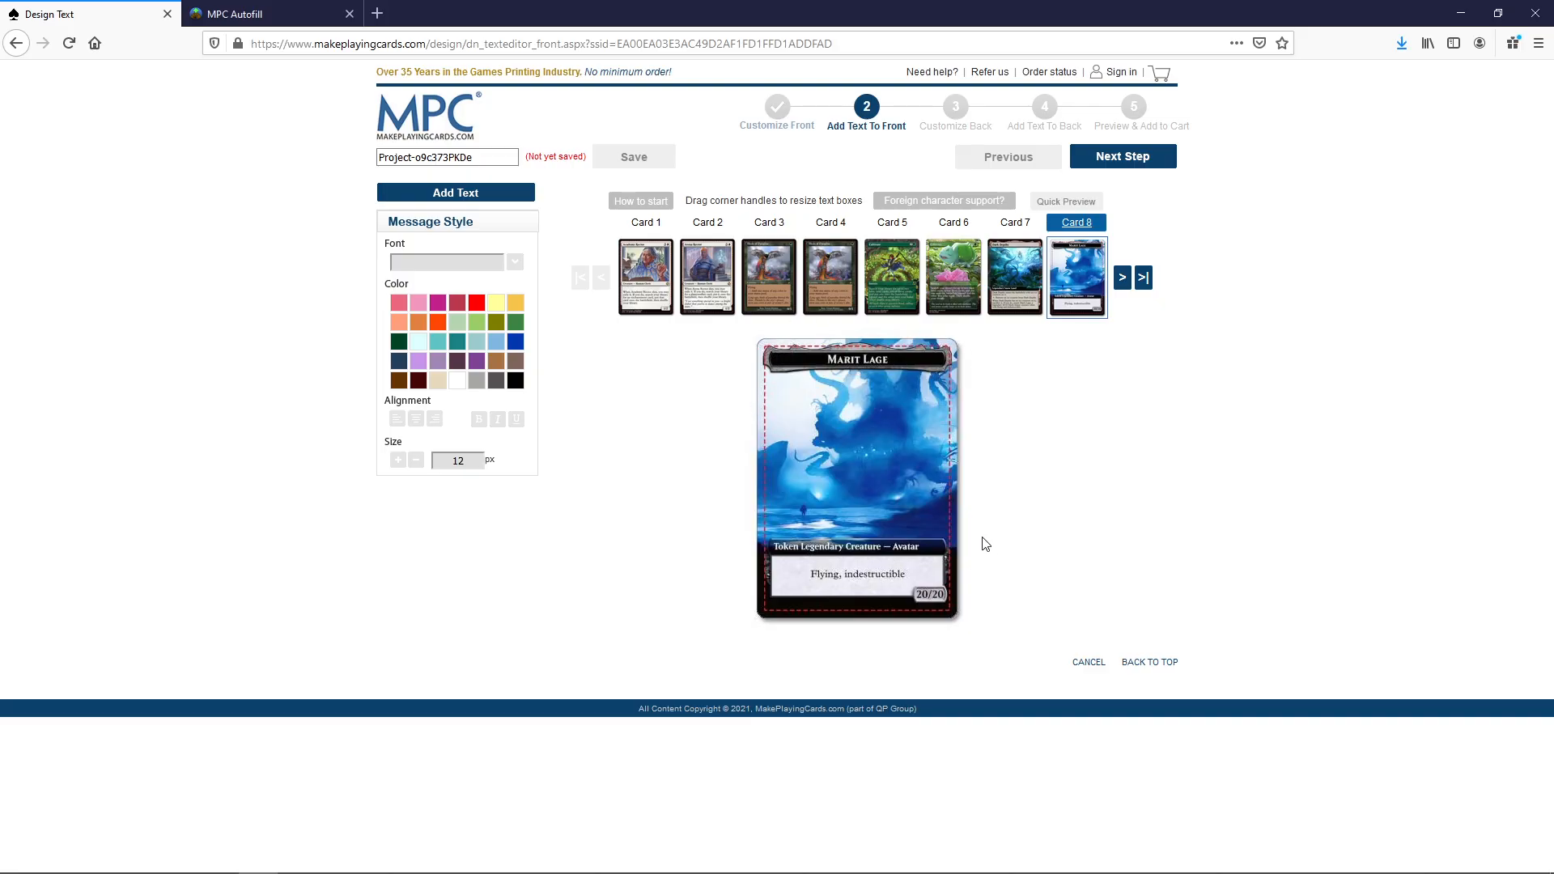
{"action": "mouse_move", "coordinate": [786, 456]}
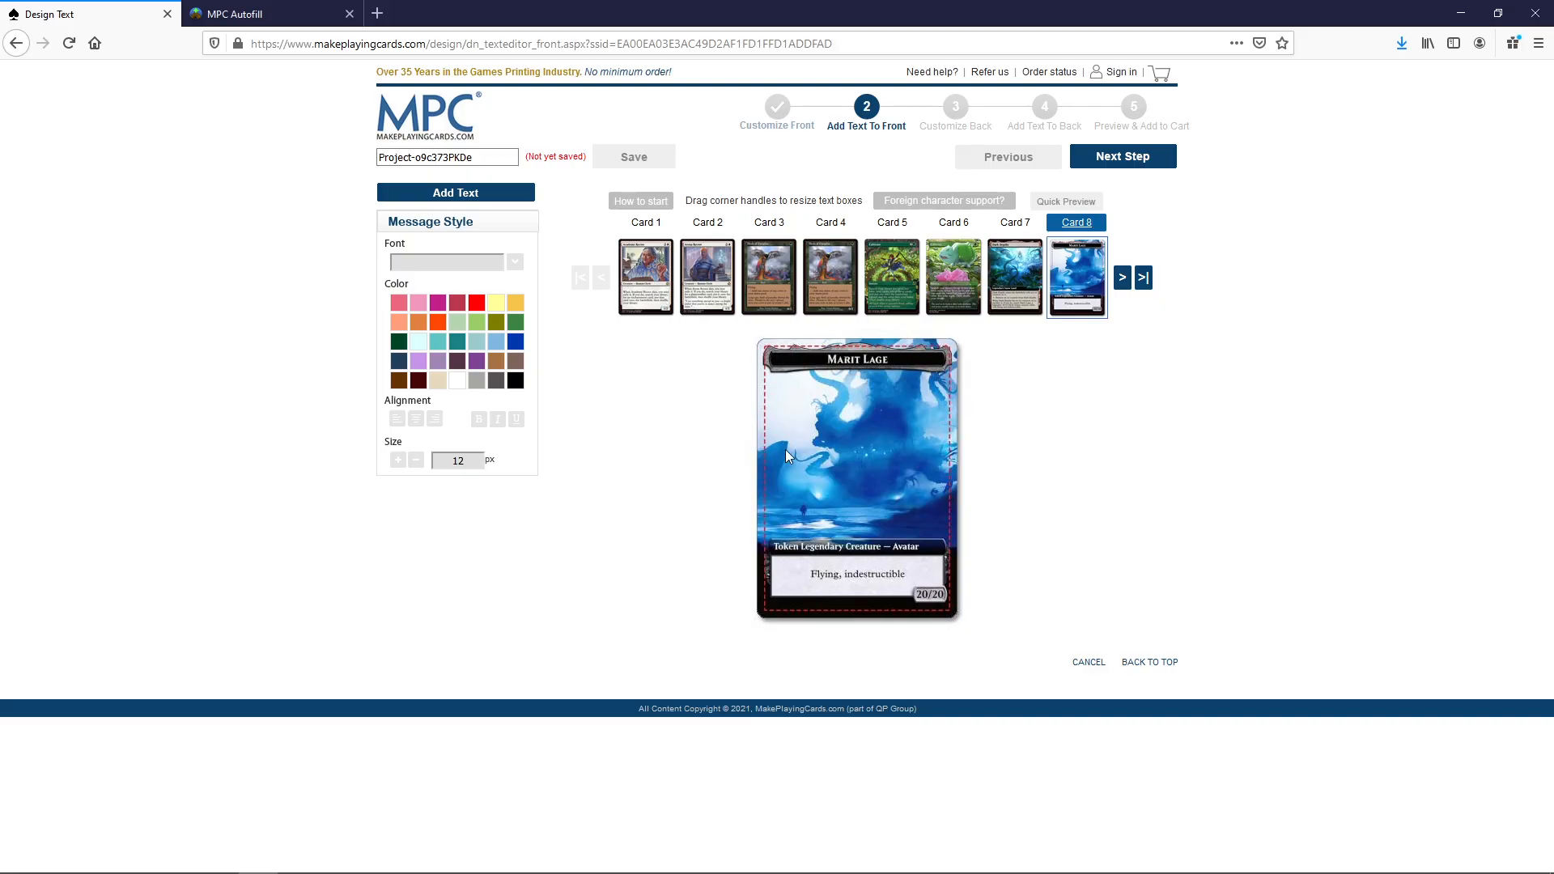
{"action": "mouse_move", "coordinate": [949, 543]}
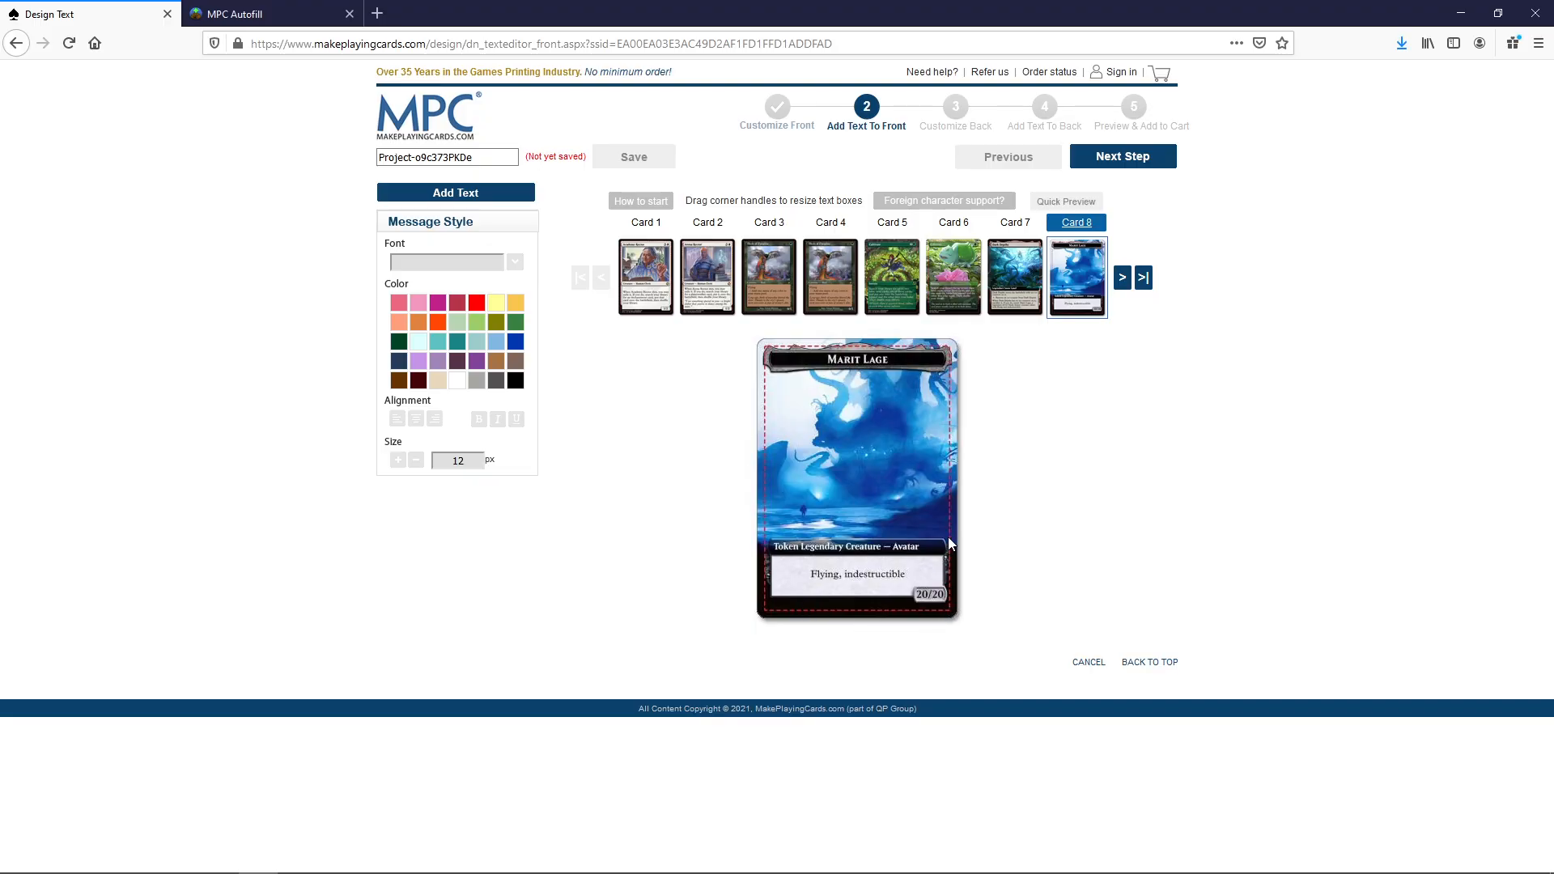
{"action": "mouse_move", "coordinate": [708, 369]}
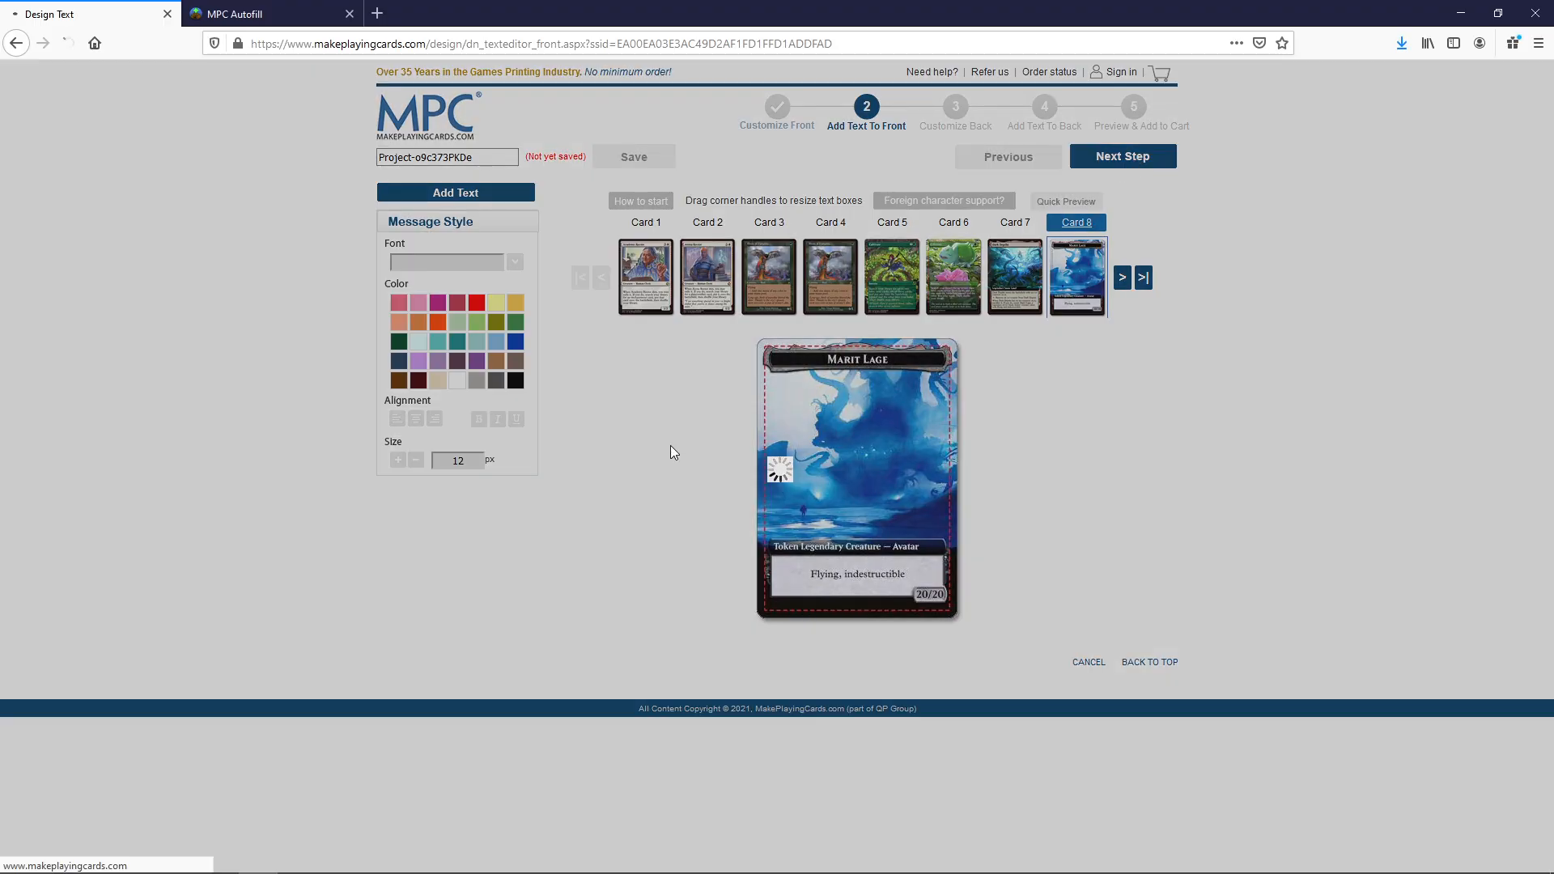
Step: Continue to Customize Back and choose 'Same image' for all 18 card backs
{"action": "left_click", "coordinate": [1120, 156]}
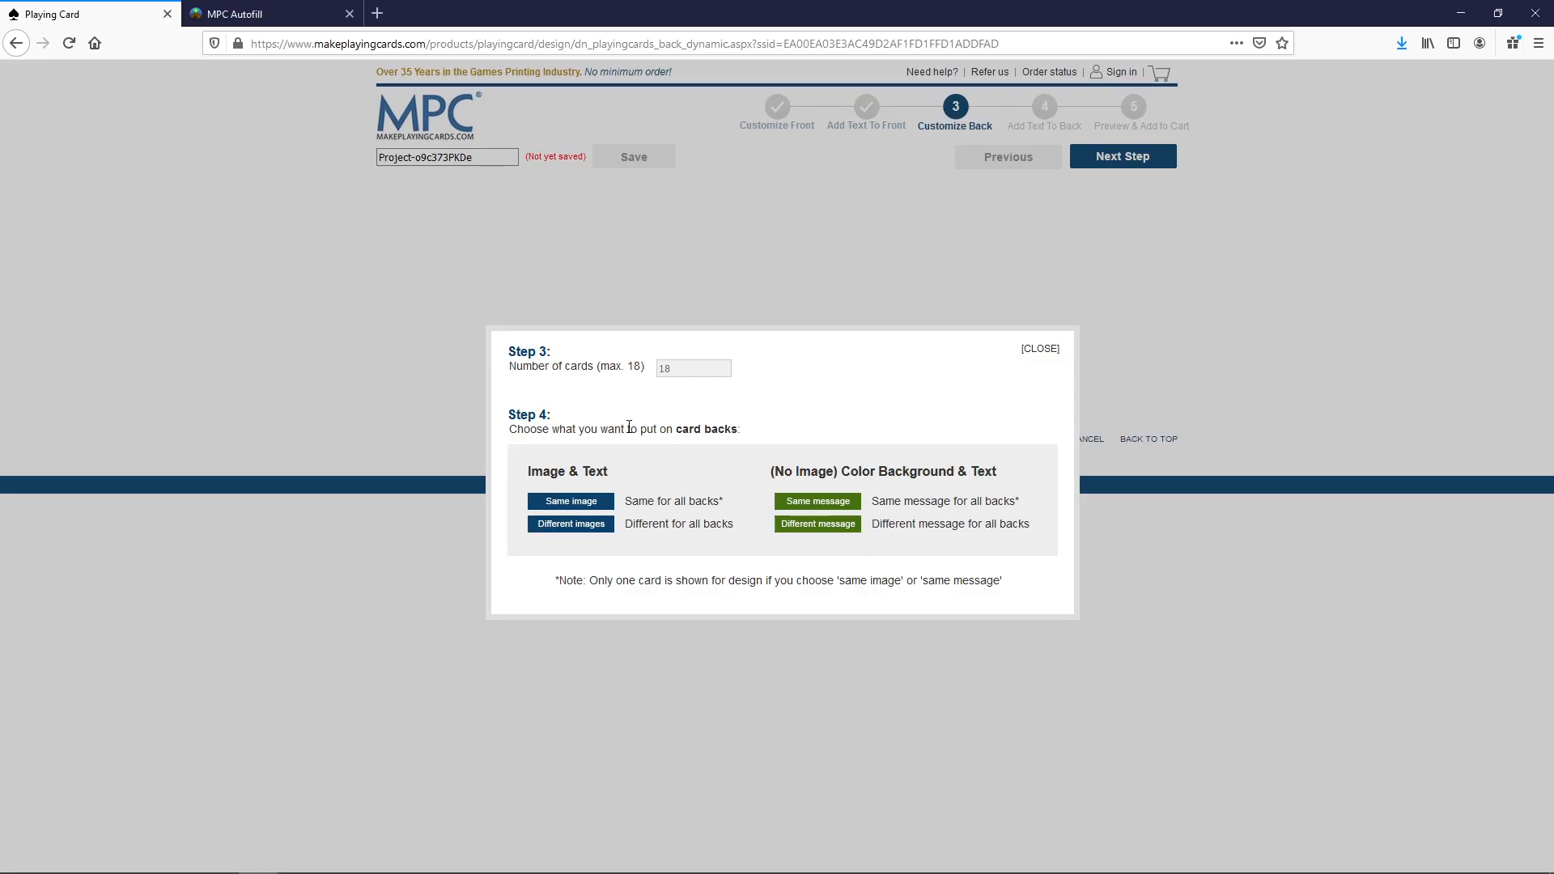
{"action": "mouse_move", "coordinate": [663, 425]}
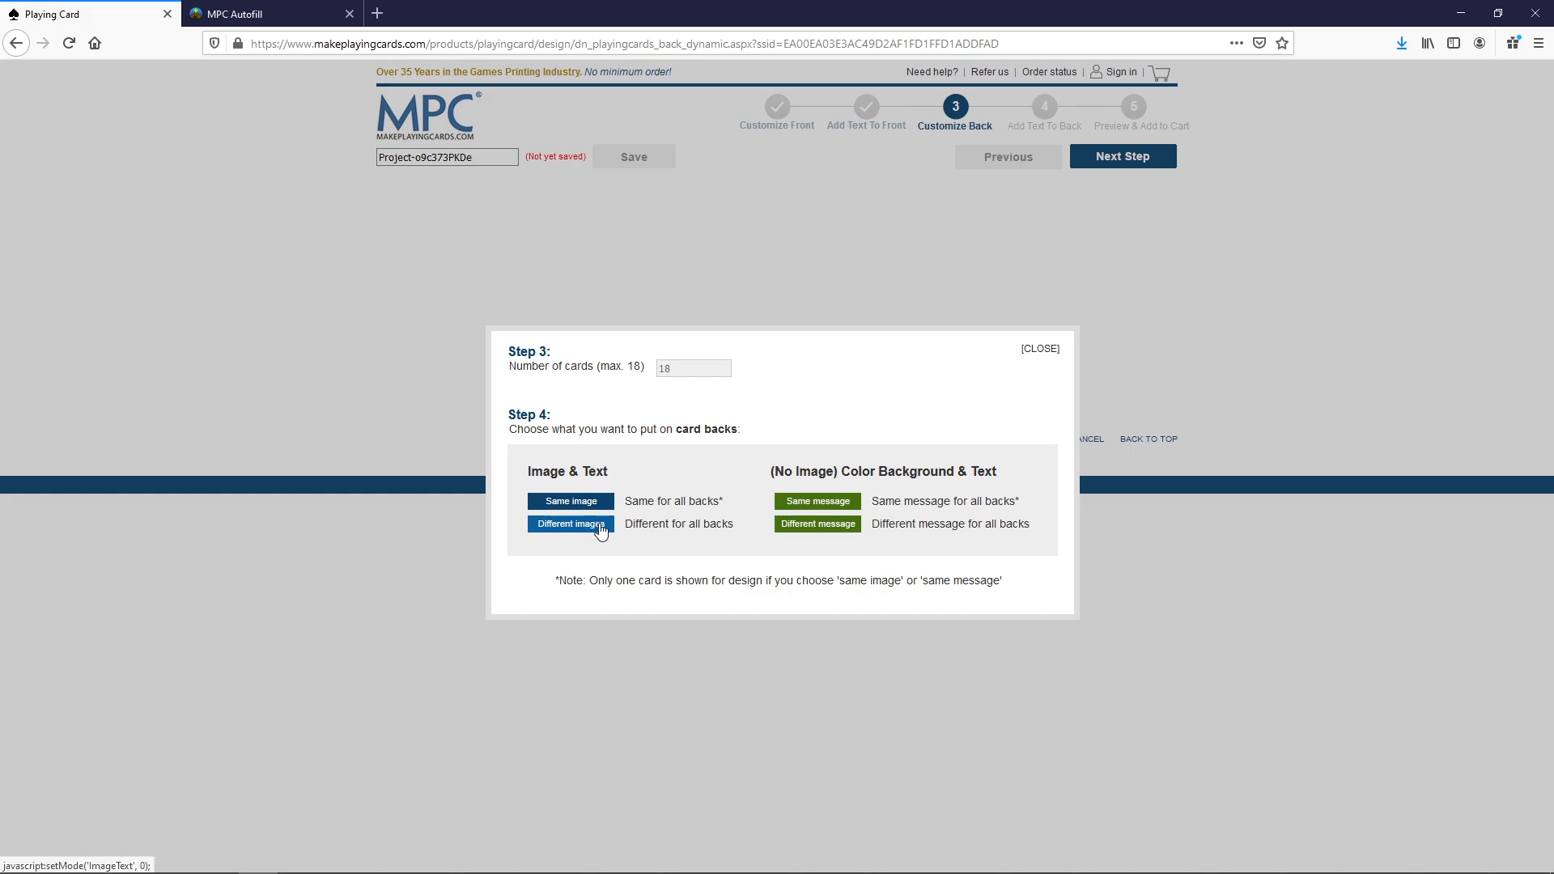
{"action": "left_click", "coordinate": [569, 500]}
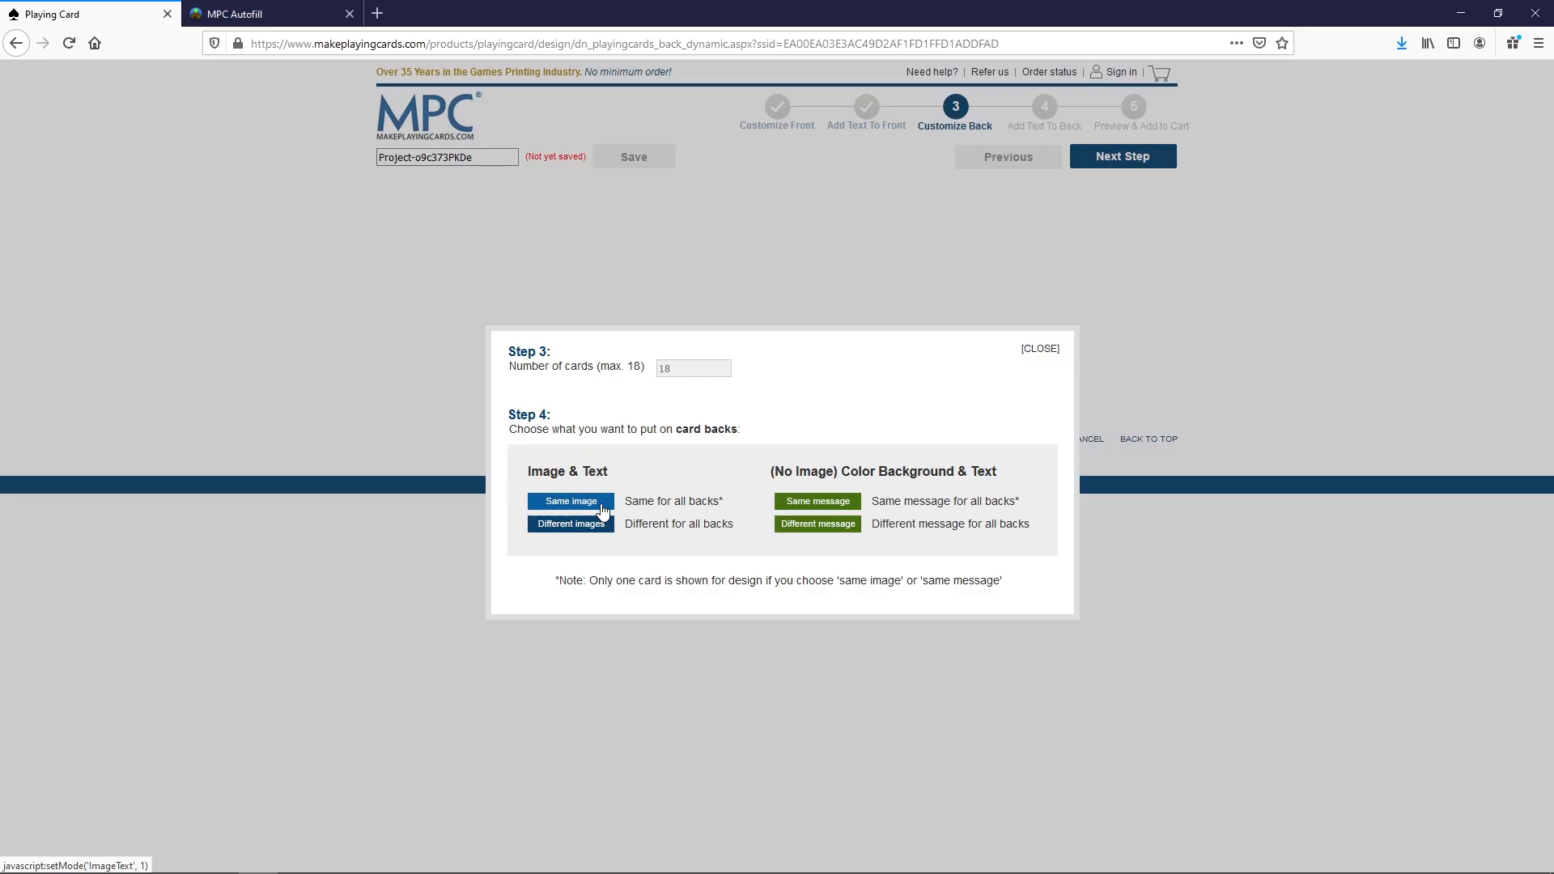
{"action": "left_click", "coordinate": [569, 500]}
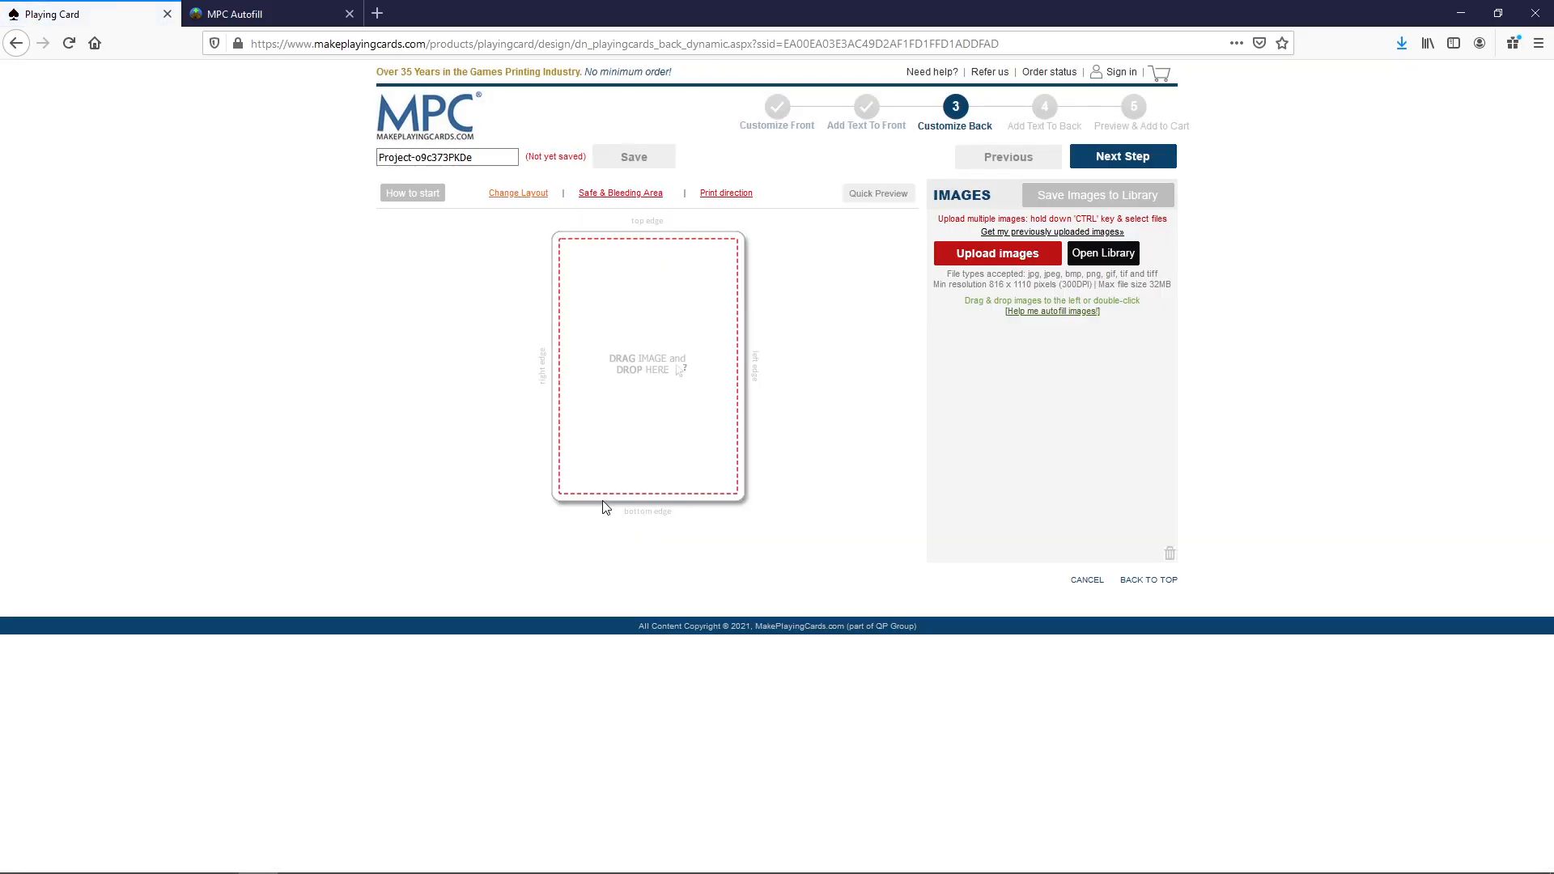
{"action": "mouse_move", "coordinate": [722, 408]}
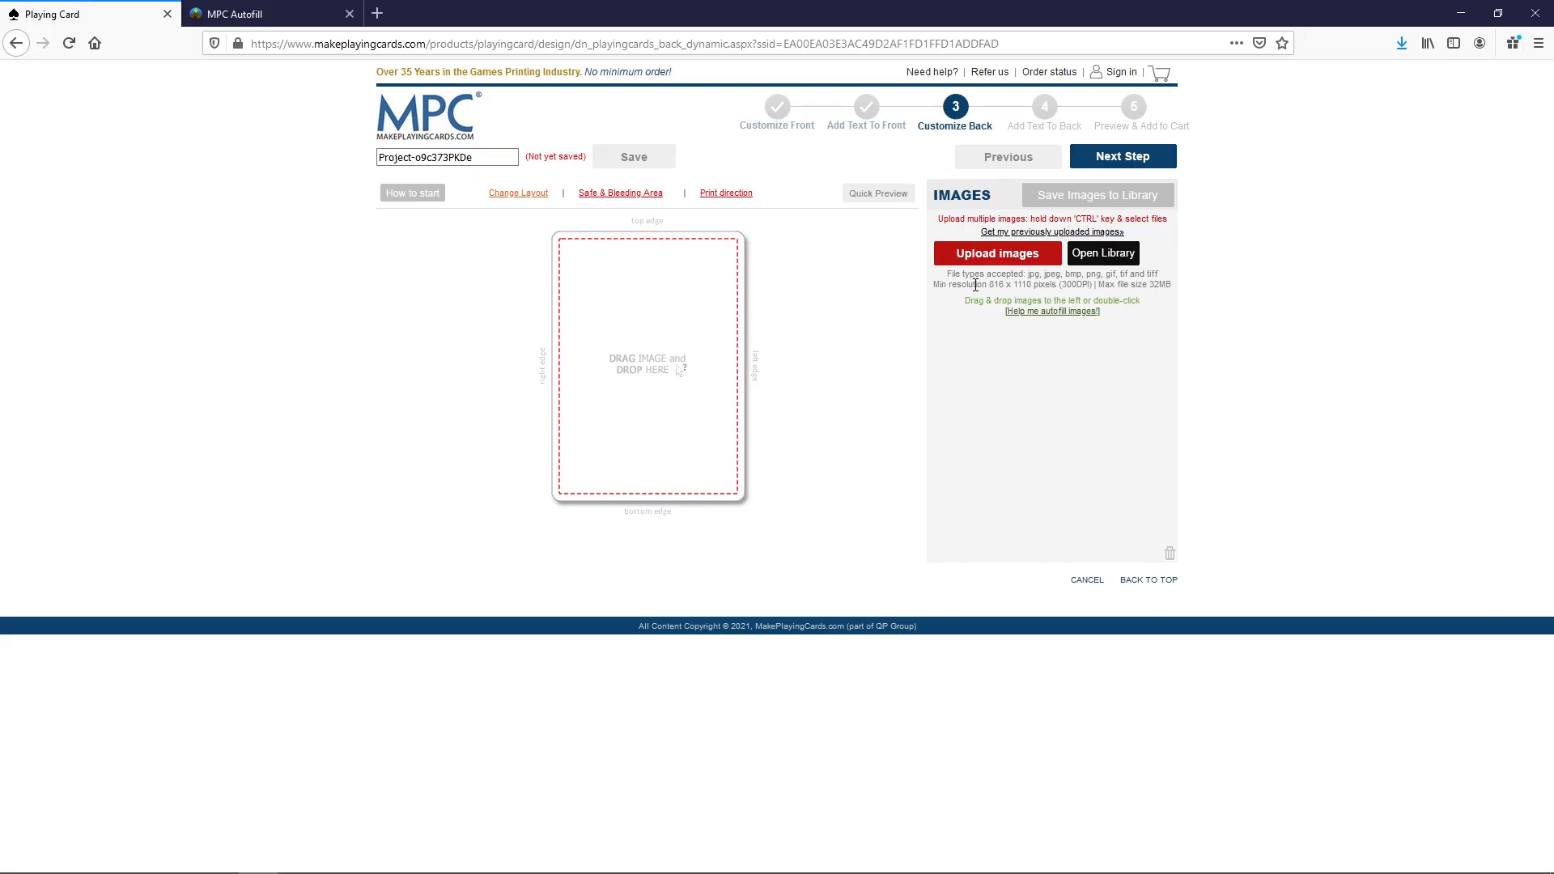
Step: Upload MTGA Lotus.png as the shared back image for every card
{"action": "left_click", "coordinate": [997, 252]}
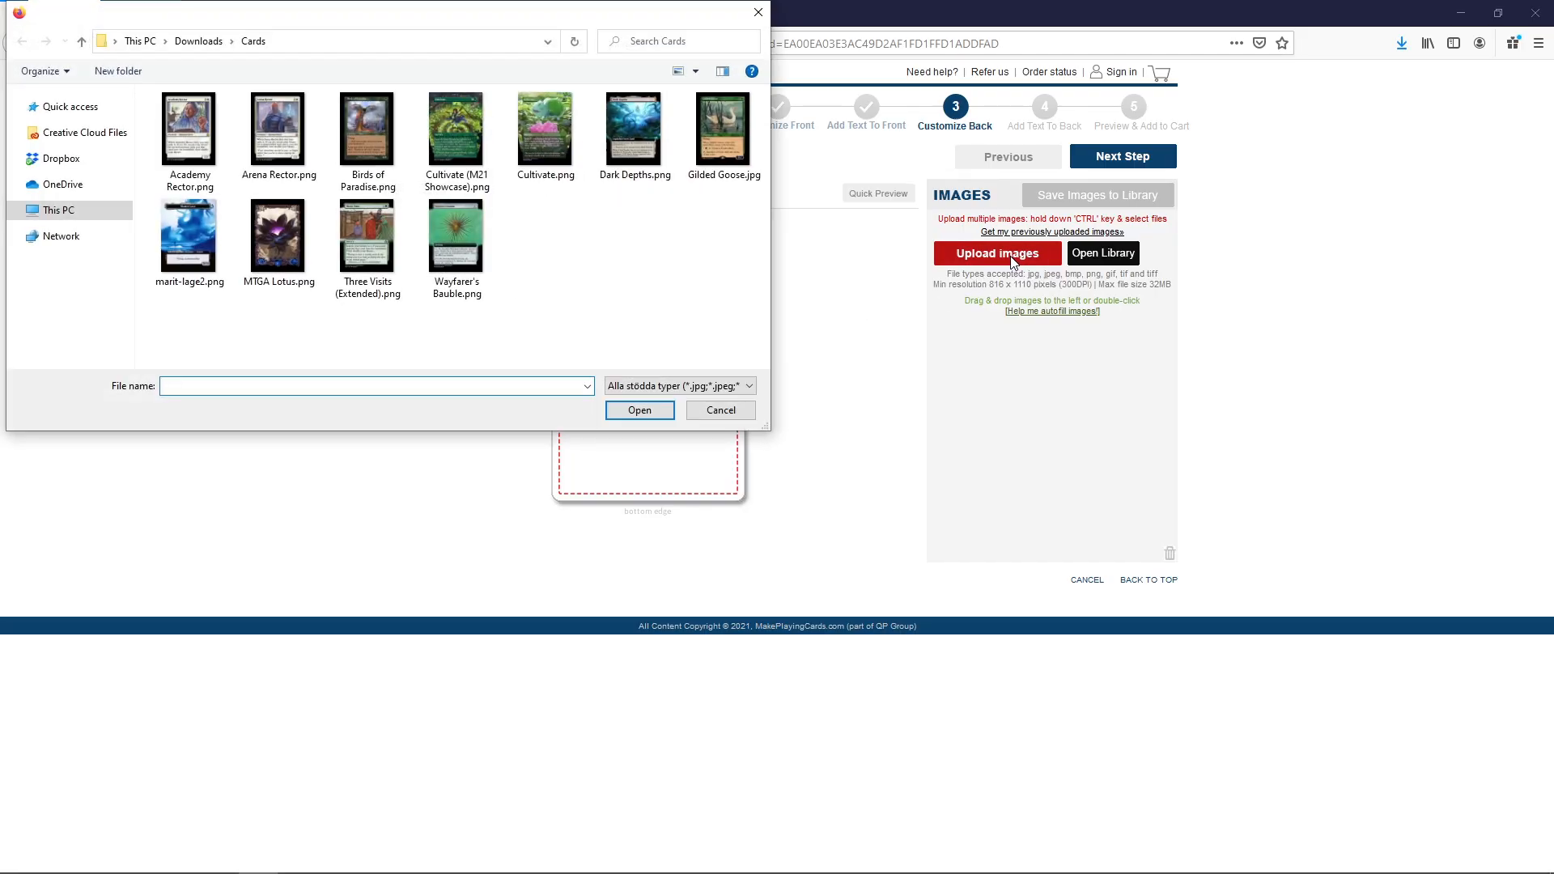
{"action": "left_click", "coordinate": [279, 235]}
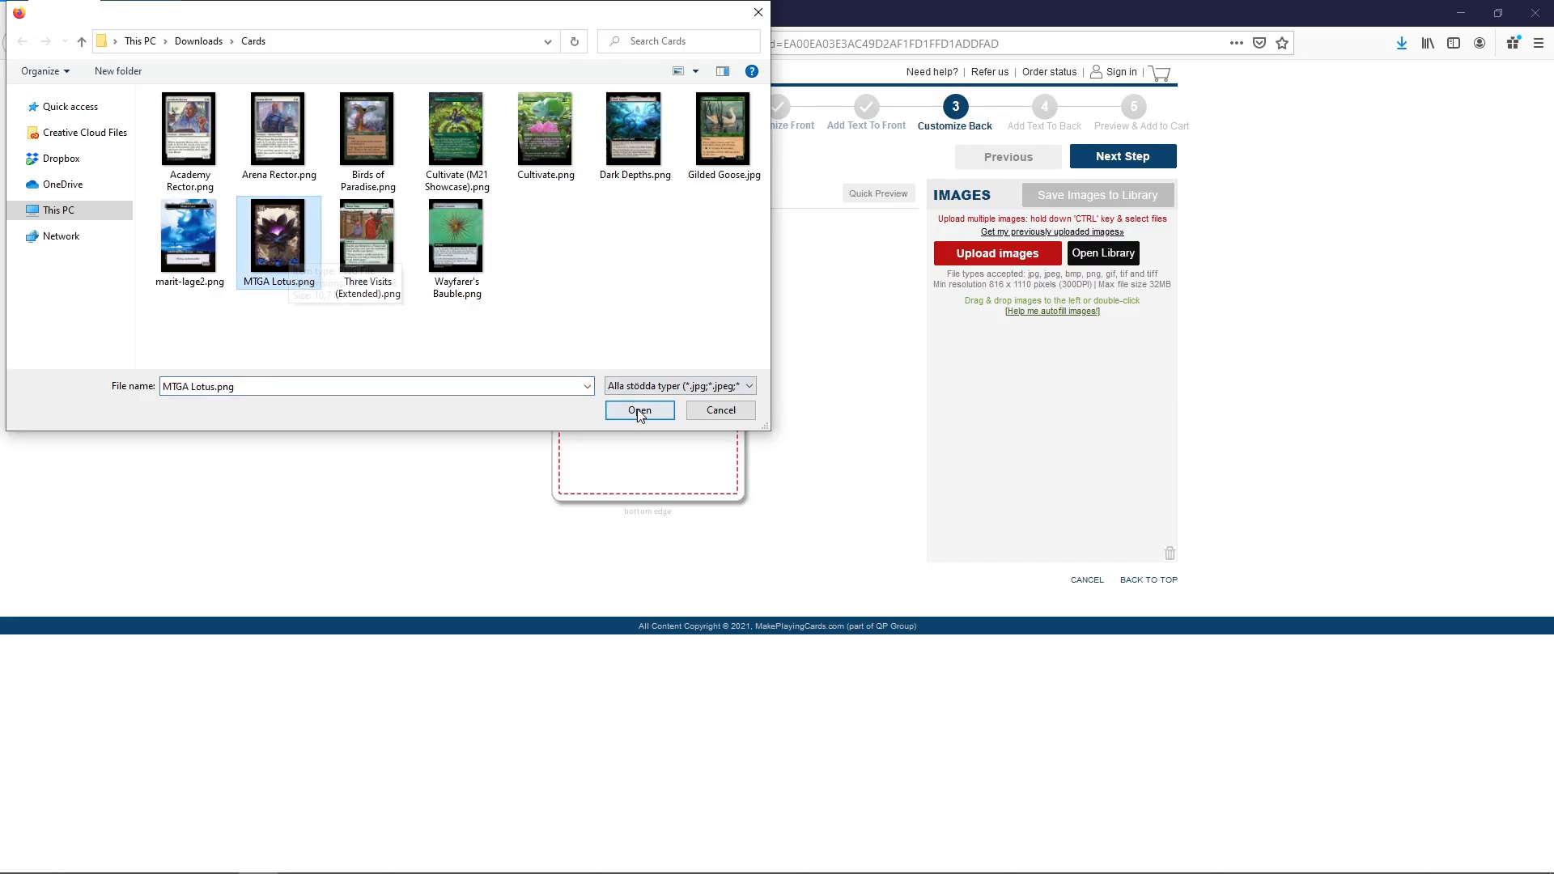
{"action": "left_click", "coordinate": [640, 410]}
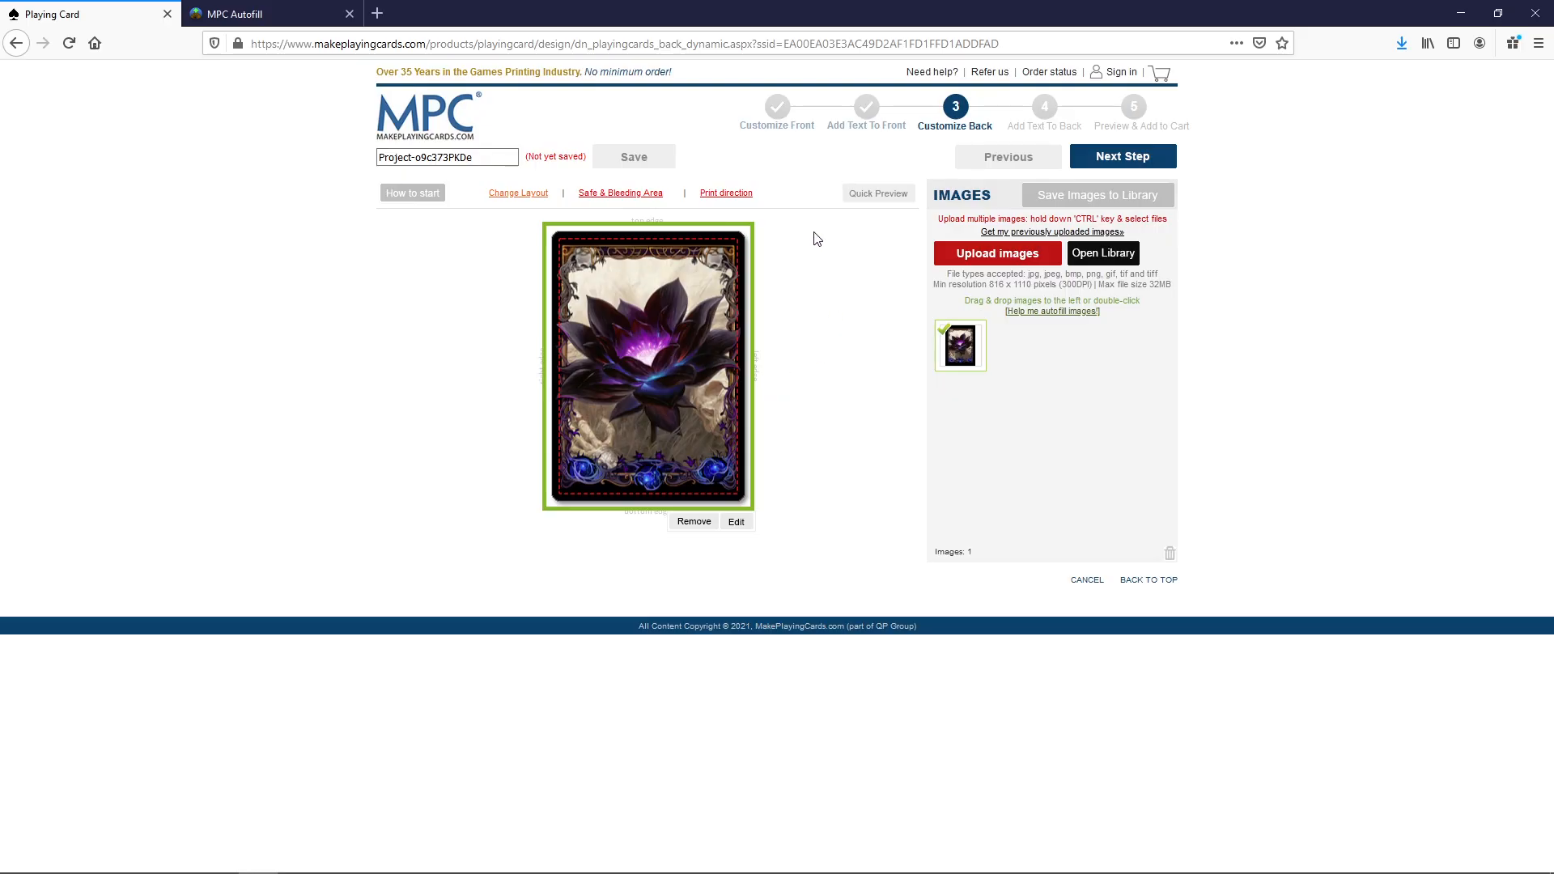
{"action": "mouse_move", "coordinate": [803, 531]}
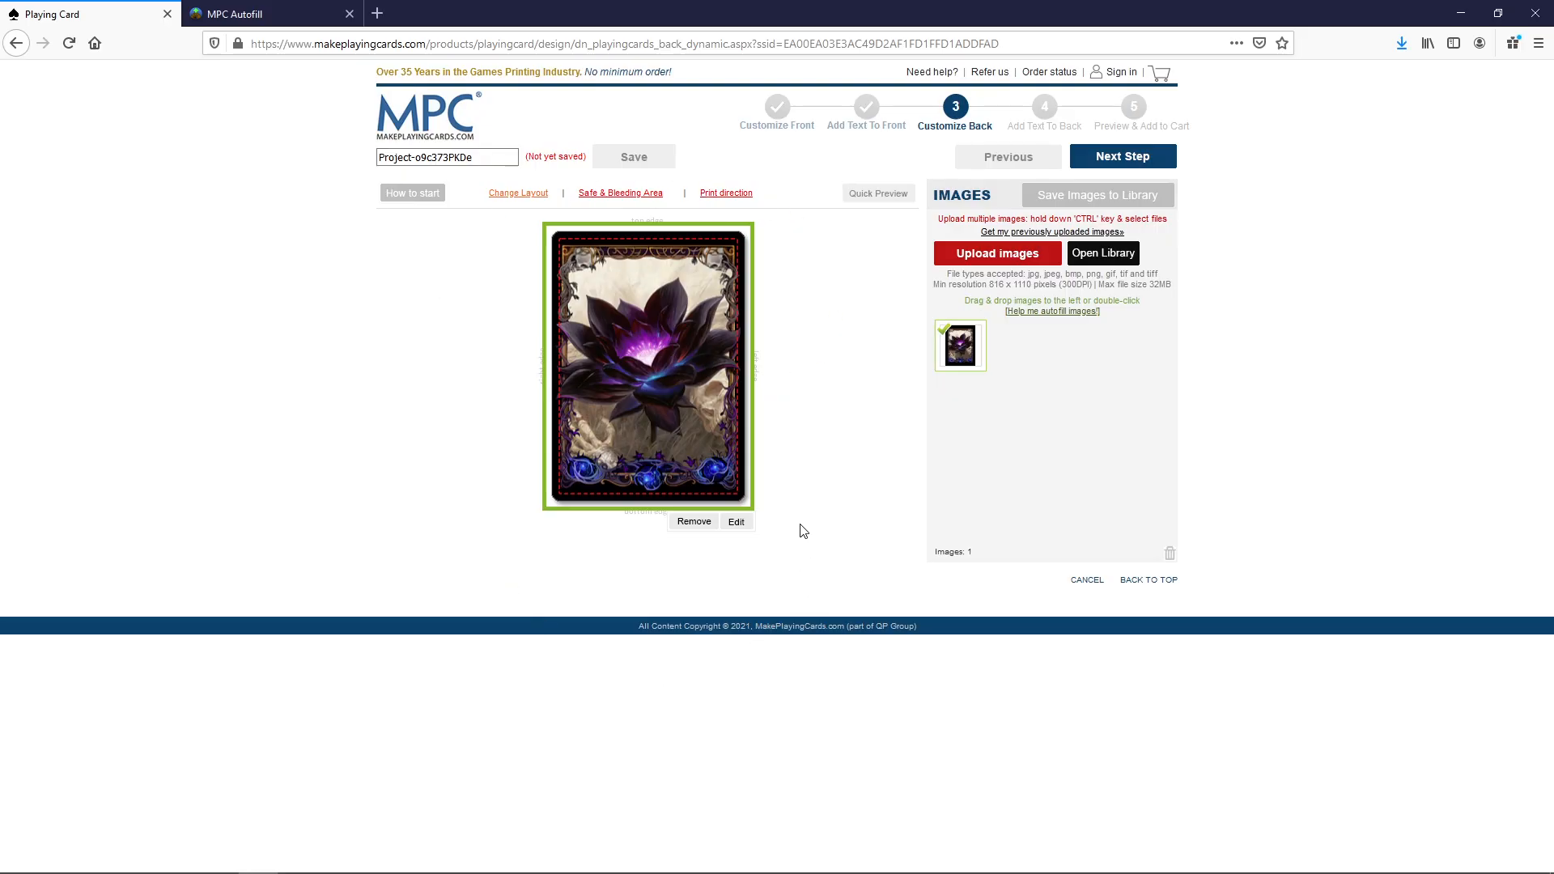
Step: Advance to the Add Text To Back stage
{"action": "left_click", "coordinate": [1120, 156]}
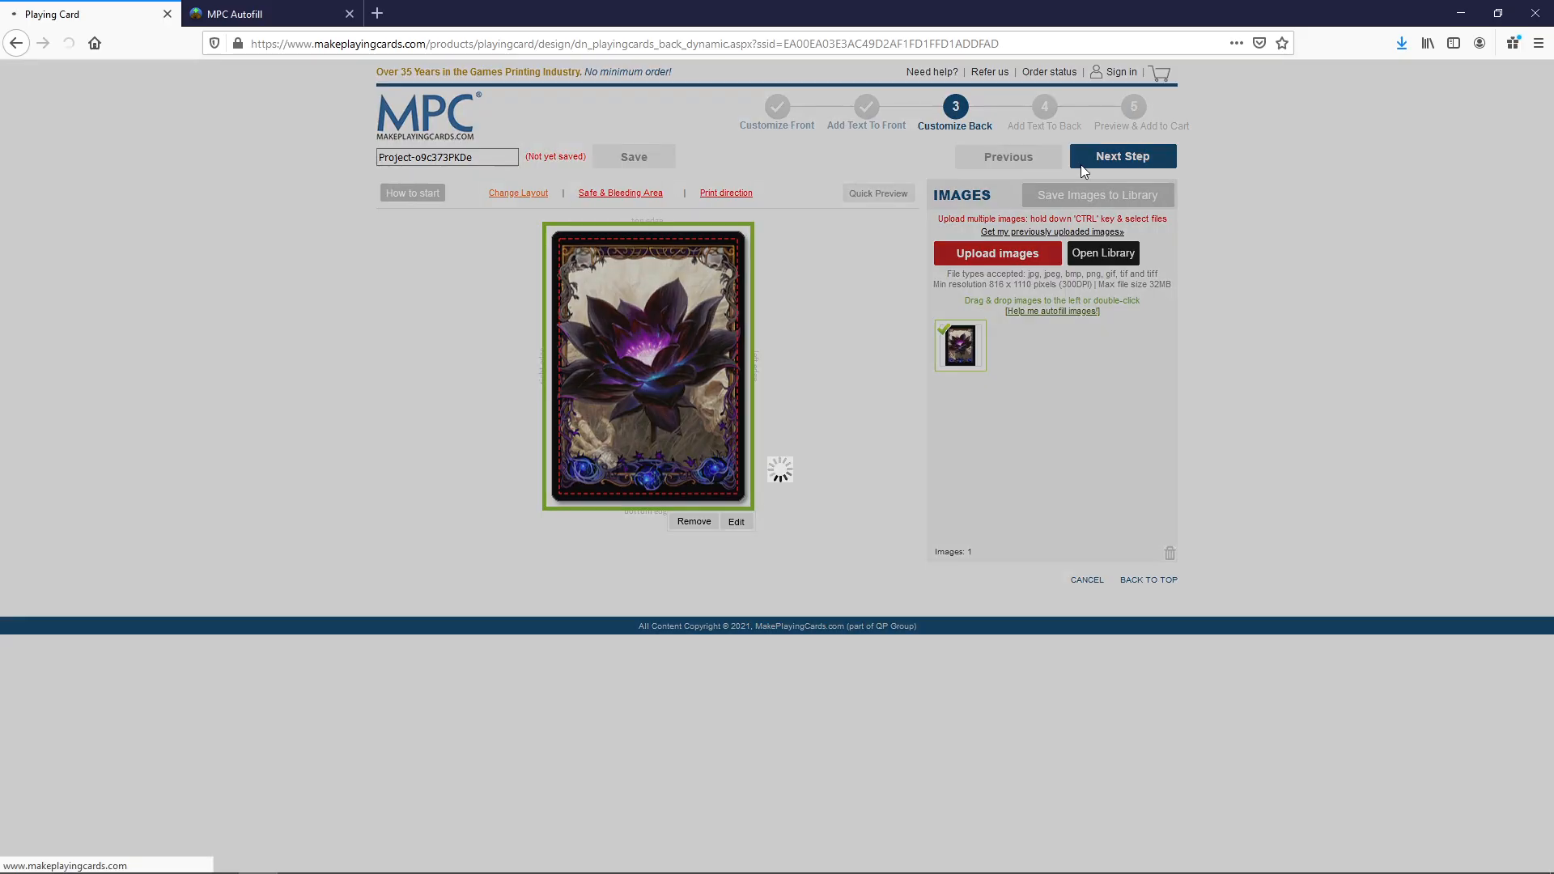
{"action": "left_click", "coordinate": [1122, 156]}
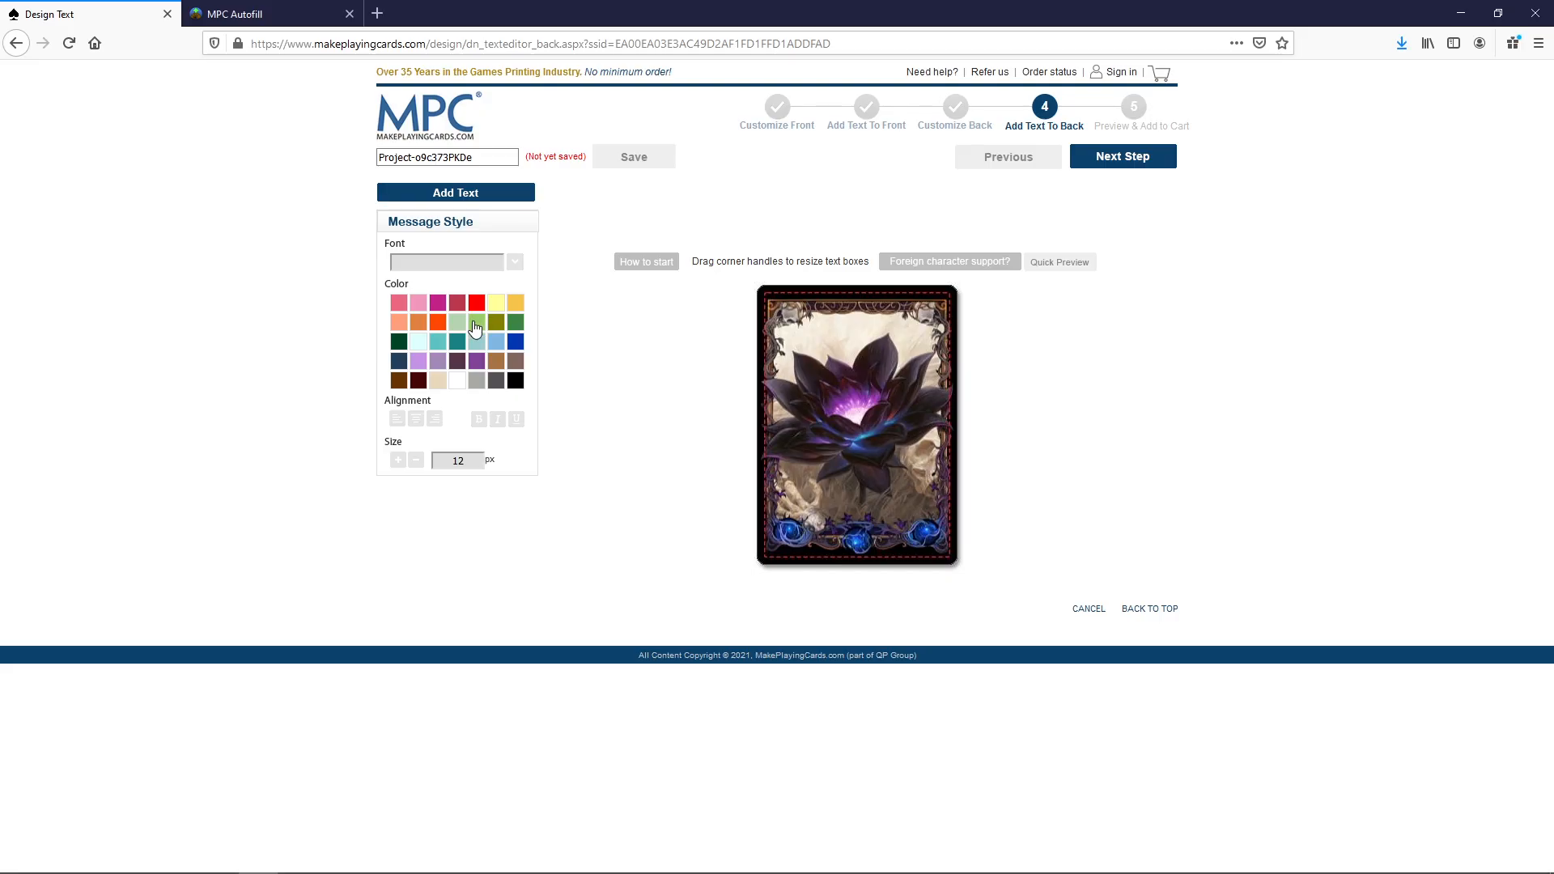
{"action": "mouse_move", "coordinate": [688, 311]}
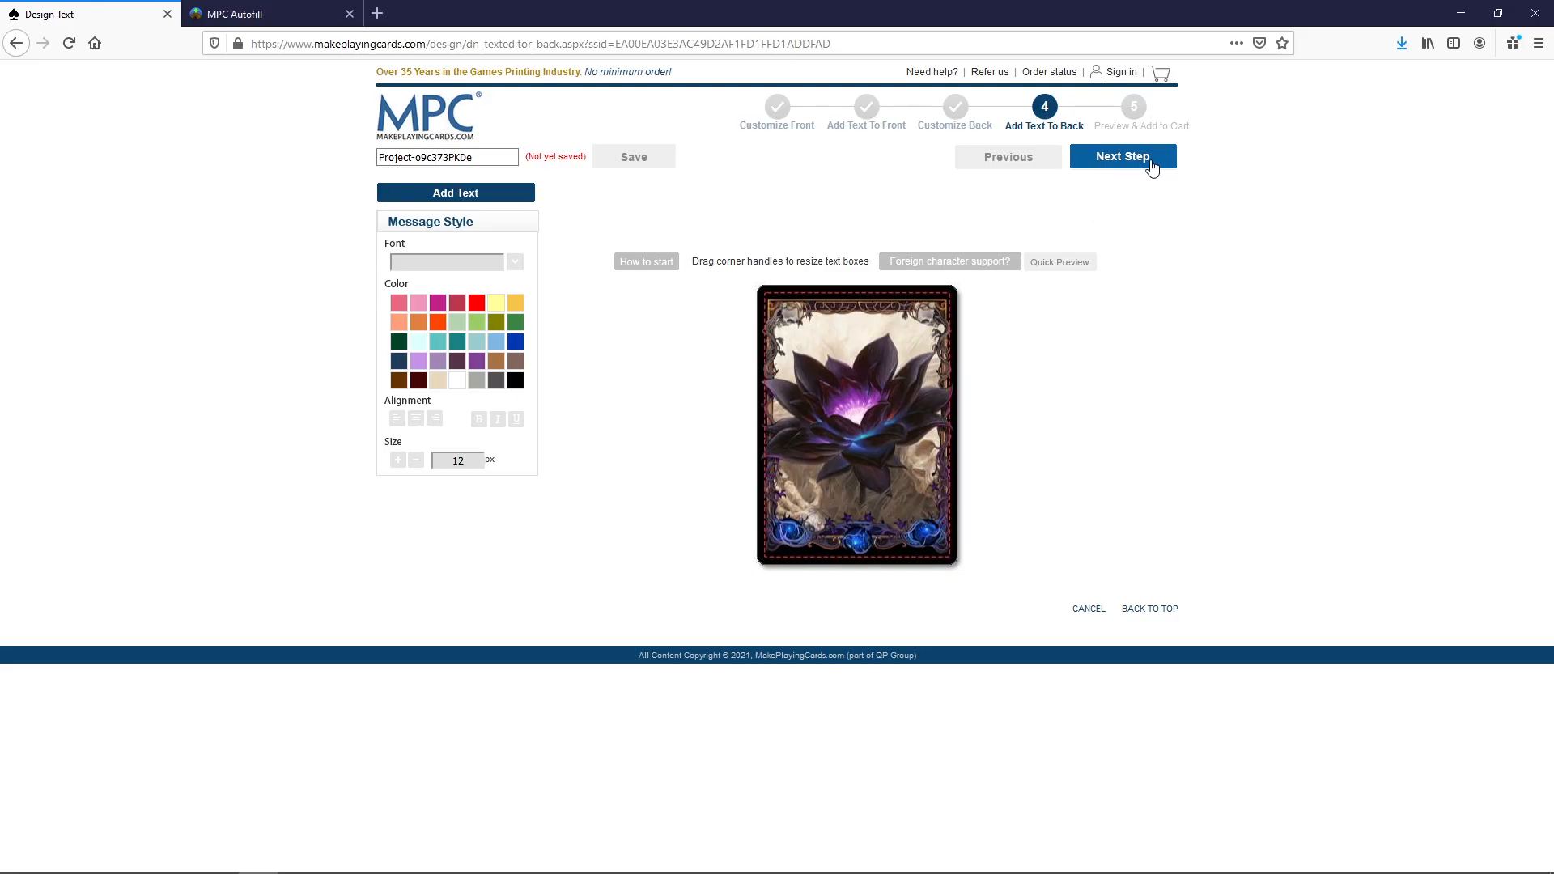
Step: Inspect the Academy Rector front enlarged, then review all 18 fronts paired with lotus backs and tick the confirmation
{"action": "left_click", "coordinate": [1121, 157]}
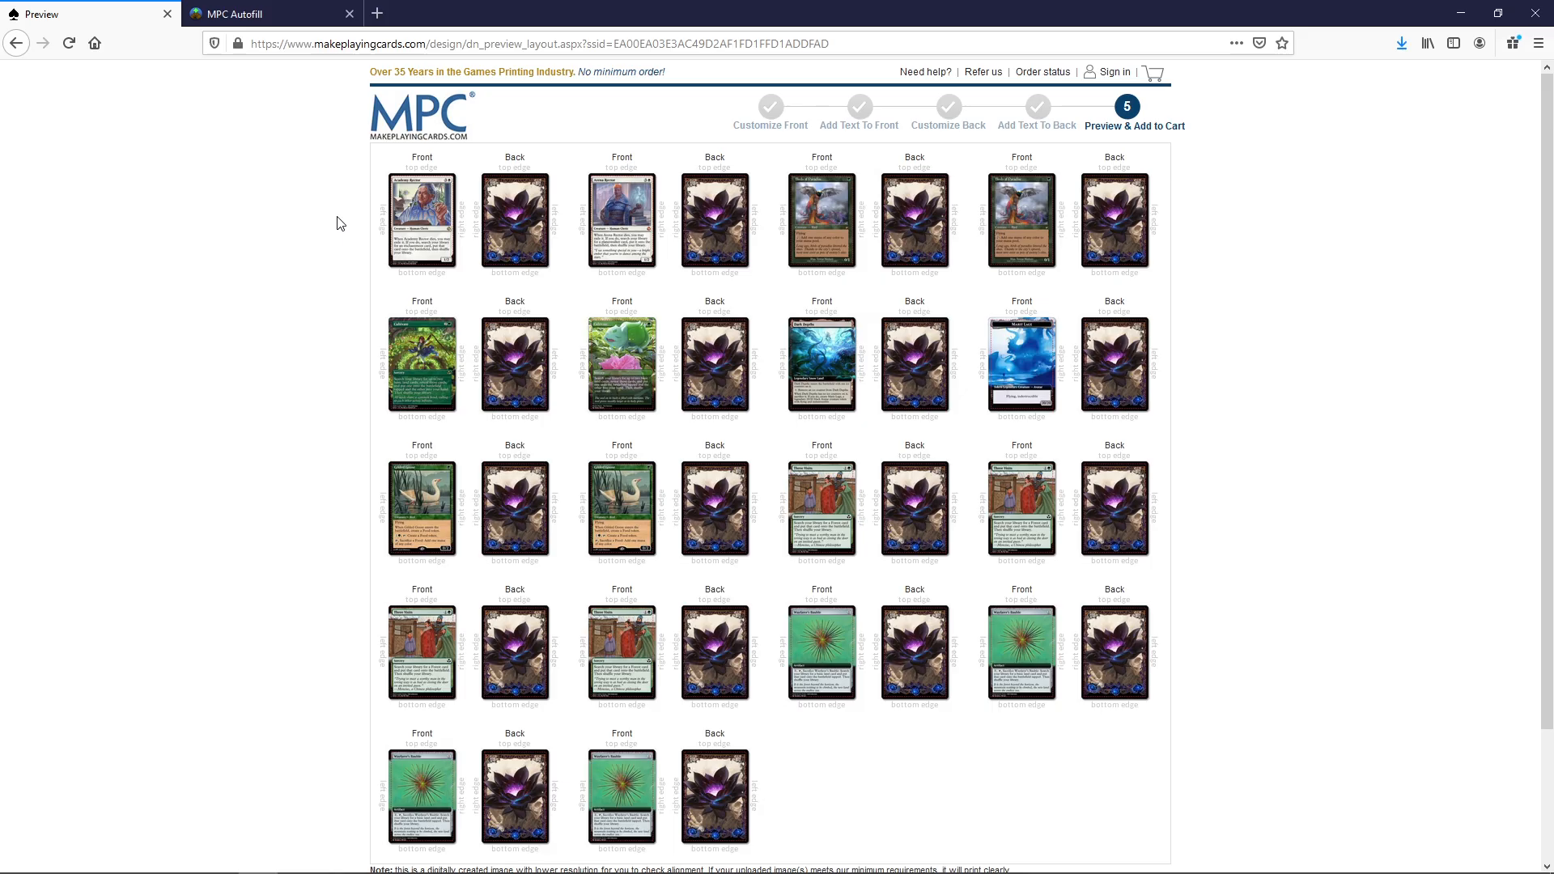
{"action": "mouse_move", "coordinate": [329, 526]}
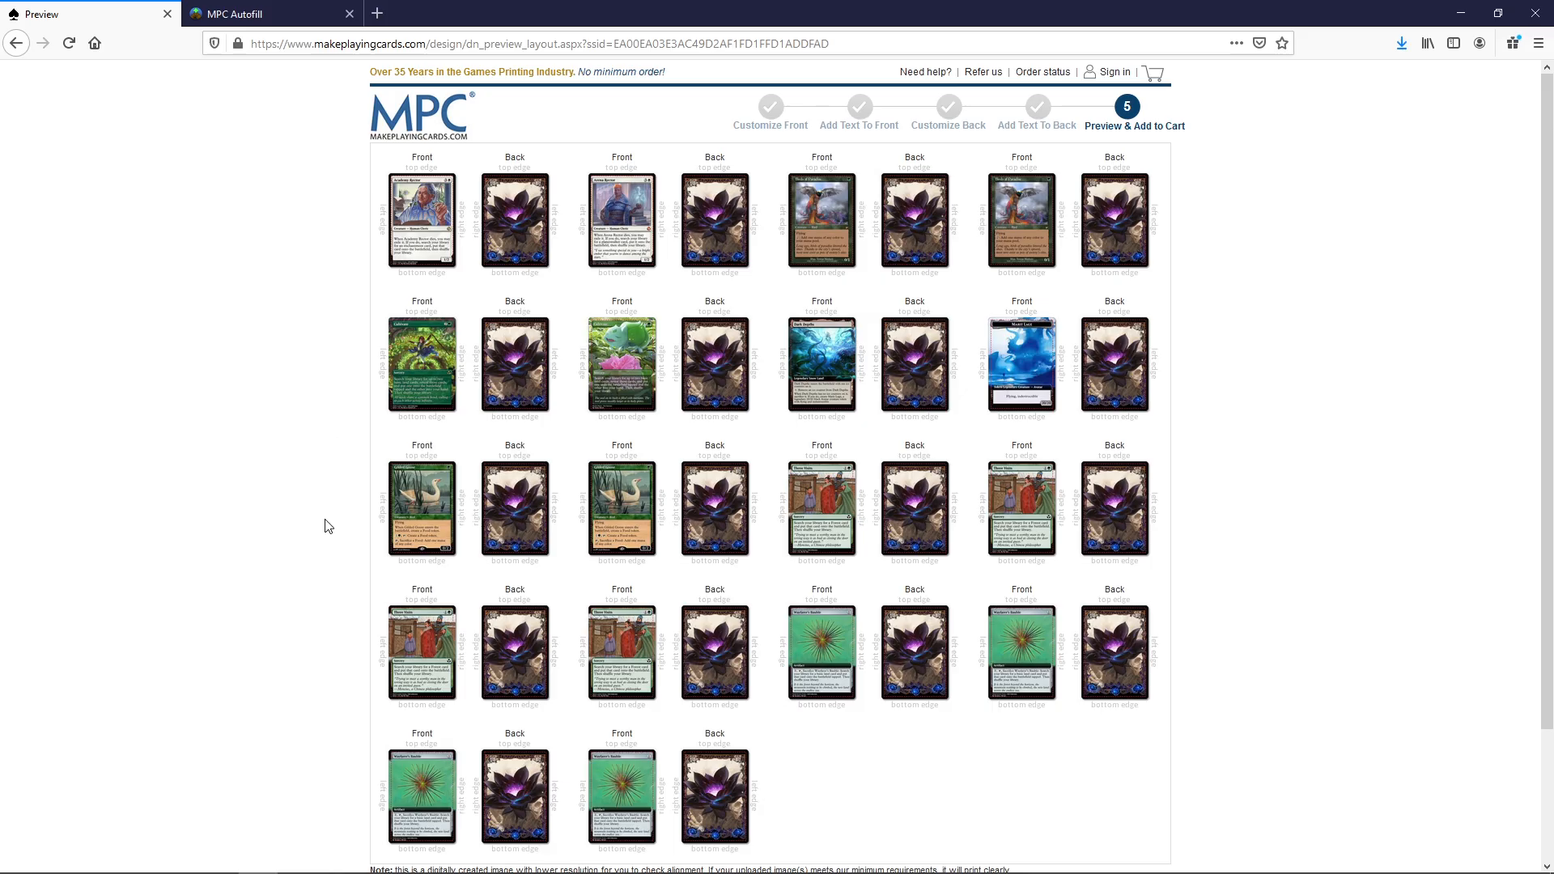
{"action": "mouse_move", "coordinate": [327, 485]}
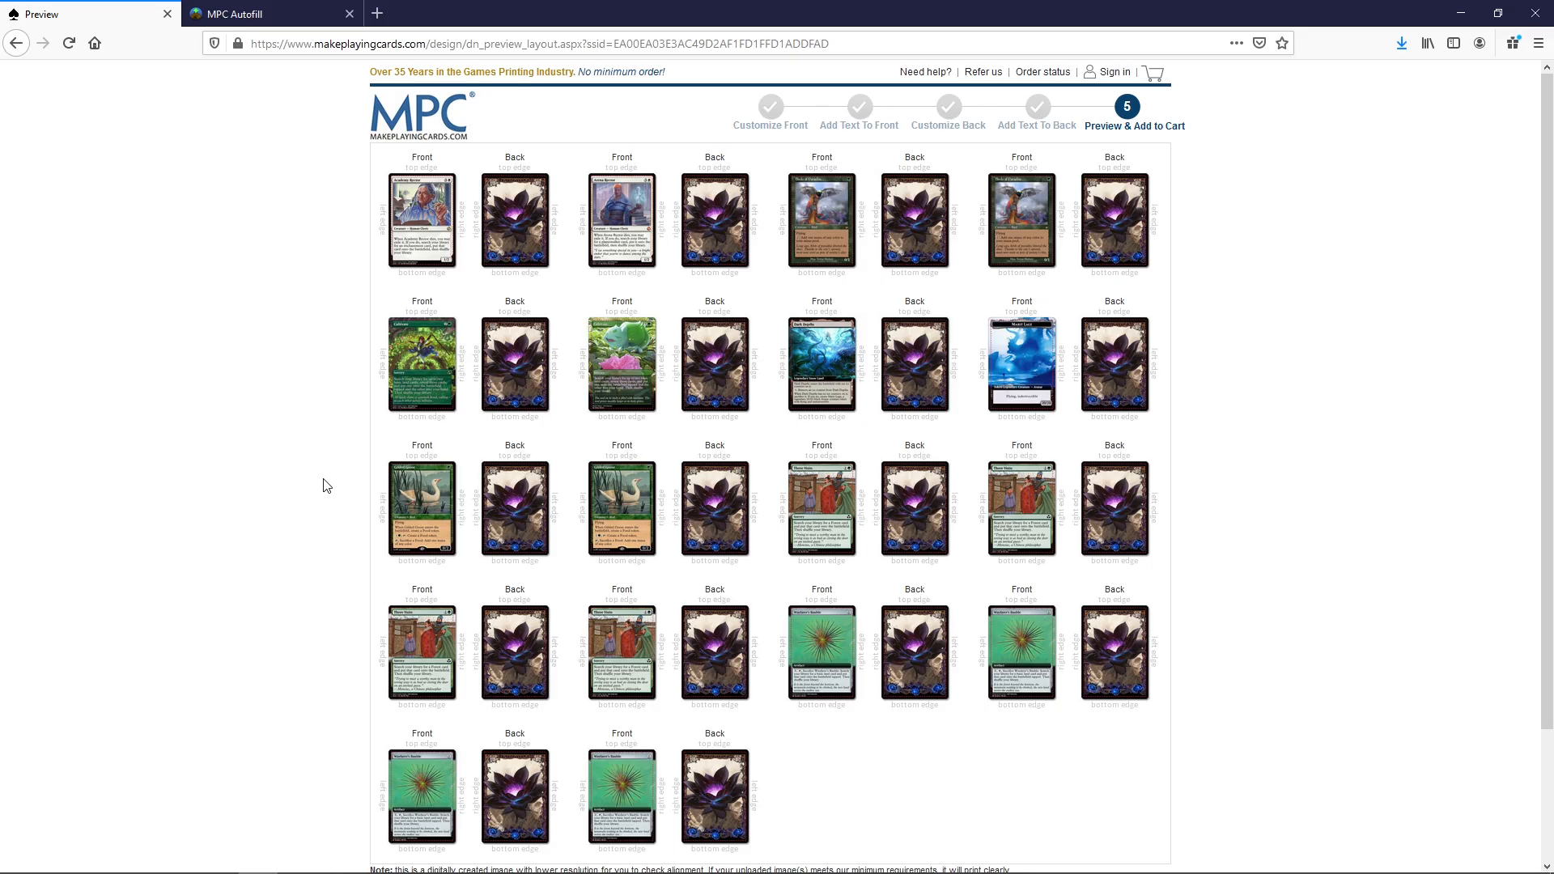
{"action": "mouse_move", "coordinate": [405, 290]}
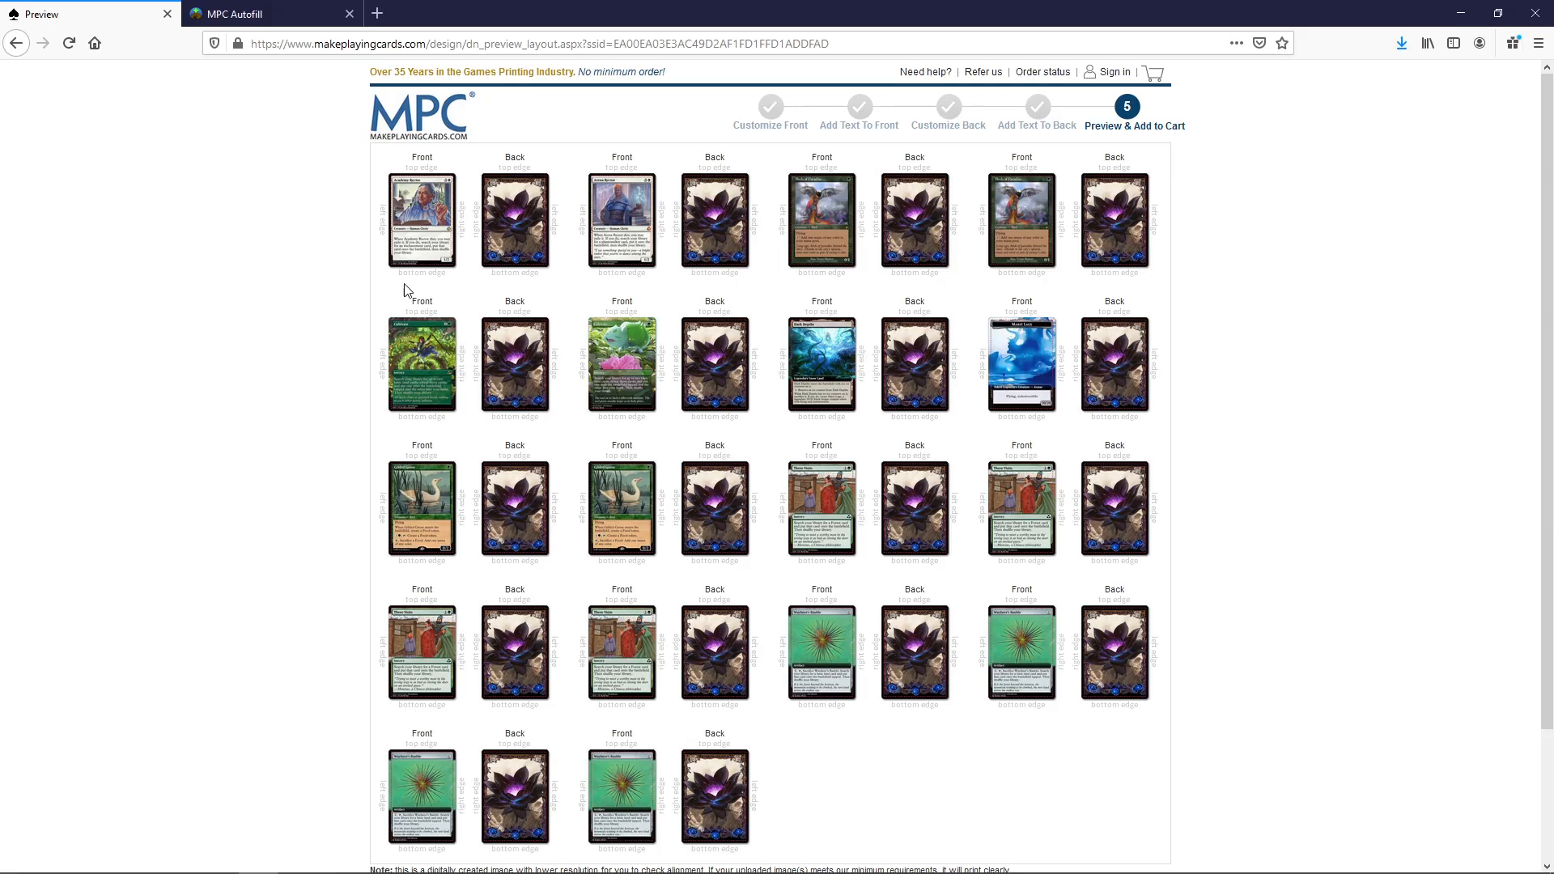
{"action": "left_click", "coordinate": [421, 215]}
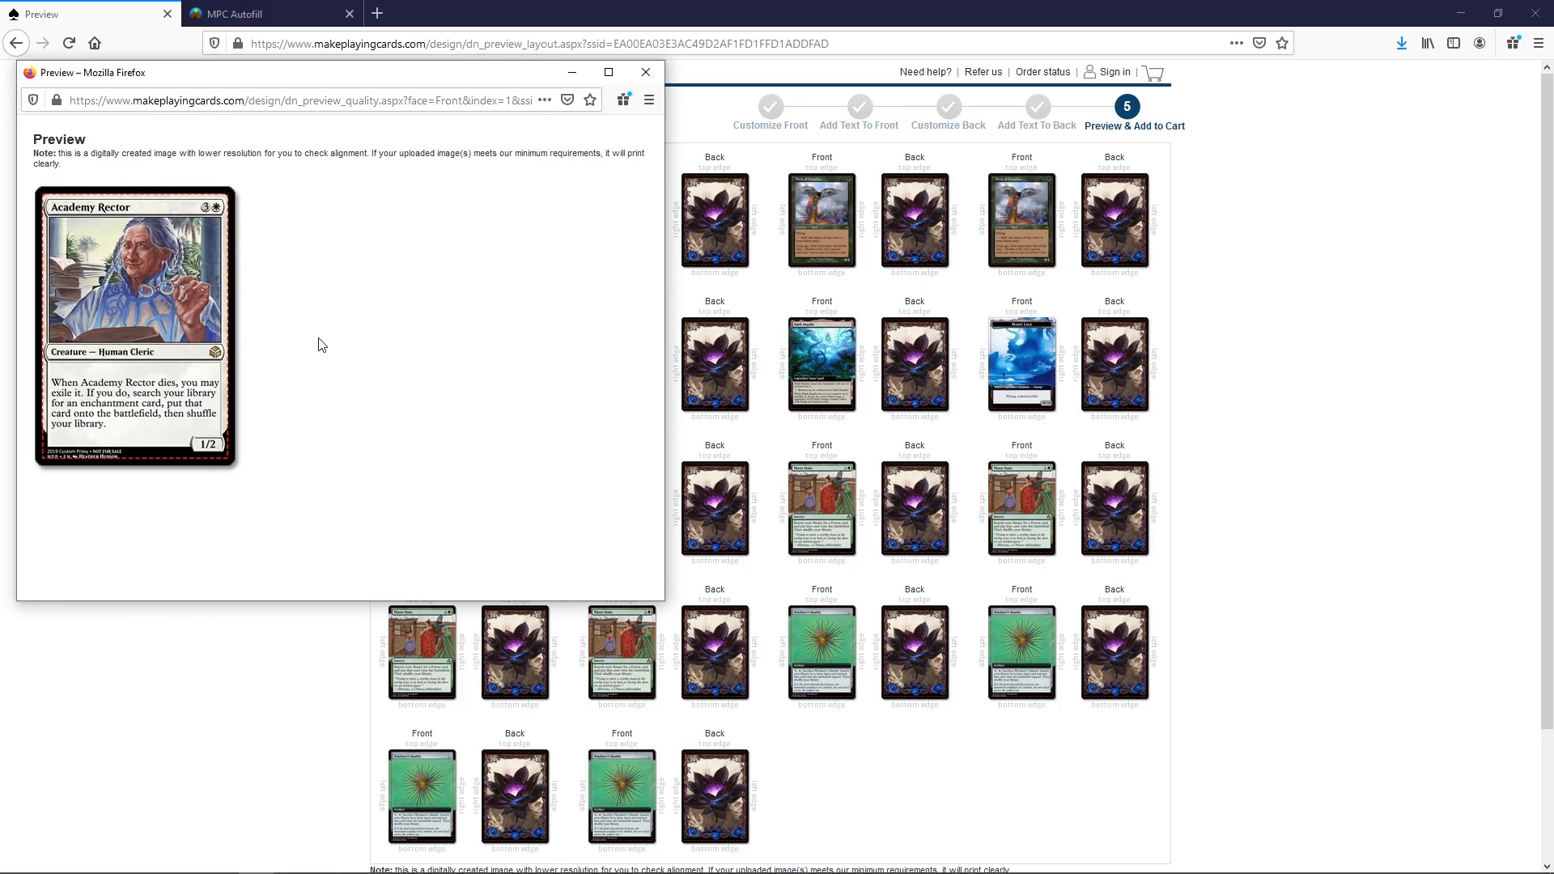
{"action": "mouse_move", "coordinate": [646, 73]}
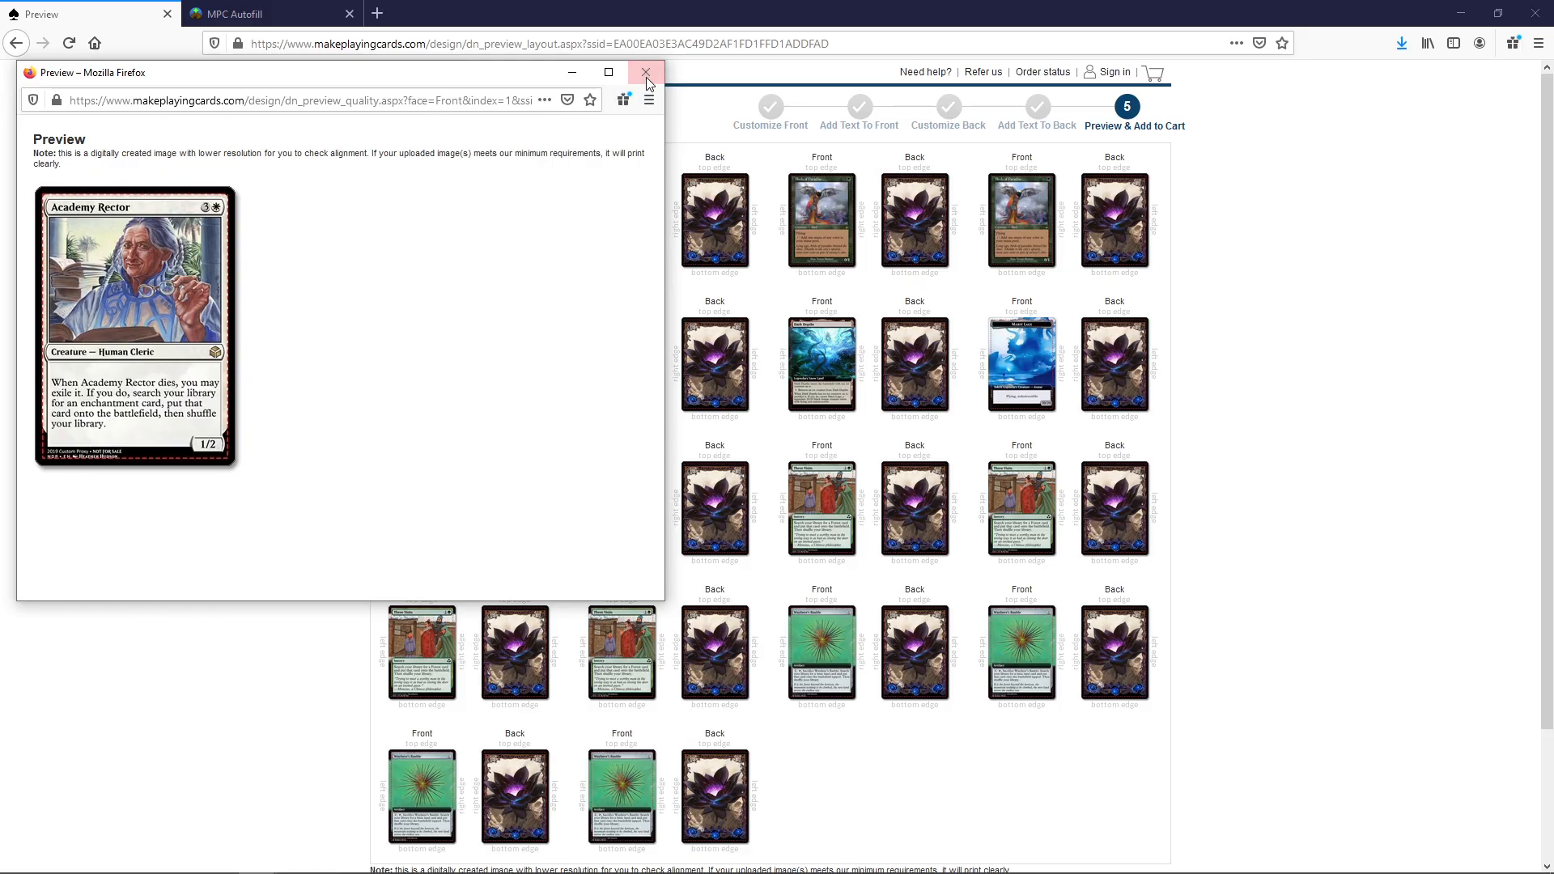
{"action": "left_click", "coordinate": [644, 73]}
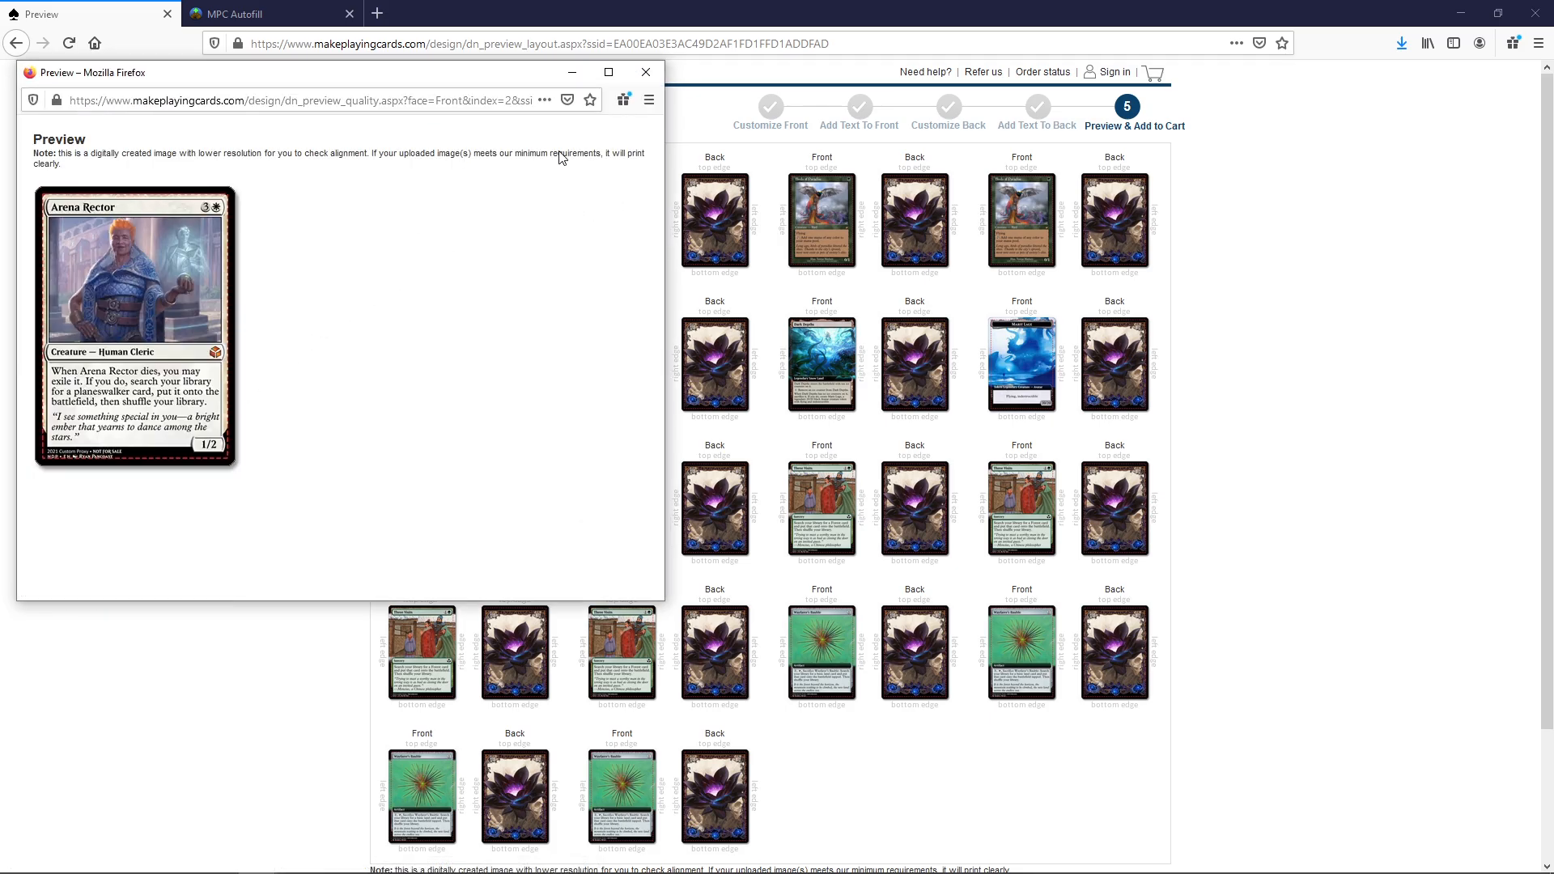
{"action": "left_click", "coordinate": [646, 71]}
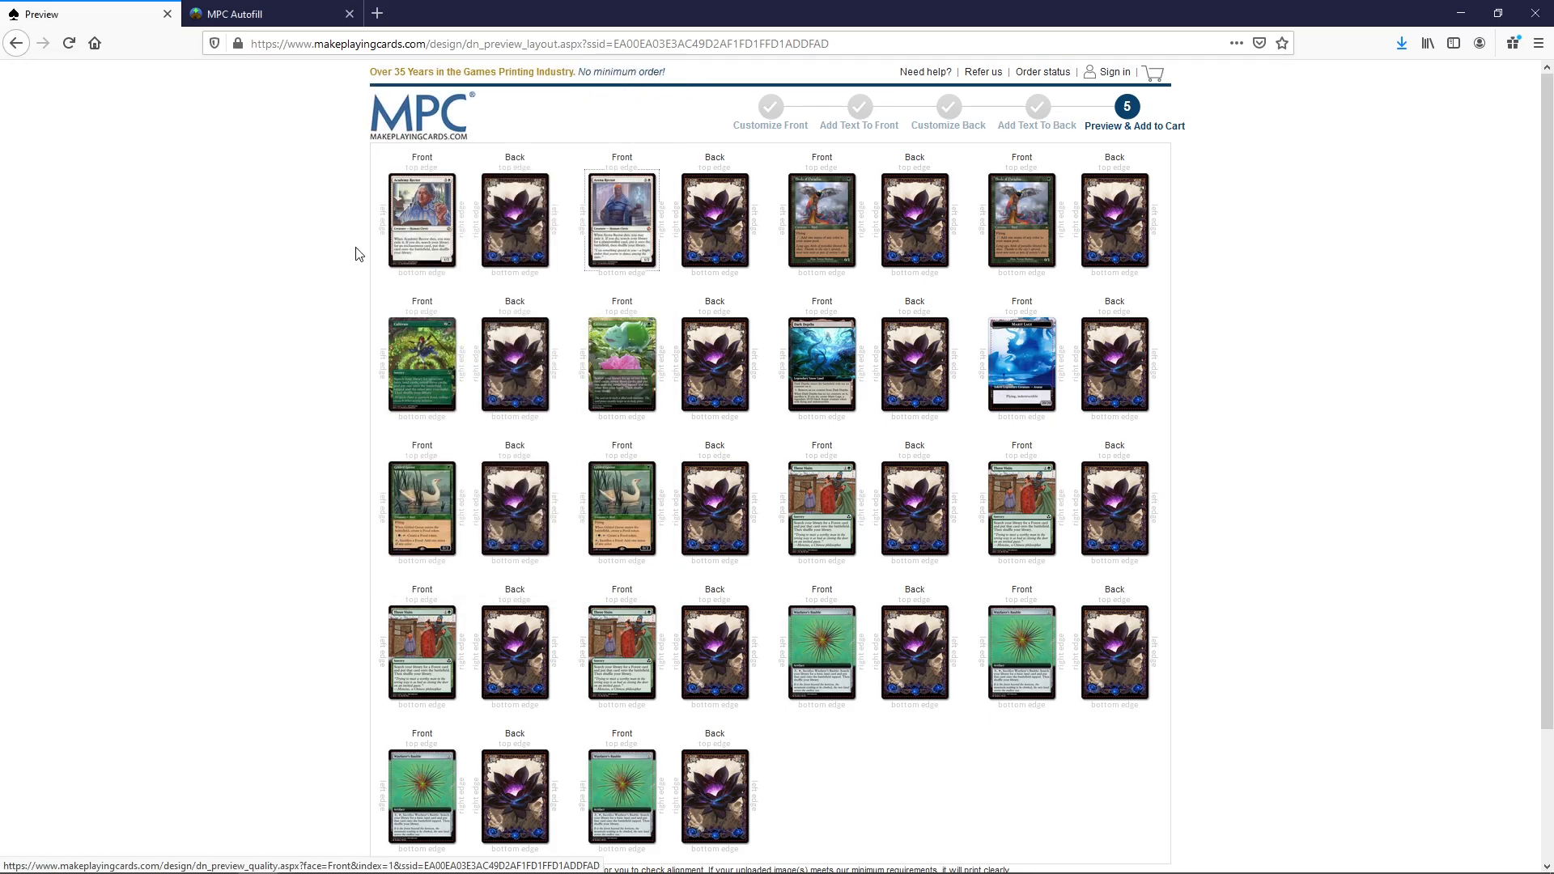
{"action": "scroll", "scroll_direction": "down", "scroll_amount": 3}
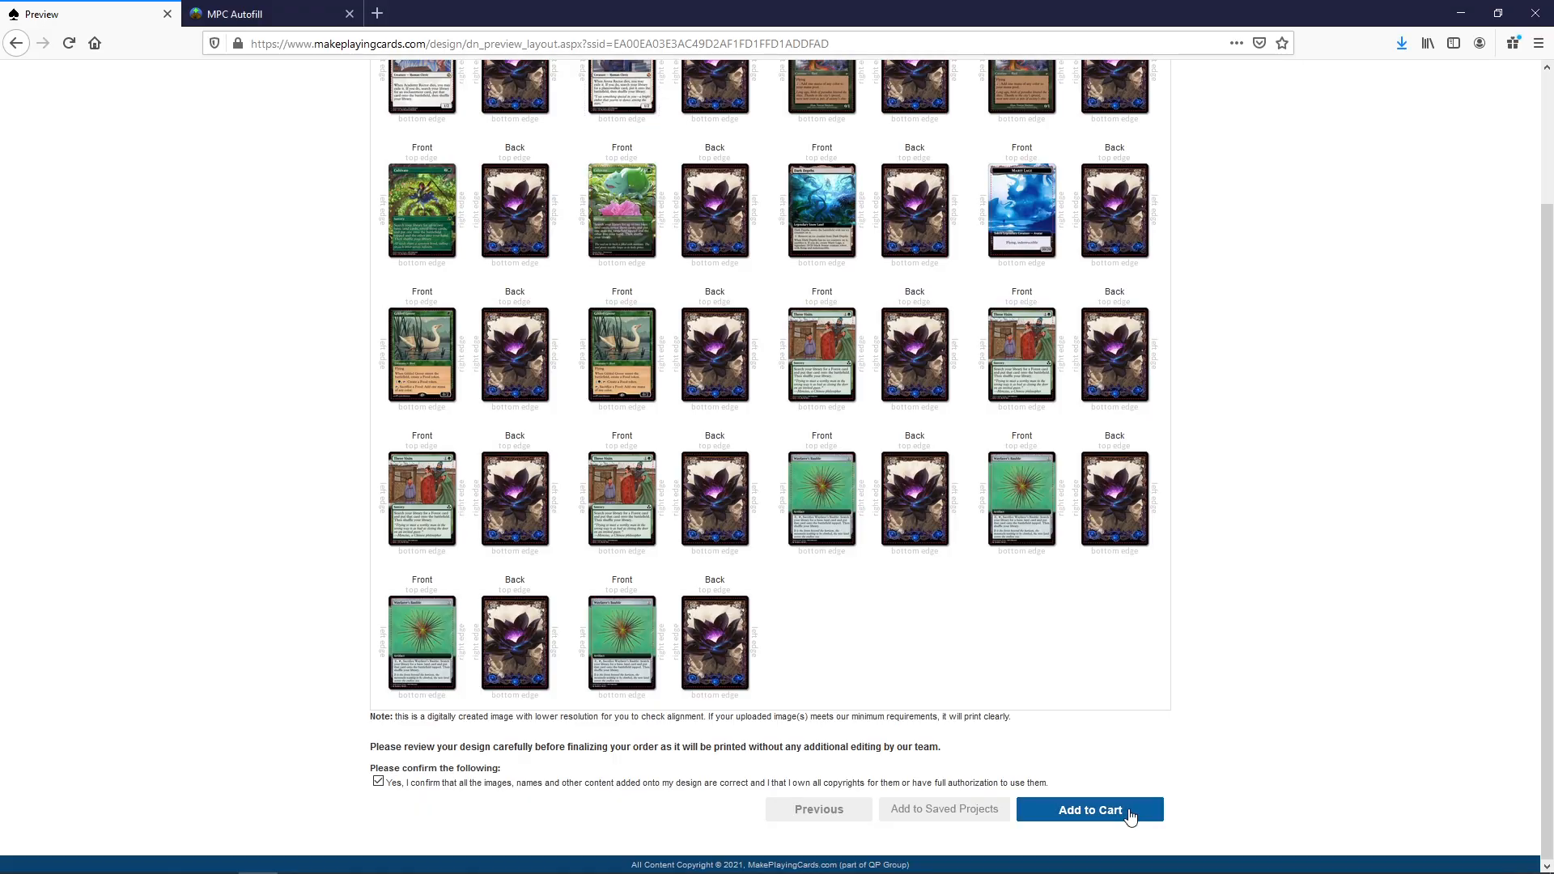
Step: Add the $6.95 Custom Game Cards design to the cart, go to checkout and dismiss the box suggestion
{"action": "left_click", "coordinate": [1088, 809]}
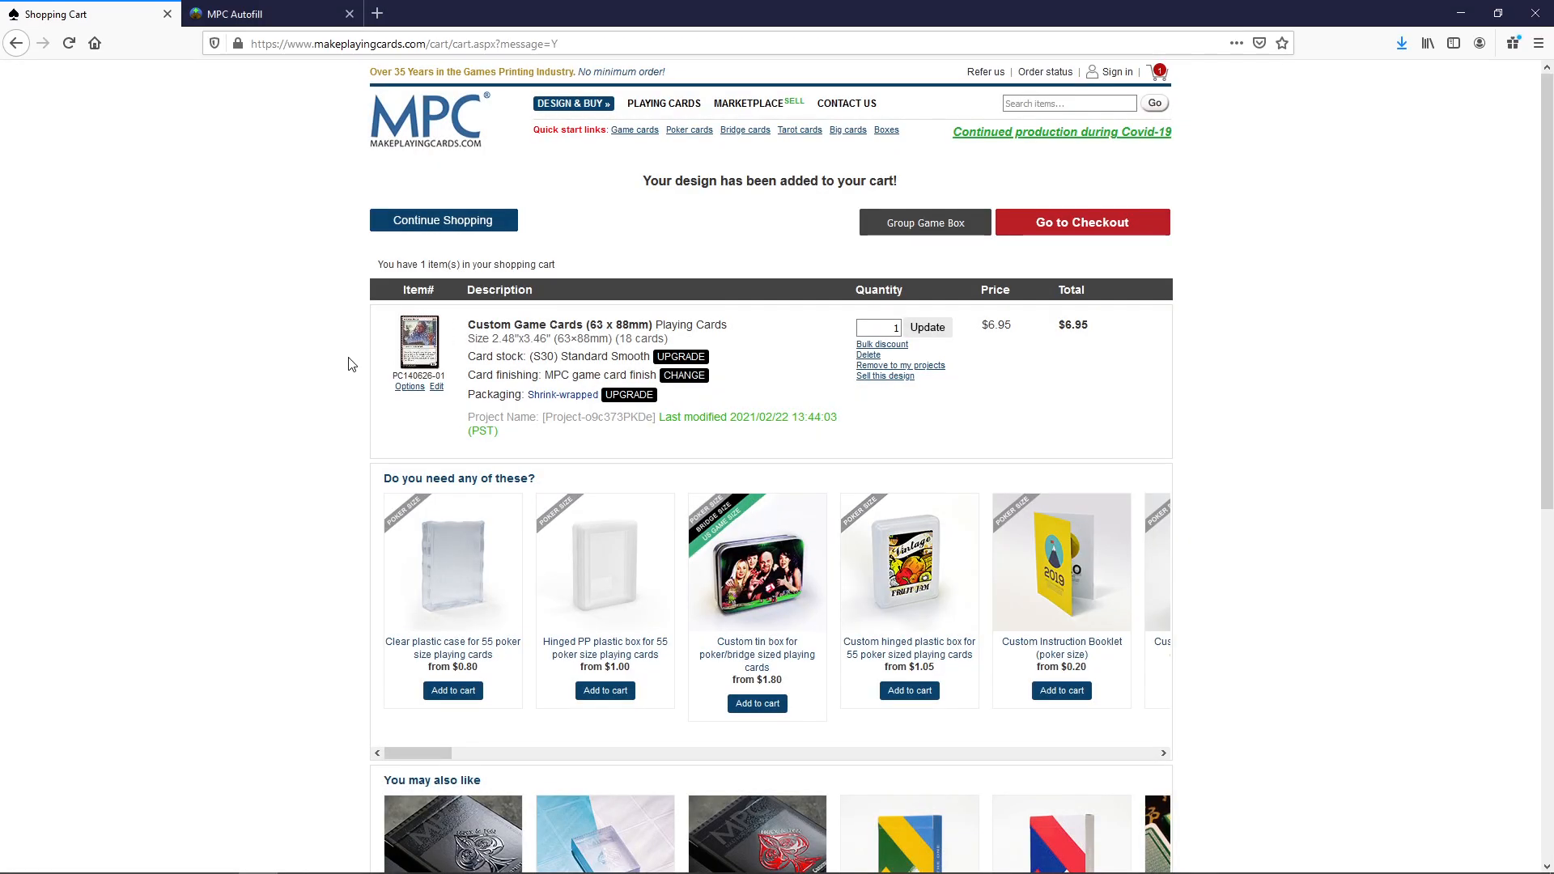
{"action": "mouse_move", "coordinate": [722, 411]}
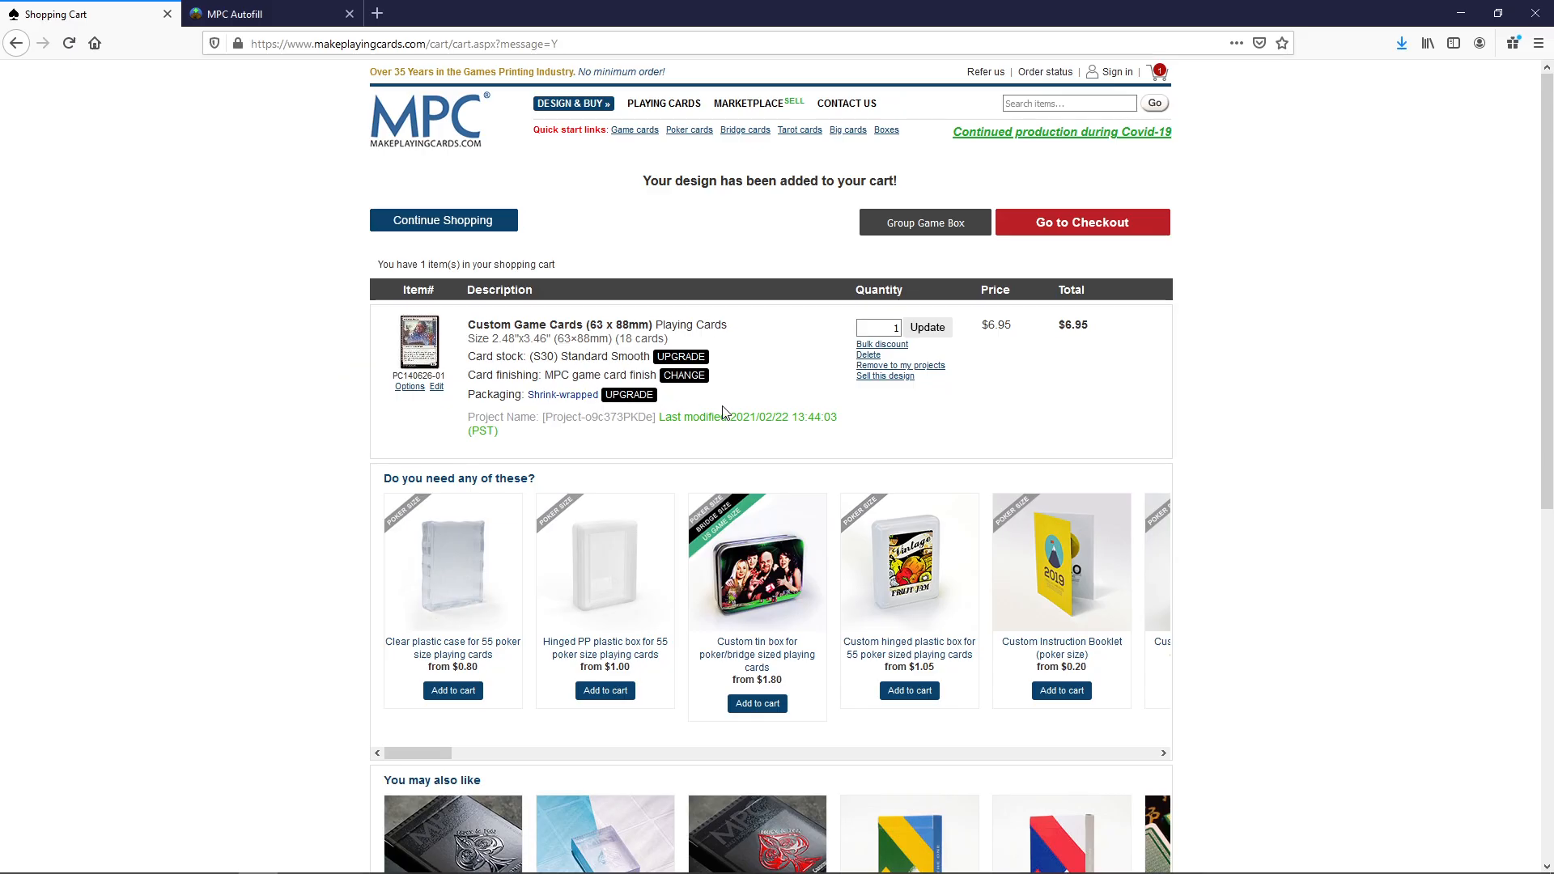
{"action": "mouse_move", "coordinate": [806, 365]}
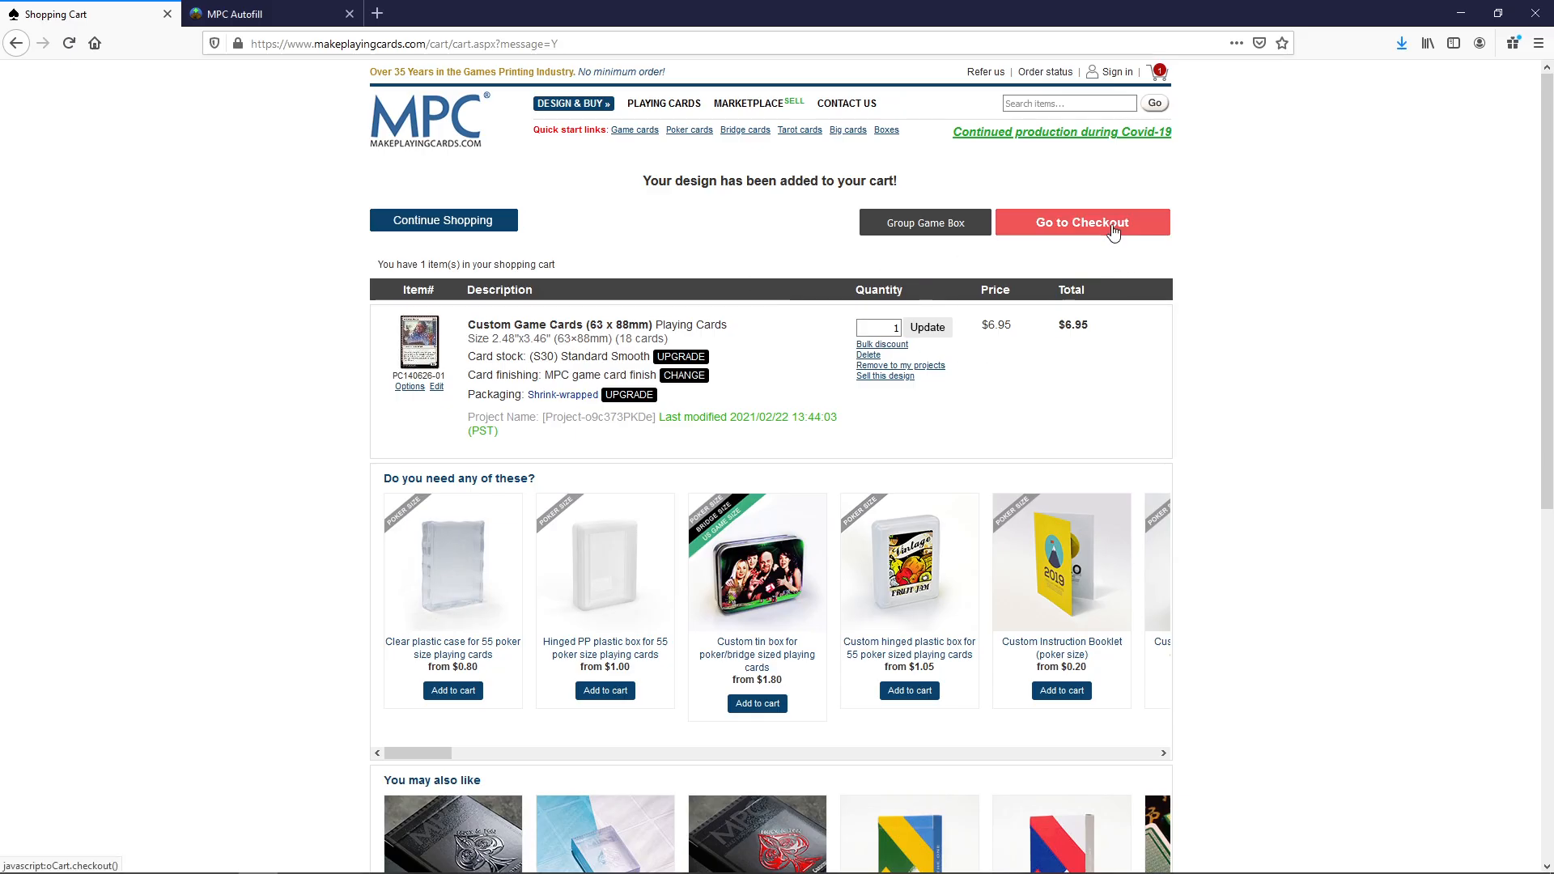
{"action": "left_click", "coordinate": [1081, 221]}
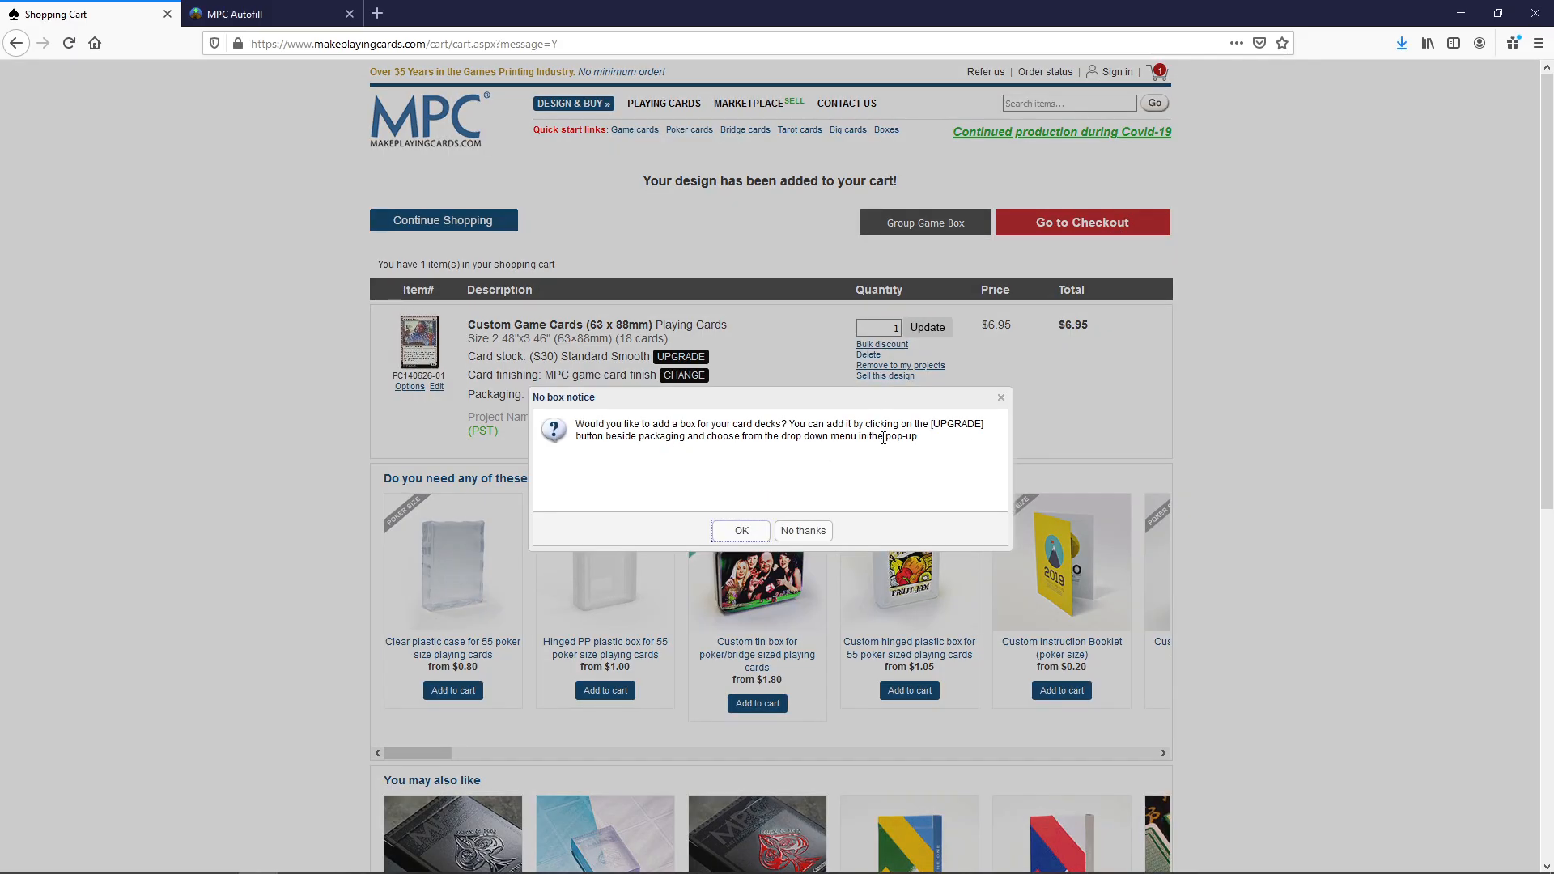
{"action": "left_click", "coordinate": [802, 530]}
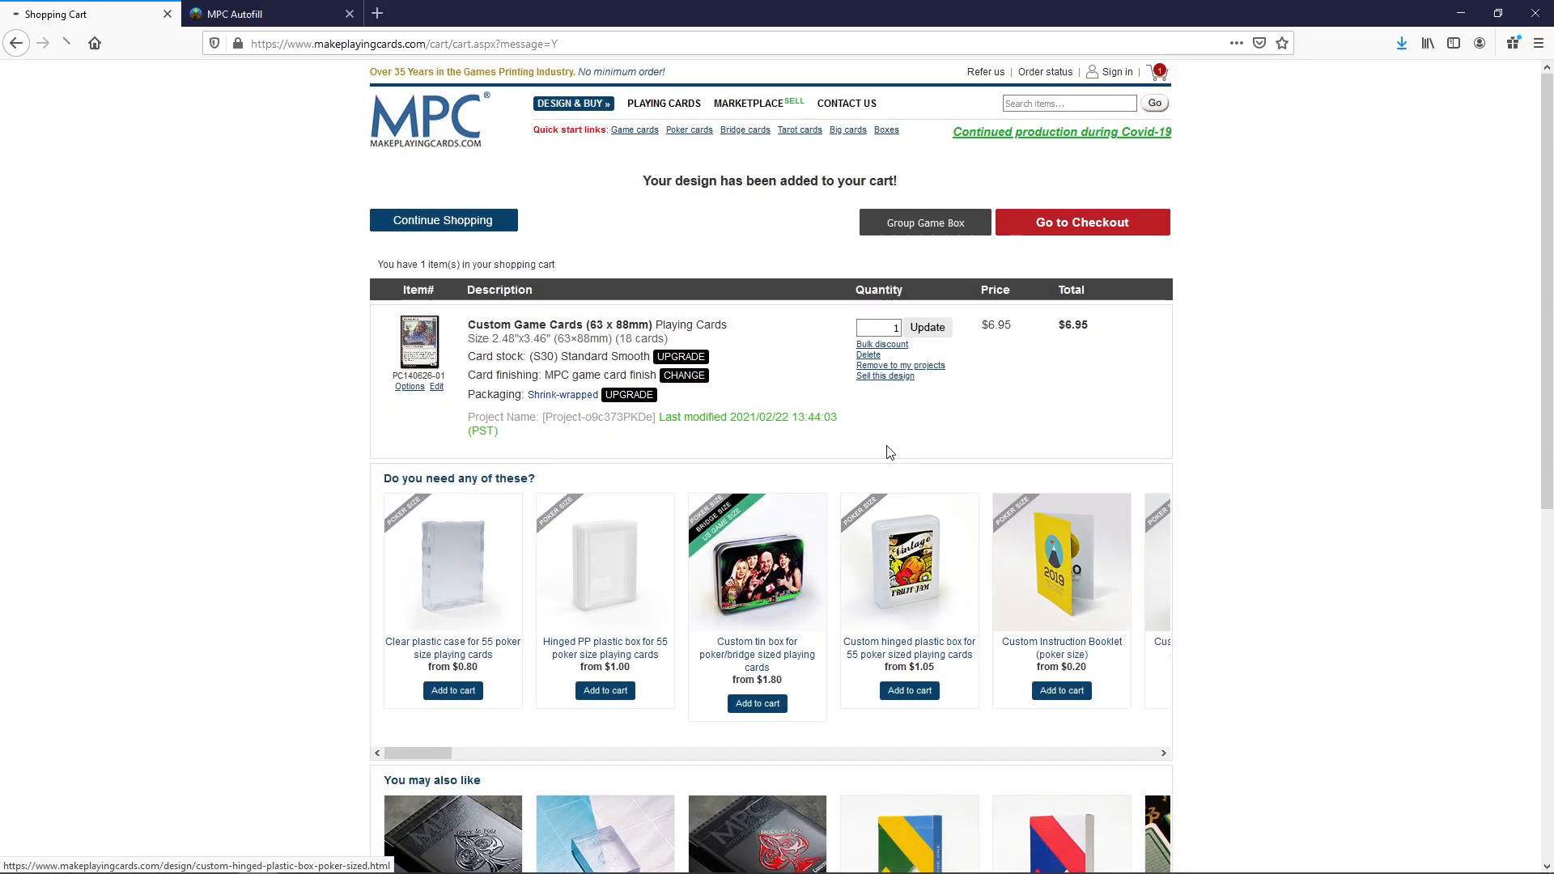
Step: Continue past the checkout login page to the Credit Card or PayPal payment choice
{"action": "left_click", "coordinate": [1081, 222]}
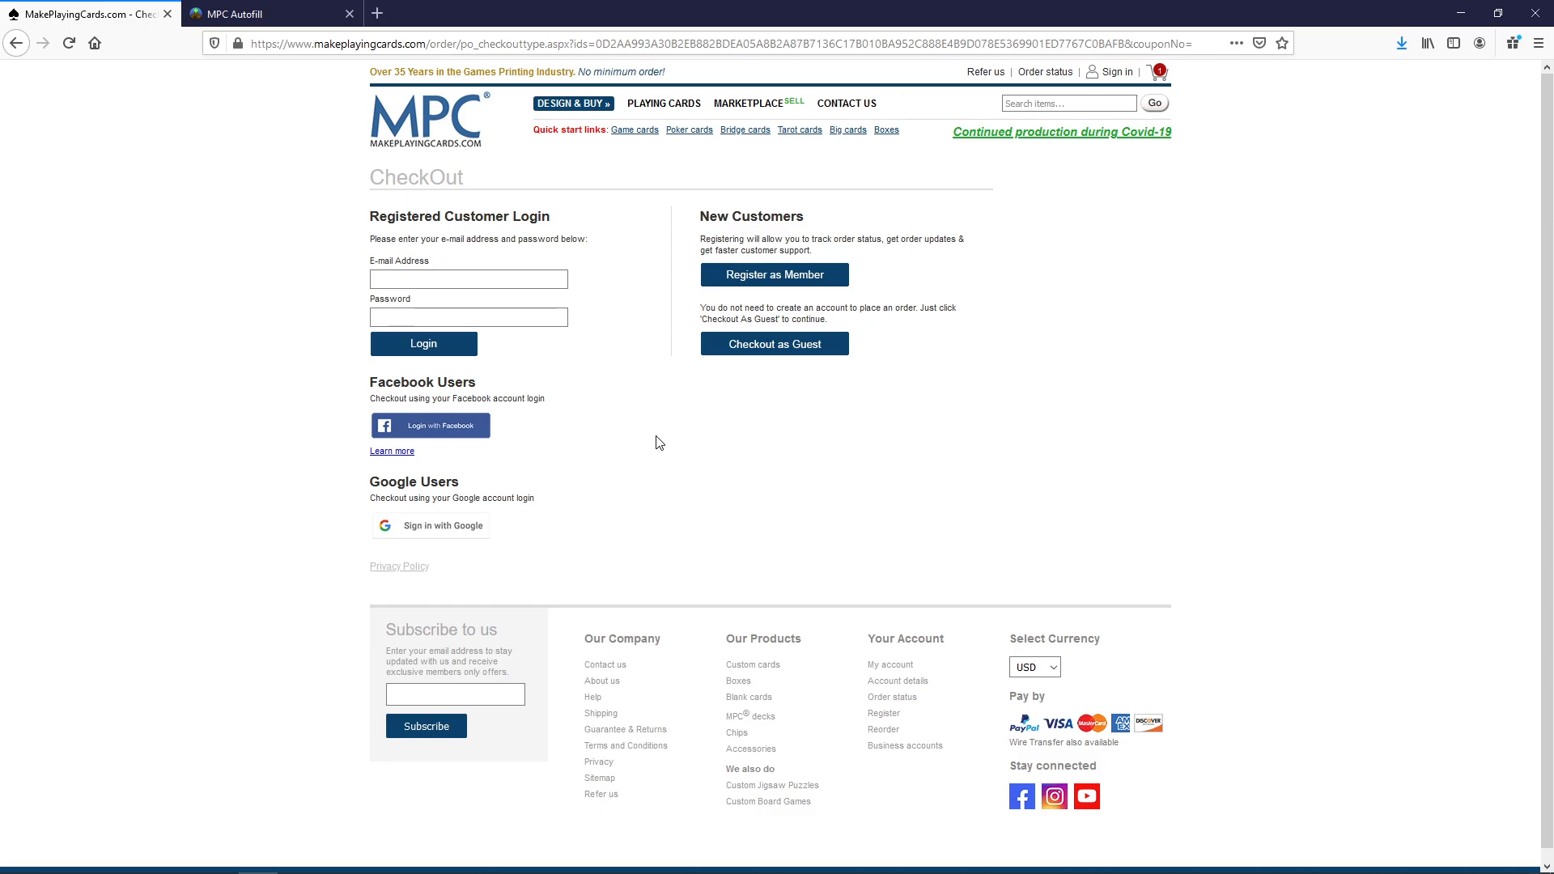
{"action": "mouse_move", "coordinate": [691, 444]}
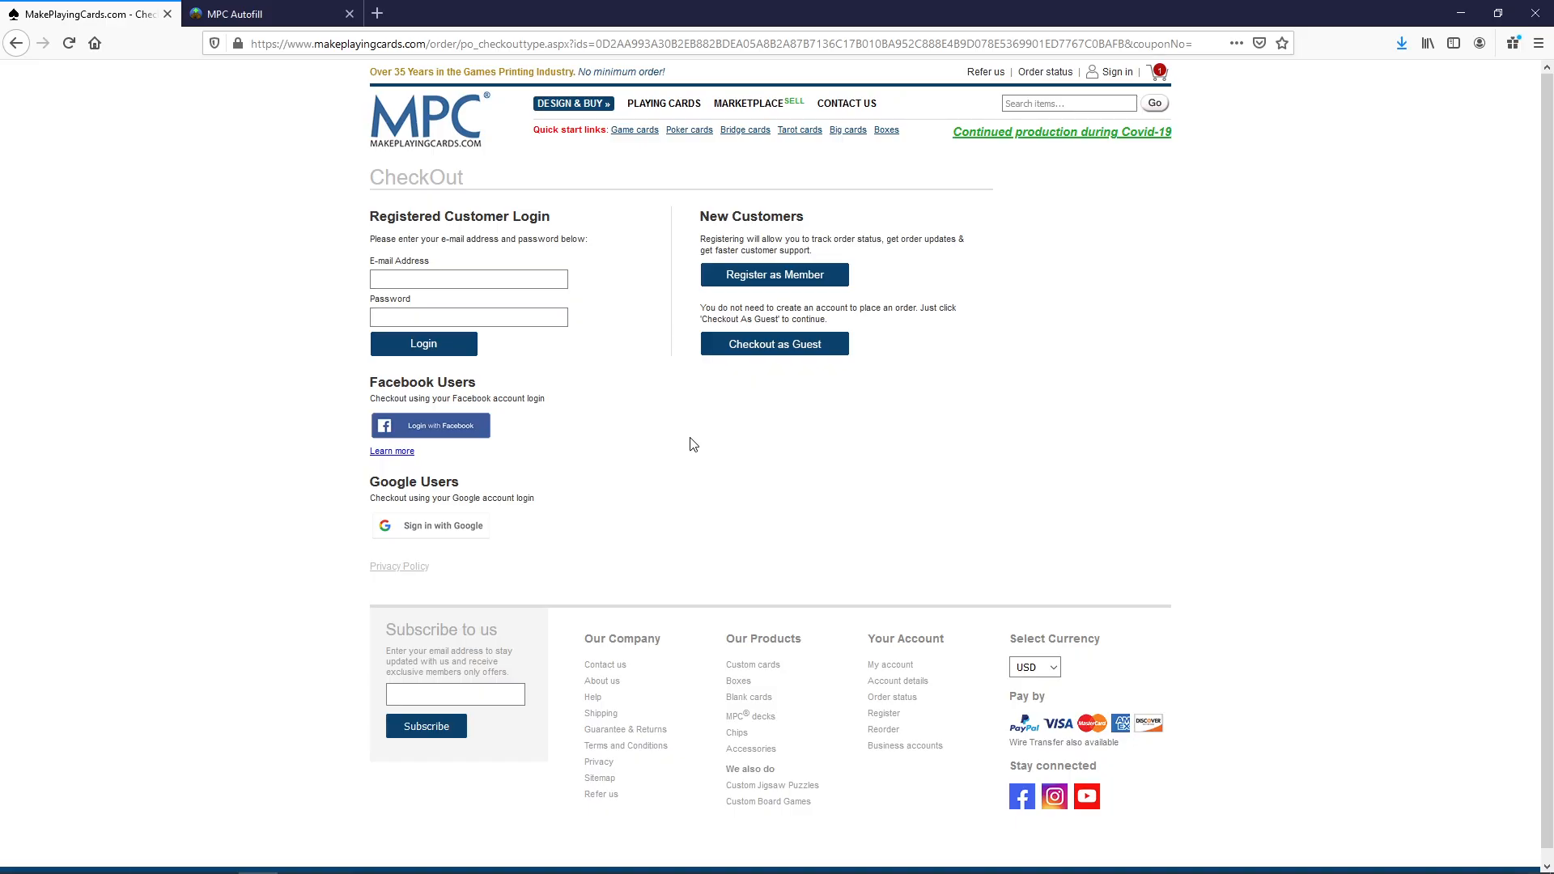
{"action": "left_click", "coordinate": [773, 343]}
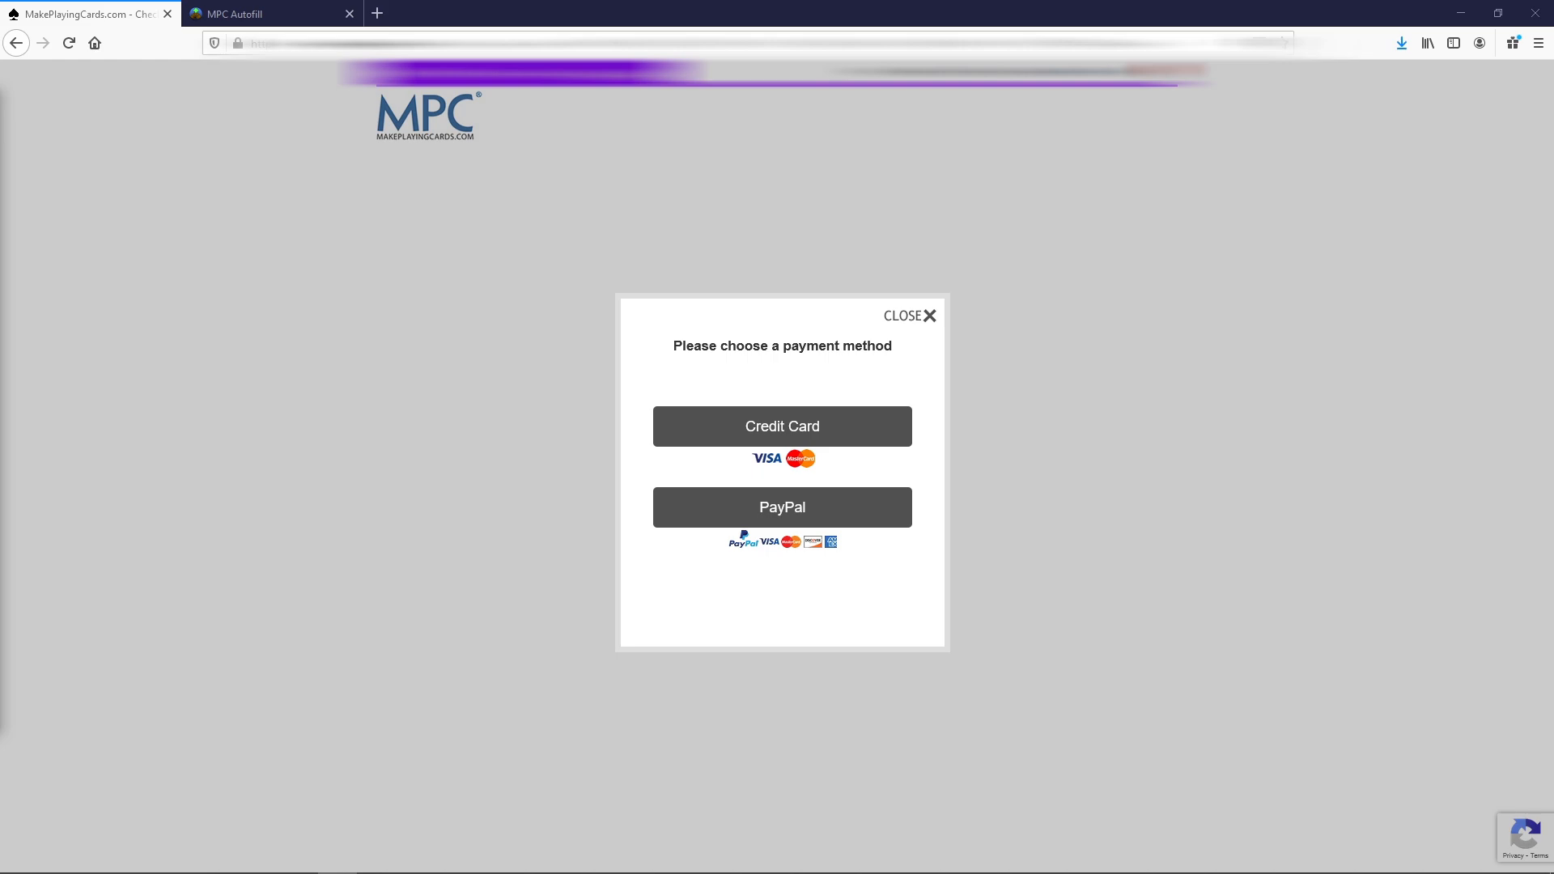
{"action": "mouse_move", "coordinate": [673, 505]}
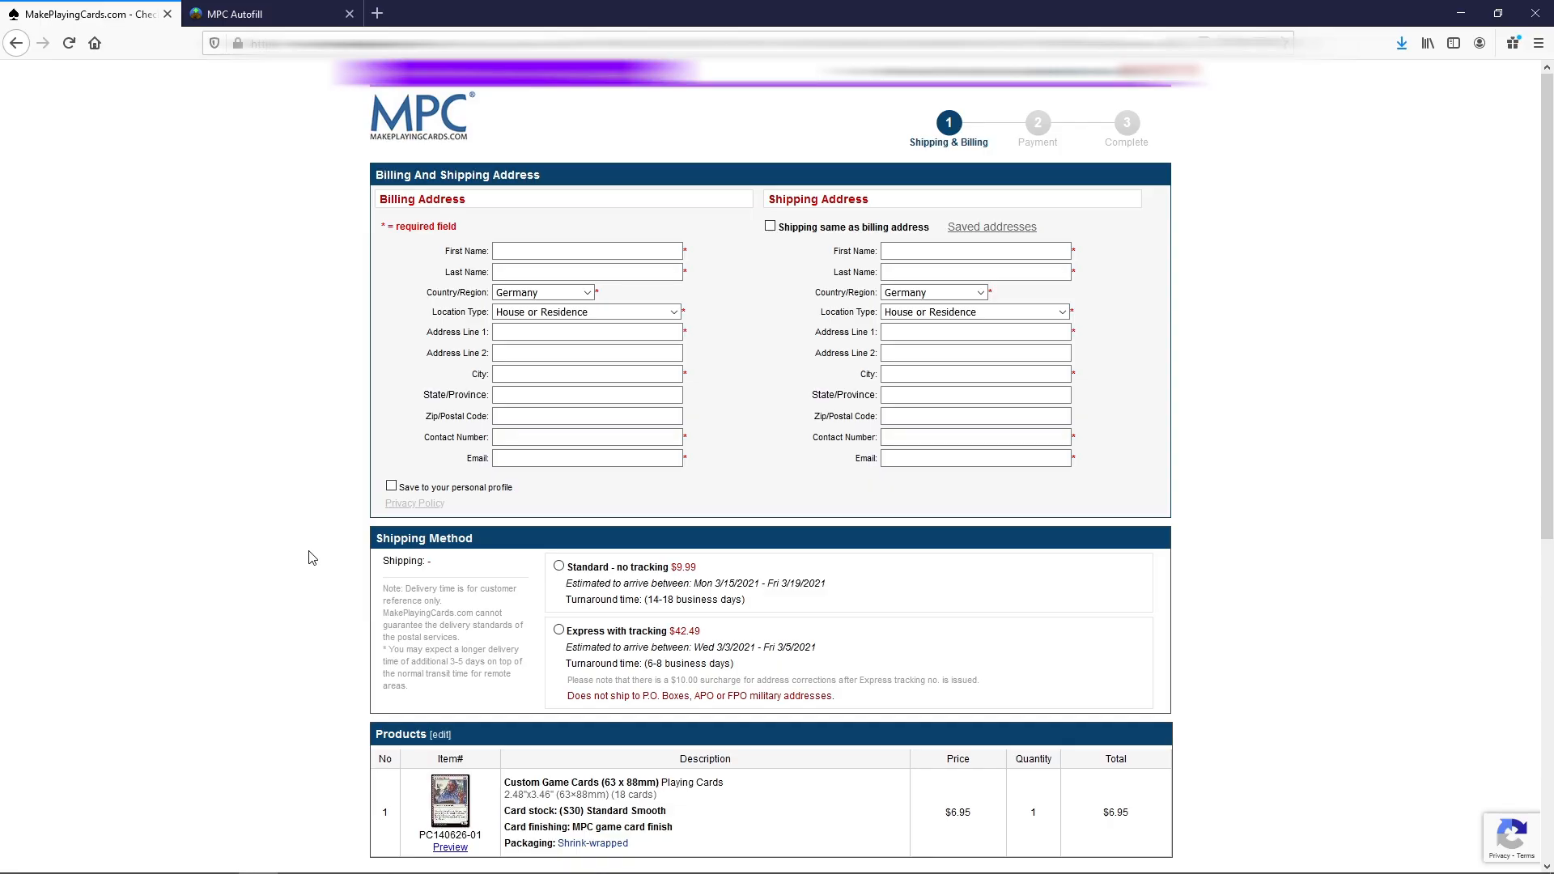
{"action": "mouse_move", "coordinate": [770, 261]}
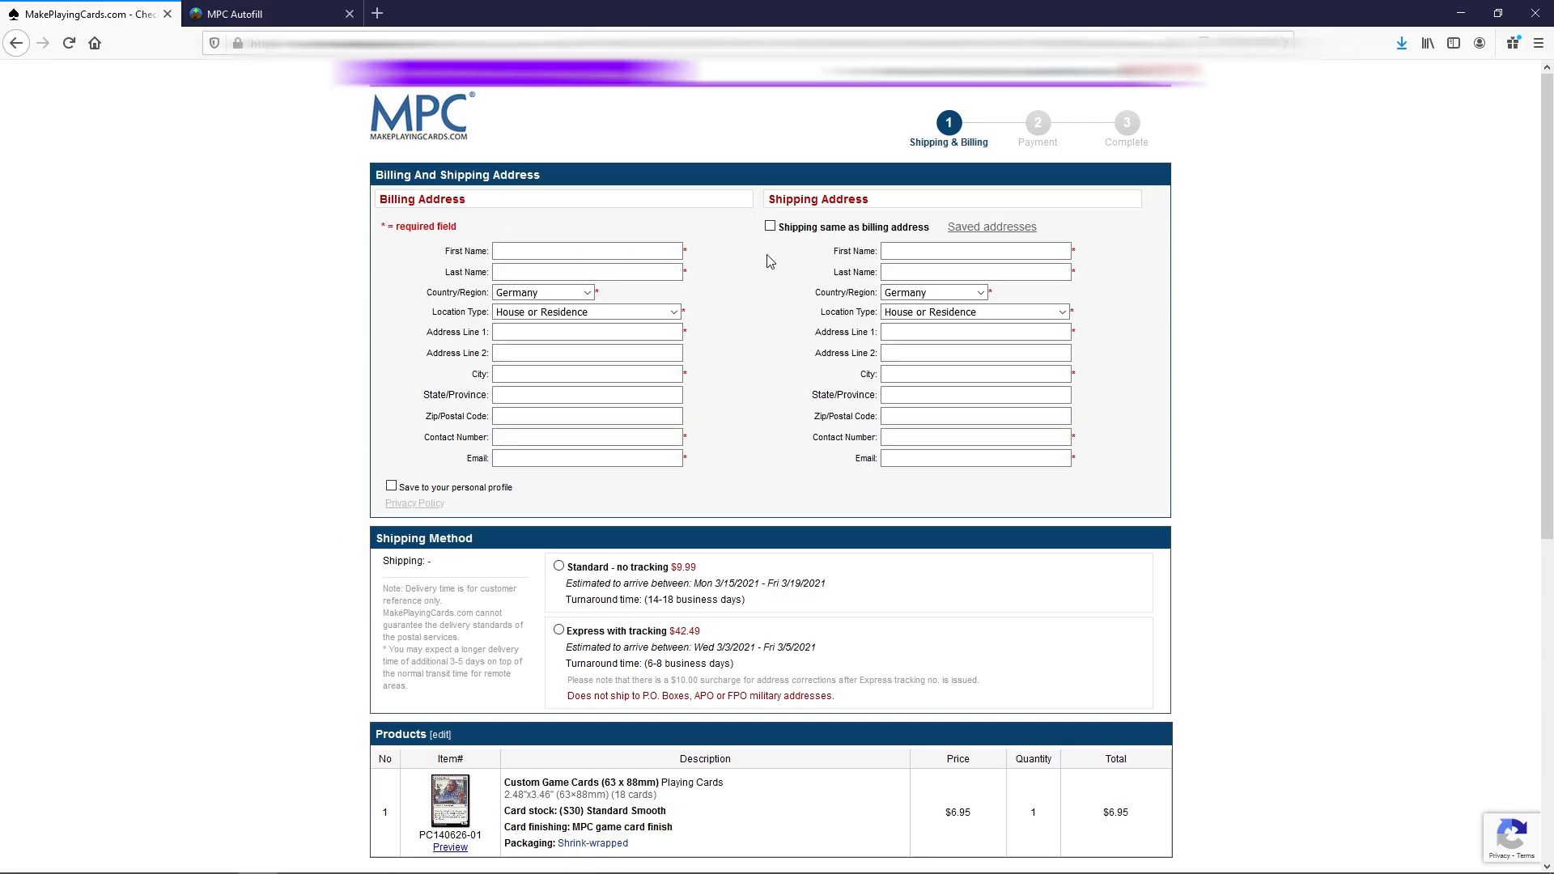
{"action": "mouse_move", "coordinate": [688, 510]}
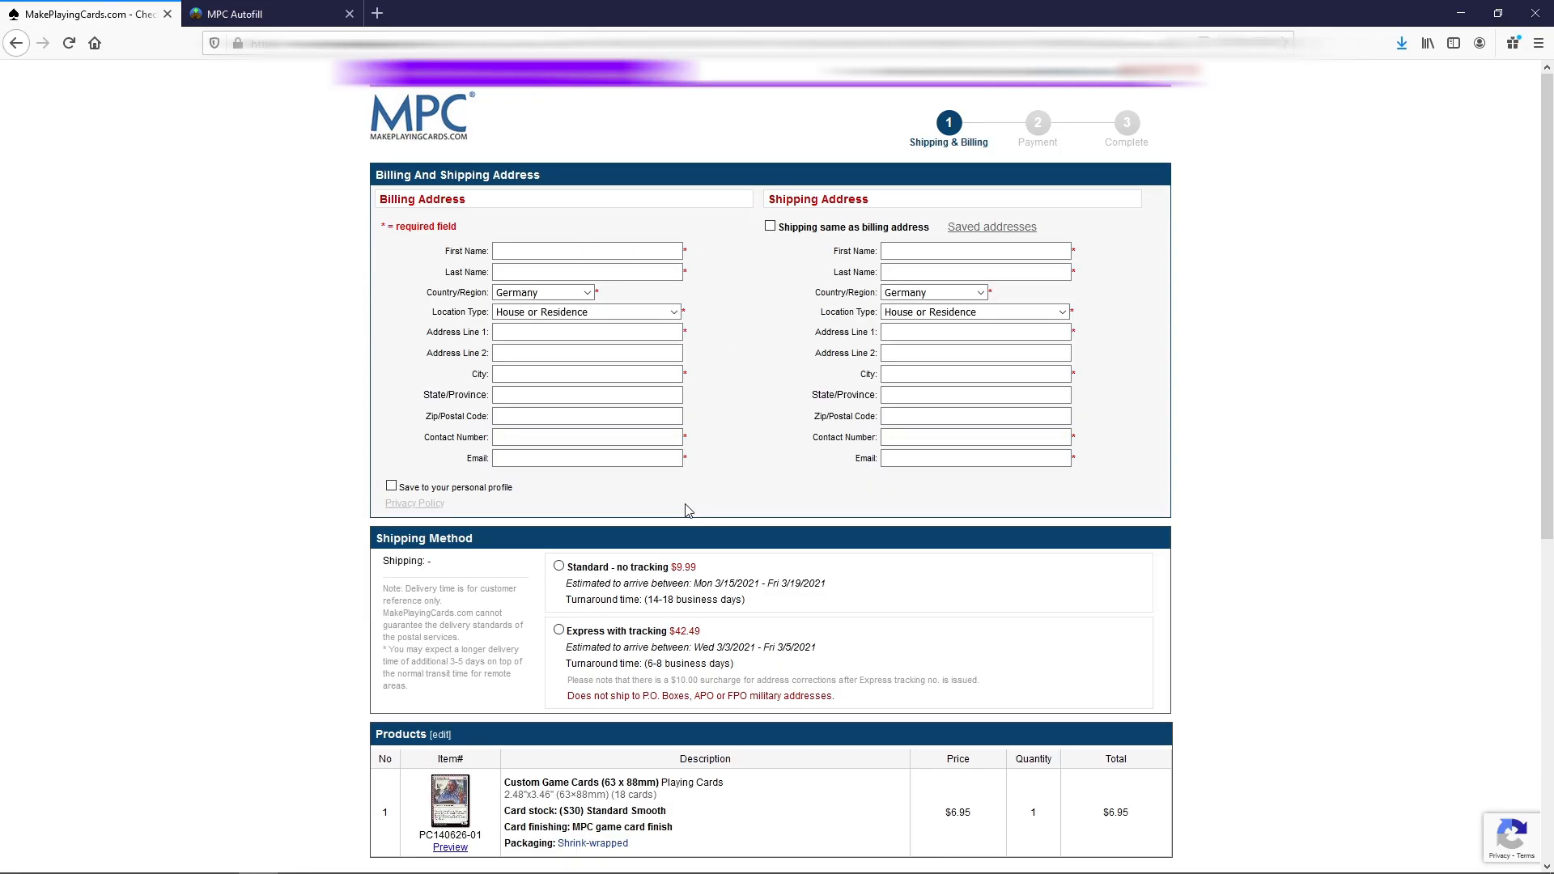
{"action": "mouse_move", "coordinate": [788, 487]}
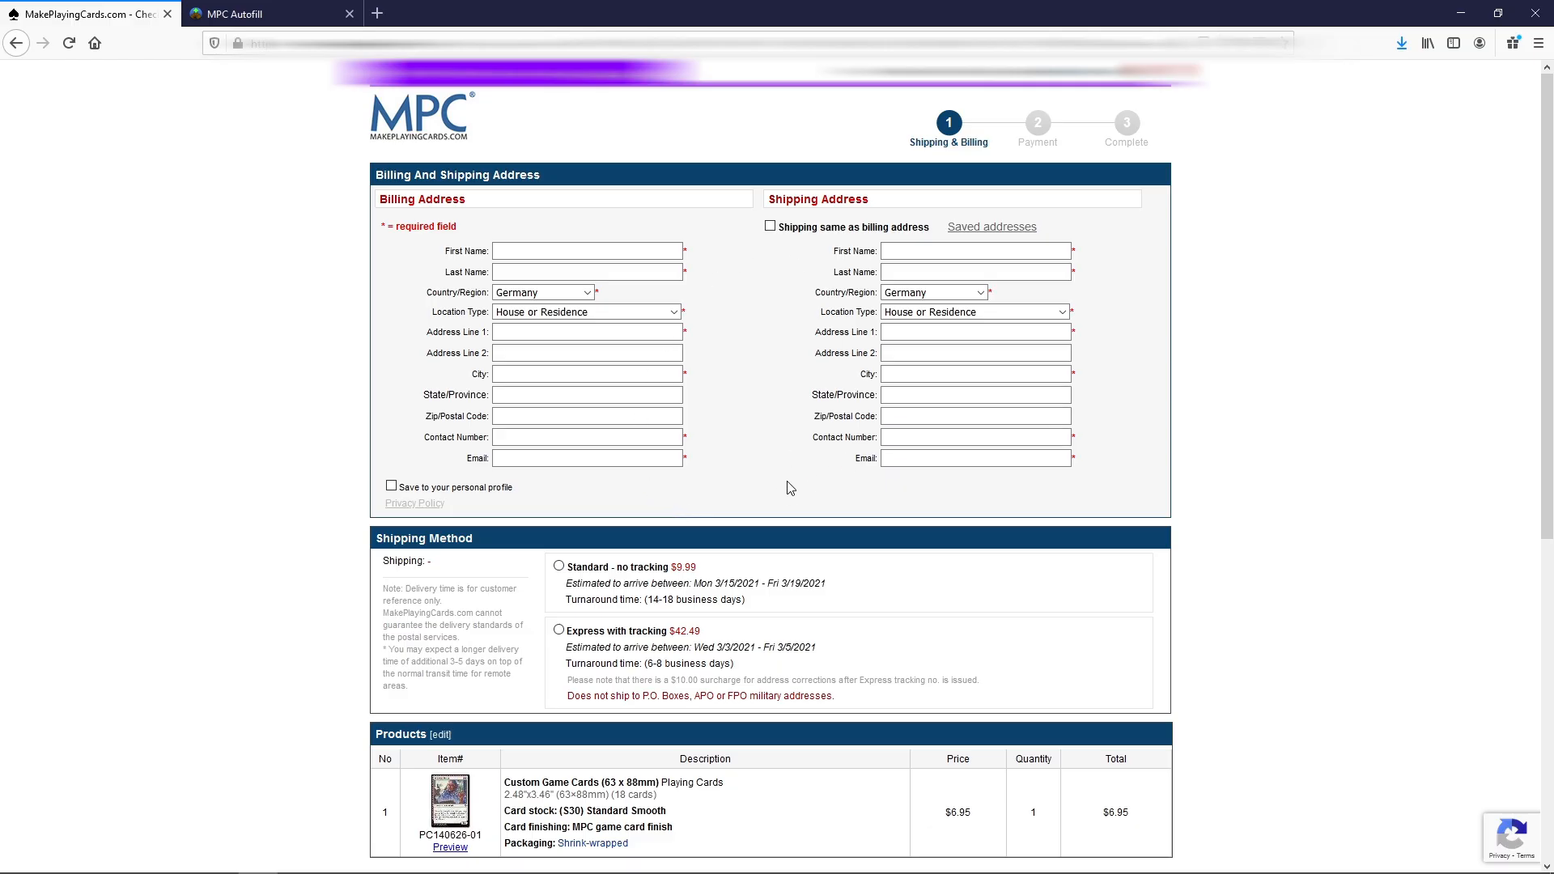
{"action": "mouse_move", "coordinate": [503, 549]}
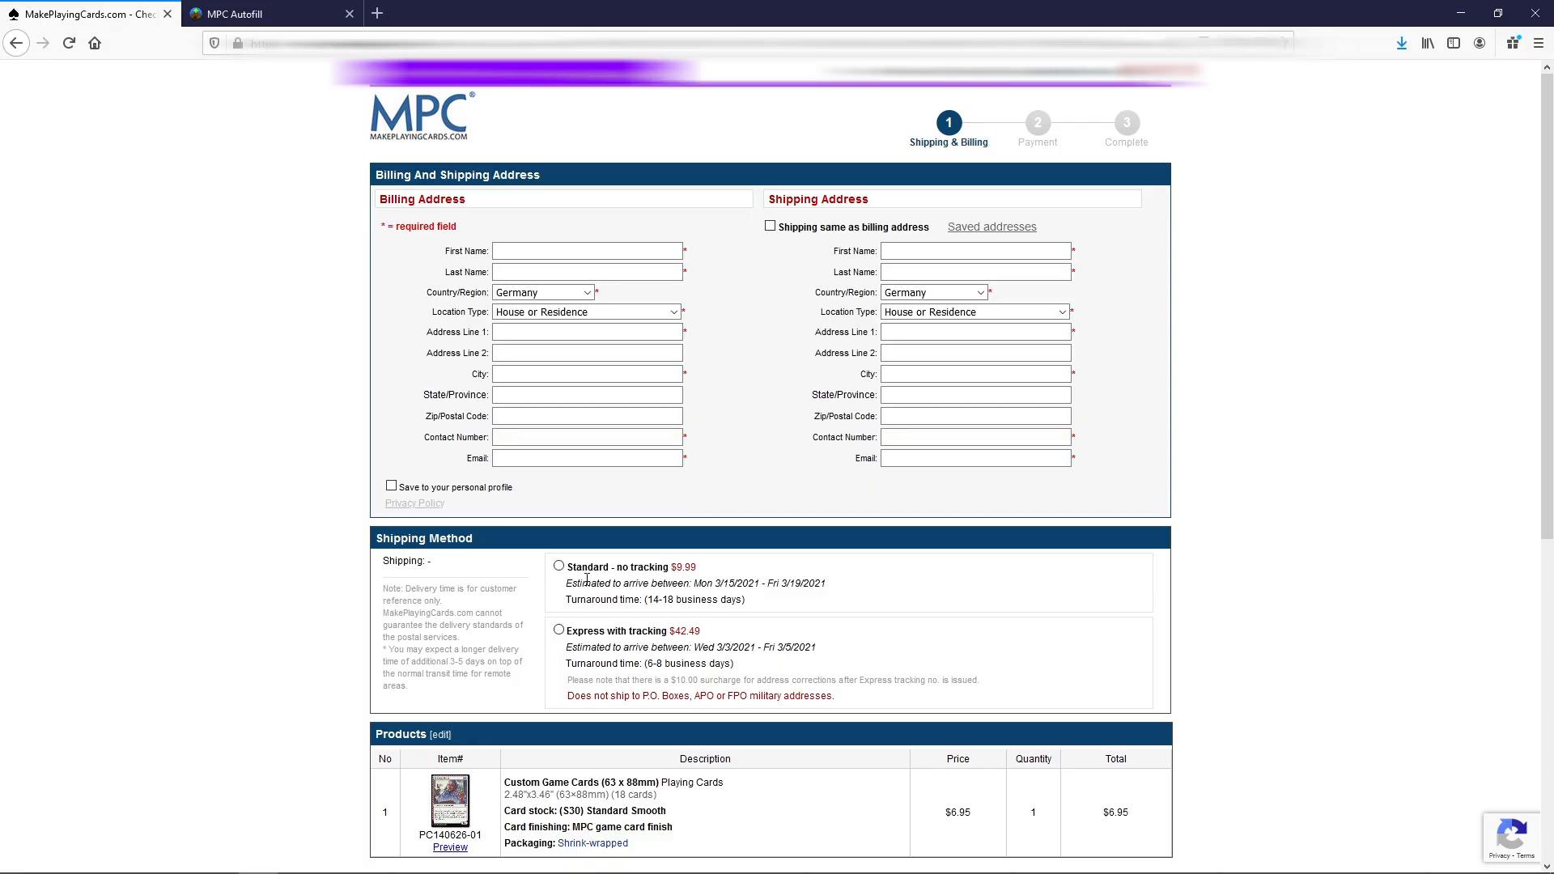
{"action": "mouse_move", "coordinate": [774, 599]}
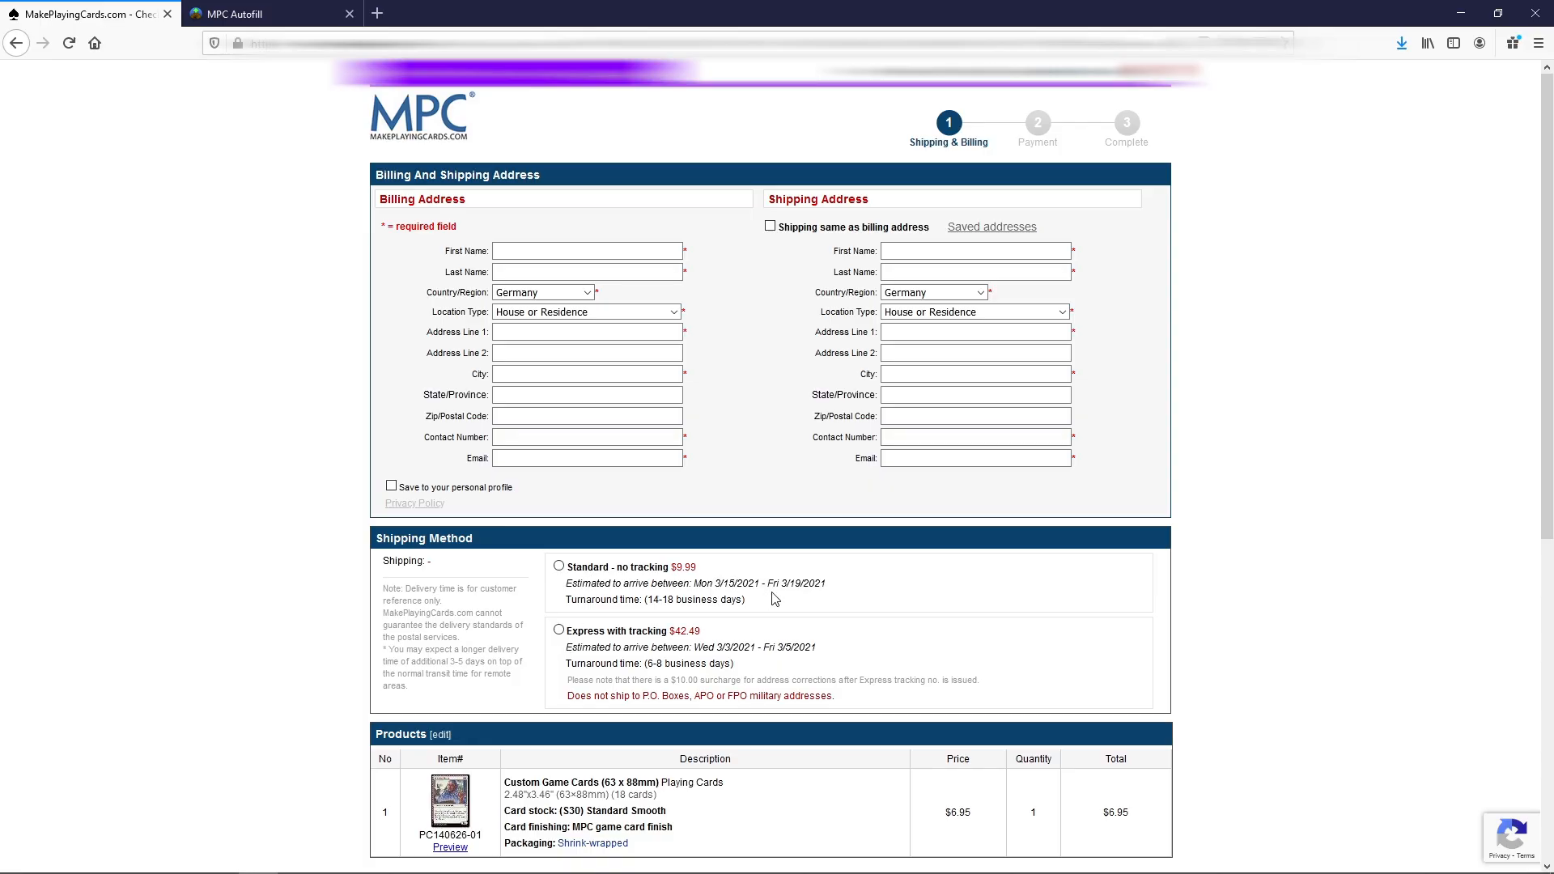
{"action": "mouse_move", "coordinate": [764, 604]}
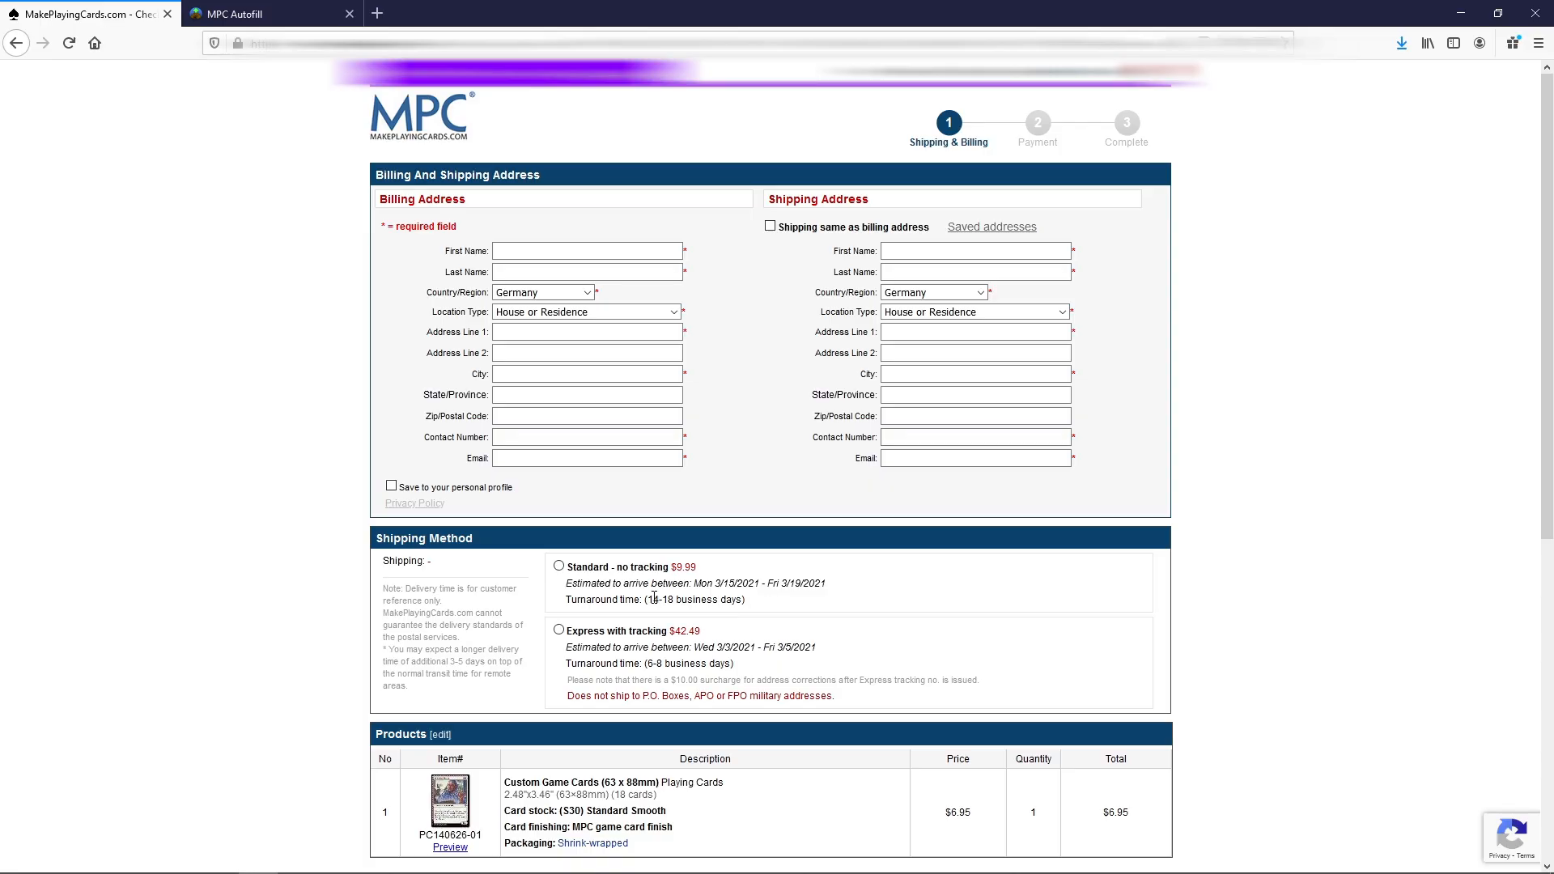
{"action": "mouse_move", "coordinate": [775, 615]}
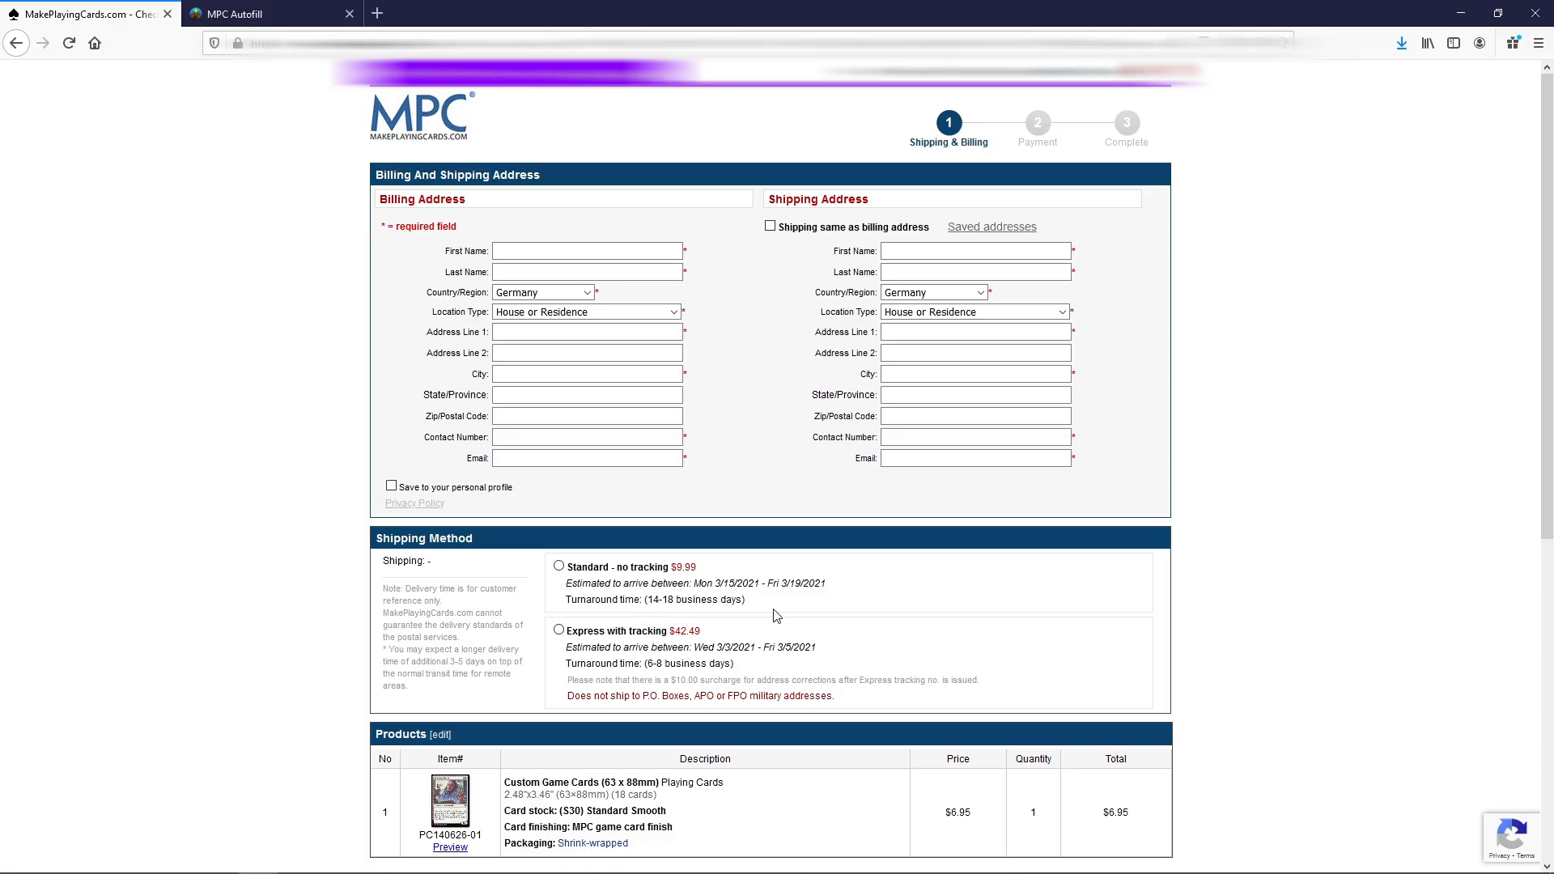
{"action": "mouse_move", "coordinate": [811, 610]}
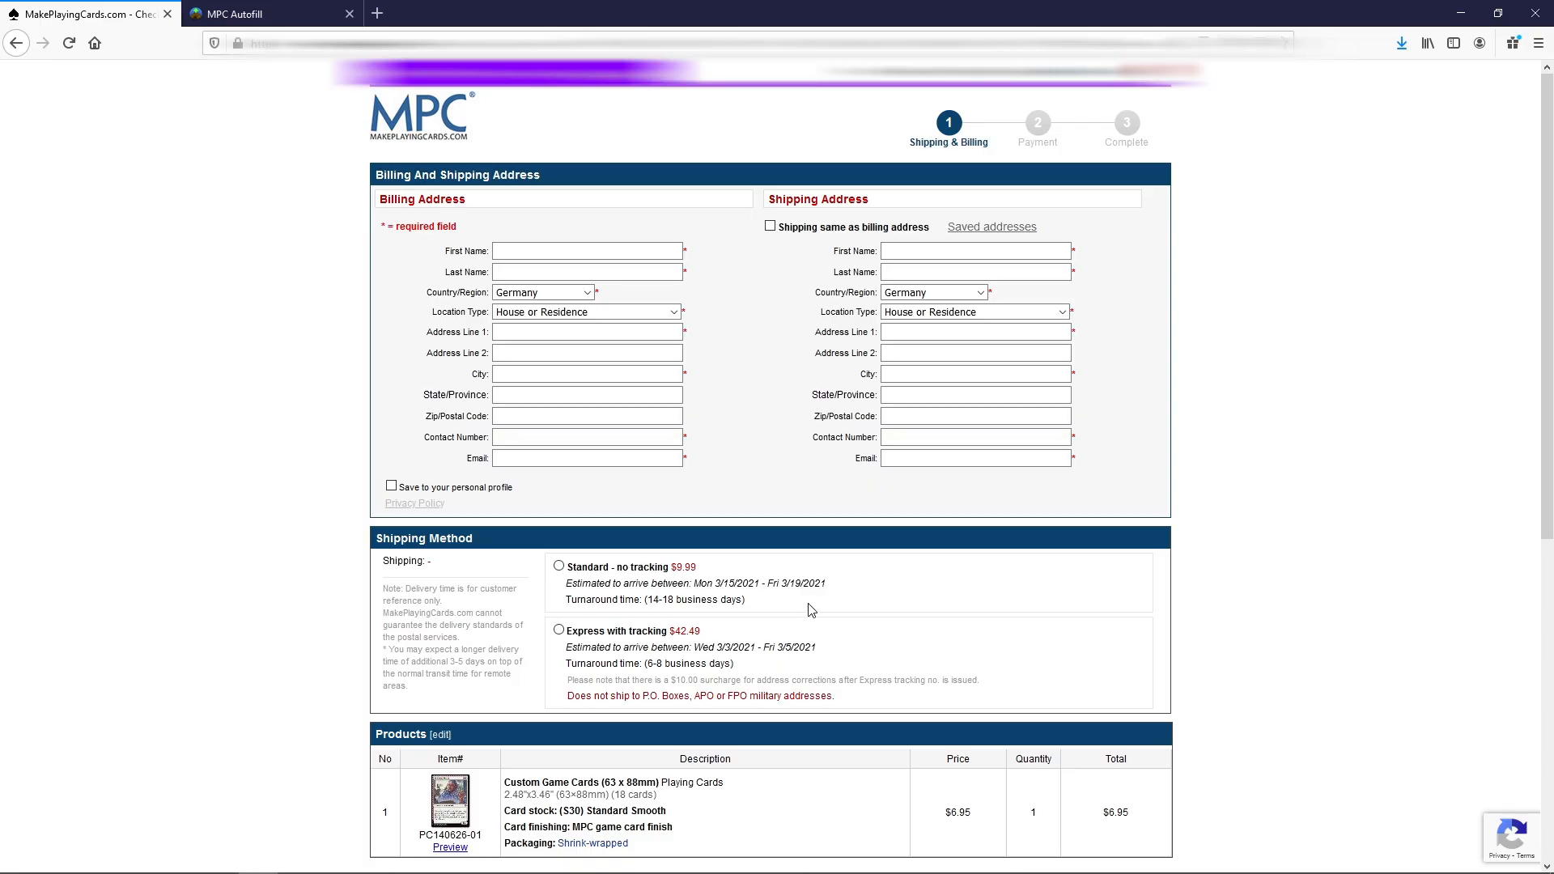
{"action": "mouse_move", "coordinate": [816, 645]}
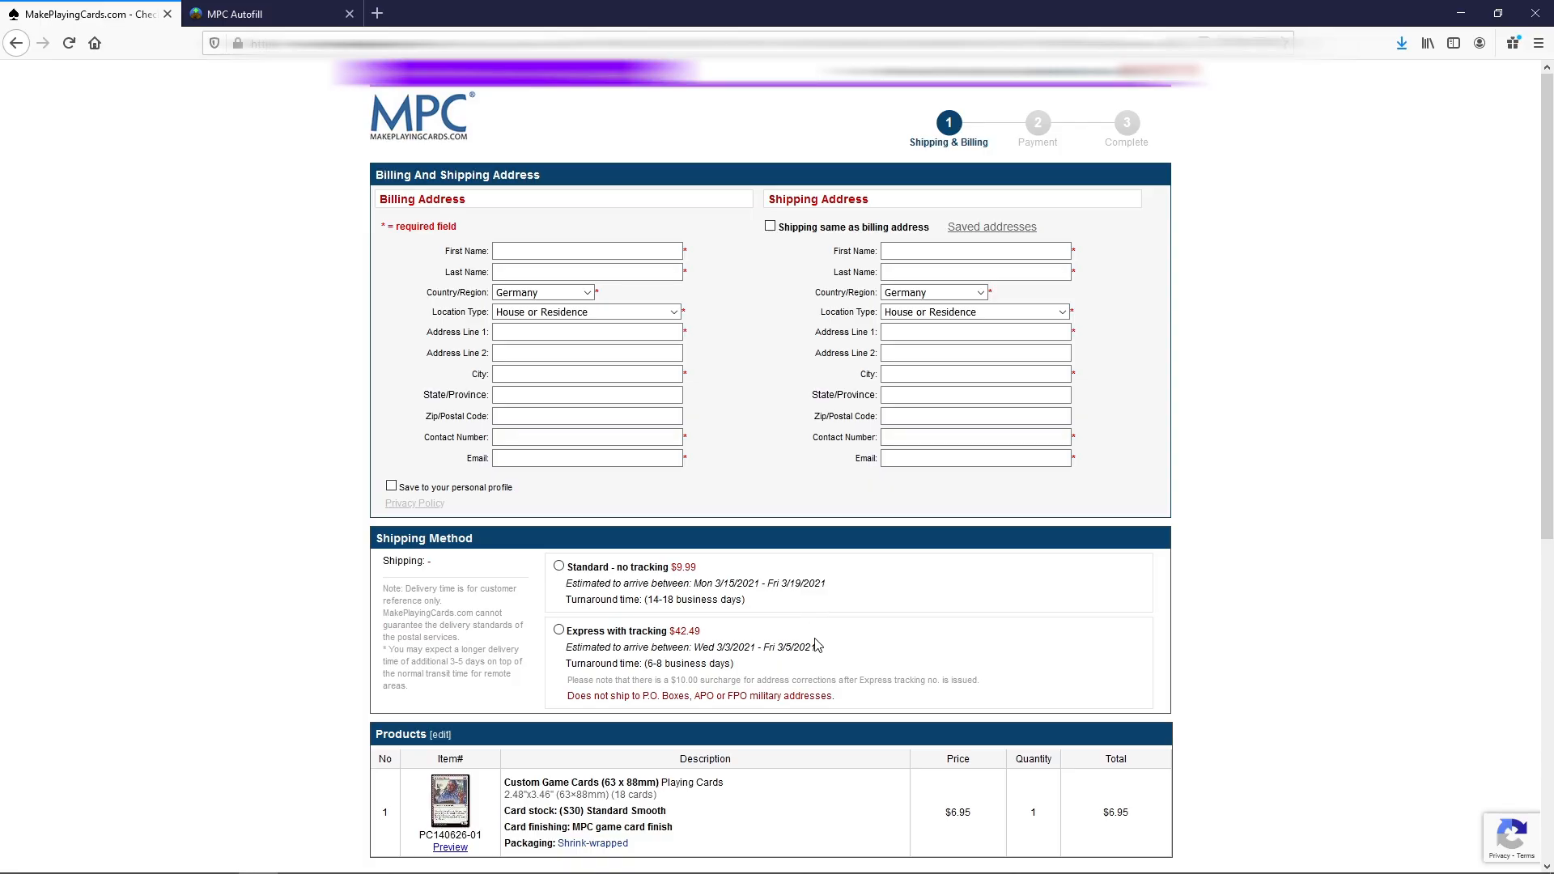
{"action": "mouse_move", "coordinate": [925, 691]}
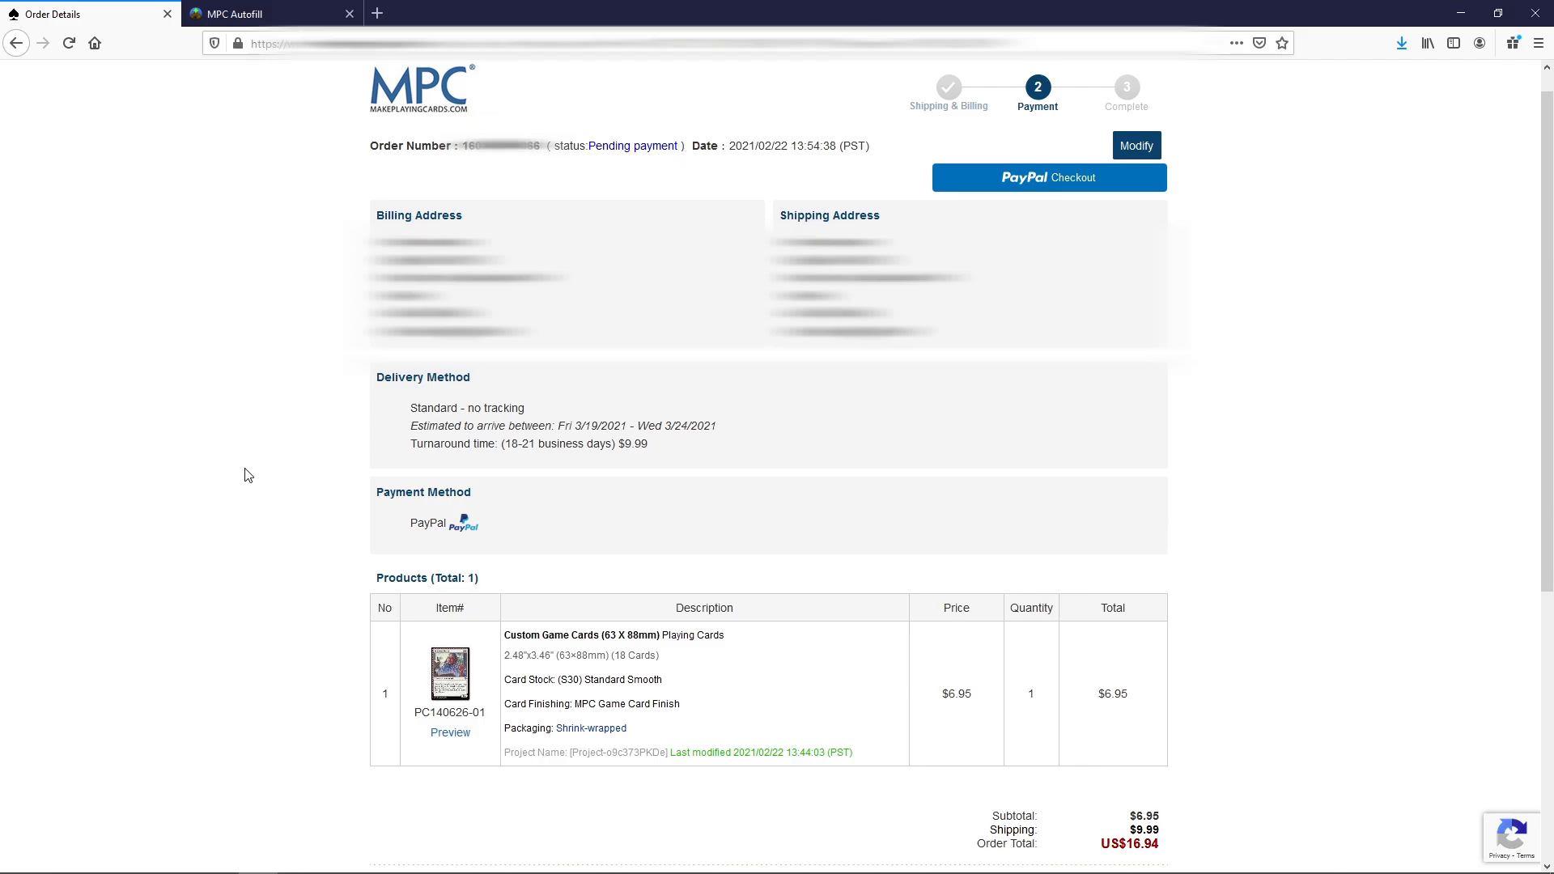
{"action": "mouse_move", "coordinate": [1217, 191]}
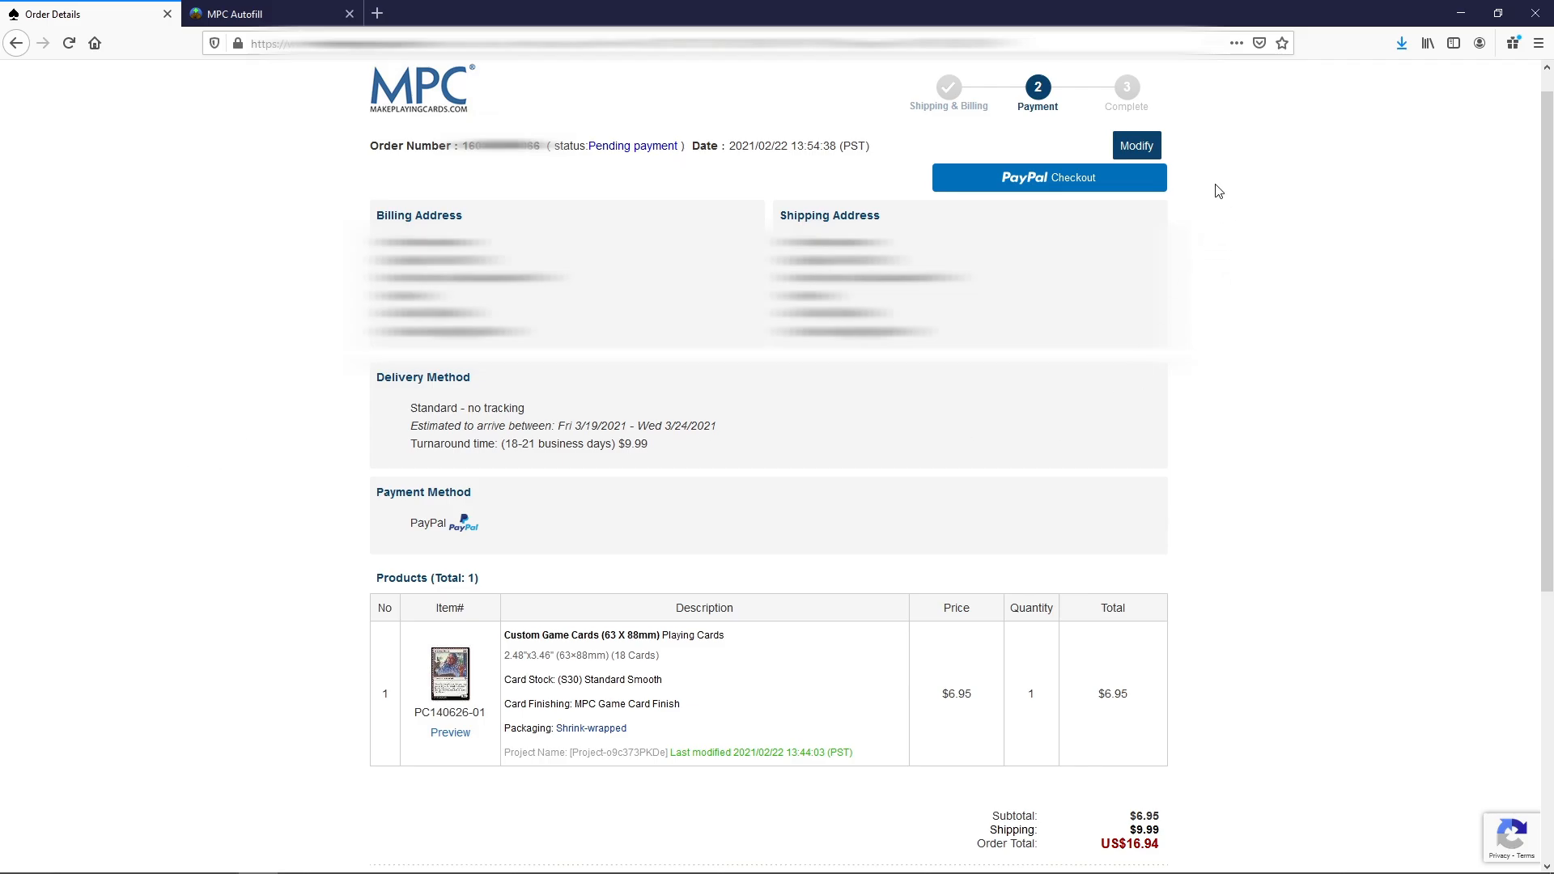
{"action": "mouse_move", "coordinate": [1183, 147]}
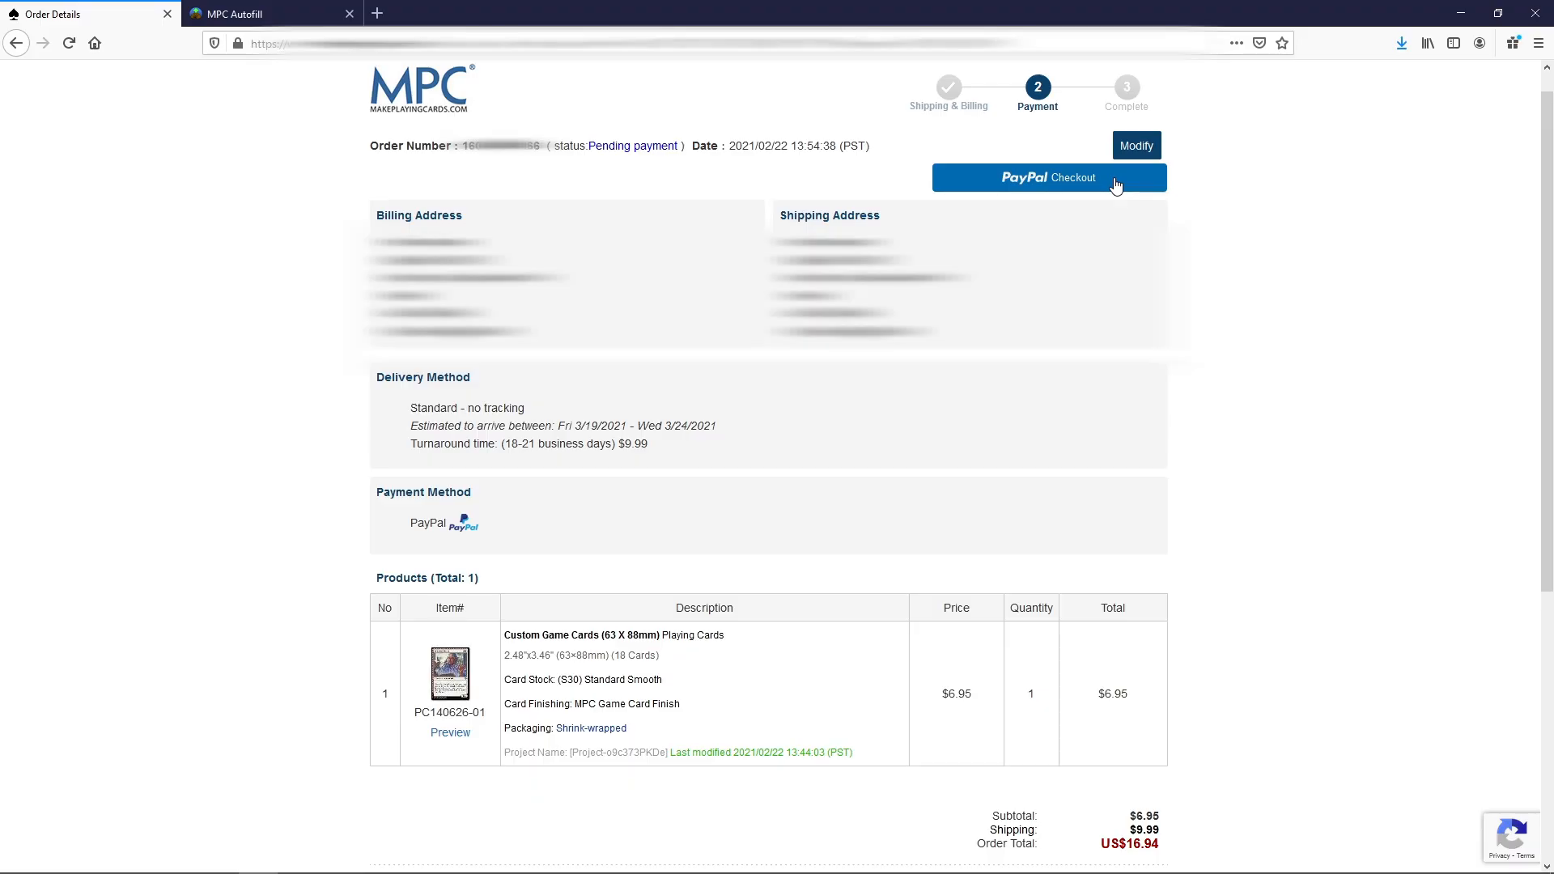
Step: Pay the pending US$16.94 order with PayPal Checkout
{"action": "left_click", "coordinate": [1047, 178]}
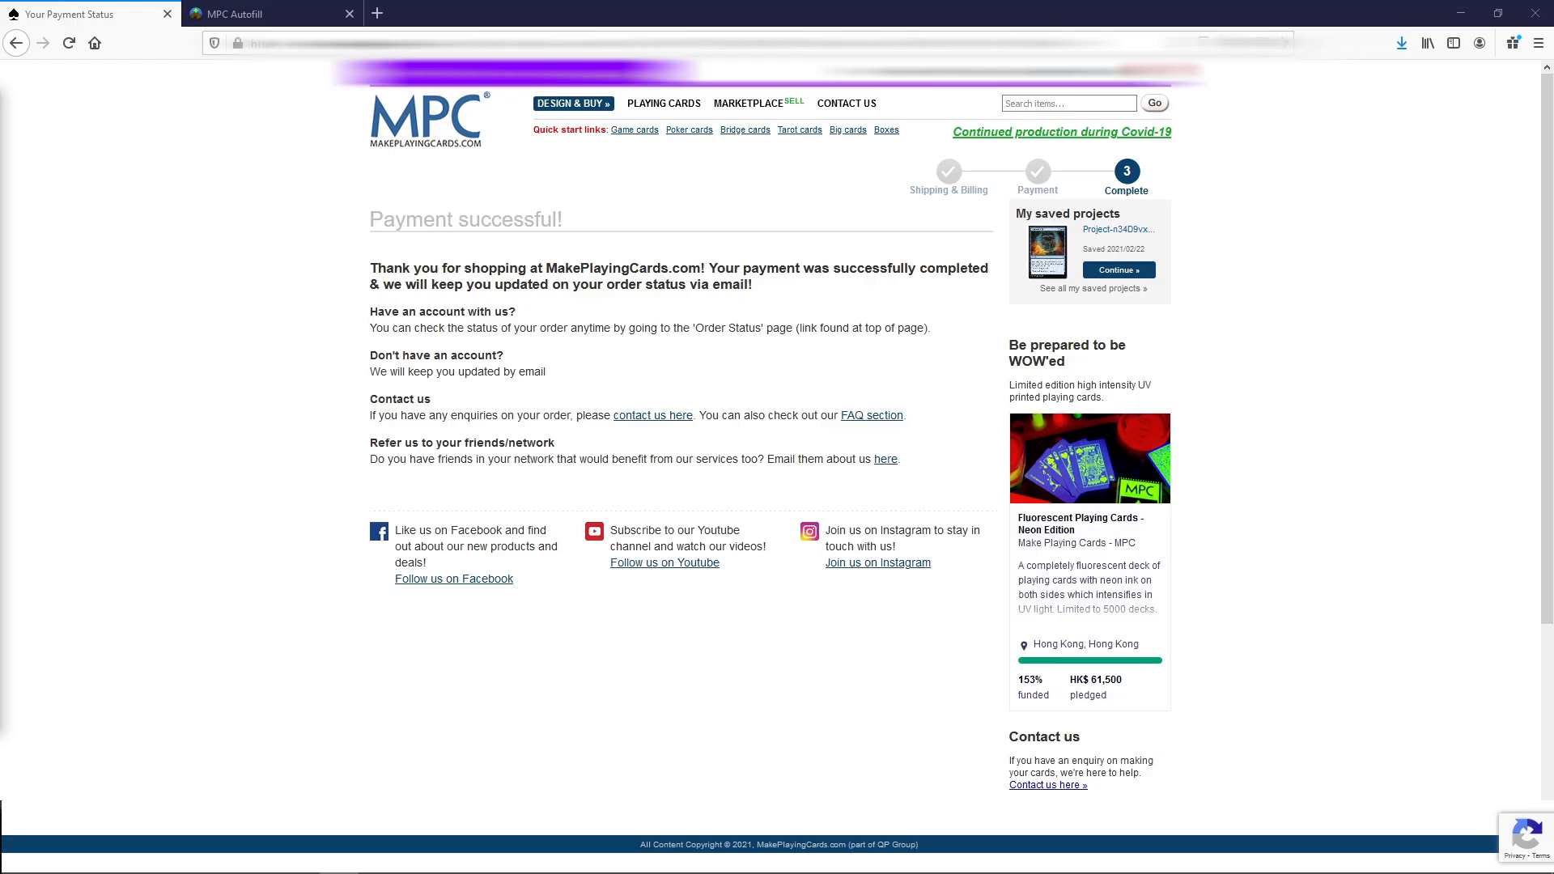
{"action": "mouse_move", "coordinate": [204, 439]}
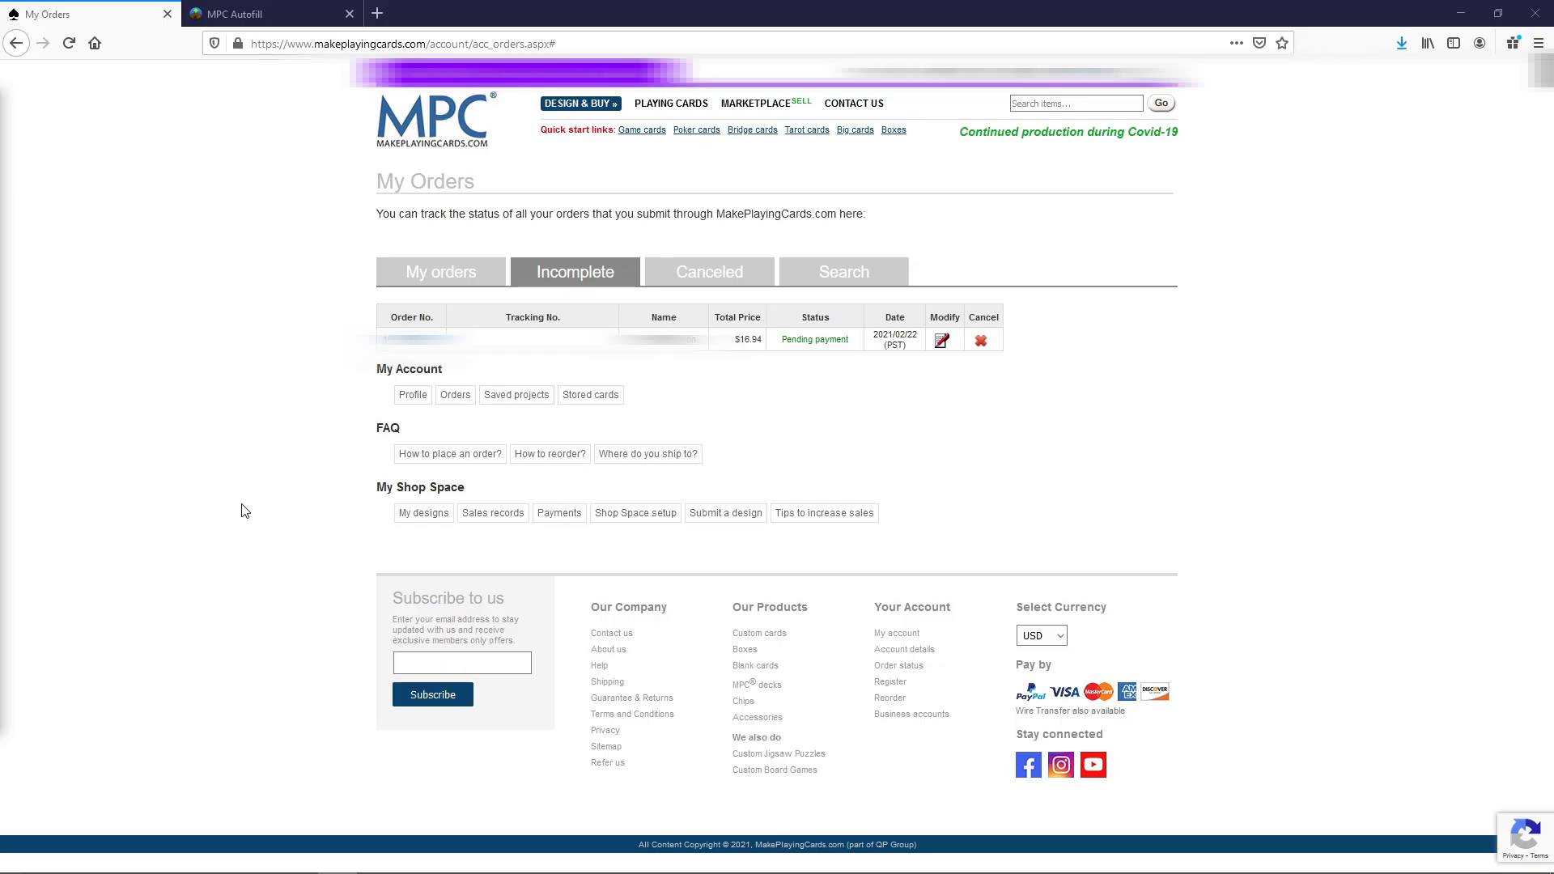
{"action": "mouse_move", "coordinate": [264, 495]}
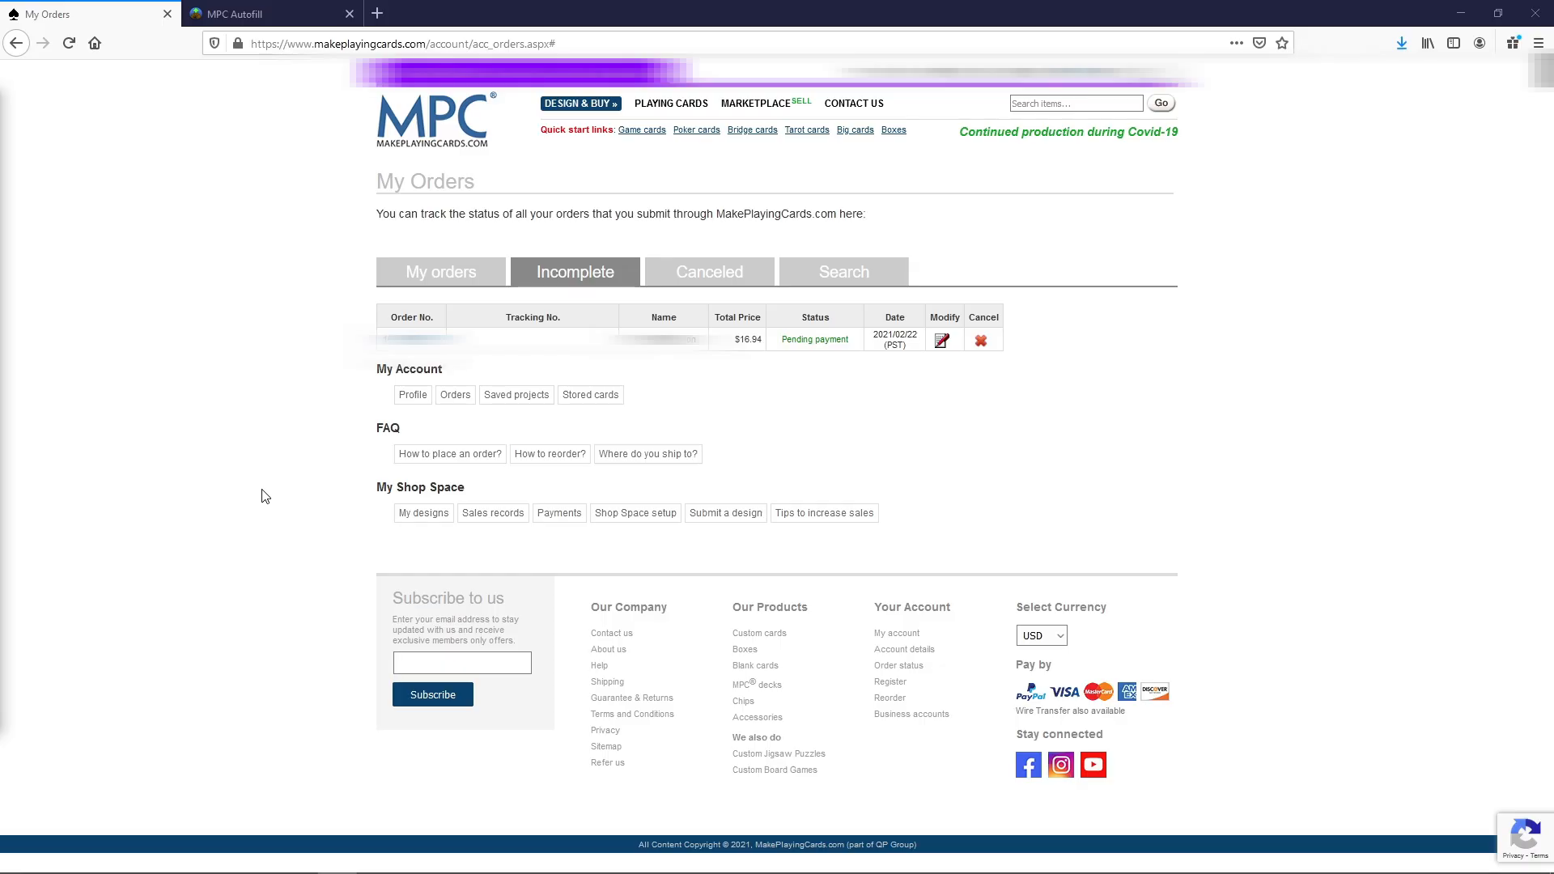
{"action": "mouse_move", "coordinate": [774, 379]}
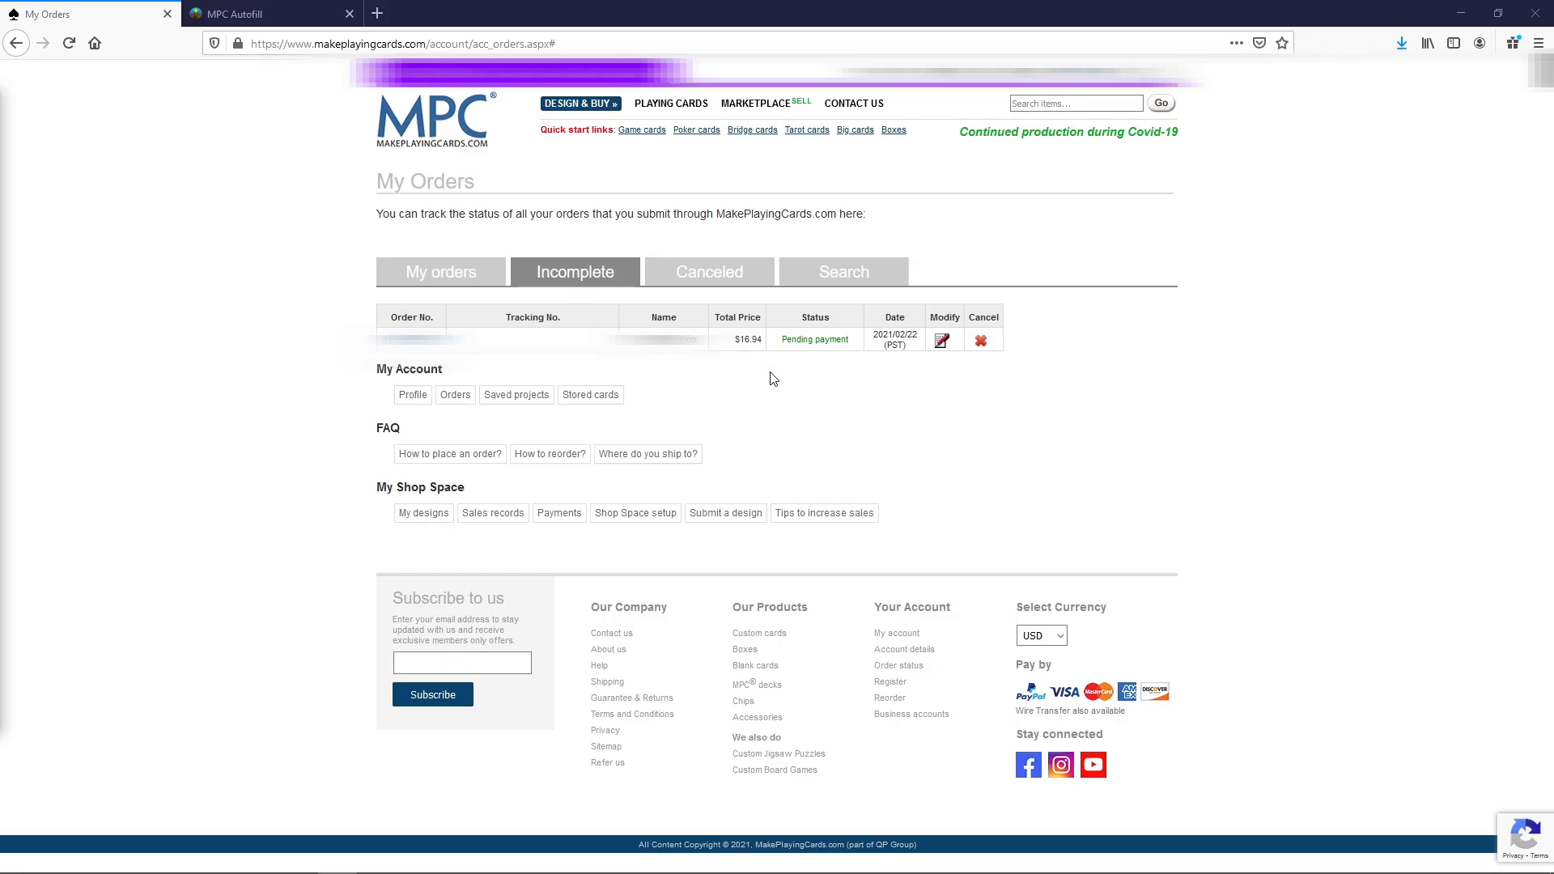
{"action": "mouse_move", "coordinate": [839, 312]}
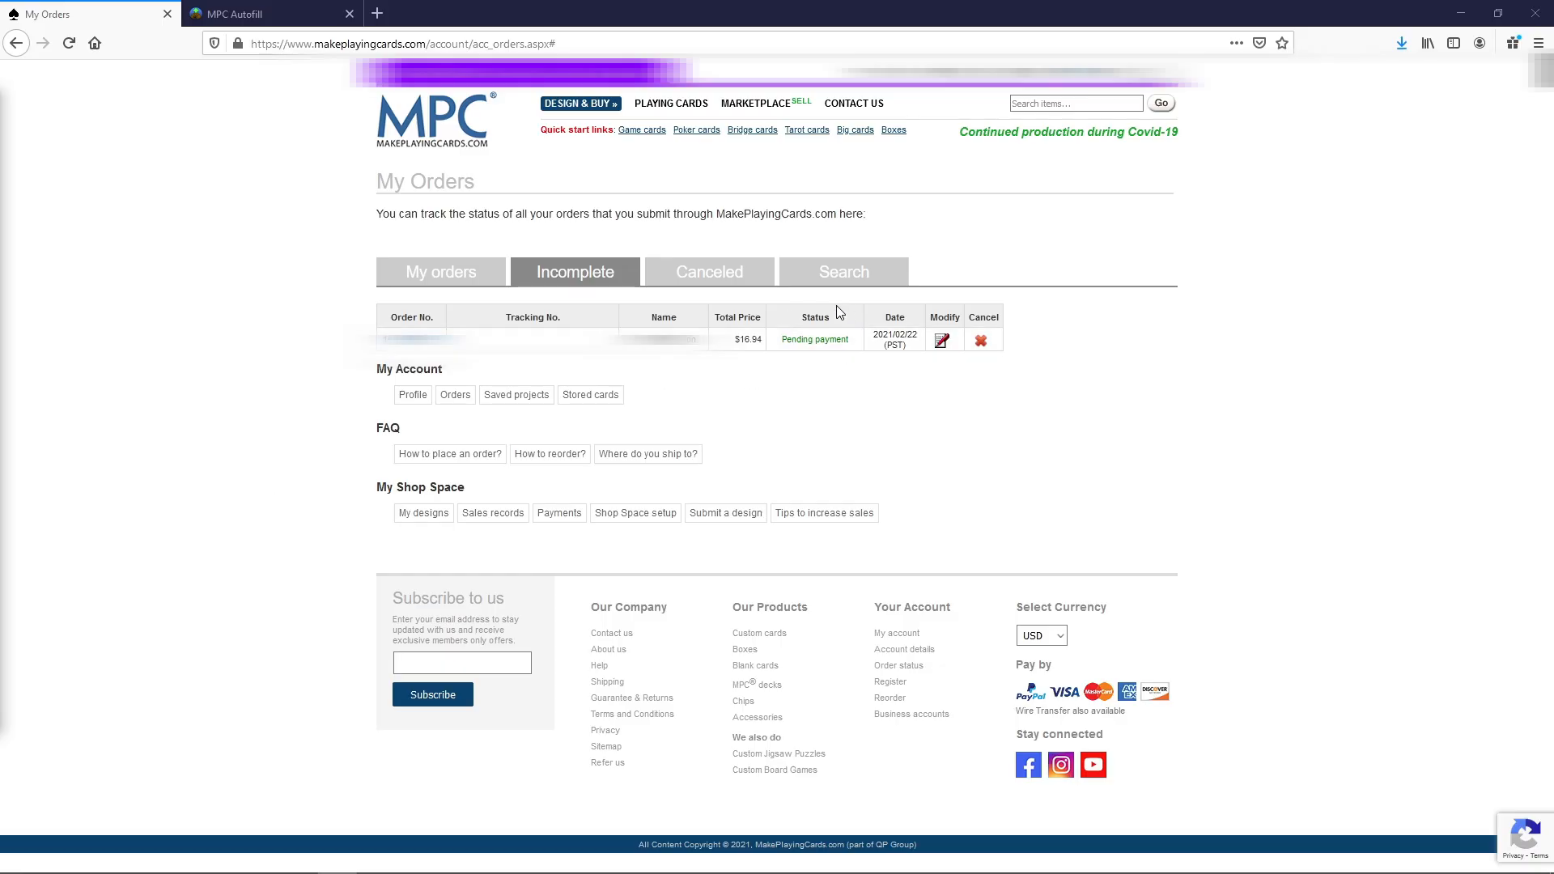
{"action": "mouse_move", "coordinate": [801, 364]}
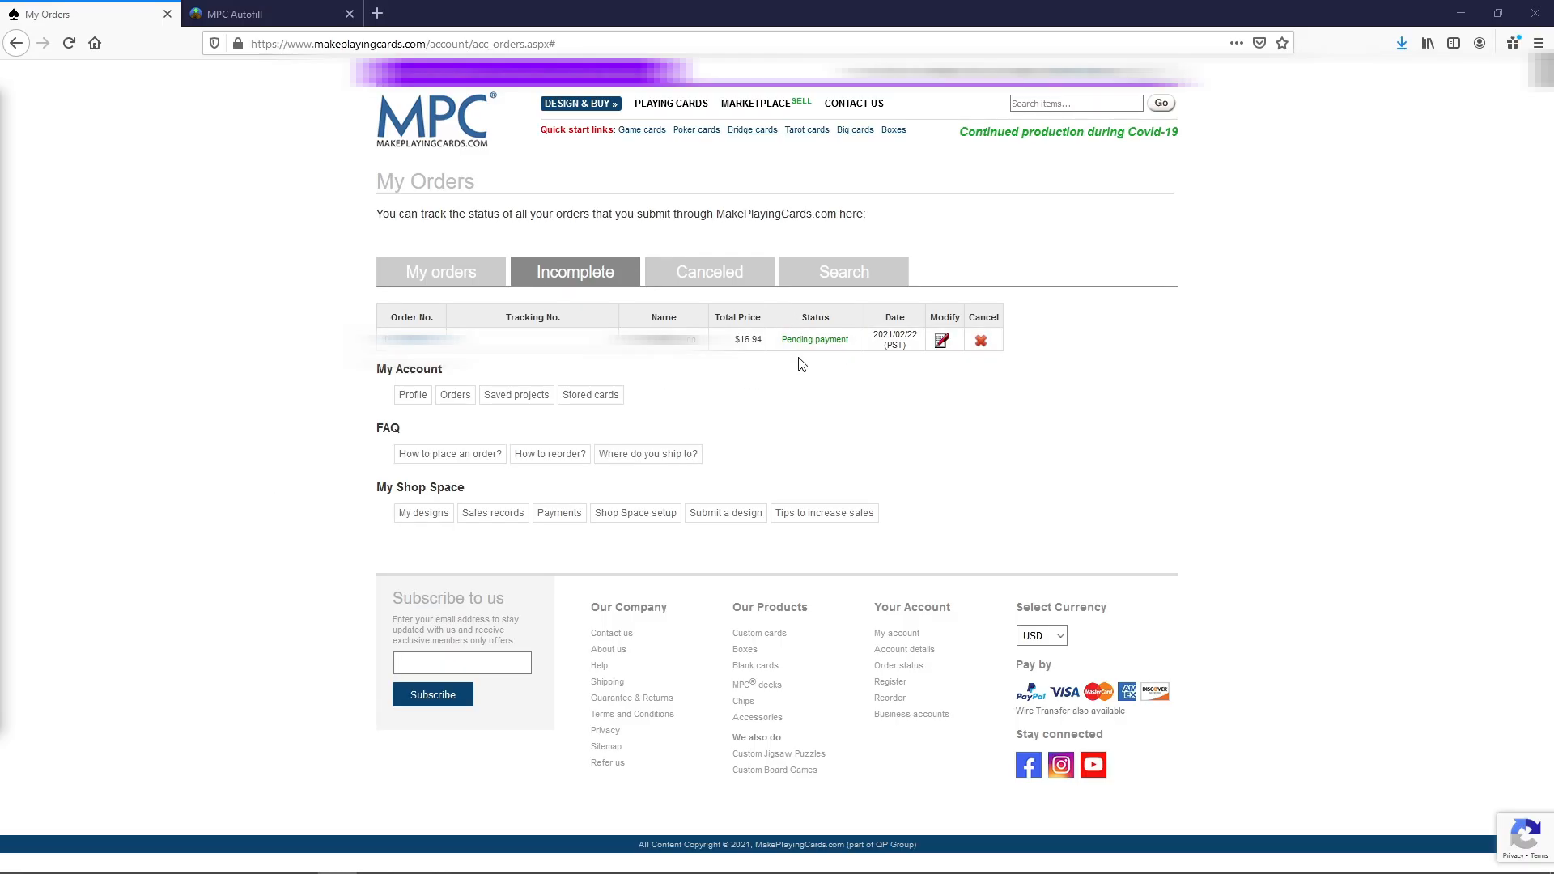
{"action": "mouse_move", "coordinate": [811, 369]}
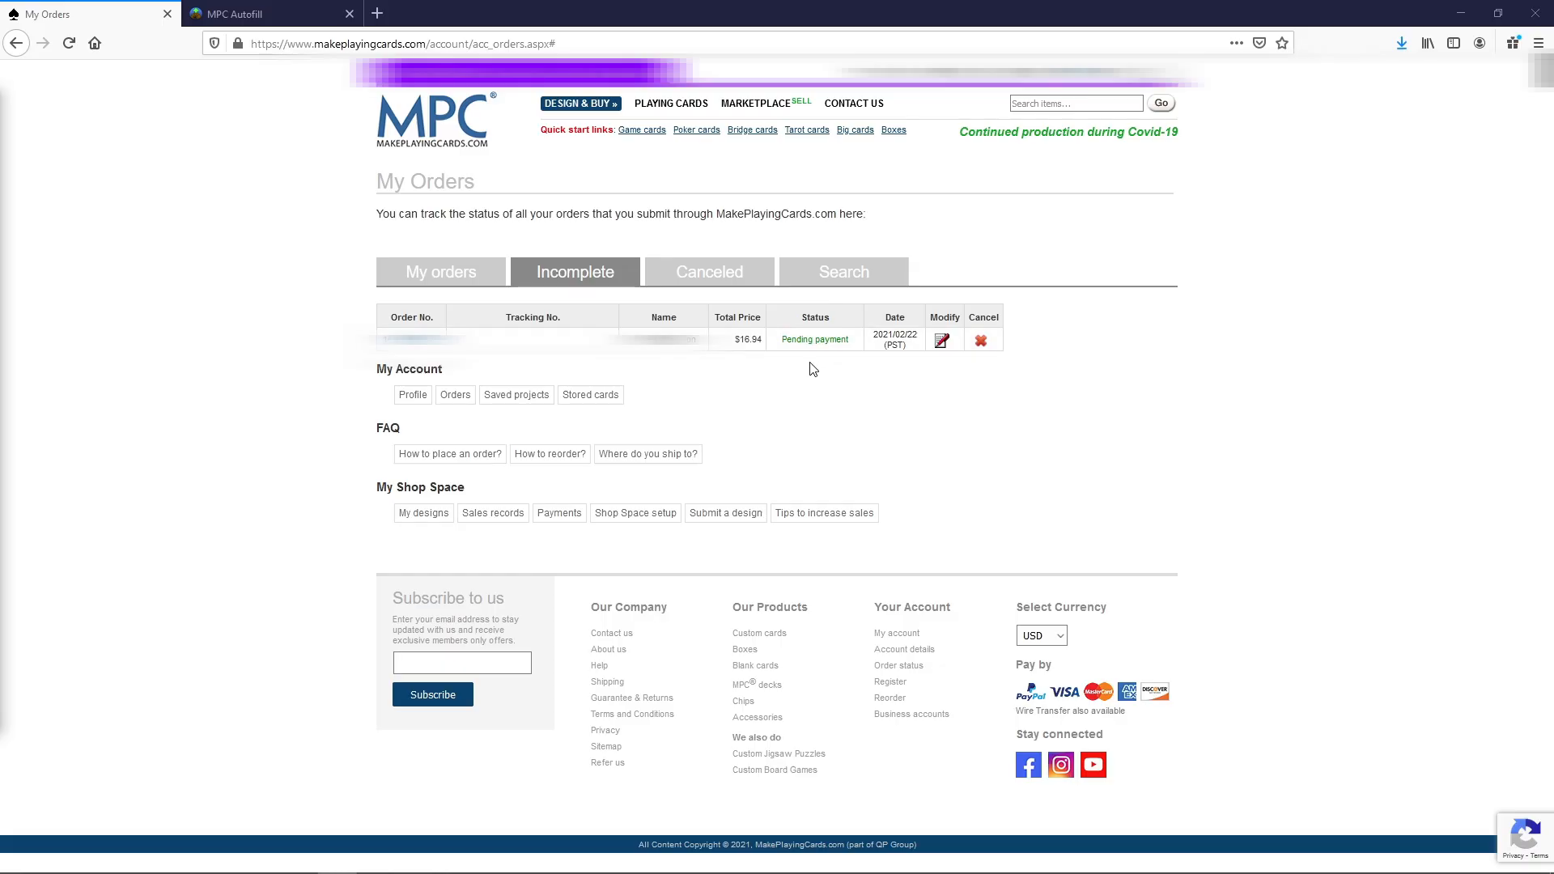
{"action": "mouse_move", "coordinate": [846, 359]}
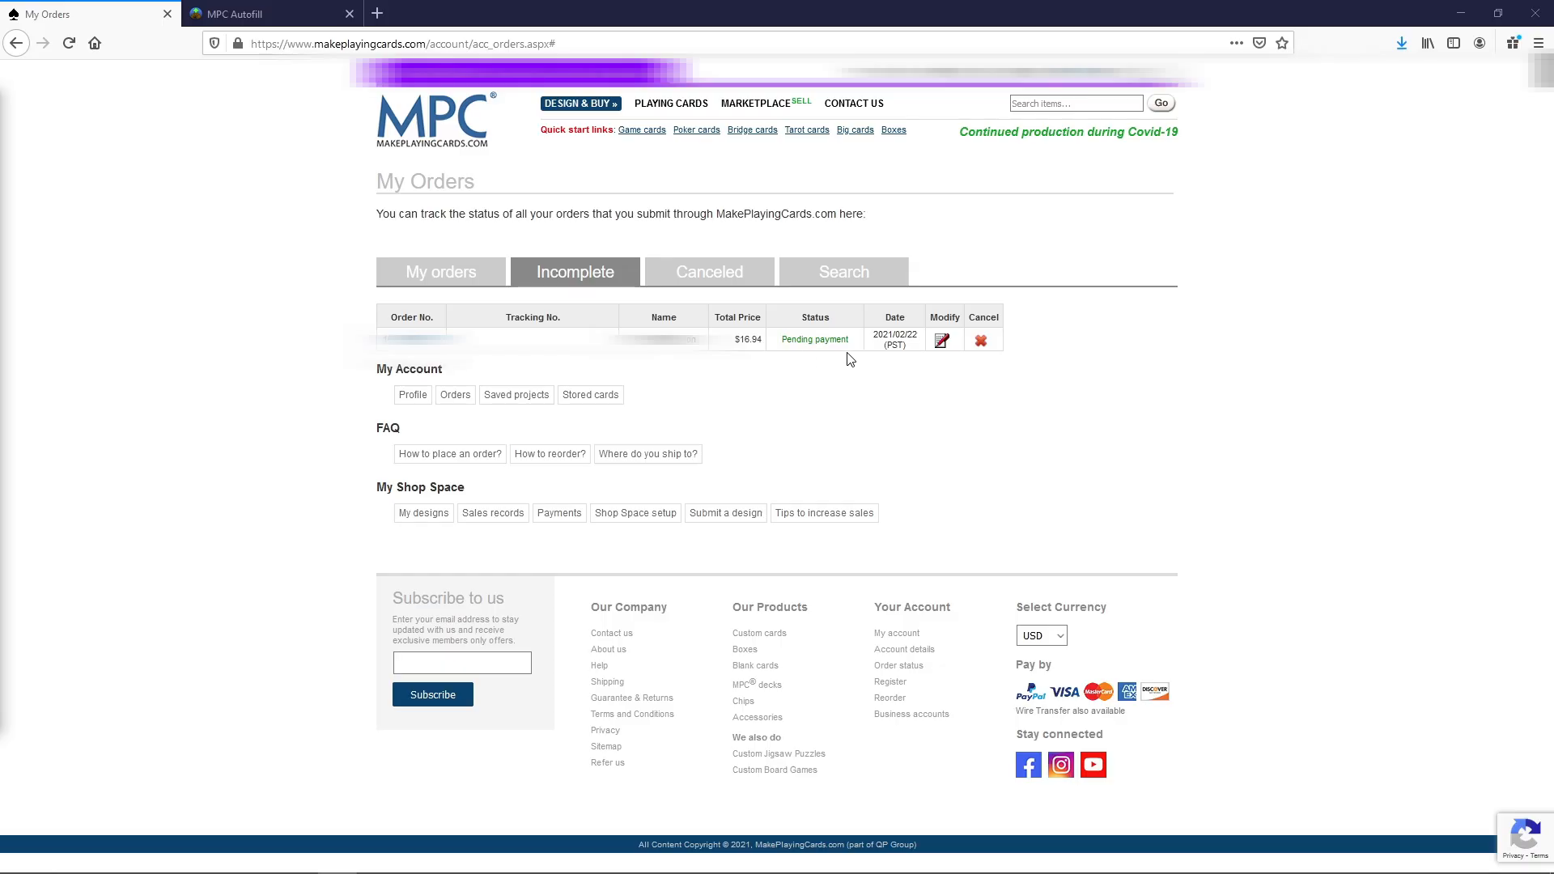
{"action": "mouse_move", "coordinate": [861, 543]}
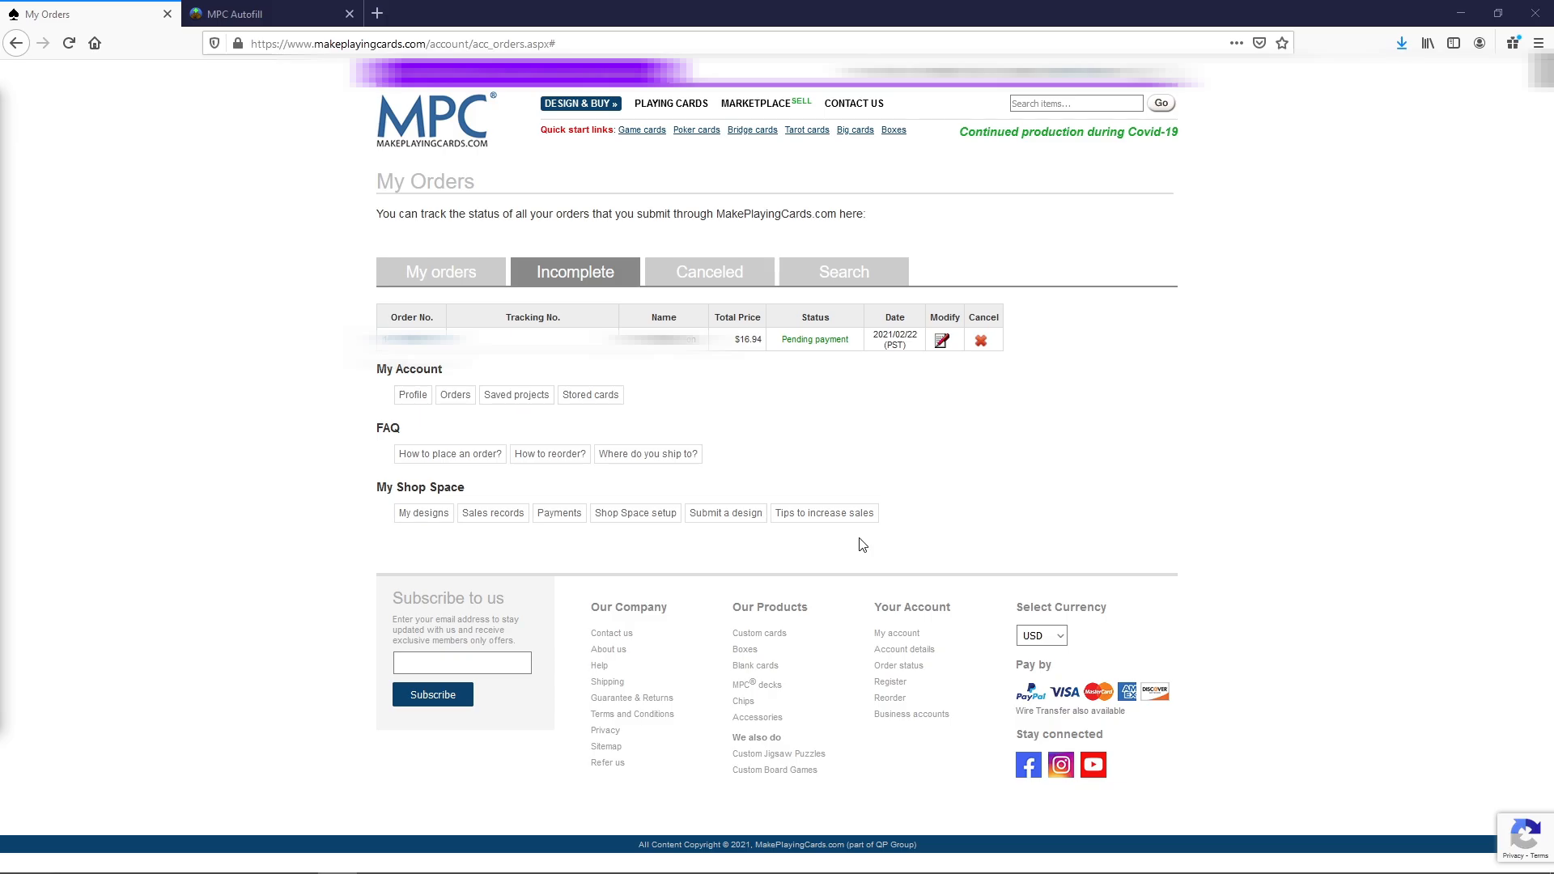
{"action": "mouse_move", "coordinate": [610, 633]}
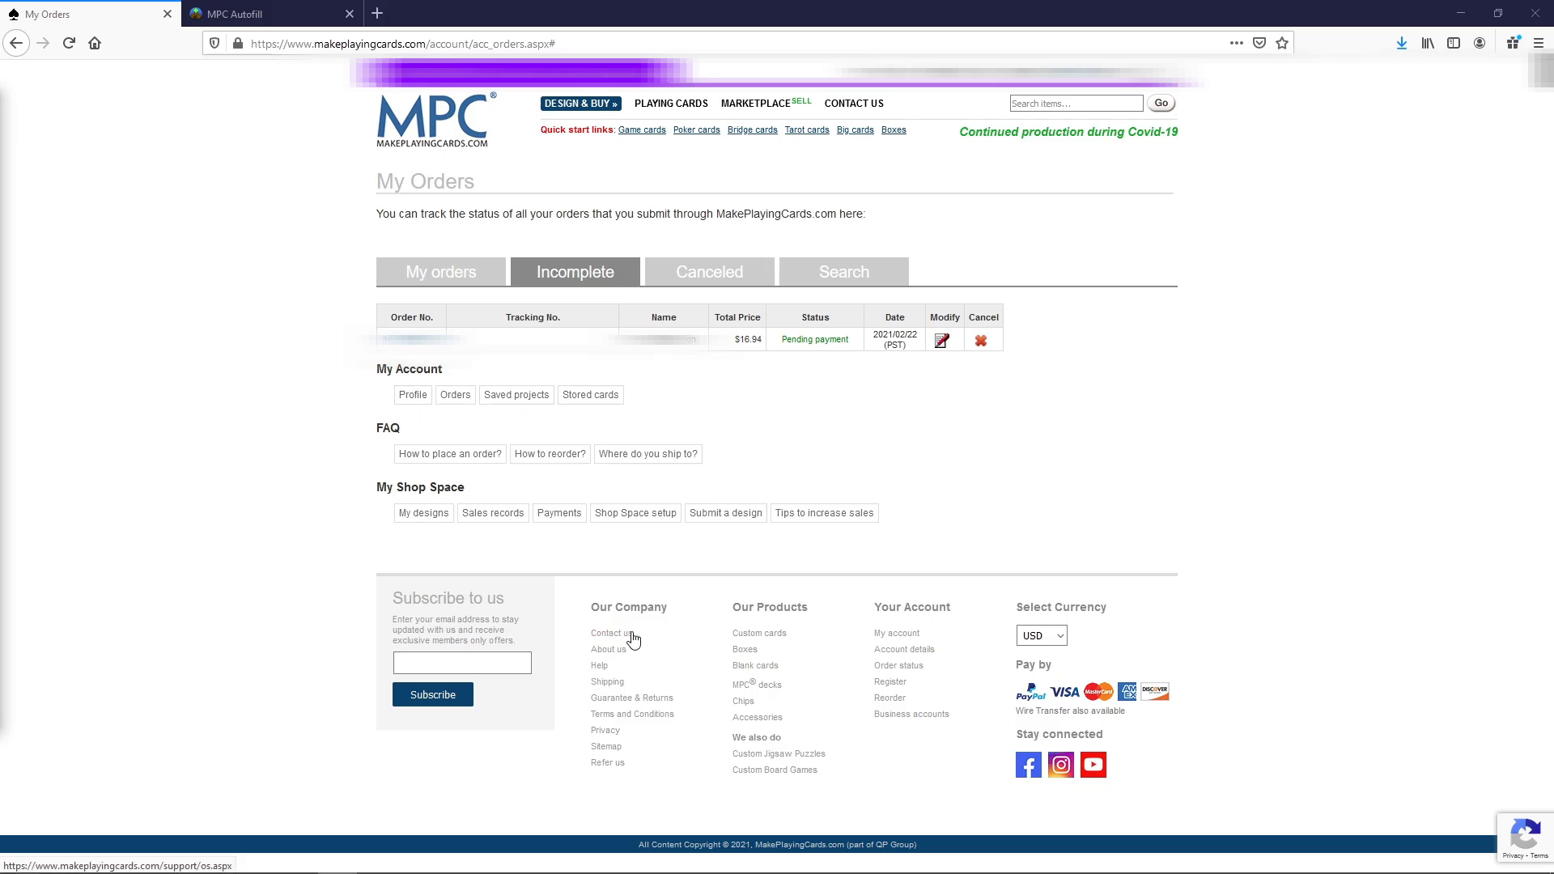
{"action": "mouse_move", "coordinate": [870, 390]}
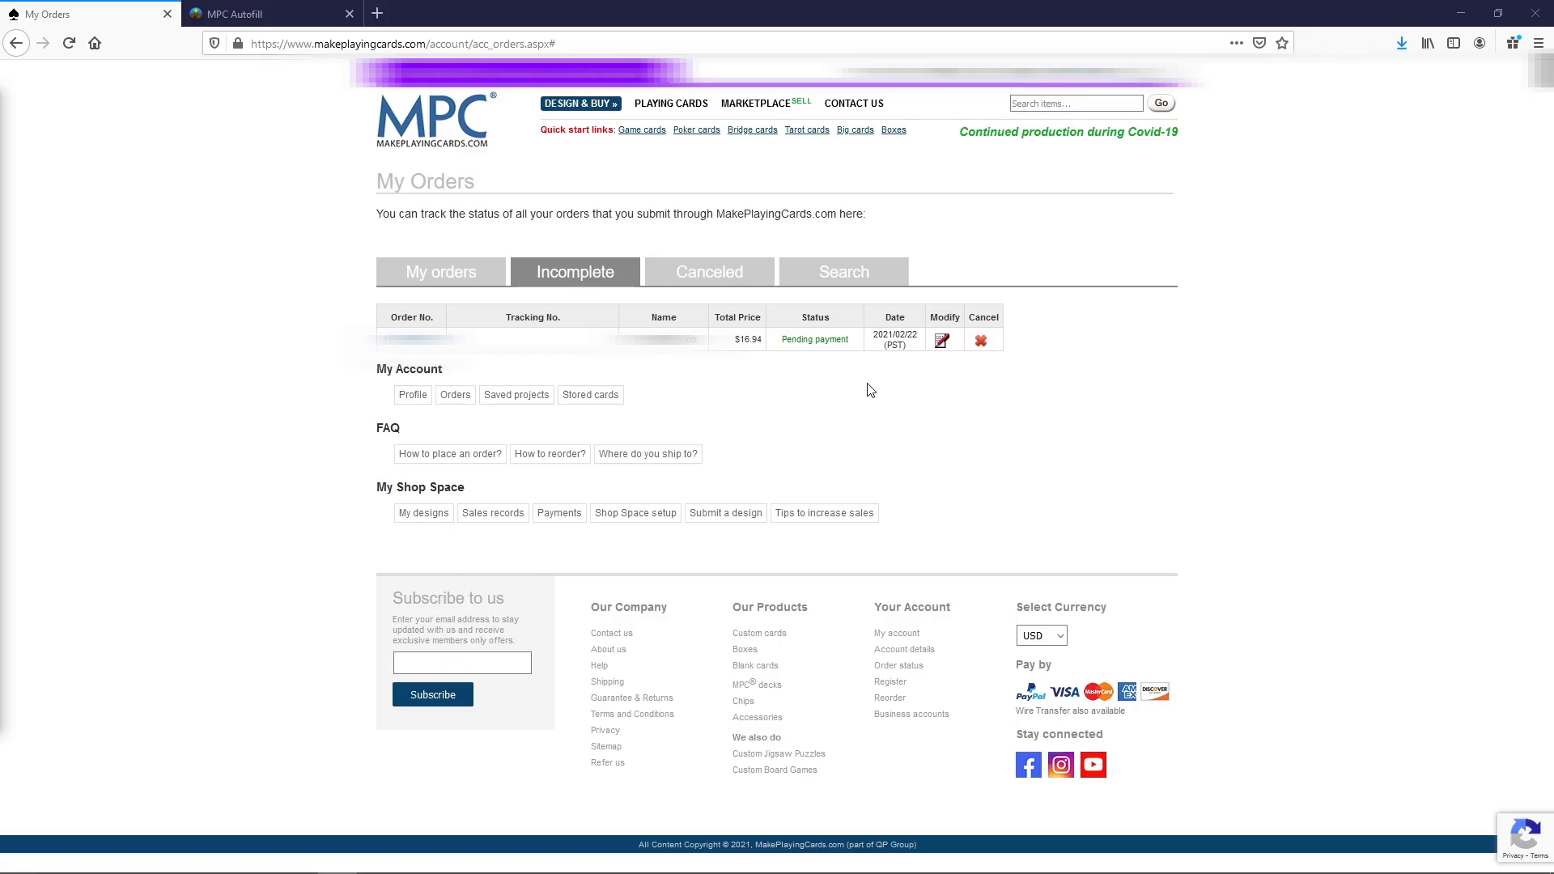
Step: Bring up the Shipping information page with the worldwide shipping cost estimator
{"action": "left_click", "coordinate": [607, 682]}
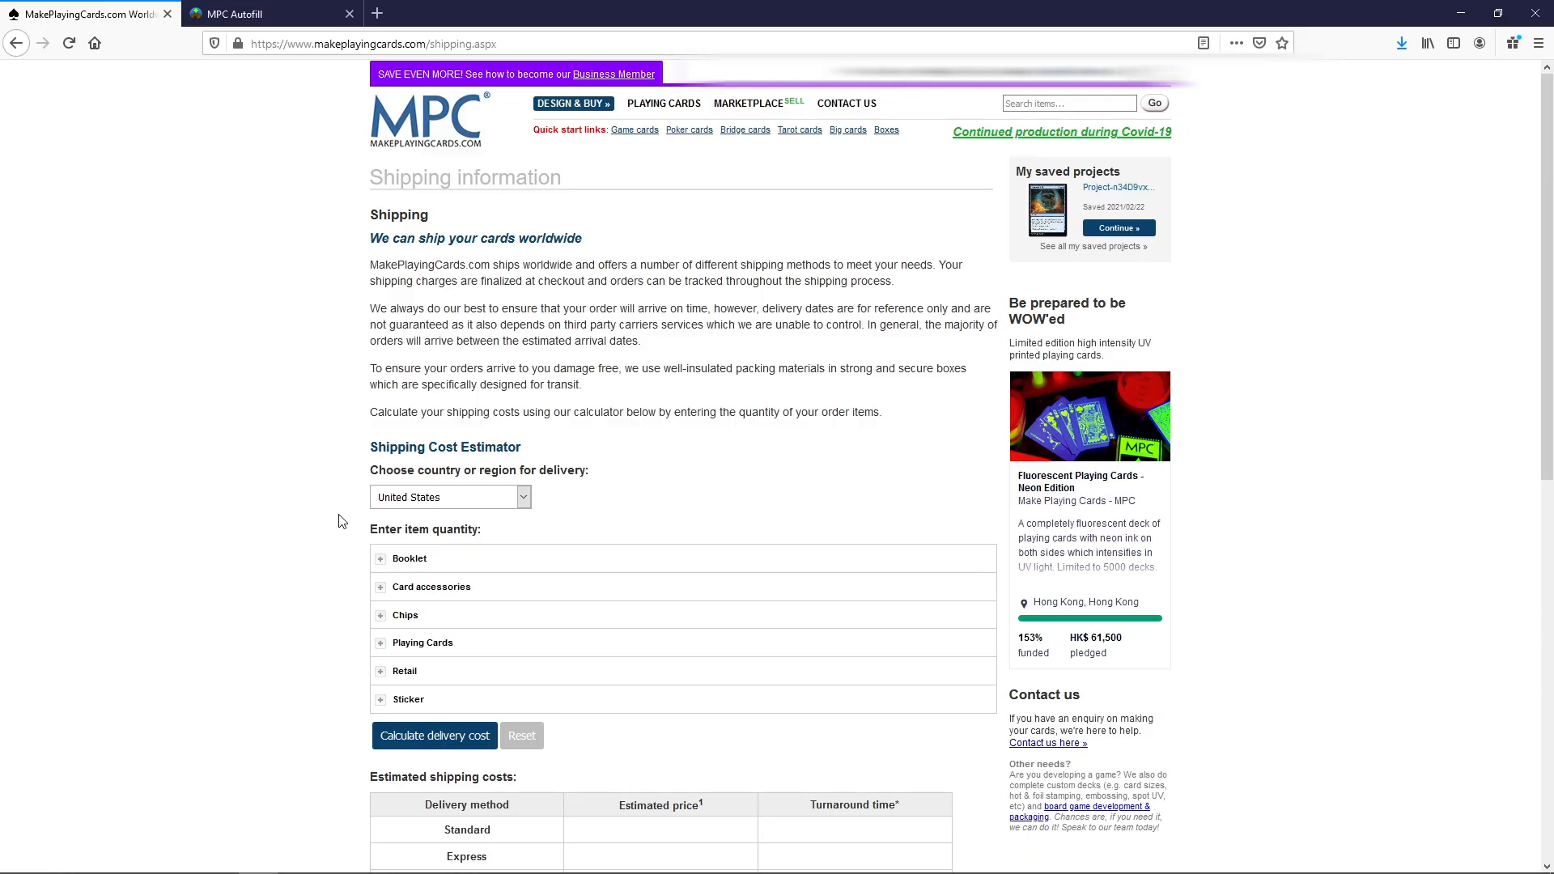
{"action": "mouse_move", "coordinate": [337, 145]}
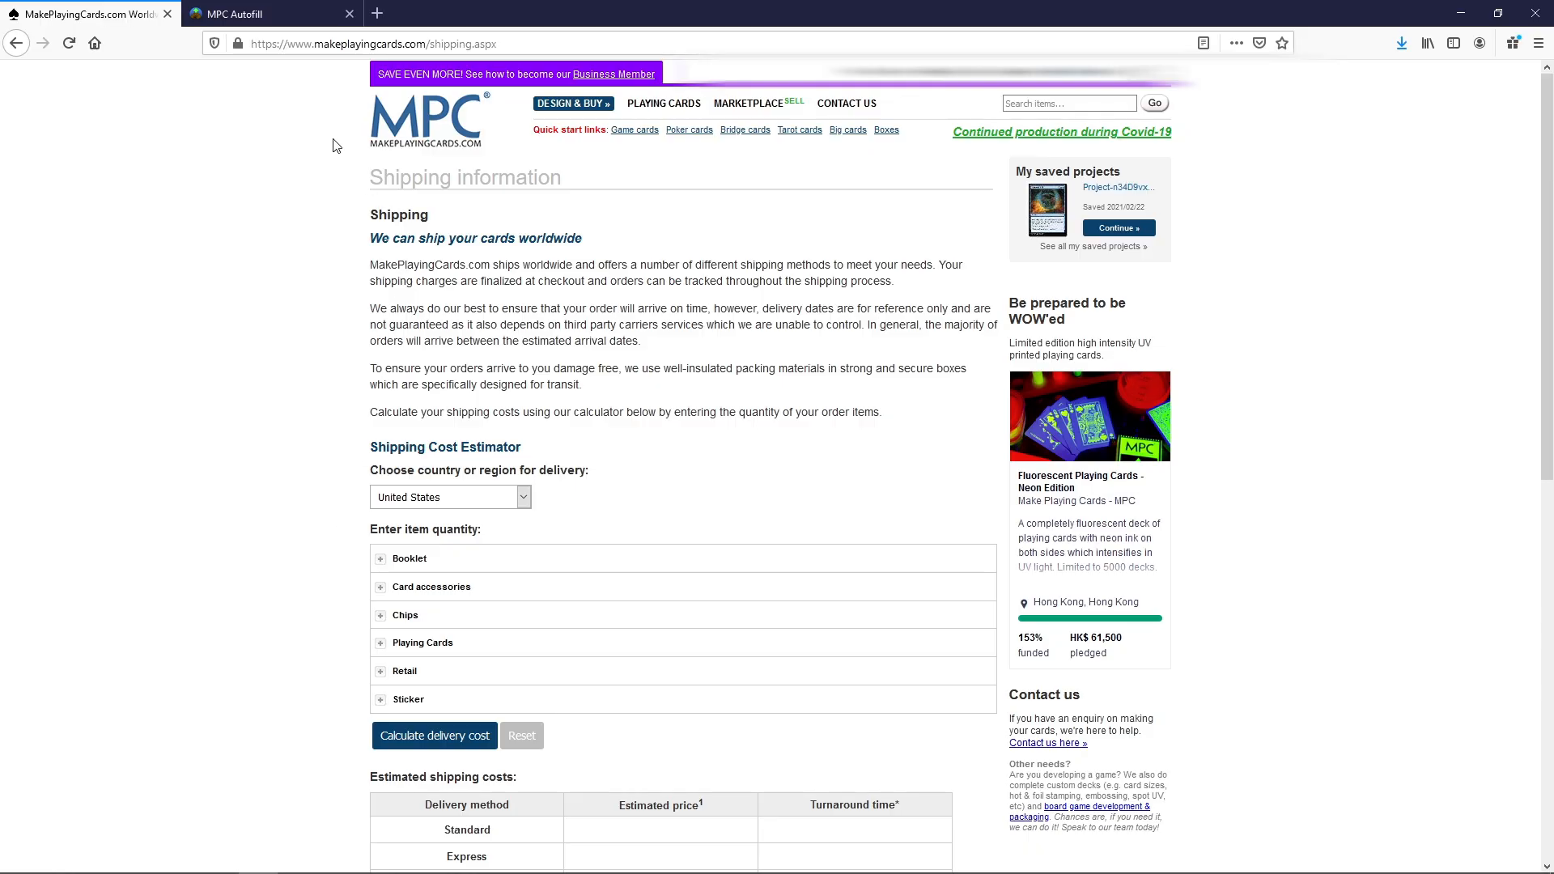
{"action": "mouse_move", "coordinate": [461, 232]}
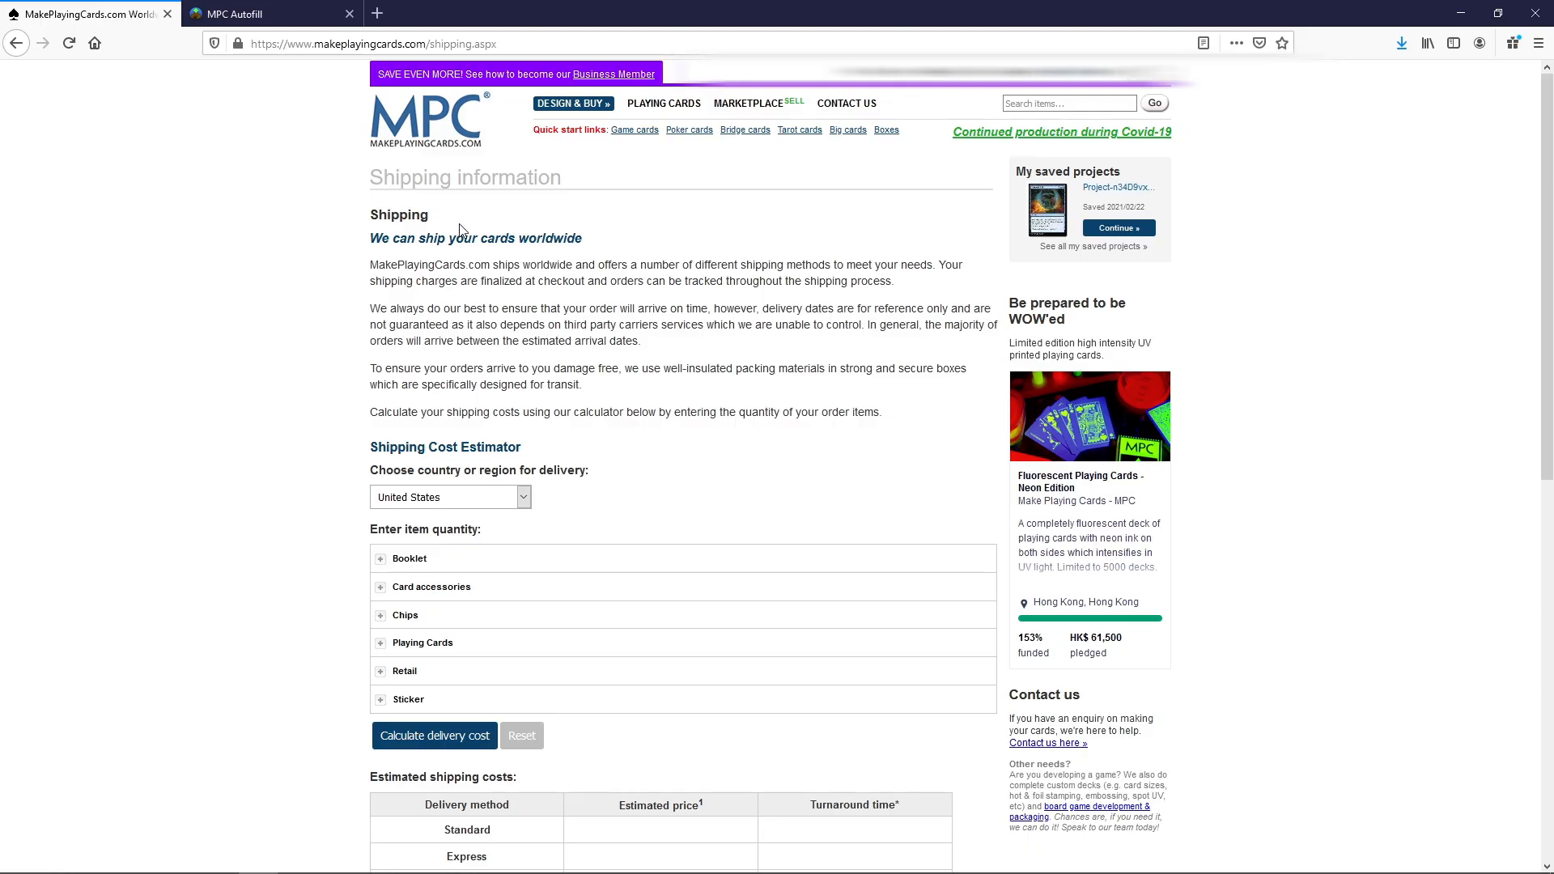
{"action": "mouse_move", "coordinate": [359, 252]}
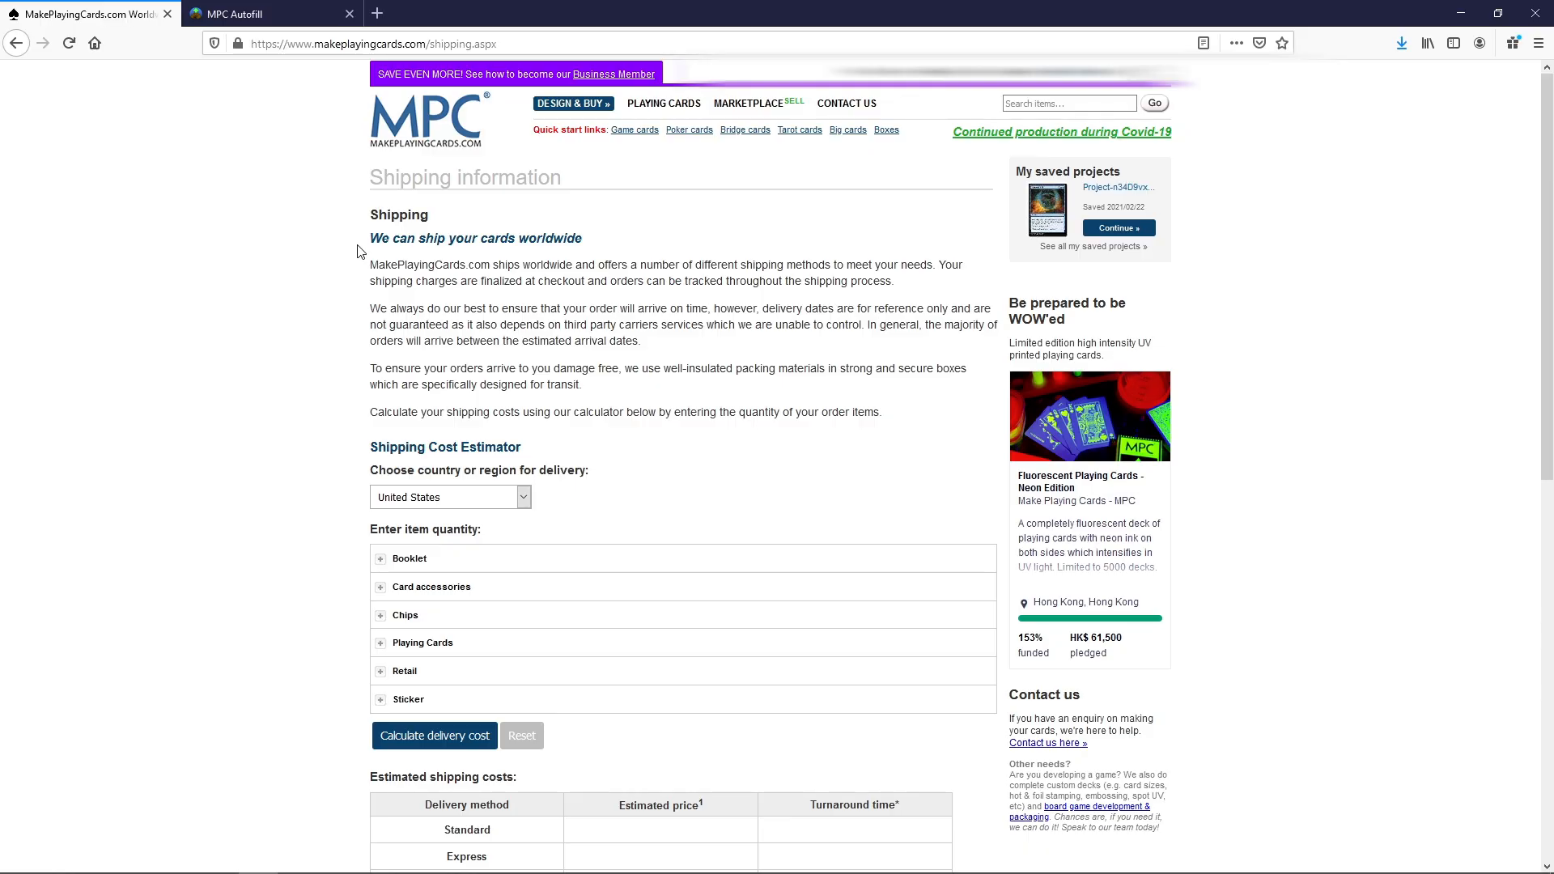
{"action": "mouse_move", "coordinate": [523, 496]}
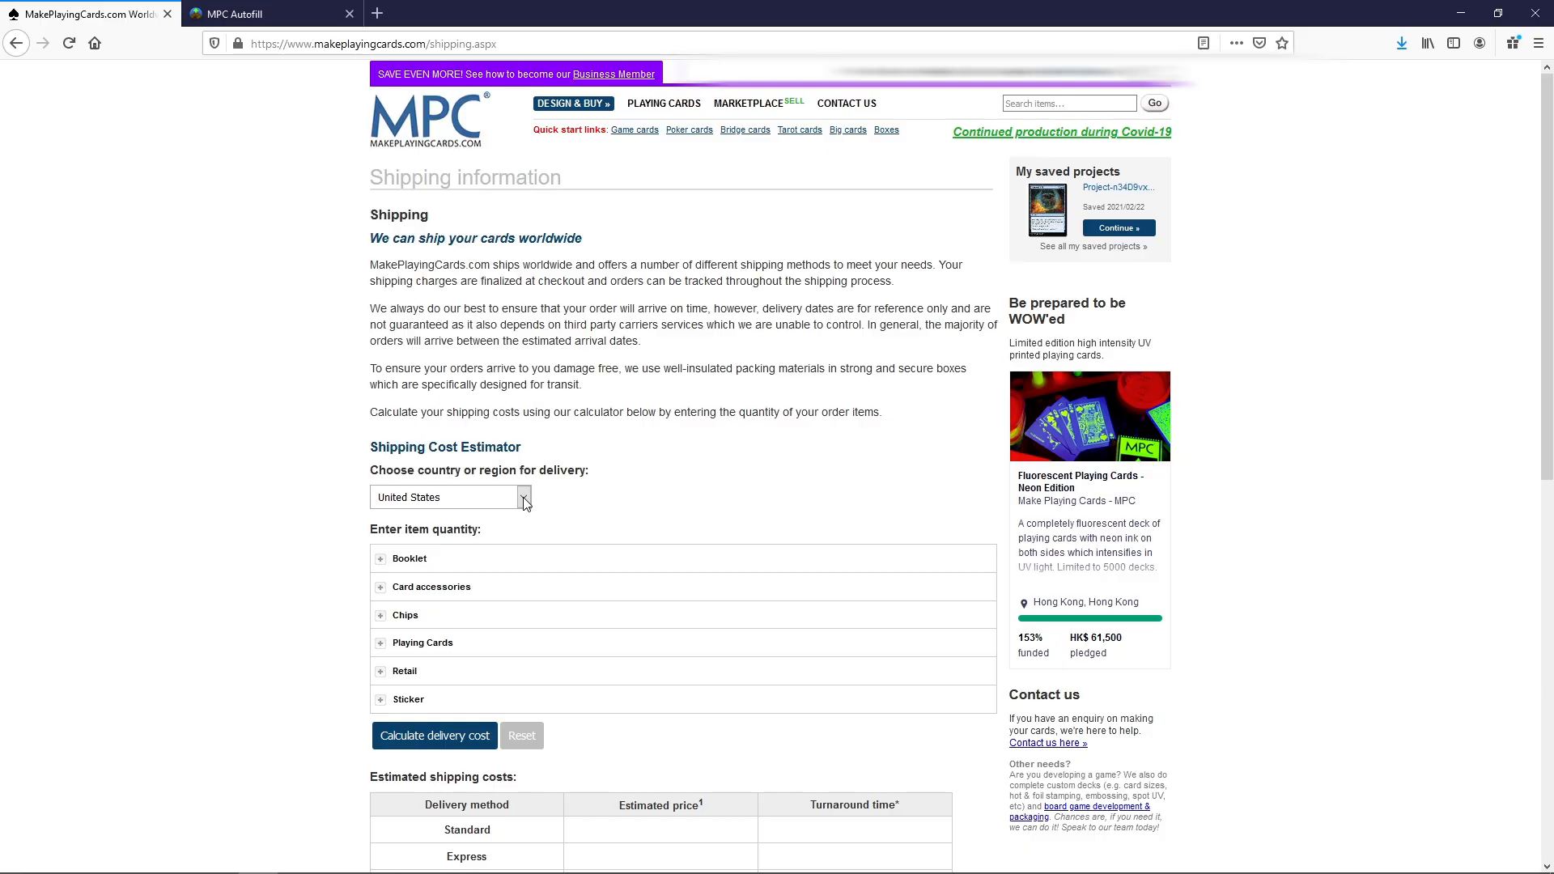
{"action": "mouse_move", "coordinate": [422, 654]}
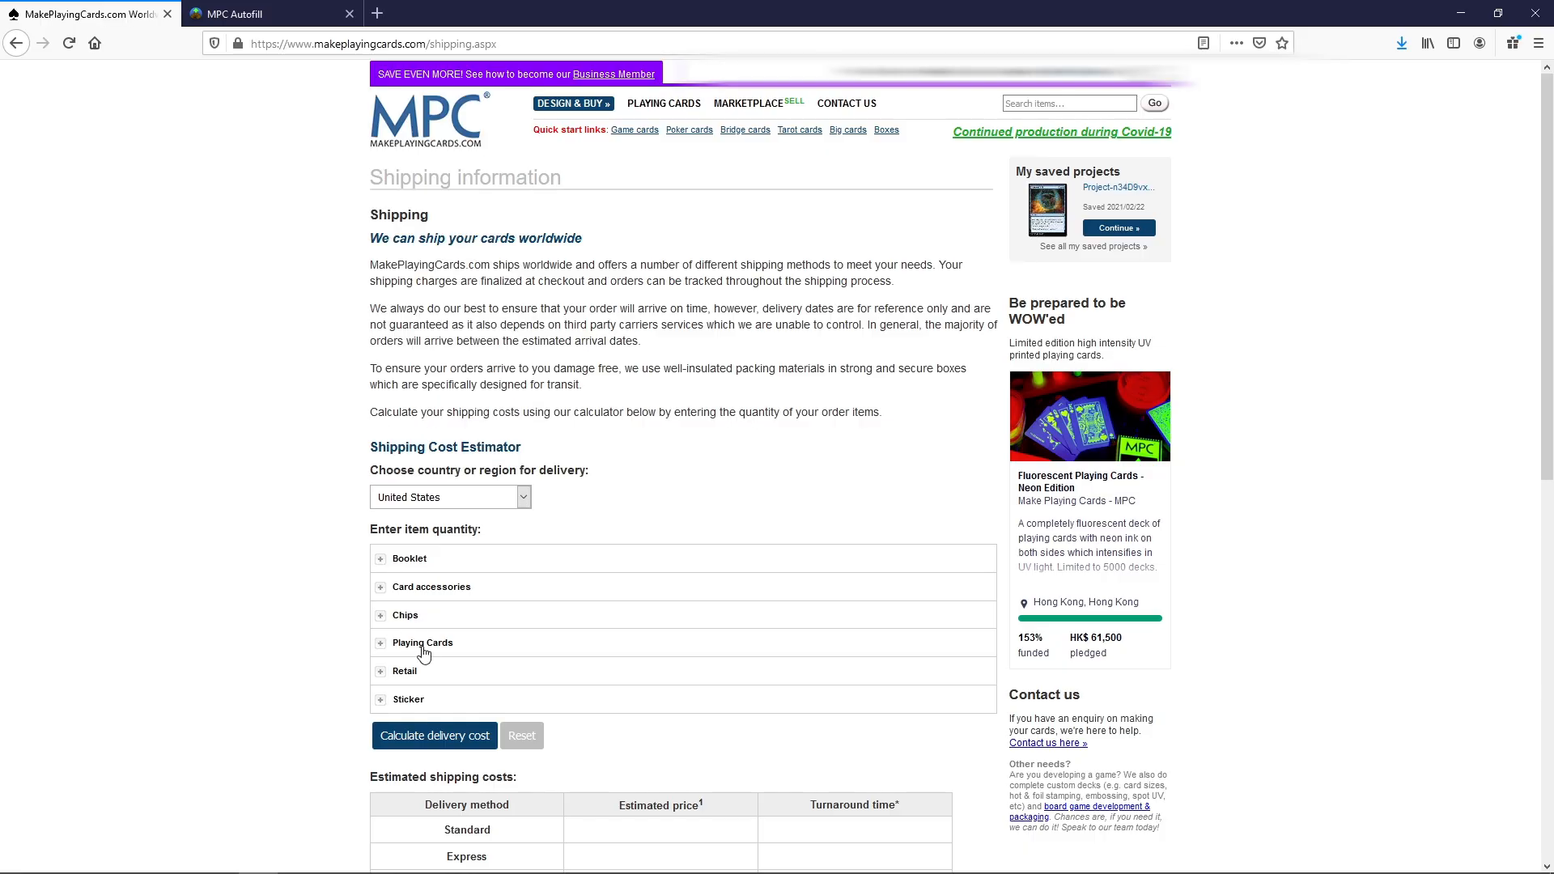
Step: Choose 360 cards for the Poker size S30 Standard Smooth entry under Playing Cards, quantity 1
{"action": "left_click", "coordinate": [420, 643]}
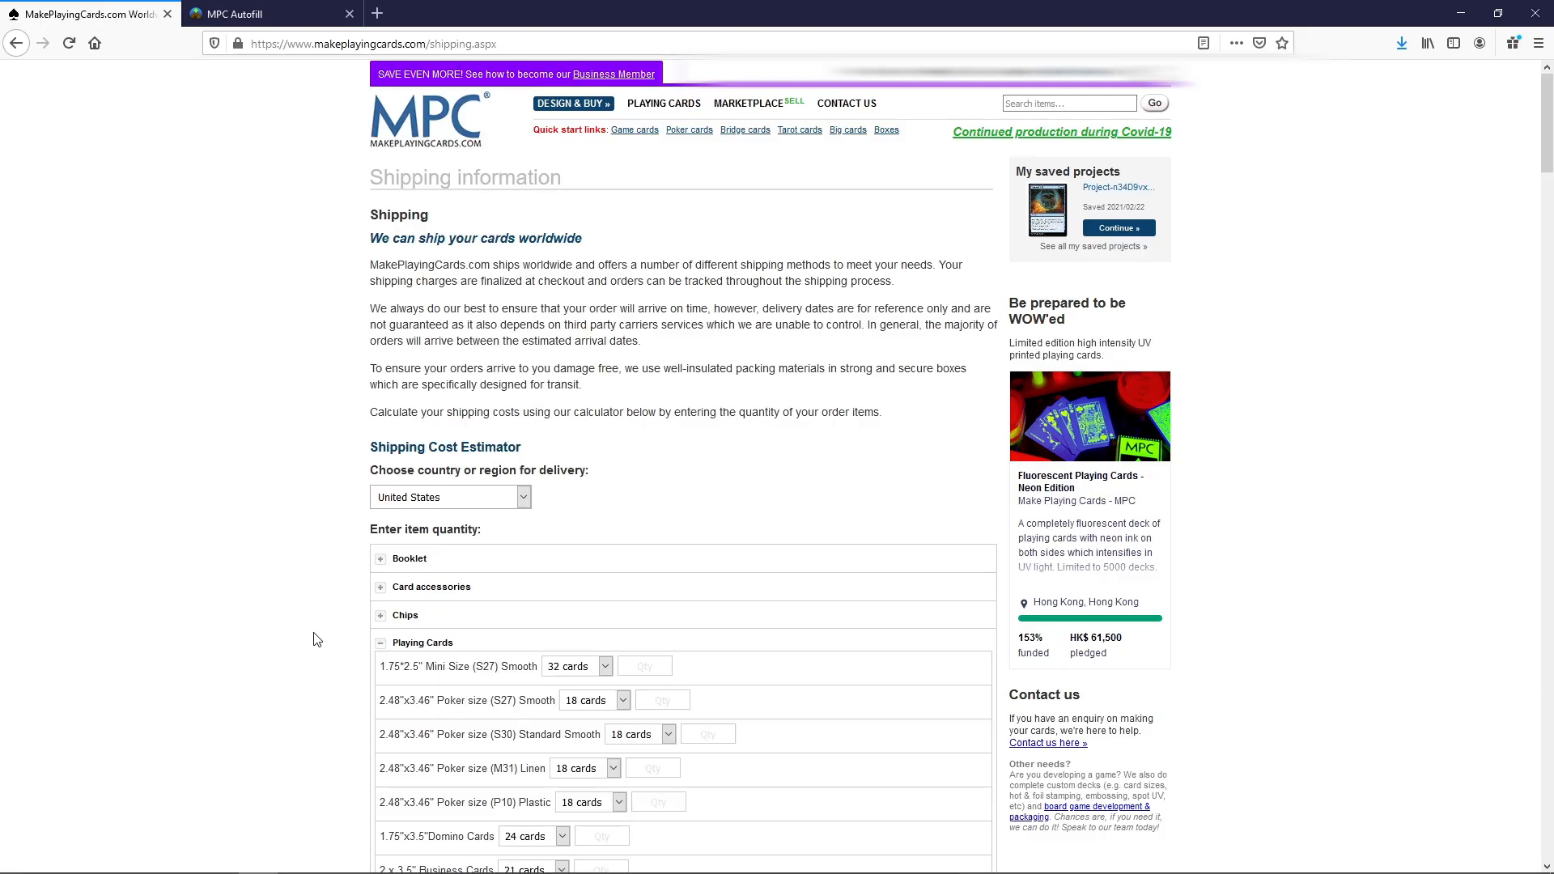
{"action": "scroll", "scroll_direction": "down", "scroll_amount": 3}
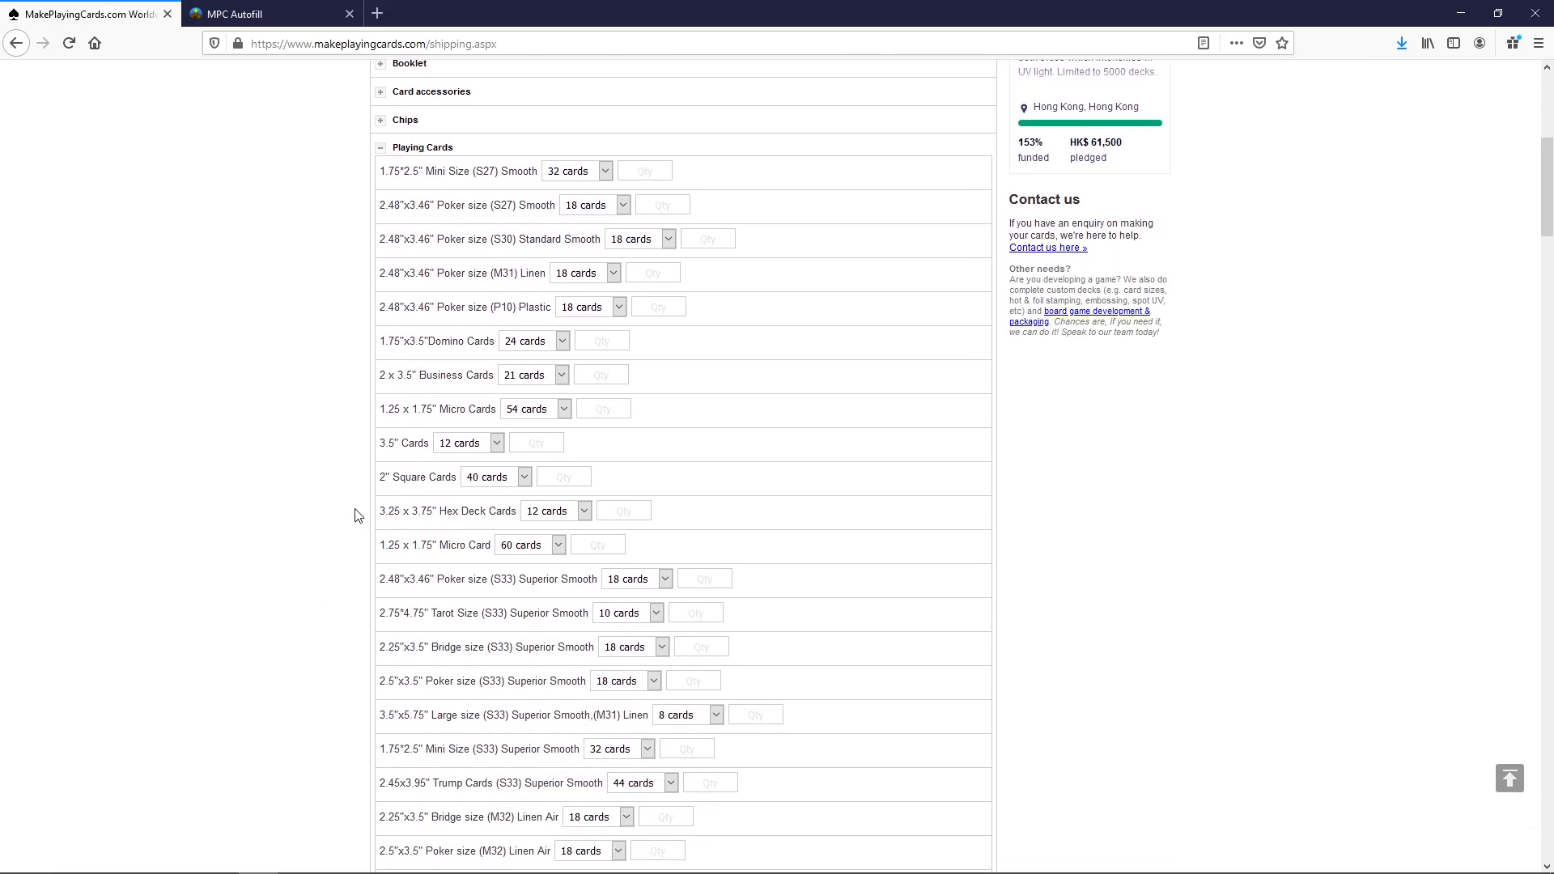
{"action": "mouse_move", "coordinate": [497, 251]}
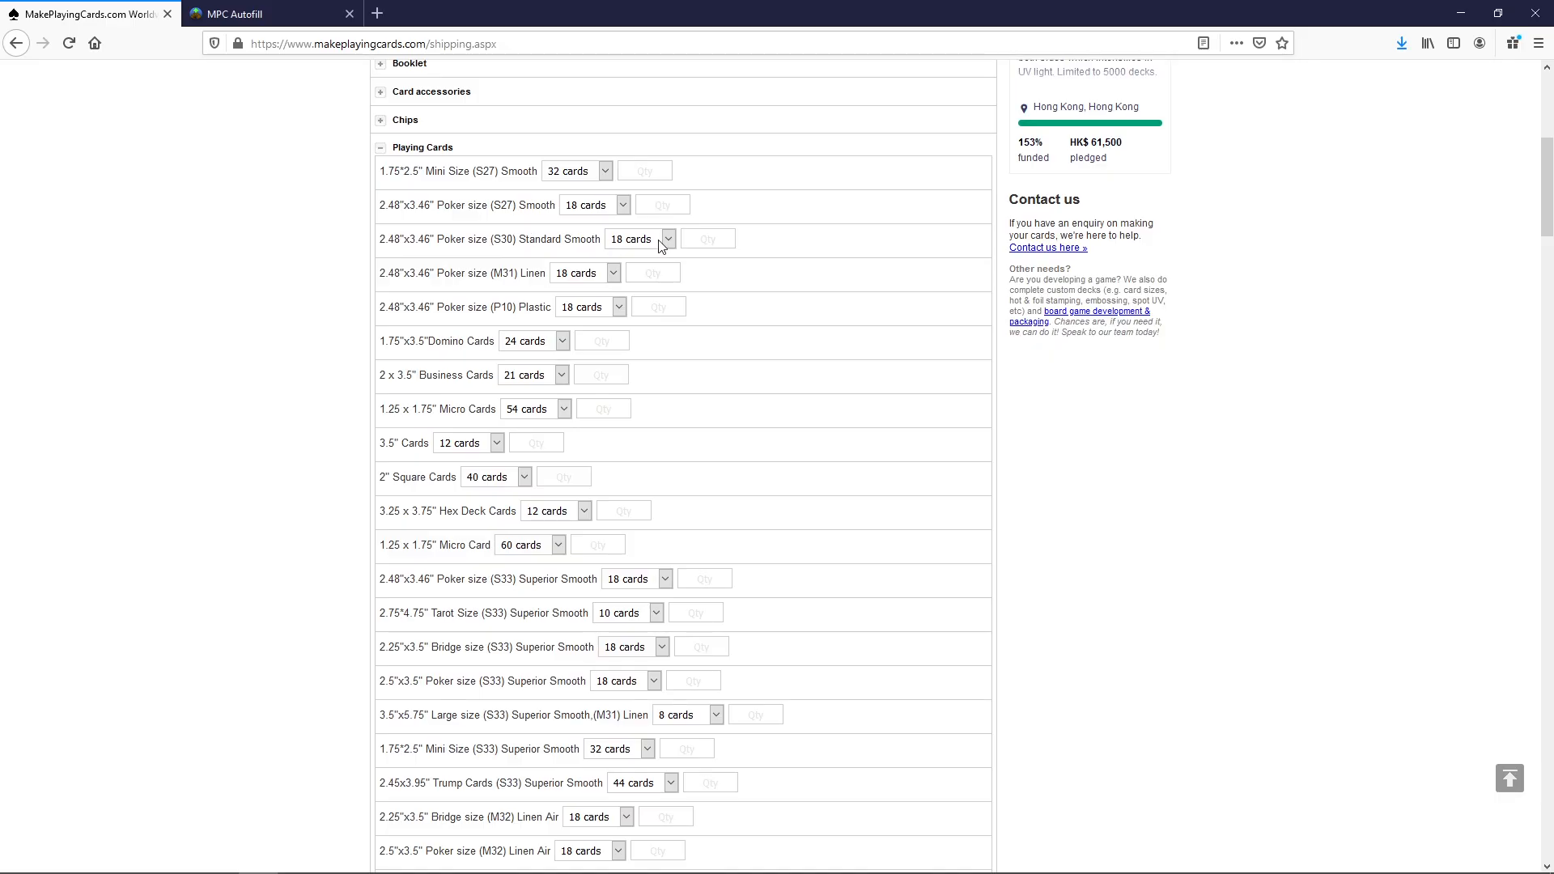
{"action": "left_click", "coordinate": [665, 239]}
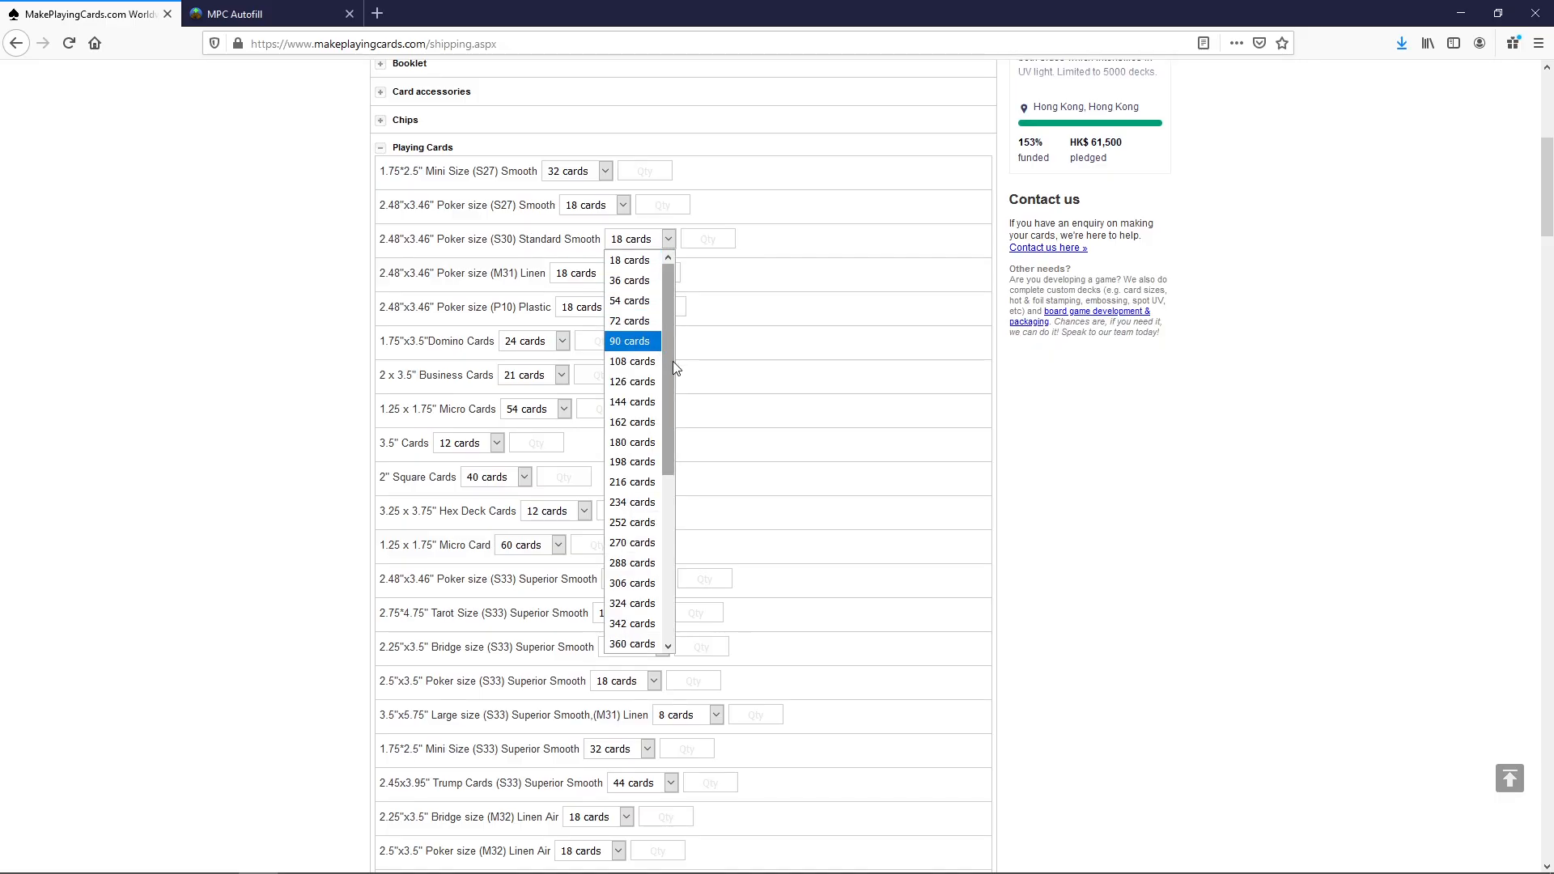
{"action": "scroll", "scroll_direction": "down", "scroll_amount": 3}
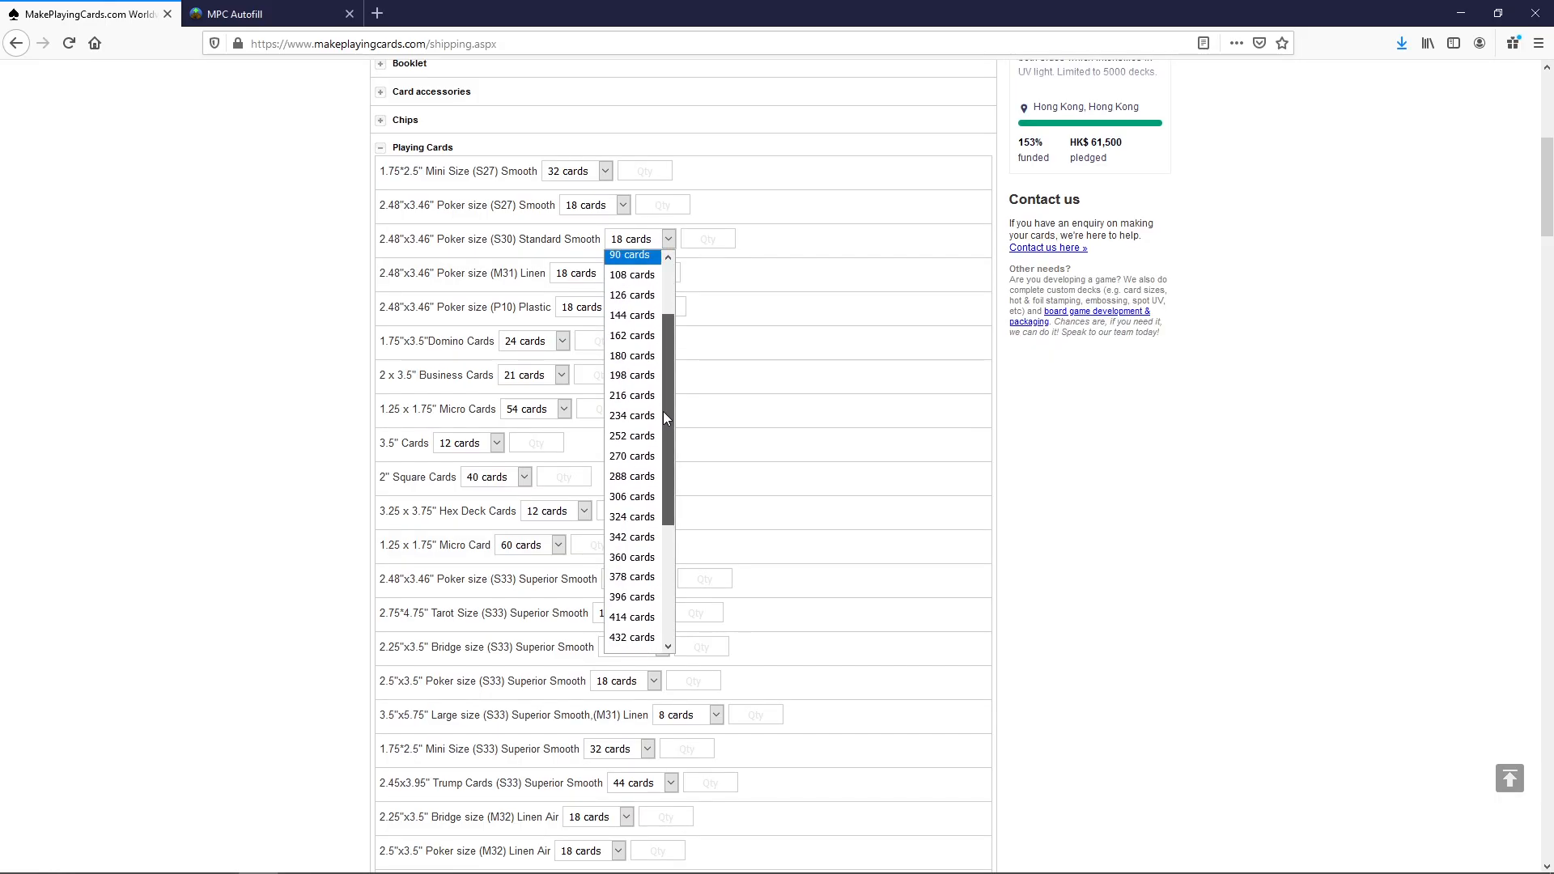
{"action": "left_click", "coordinate": [631, 555]}
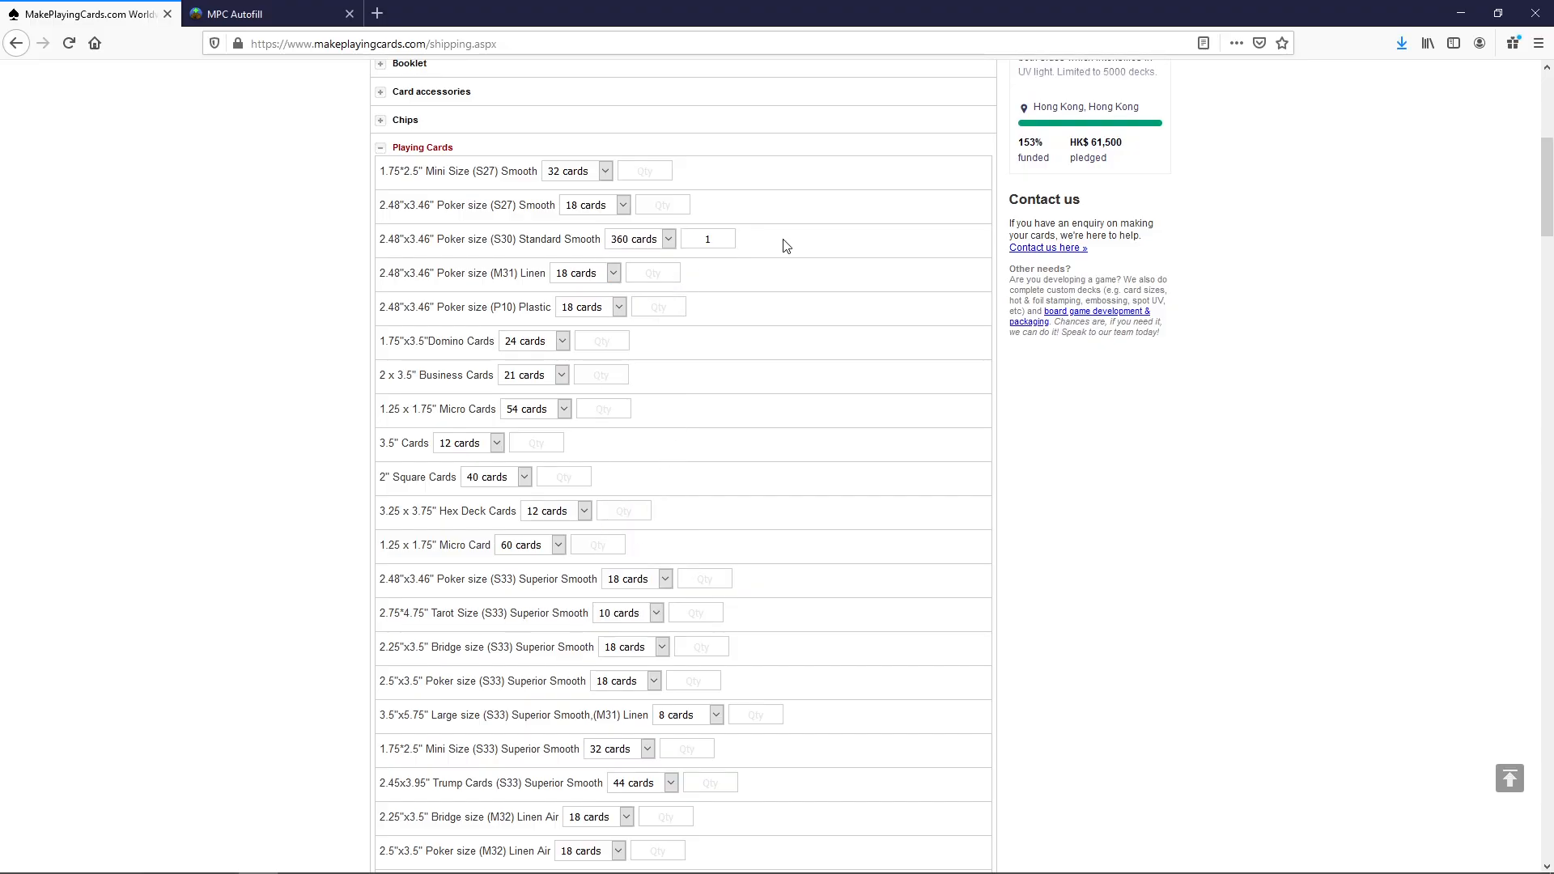
{"action": "scroll", "scroll_direction": "down", "scroll_amount": 3}
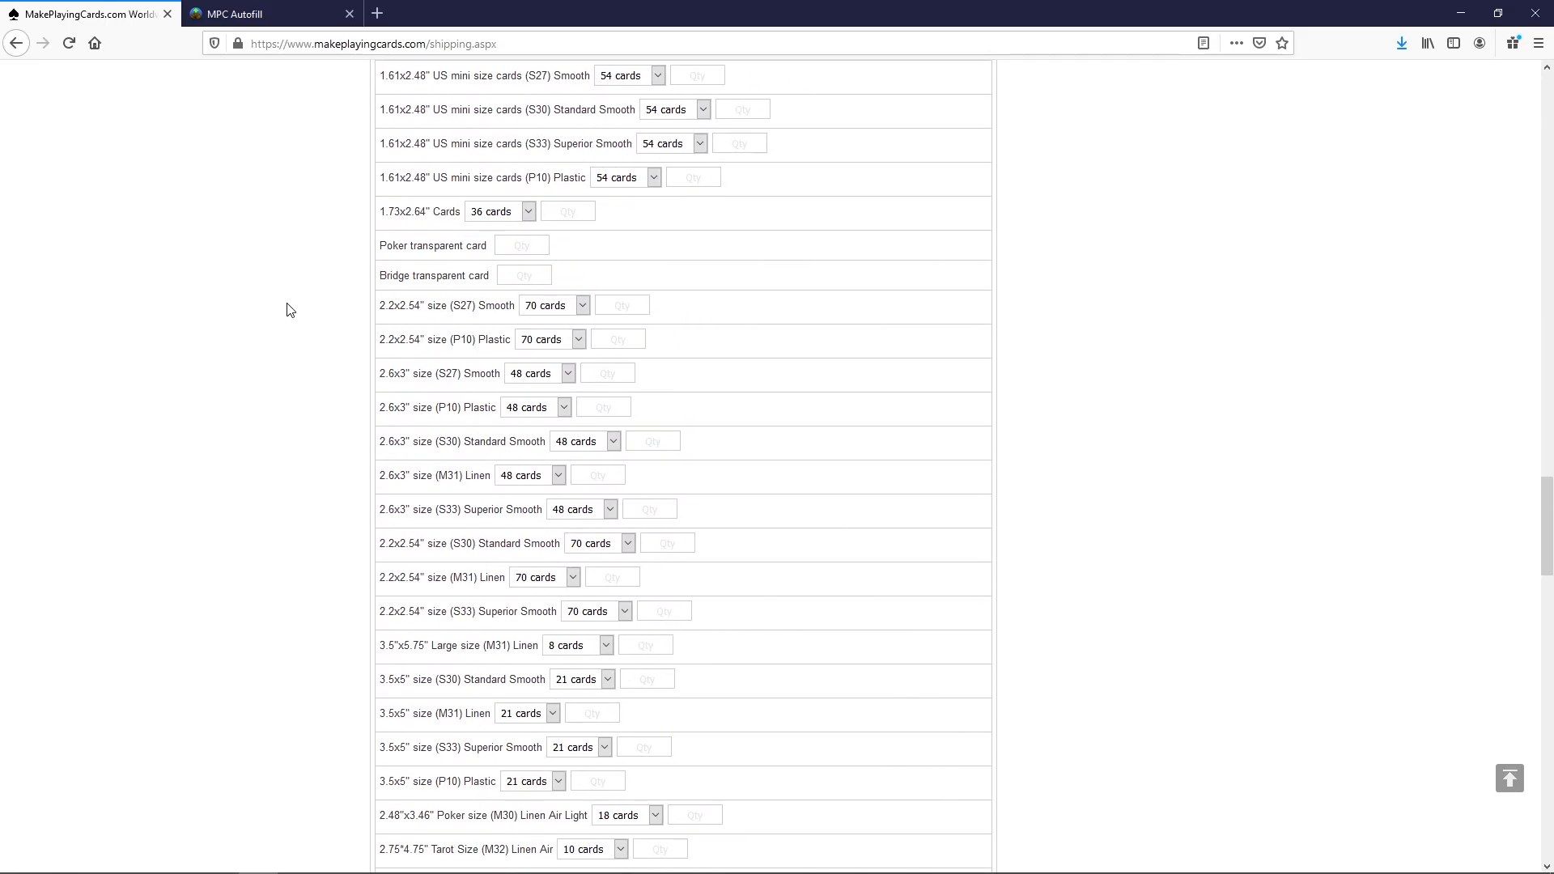
Step: Calculate delivery cost: Standard $20.99 (8-10 business days), Express $36.79, Priority Express $58.86
{"action": "scroll", "scroll_direction": "down", "scroll_amount": 3}
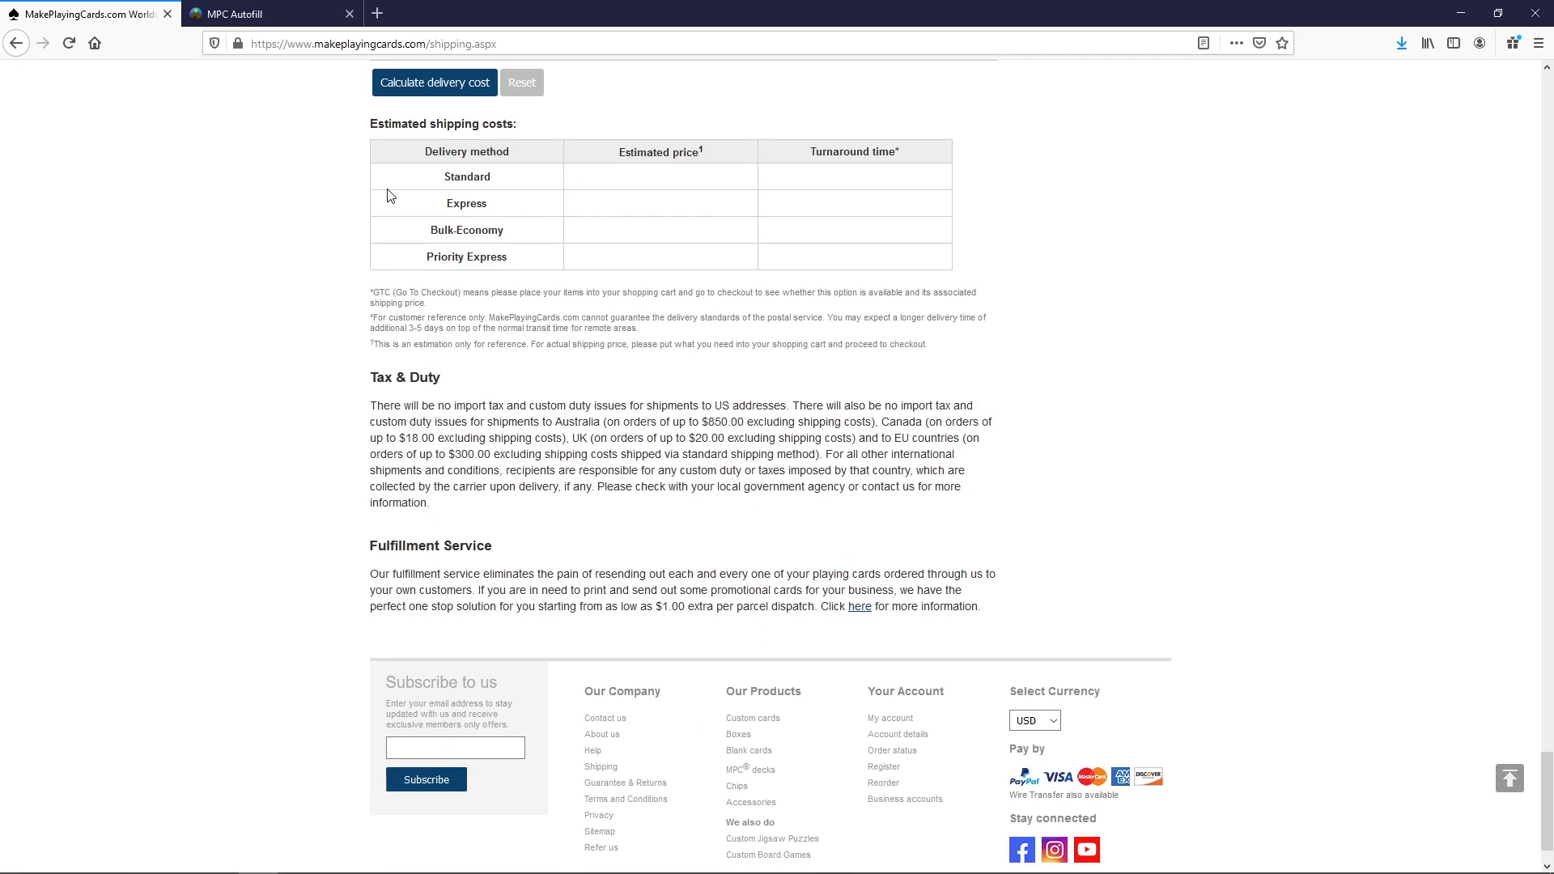
{"action": "left_click", "coordinate": [434, 82]}
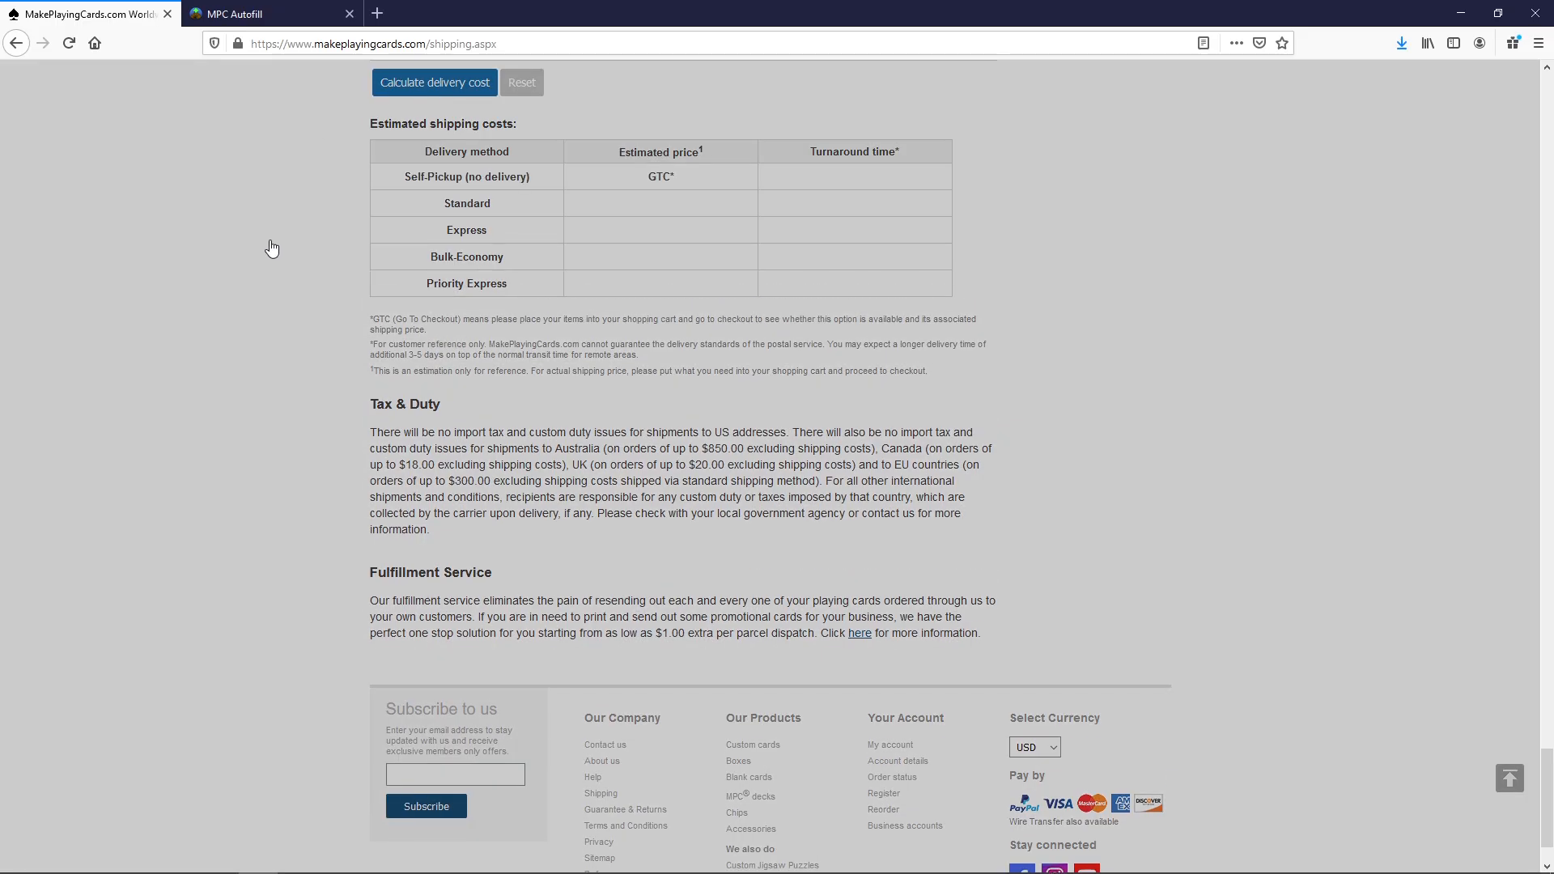
{"action": "left_click", "coordinate": [434, 82]}
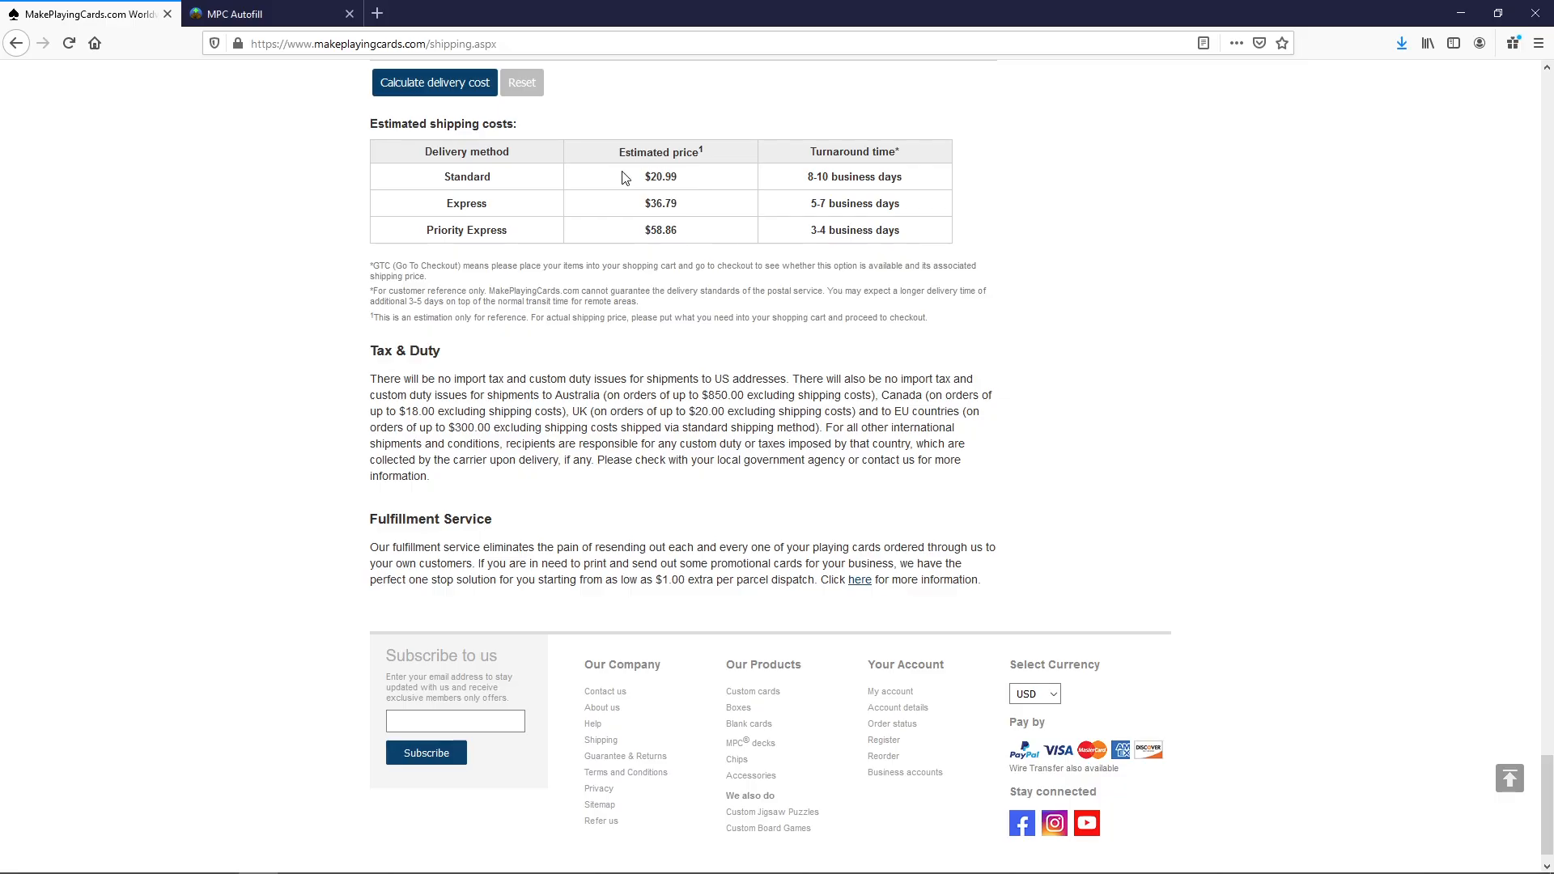
{"action": "mouse_move", "coordinate": [750, 281]}
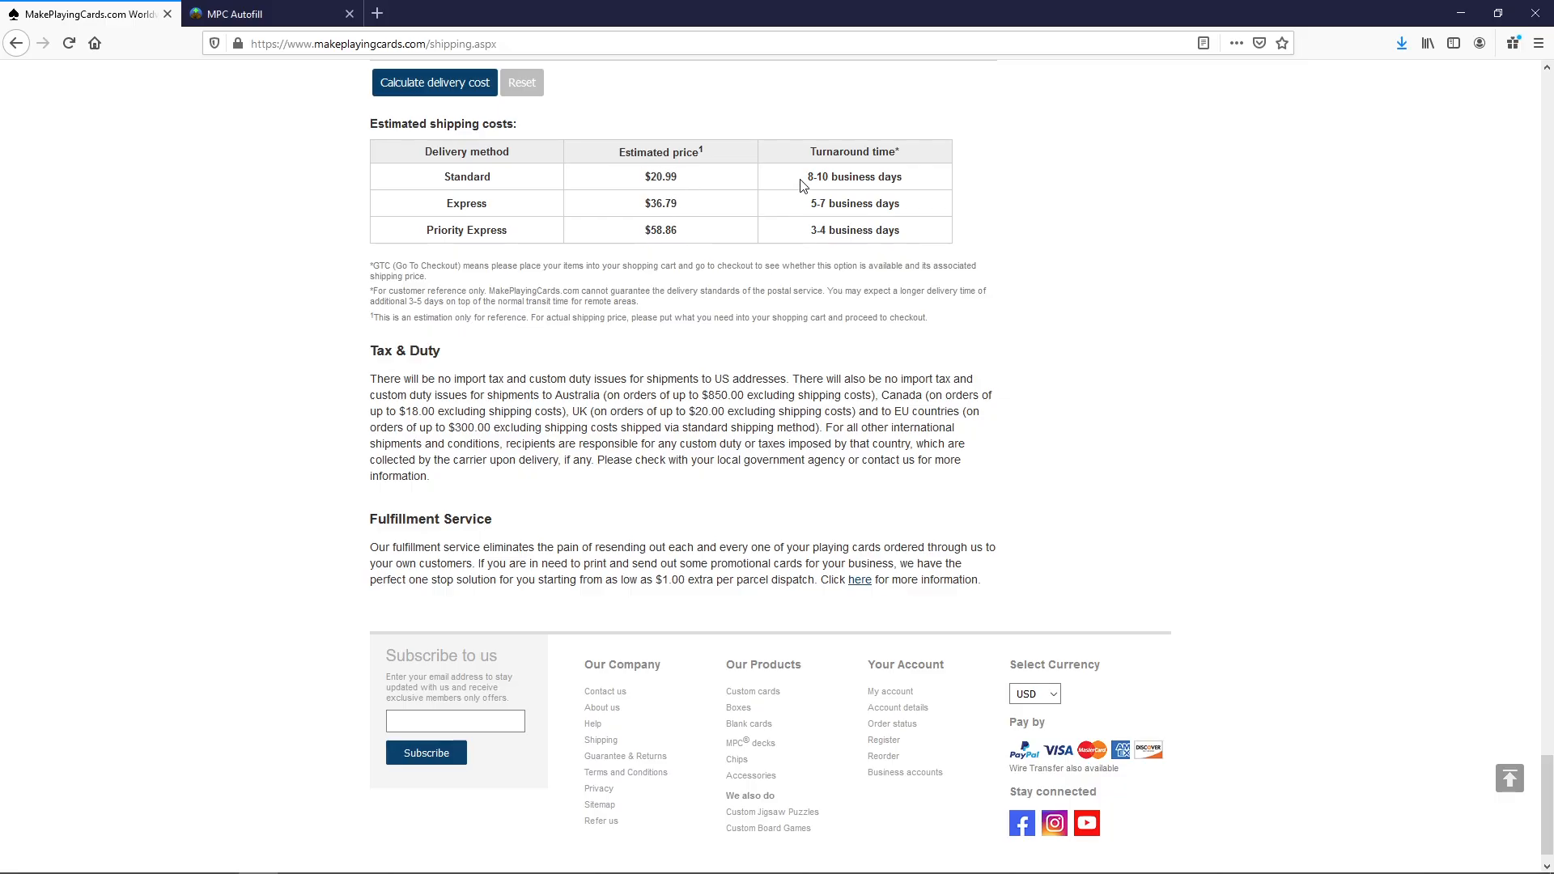
{"action": "mouse_move", "coordinate": [921, 191]}
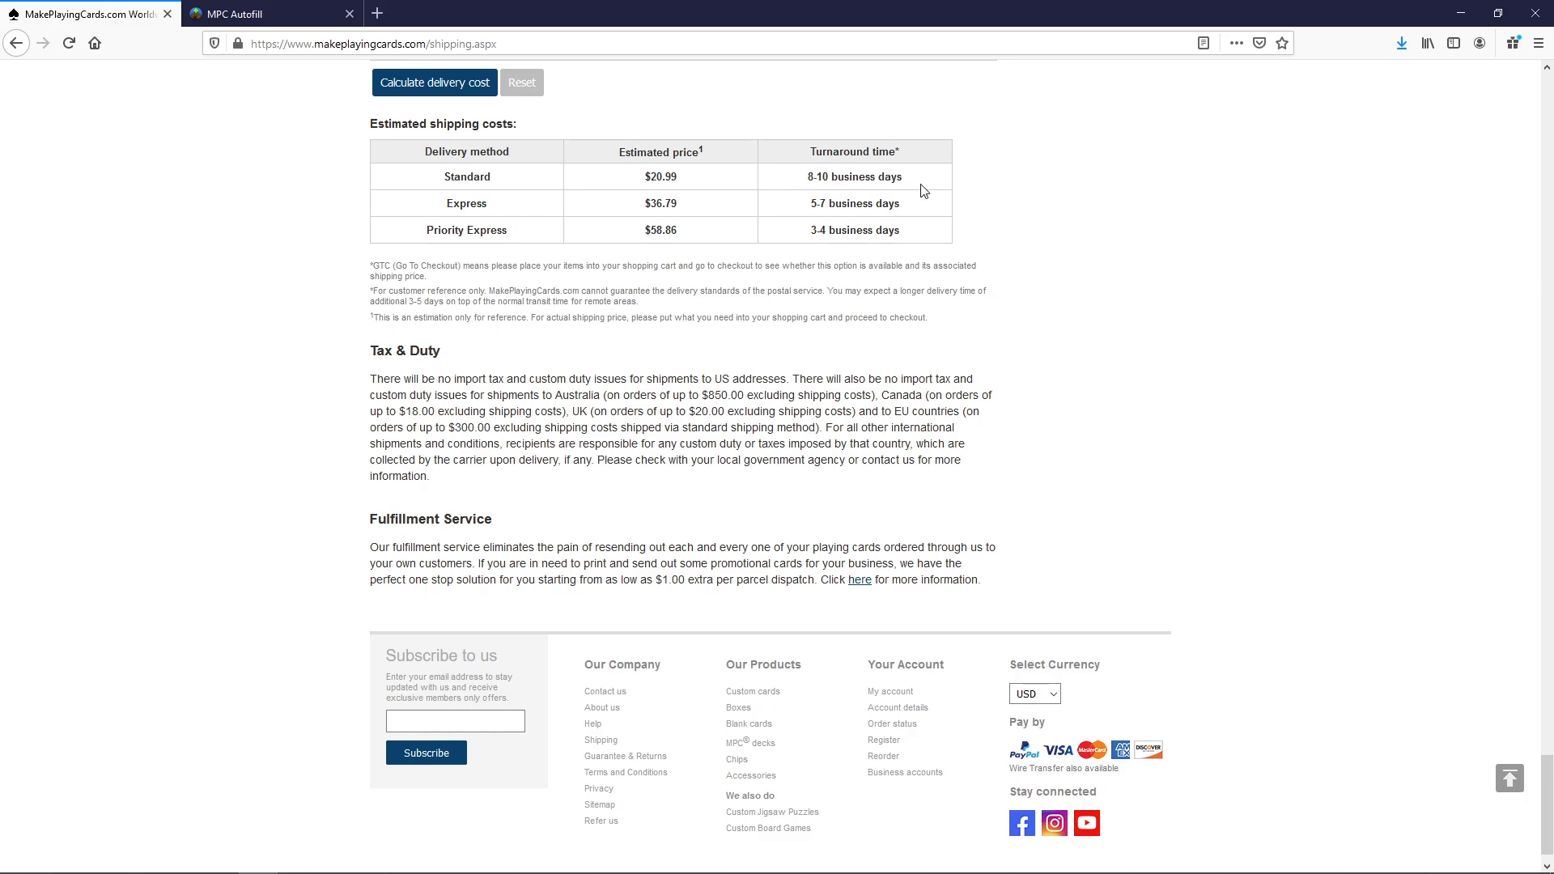
{"action": "mouse_move", "coordinate": [916, 181]}
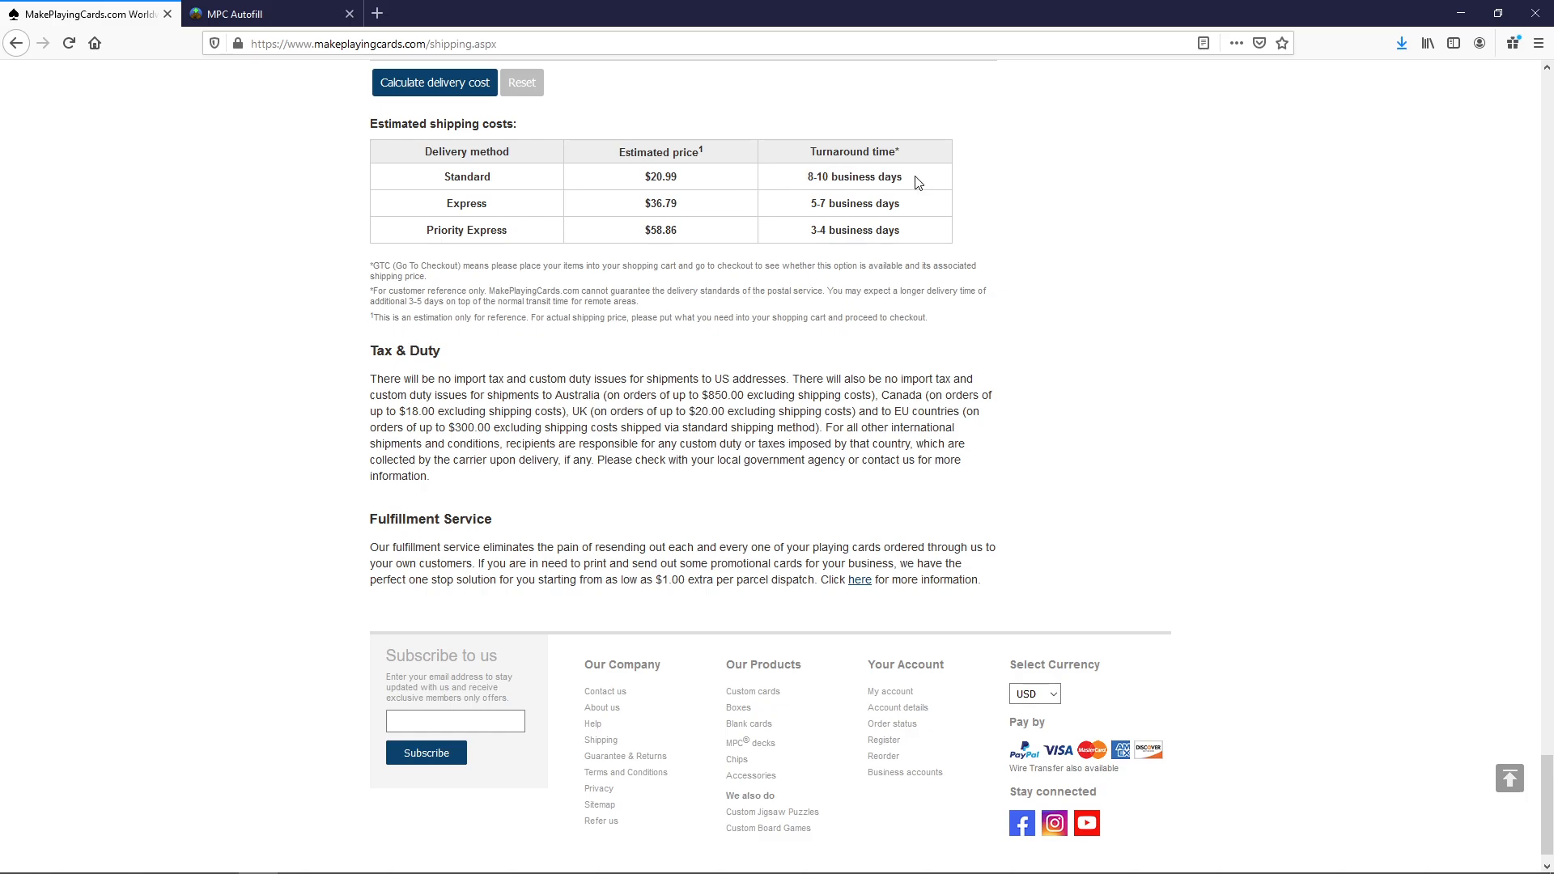
{"action": "double_click", "coordinate": [853, 177]}
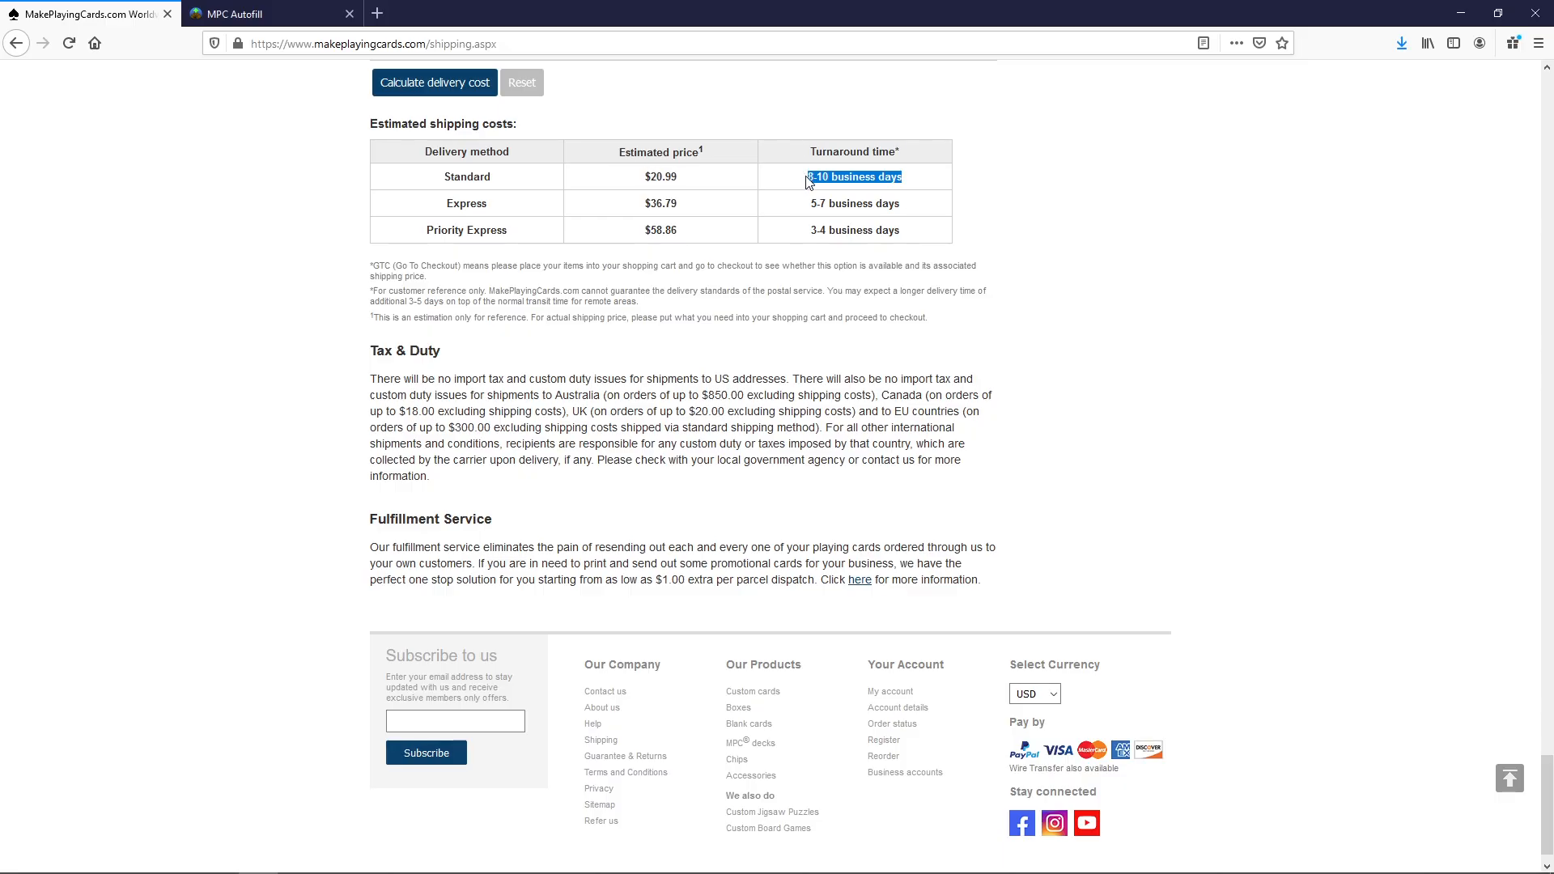
{"action": "left_click", "coordinate": [248, 291]}
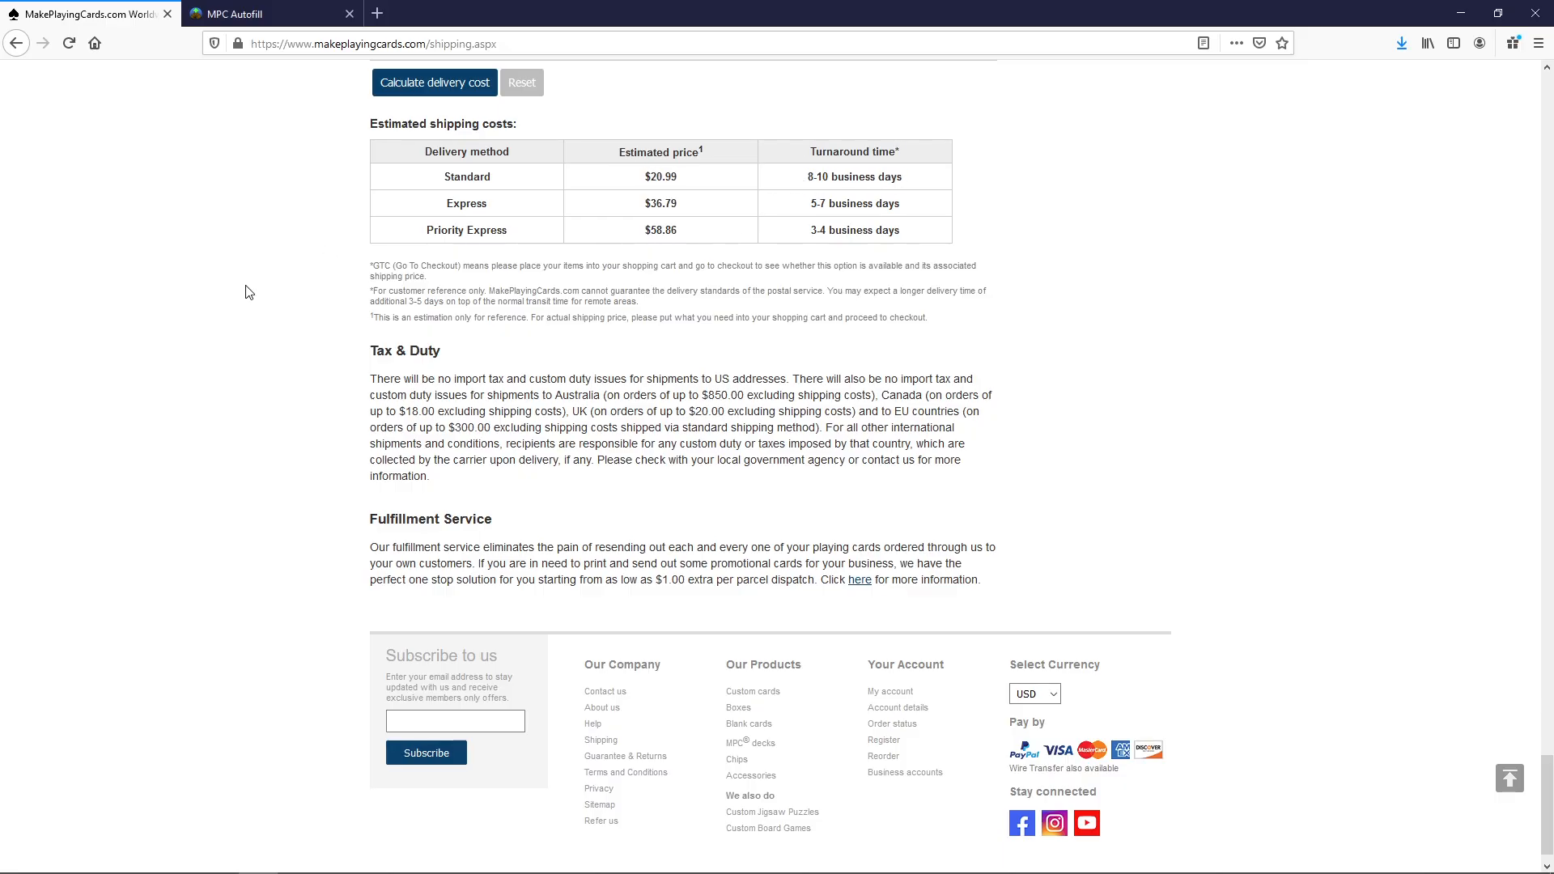